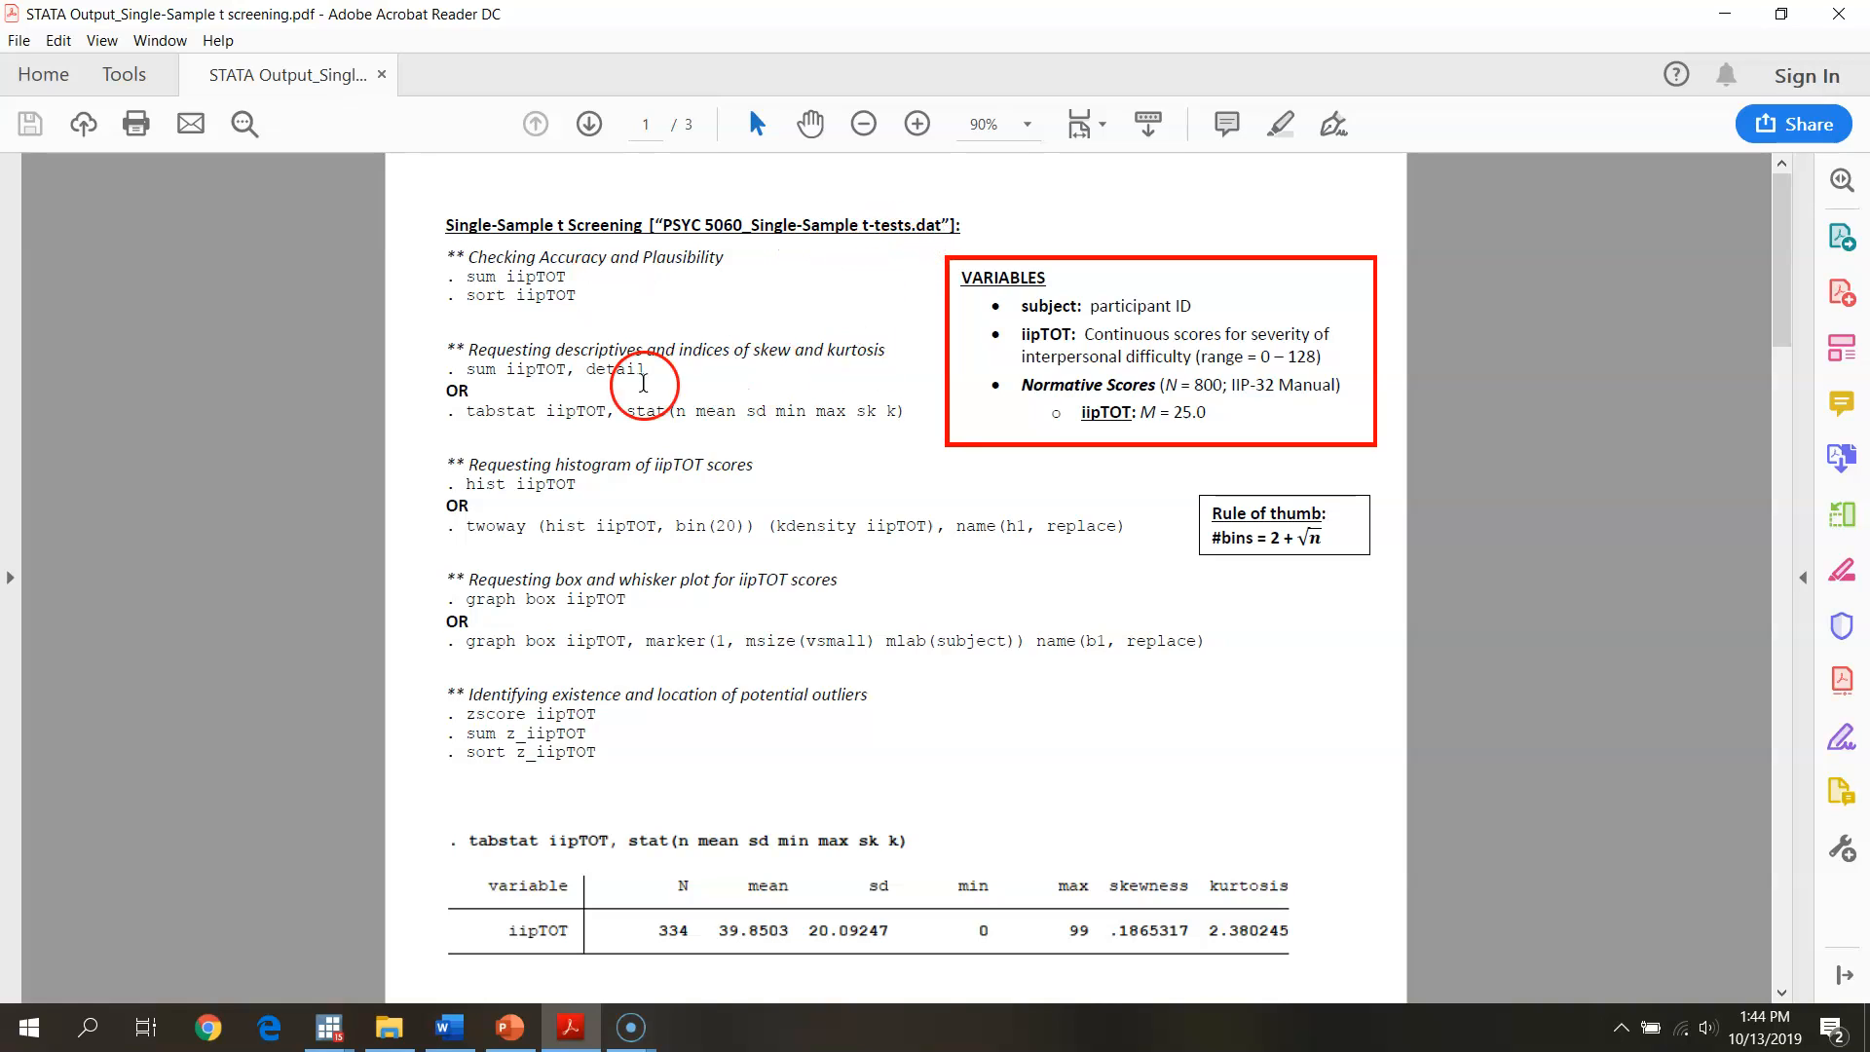
{"action": "mouse_move", "coordinate": [948, 594]}
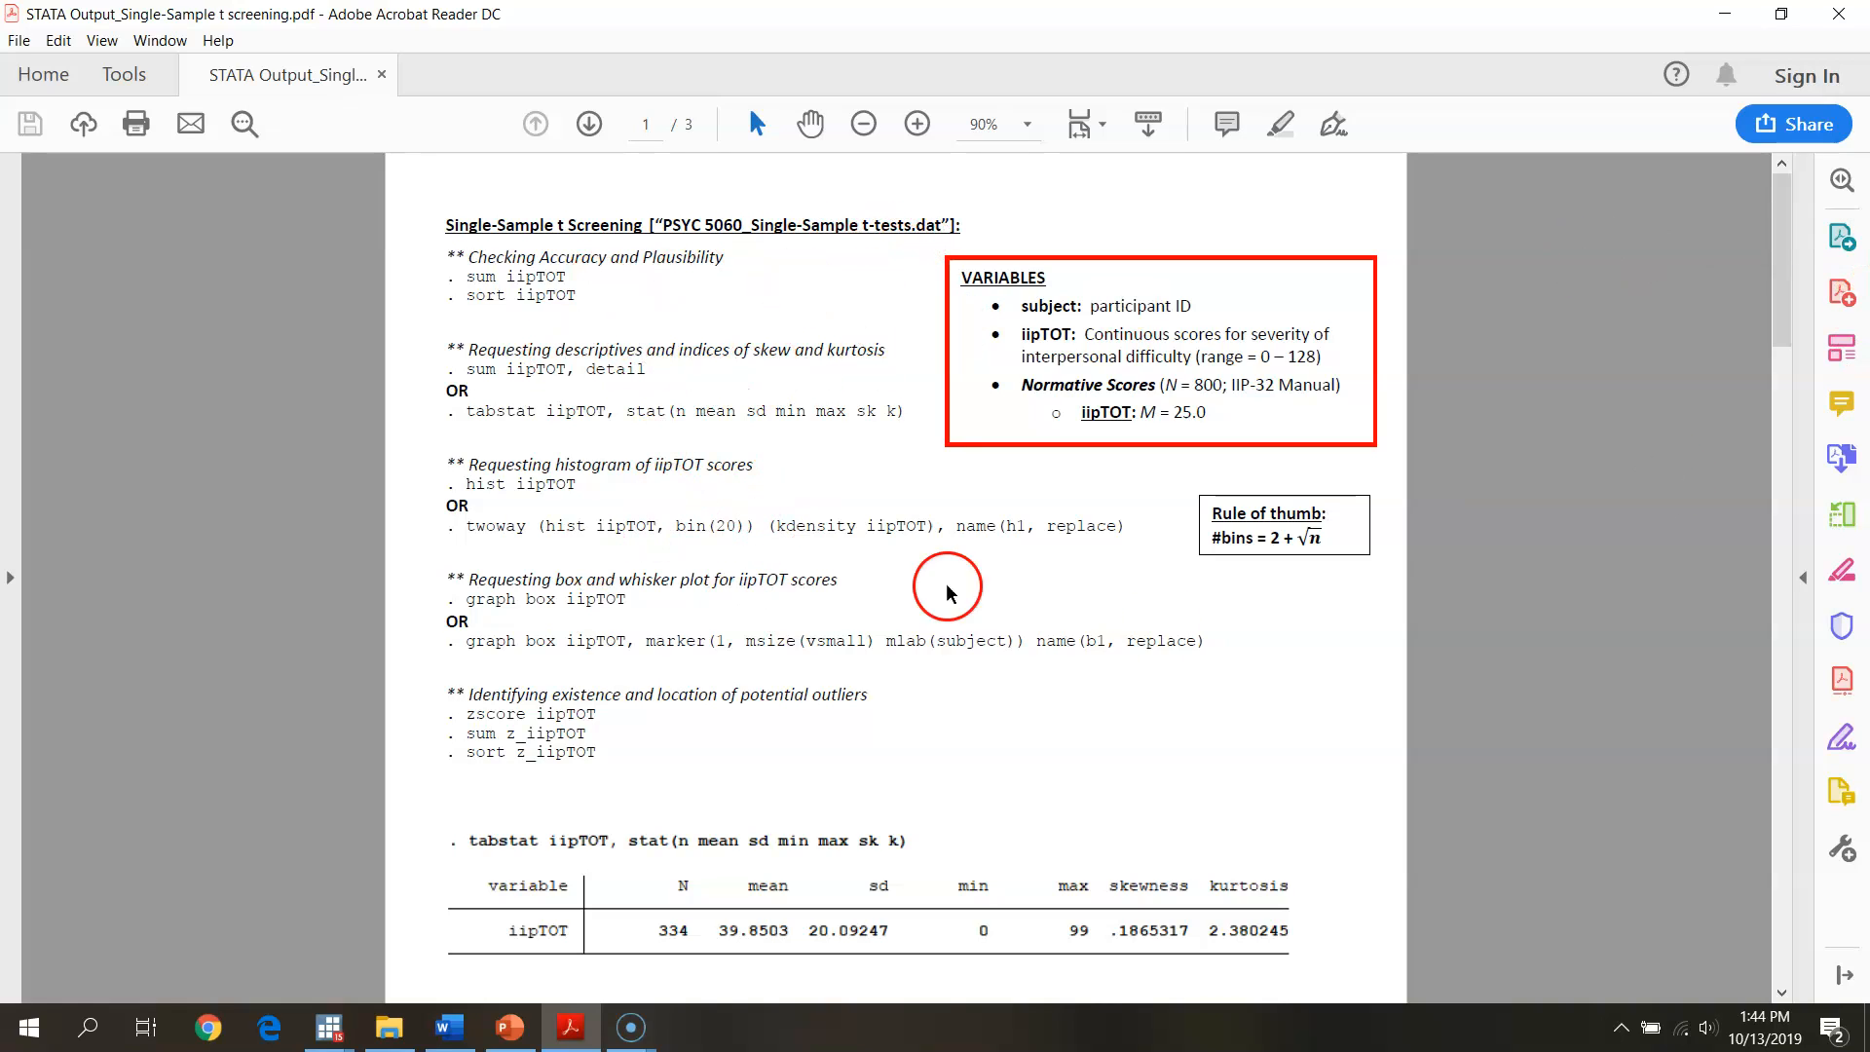
Scroll through the iipTOT screening PDF to review its Stata commands.
{"action": "scroll", "scroll_direction": "down", "scroll_amount": 3}
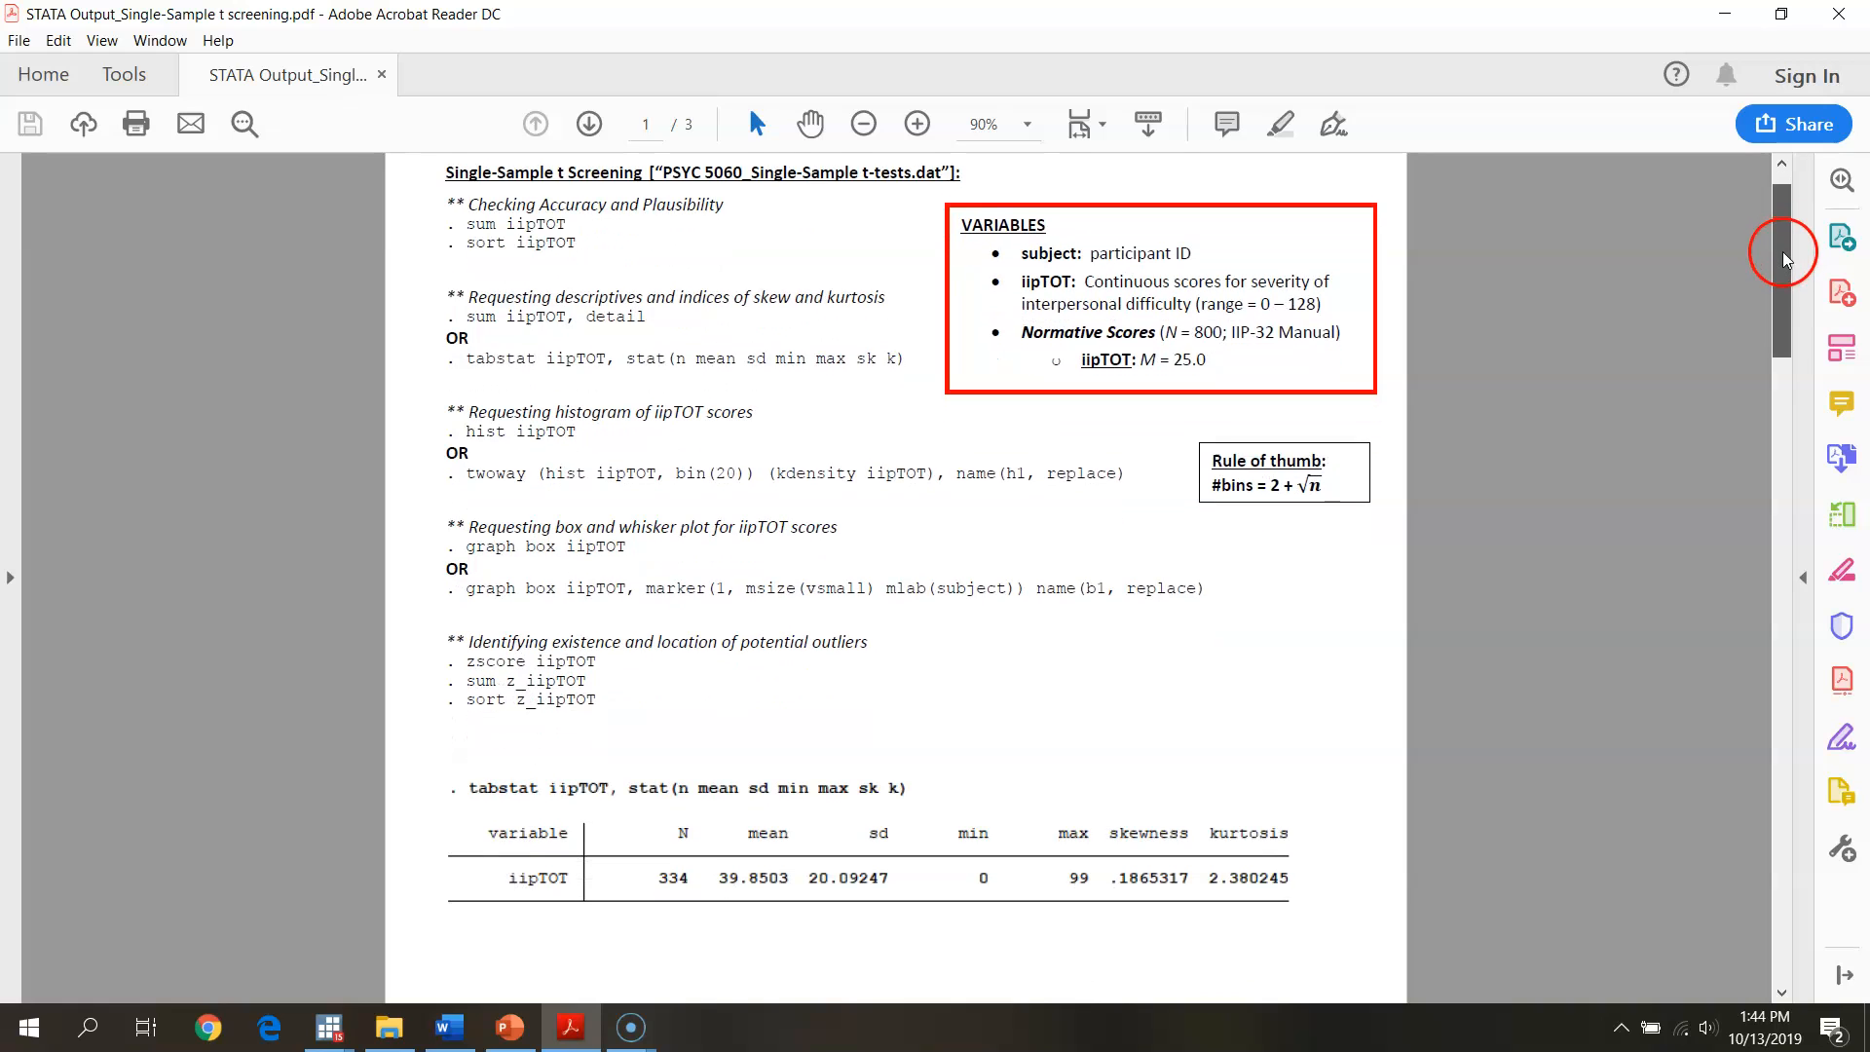
{"action": "scroll", "scroll_direction": "down", "scroll_amount": 3}
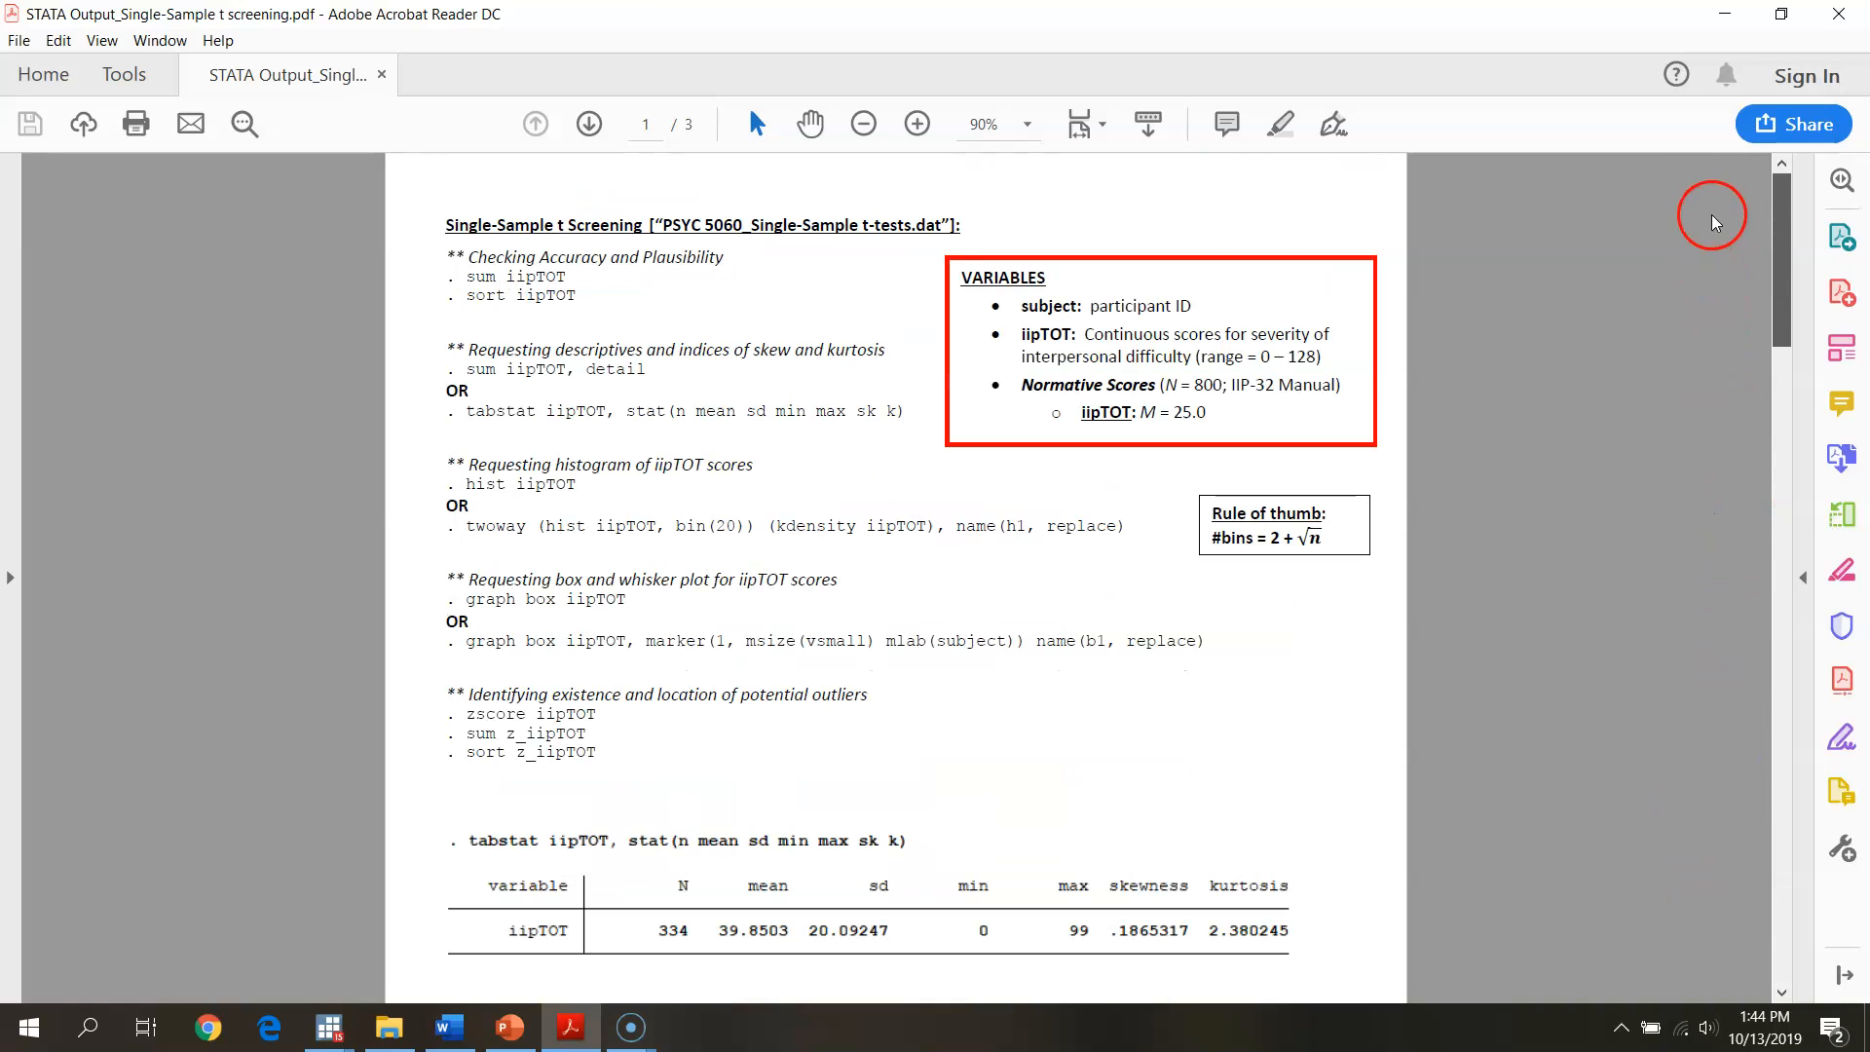
{"action": "mouse_move", "coordinate": [1717, 16]}
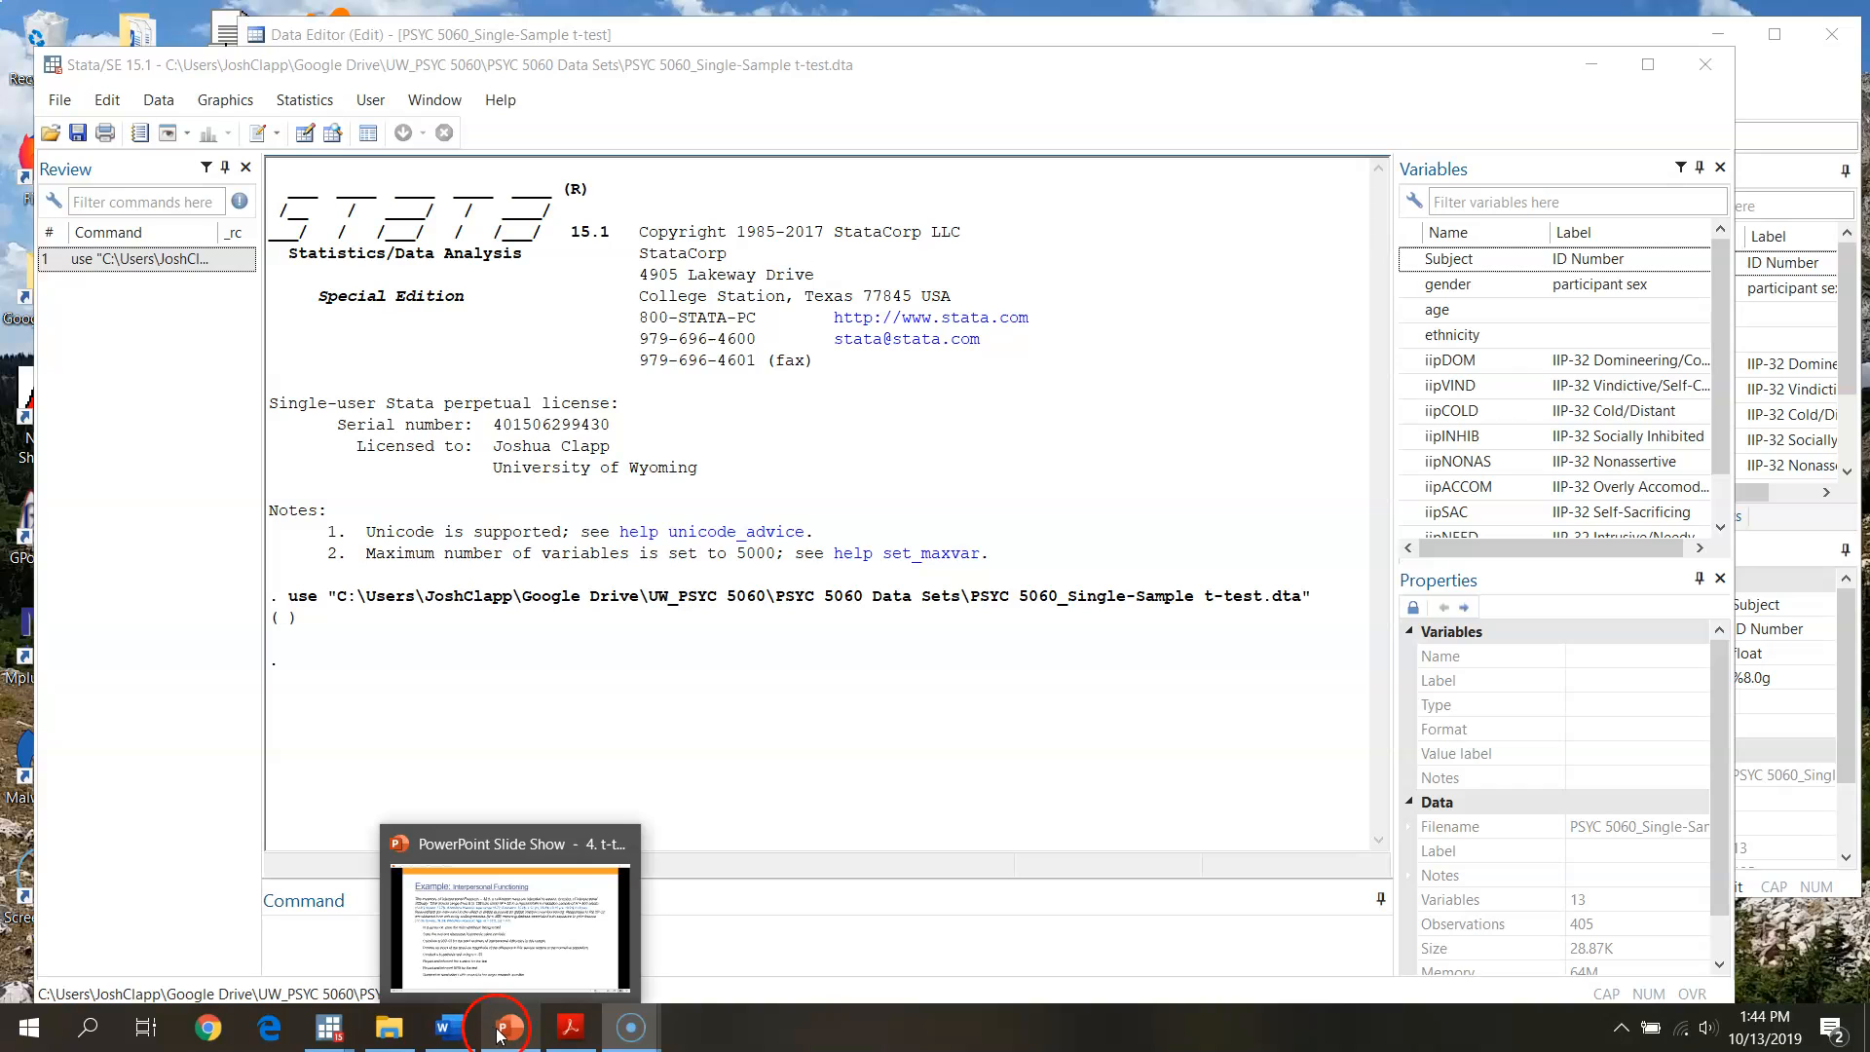
Bring the PowerPoint slide show forward on slide 23, the IIP-32 Interpersonal Functioning example.
{"action": "left_click", "coordinate": [501, 1026]}
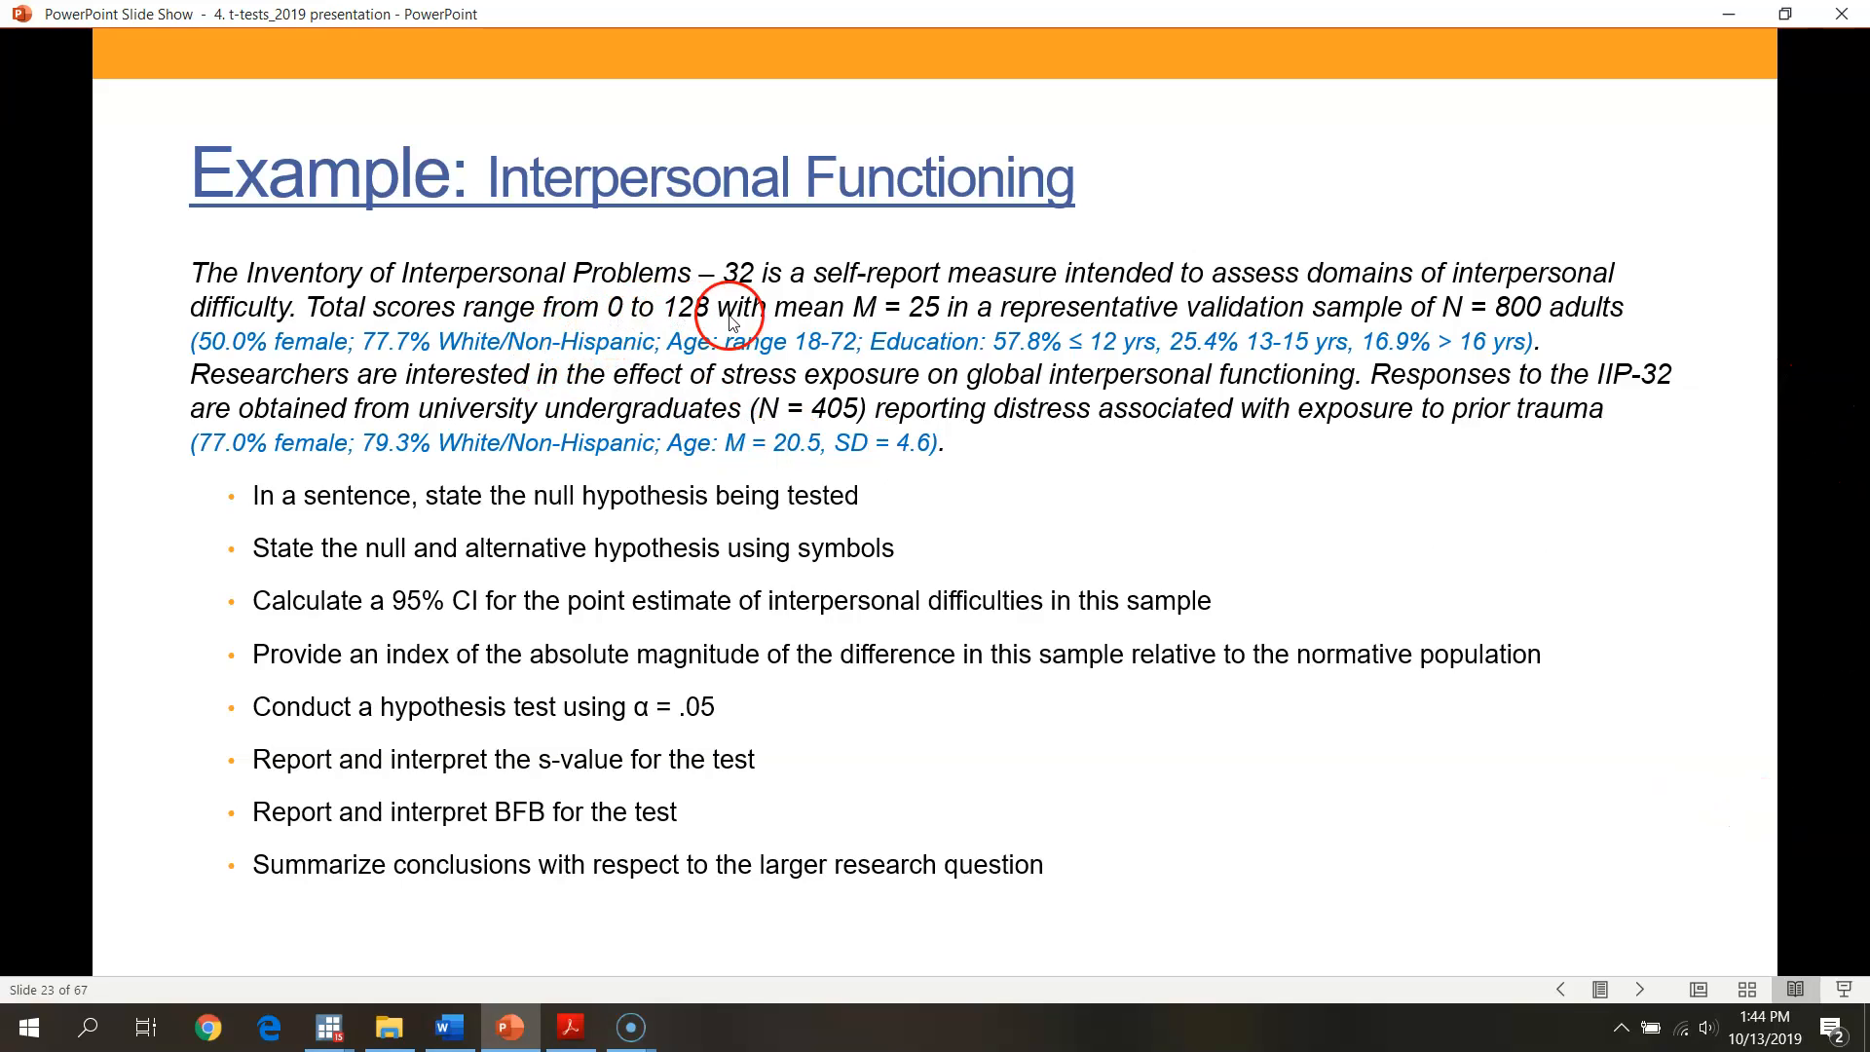
{"action": "mouse_move", "coordinate": [930, 328]}
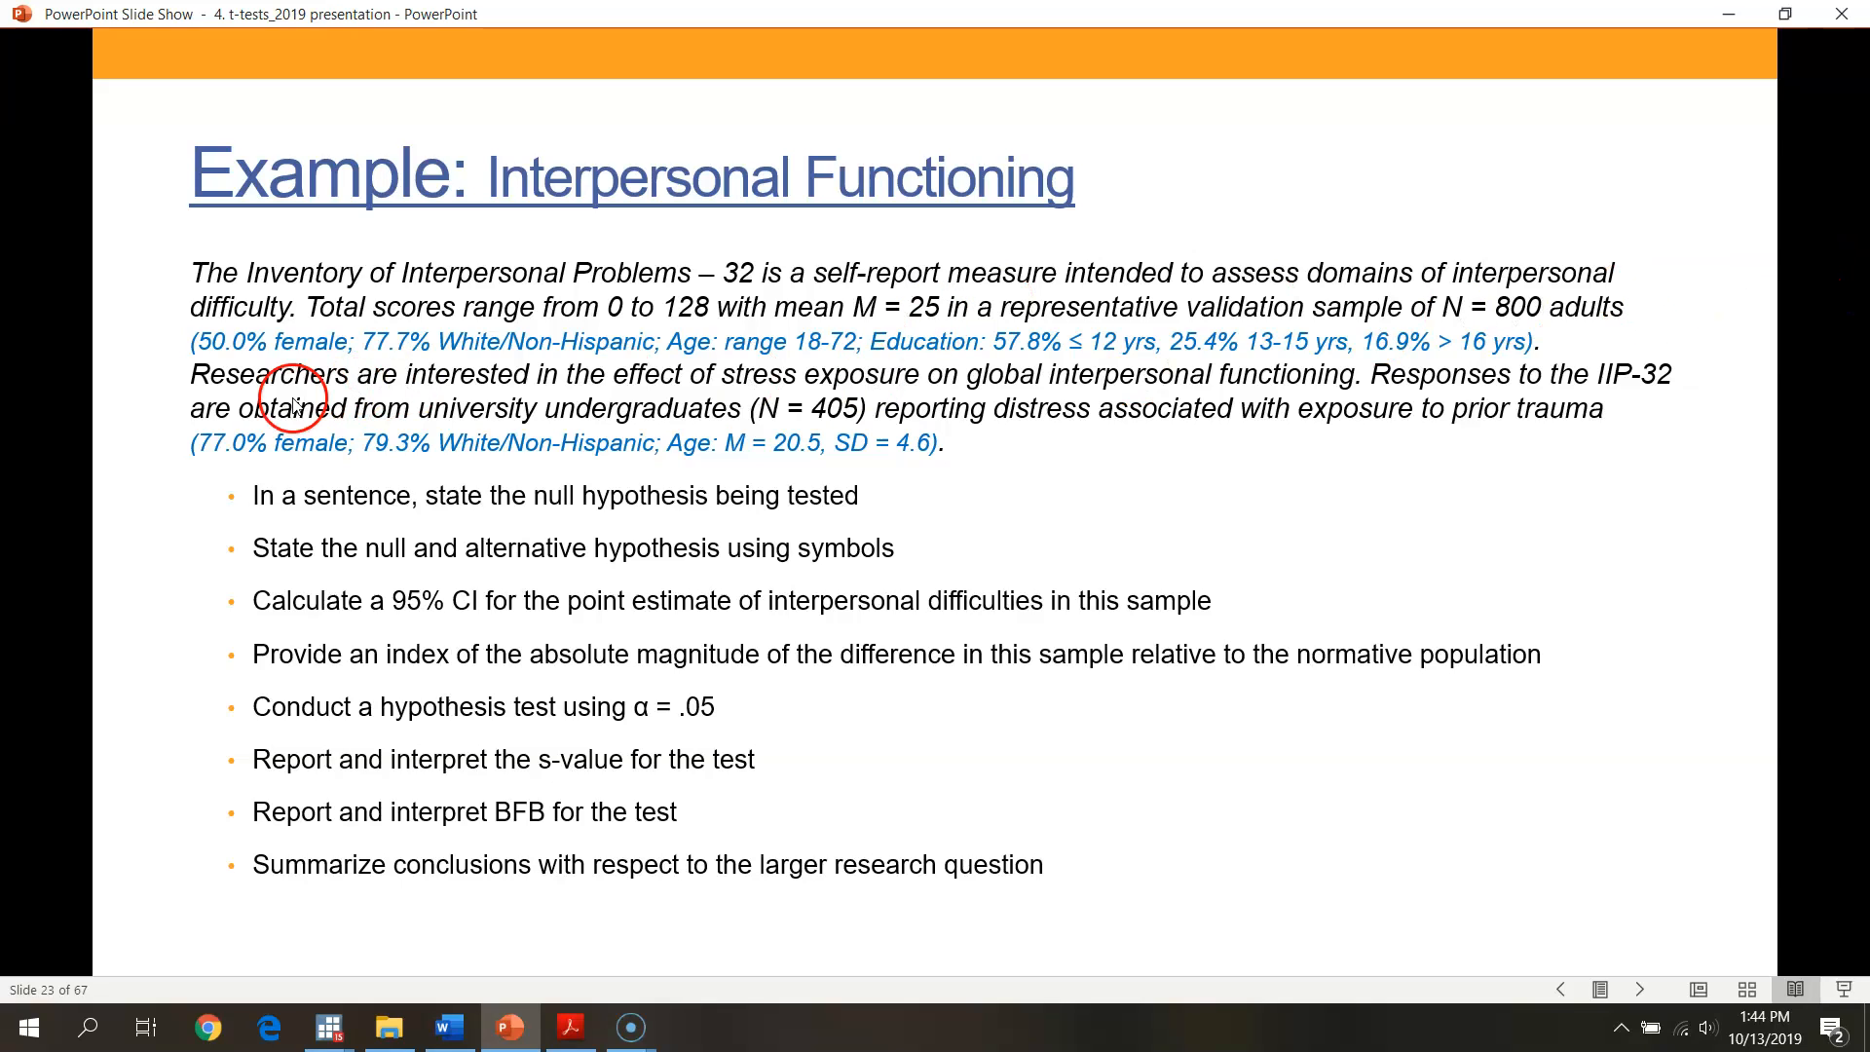
{"action": "mouse_move", "coordinate": [476, 367]}
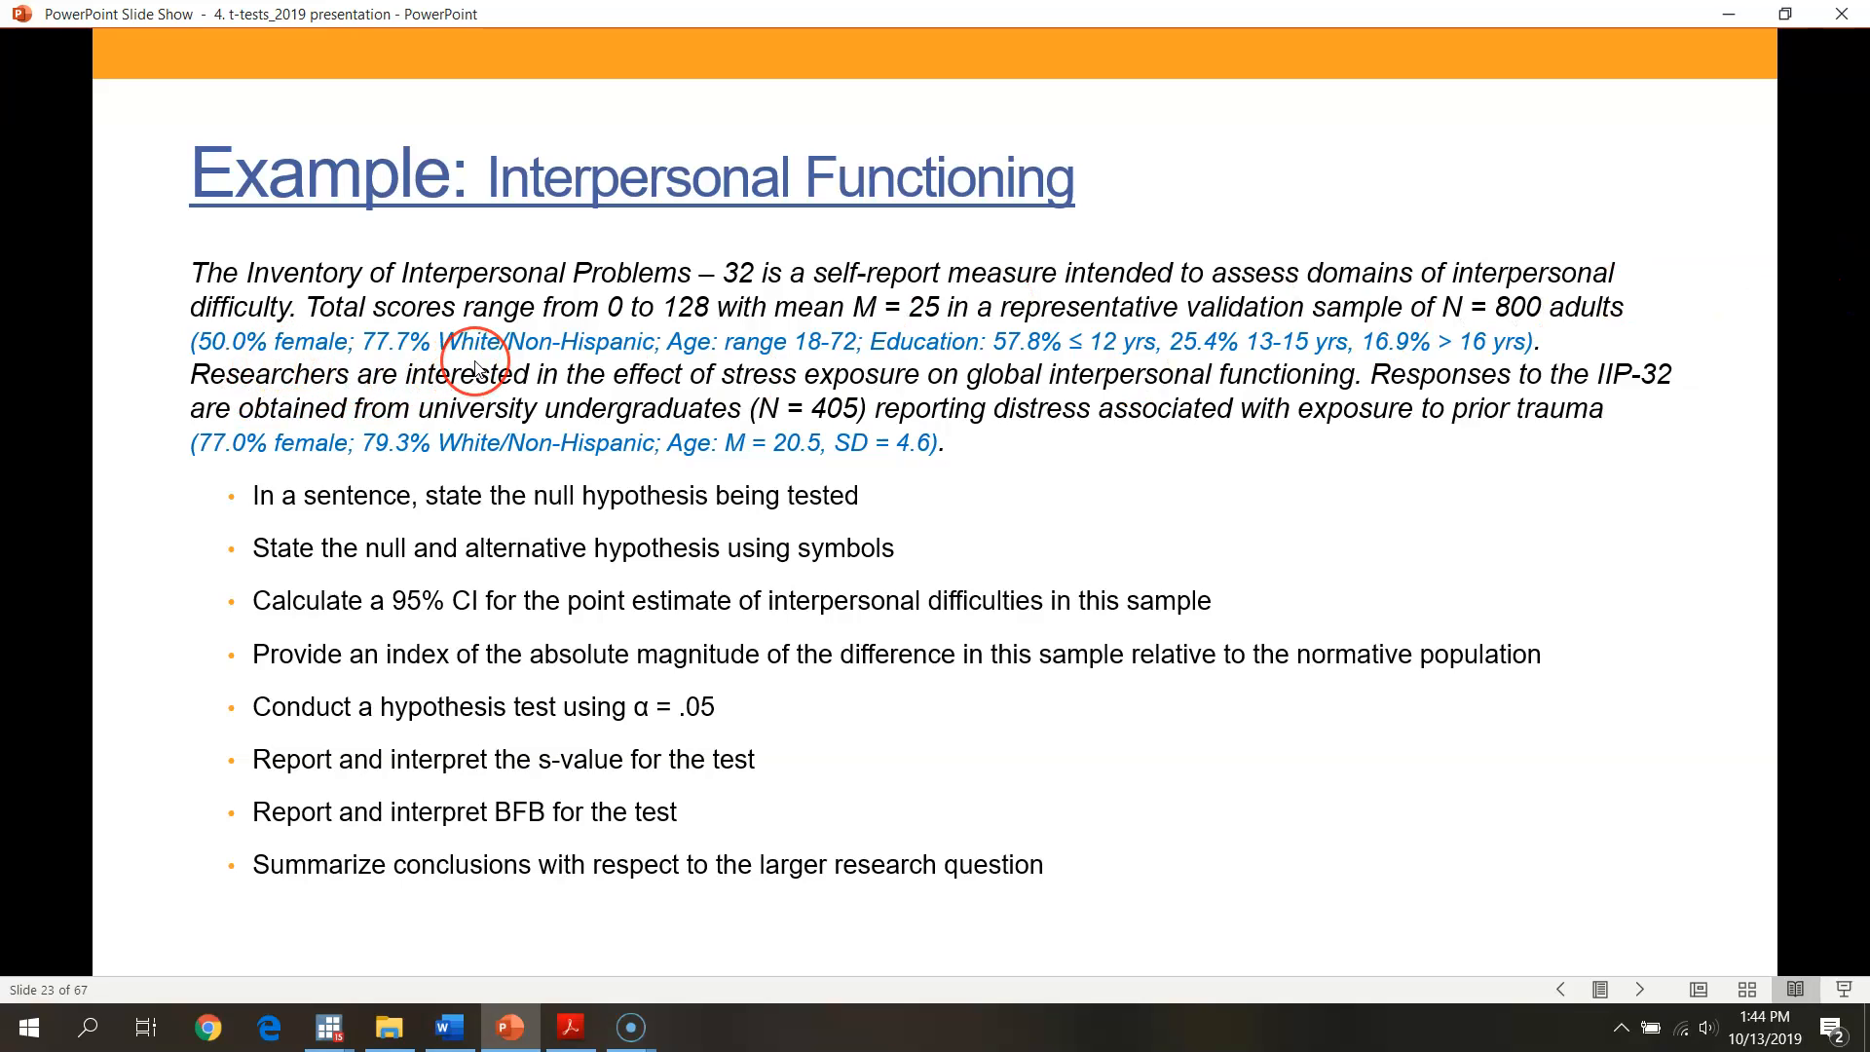
{"action": "mouse_move", "coordinate": [716, 361]}
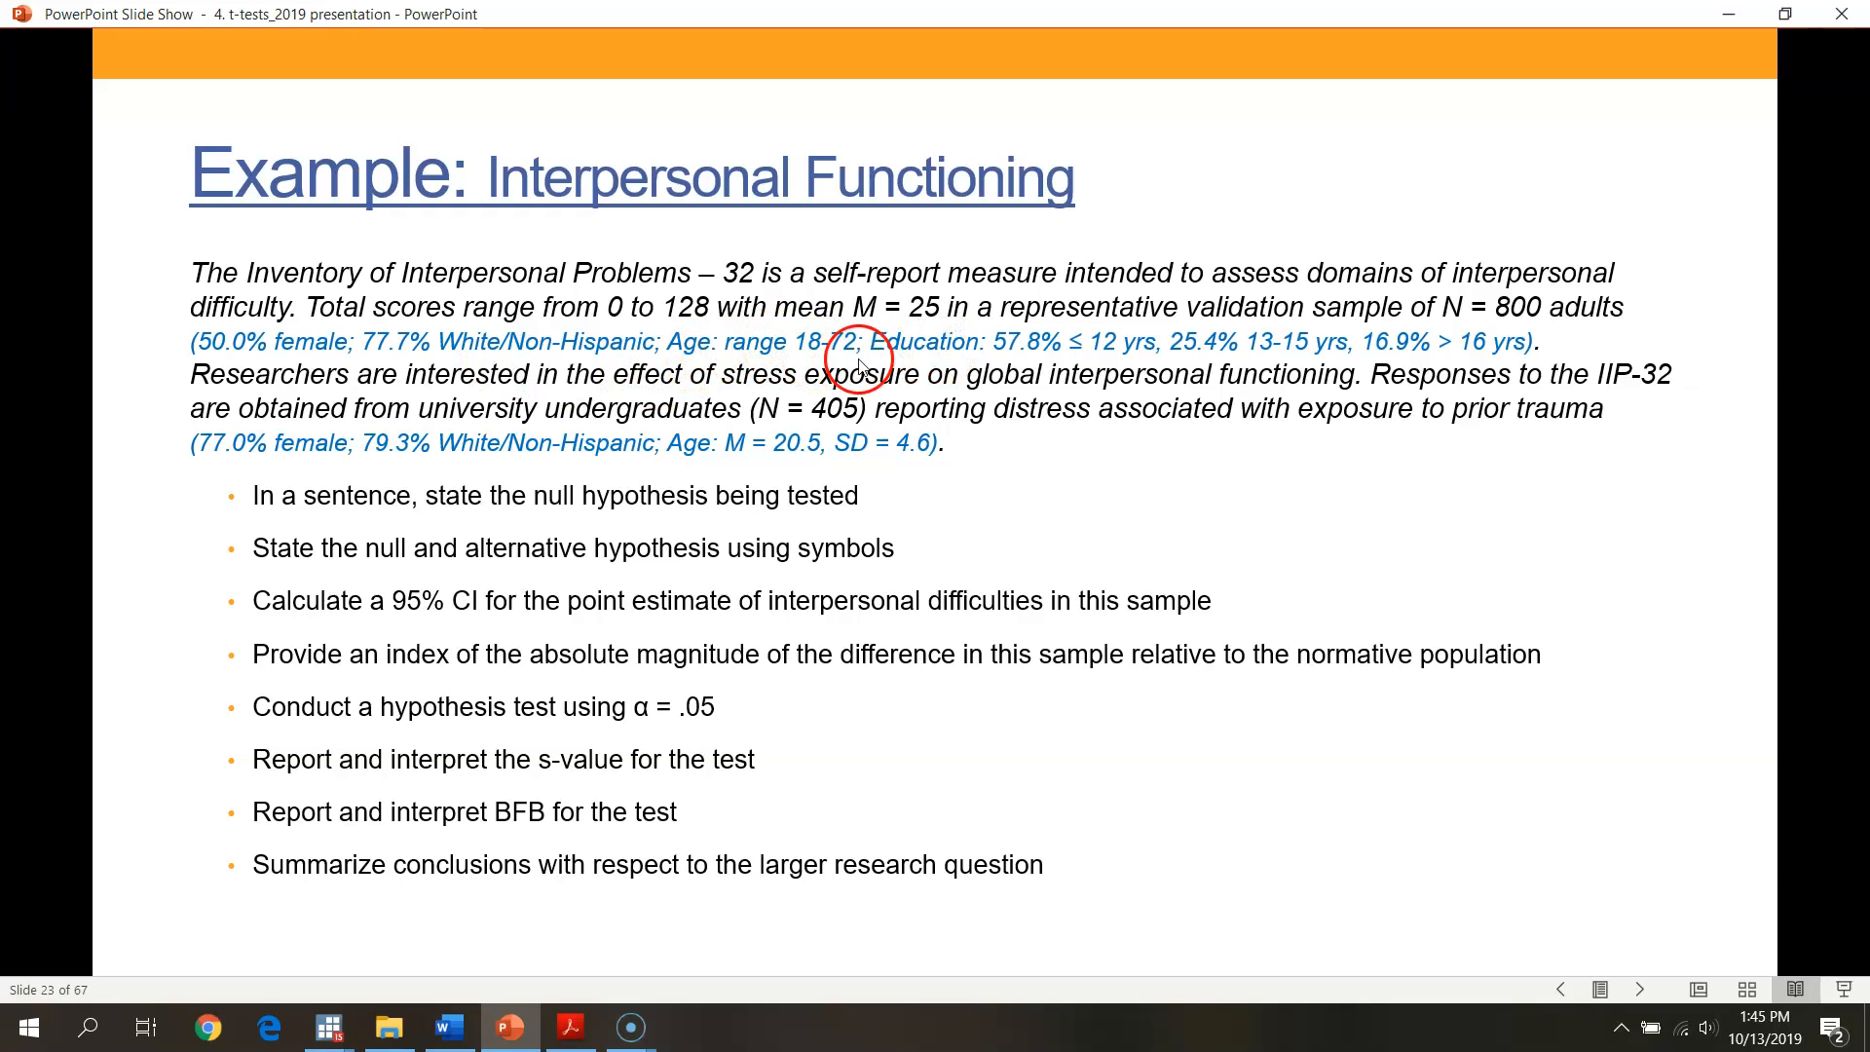
{"action": "mouse_move", "coordinate": [776, 423]}
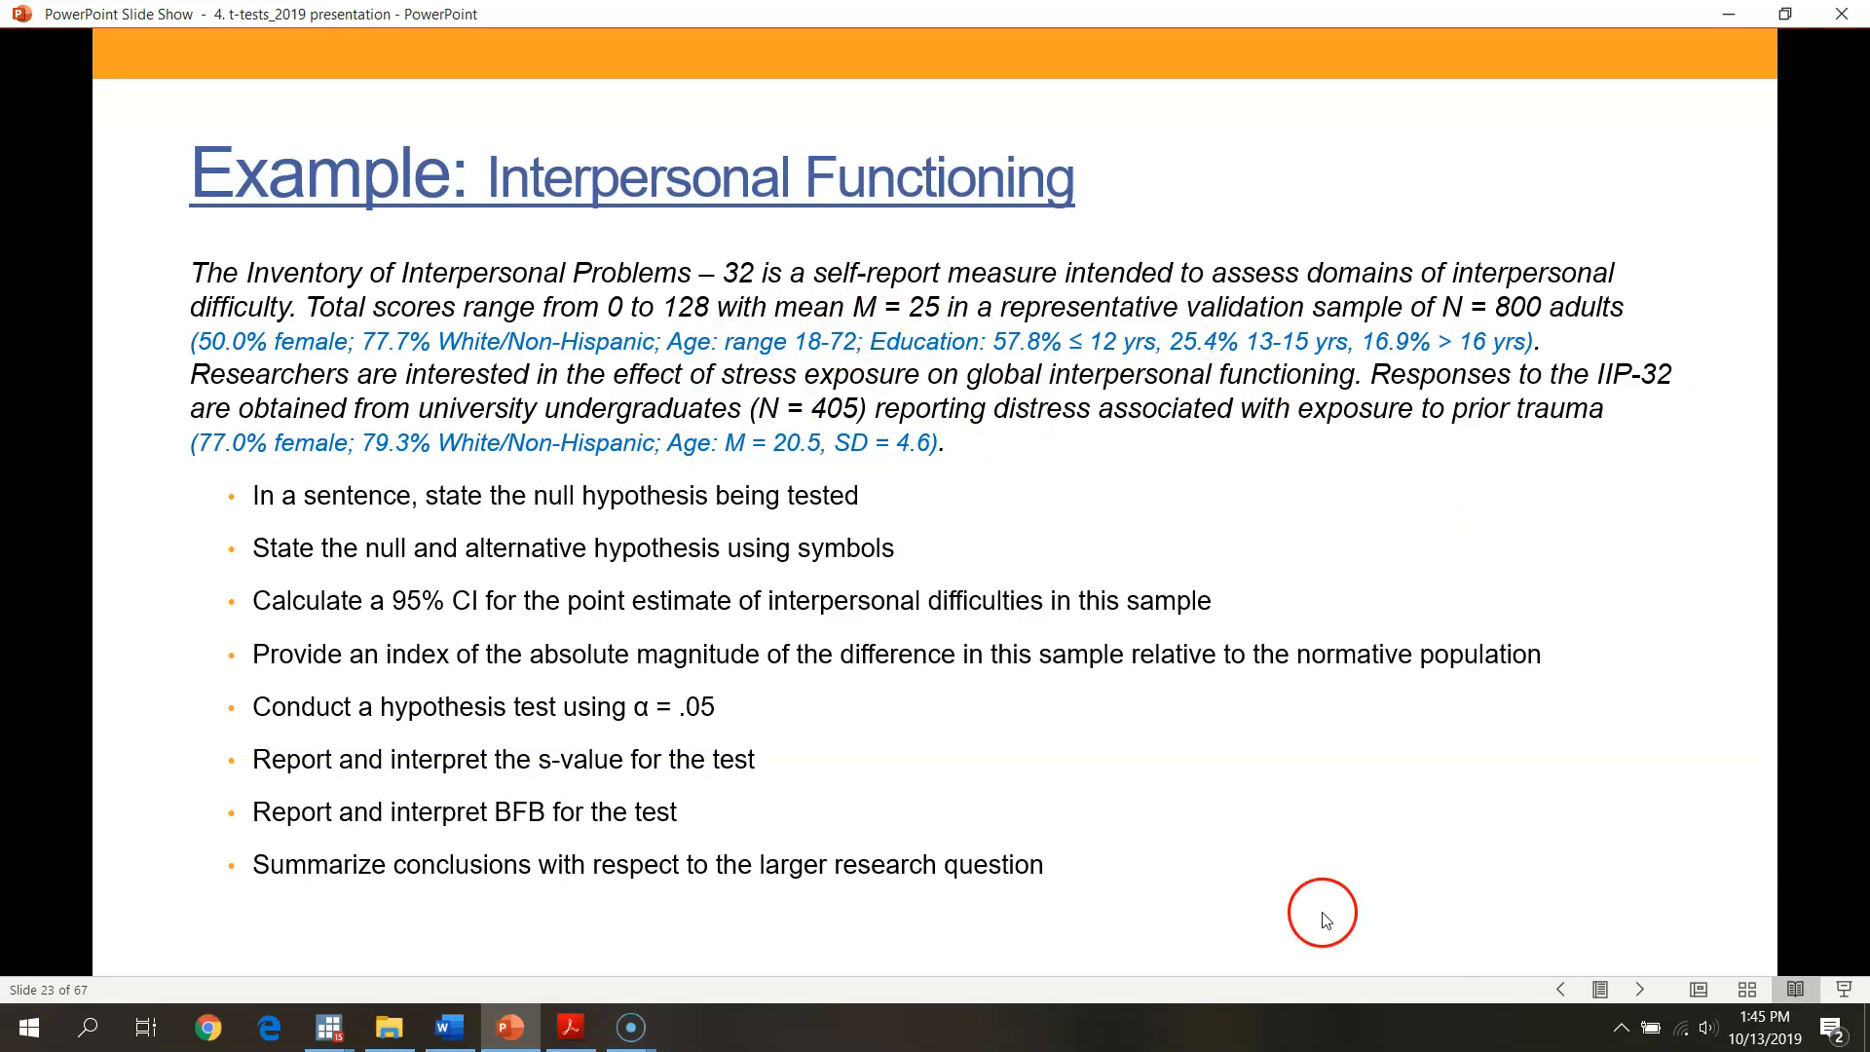
{"action": "mouse_move", "coordinate": [1759, 45]}
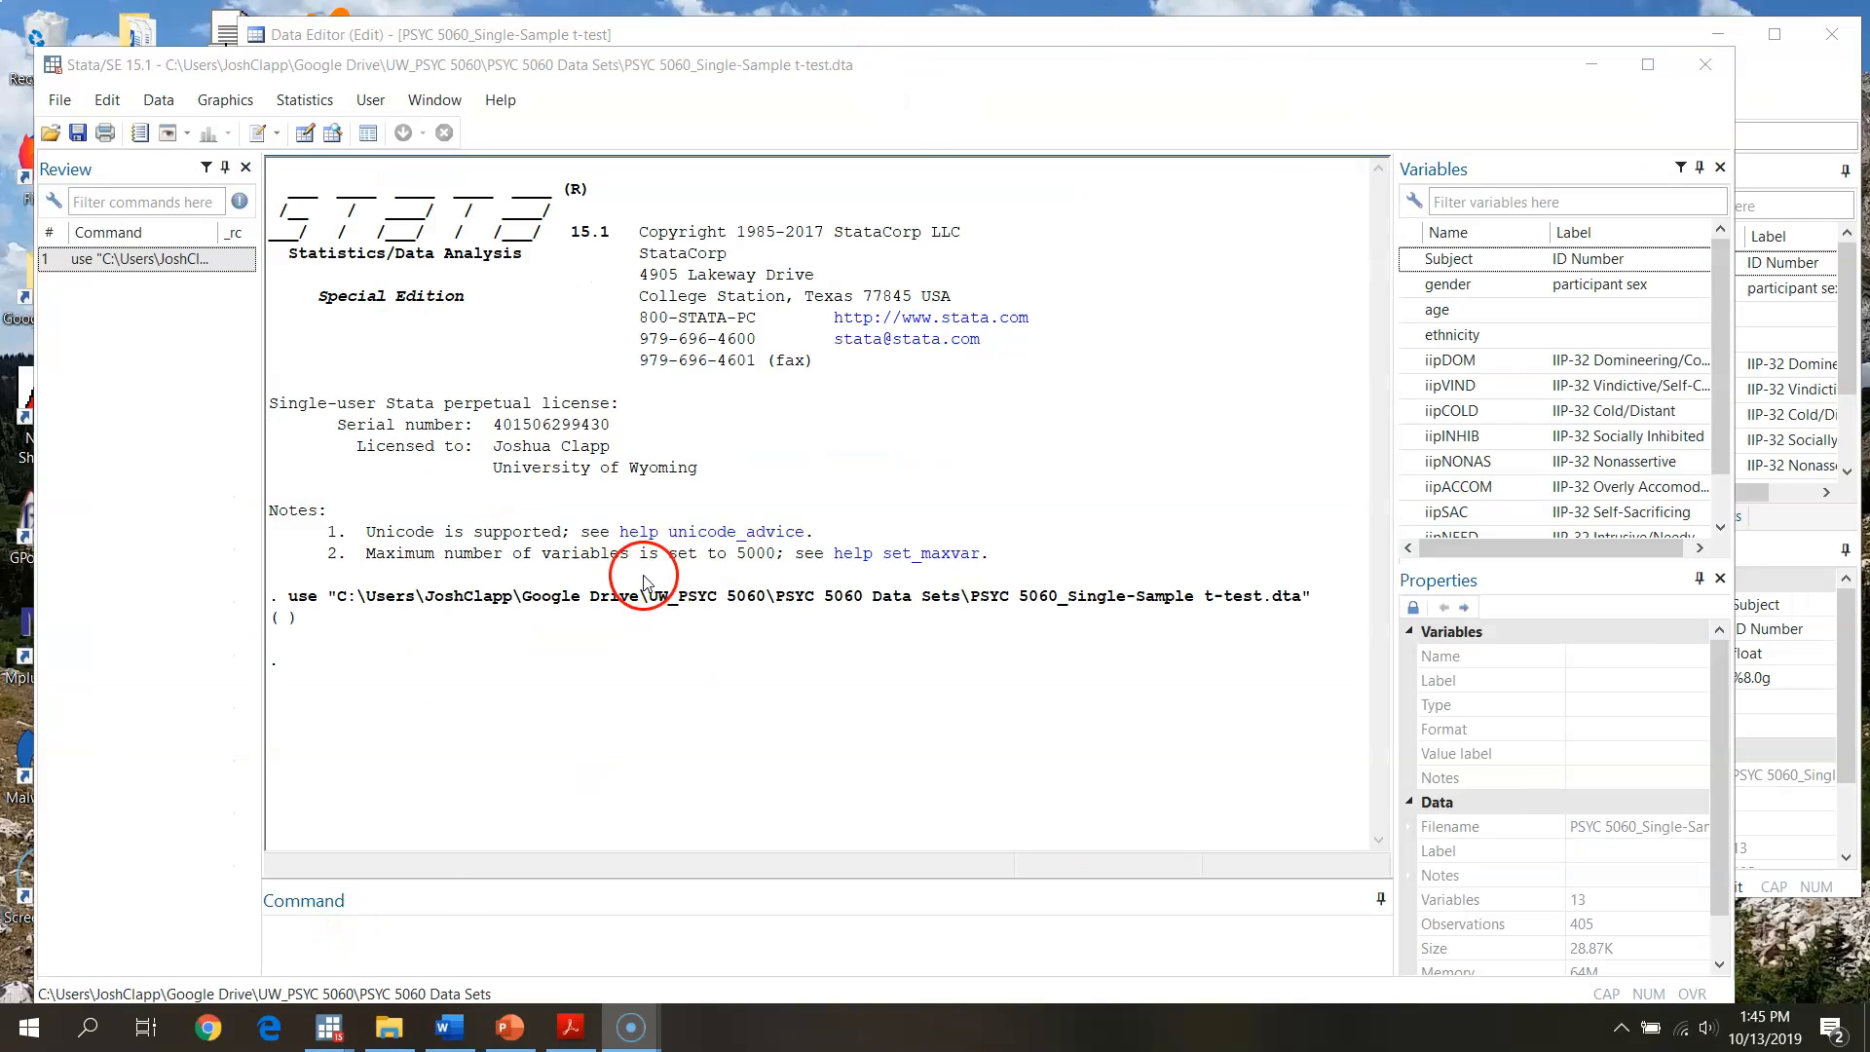
{"action": "mouse_move", "coordinate": [840, 520]}
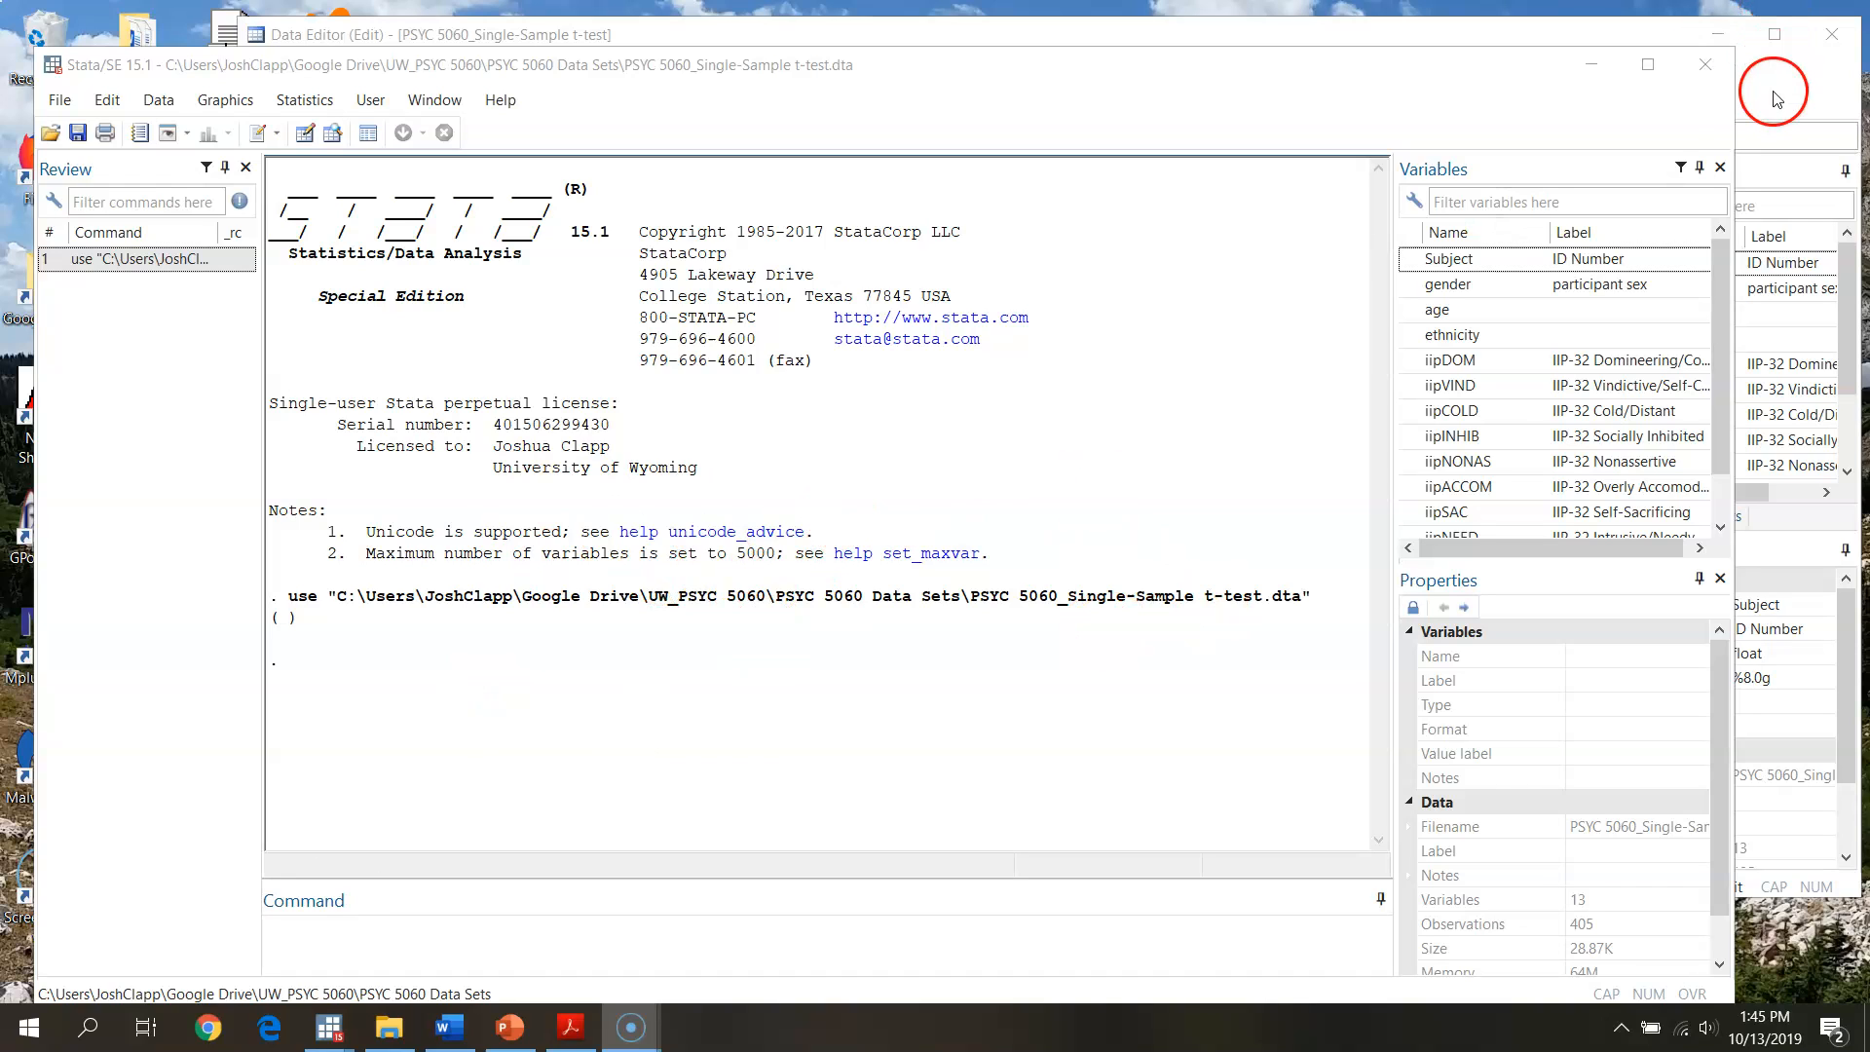
{"action": "mouse_move", "coordinate": [1790, 113]}
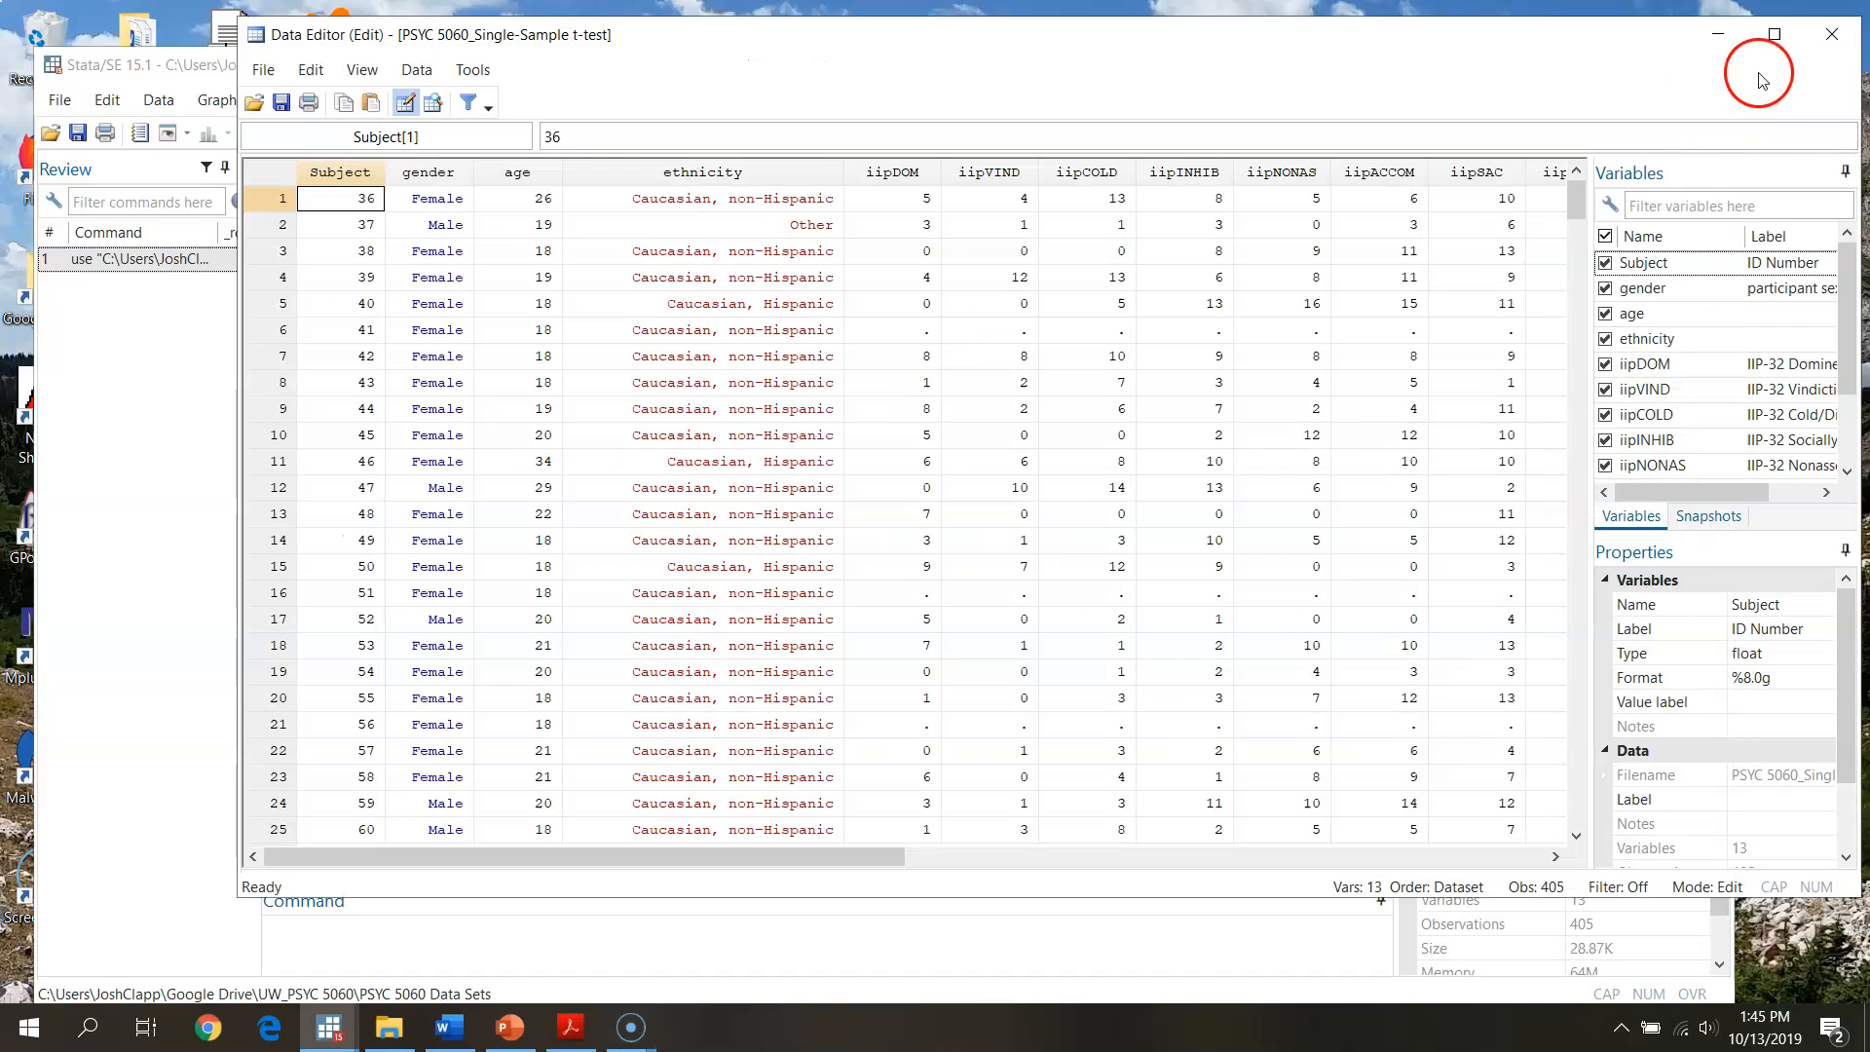
{"action": "mouse_move", "coordinate": [1593, 187]}
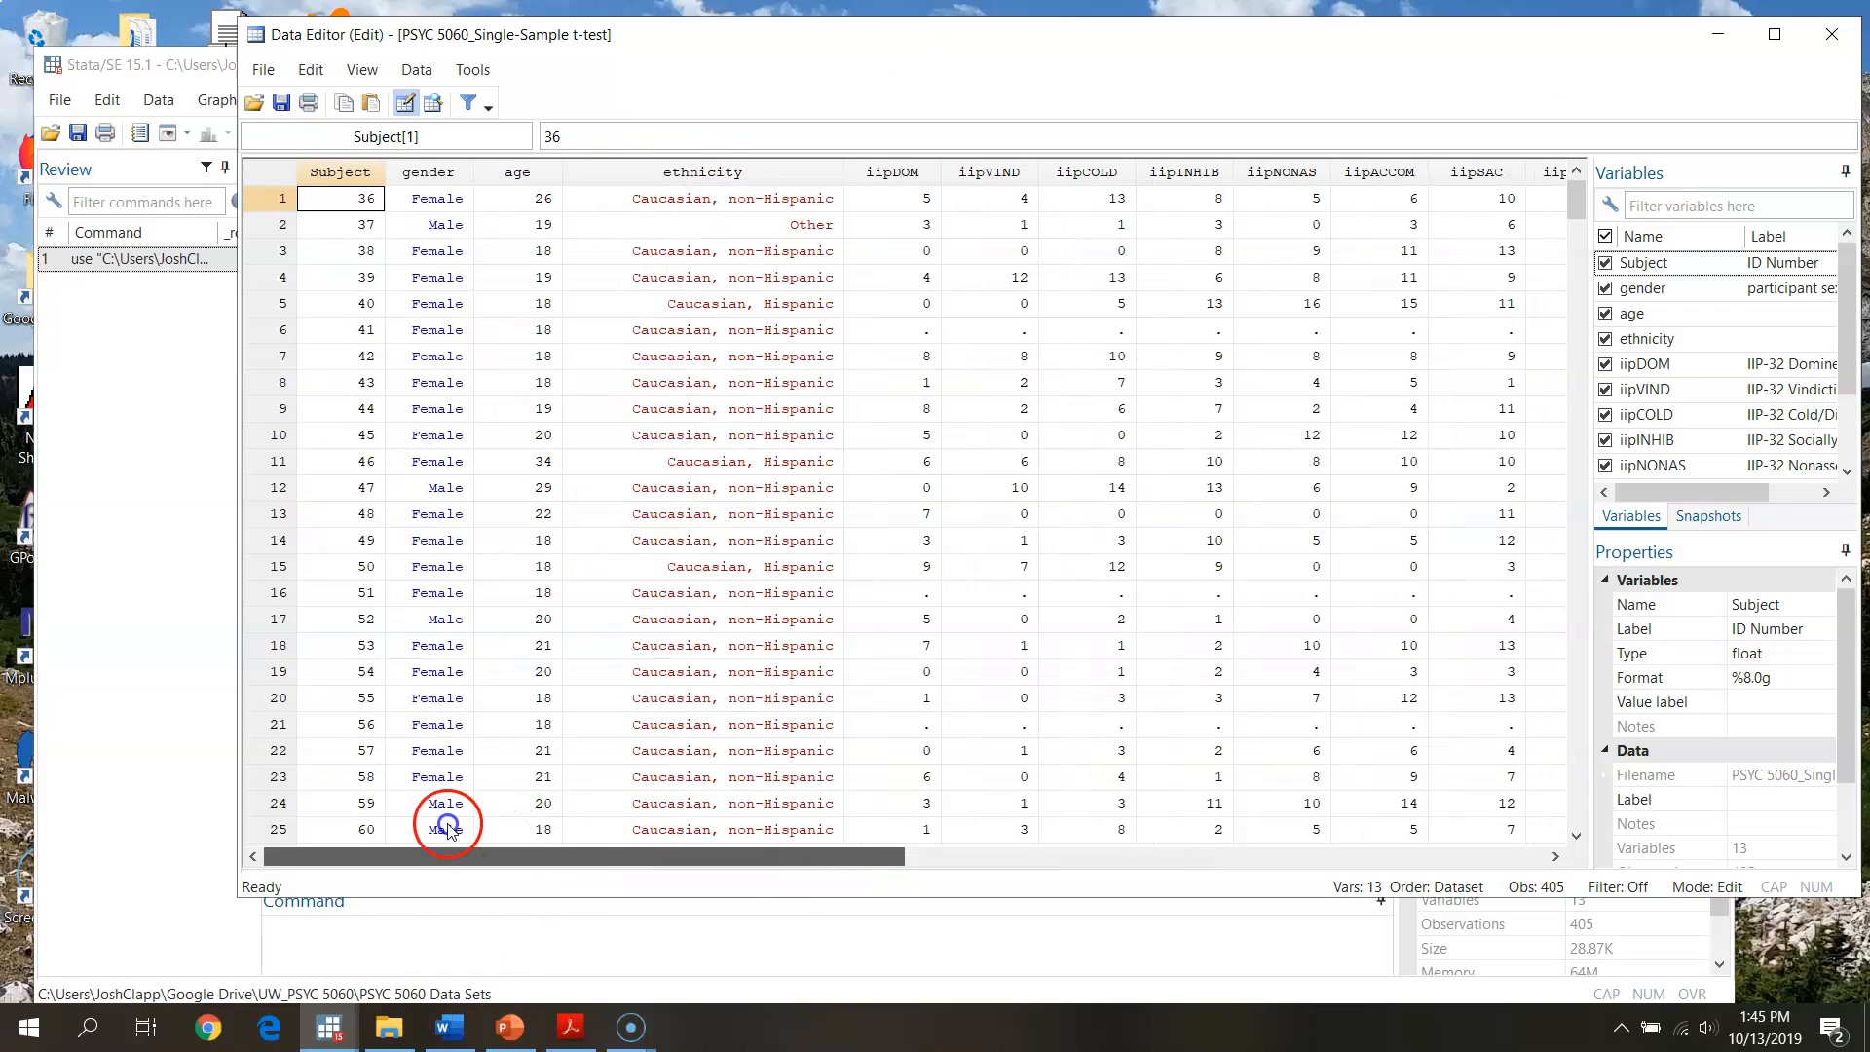
Browse the data to check iipCOLD for observations 7 and 9, then reopen it for editing.
{"action": "left_click", "coordinate": [1832, 33]}
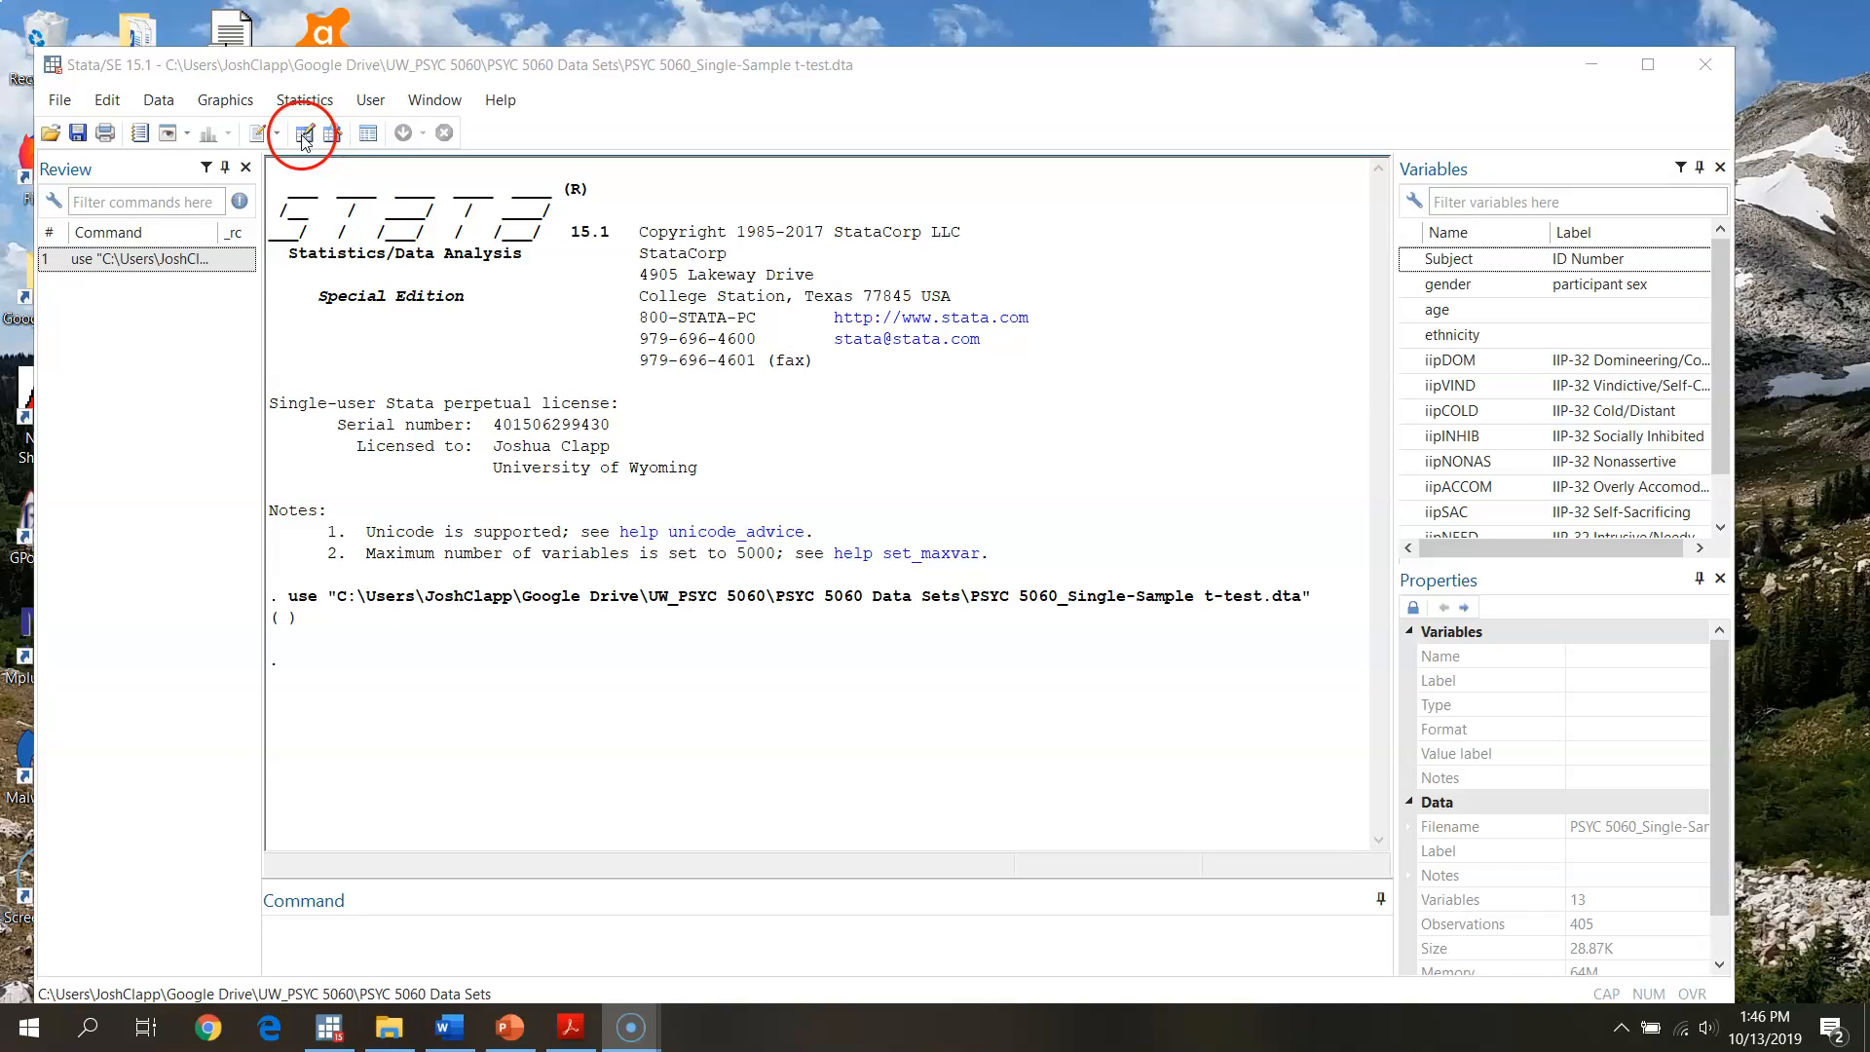
{"action": "left_click", "coordinate": [302, 133]}
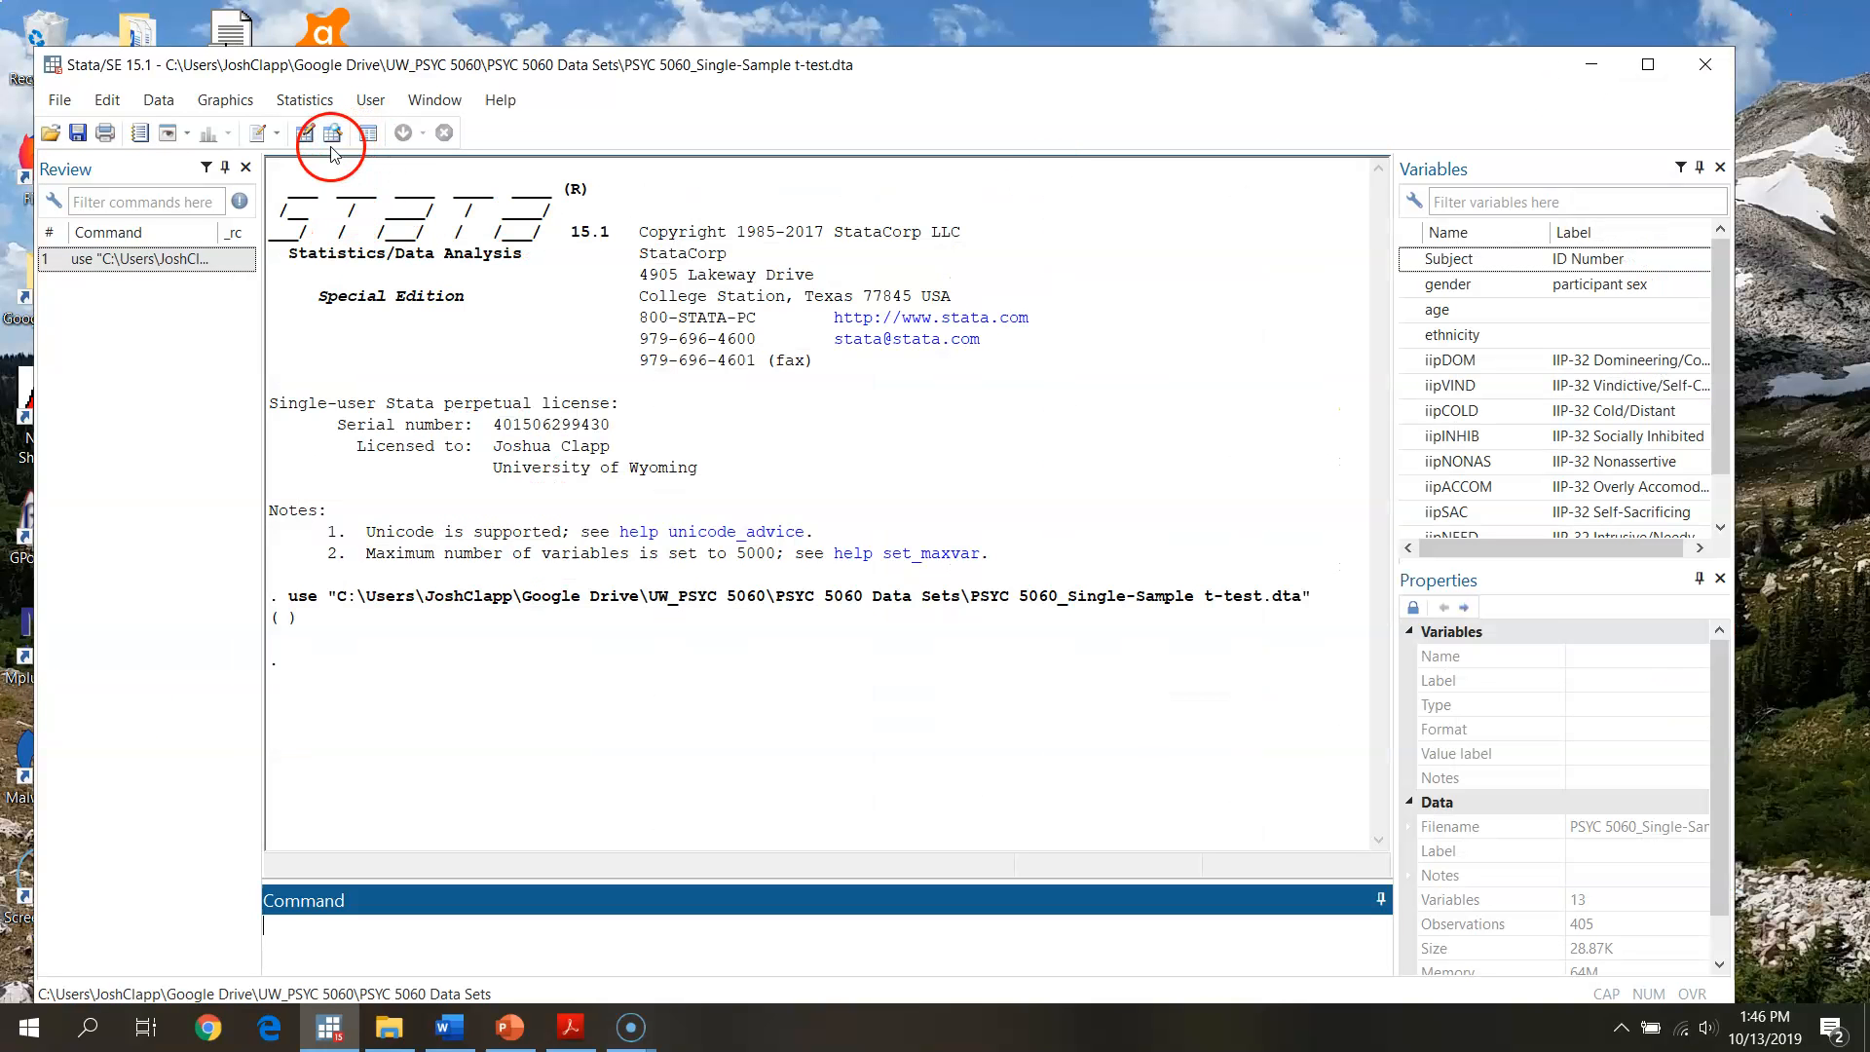
{"action": "mouse_move", "coordinate": [430, 336]}
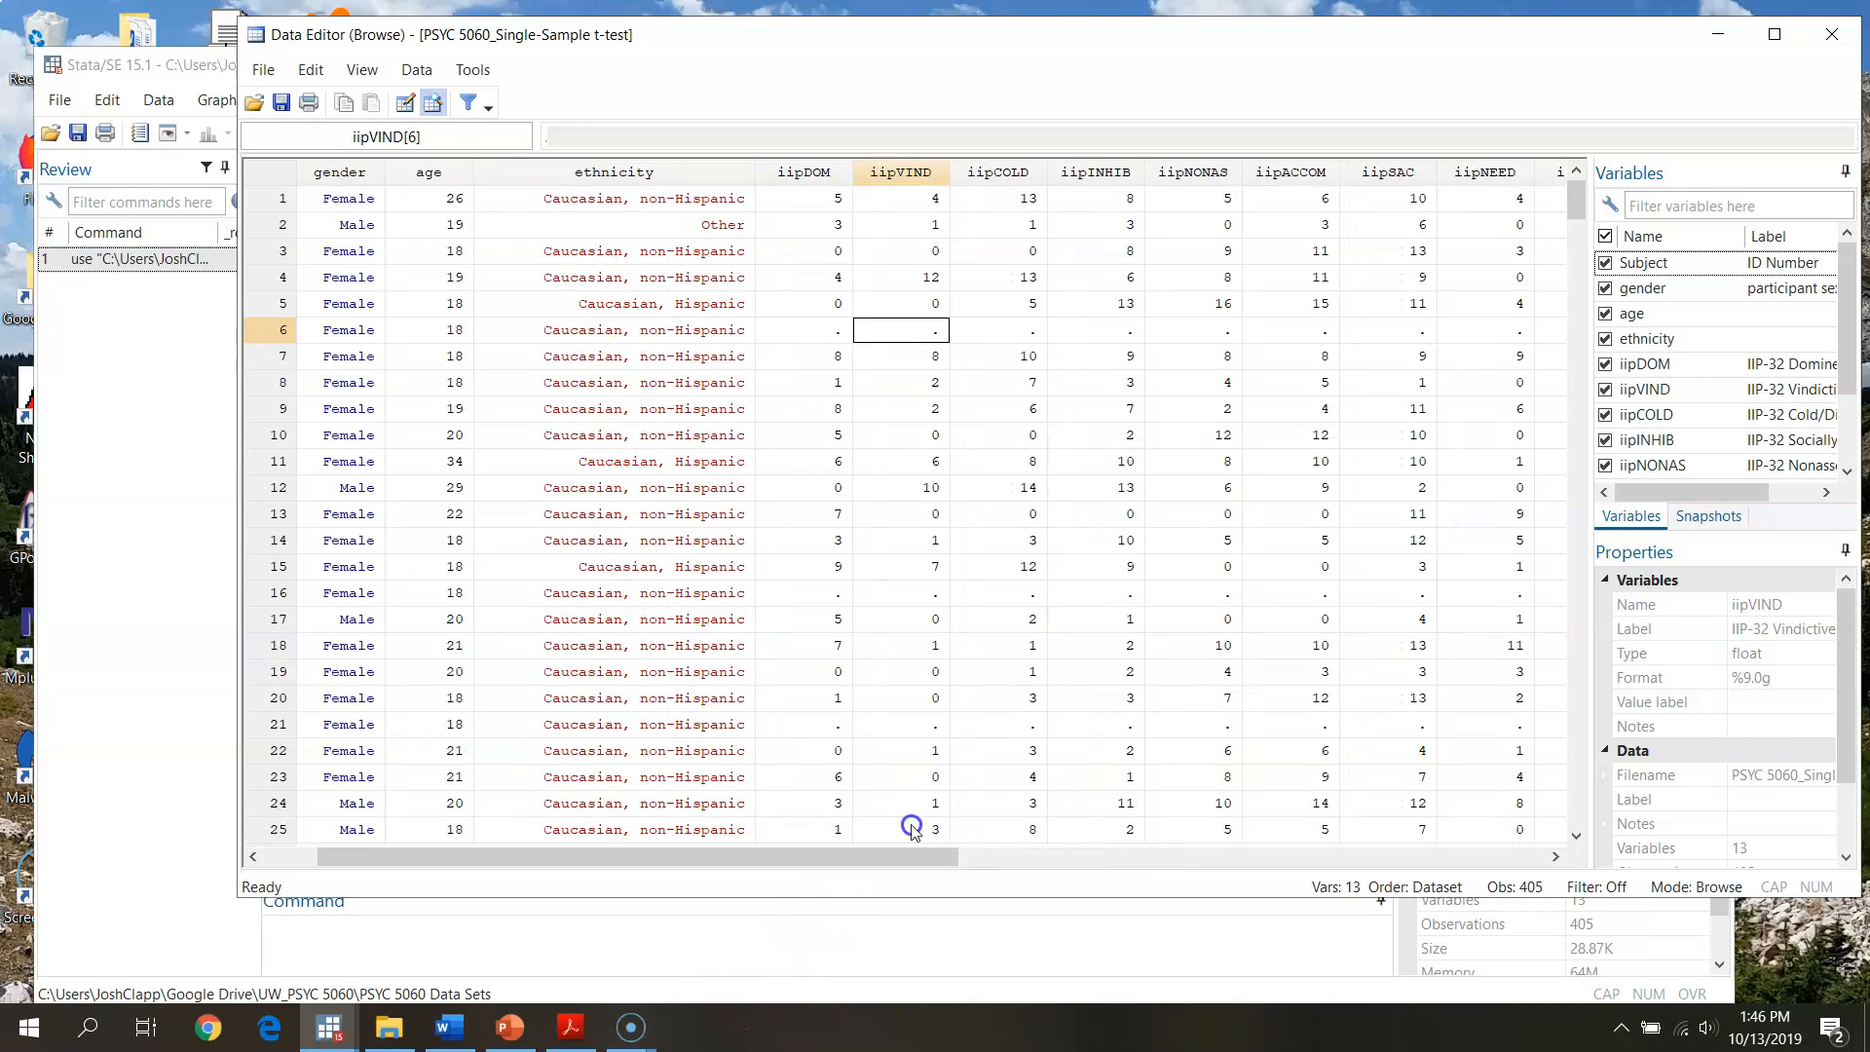
{"action": "left_click", "coordinate": [997, 355]}
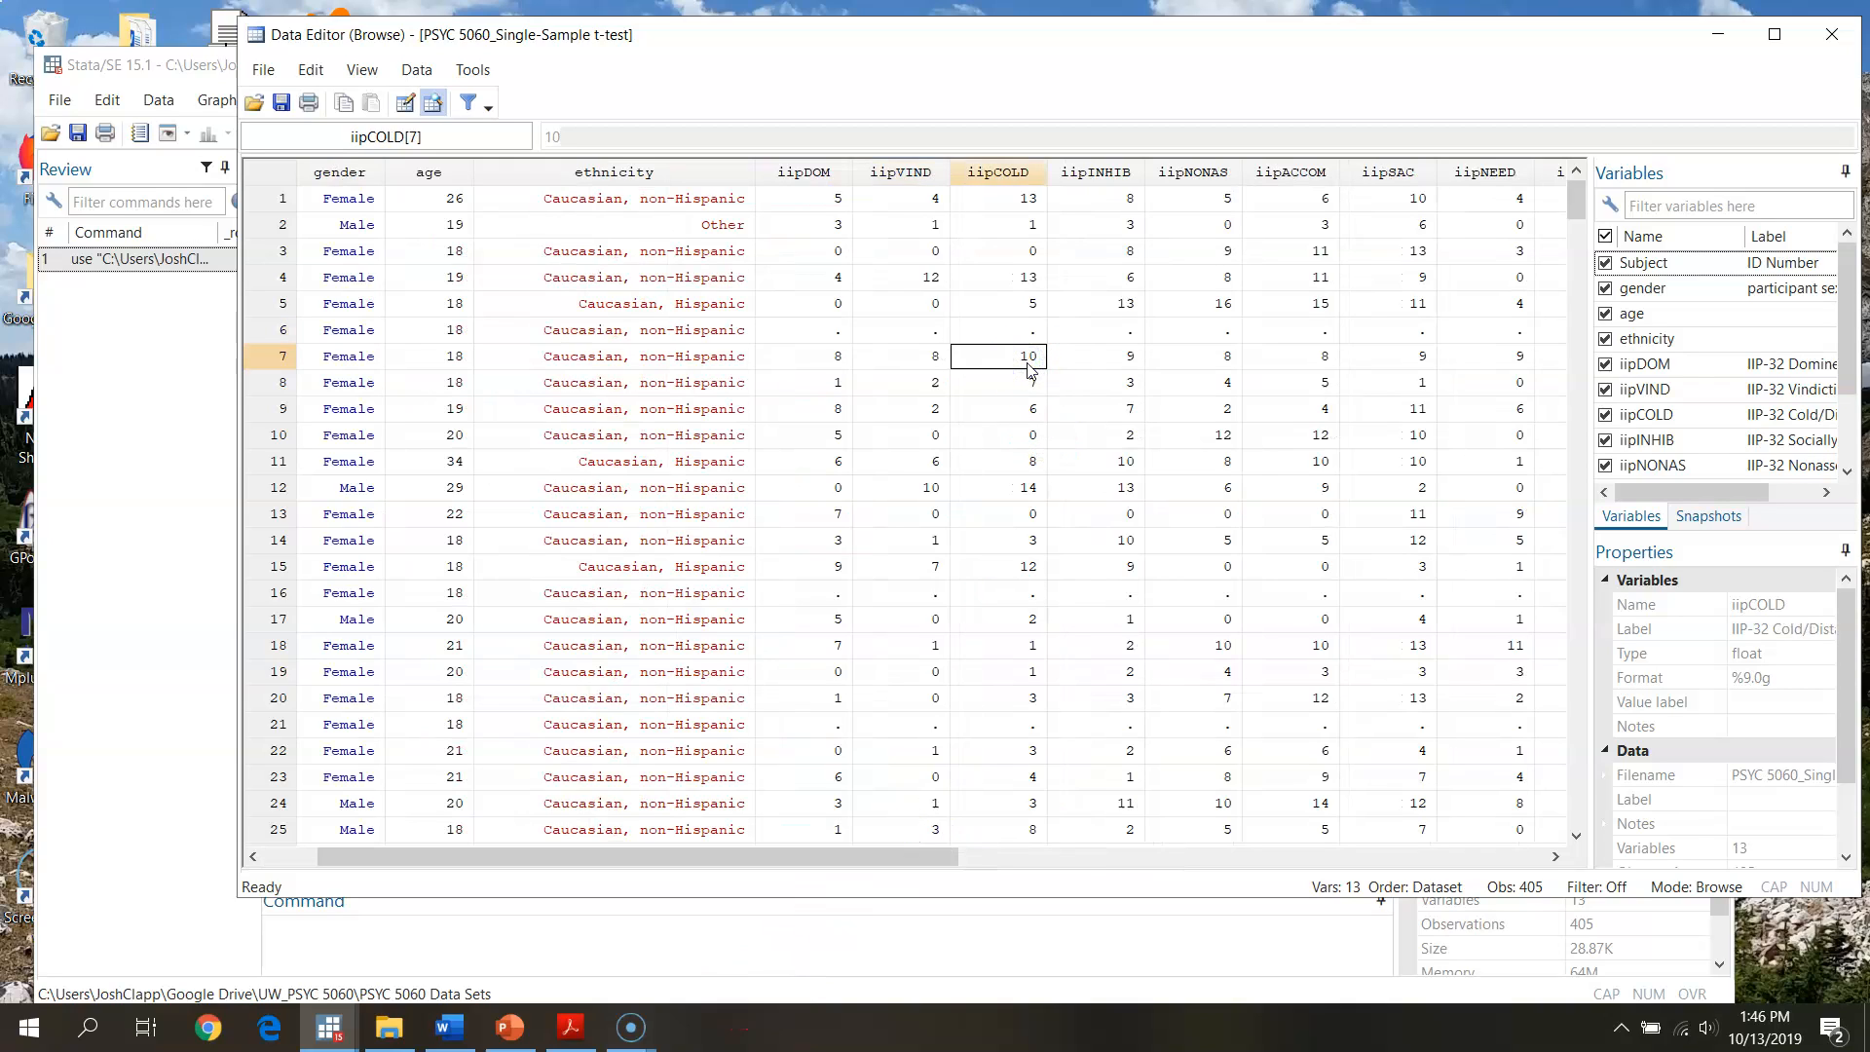
{"action": "left_click", "coordinate": [997, 408]}
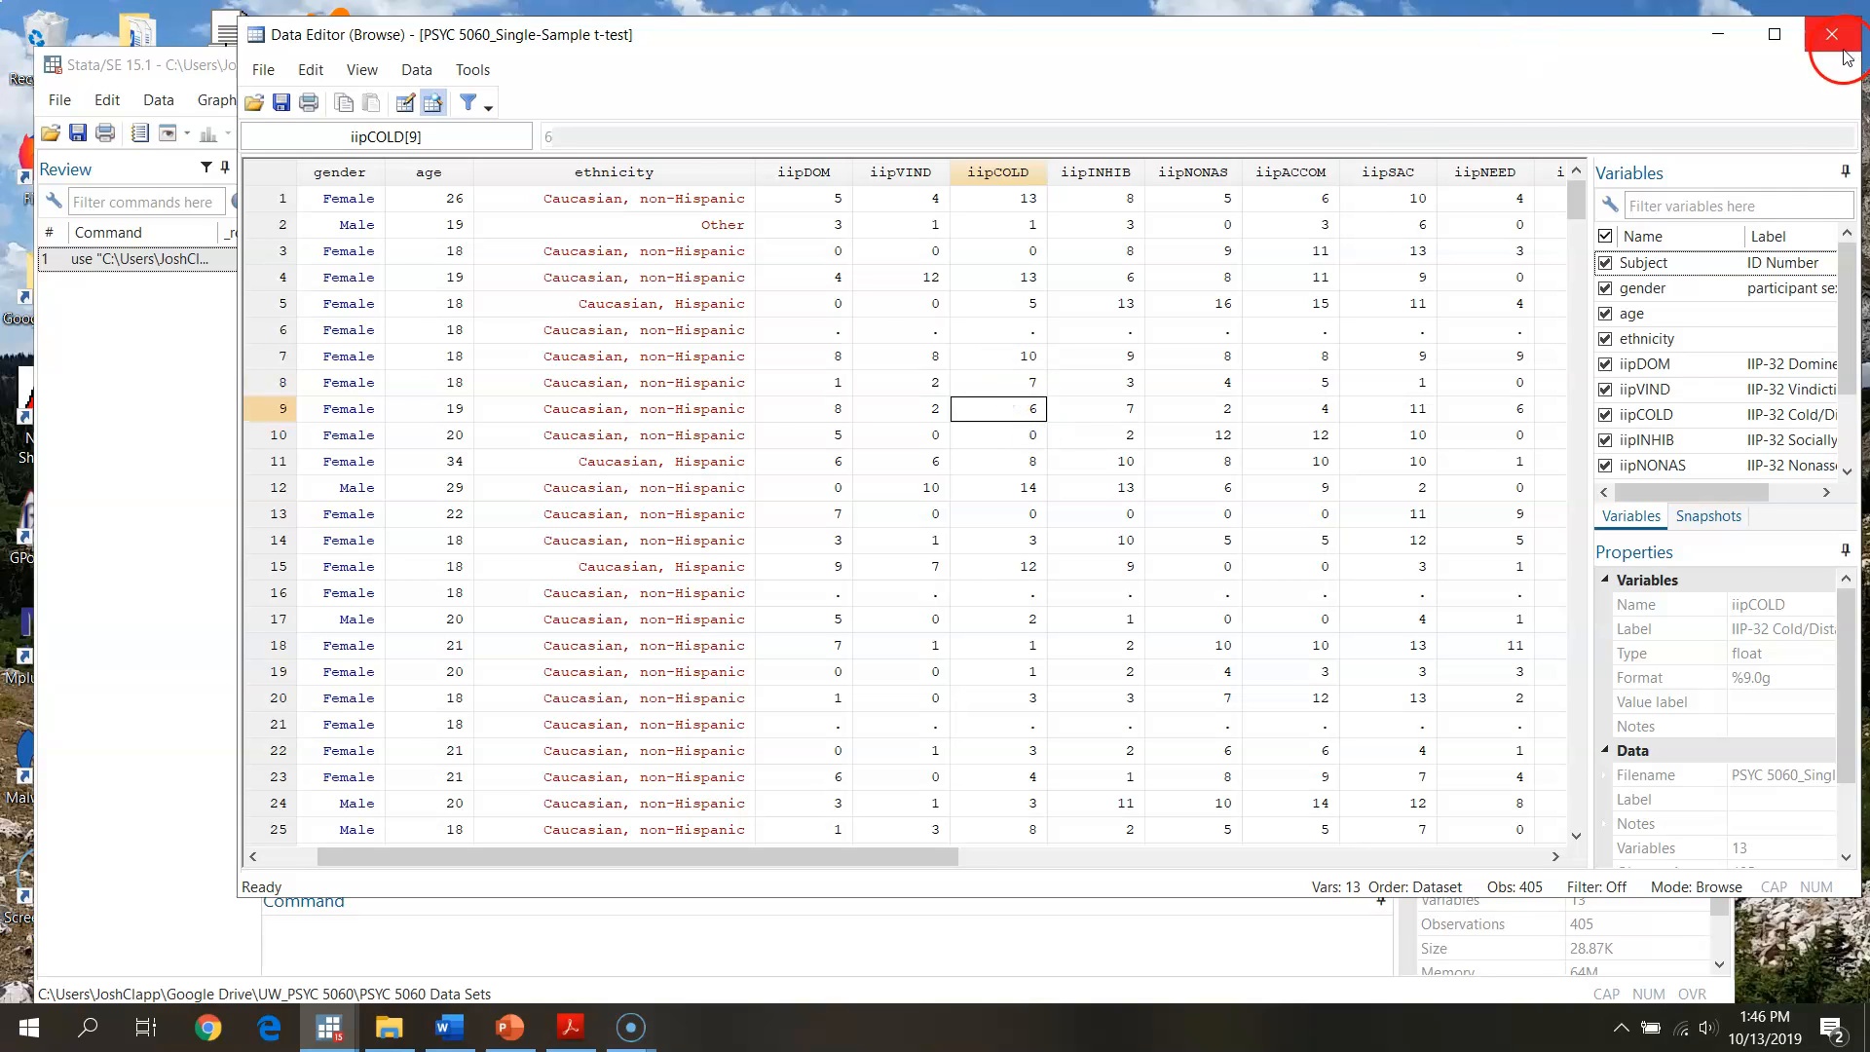
{"action": "left_click", "coordinate": [1833, 35]}
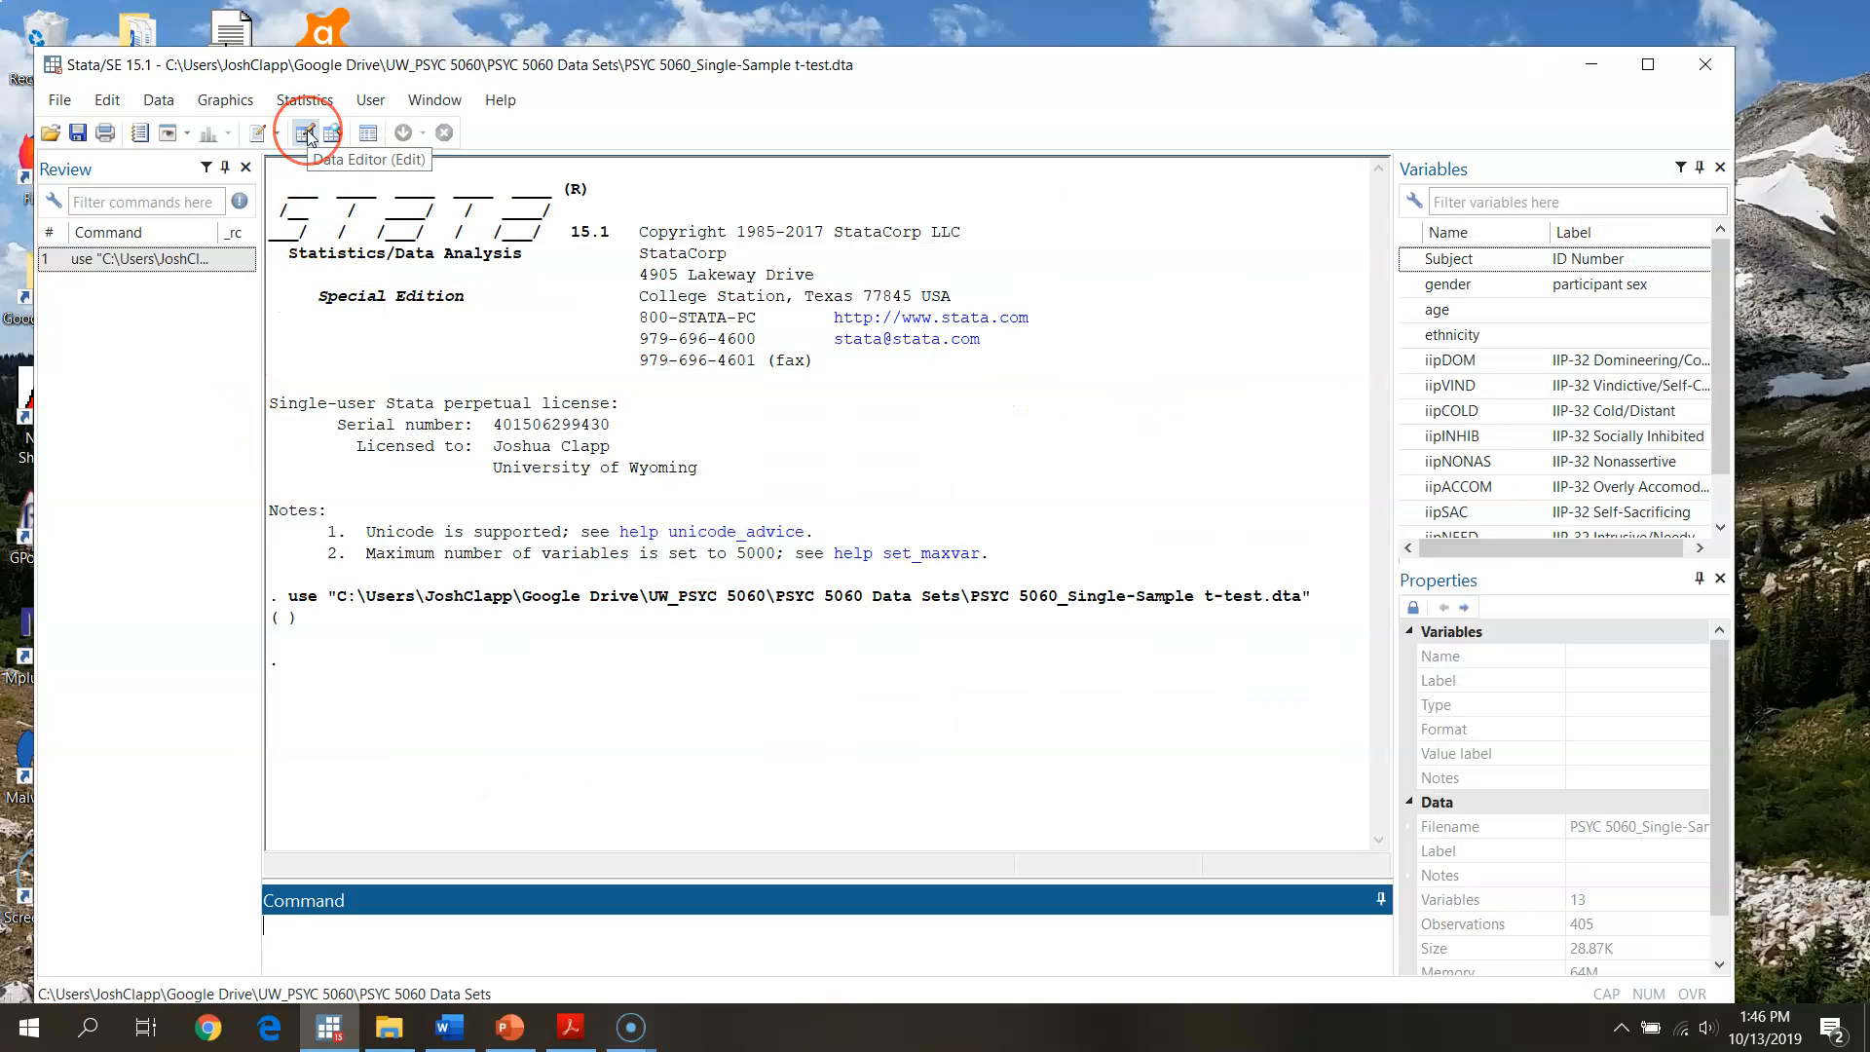
{"action": "left_click", "coordinate": [302, 132]}
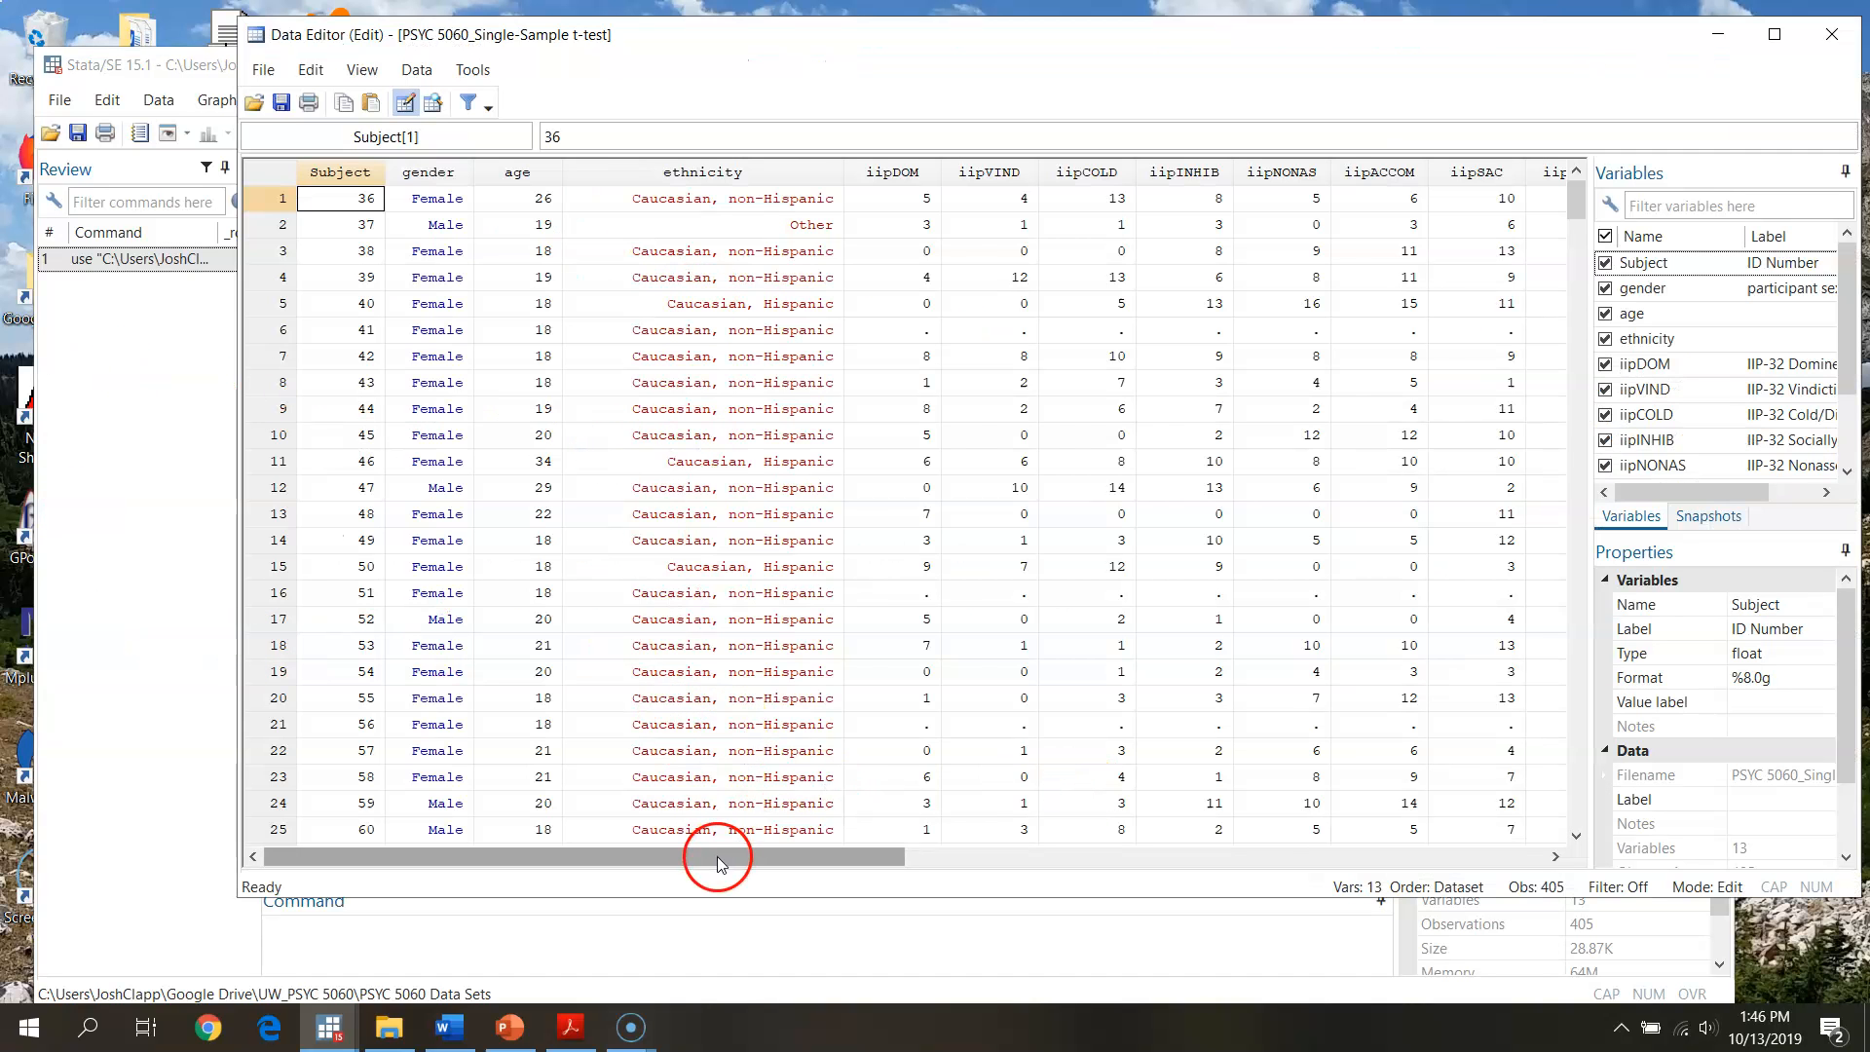
{"action": "mouse_move", "coordinate": [883, 862]}
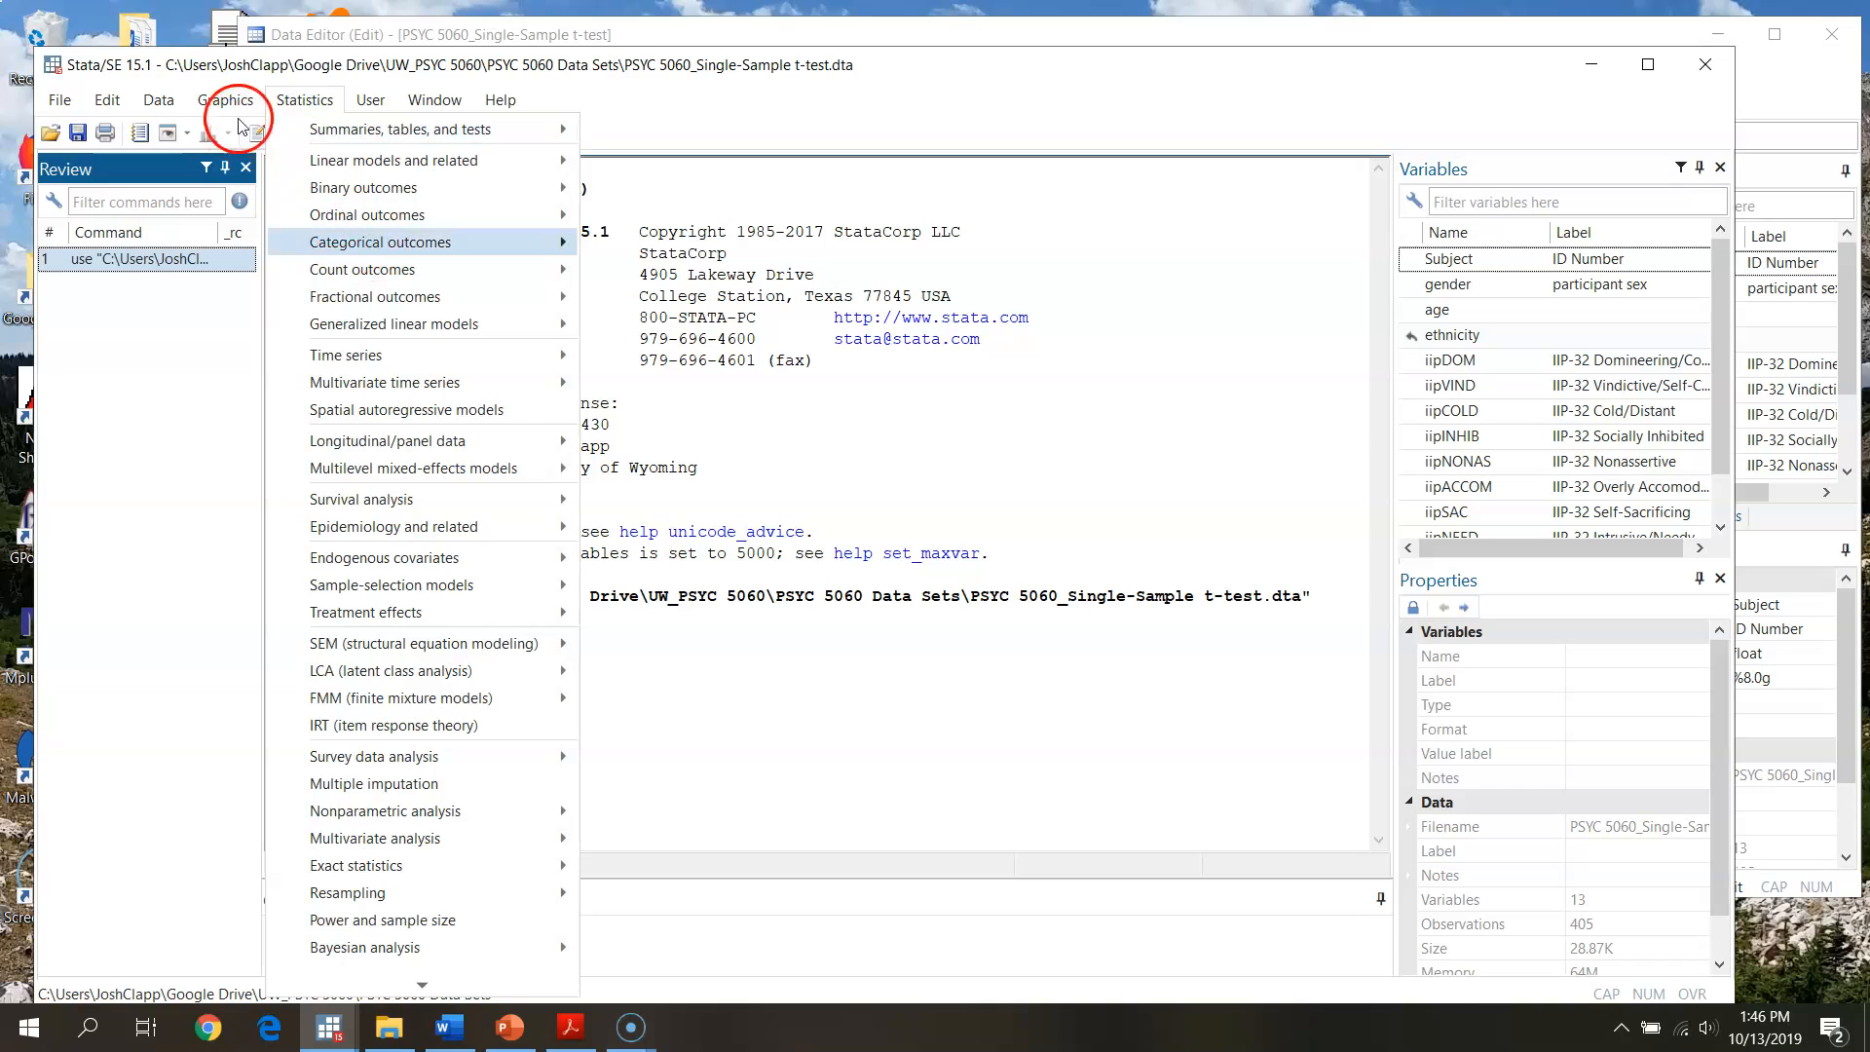
Dismiss the statistics list and create blank do-files, closing Untitled2 and typing test text.
{"action": "left_click", "coordinate": [301, 180]}
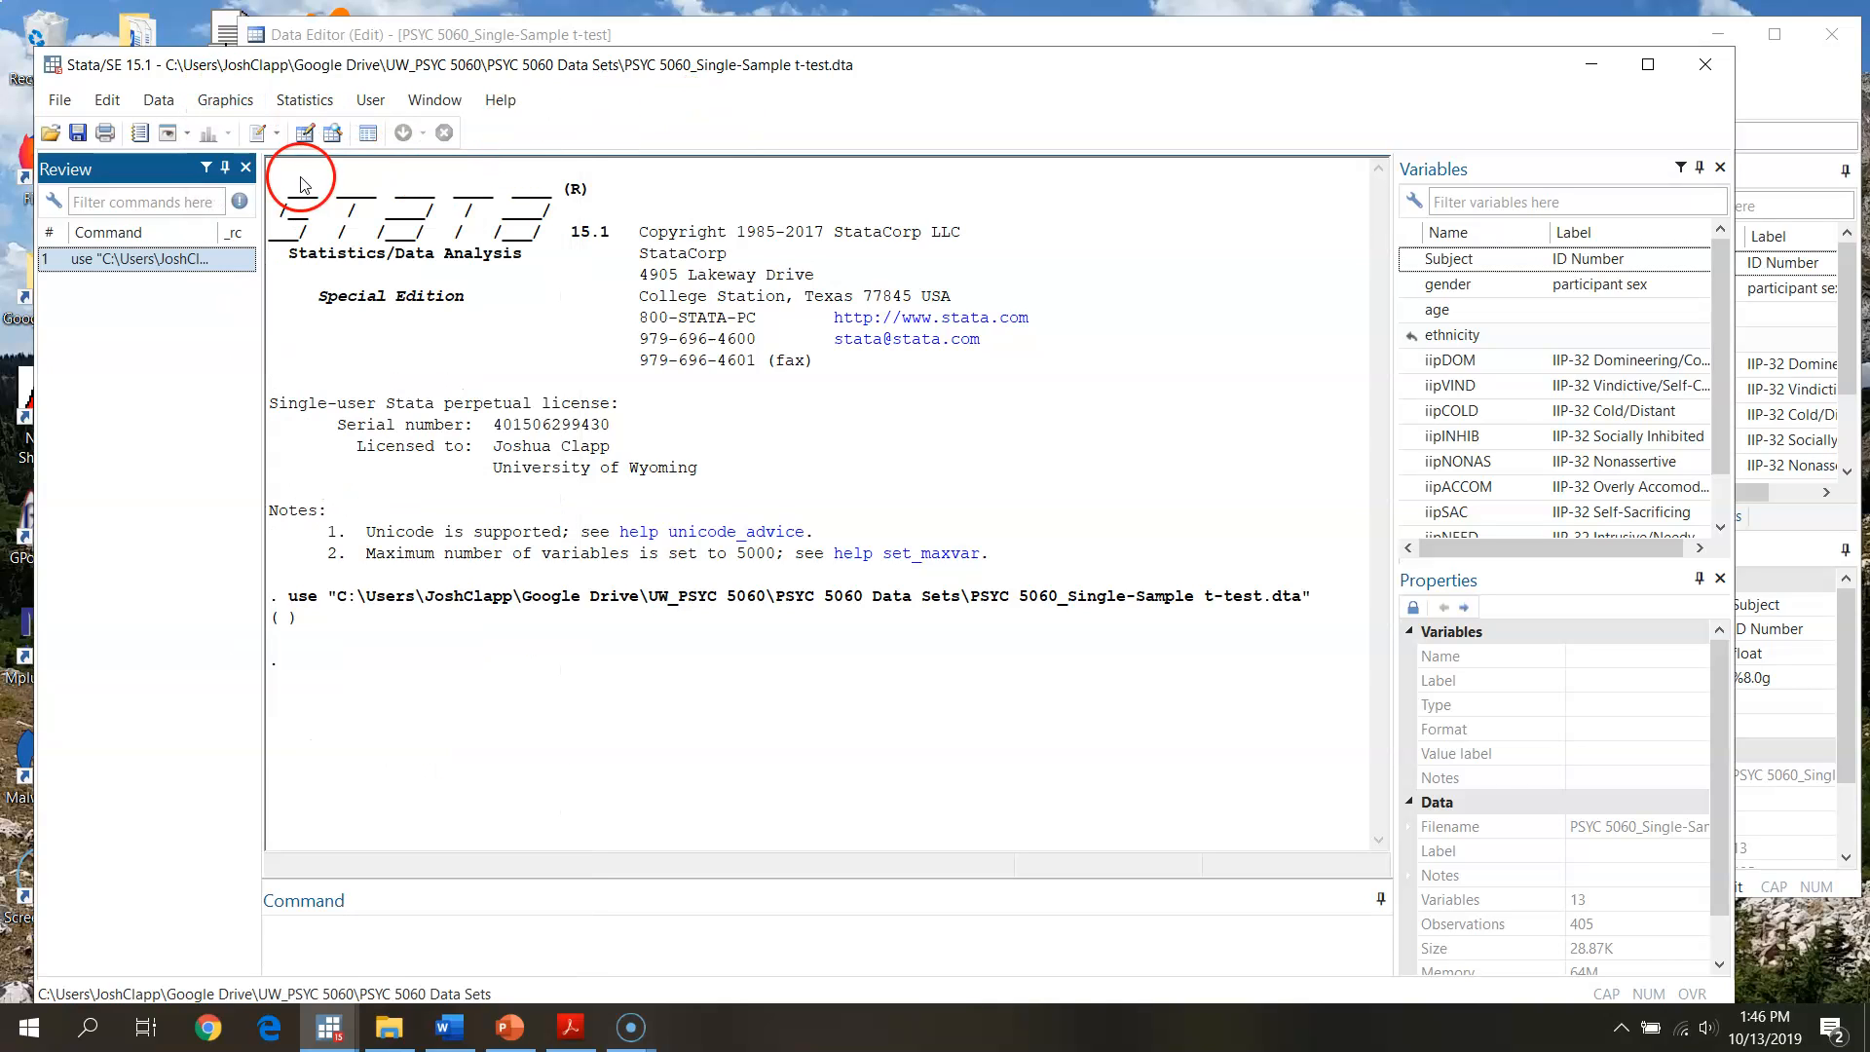
{"action": "mouse_move", "coordinate": [251, 133]}
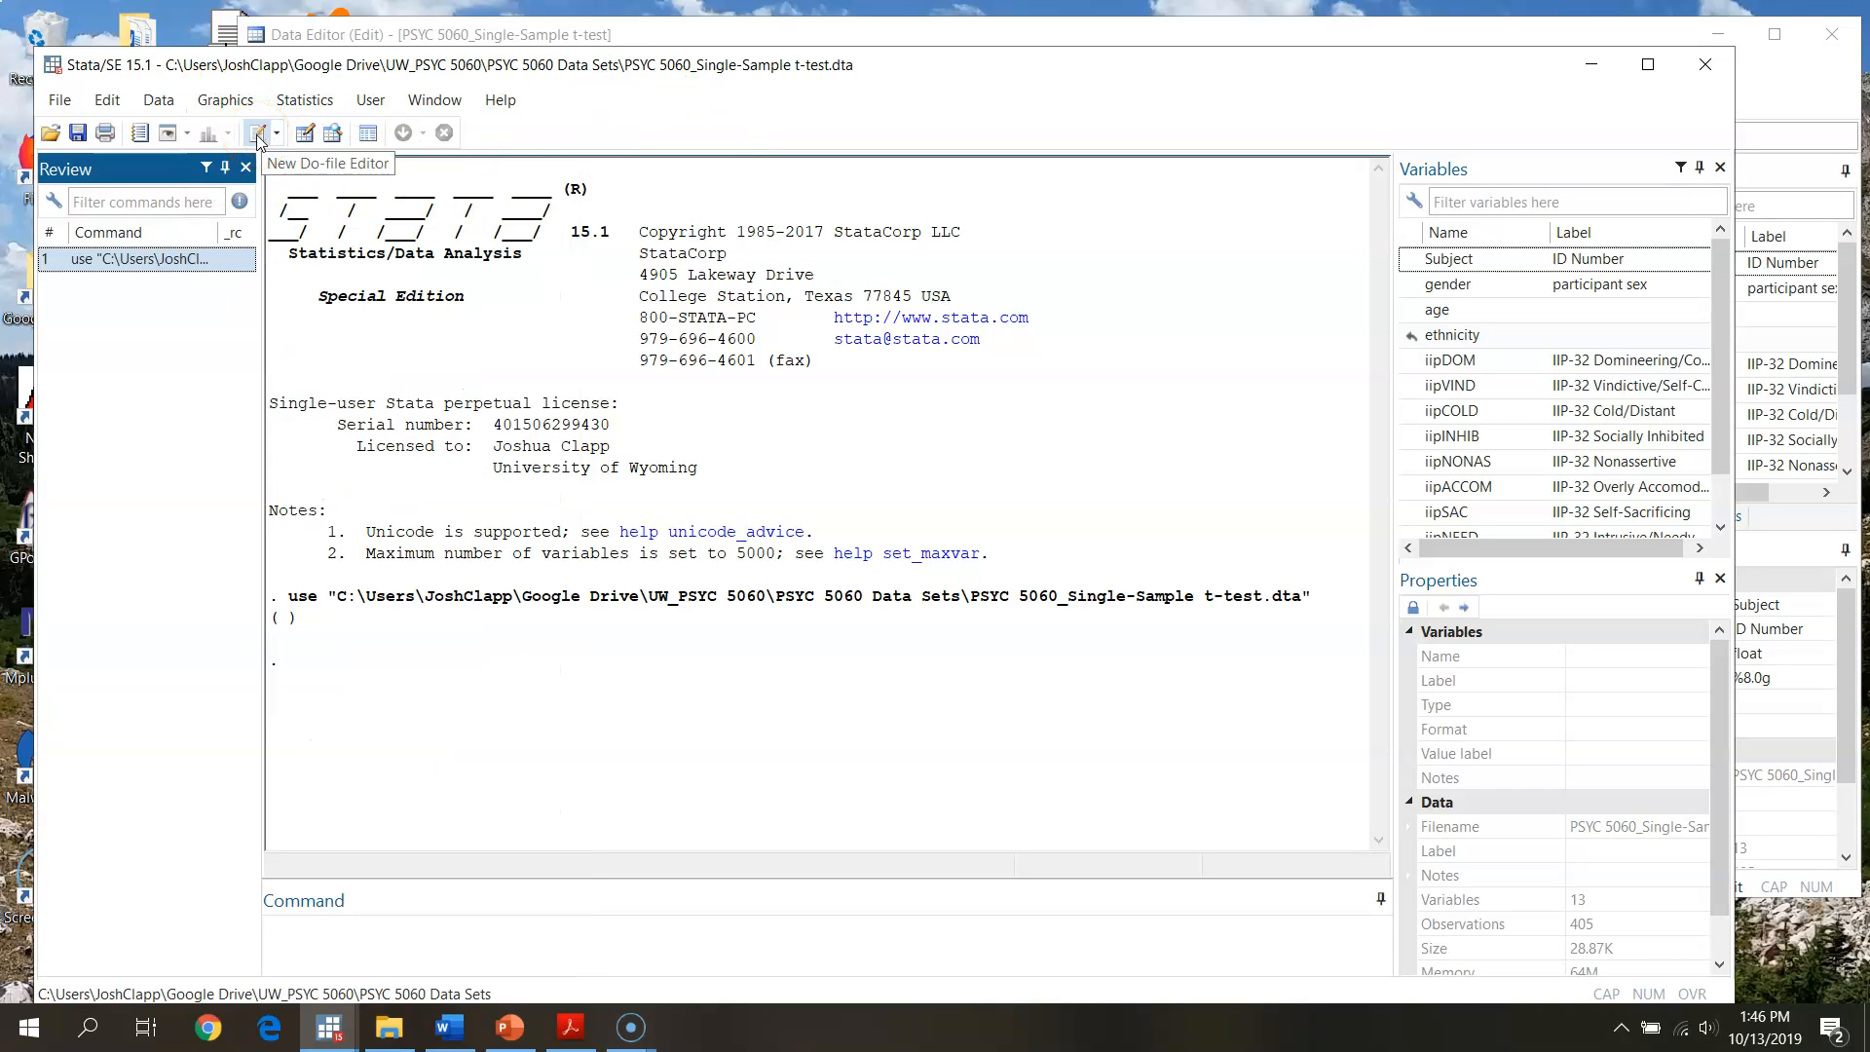
{"action": "left_click", "coordinate": [255, 132]}
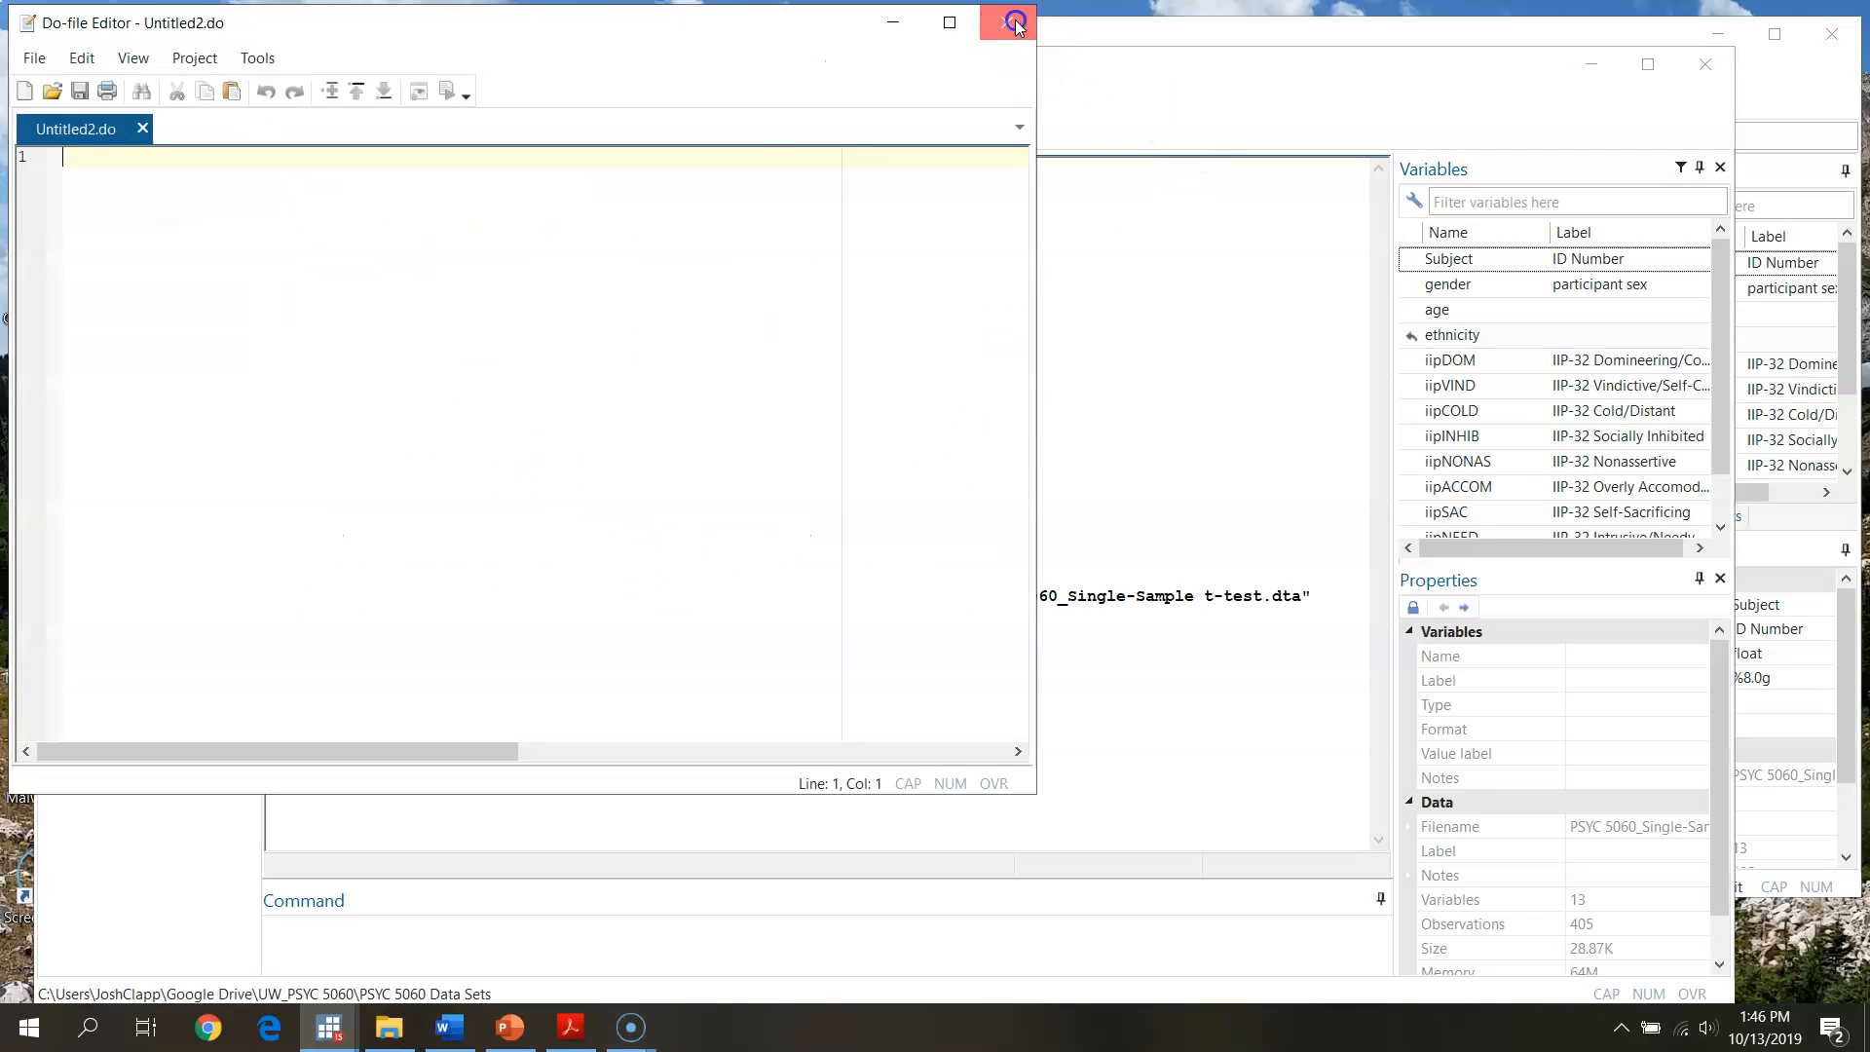
{"action": "left_click", "coordinate": [1013, 21]}
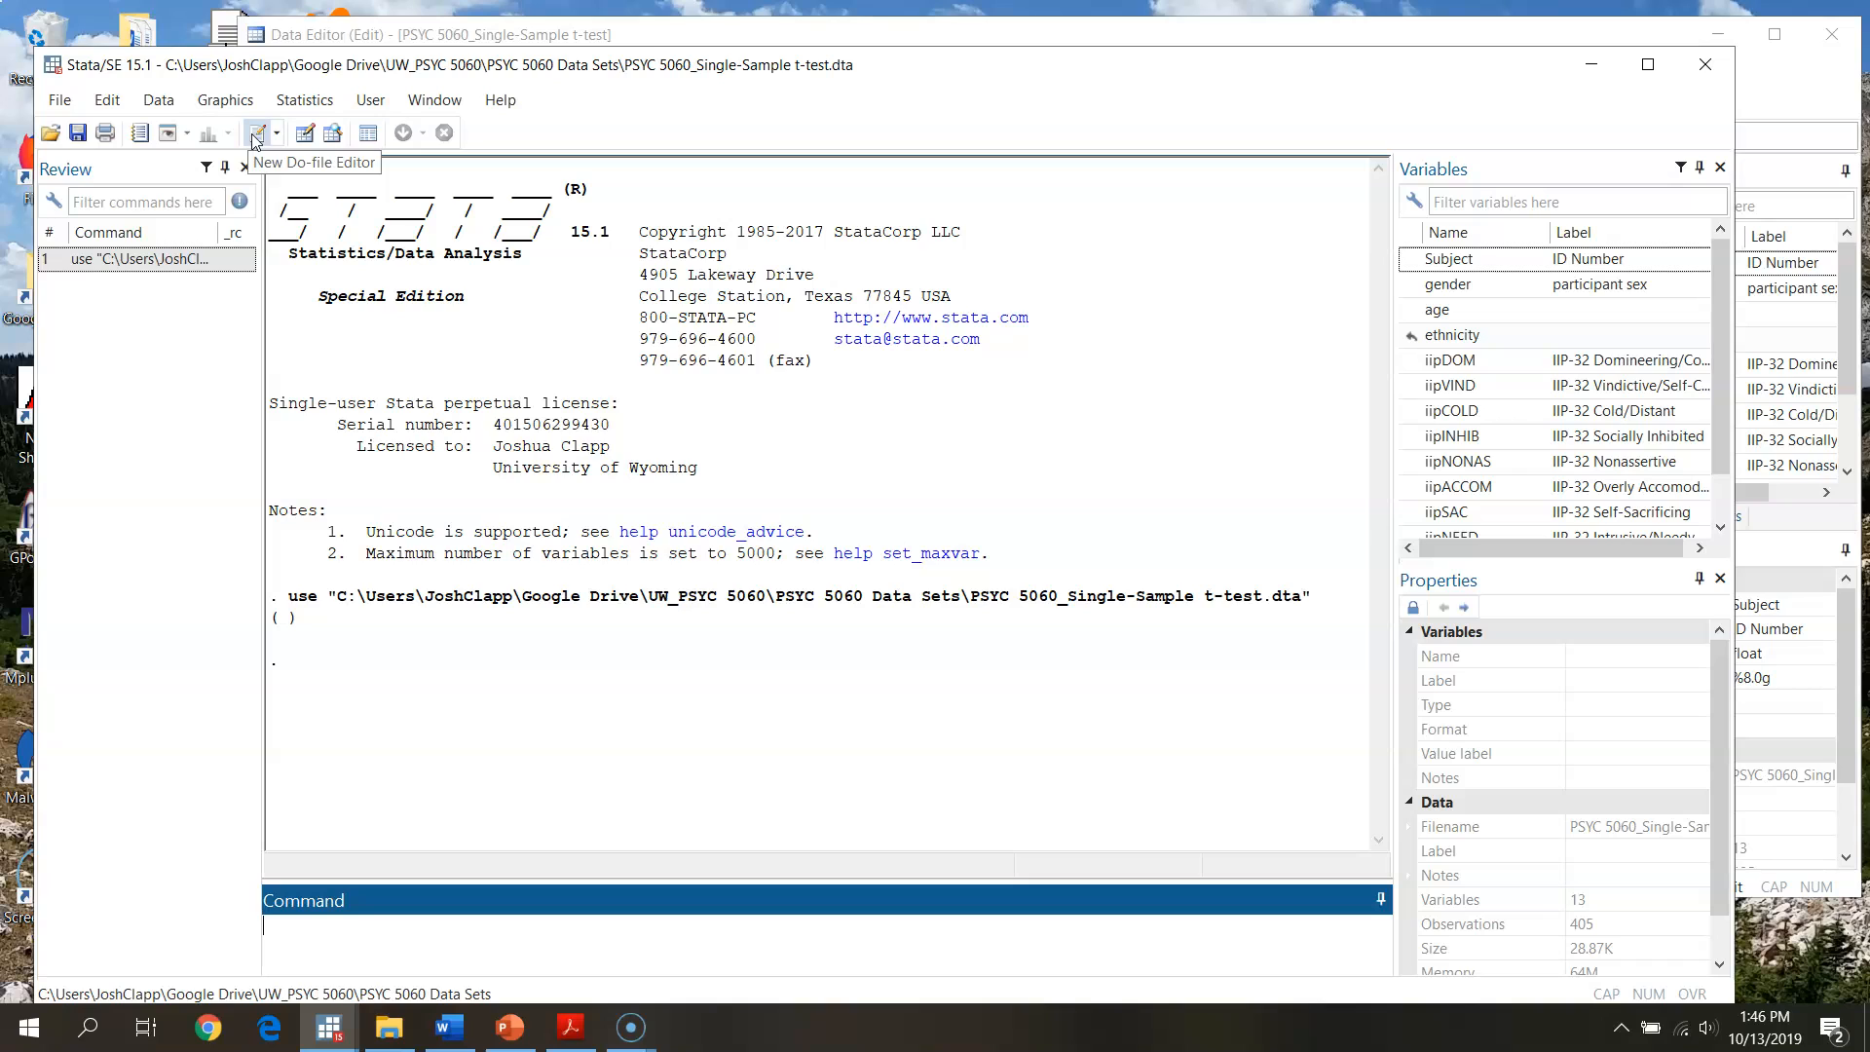
{"action": "left_click", "coordinate": [254, 132]}
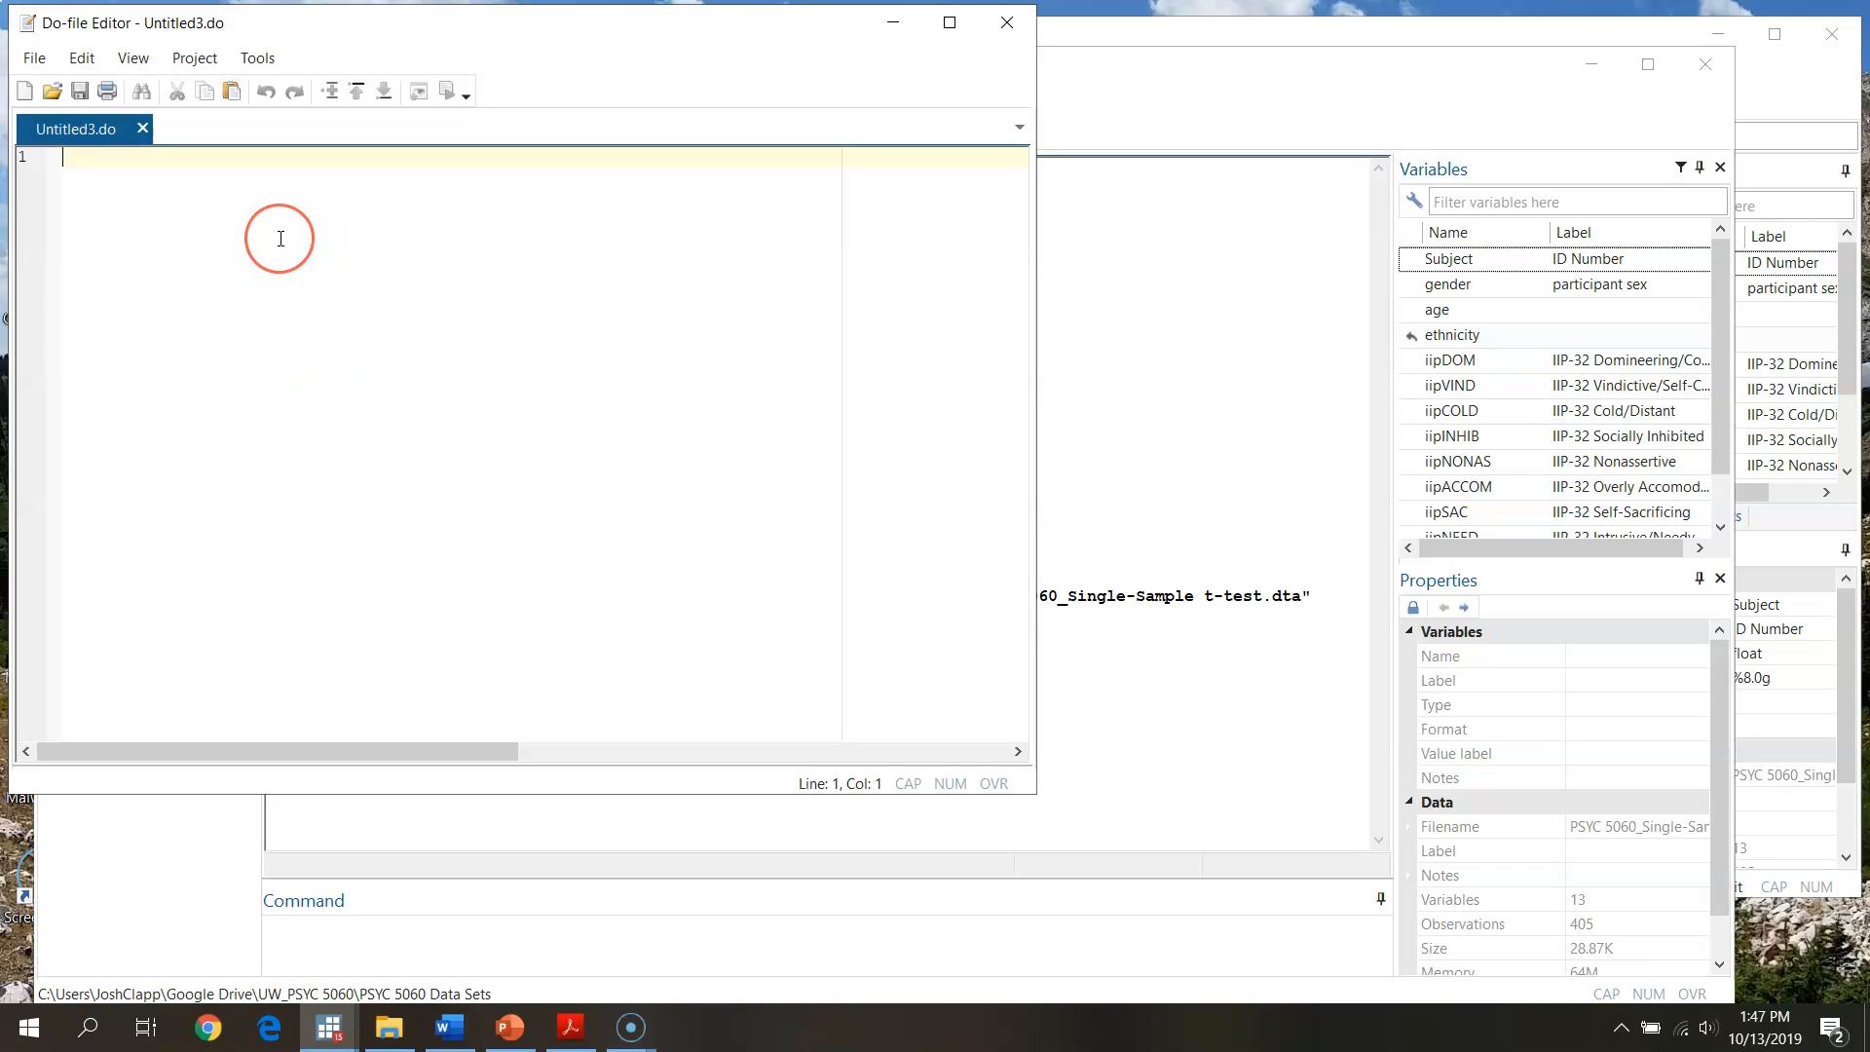
{"action": "key", "text": "enter"}
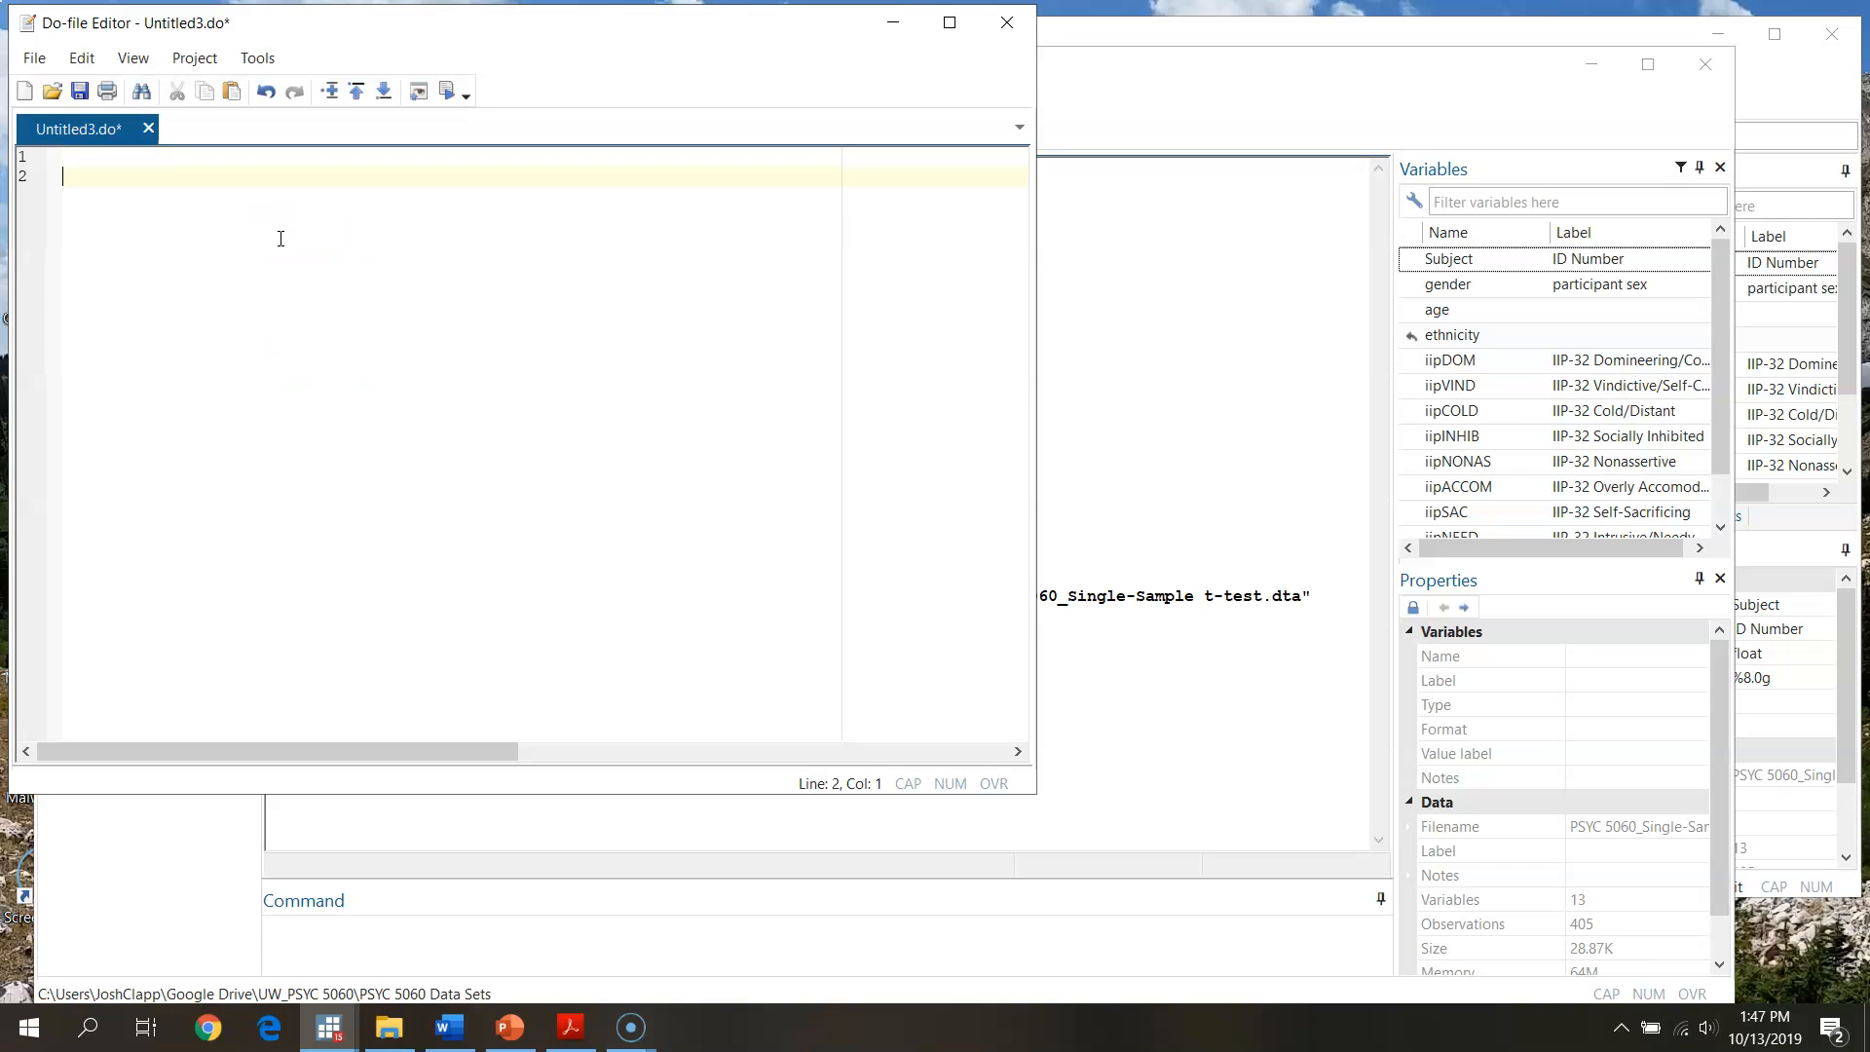
{"action": "type", "text": "dhhdhd"}
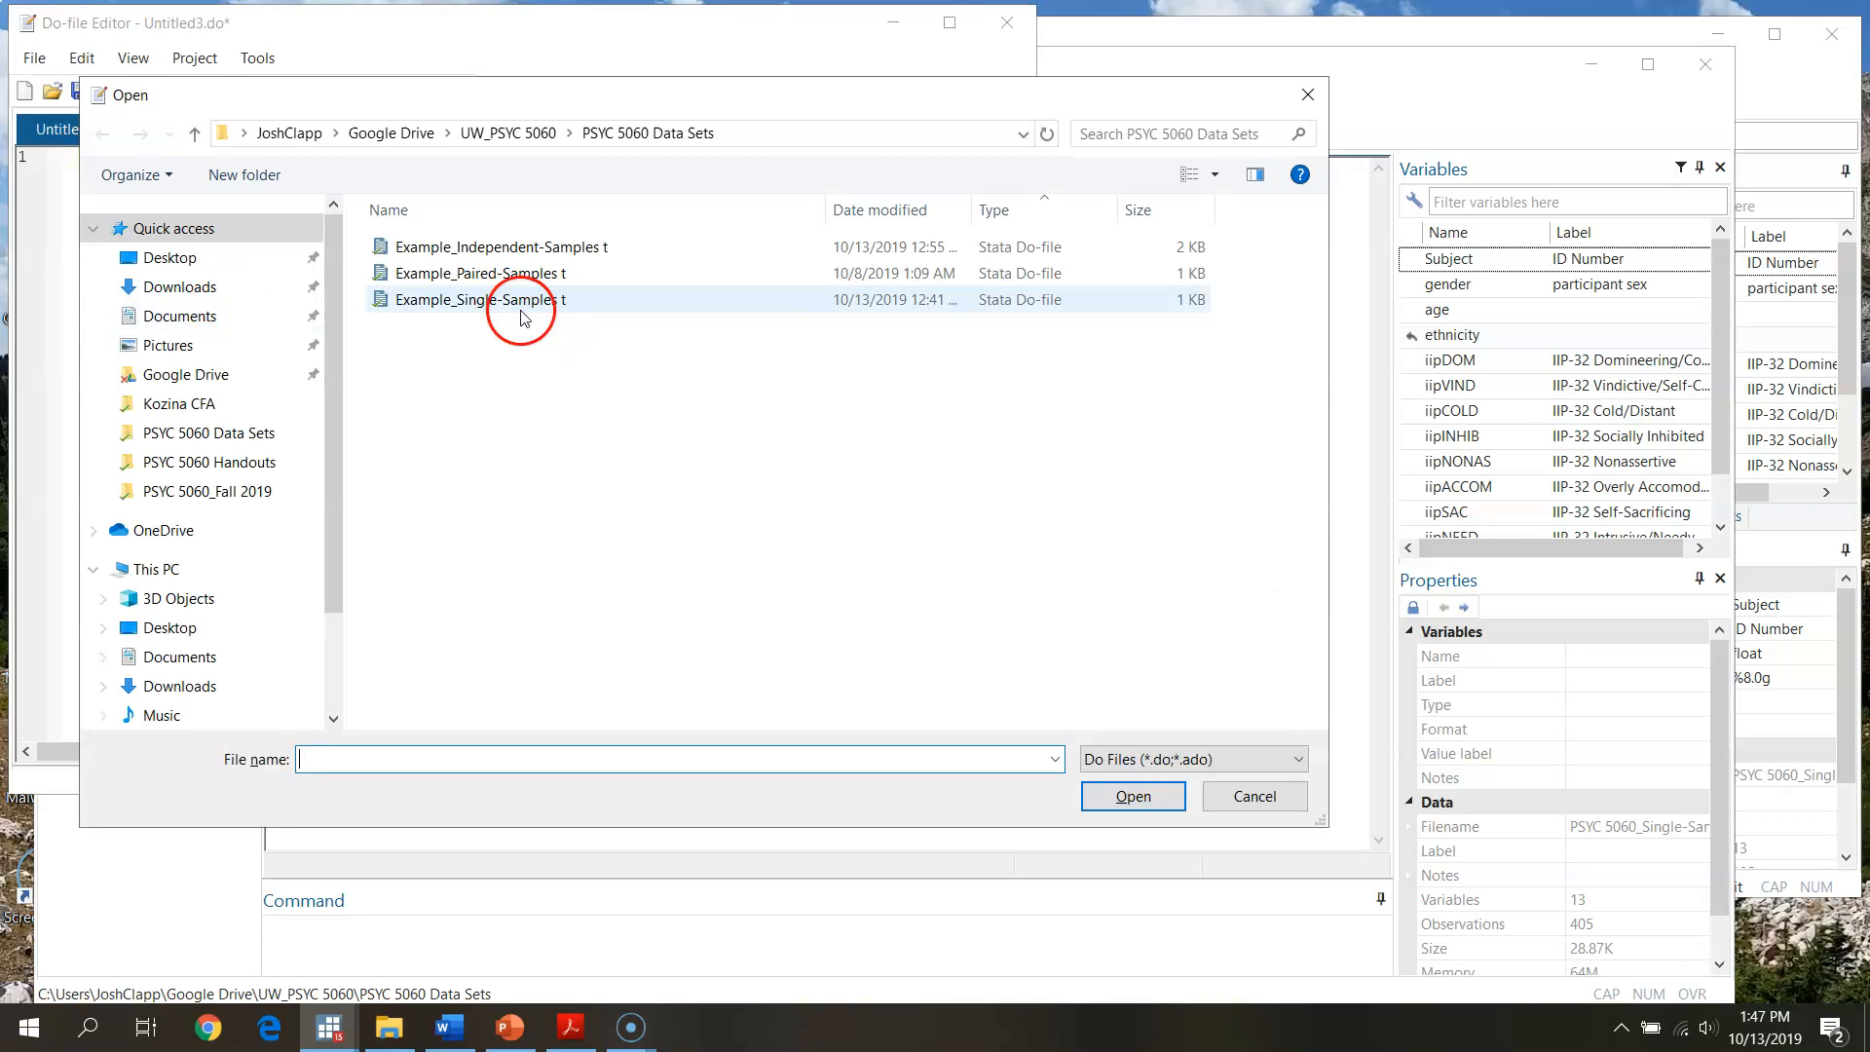
Open the Example_Single-Samples t do-file and discard the untitled do-file without saving.
{"action": "double_click", "coordinate": [478, 299]}
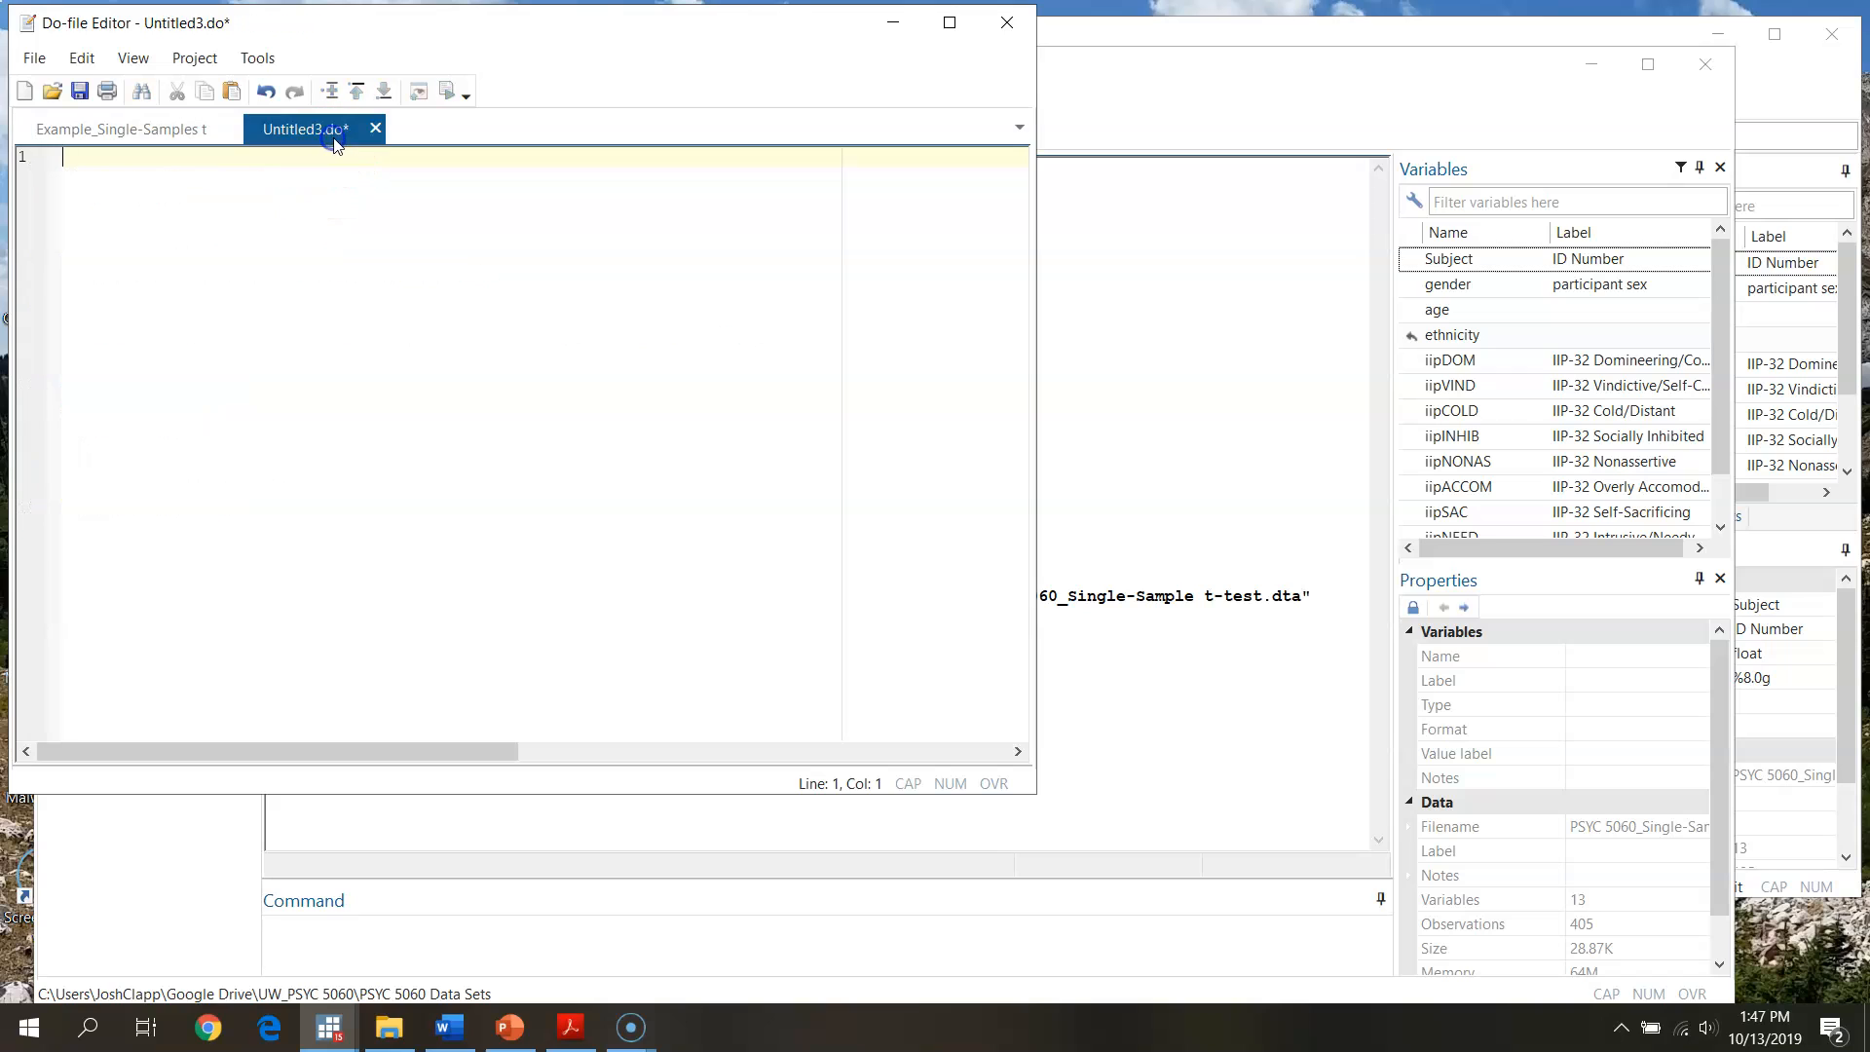
{"action": "left_click", "coordinate": [376, 129]}
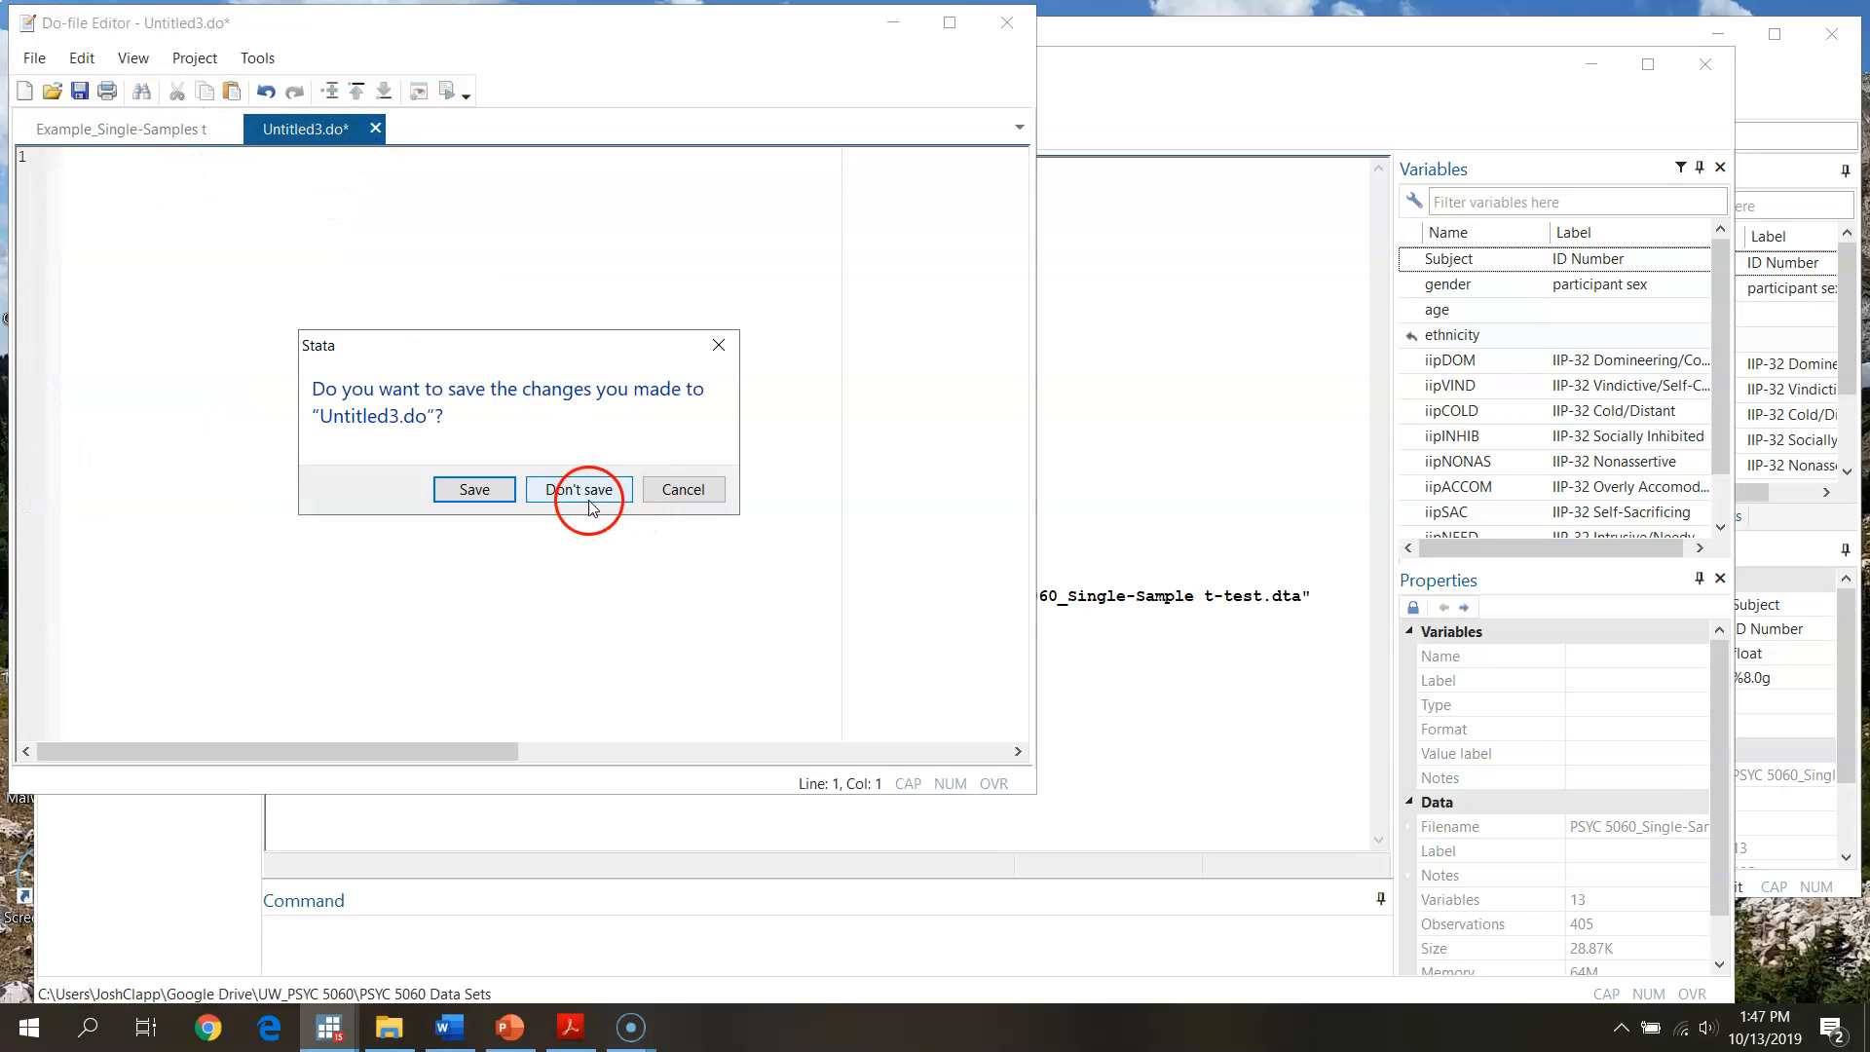
{"action": "left_click", "coordinate": [579, 489]}
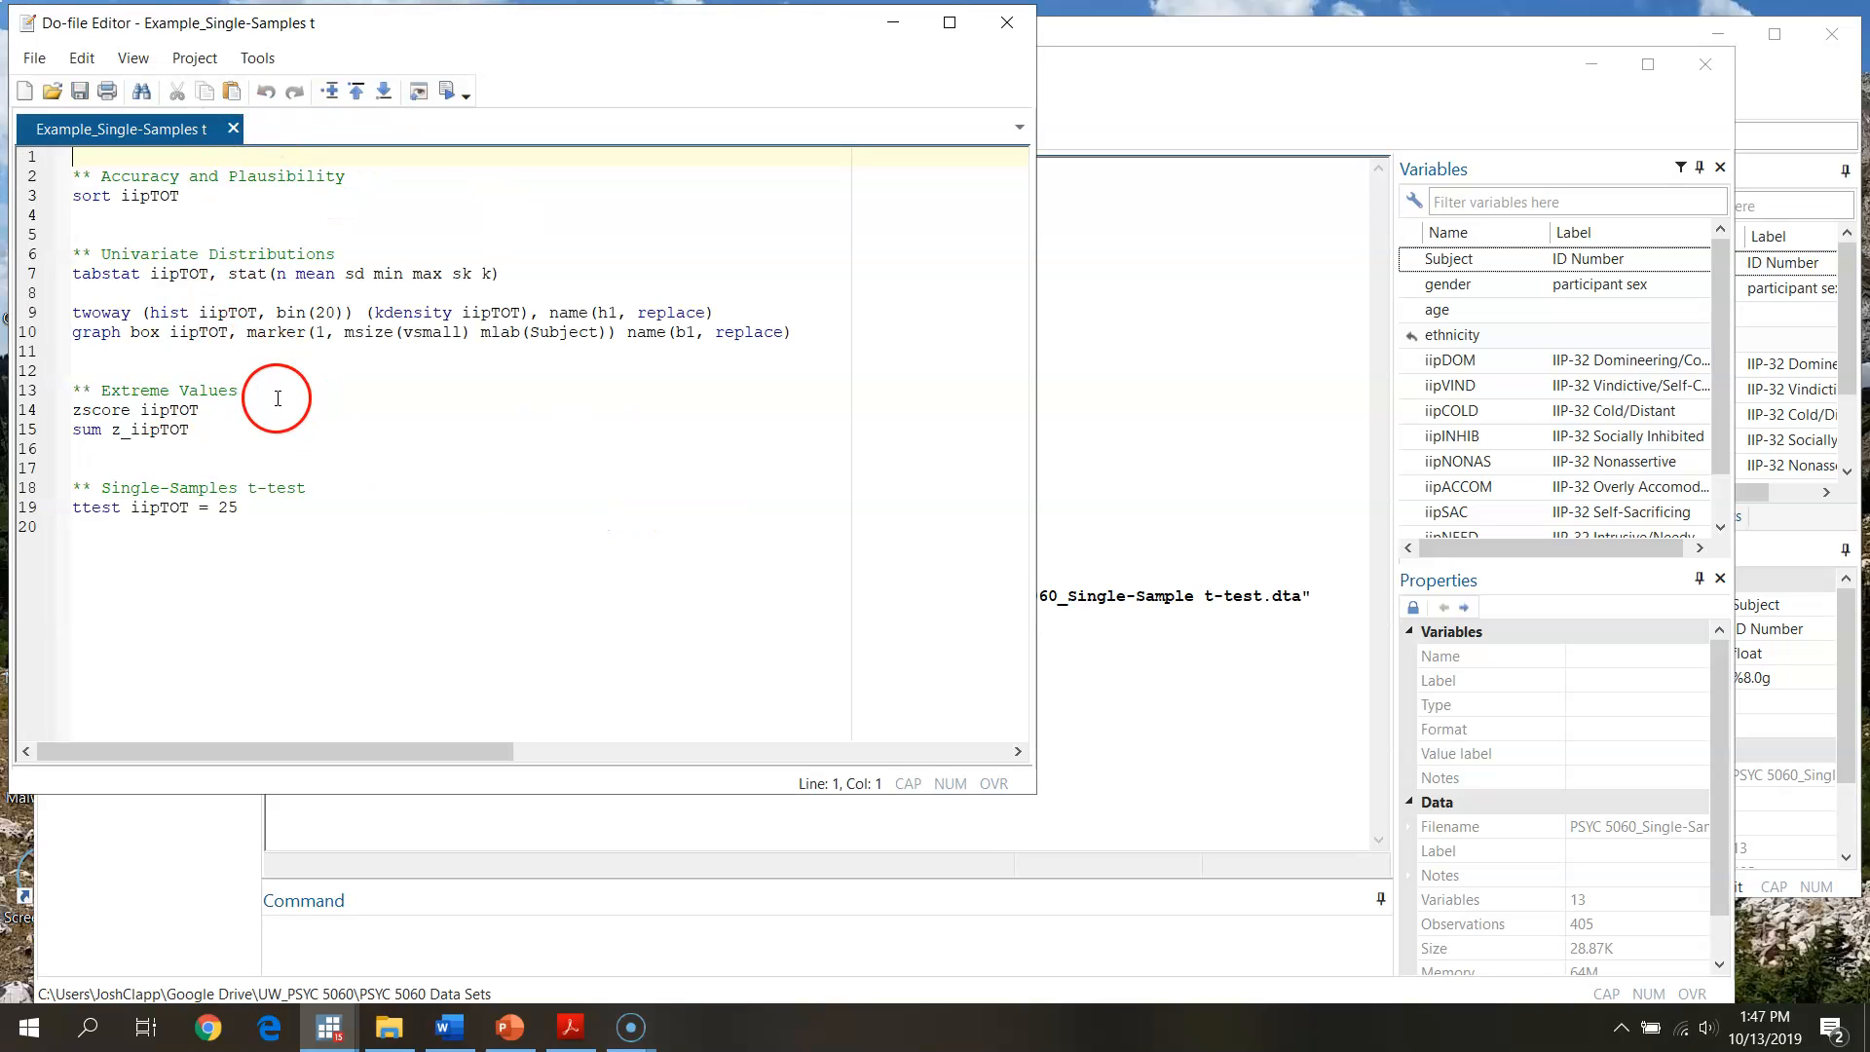
{"action": "mouse_move", "coordinate": [1142, 94]}
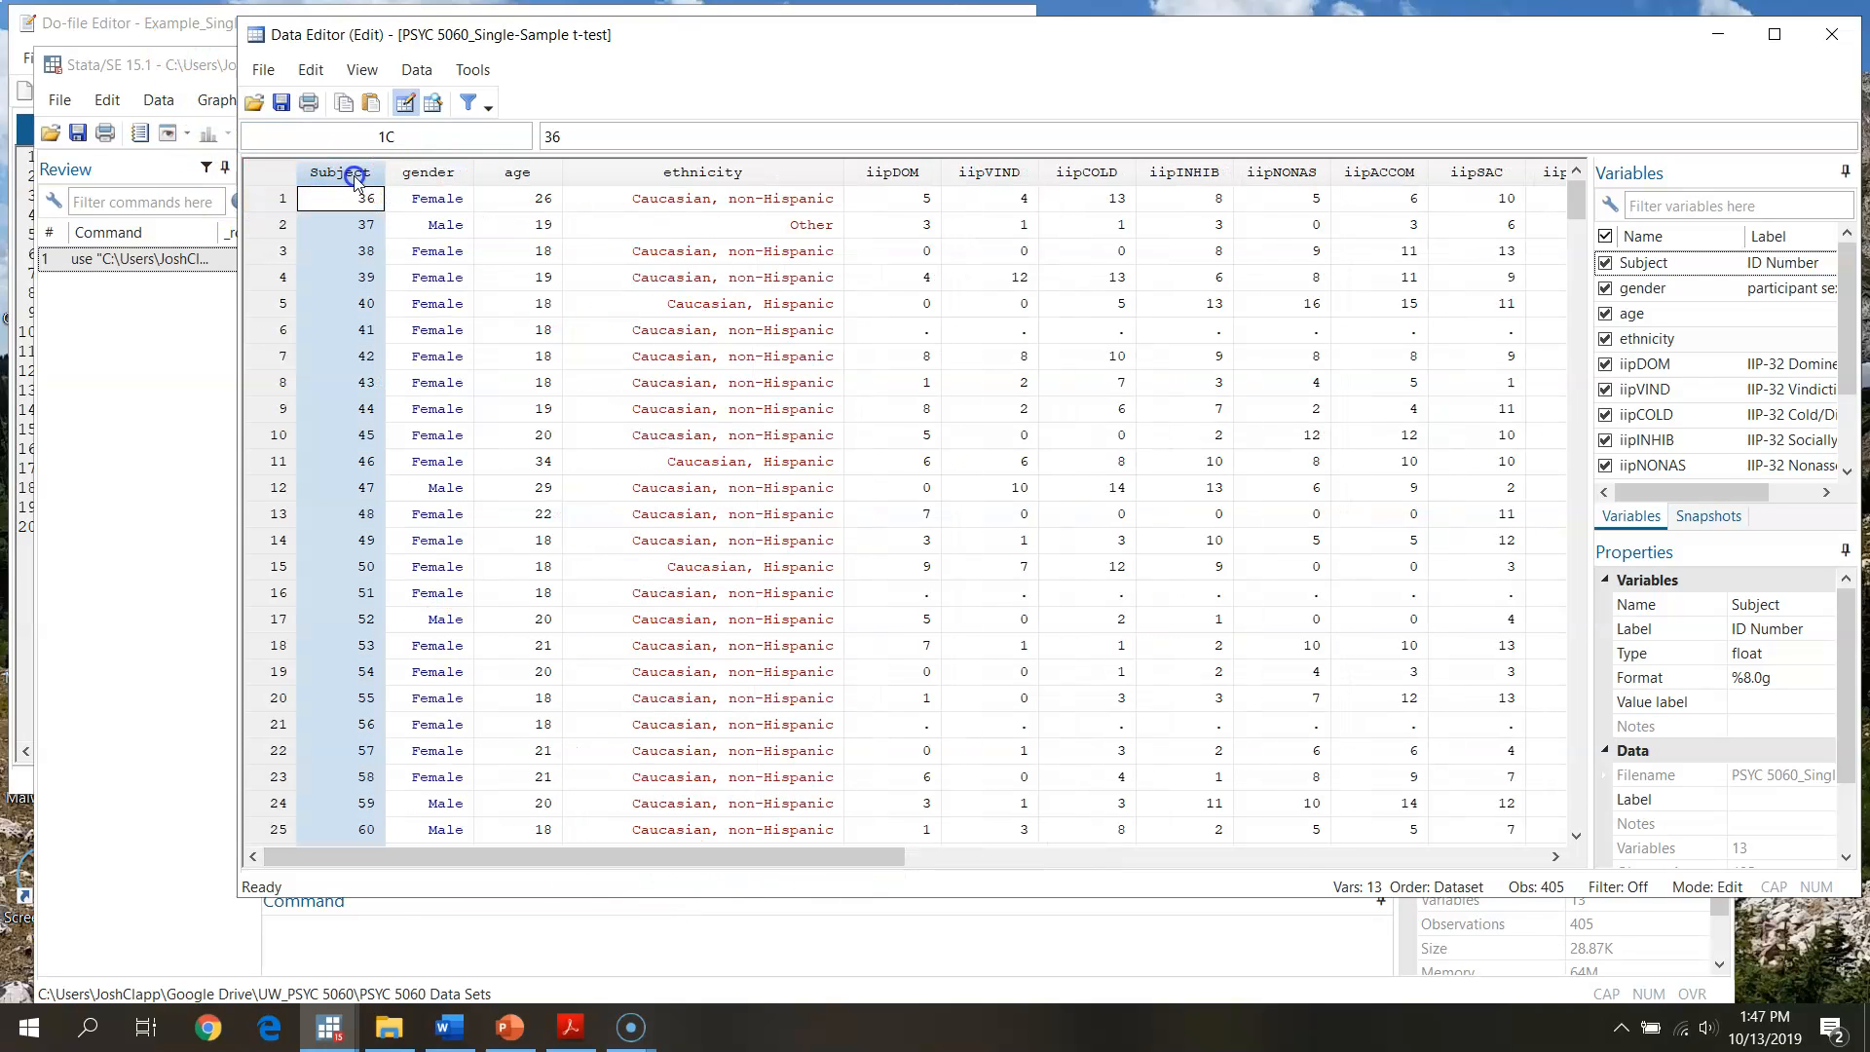
{"action": "left_click", "coordinate": [701, 198]}
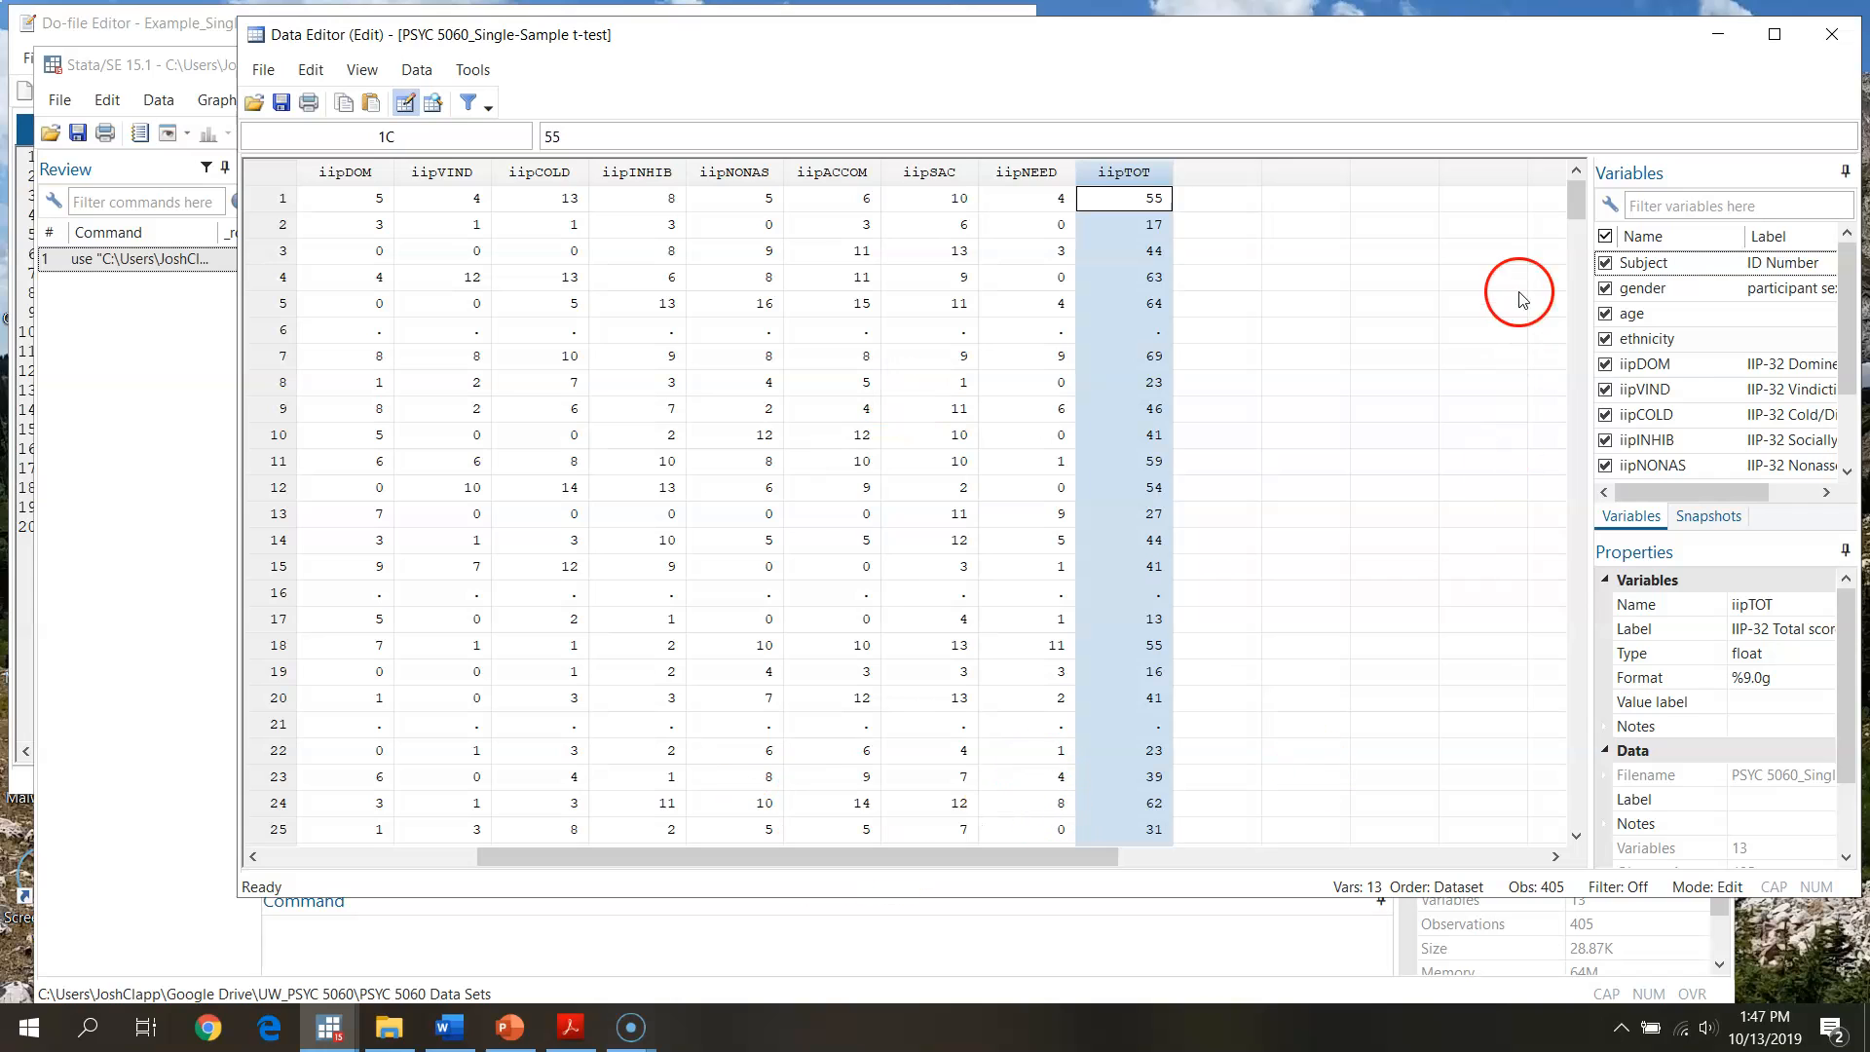
{"action": "mouse_move", "coordinate": [159, 26]}
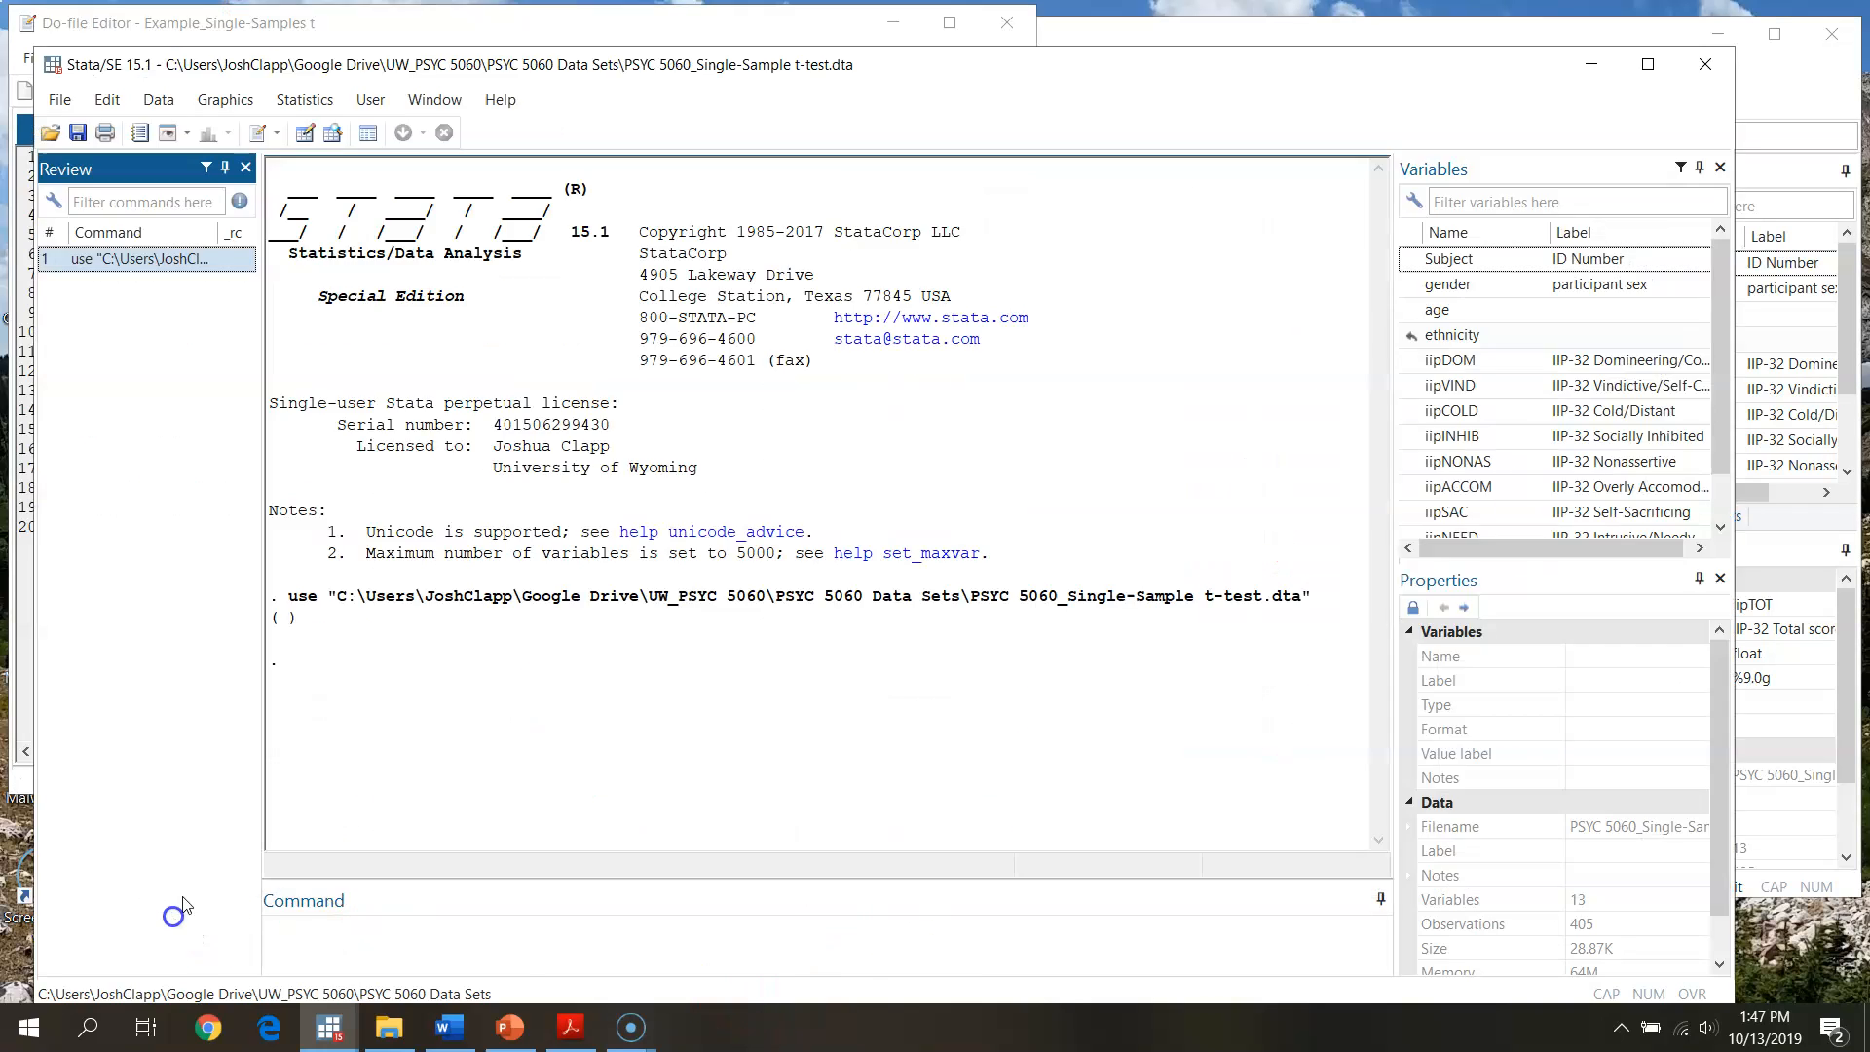
{"action": "left_click", "coordinate": [173, 21]}
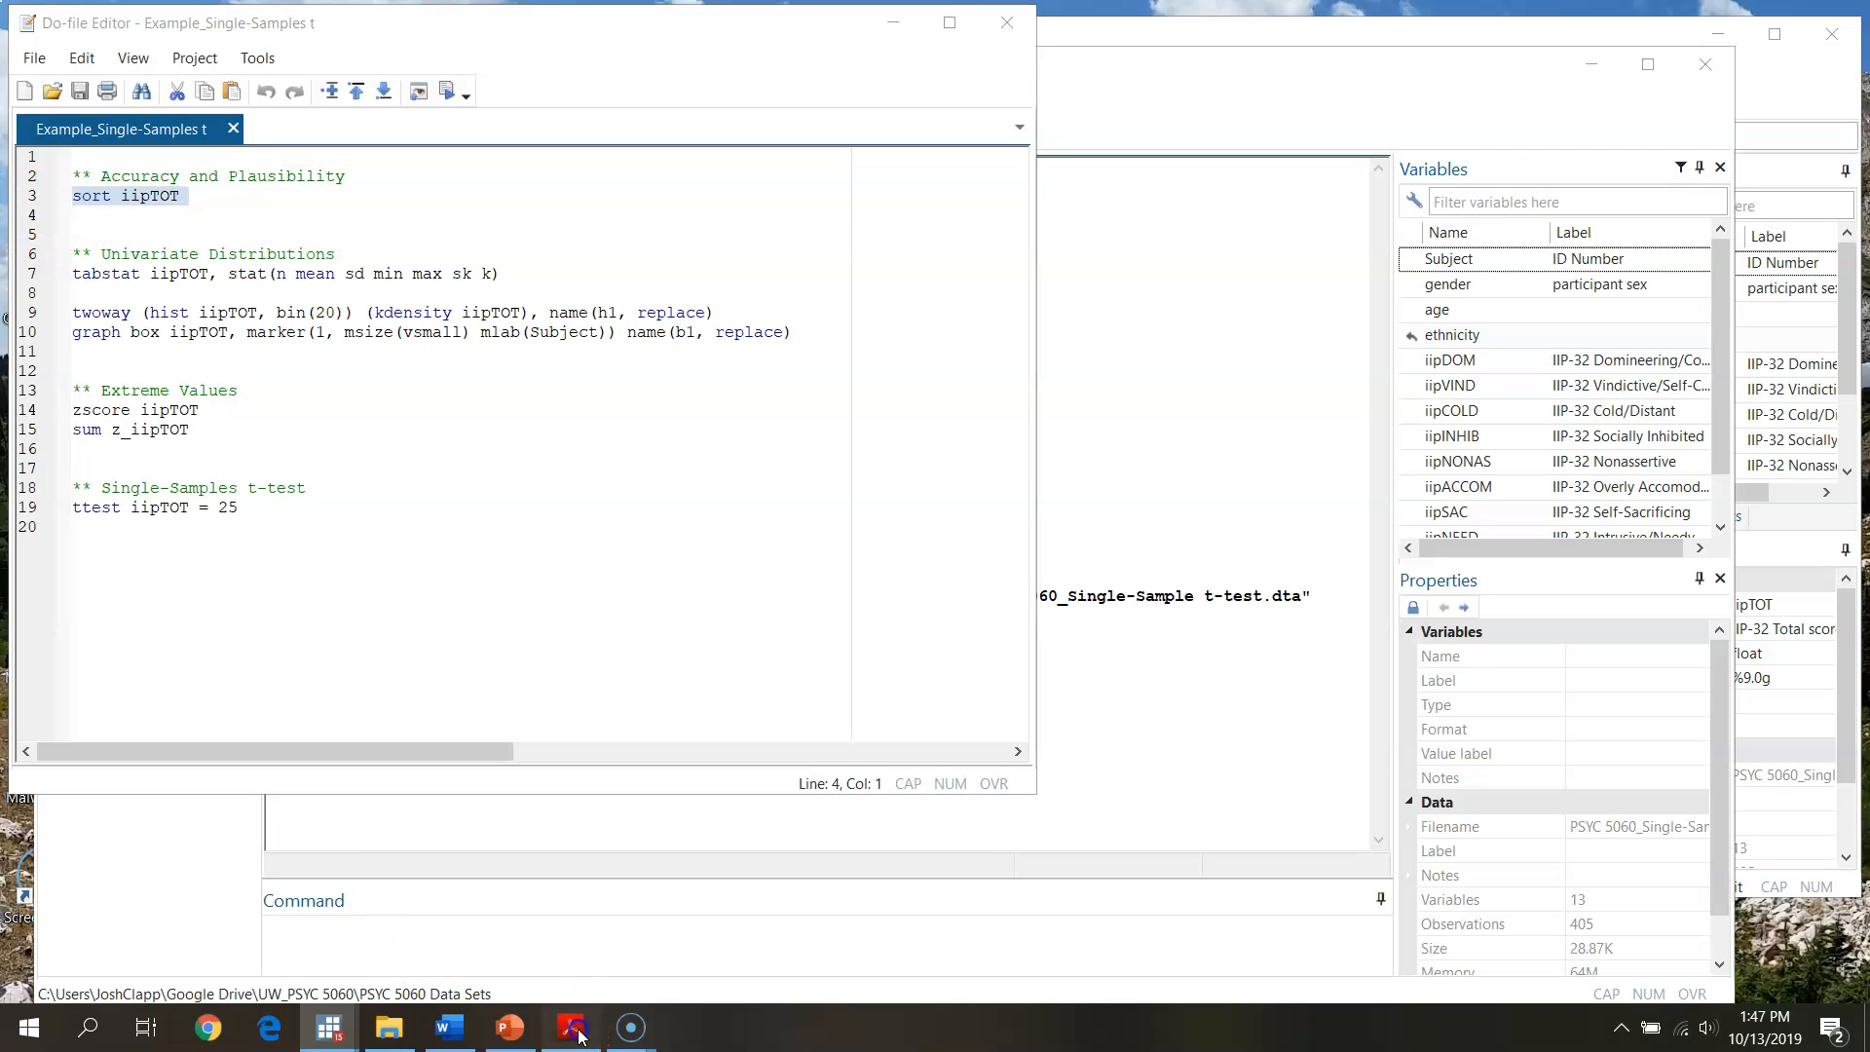
Return to the main Stata window and put iipTOT onto the command line.
{"action": "left_click", "coordinate": [570, 1025]}
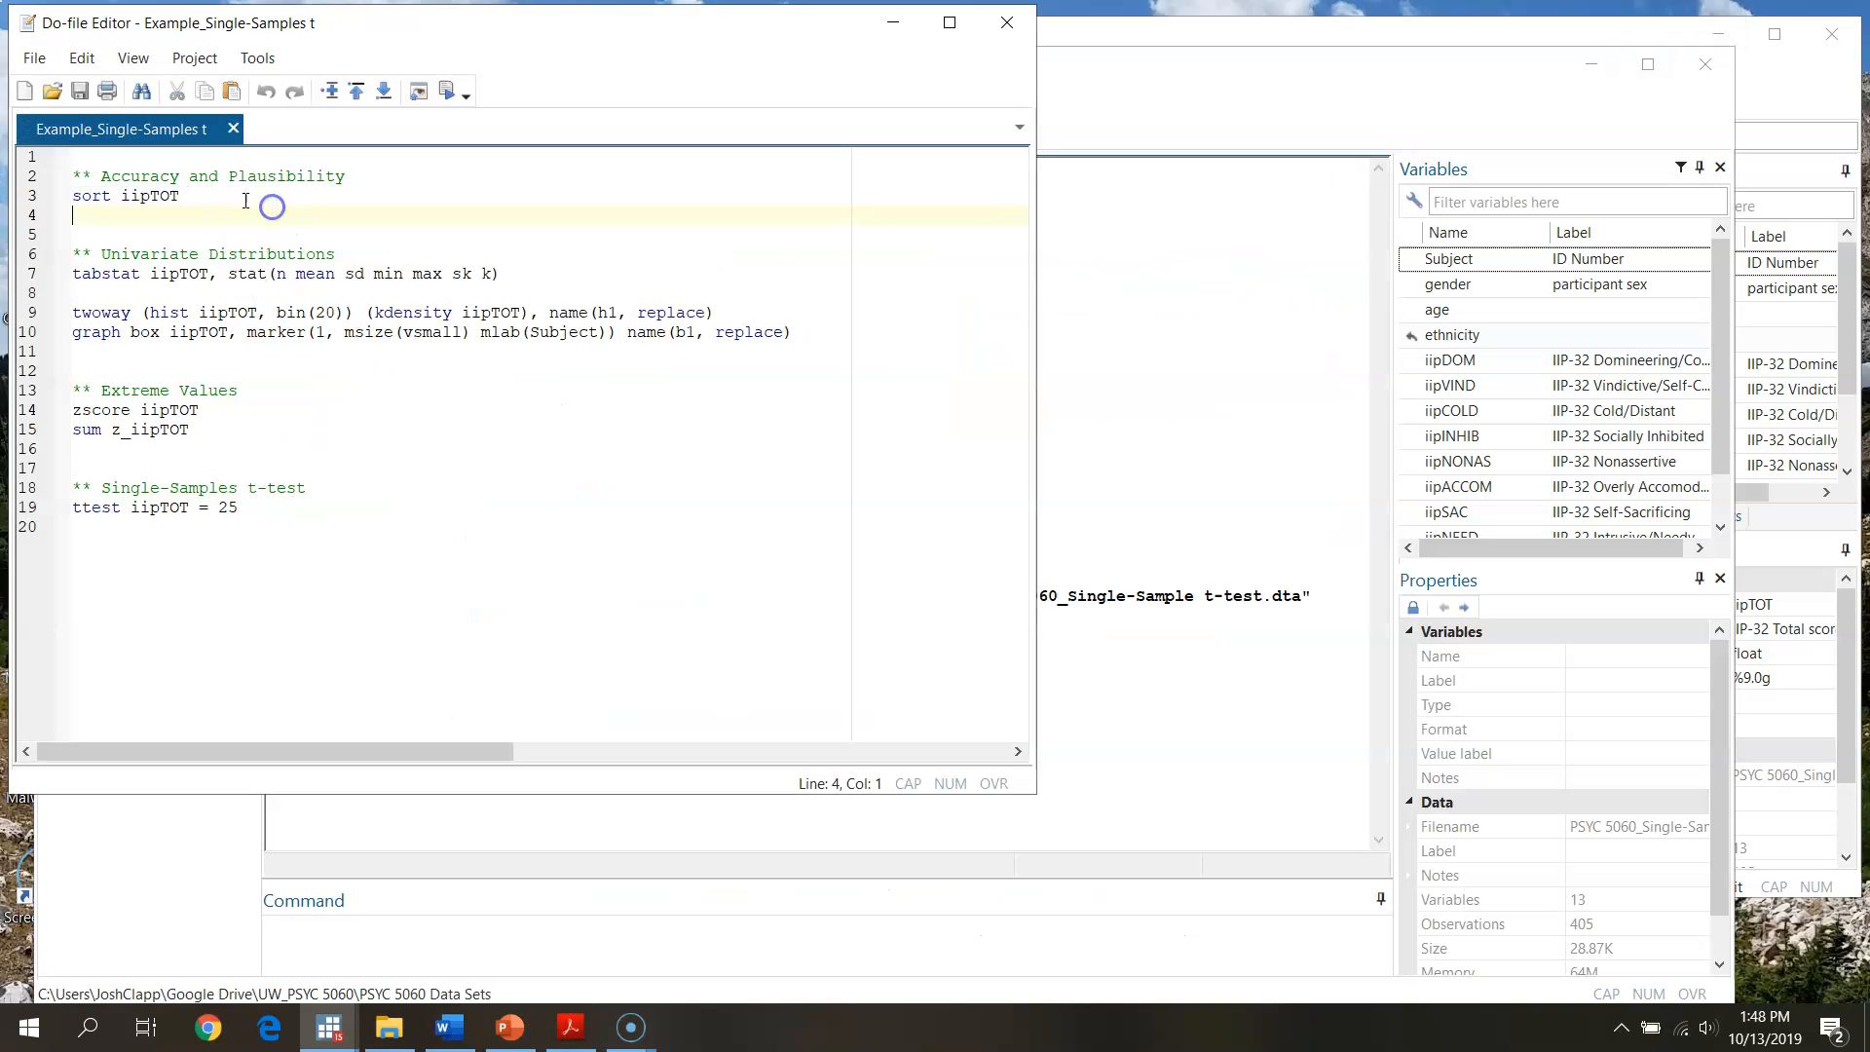
{"action": "left_click", "coordinate": [262, 175]}
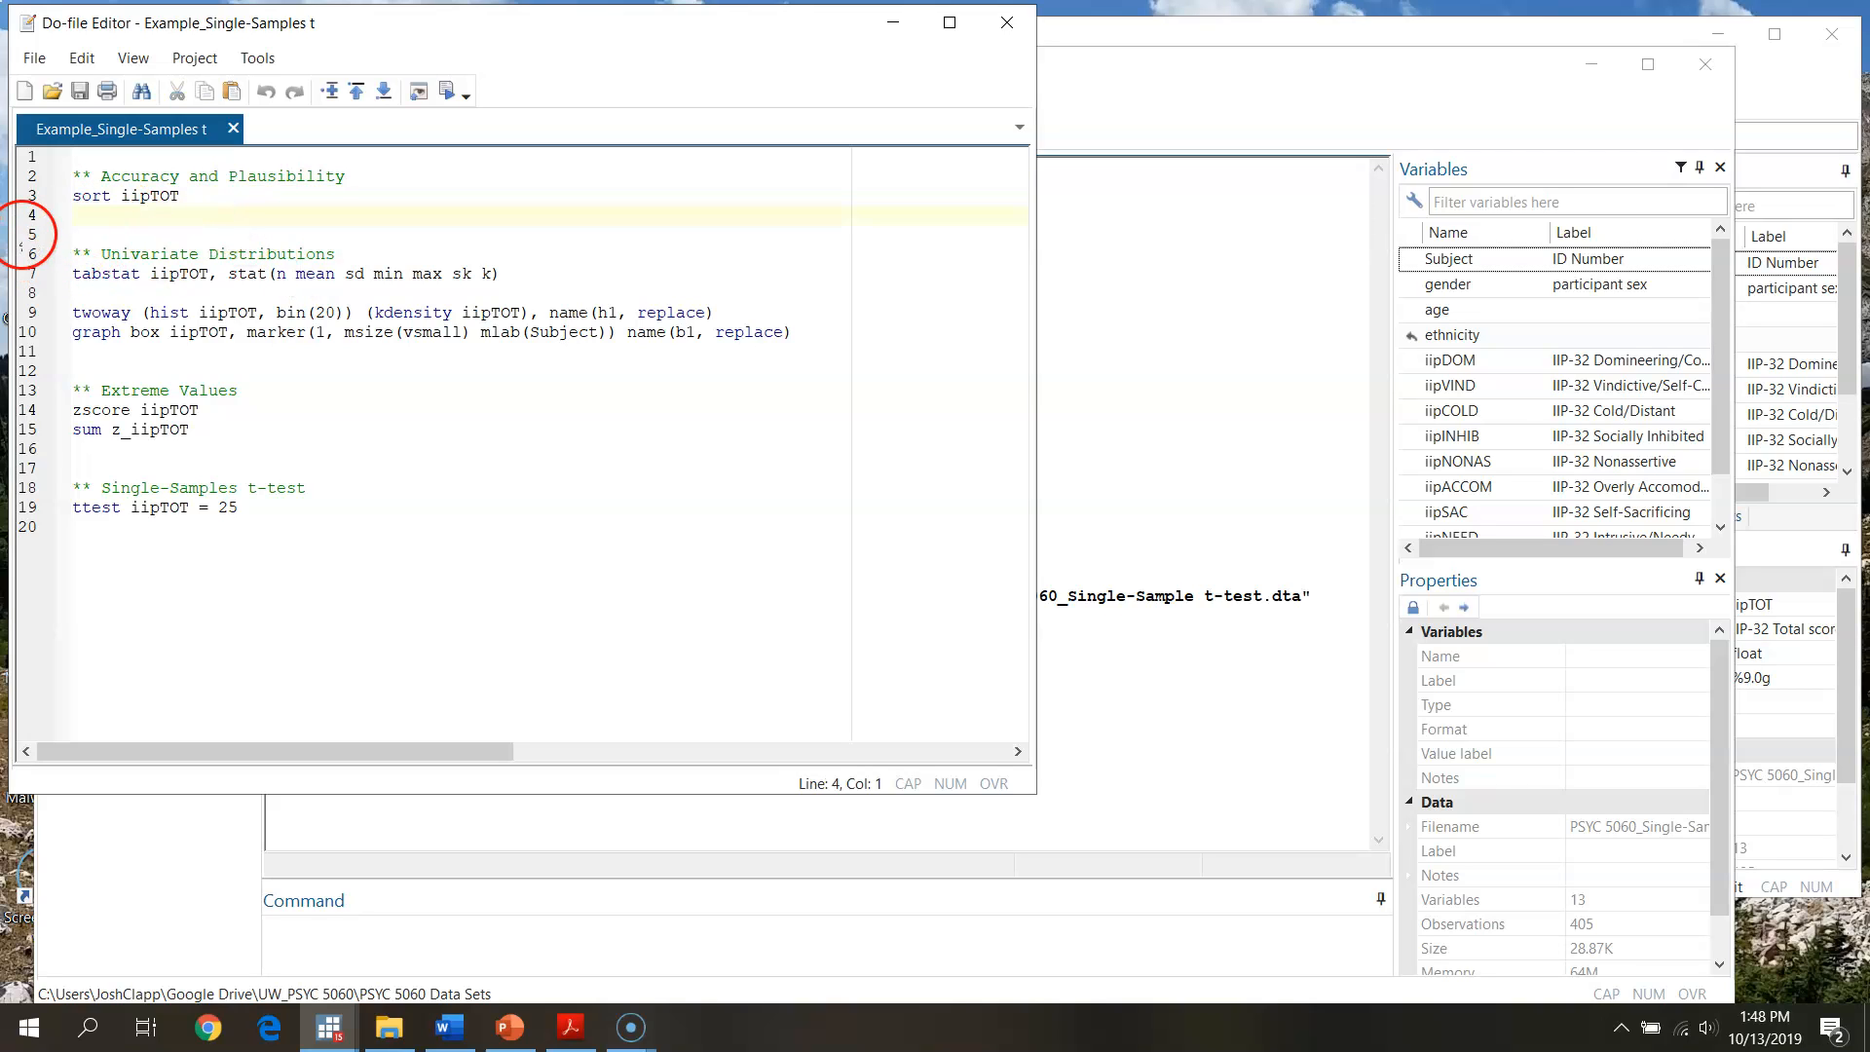
{"action": "double_click", "coordinate": [141, 195]}
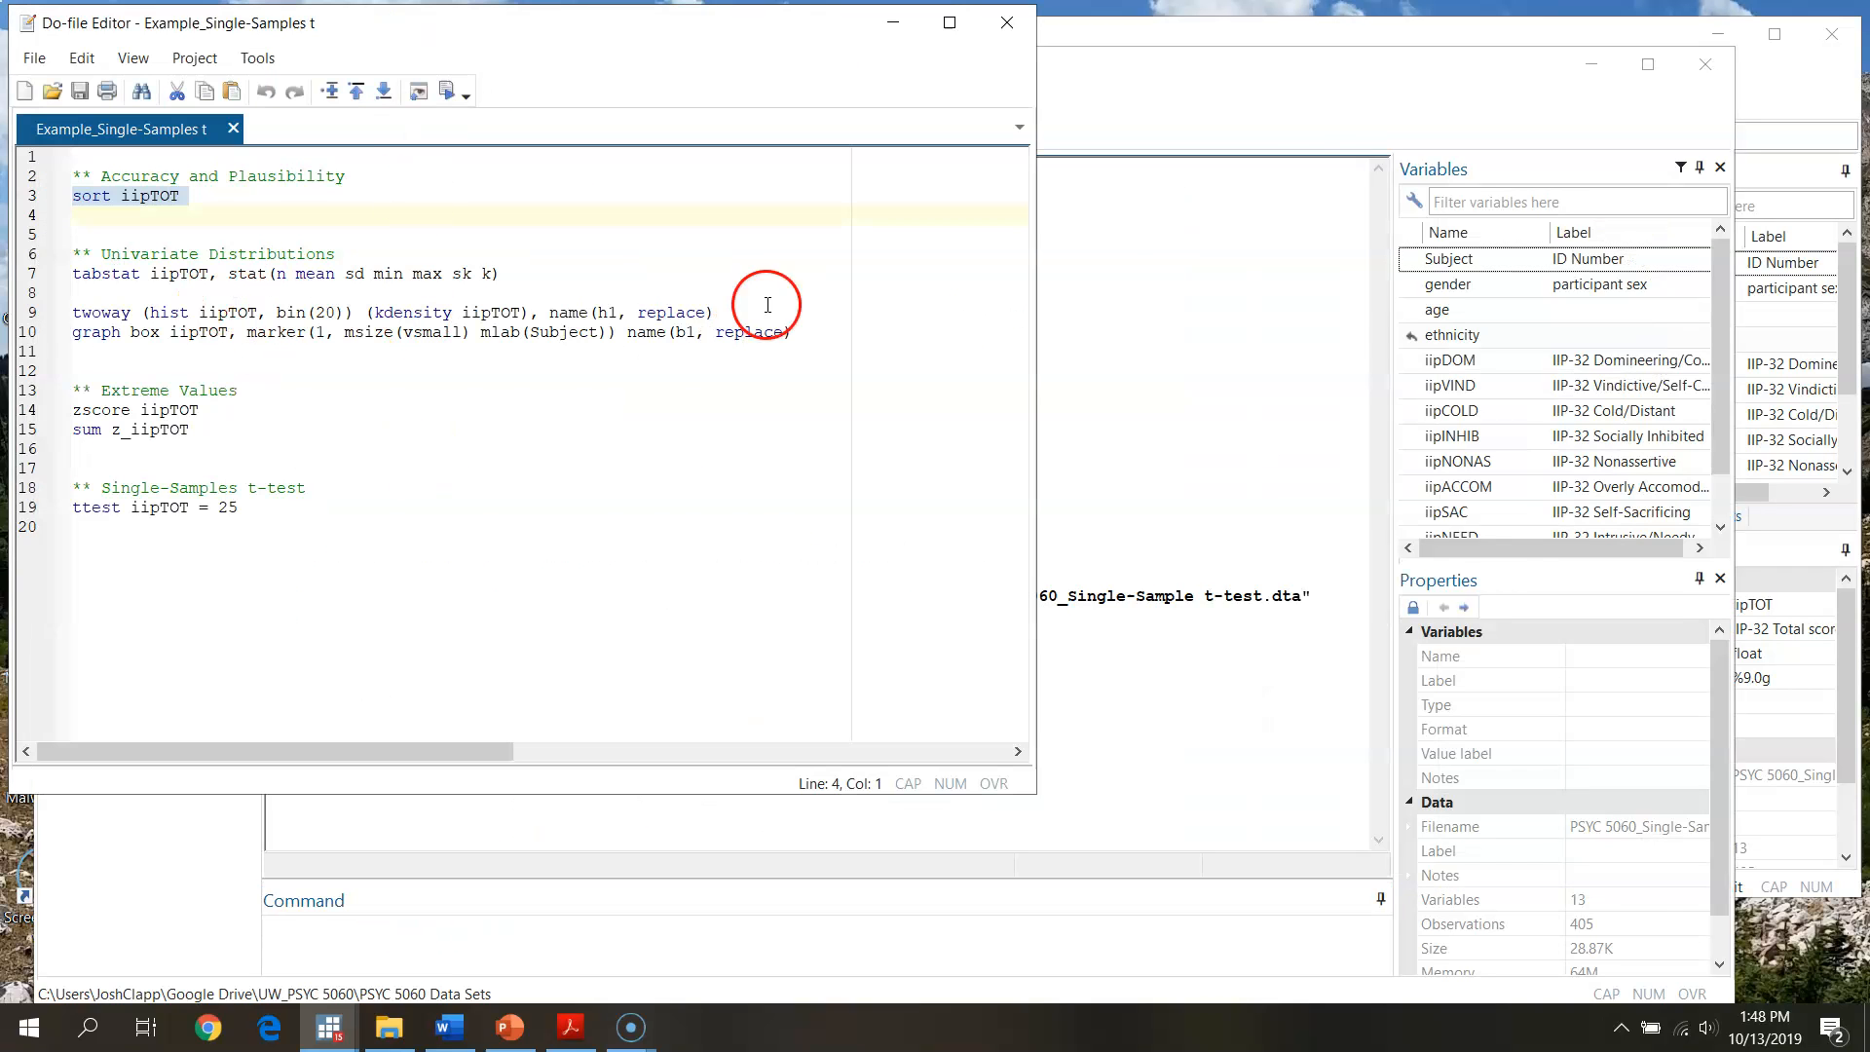
{"action": "left_click", "coordinate": [662, 65]}
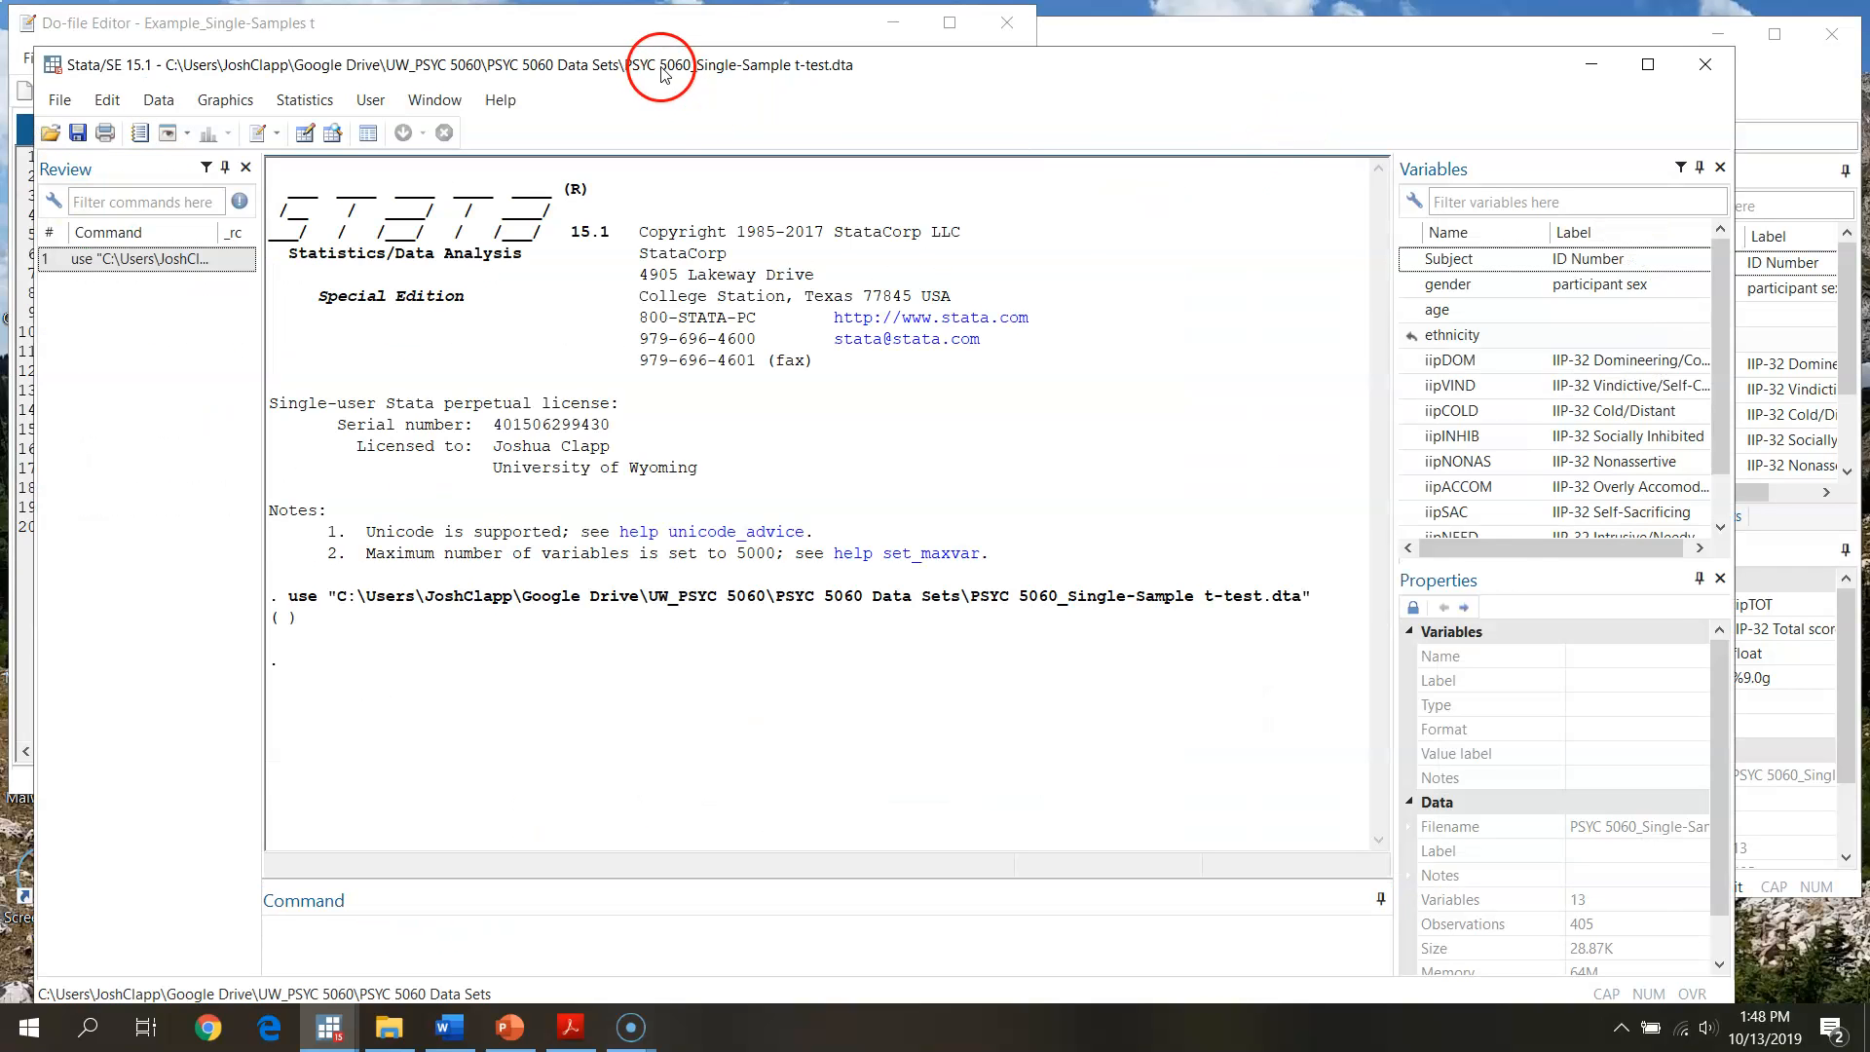
{"action": "mouse_move", "coordinate": [1736, 314]}
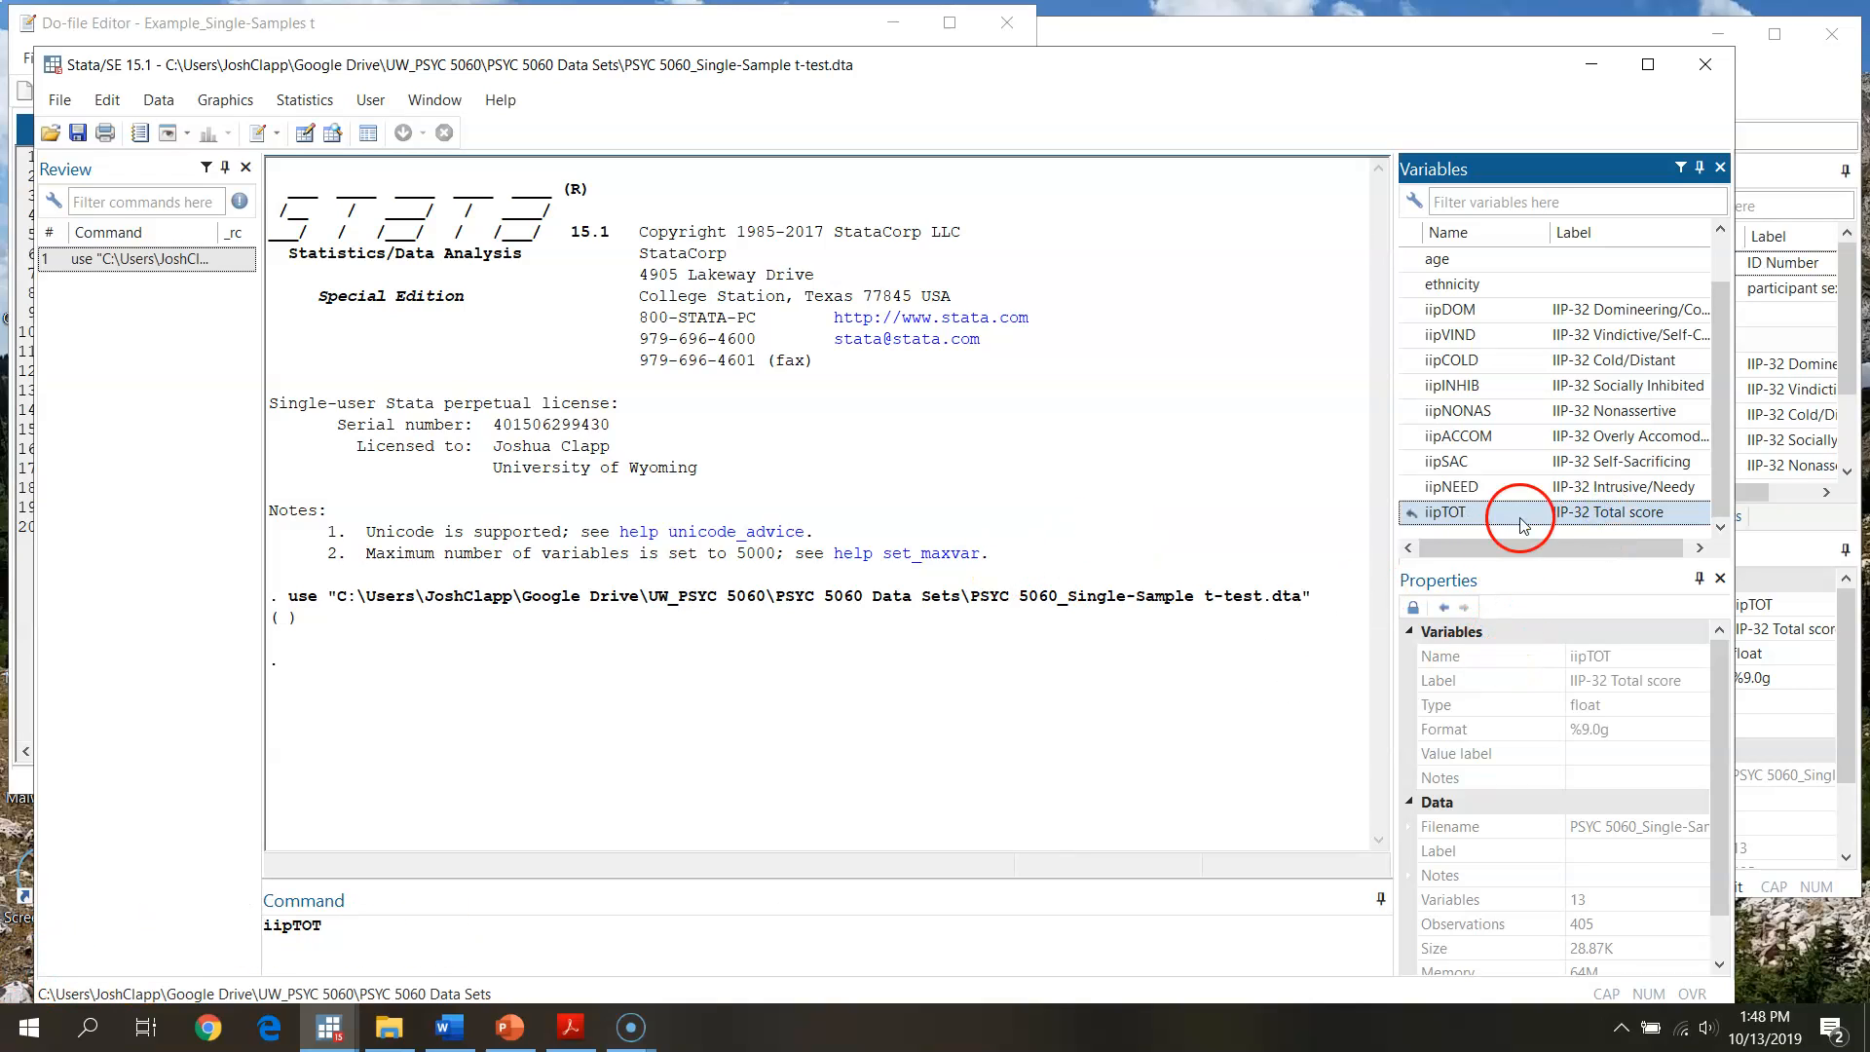
{"action": "left_click", "coordinate": [1515, 512]}
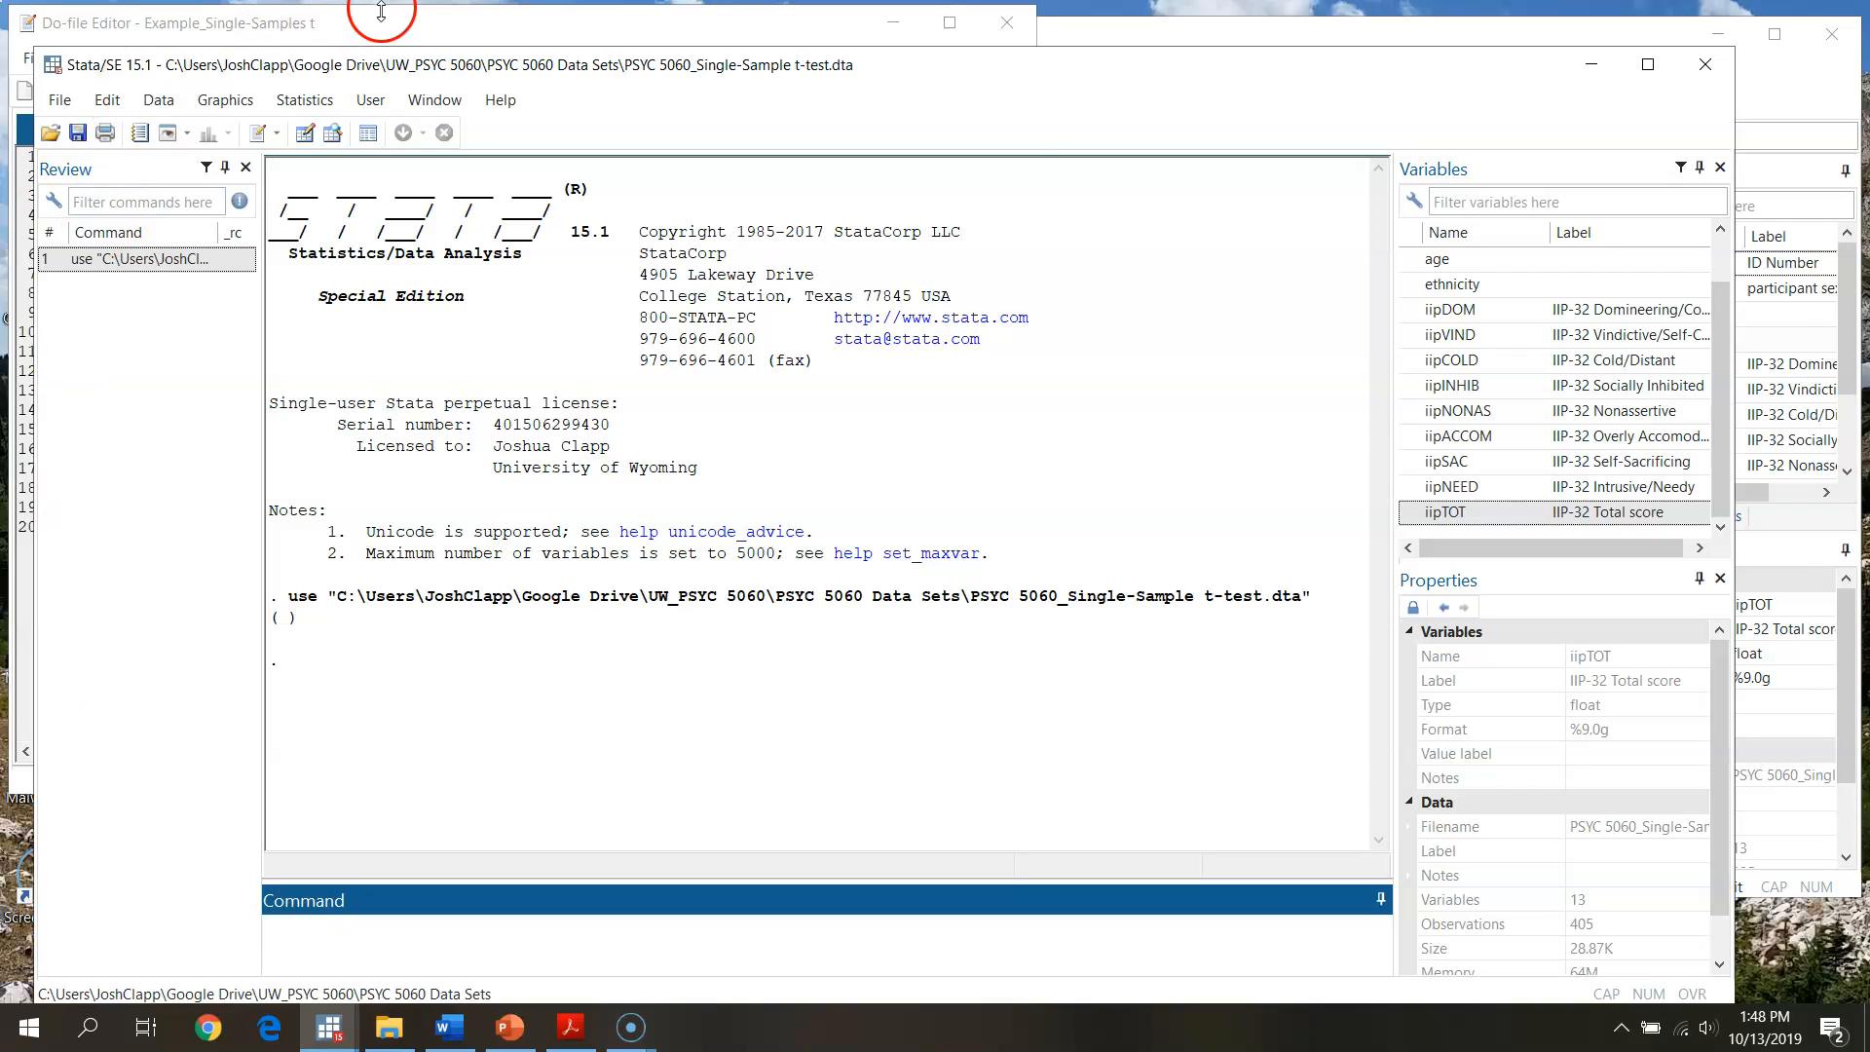
Run sort iipTOT from the Do-file Editor to order observations by ascending iipTOT.
{"action": "left_click", "coordinate": [174, 22]}
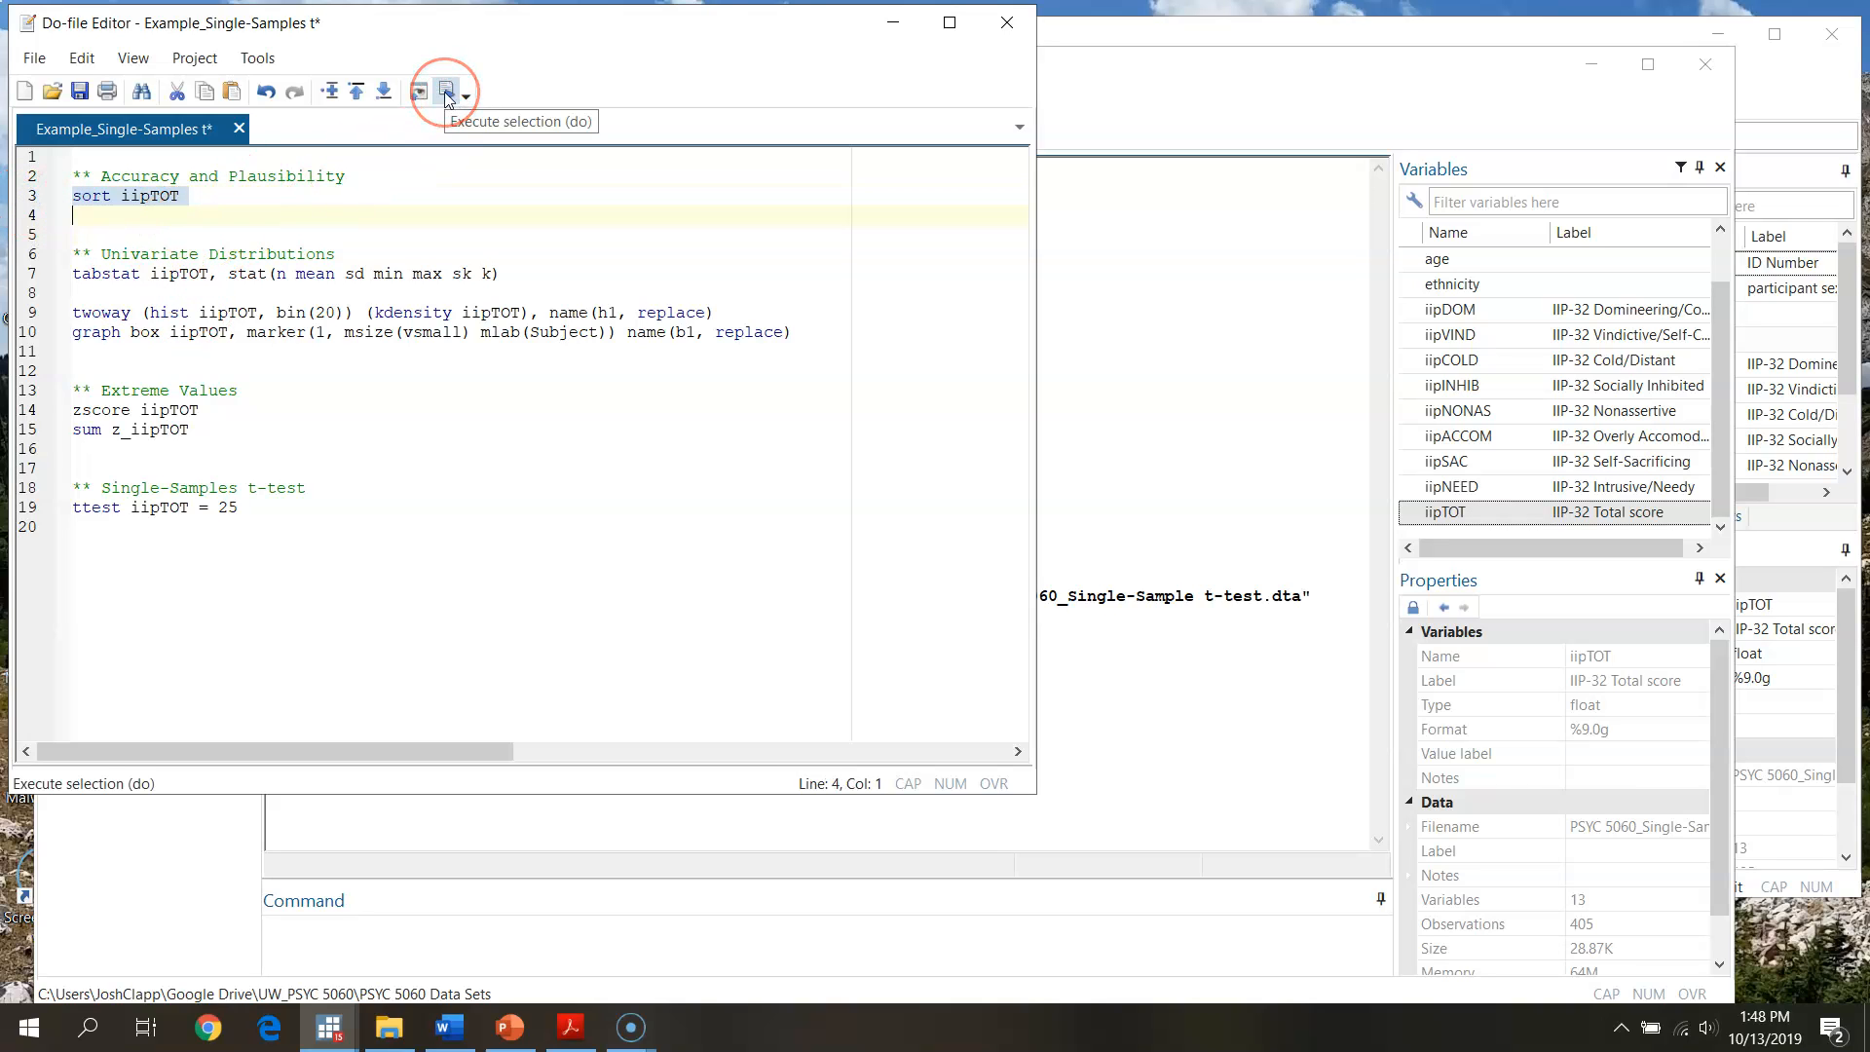
{"action": "left_click", "coordinate": [446, 91]}
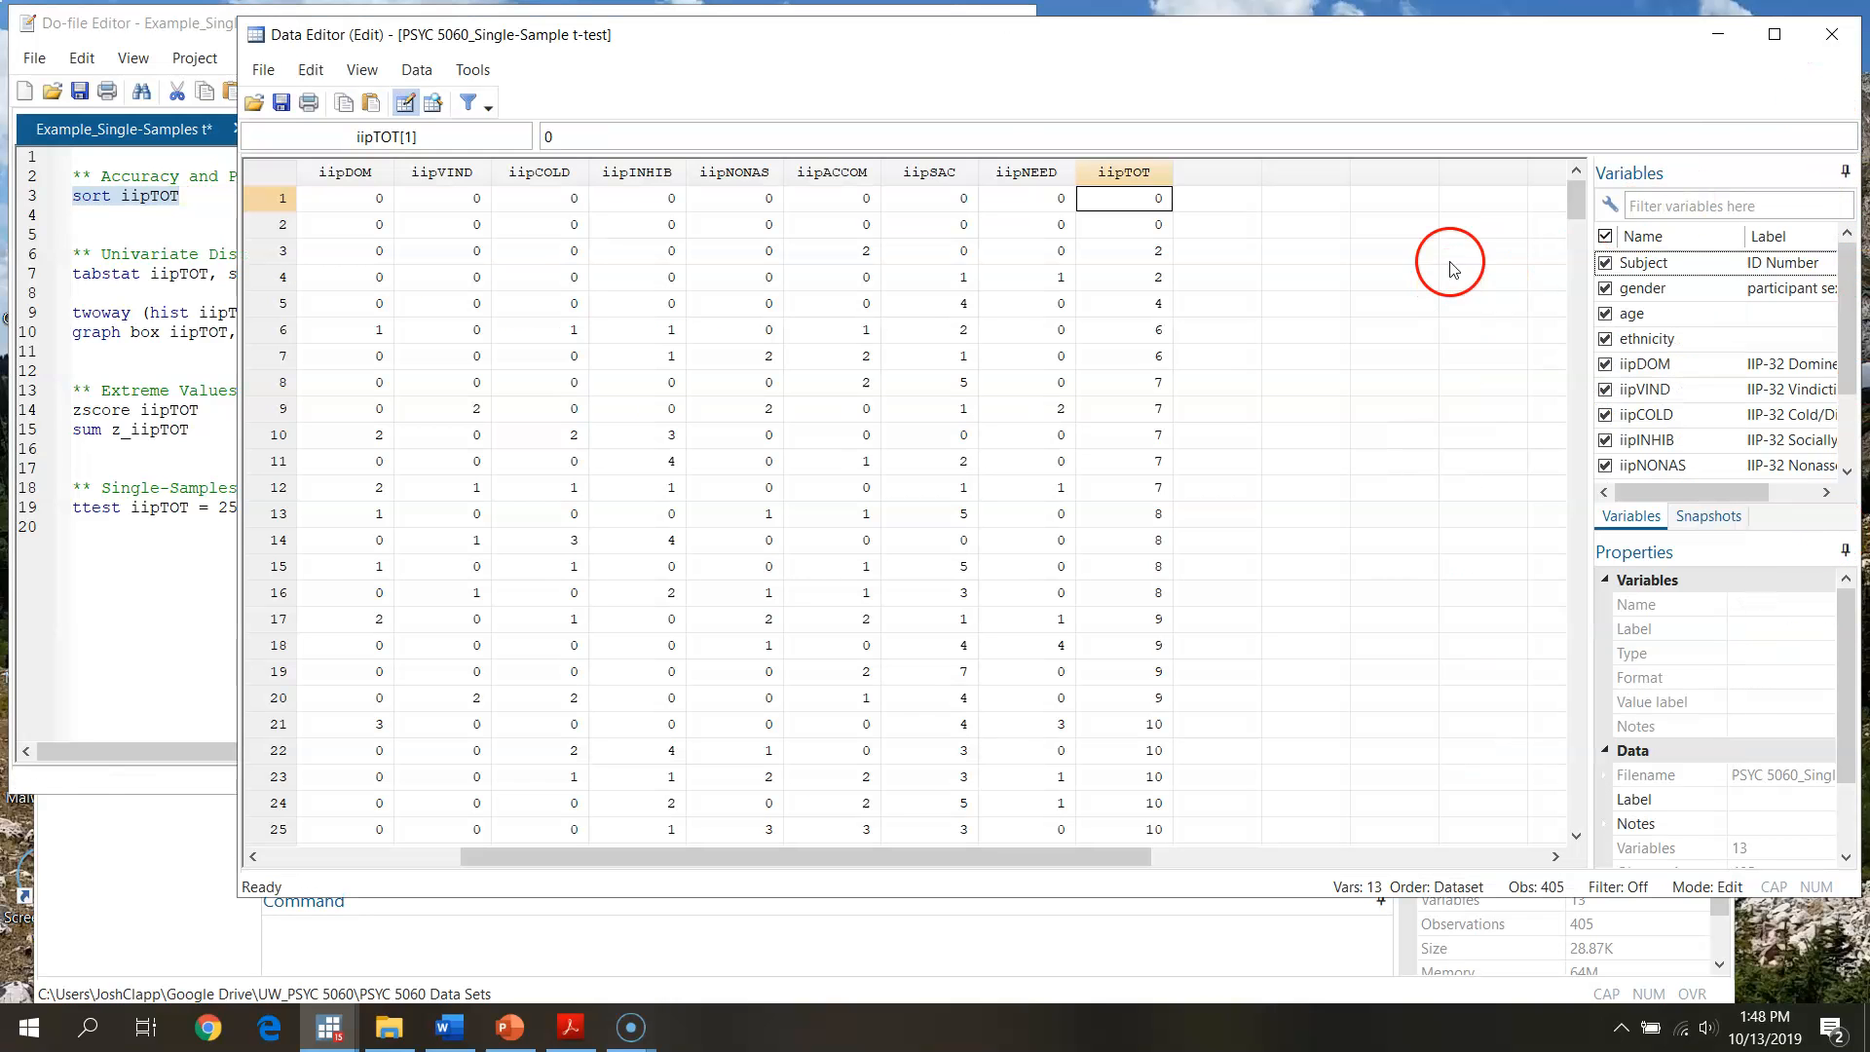
Scroll the sorted iipTOT column to find the 999 value in row 335 and blank rows below.
{"action": "left_click", "coordinate": [1121, 170]}
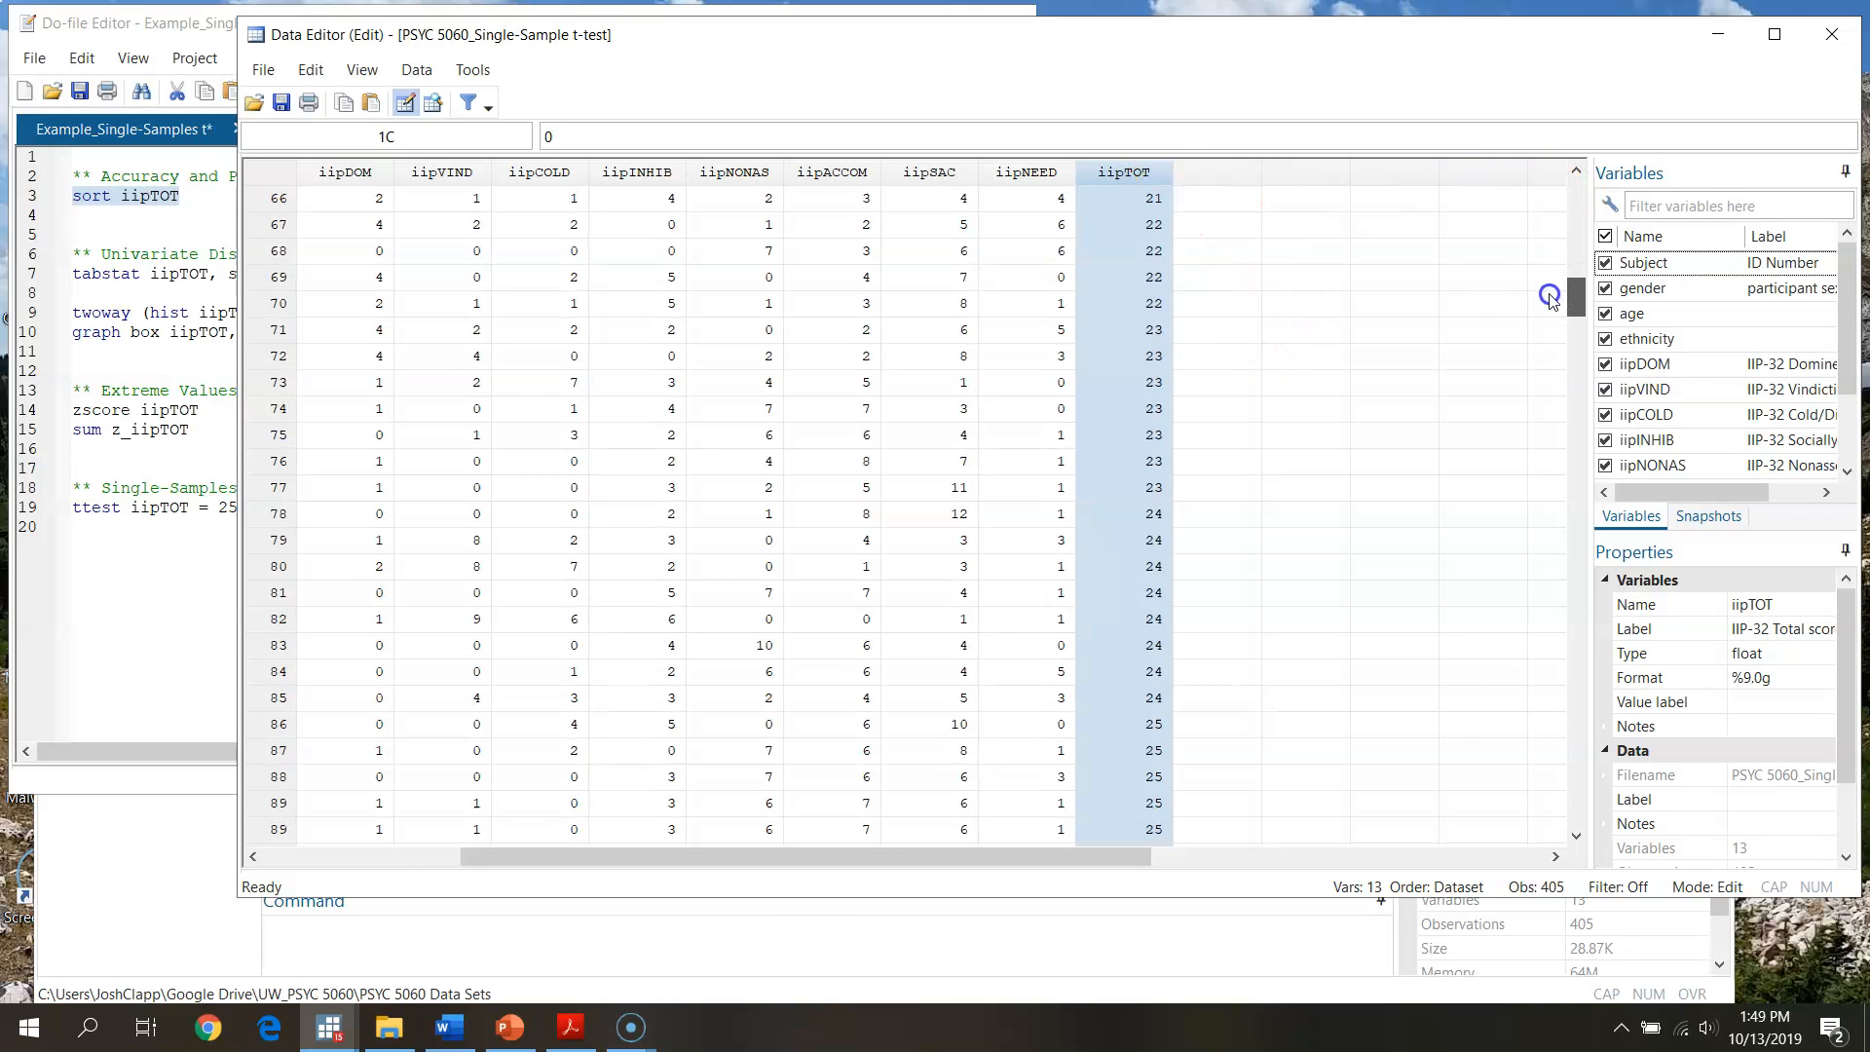
{"action": "scroll", "scroll_direction": "down", "scroll_amount": 3}
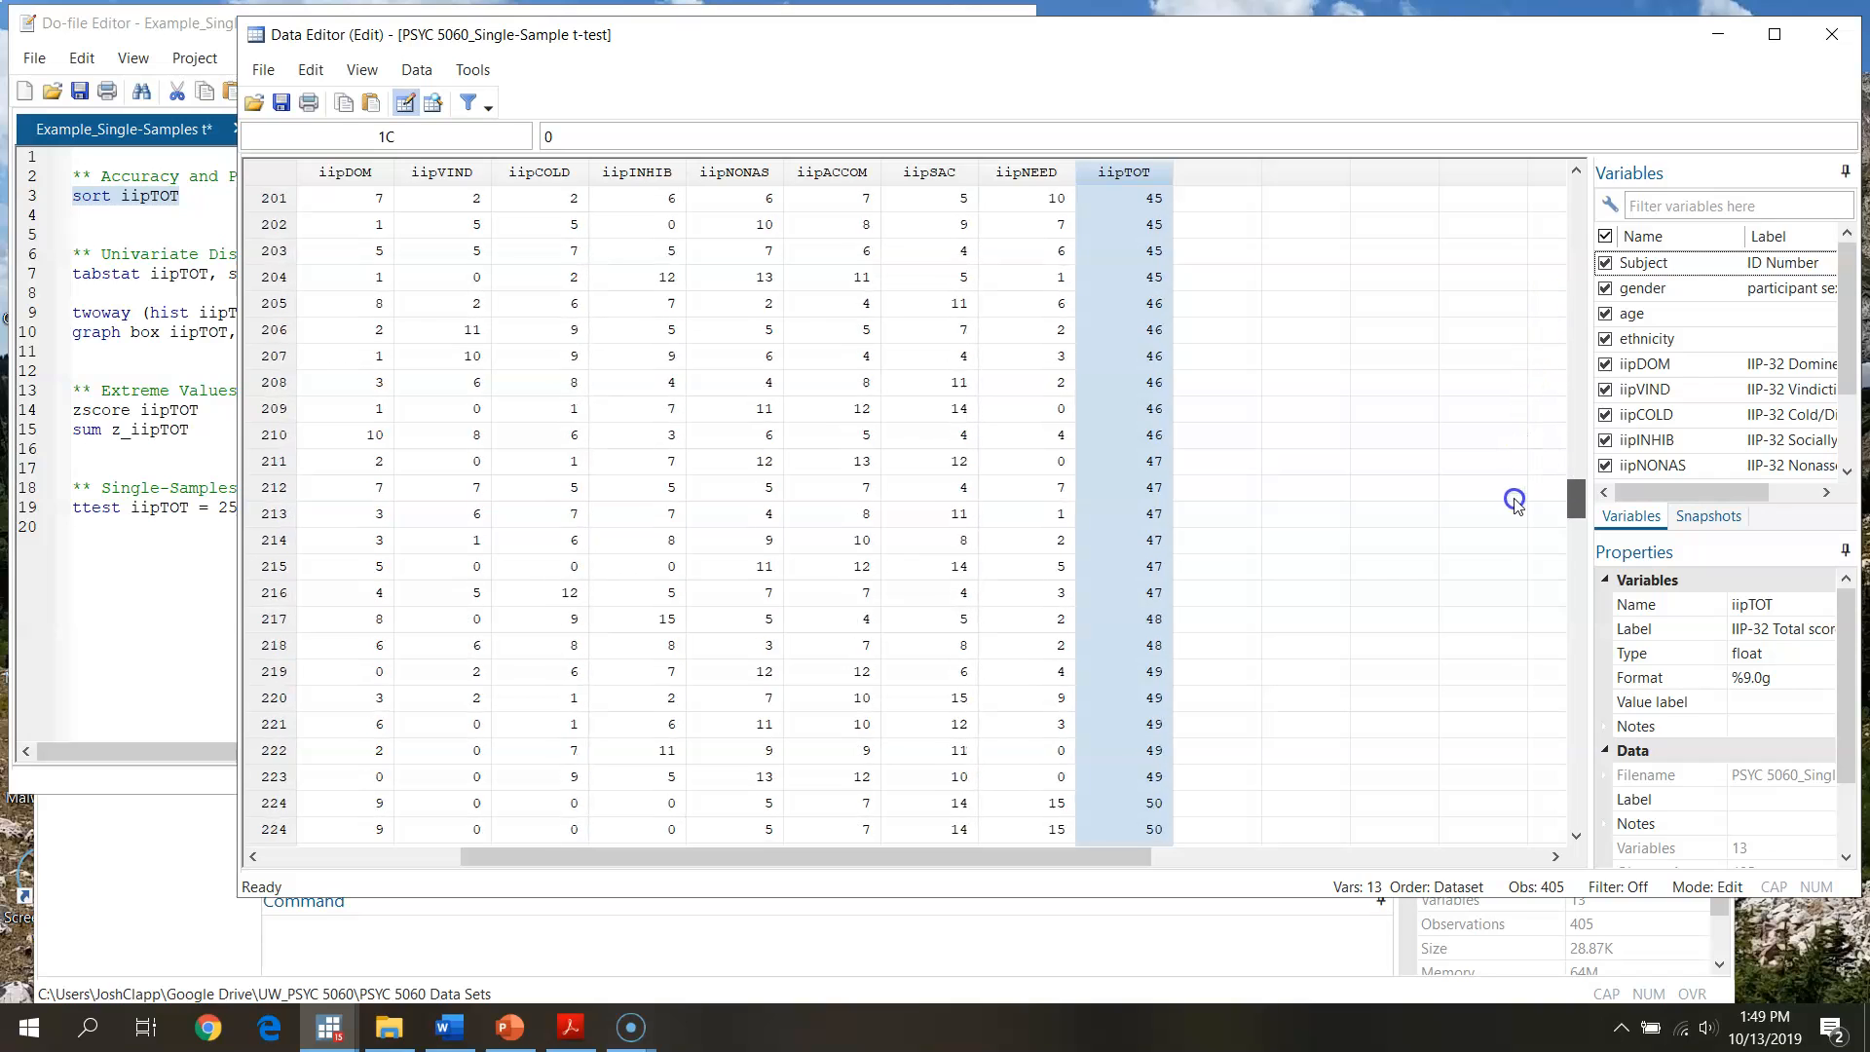
{"action": "scroll", "scroll_direction": "down", "scroll_amount": 3}
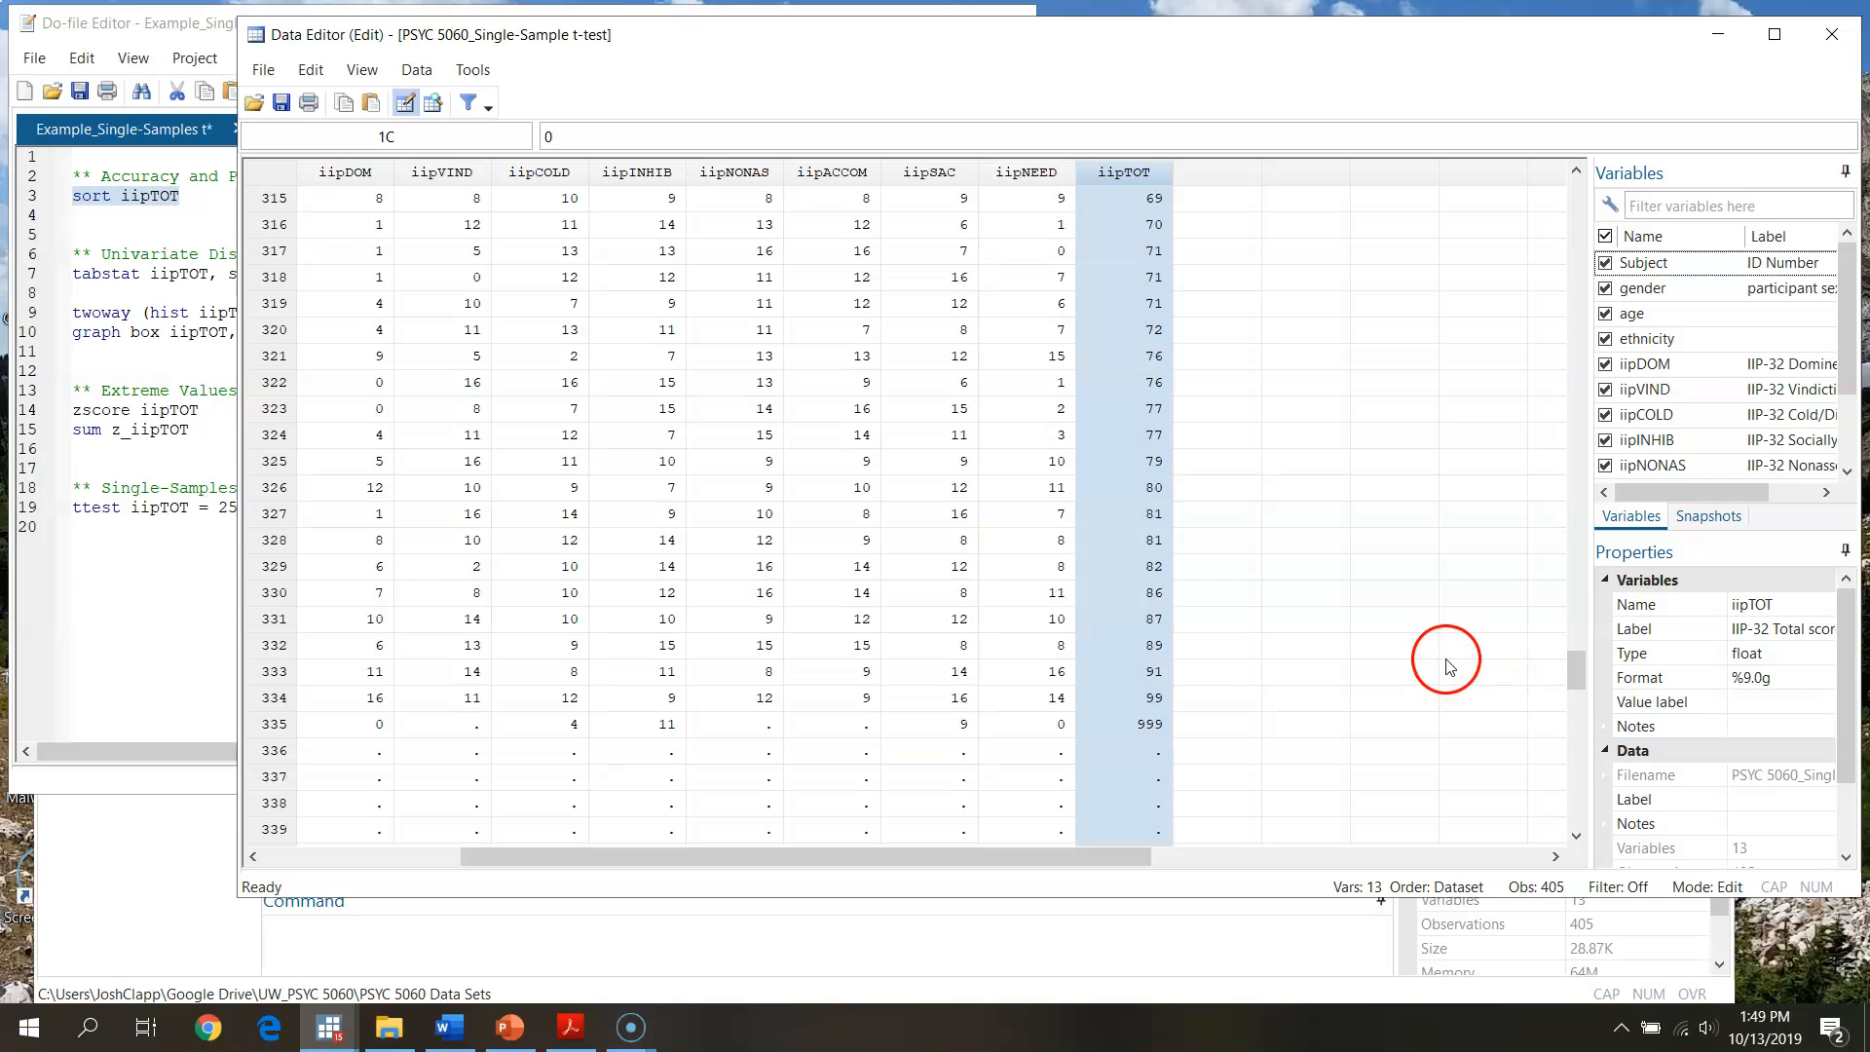
{"action": "mouse_move", "coordinate": [1574, 674]}
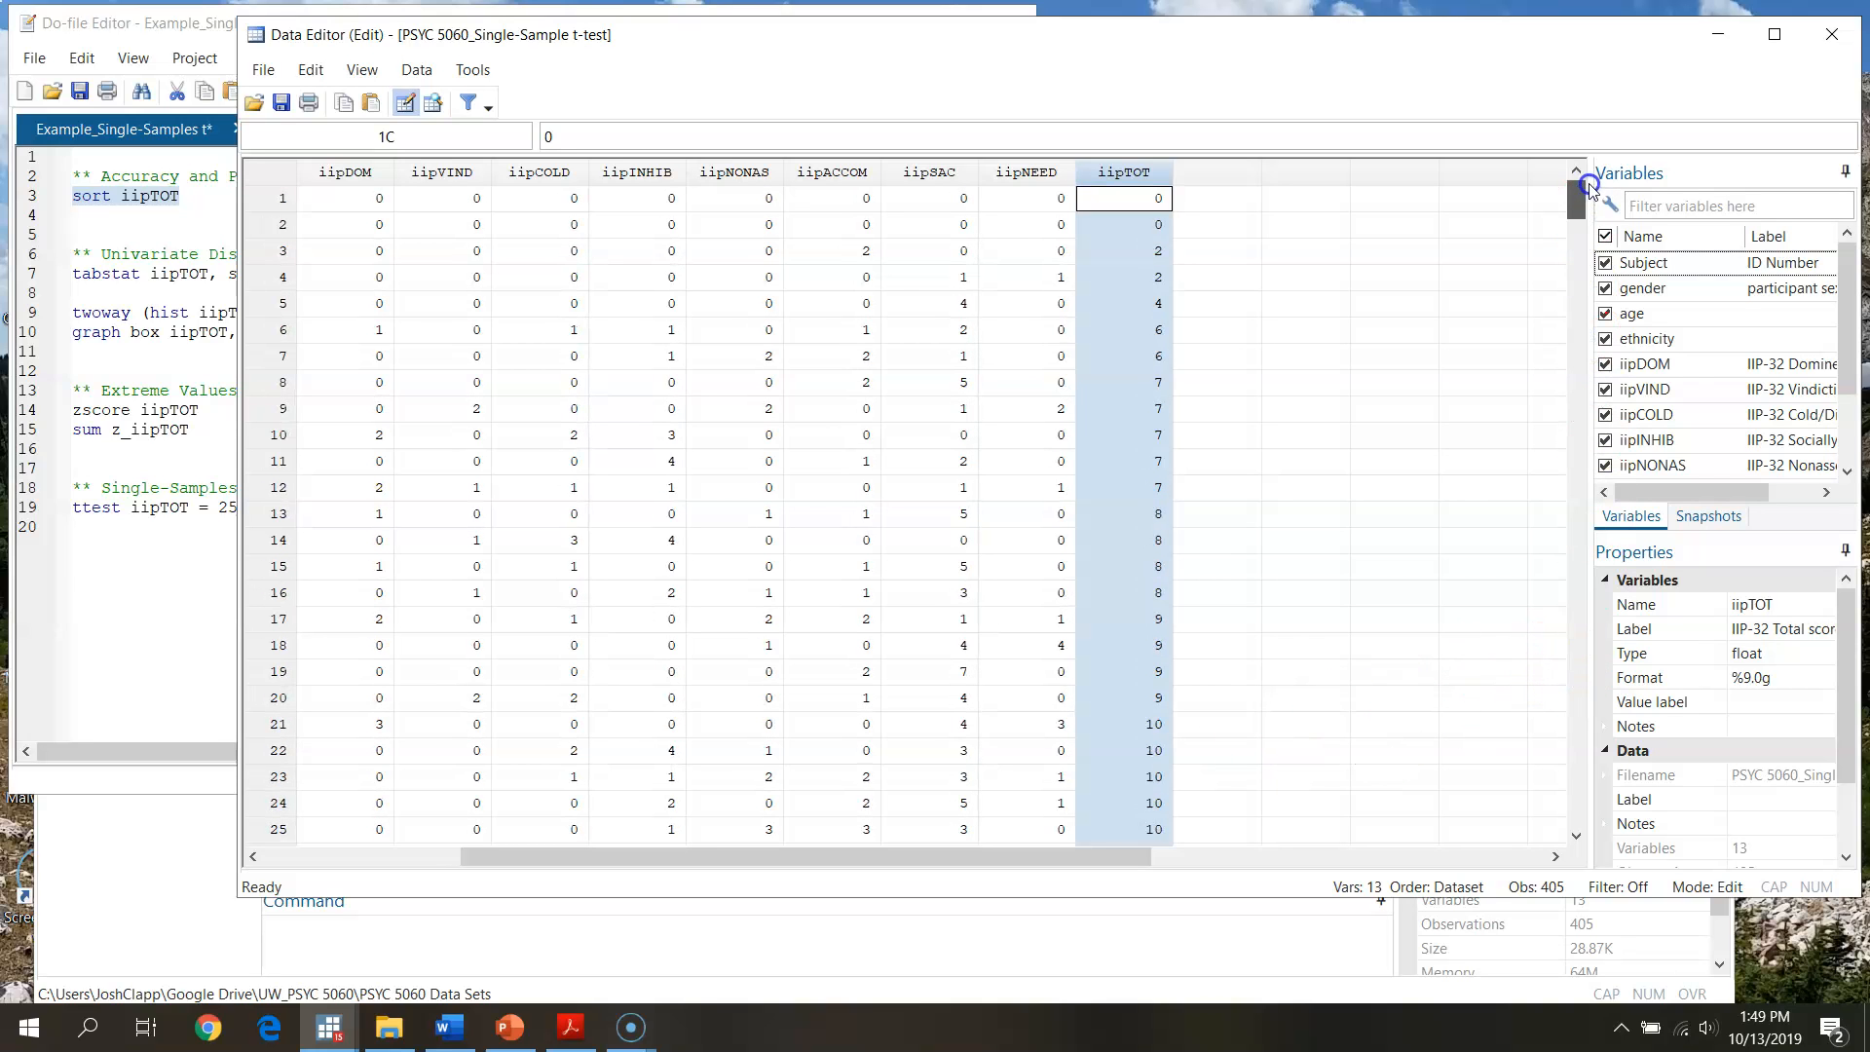
{"action": "left_click", "coordinate": [1121, 198]}
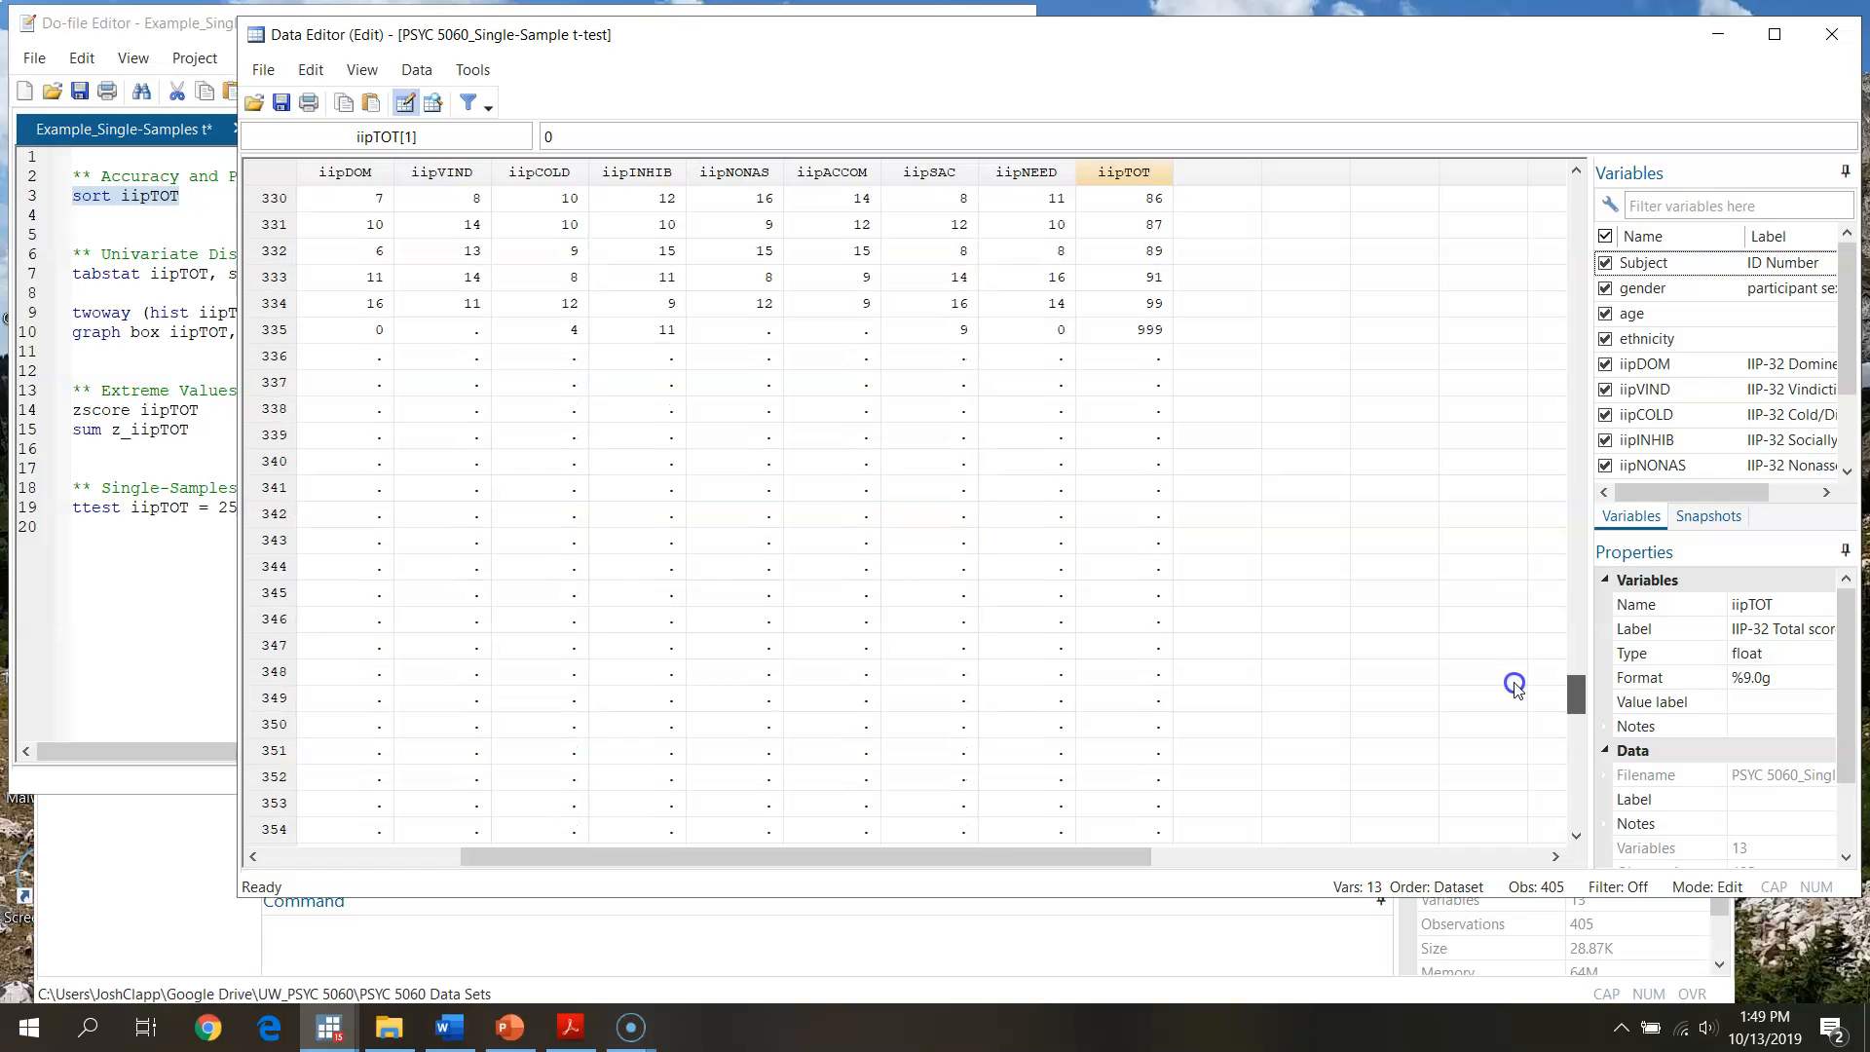
{"action": "left_click", "coordinate": [1122, 329]}
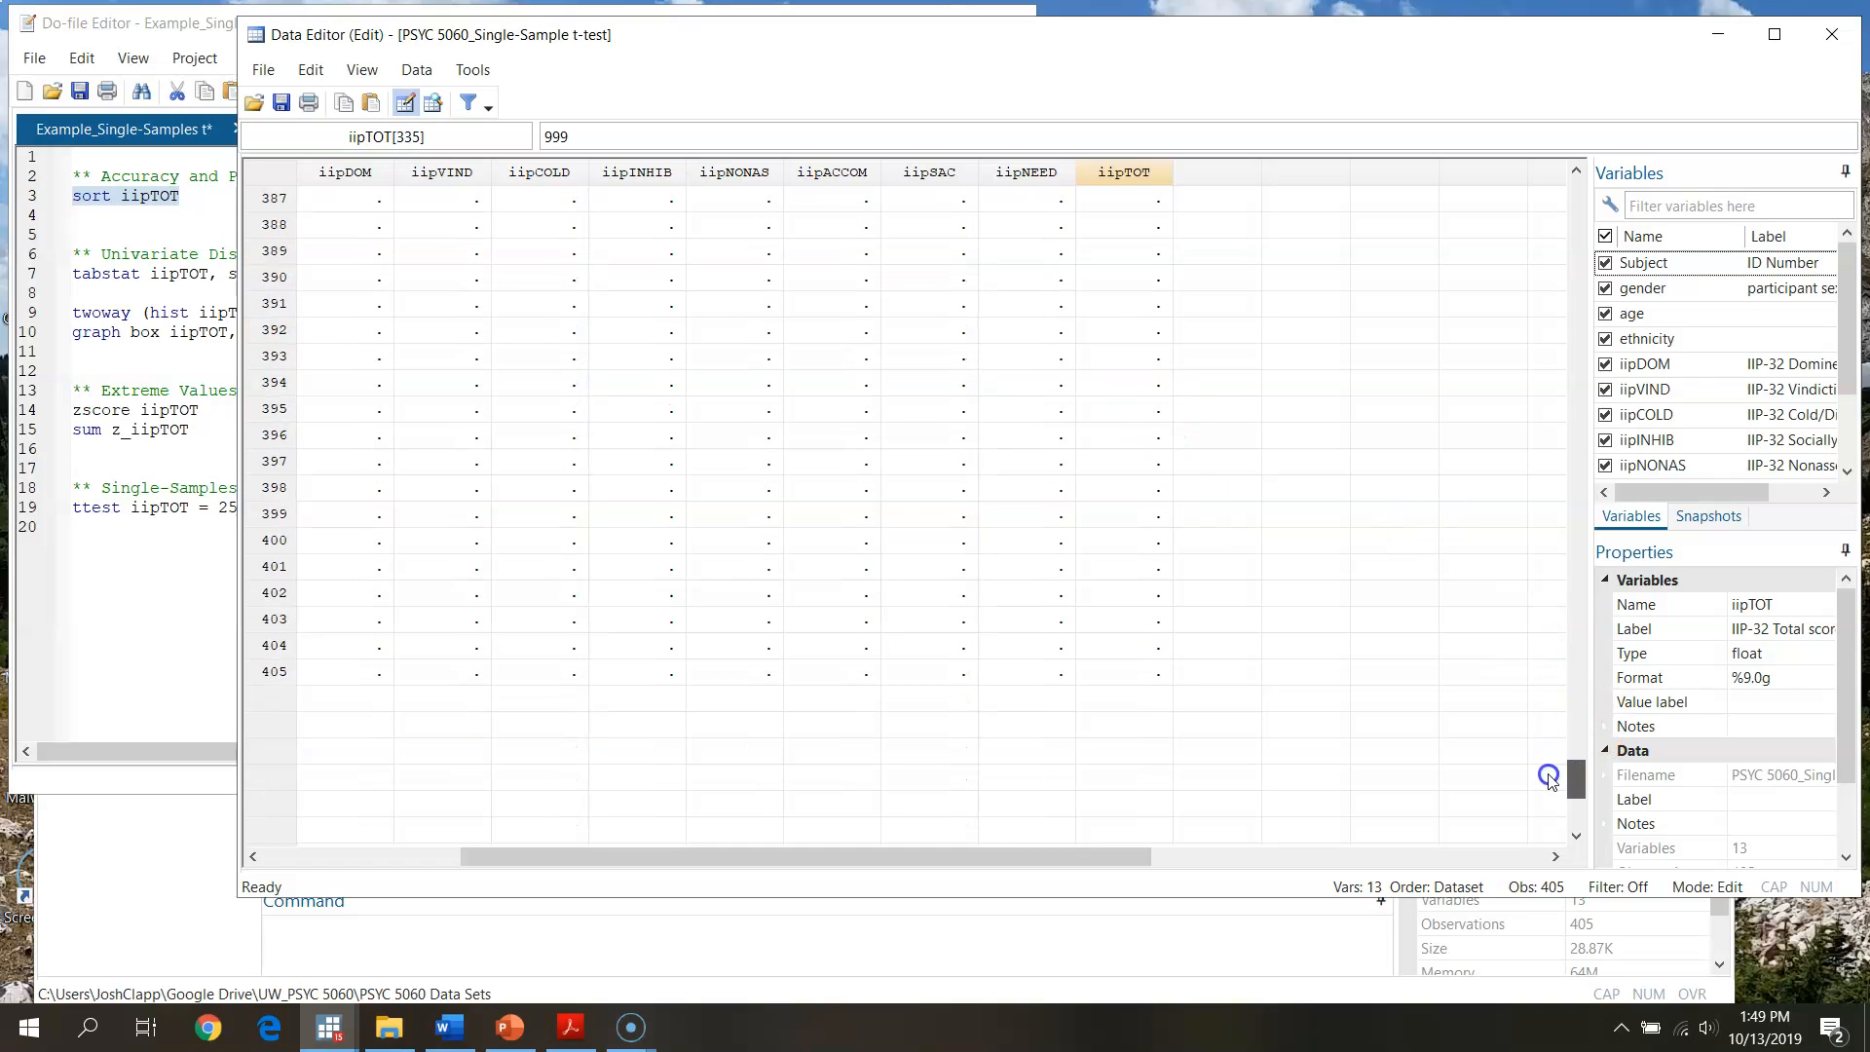
{"action": "left_click_drag", "start_coordinate": [1574, 782], "coordinate": [1583, 310]}
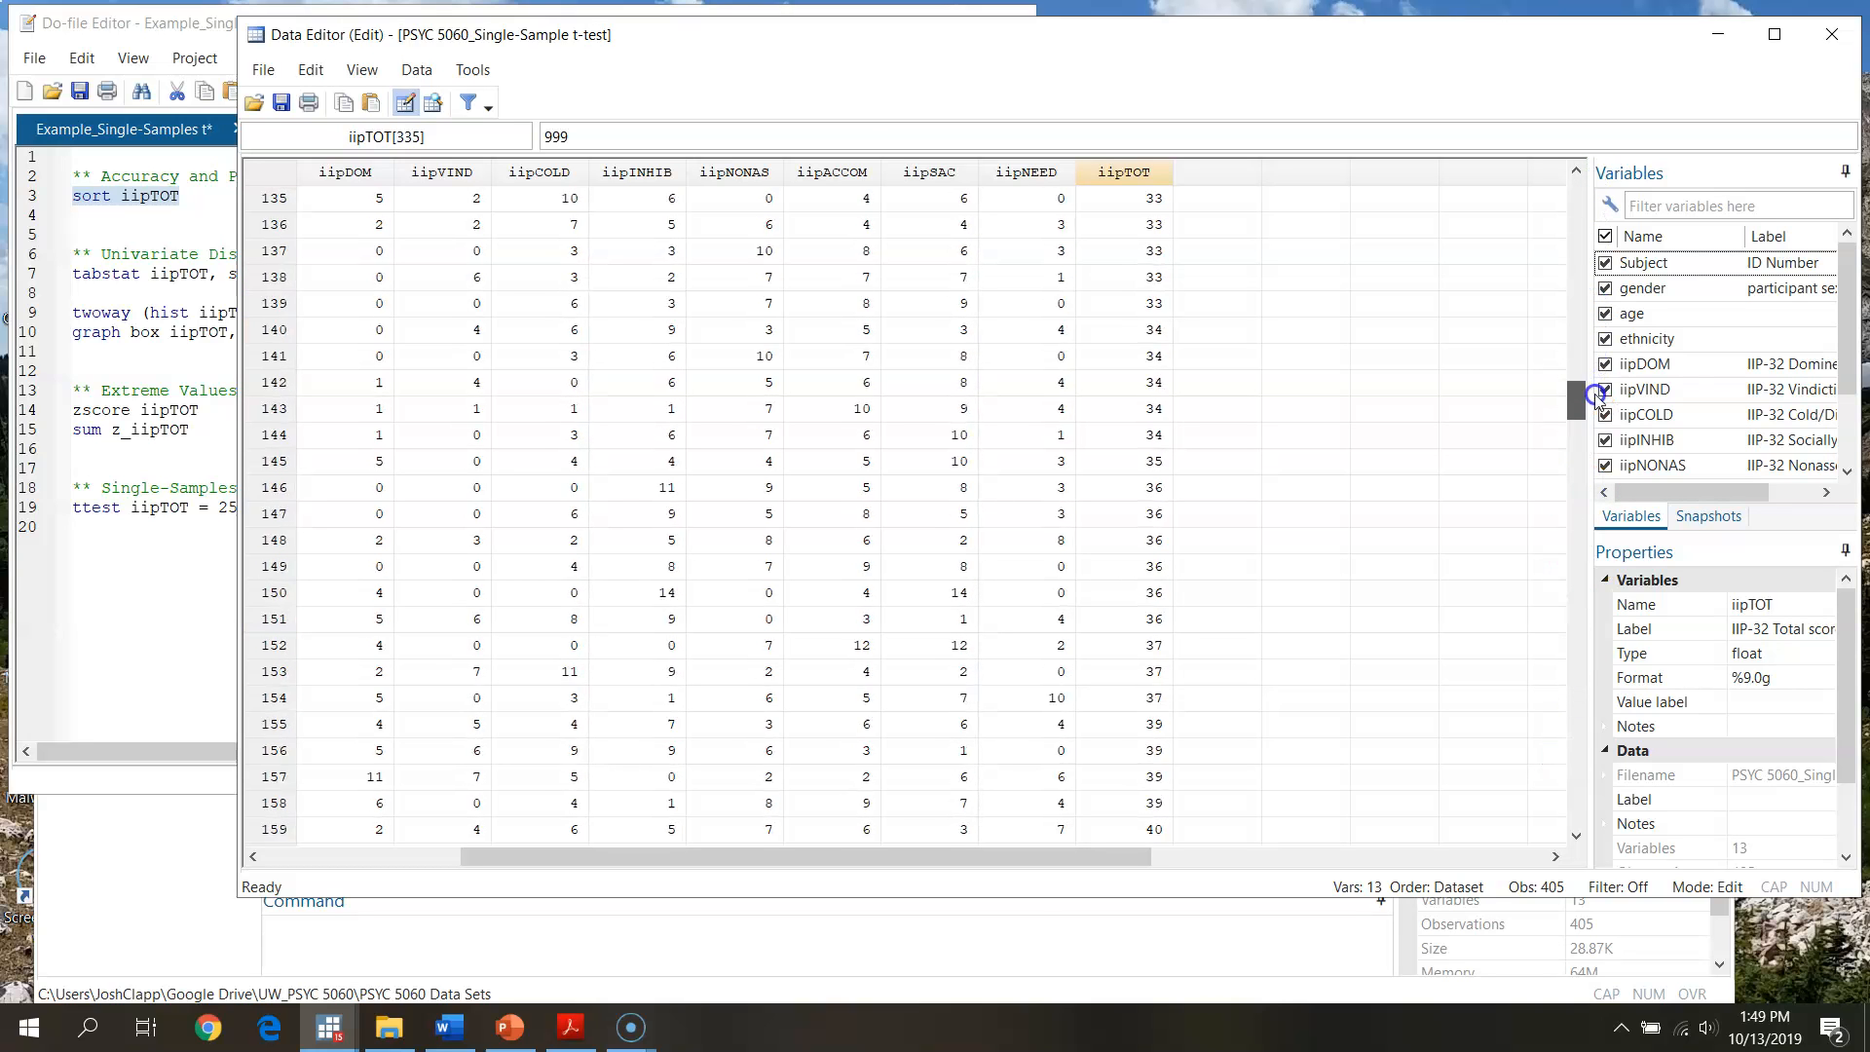
{"action": "scroll", "scroll_direction": "down", "scroll_amount": 3}
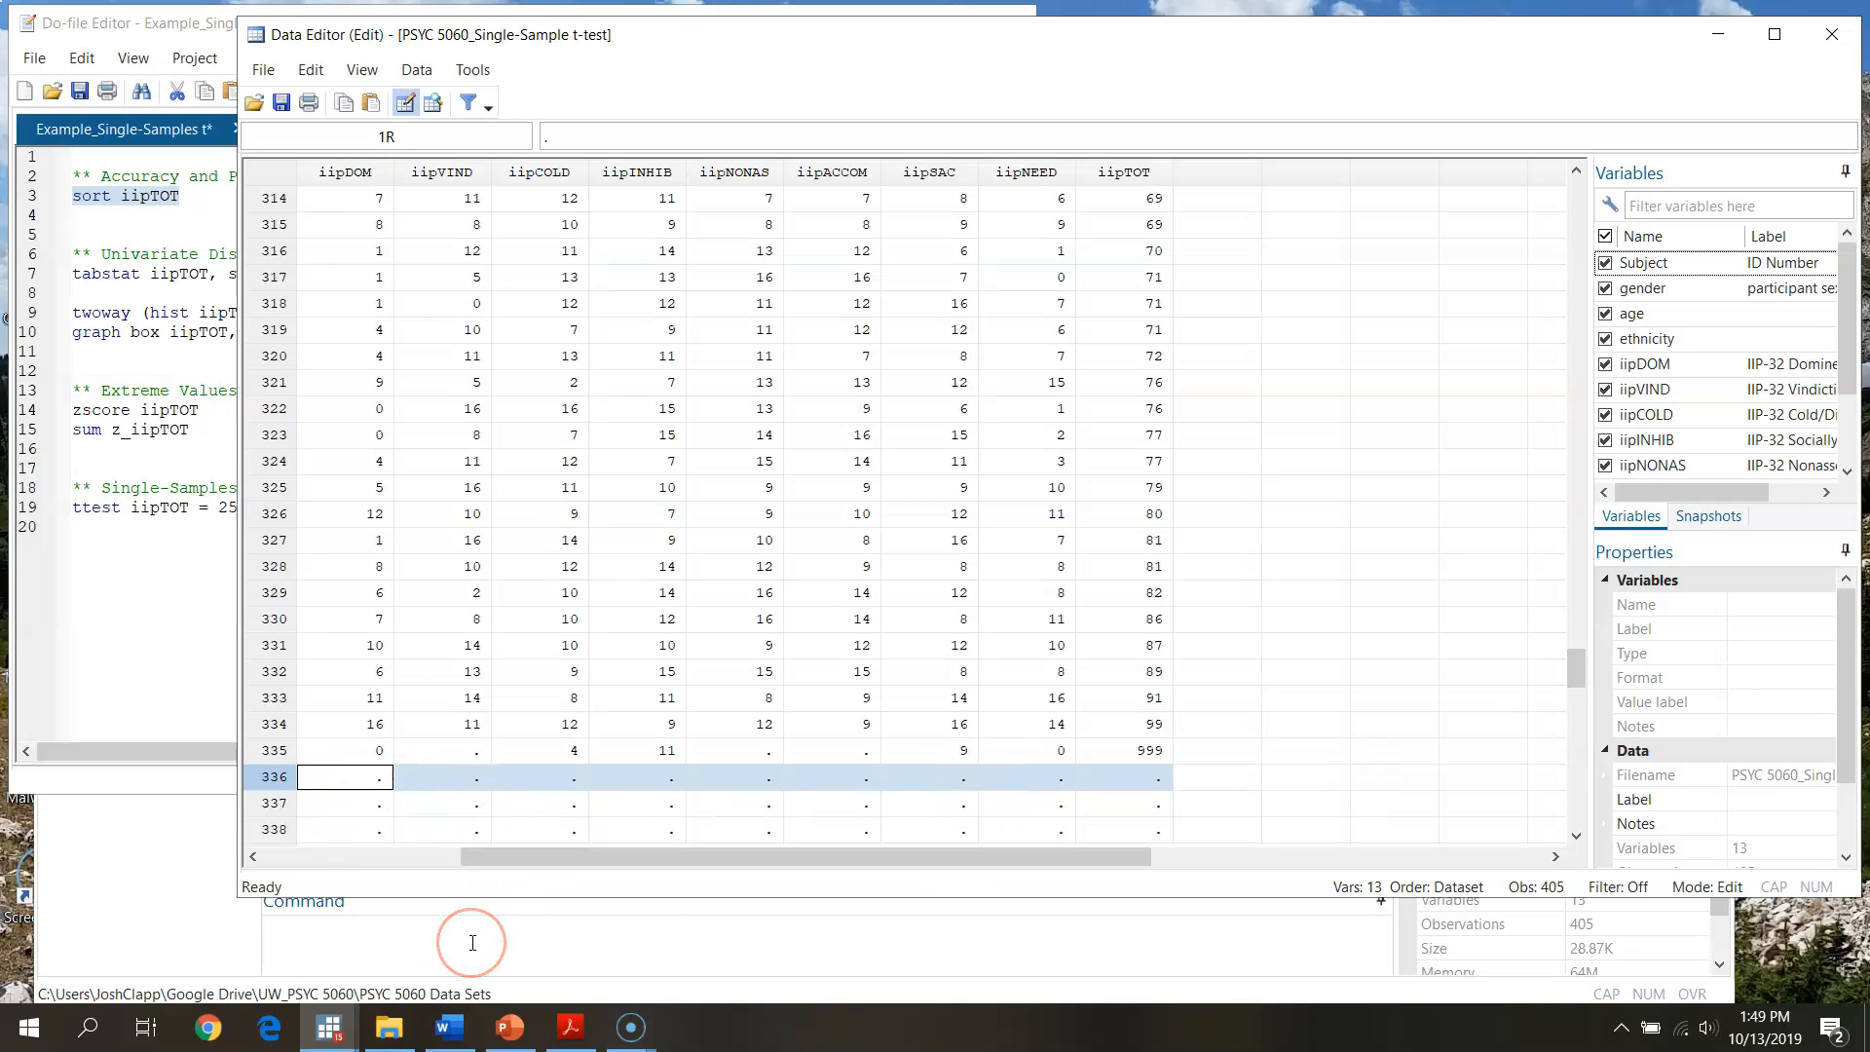
{"action": "mouse_move", "coordinate": [1537, 722]}
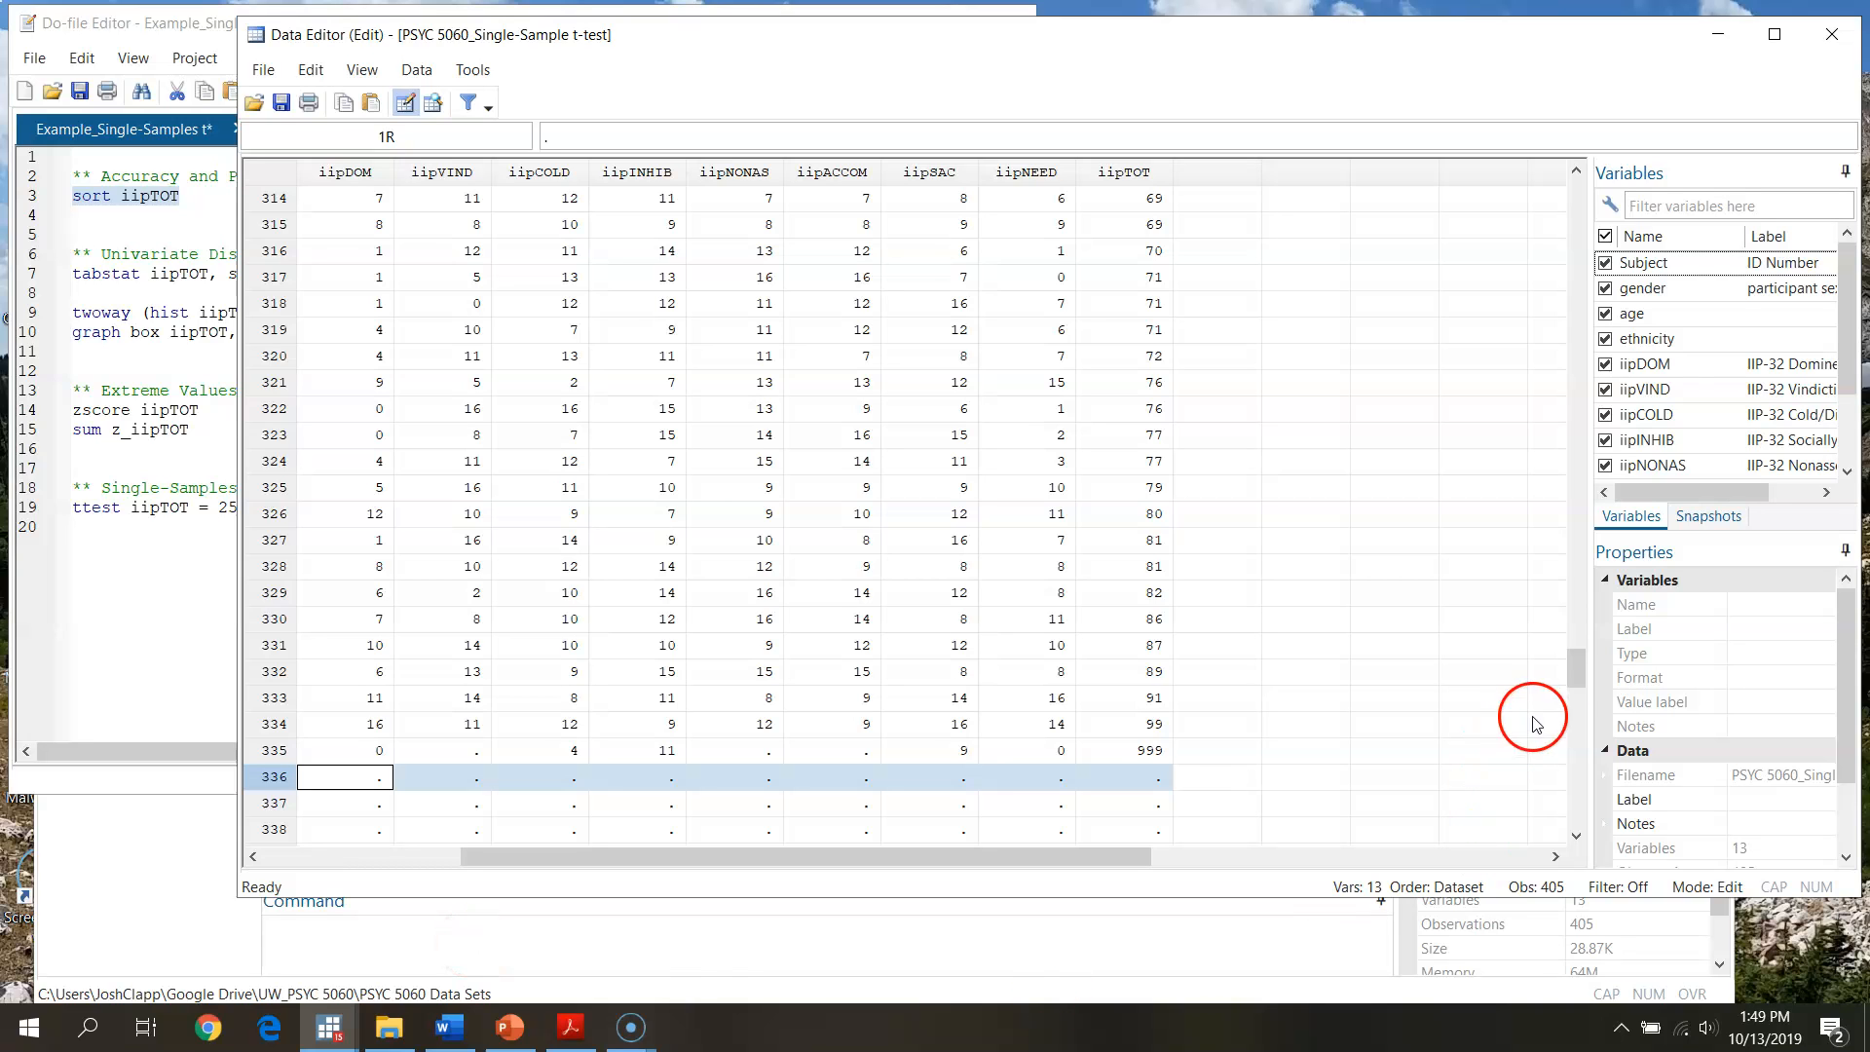
{"action": "scroll", "scroll_direction": "down", "scroll_amount": 3}
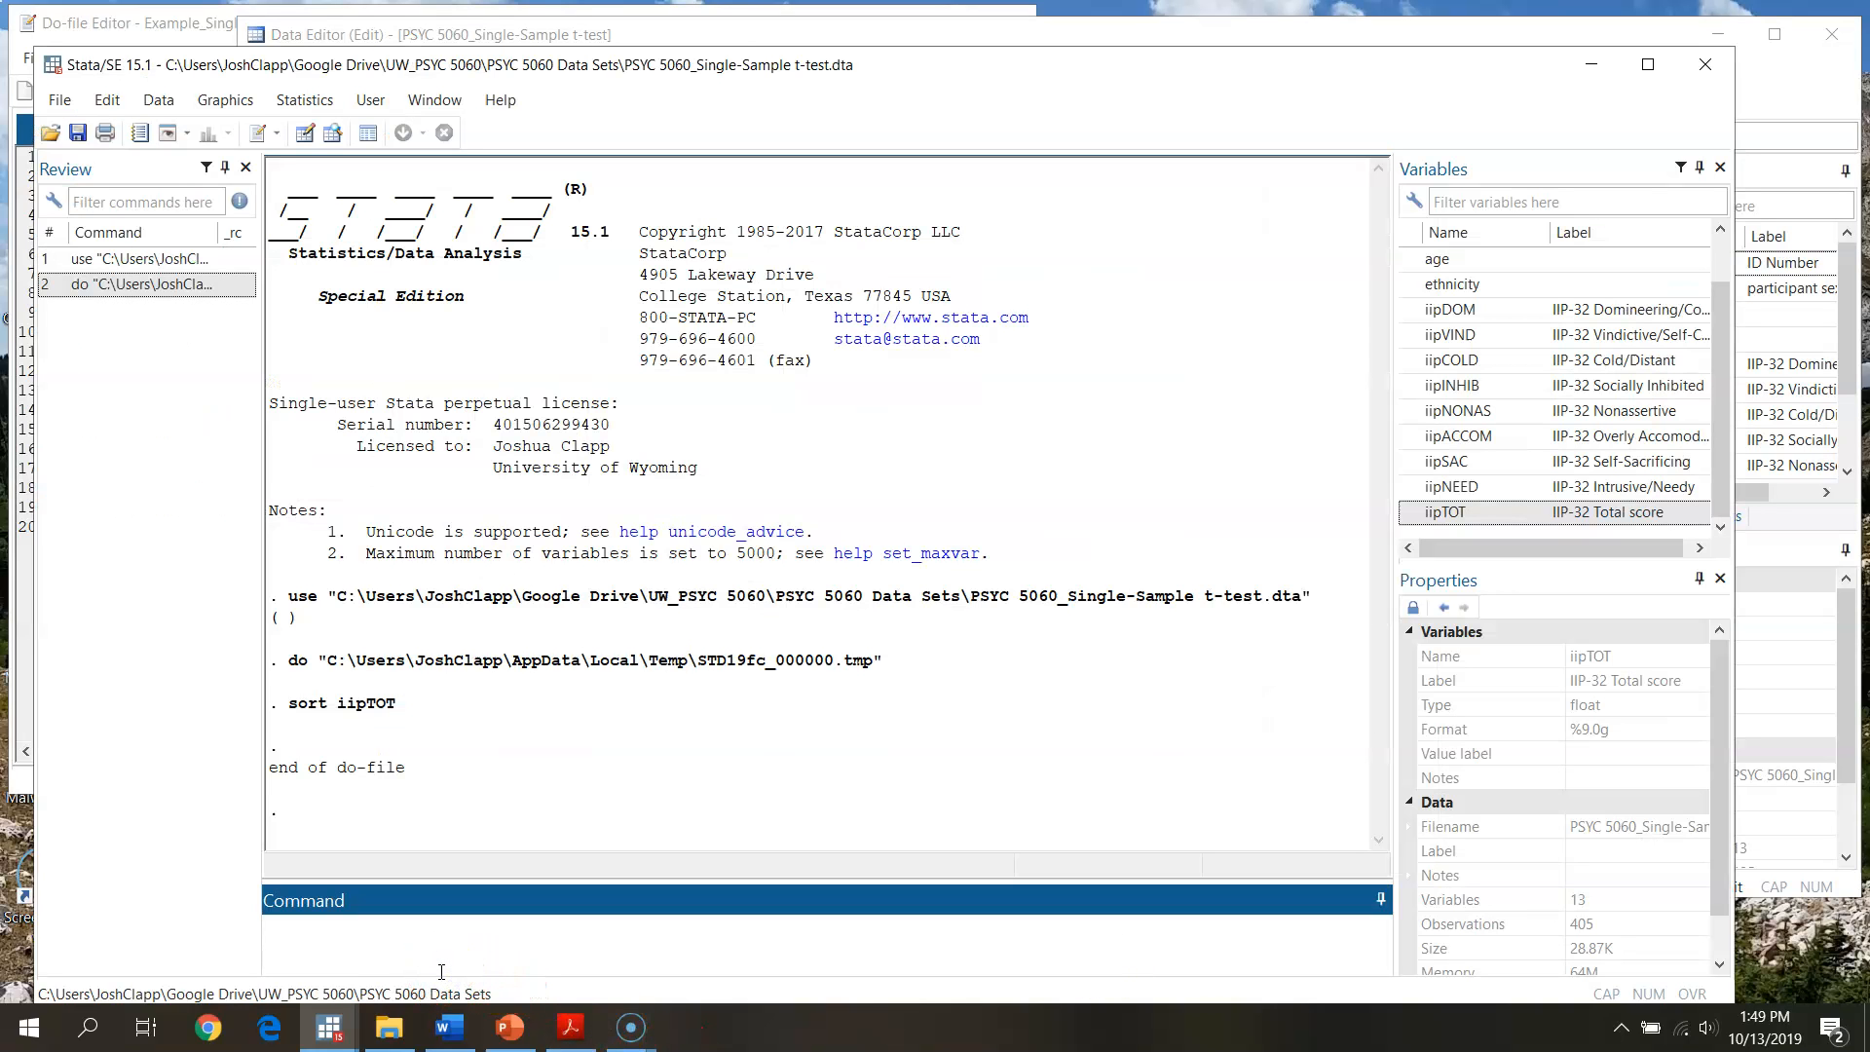
Enter display 405-335 to count the 70 empty trailing observations.
{"action": "type", "text": "display"}
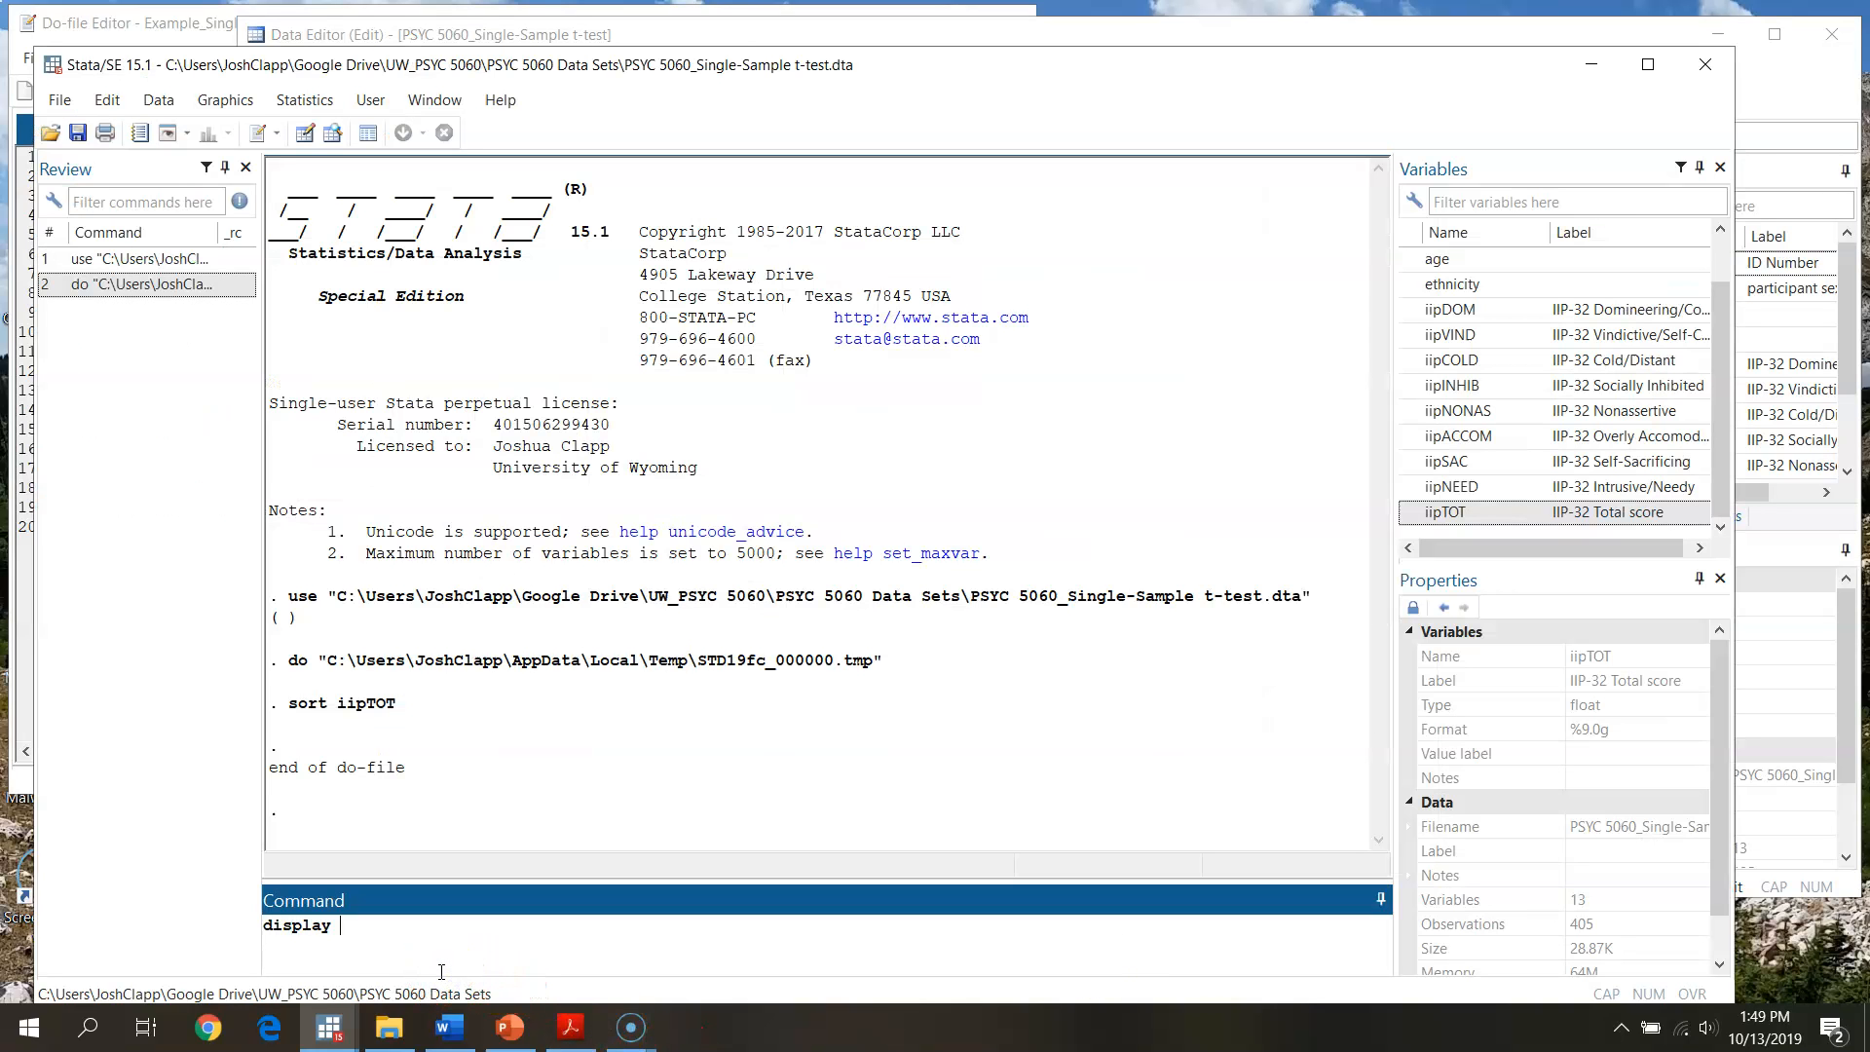
{"action": "type", "text": "405-"}
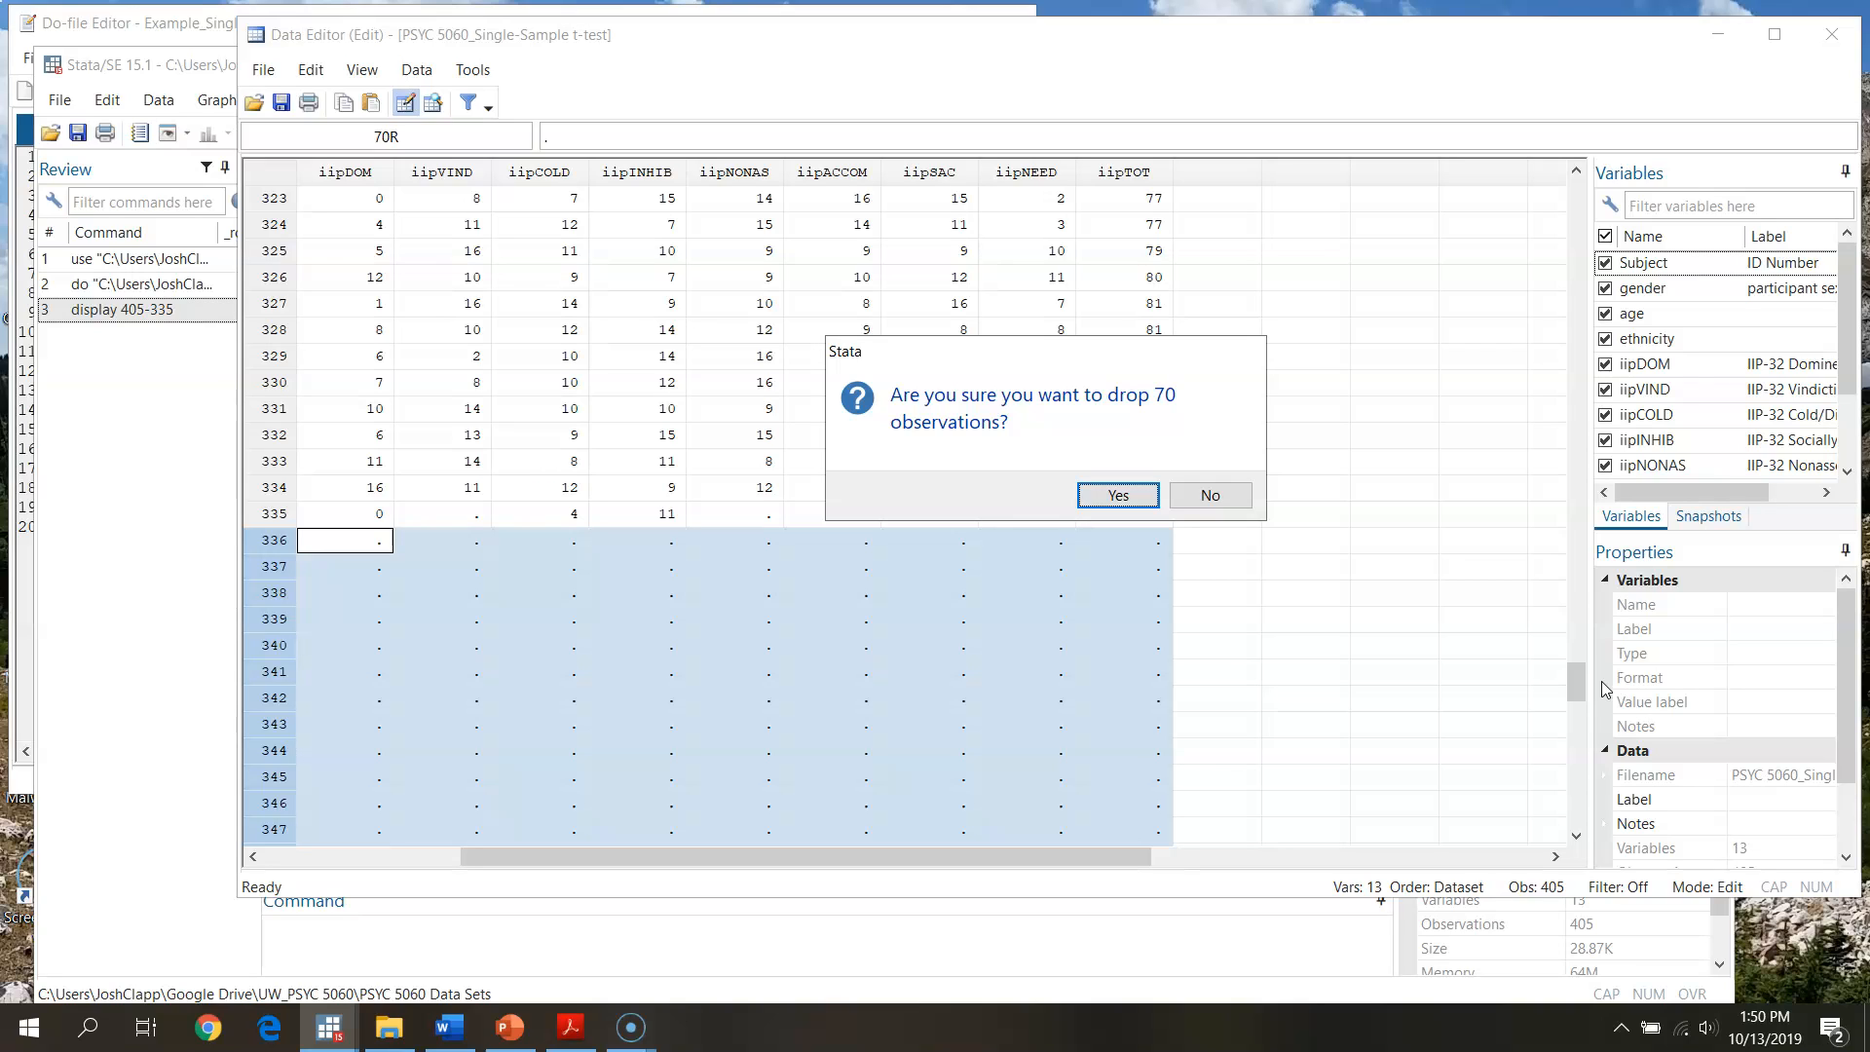
Confirm dropping empty observations 336–405, leaving 335 observations.
{"action": "left_click", "coordinate": [1115, 495]}
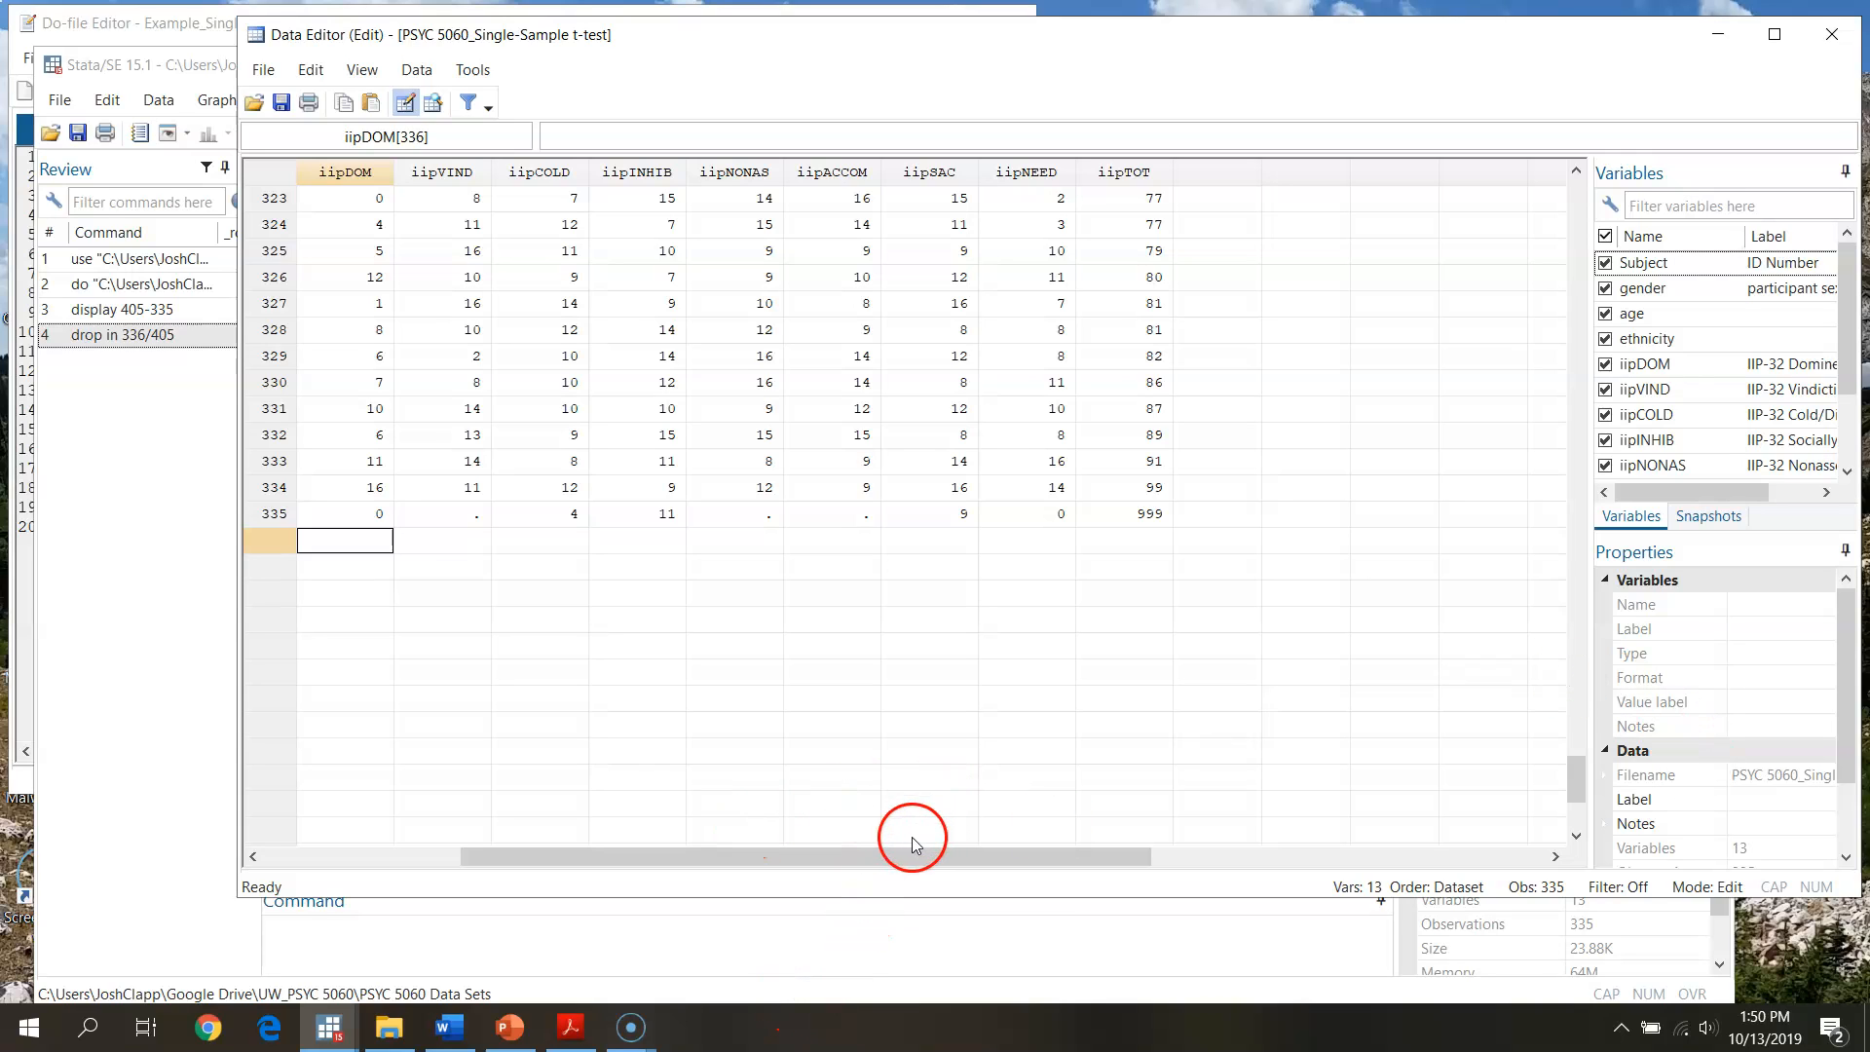
{"action": "left_click_drag", "start_coordinate": [913, 855], "coordinate": [678, 855]}
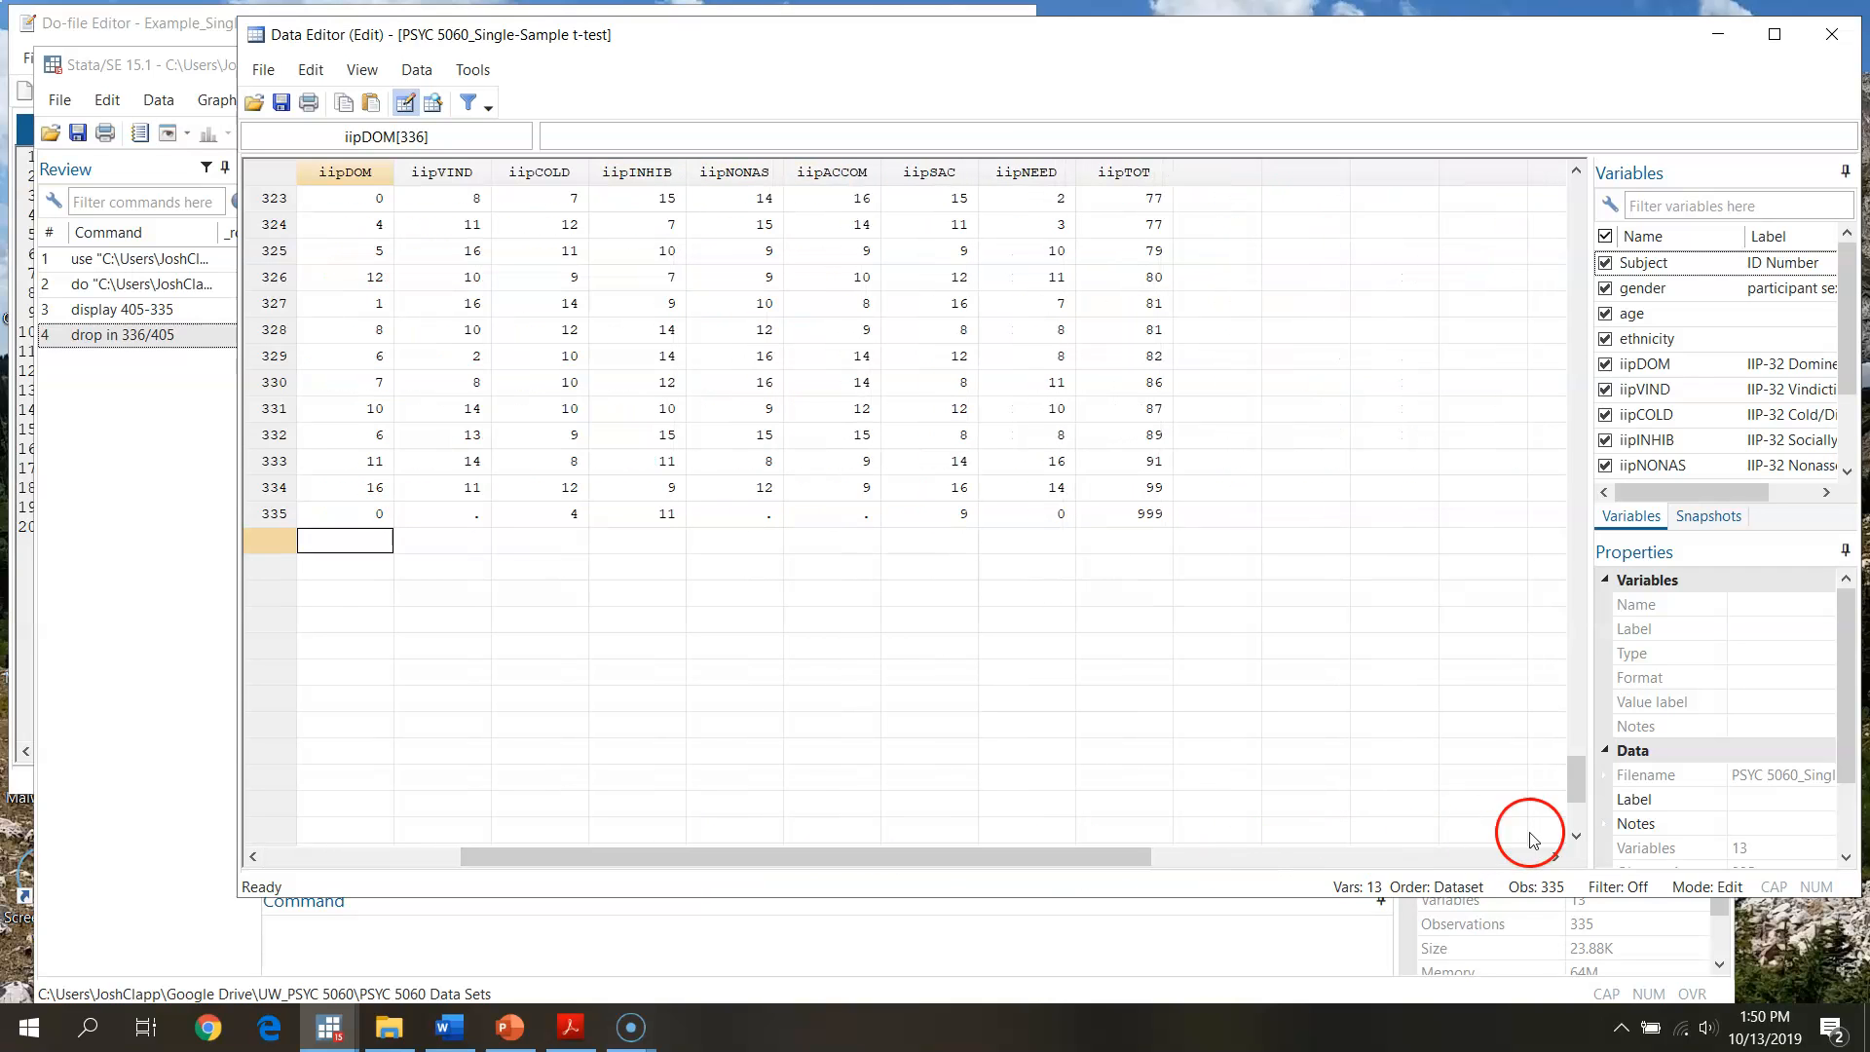
Select case 335 with the 999 iipTOT score and drop it, leaving 334 observations.
{"action": "left_click", "coordinate": [568, 1025]}
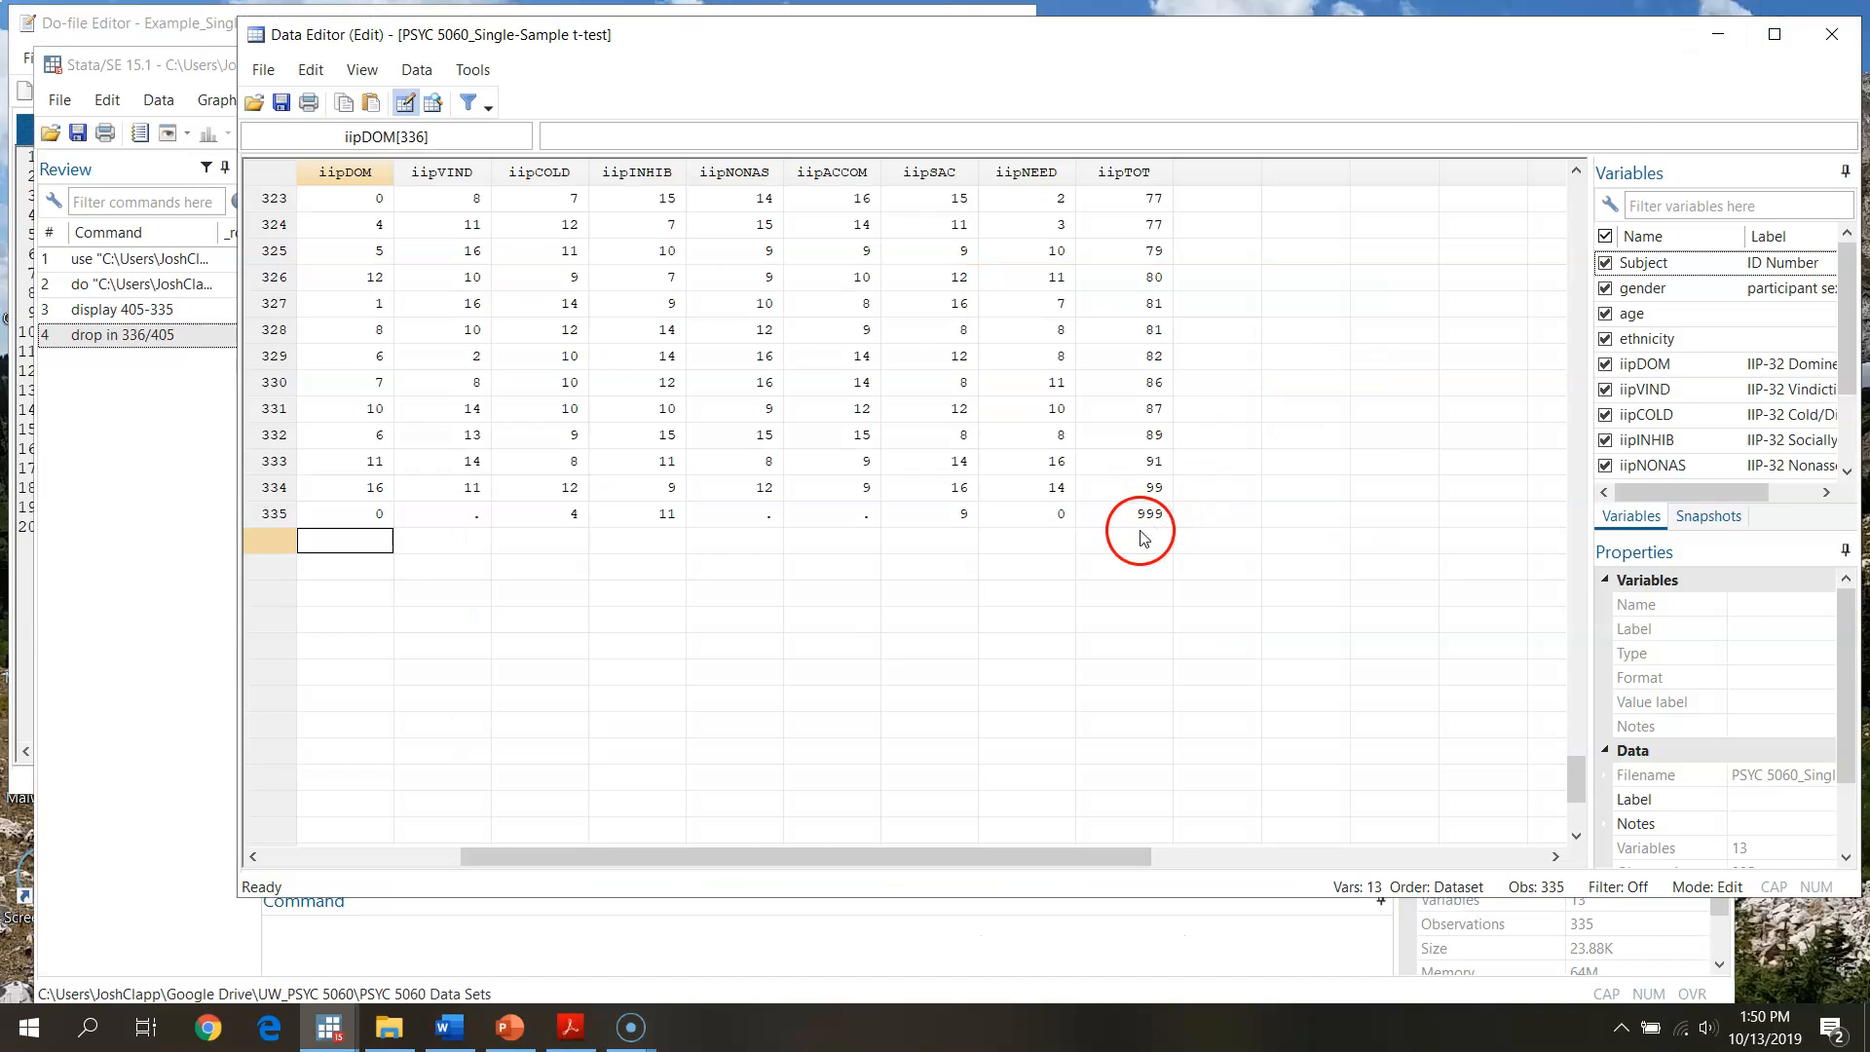
{"action": "left_click", "coordinate": [1121, 513]}
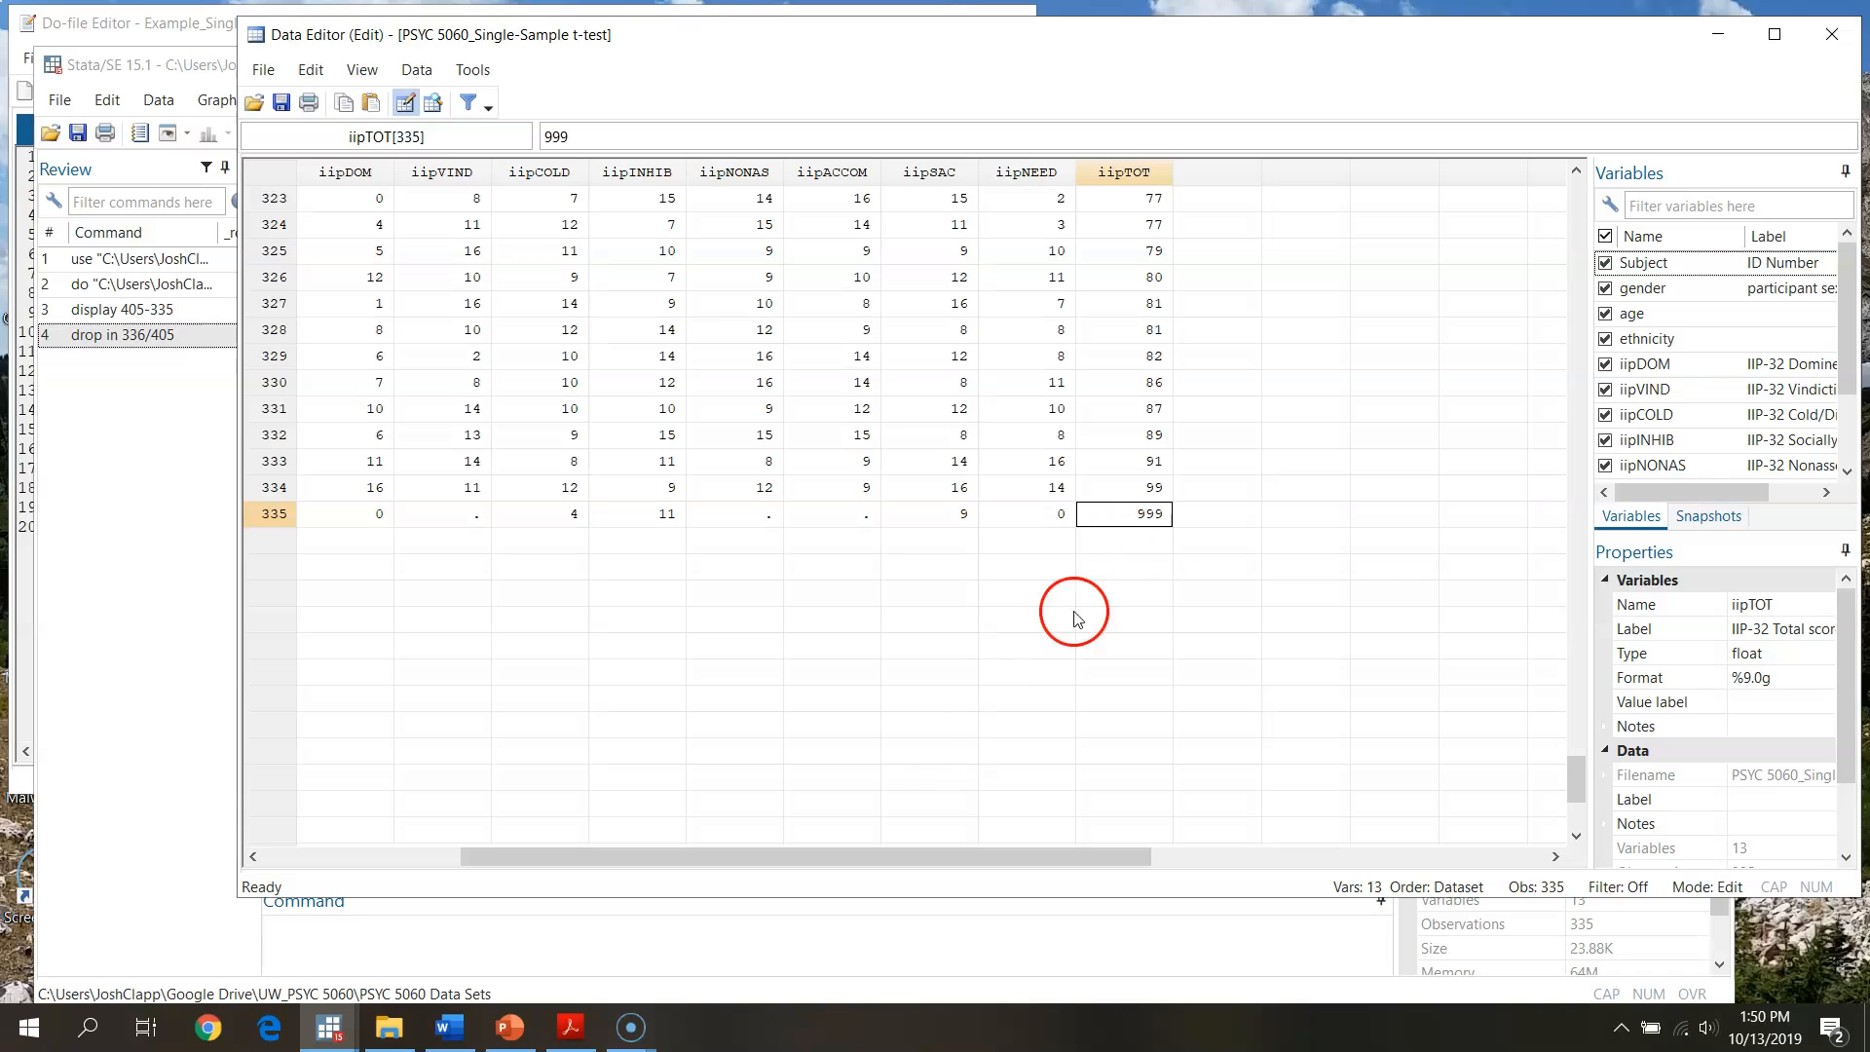
{"action": "left_click_drag", "start_coordinate": [1074, 855], "coordinate": [907, 855]}
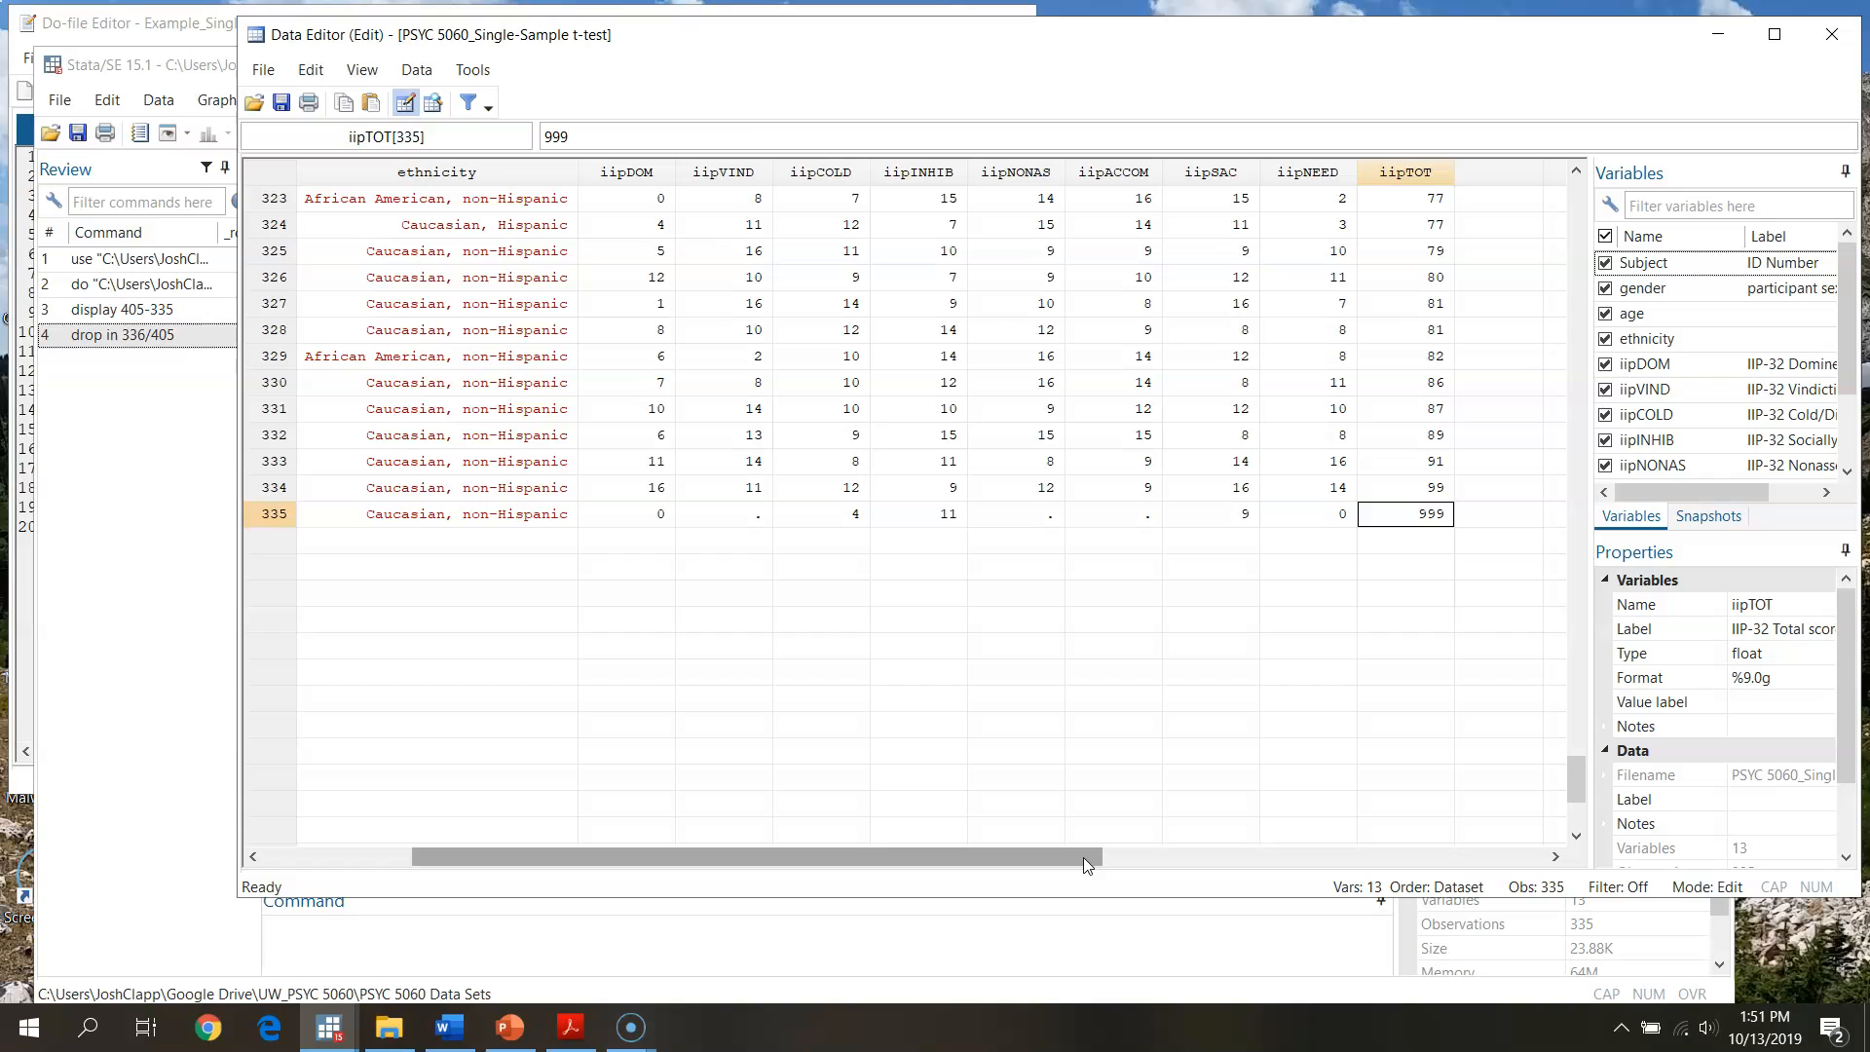
{"action": "mouse_move", "coordinate": [485, 813]}
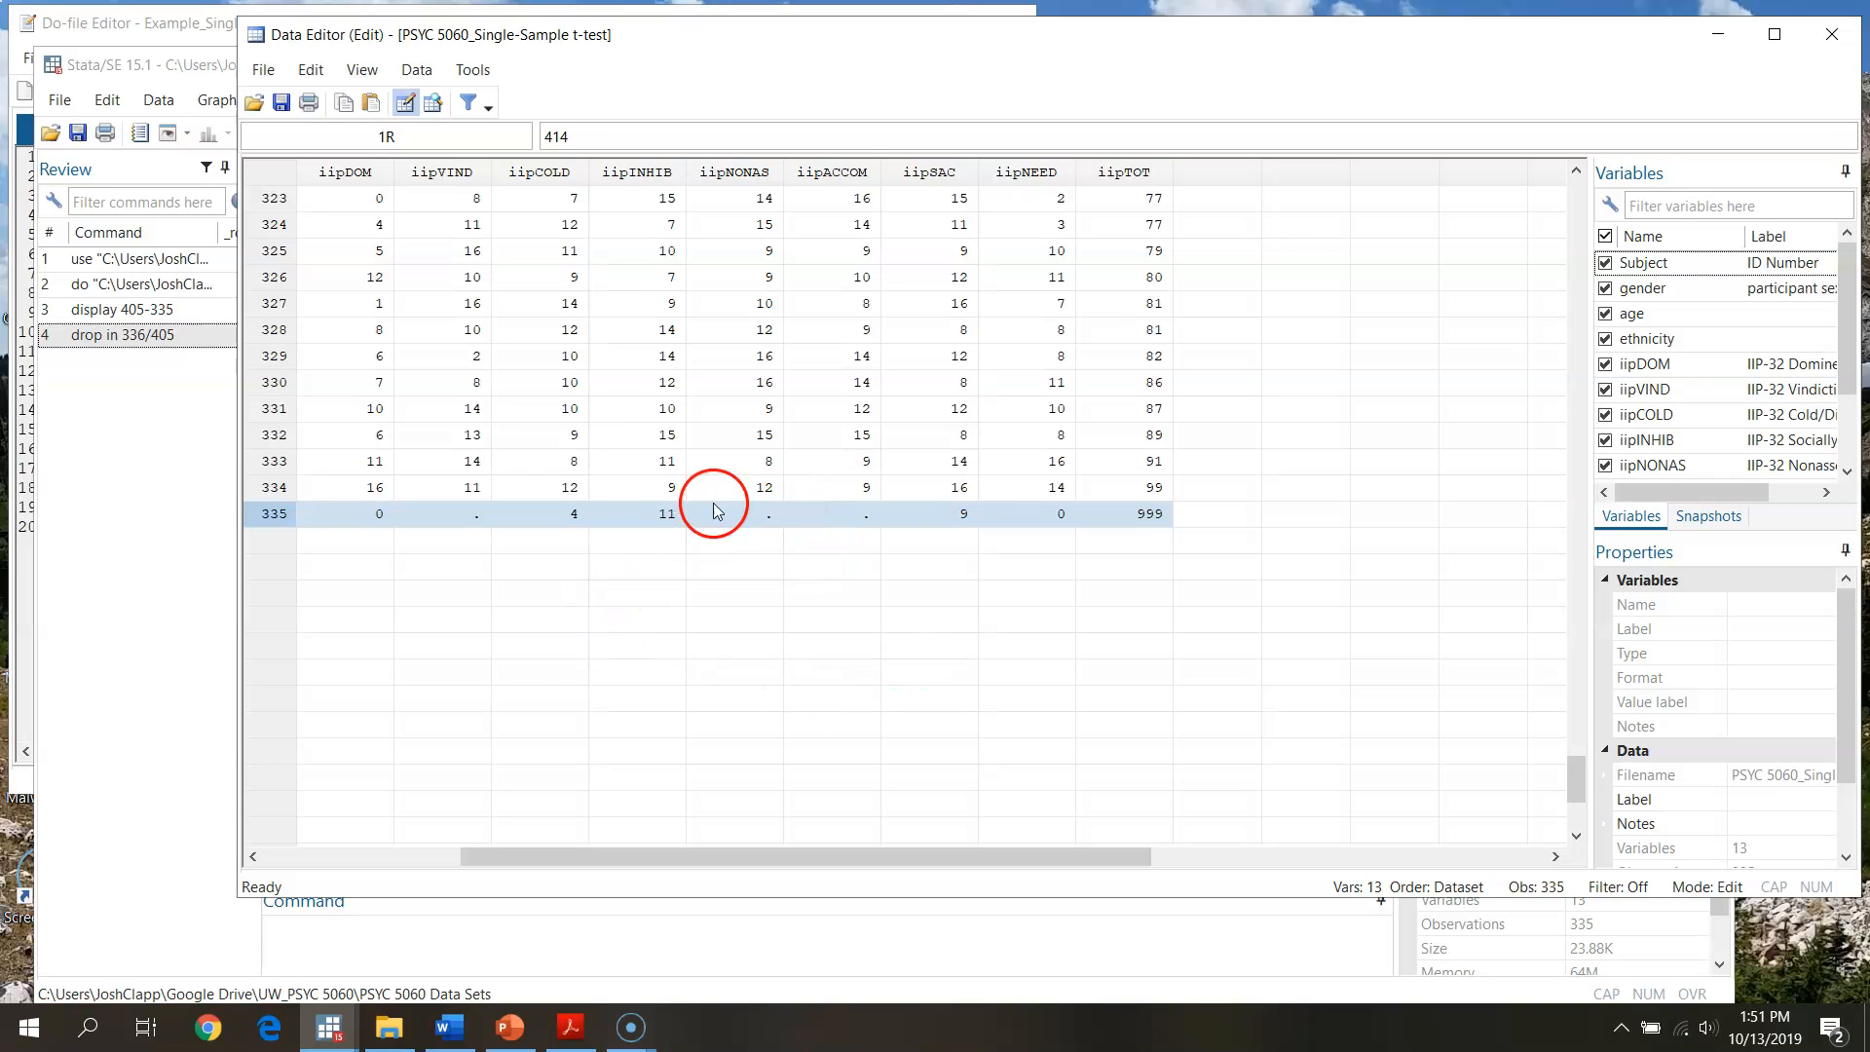
{"action": "mouse_move", "coordinate": [569, 619]}
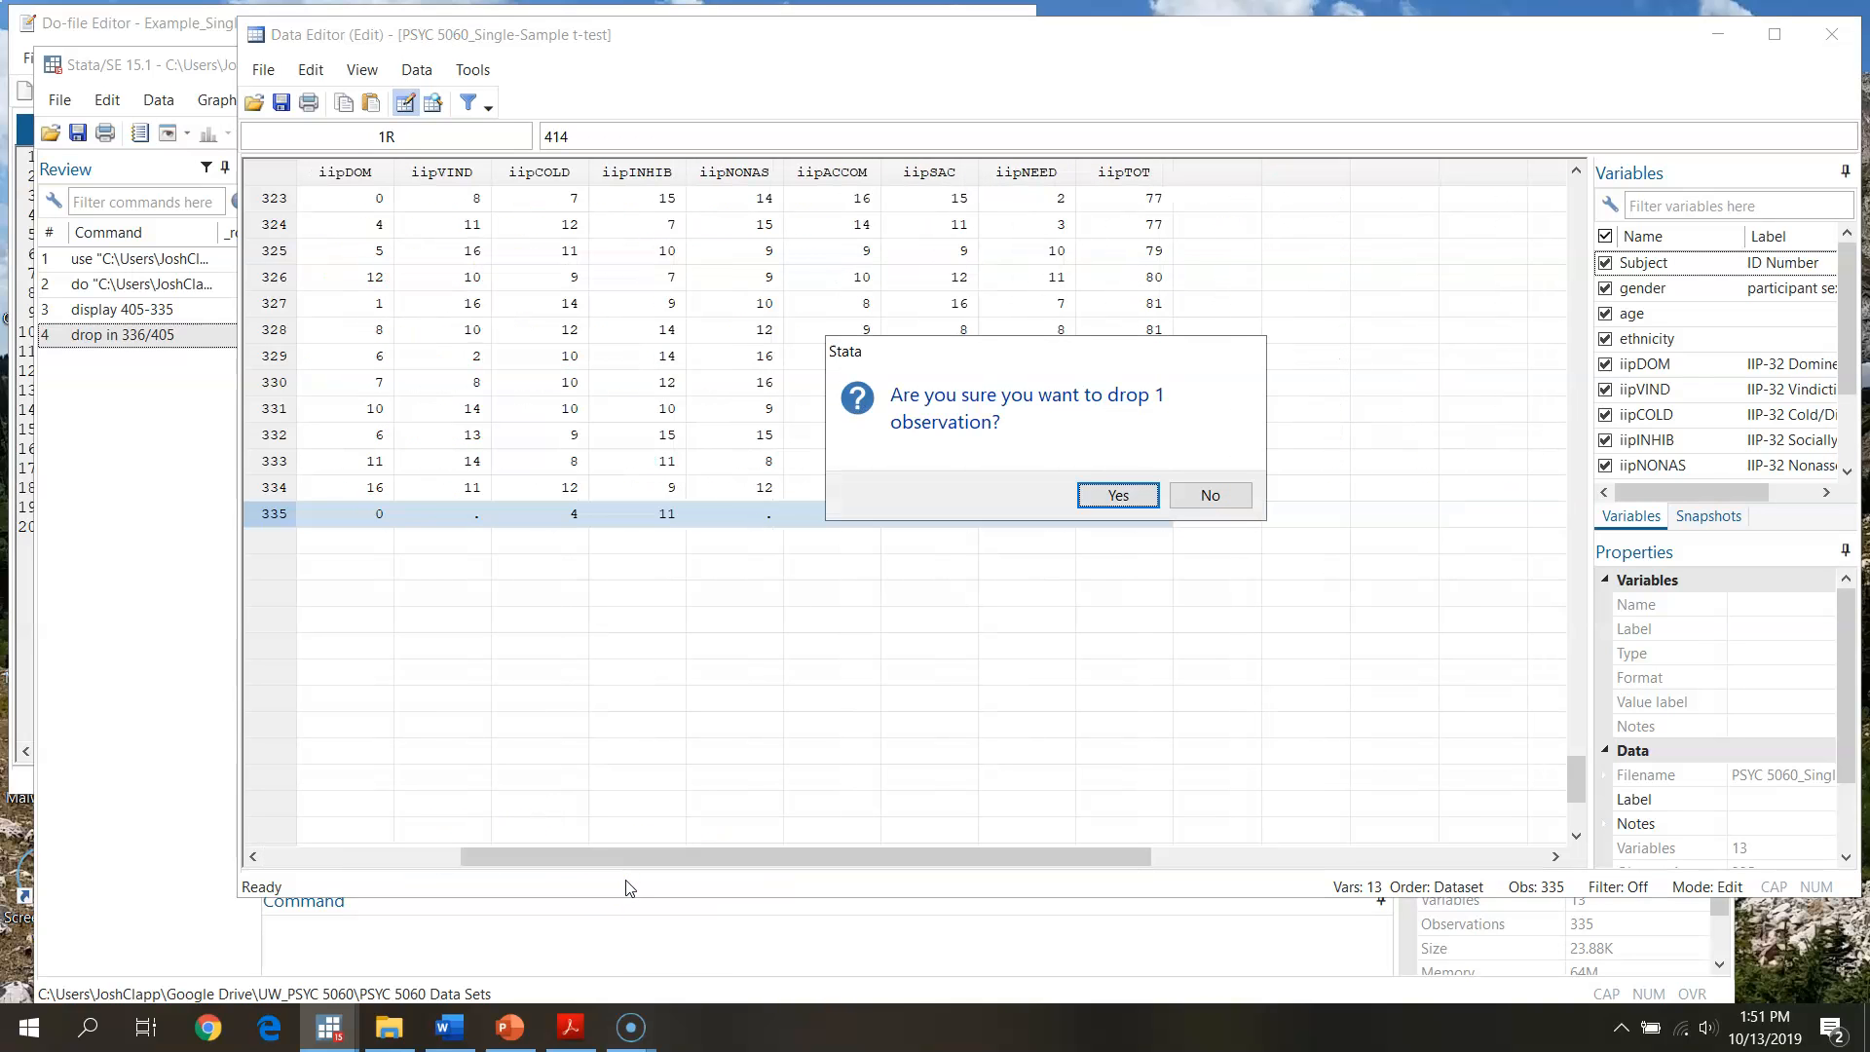
{"action": "left_click", "coordinate": [1116, 495]}
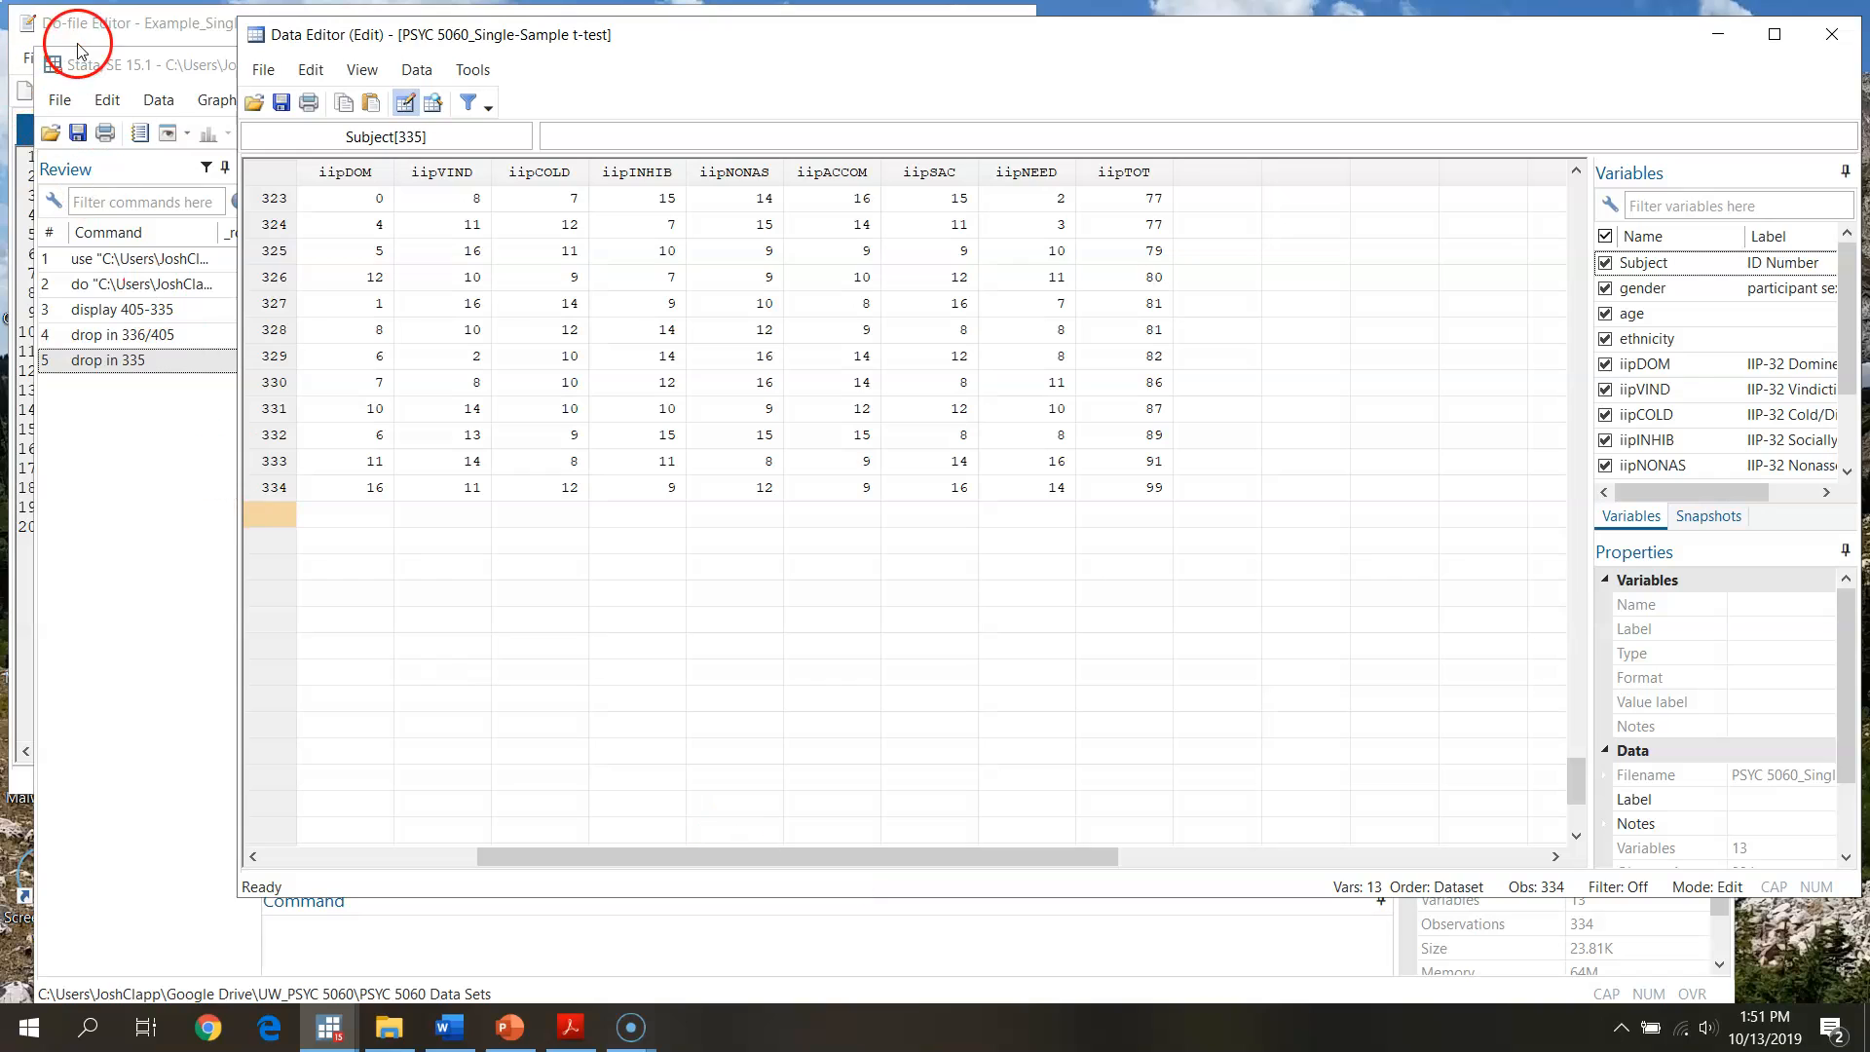
Add a do-file comment noting that 70 cases were dropped due to missing data.
{"action": "left_click", "coordinate": [118, 22]}
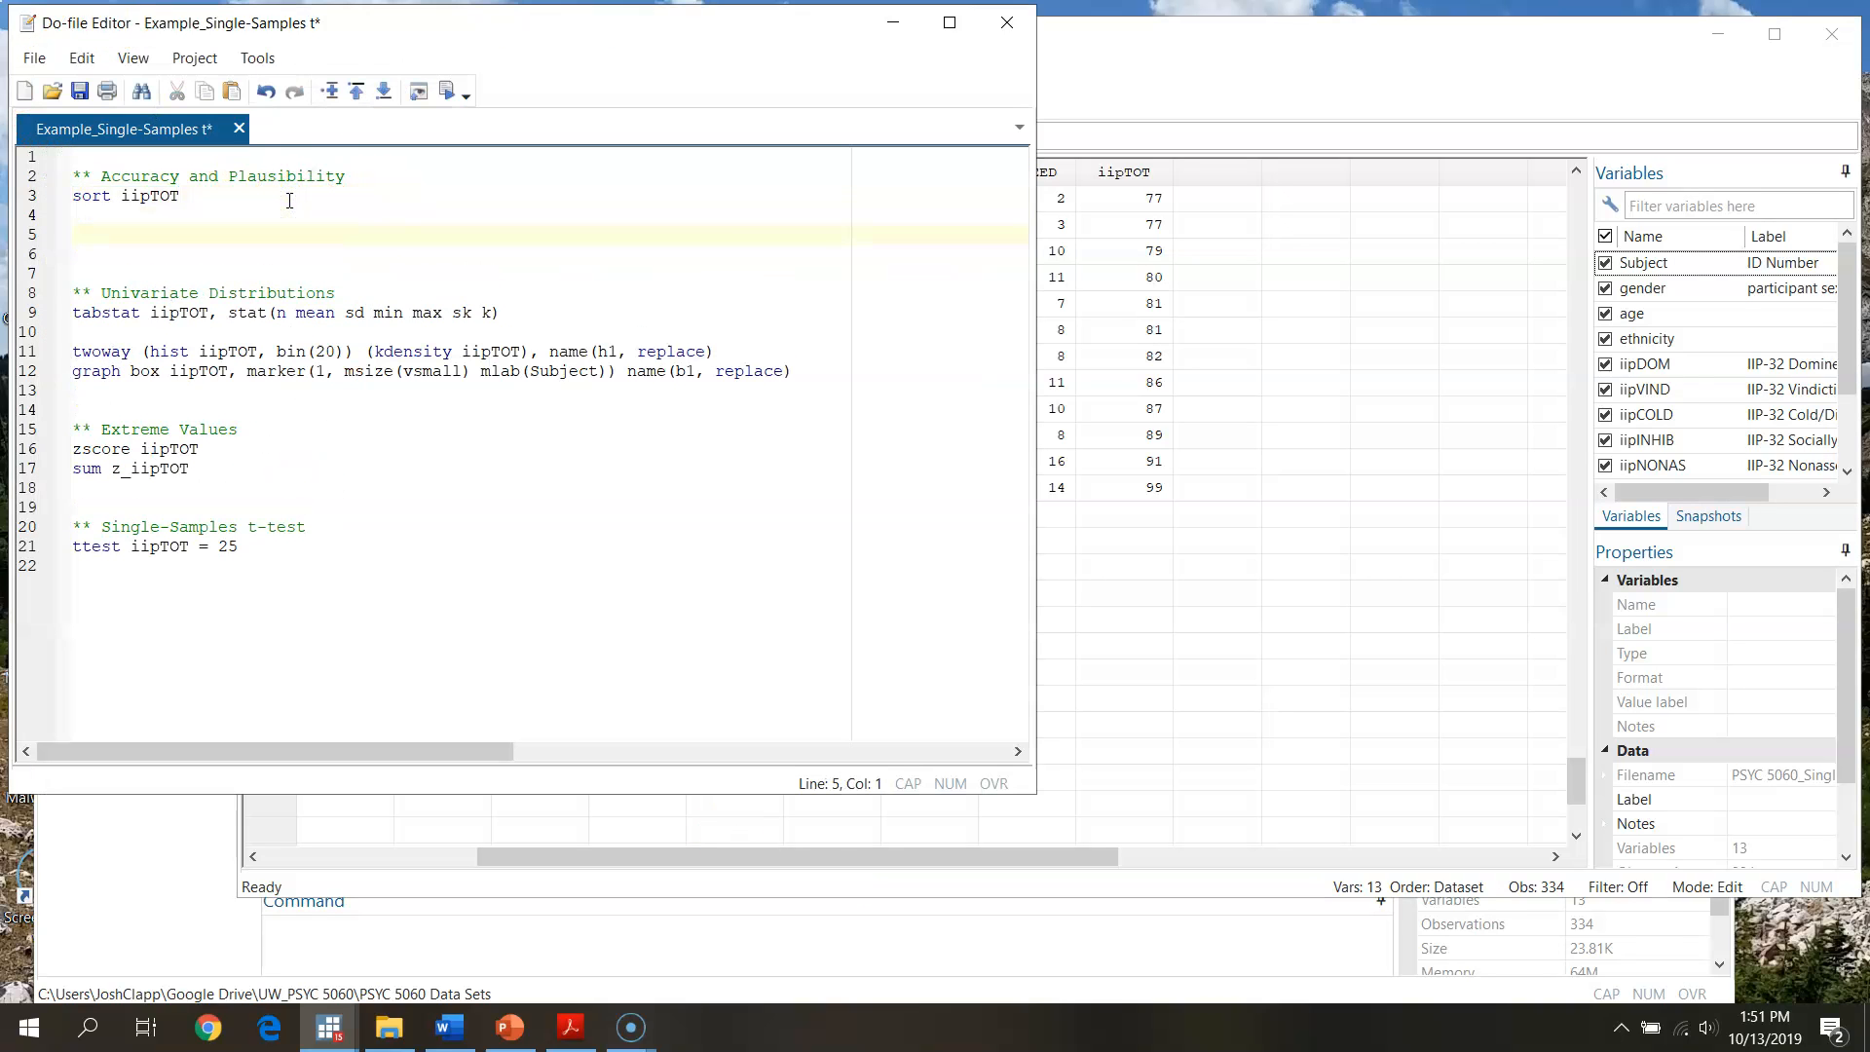
{"action": "type", "text": "** Drop"}
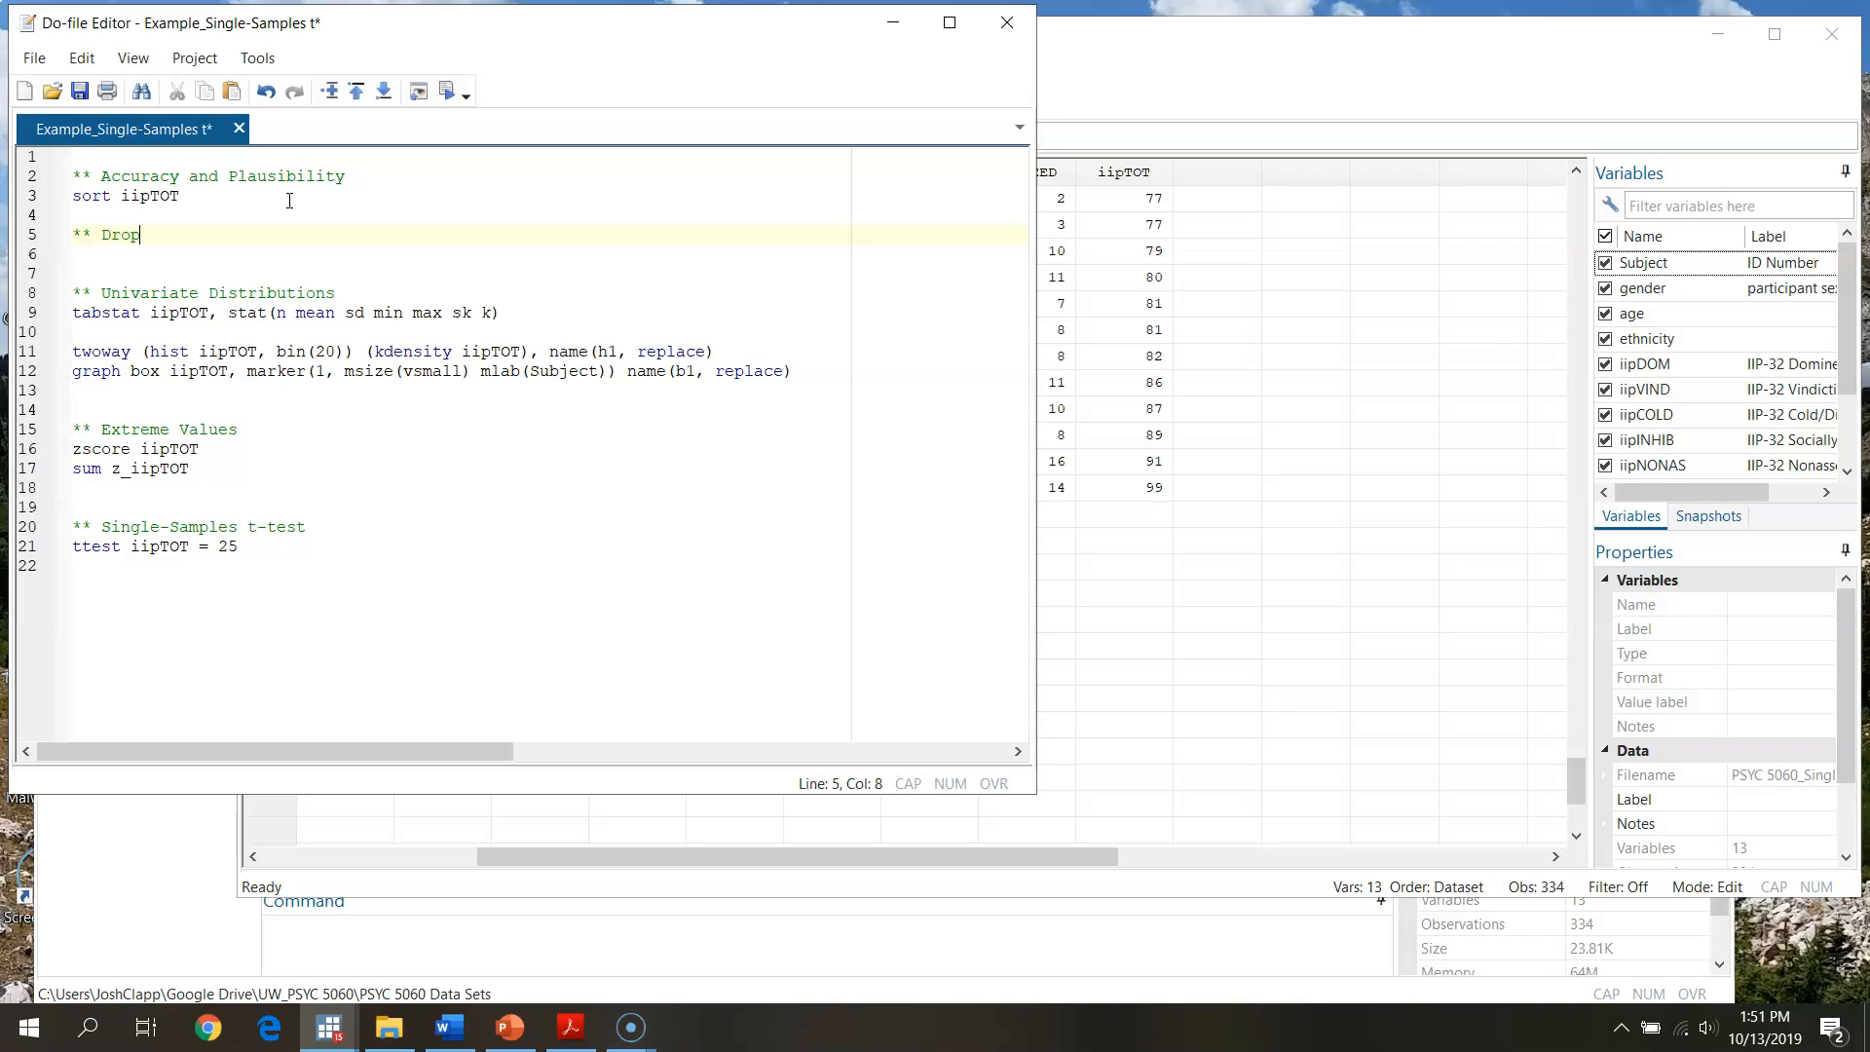
{"action": "type", "text": "ped"}
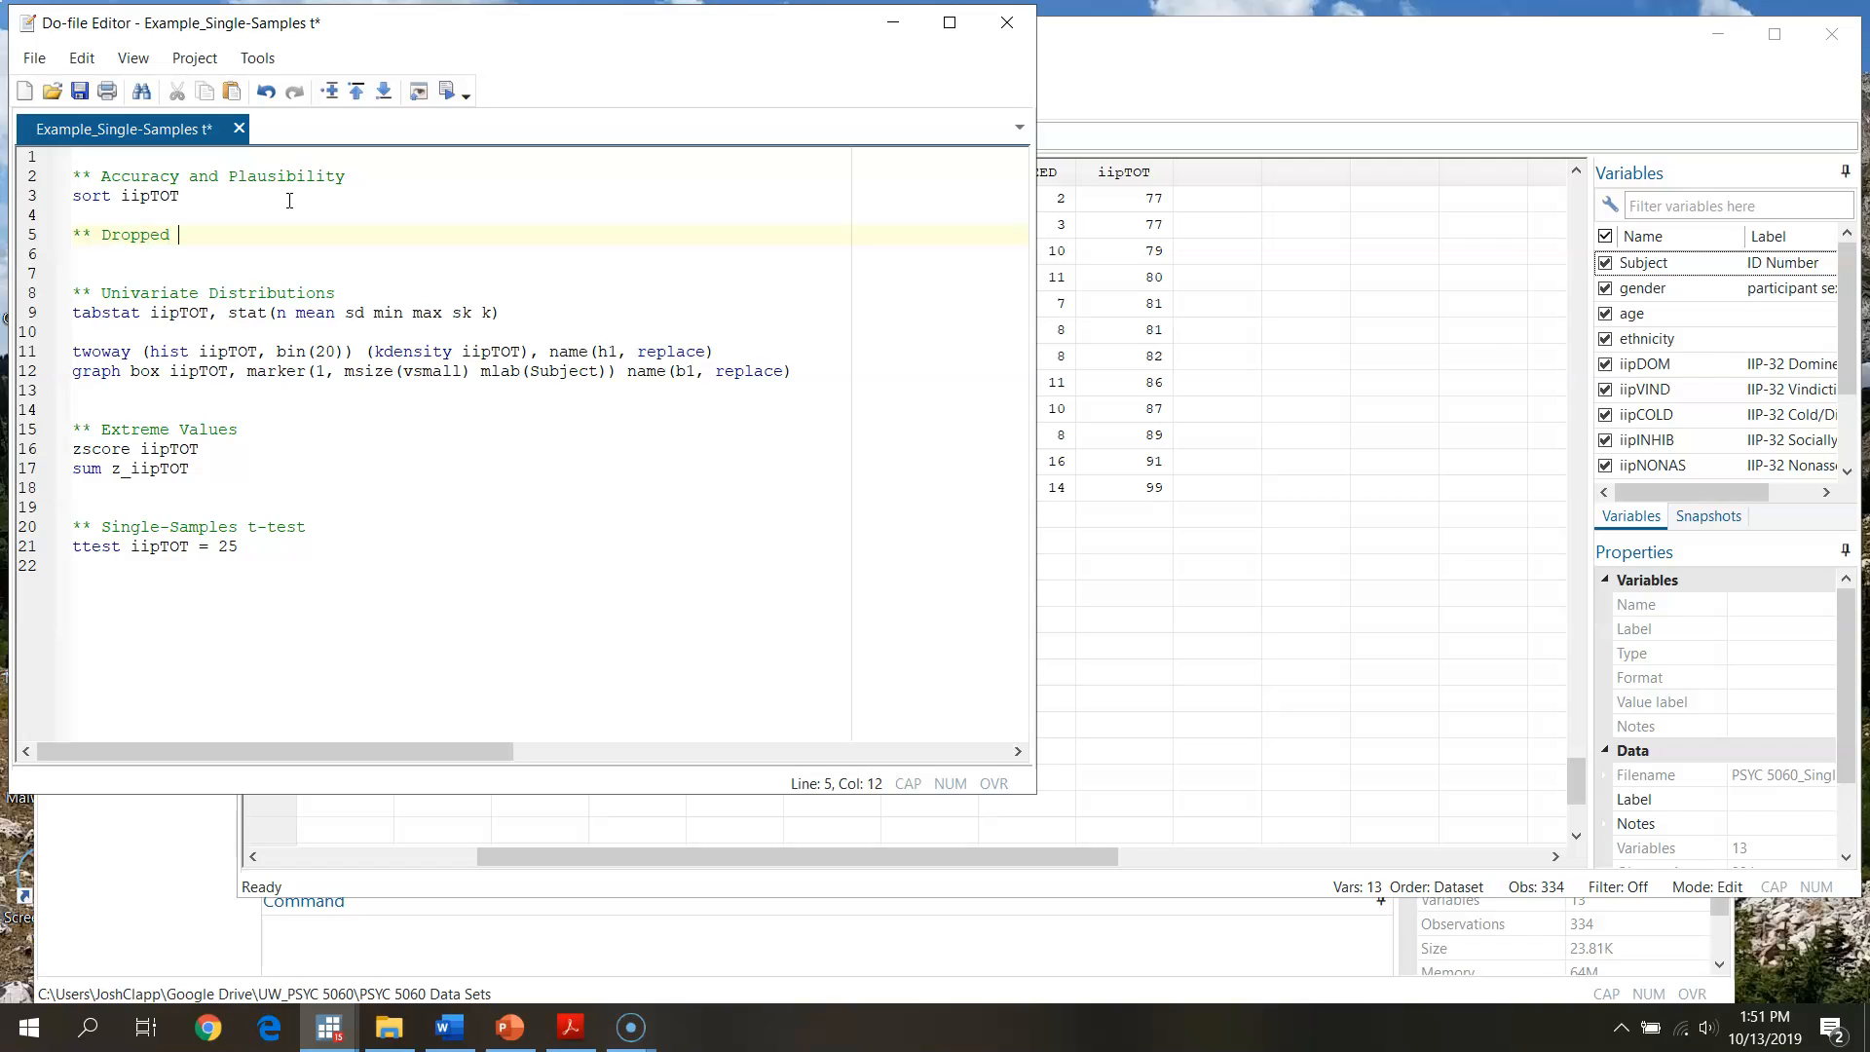
{"action": "type", "text": "n = 7-"}
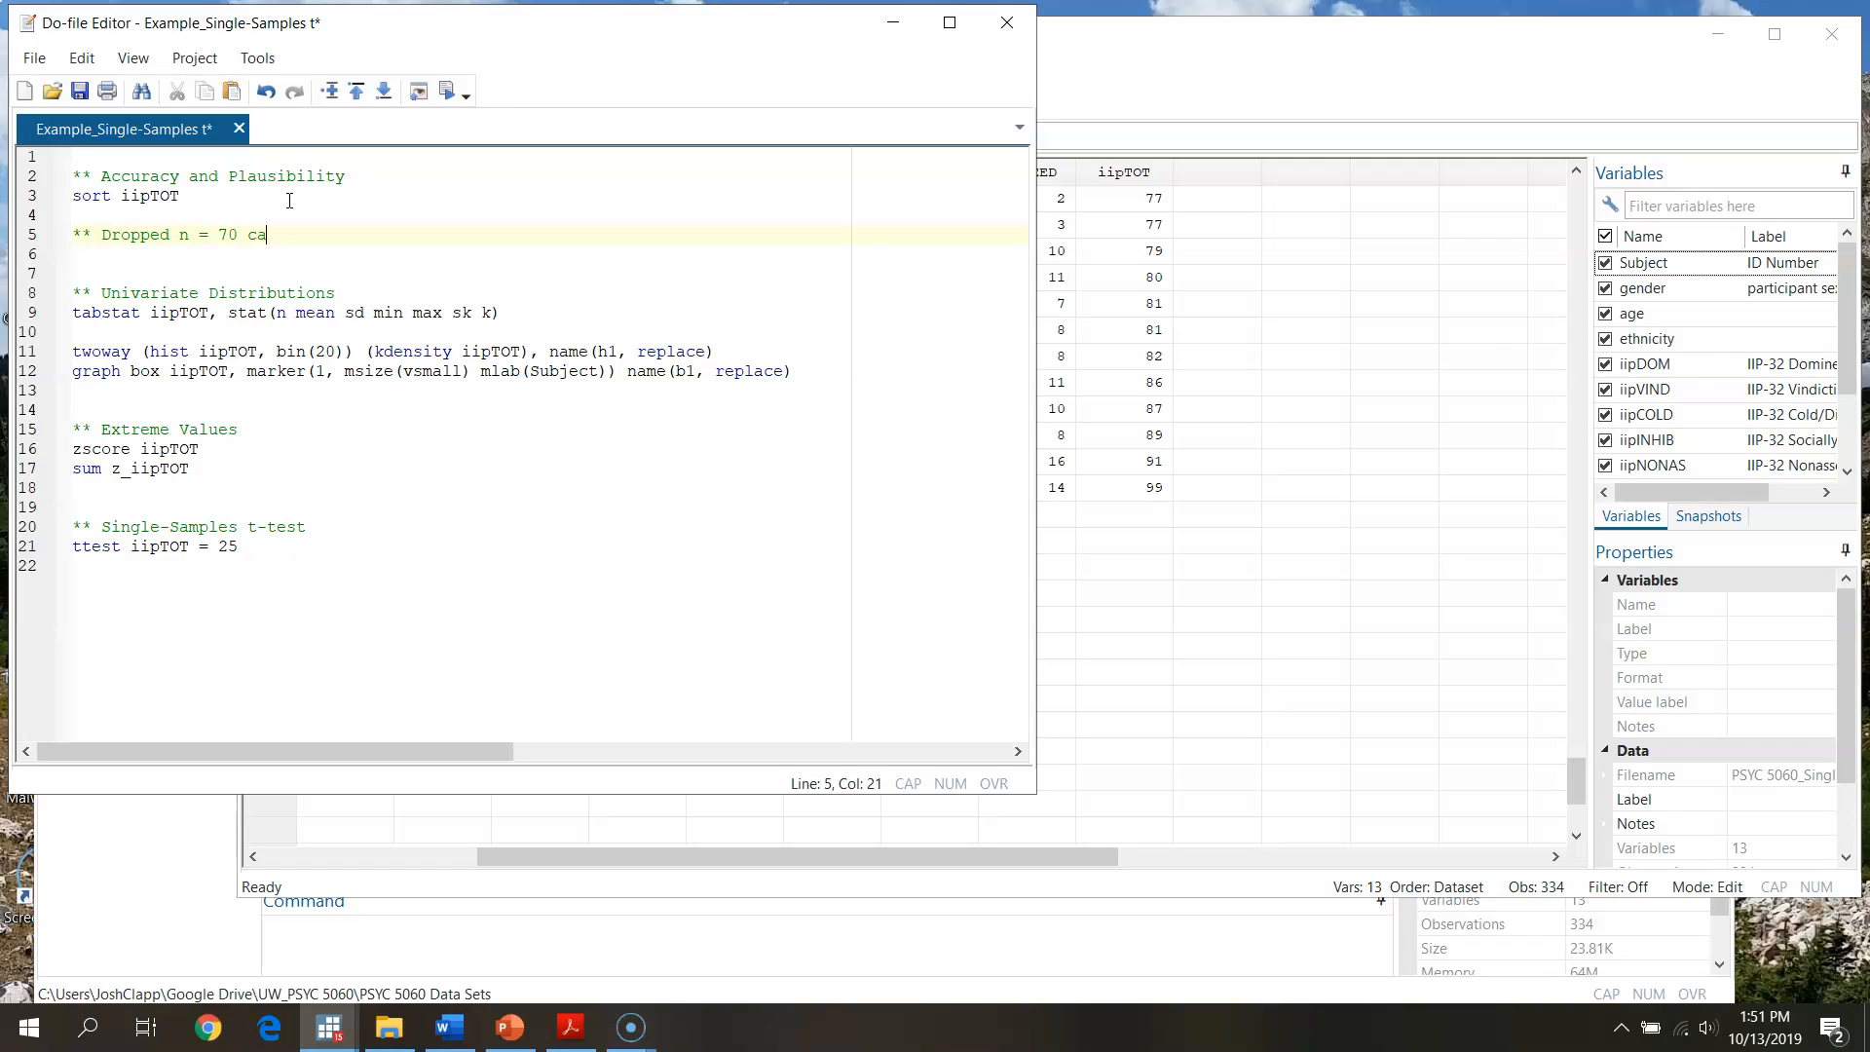
{"action": "type", "text": "ses due to missing data"}
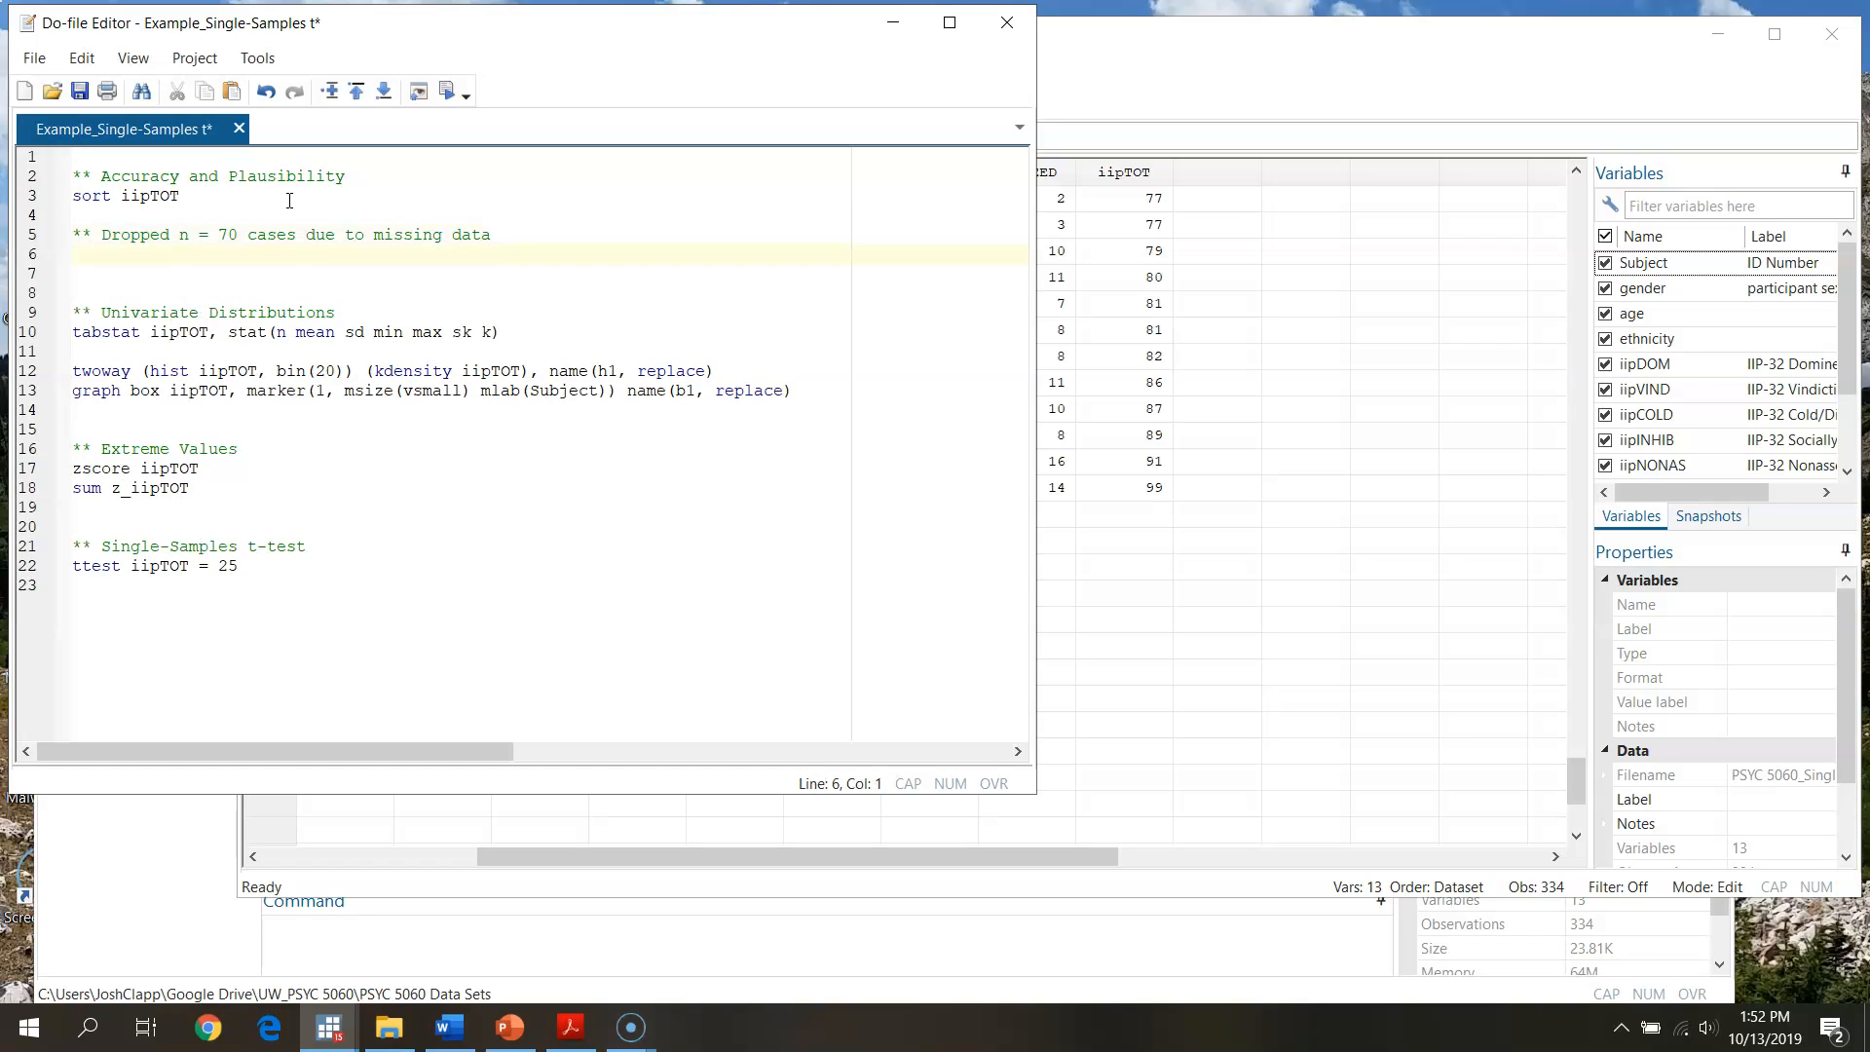
Add a second comment noting that one implausible score value was removed.
{"action": "type", "text": "** R"}
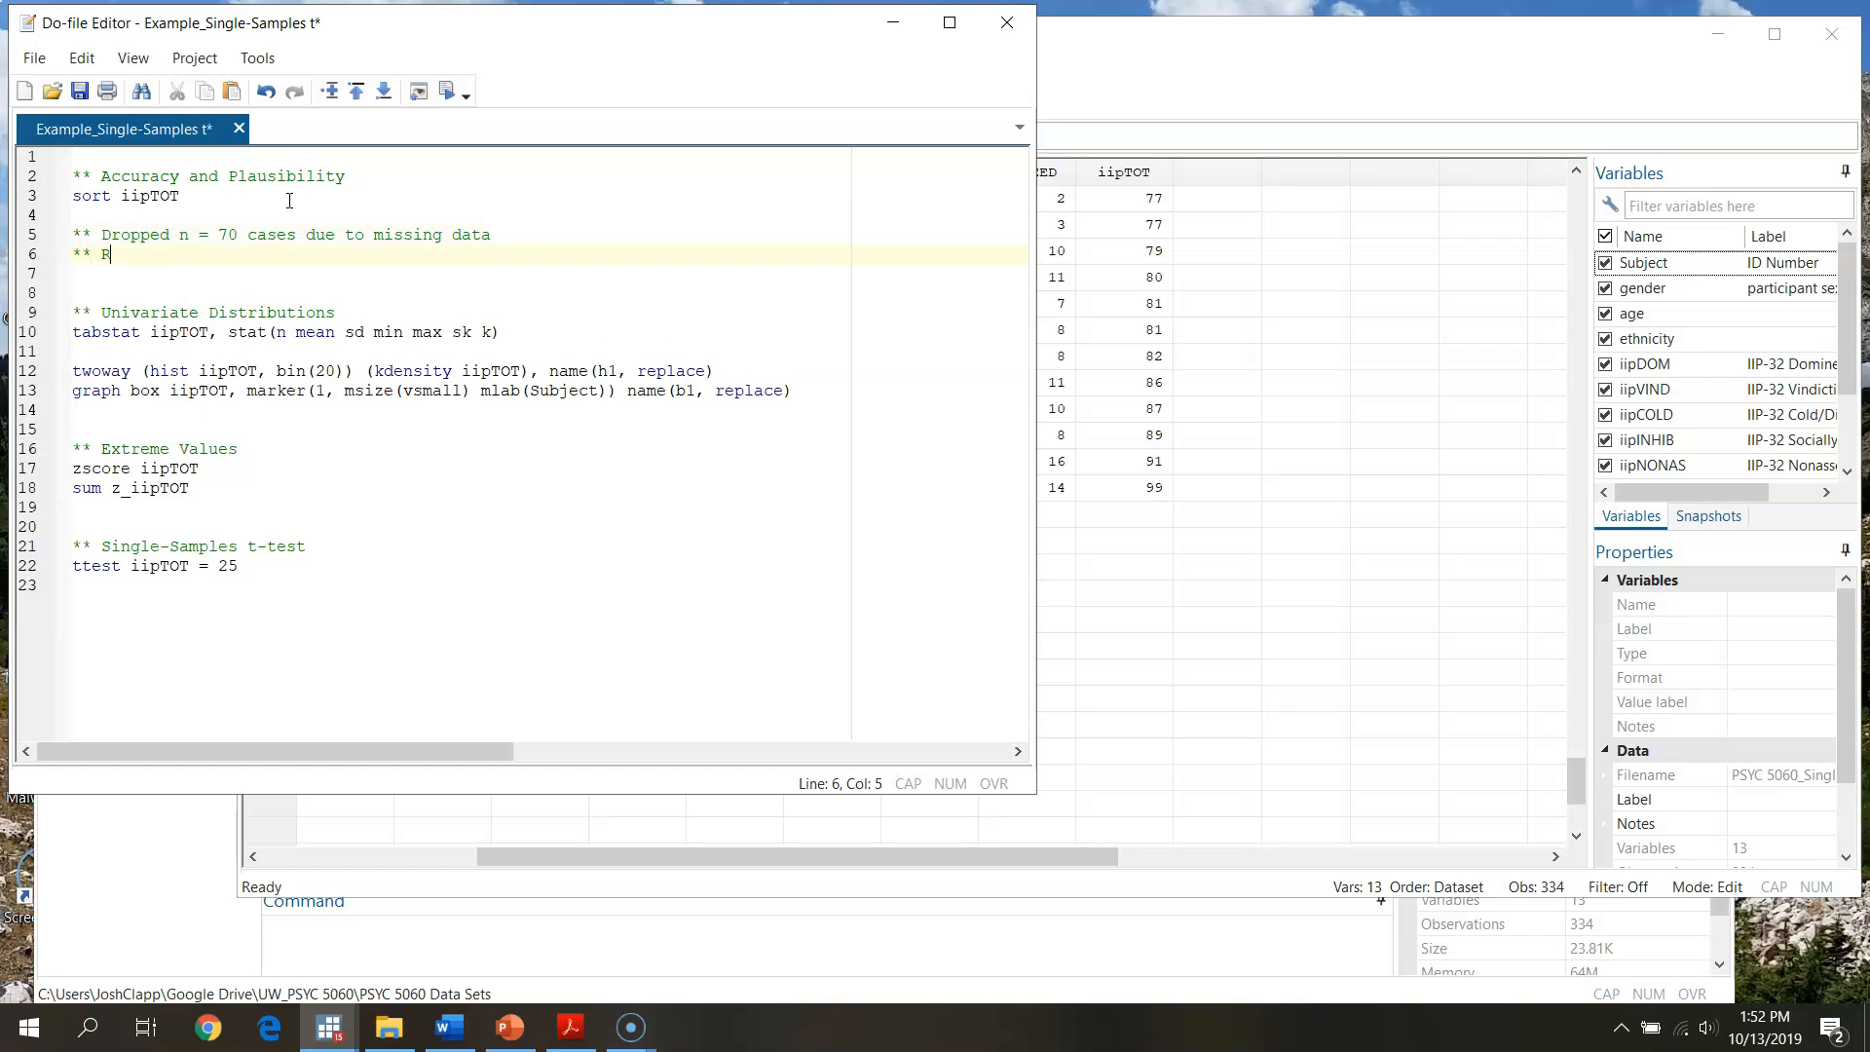
{"action": "type", "text": "emoved"}
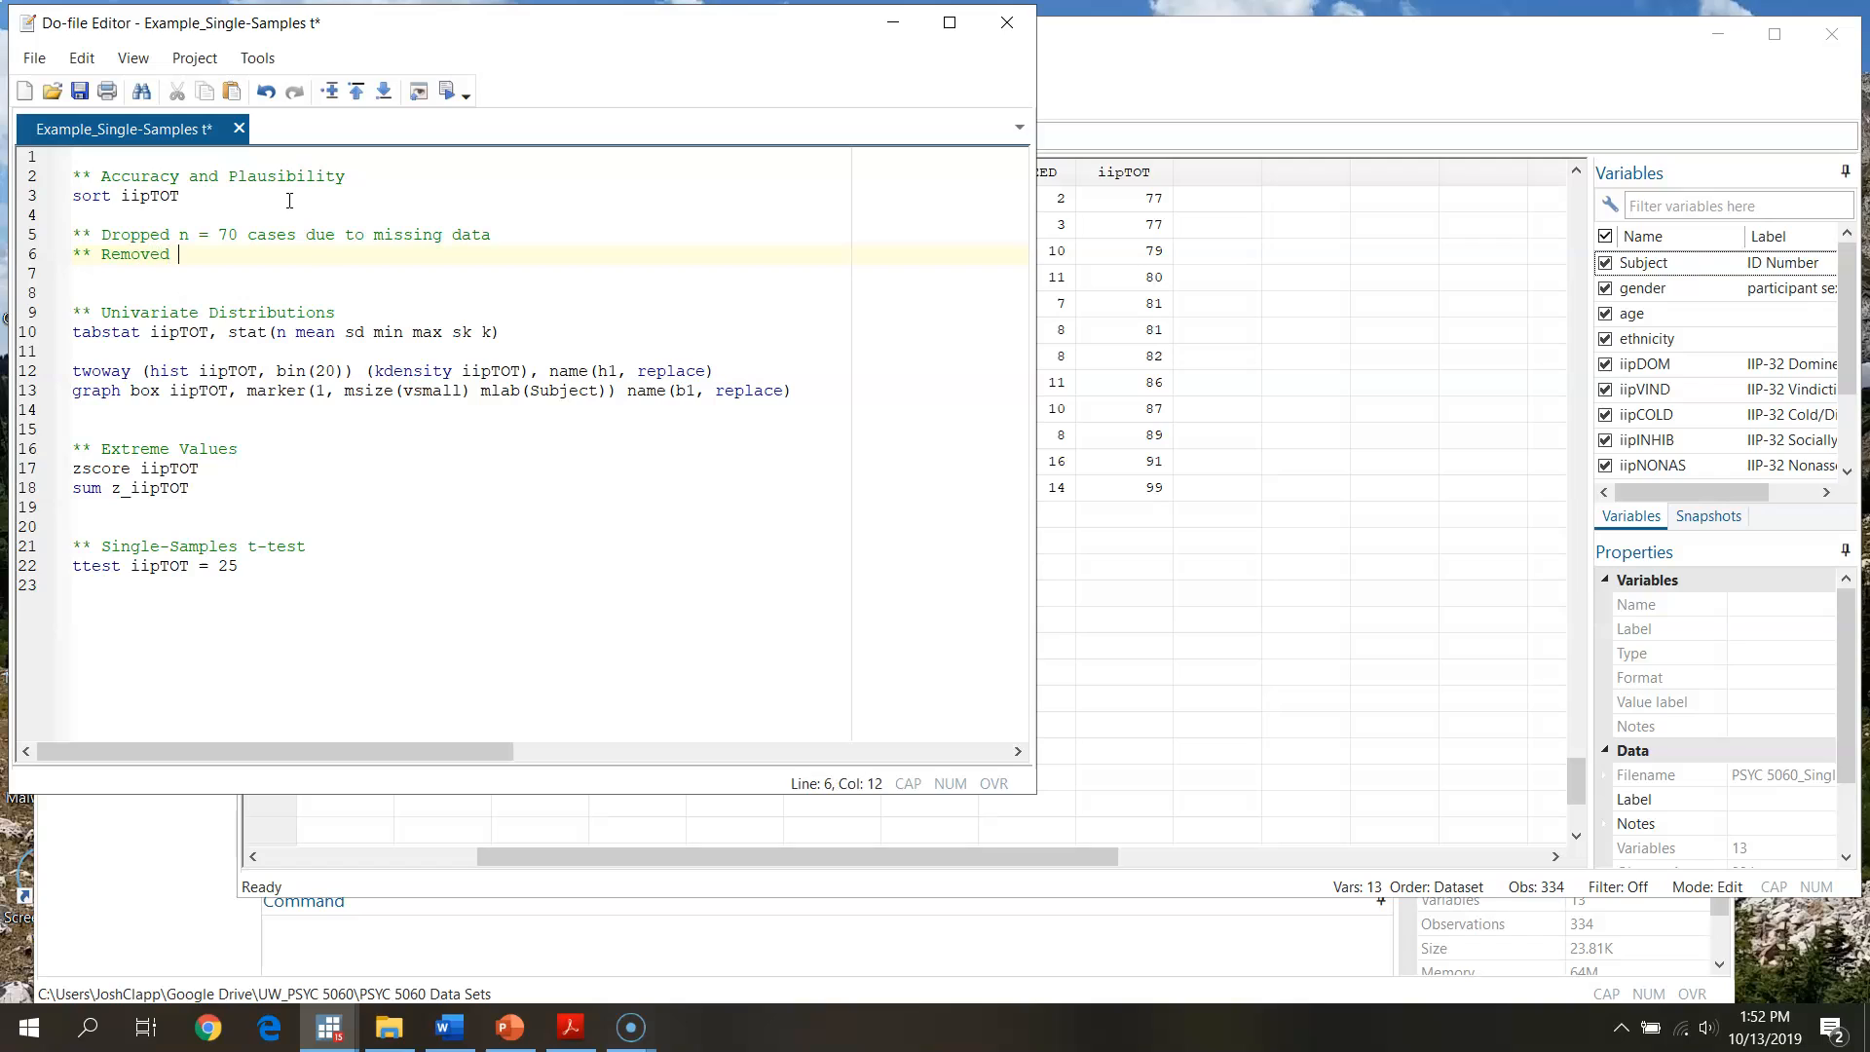
{"action": "type", "text": "one score given i"}
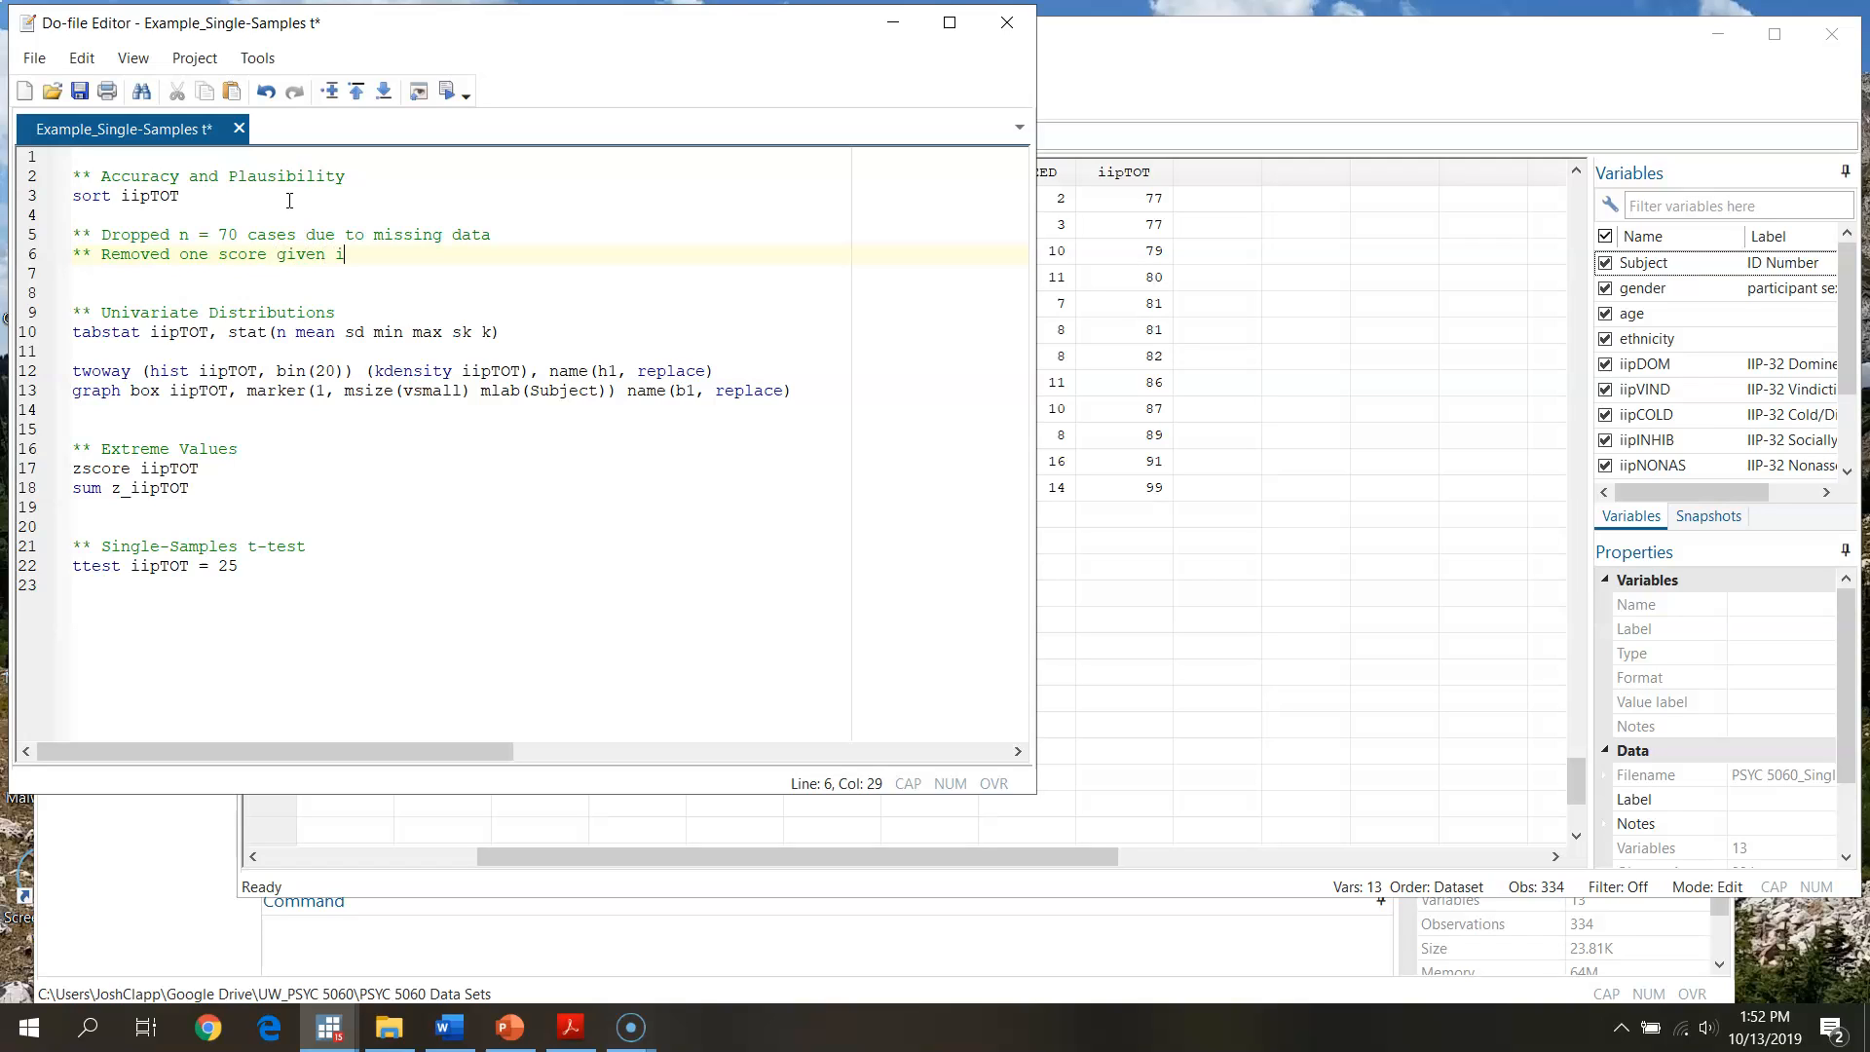
{"action": "type", "text": "mplausibl"}
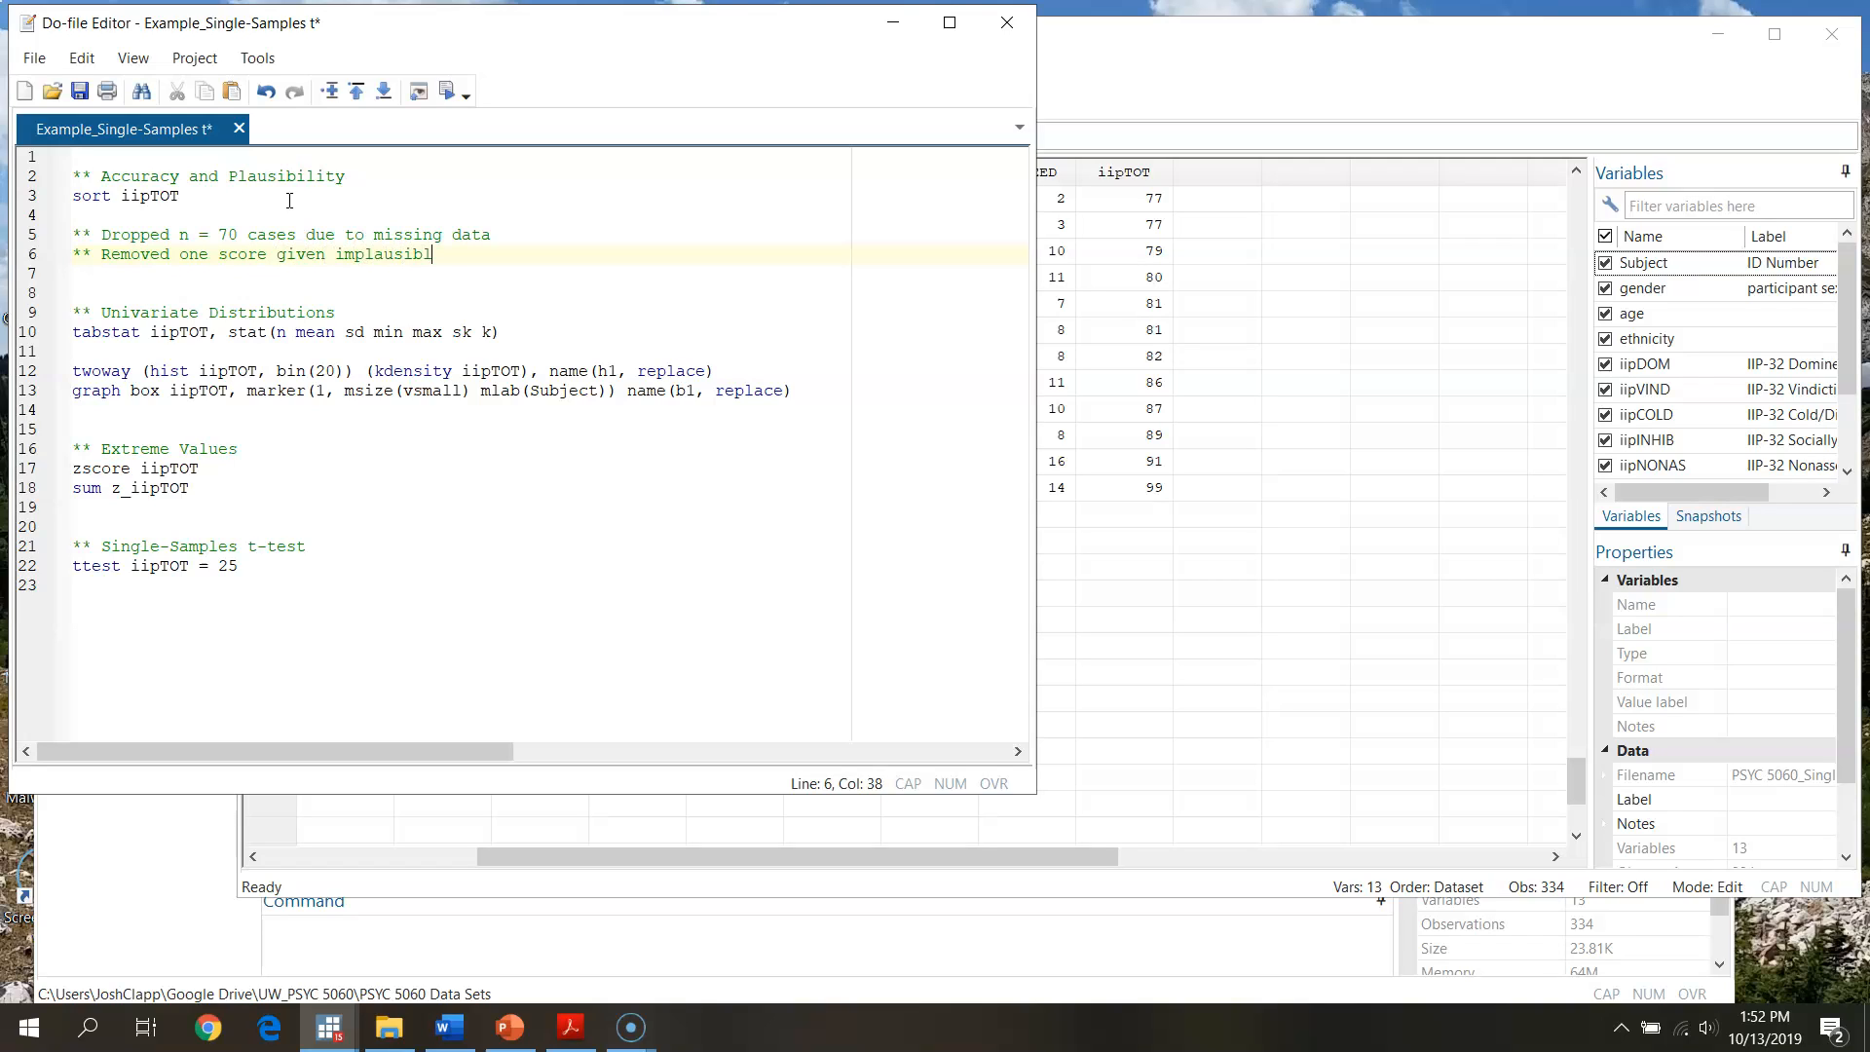
{"action": "key", "text": "BackSpace"}
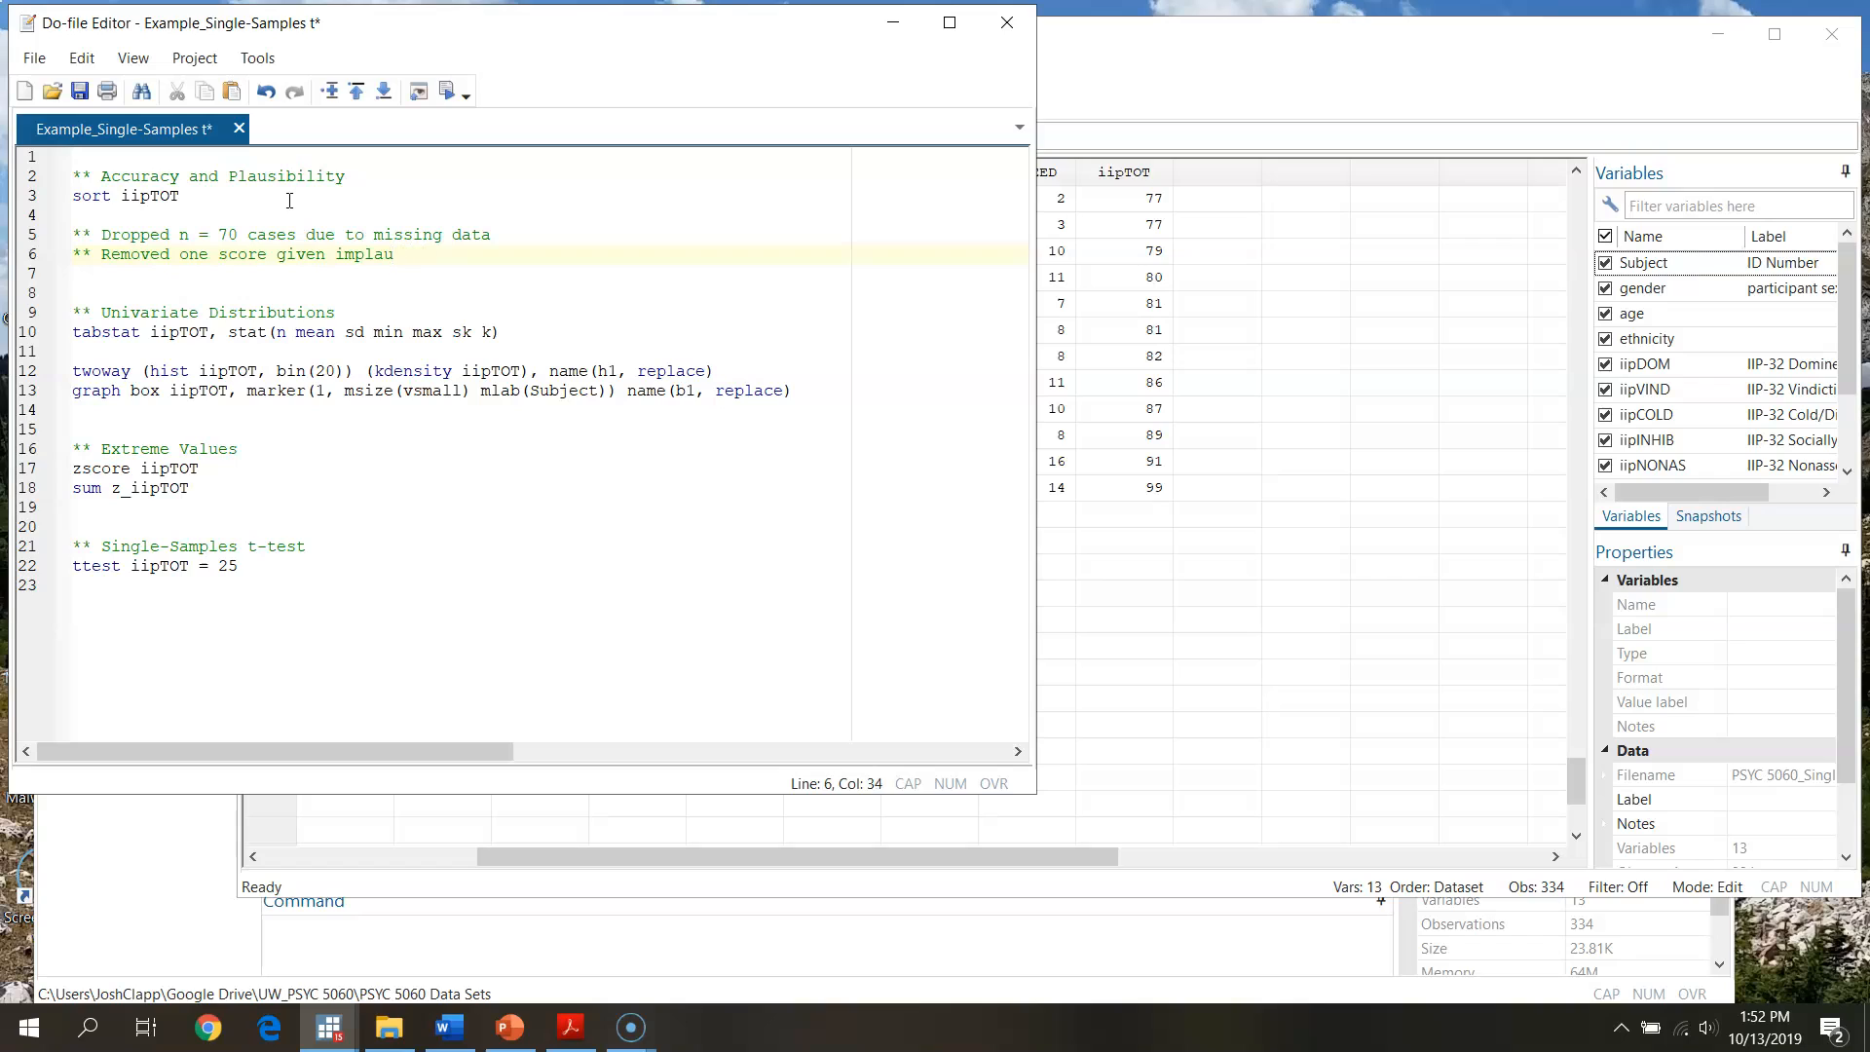
{"action": "type", "text": "sible val"}
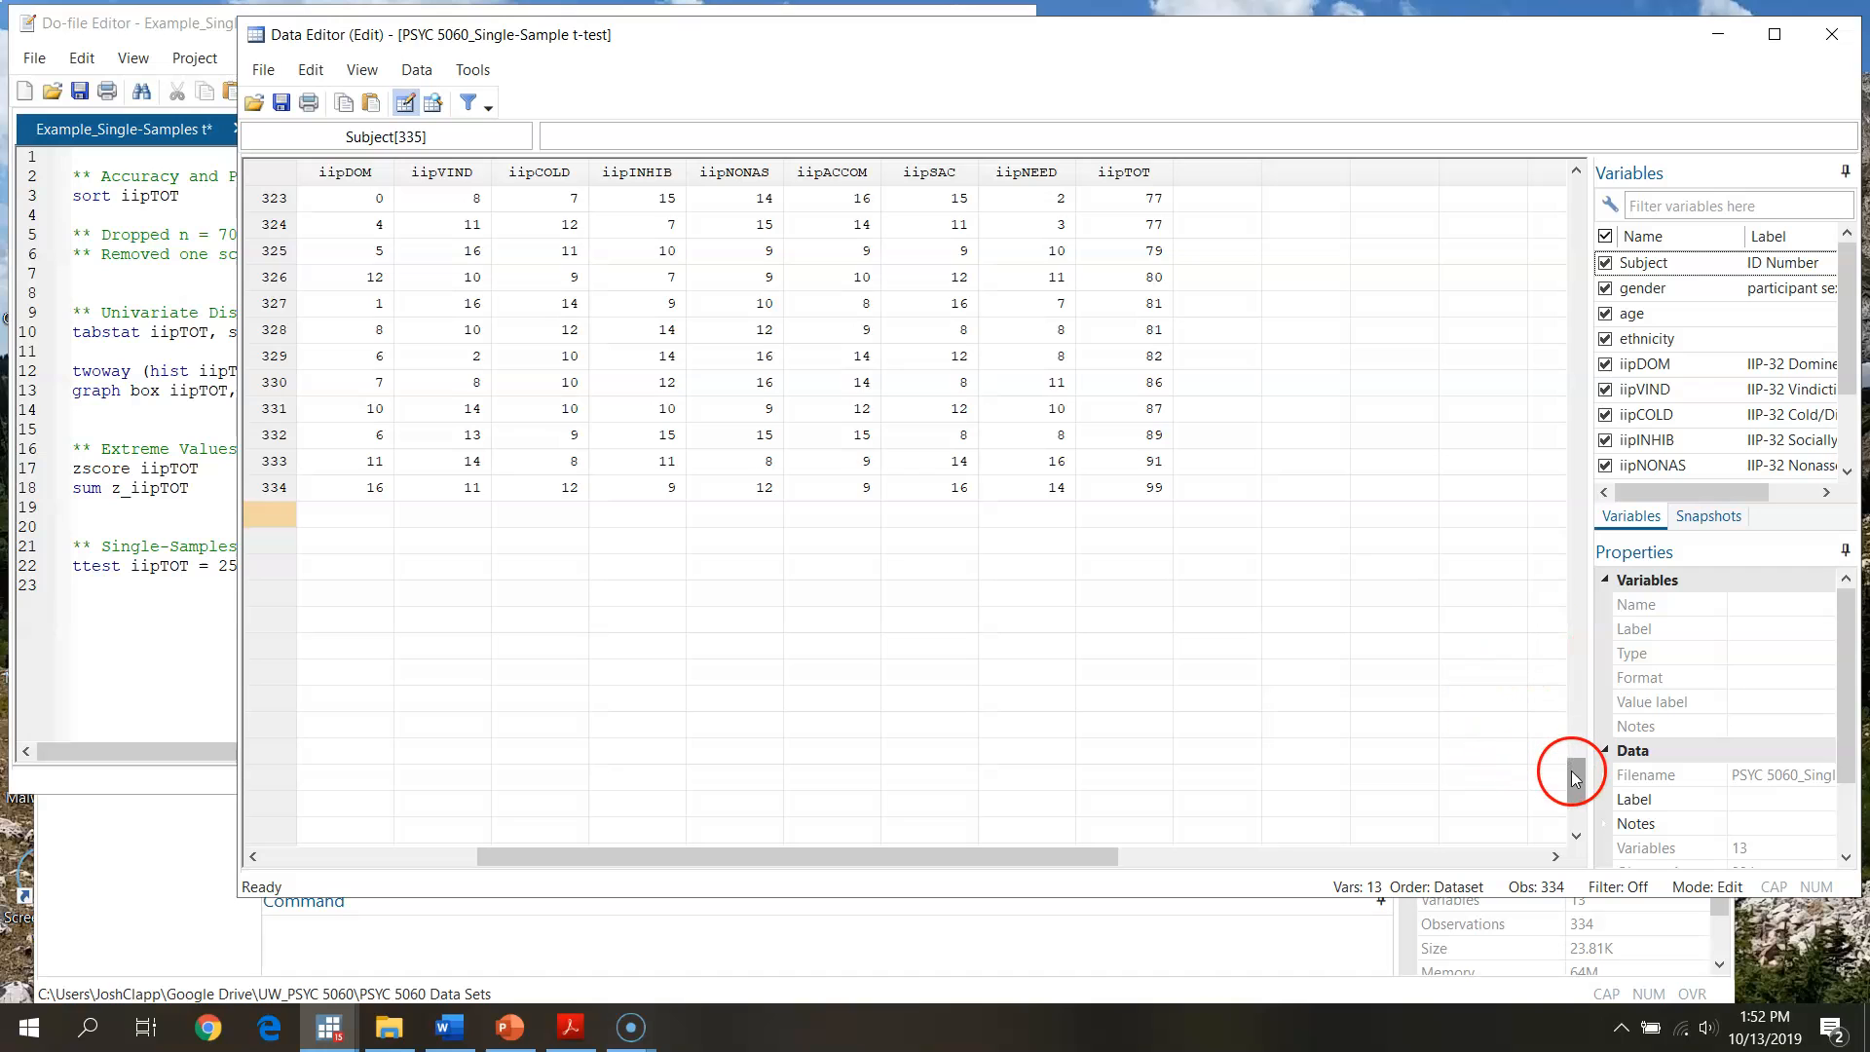
Scroll through the Data Editor rows to confirm 334 observations remain after both drops.
{"action": "left_click_drag", "start_coordinate": [1572, 772], "coordinate": [1611, 250]}
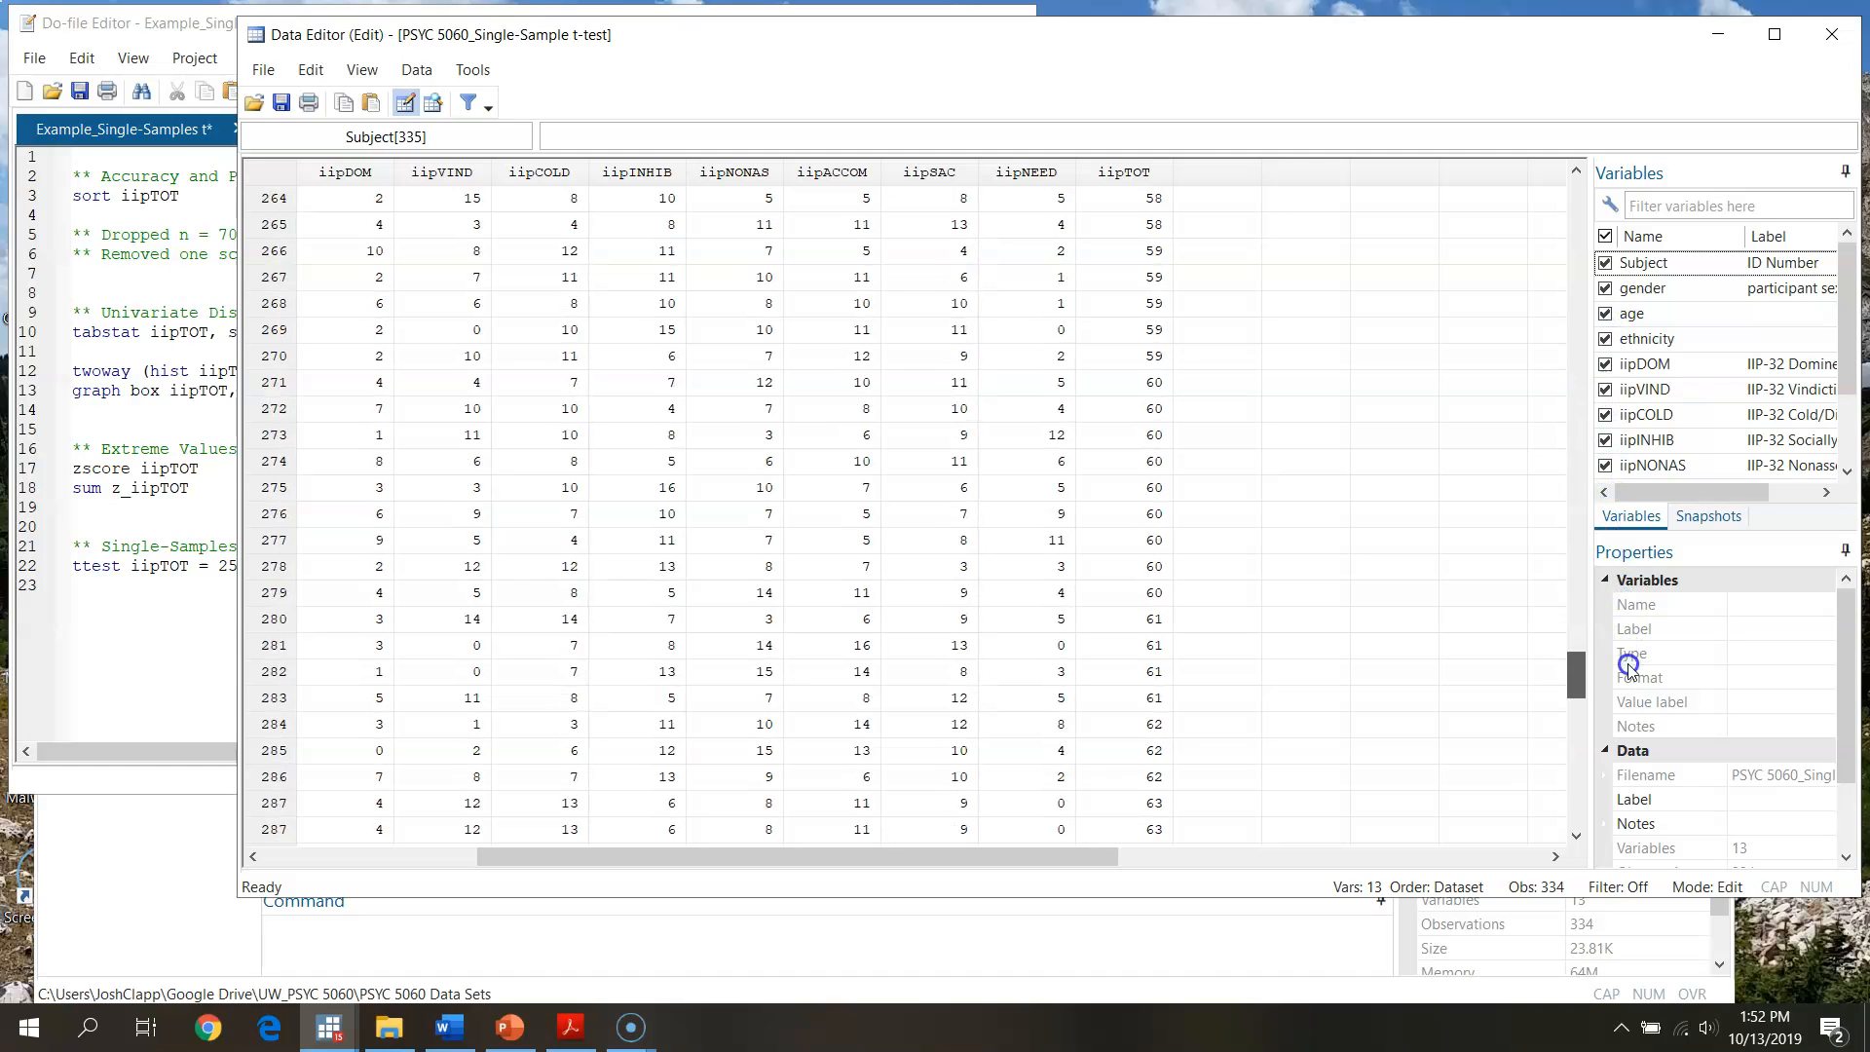
{"action": "scroll", "scroll_direction": "down", "scroll_amount": 3}
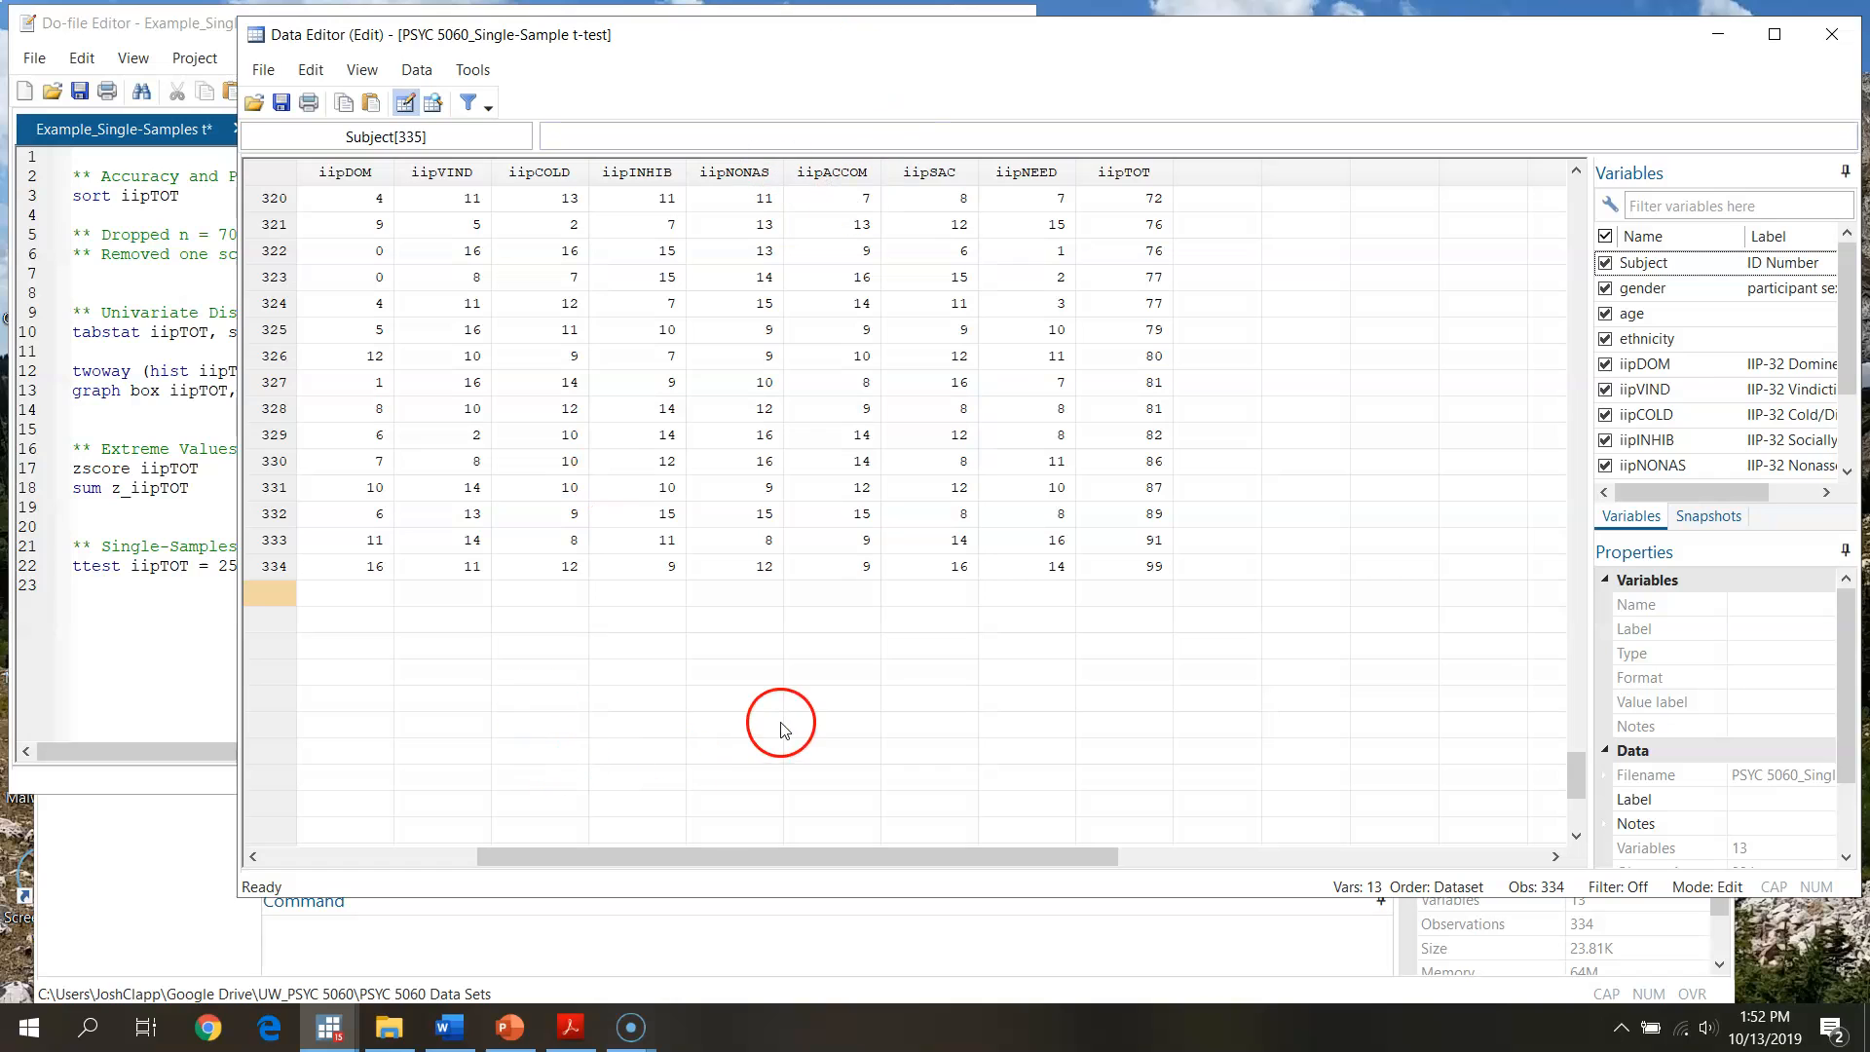
{"action": "mouse_move", "coordinate": [600, 914]}
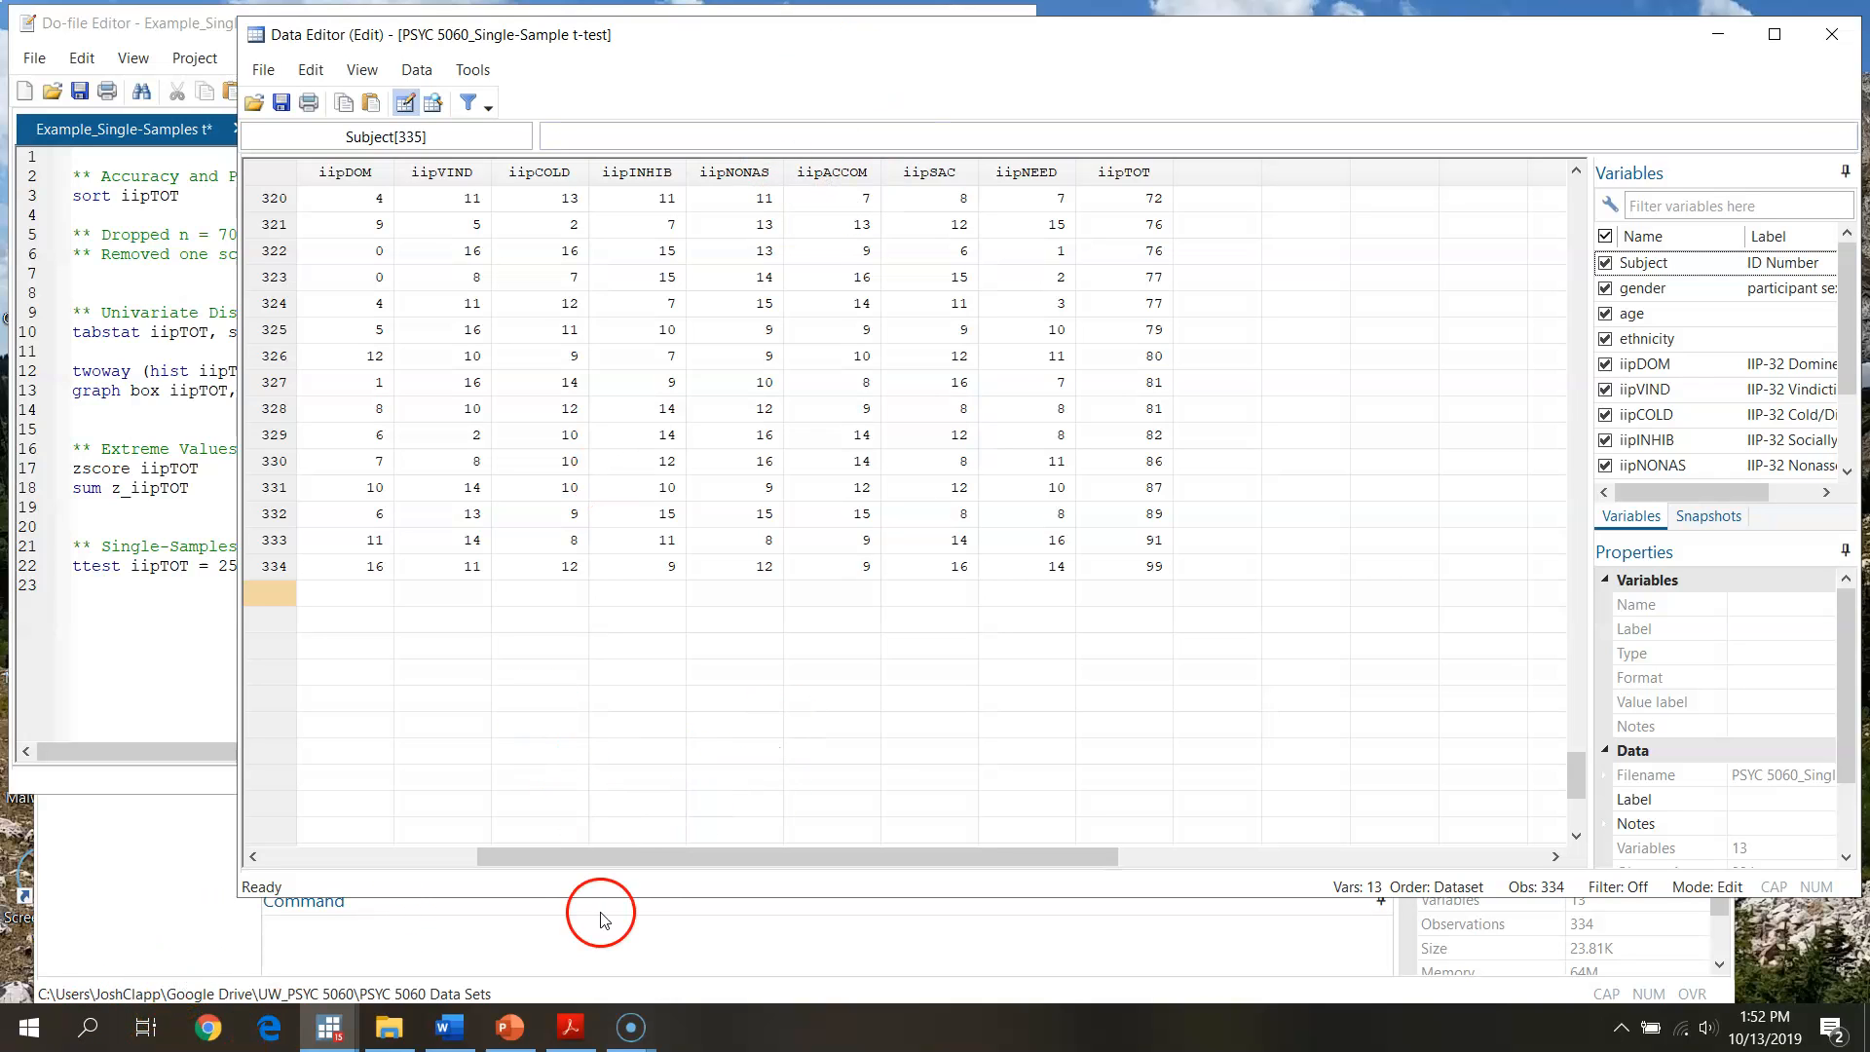
{"action": "left_click_drag", "start_coordinate": [782, 857], "coordinate": [387, 856]}
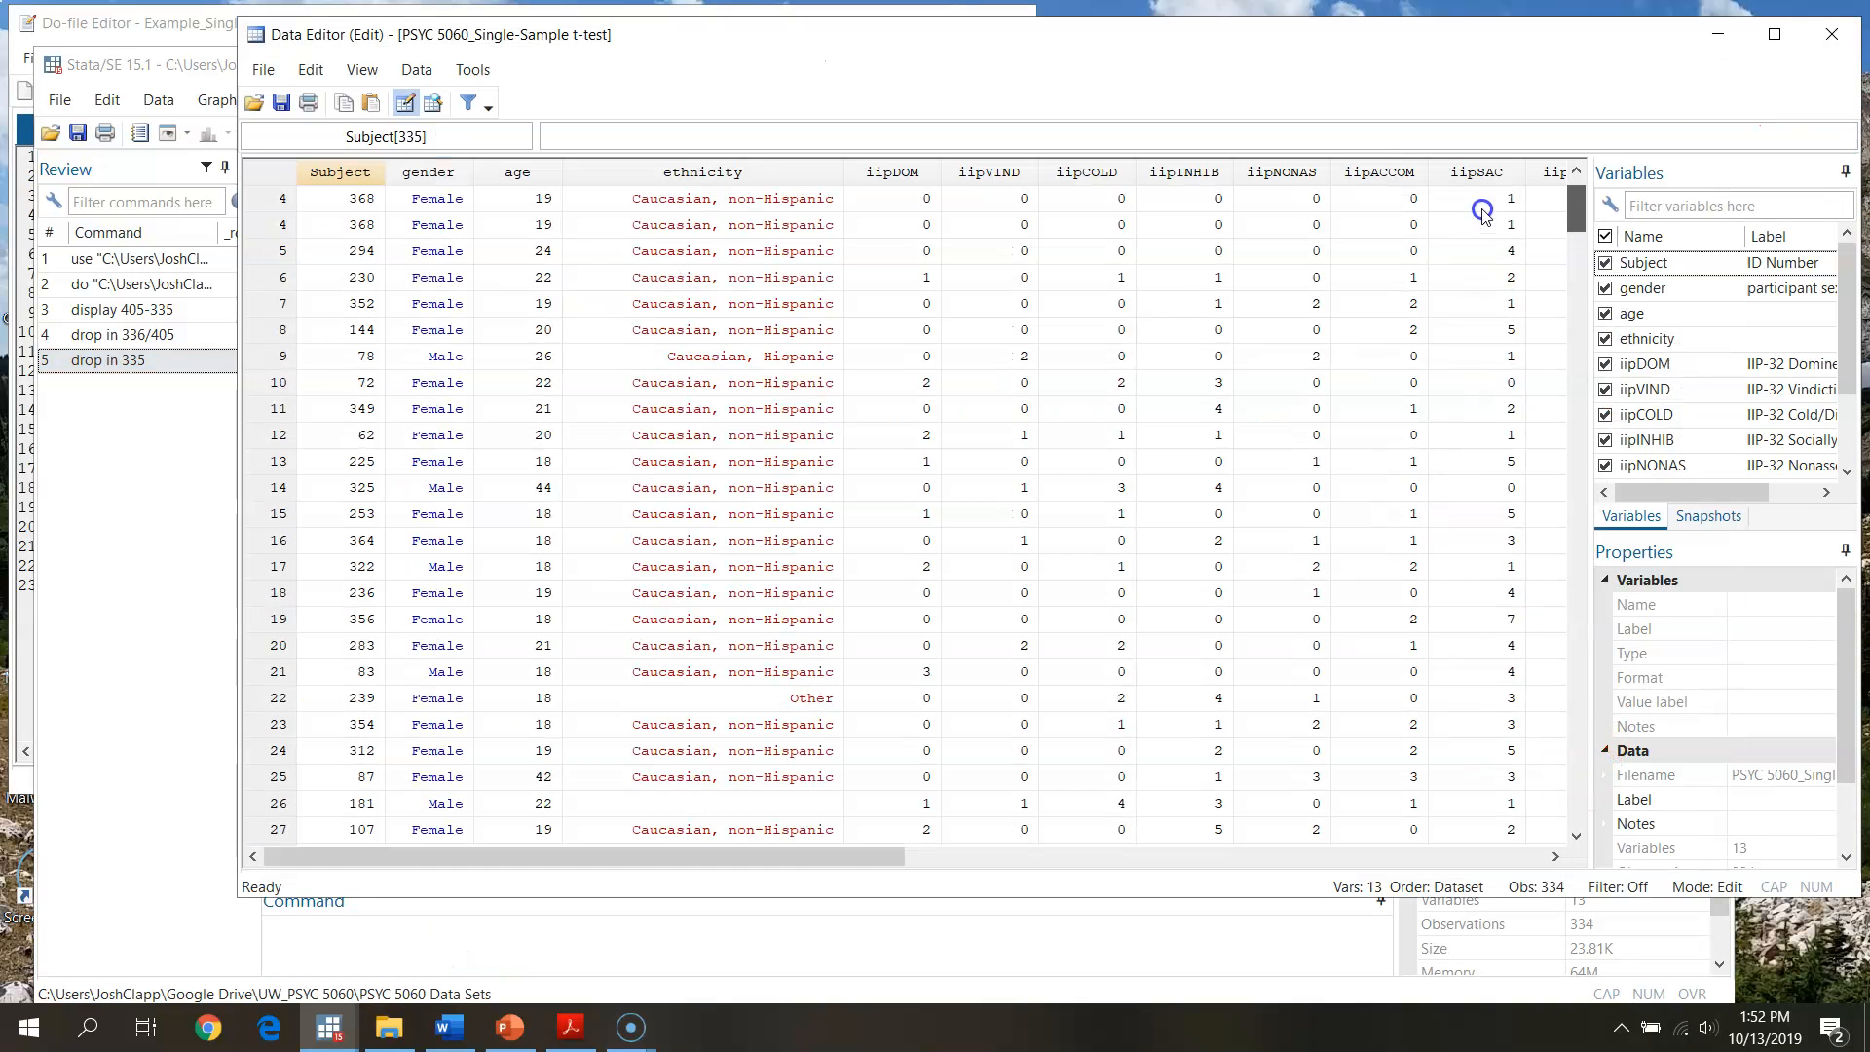
{"action": "scroll", "scroll_direction": "down", "scroll_amount": 3}
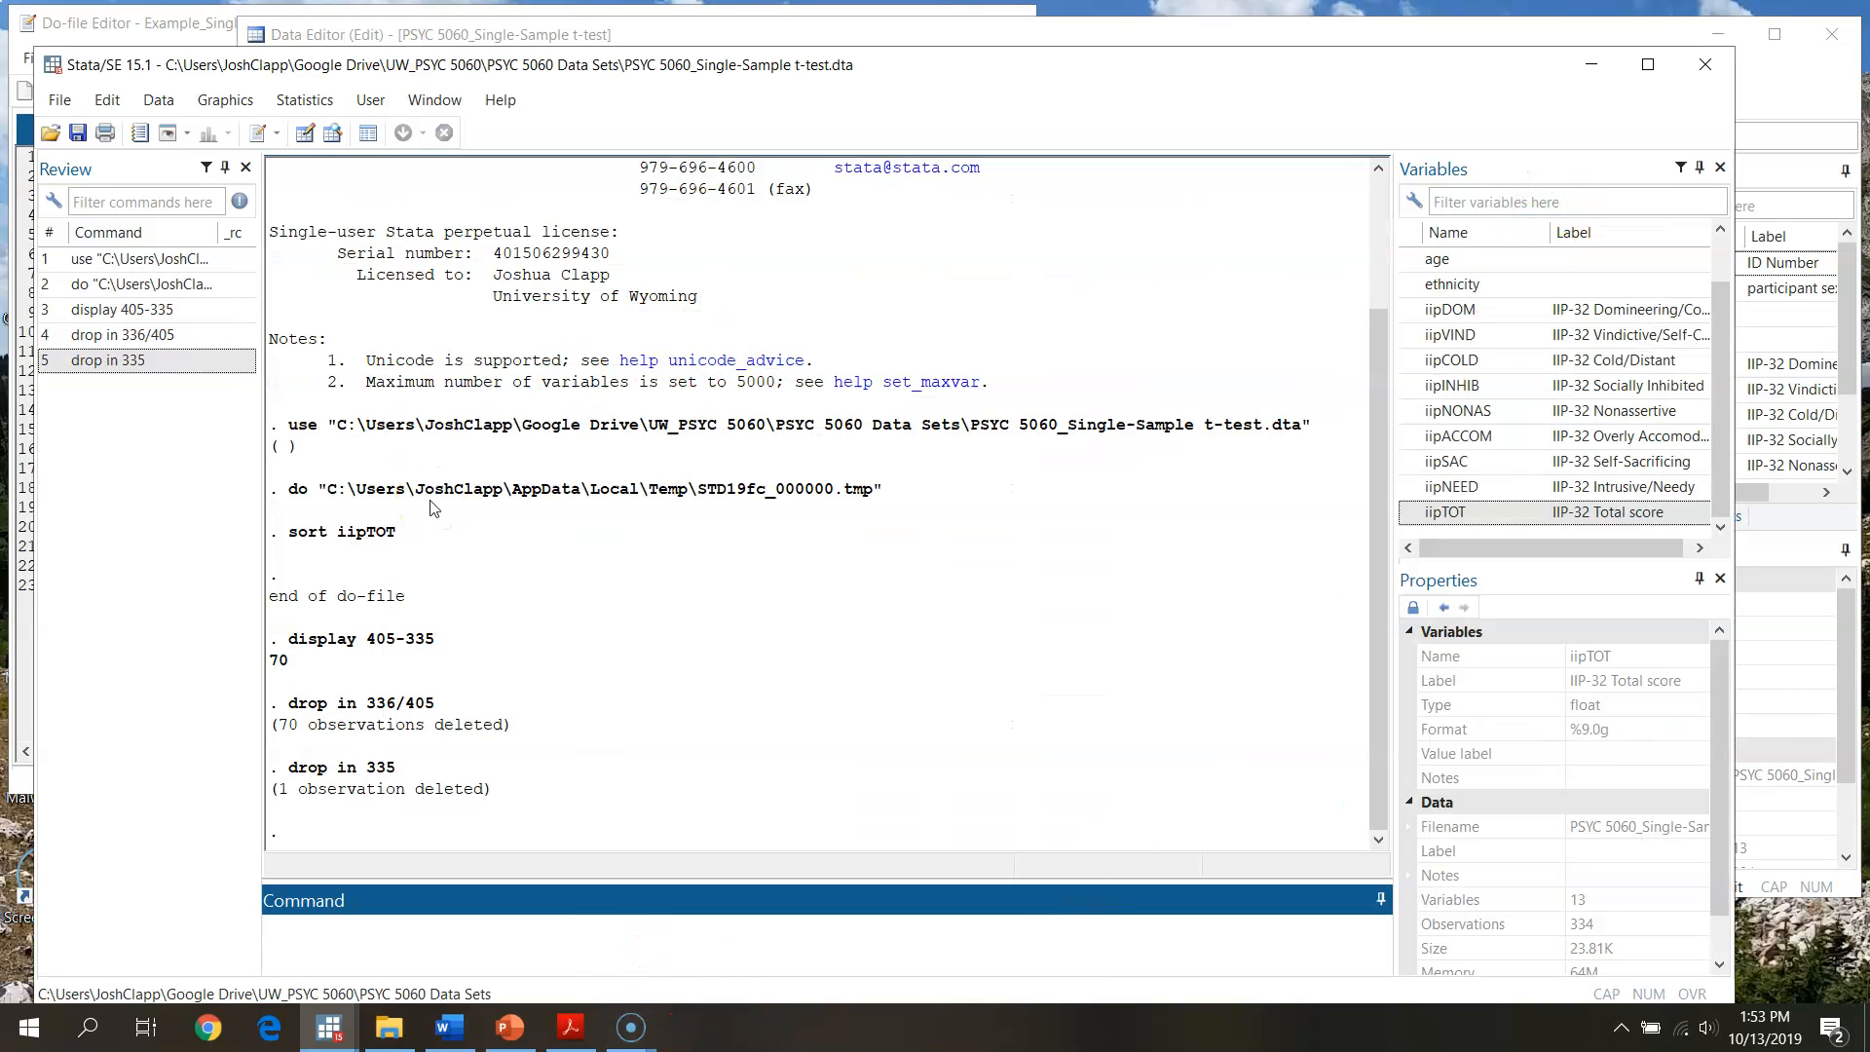
Run clear to empty memory and select the earlier use command in the Review pane.
{"action": "type", "text": "clear"}
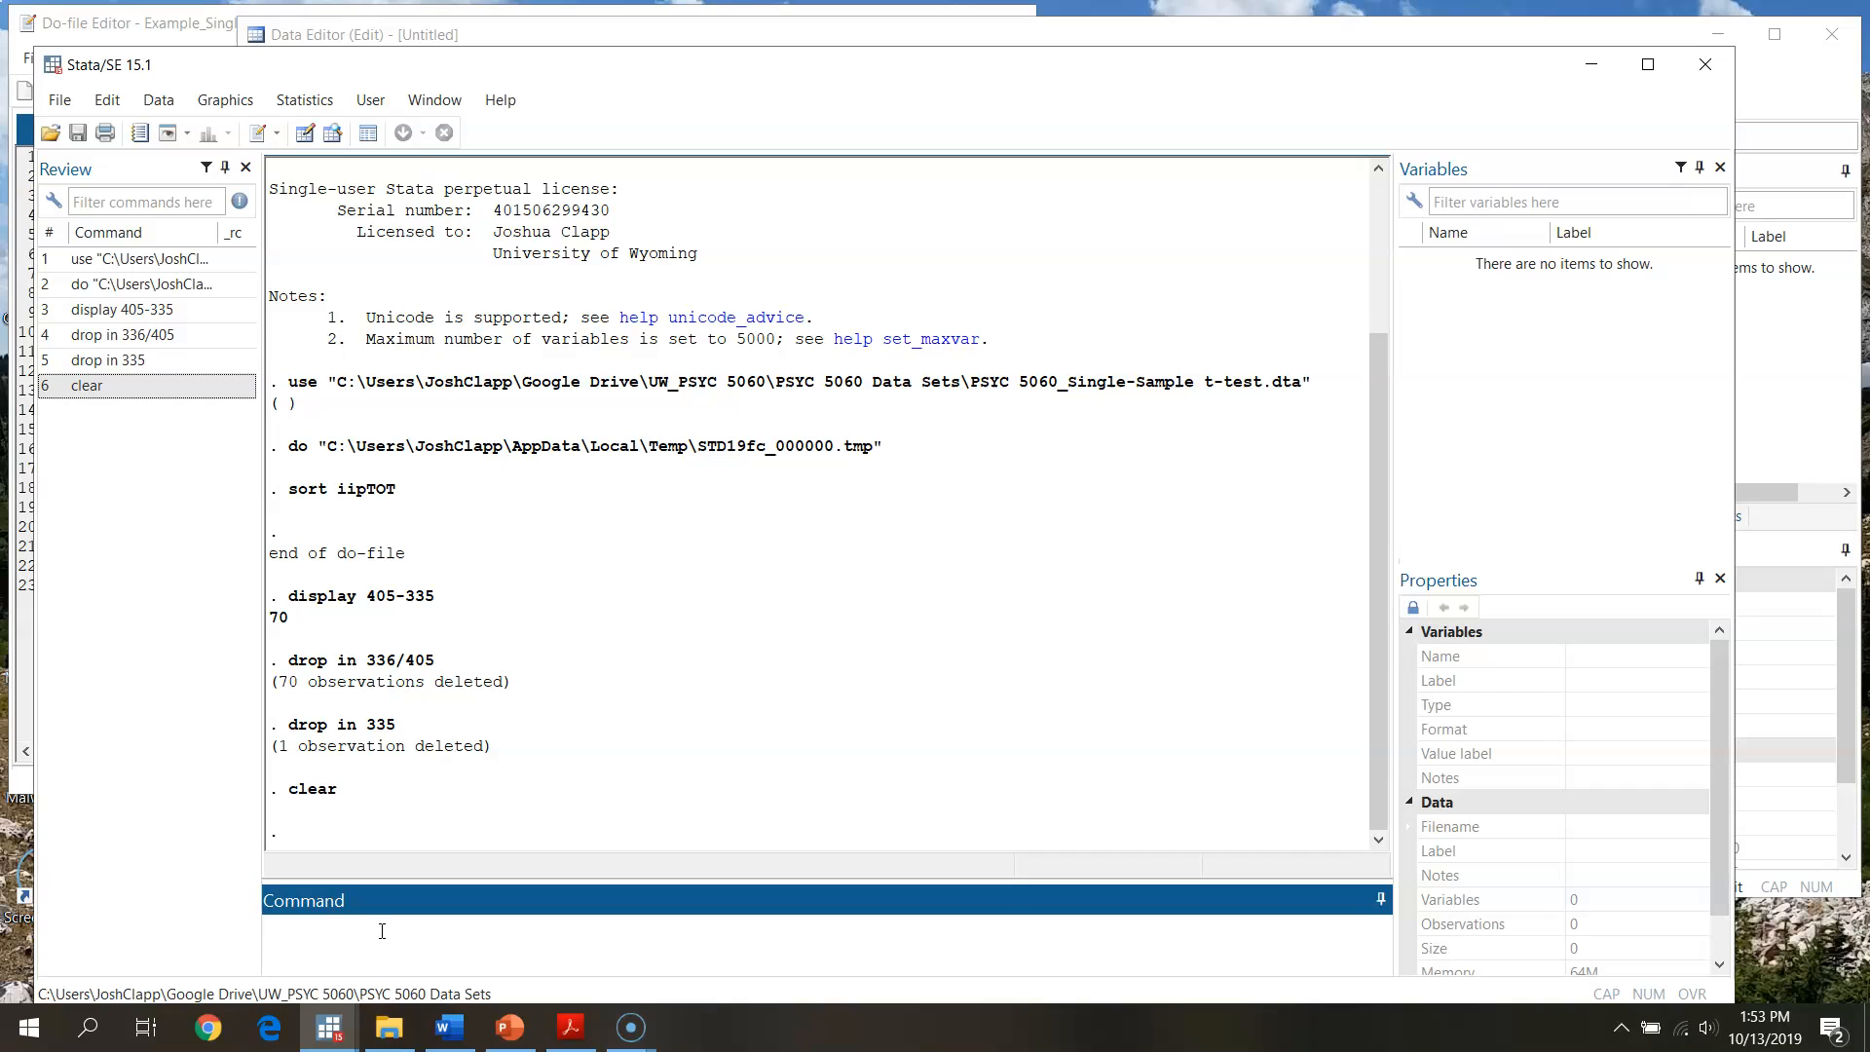
{"action": "left_click", "coordinate": [140, 259]}
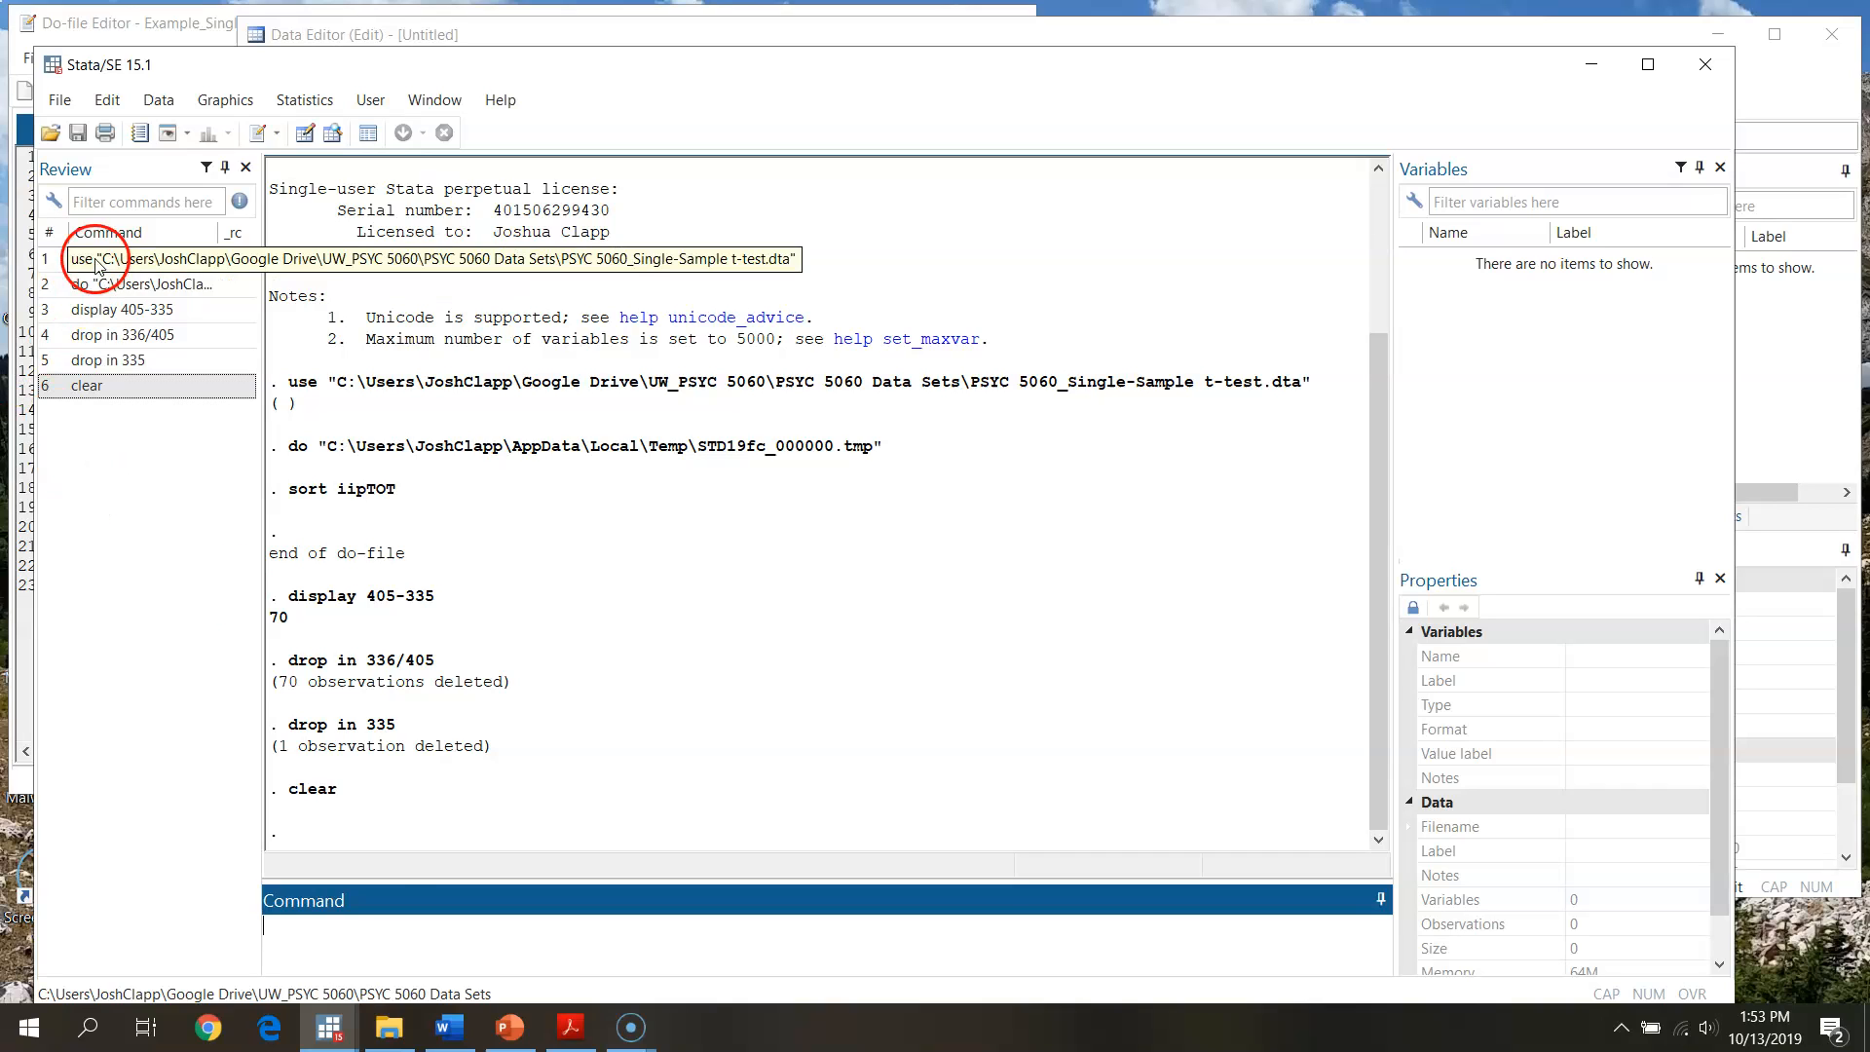
{"action": "left_click", "coordinate": [148, 283]}
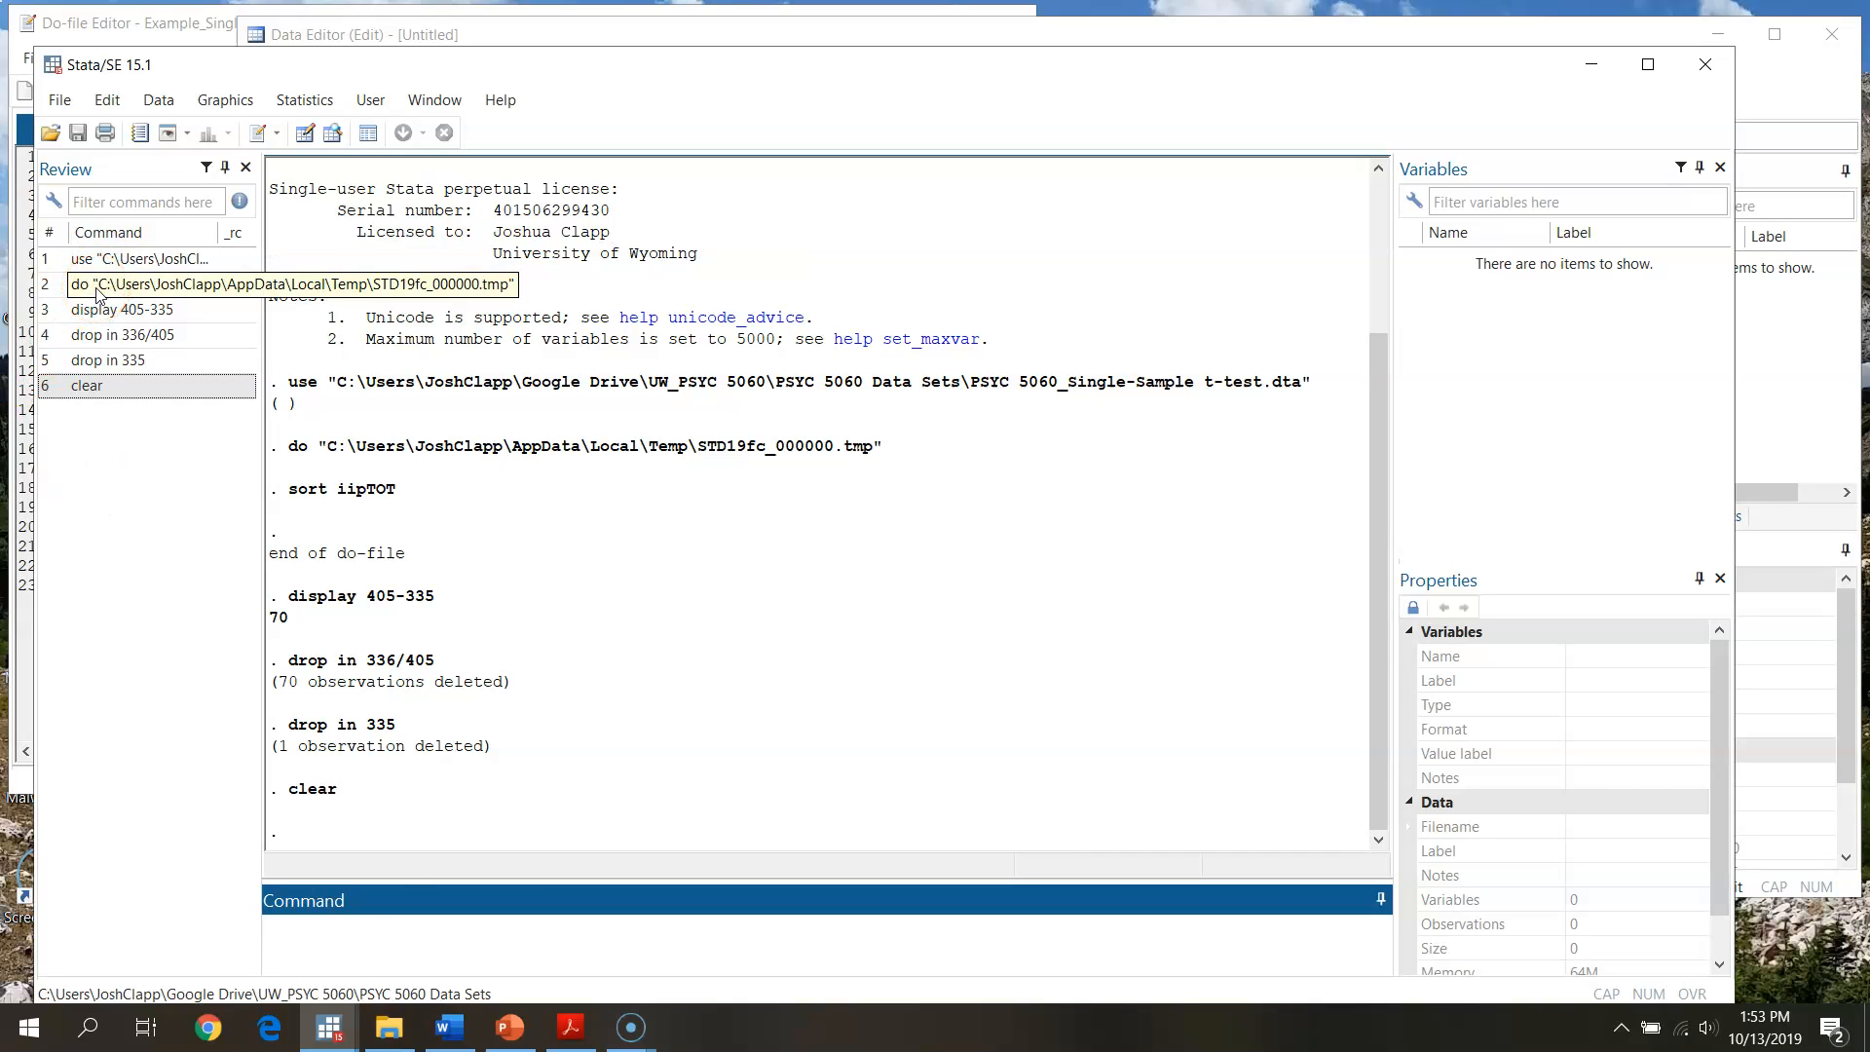
Rerun the use command from Review to reload all 405 observations and 13 variables.
{"action": "left_click", "coordinate": [143, 283]}
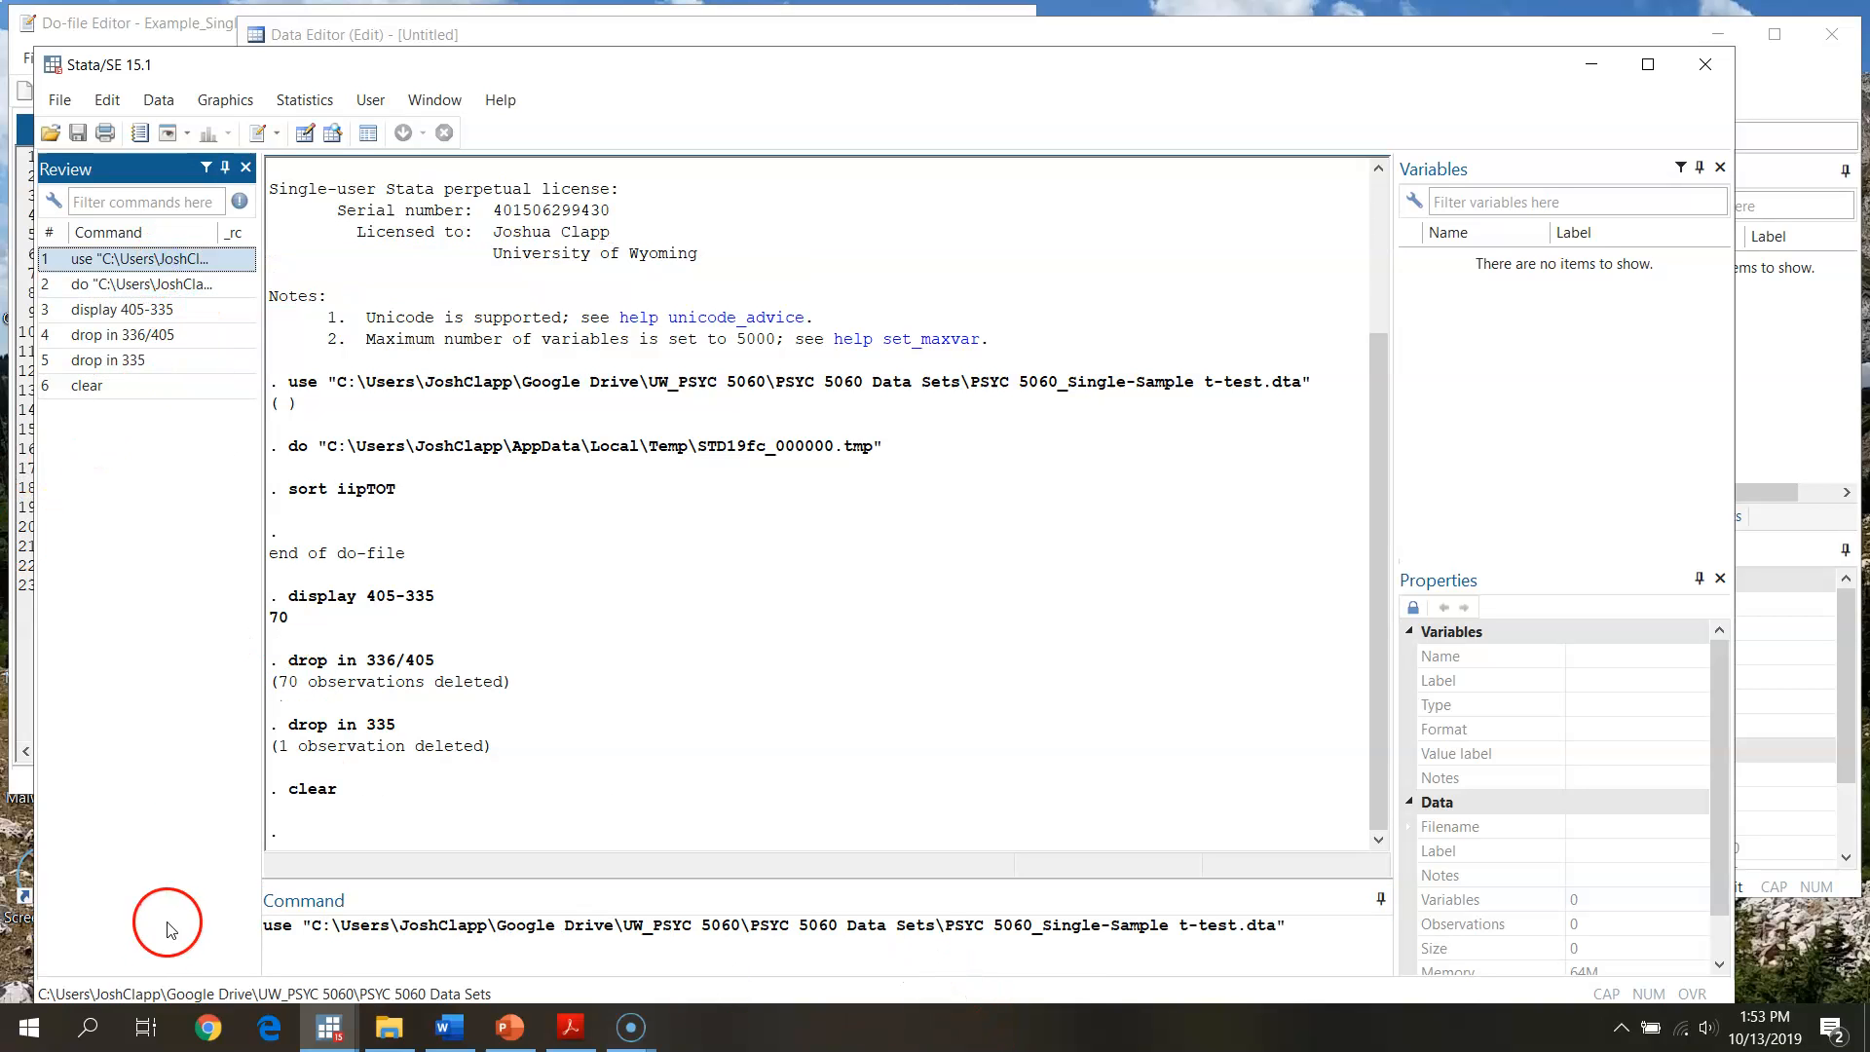
{"action": "mouse_move", "coordinate": [162, 467]}
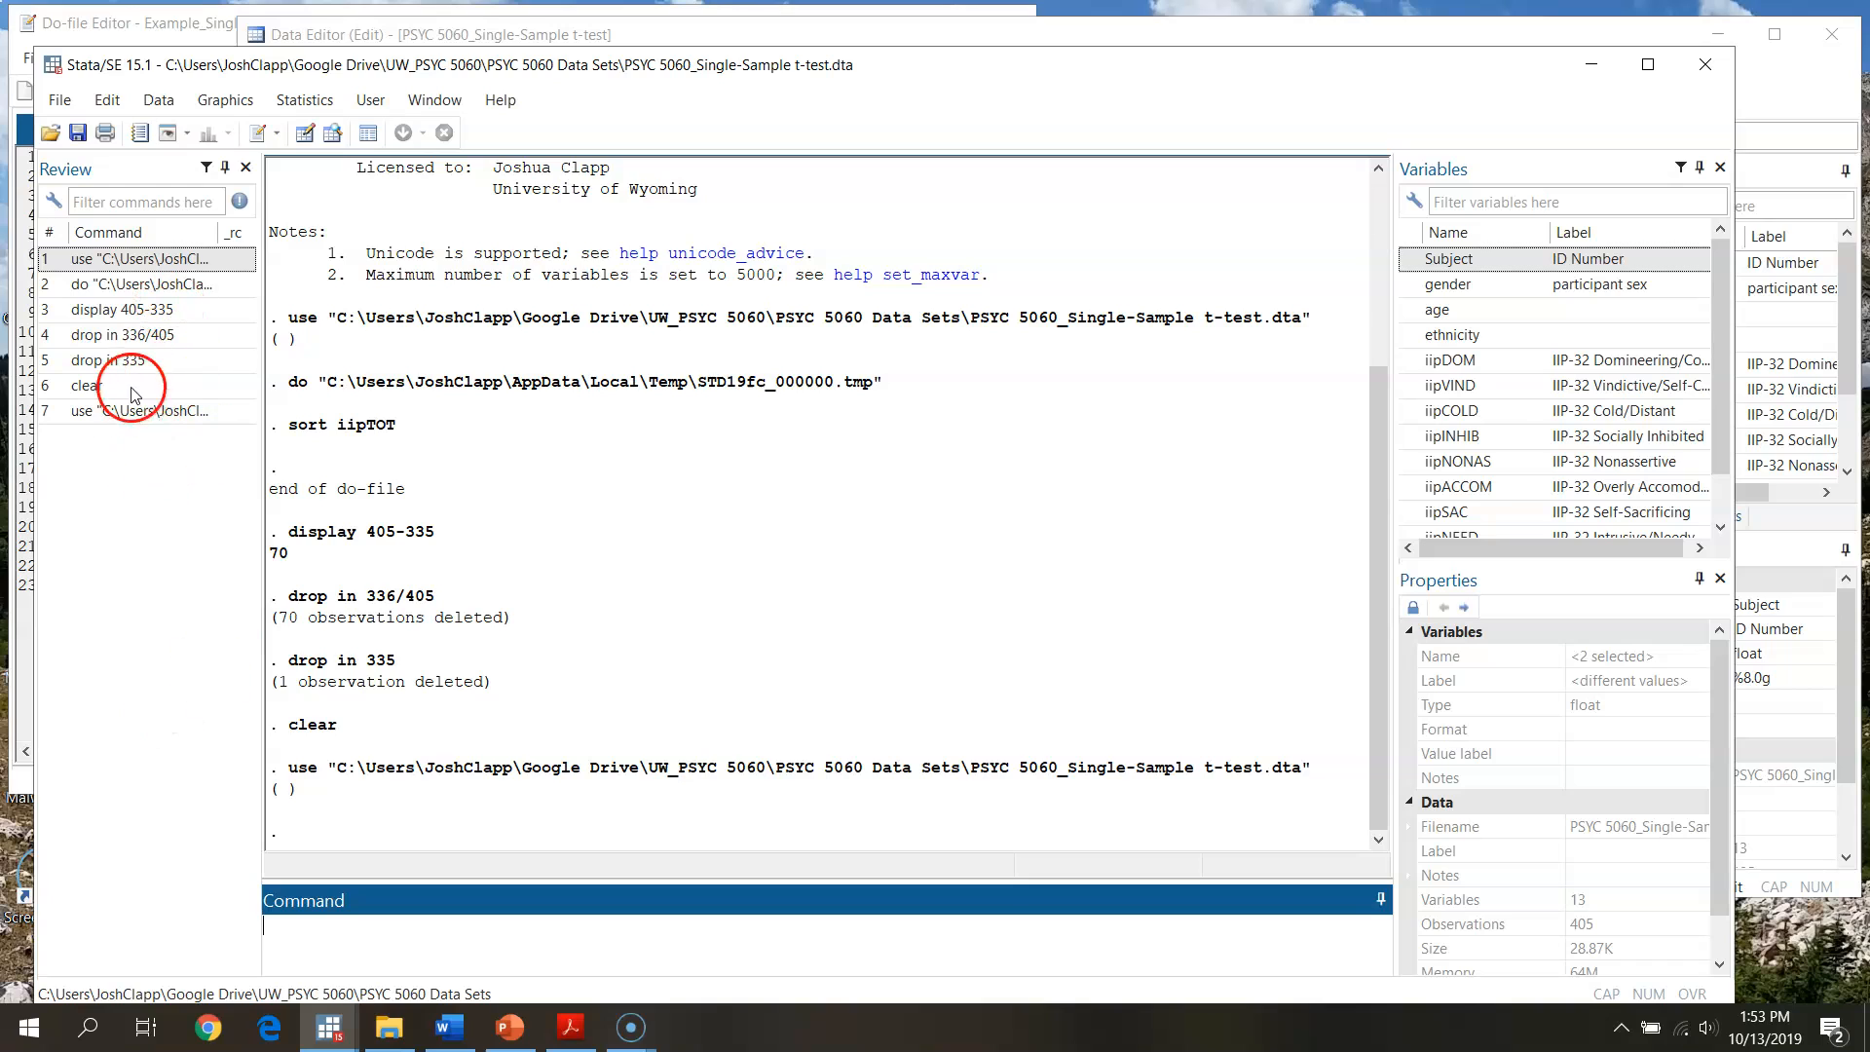
{"action": "left_click", "coordinate": [131, 259]}
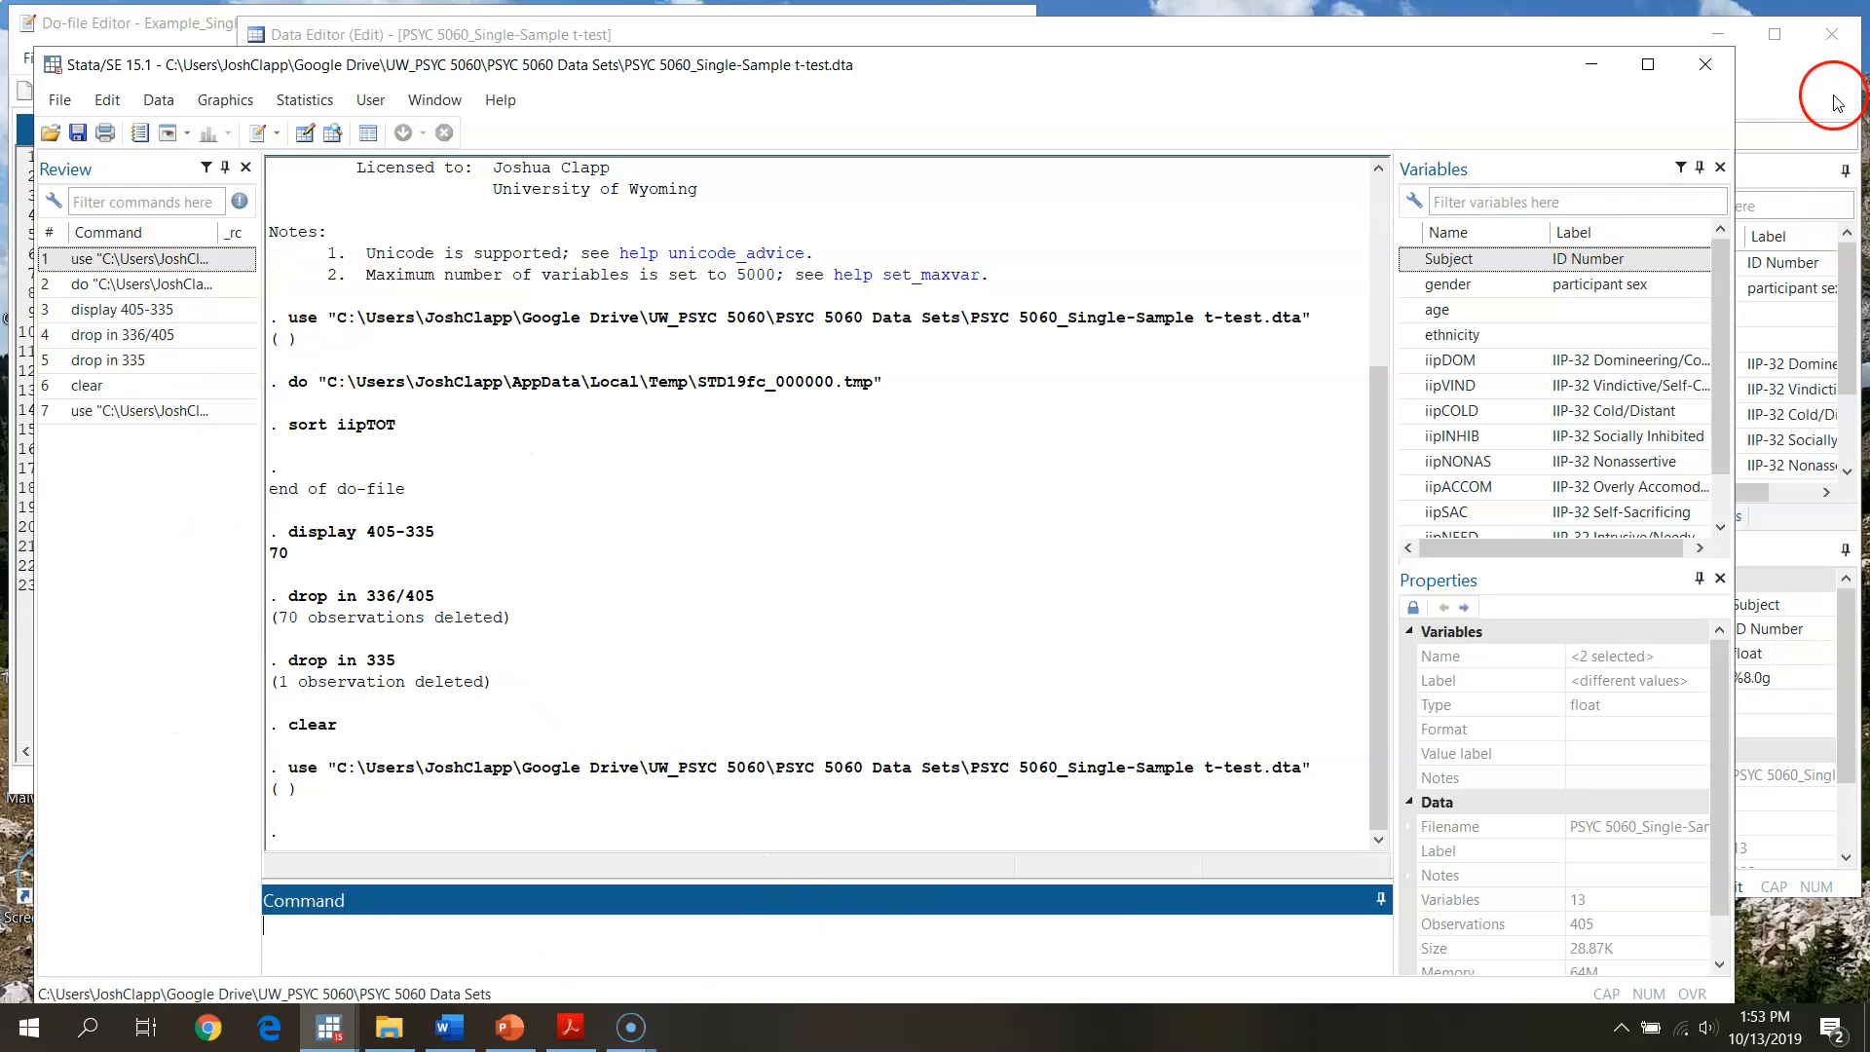
Return to the do-file and scroll to the blank lines under the screening comments.
{"action": "left_click", "coordinate": [131, 22]}
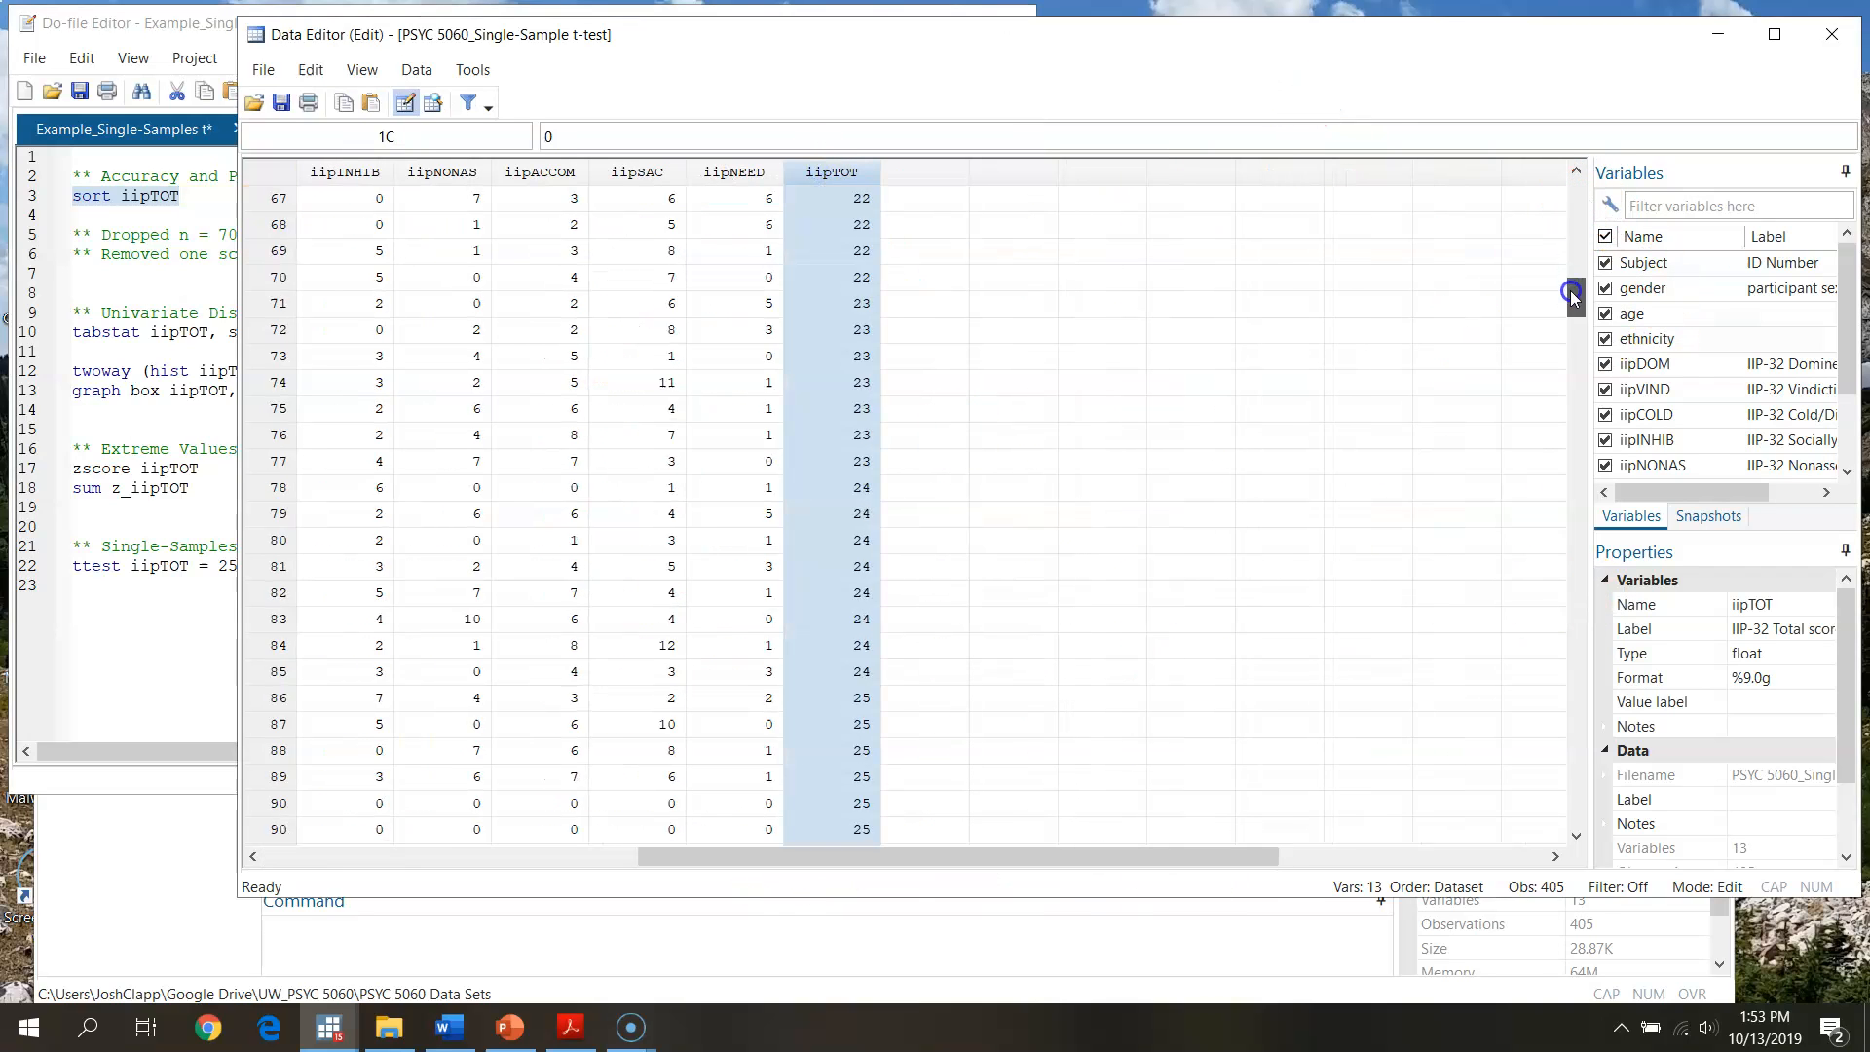
{"action": "left_click_drag", "start_coordinate": [1572, 292], "coordinate": [1572, 697]}
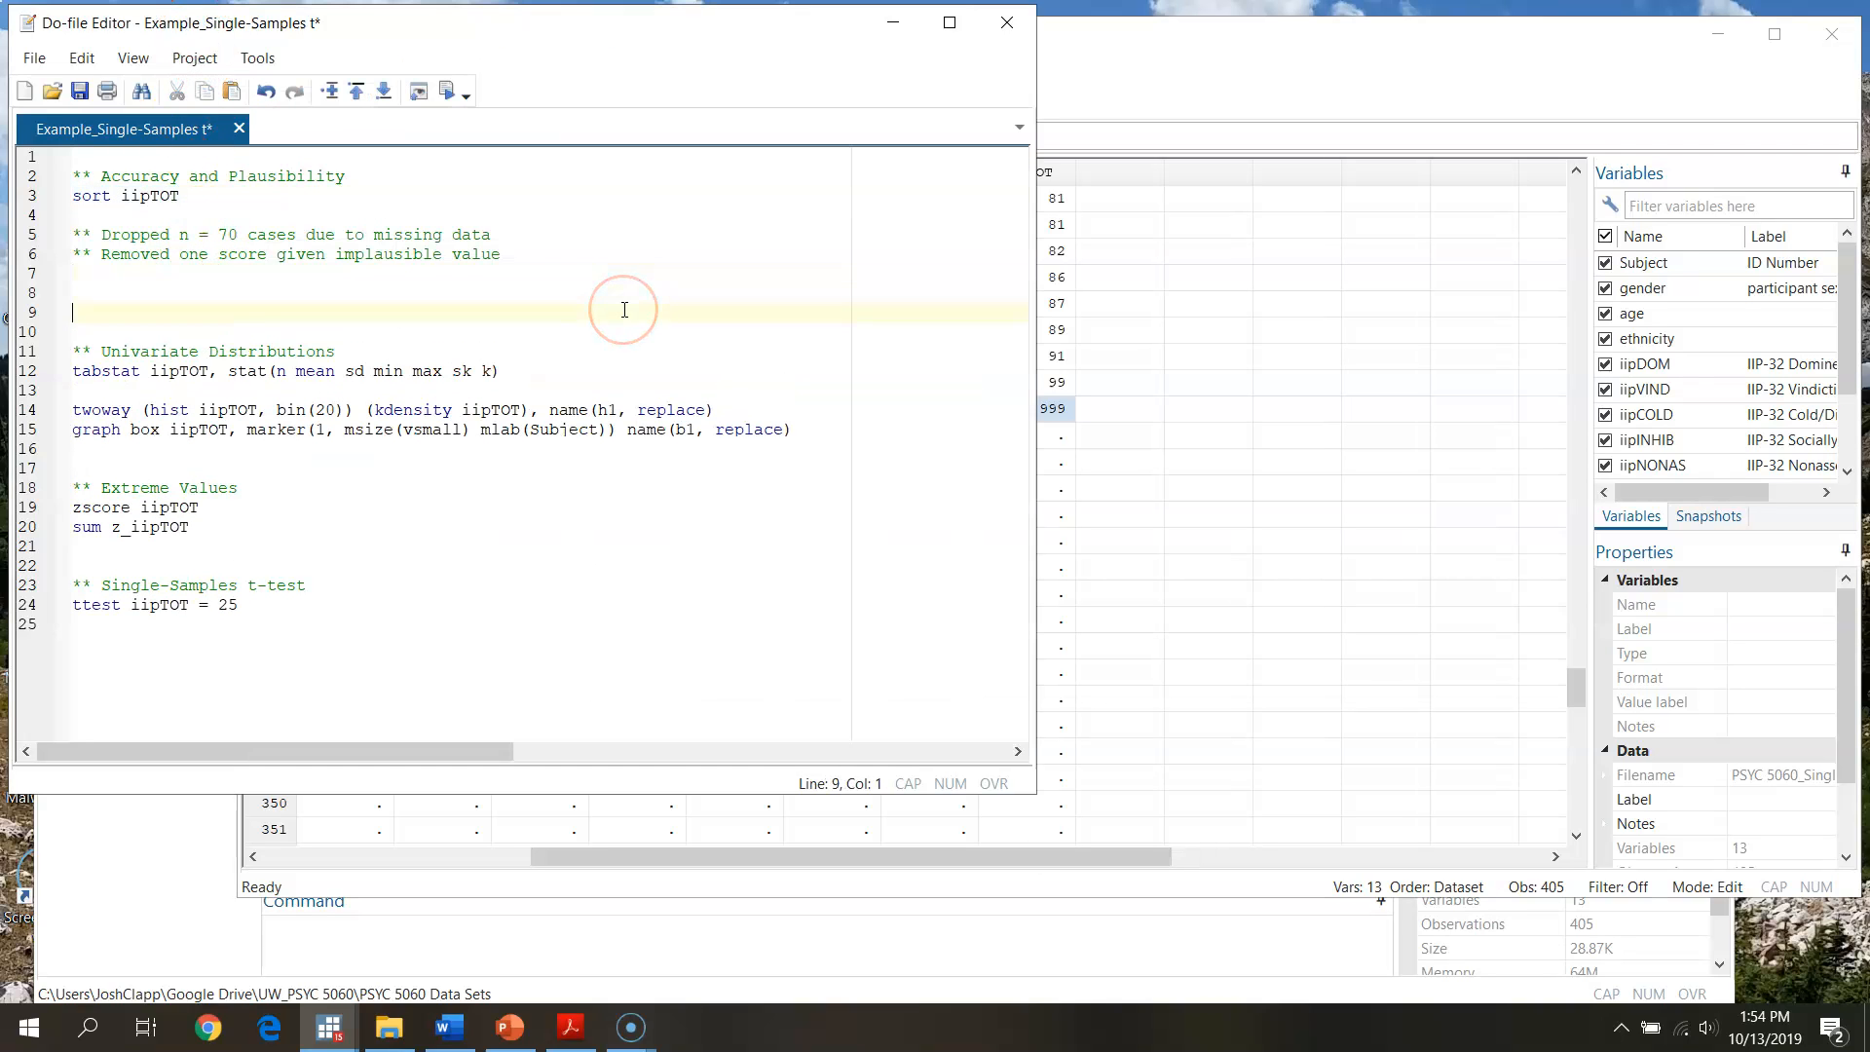
Write drop if iipTOT>=999 on line 8 of the do-file.
{"action": "left_click", "coordinate": [542, 292]}
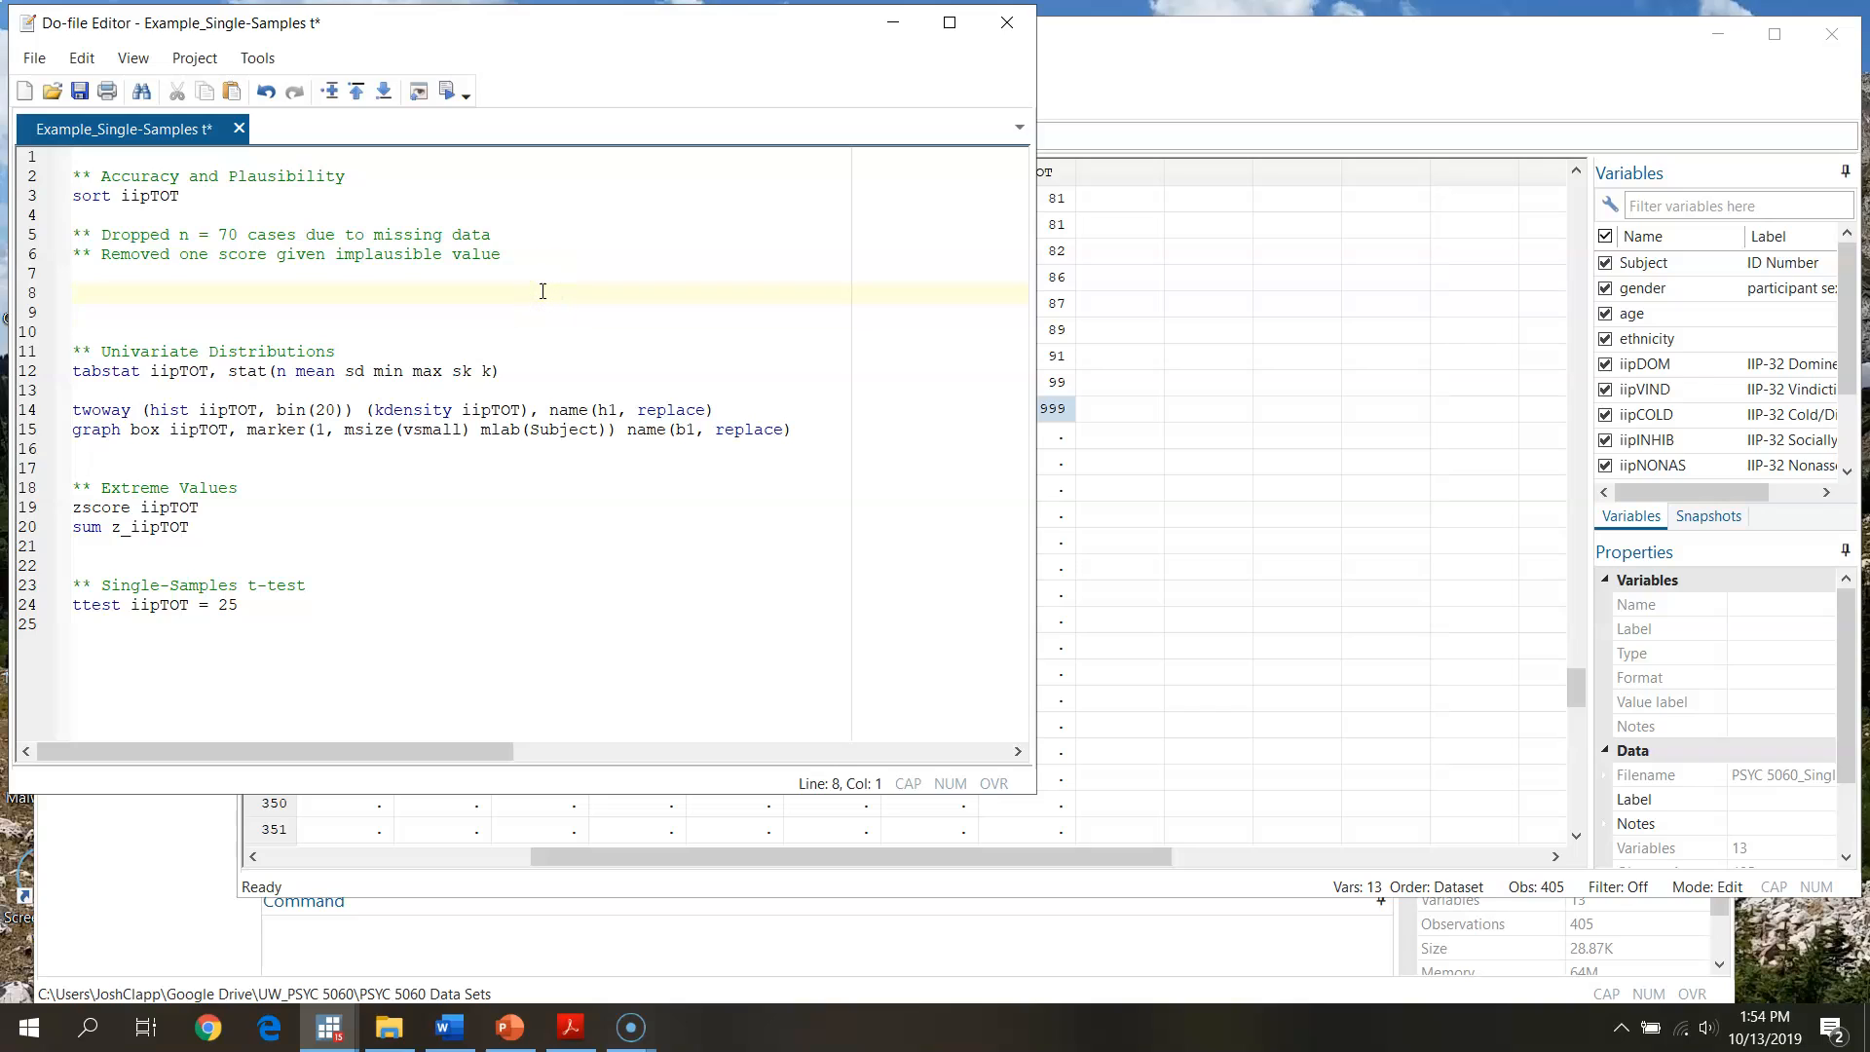
{"action": "type", "text": "d"}
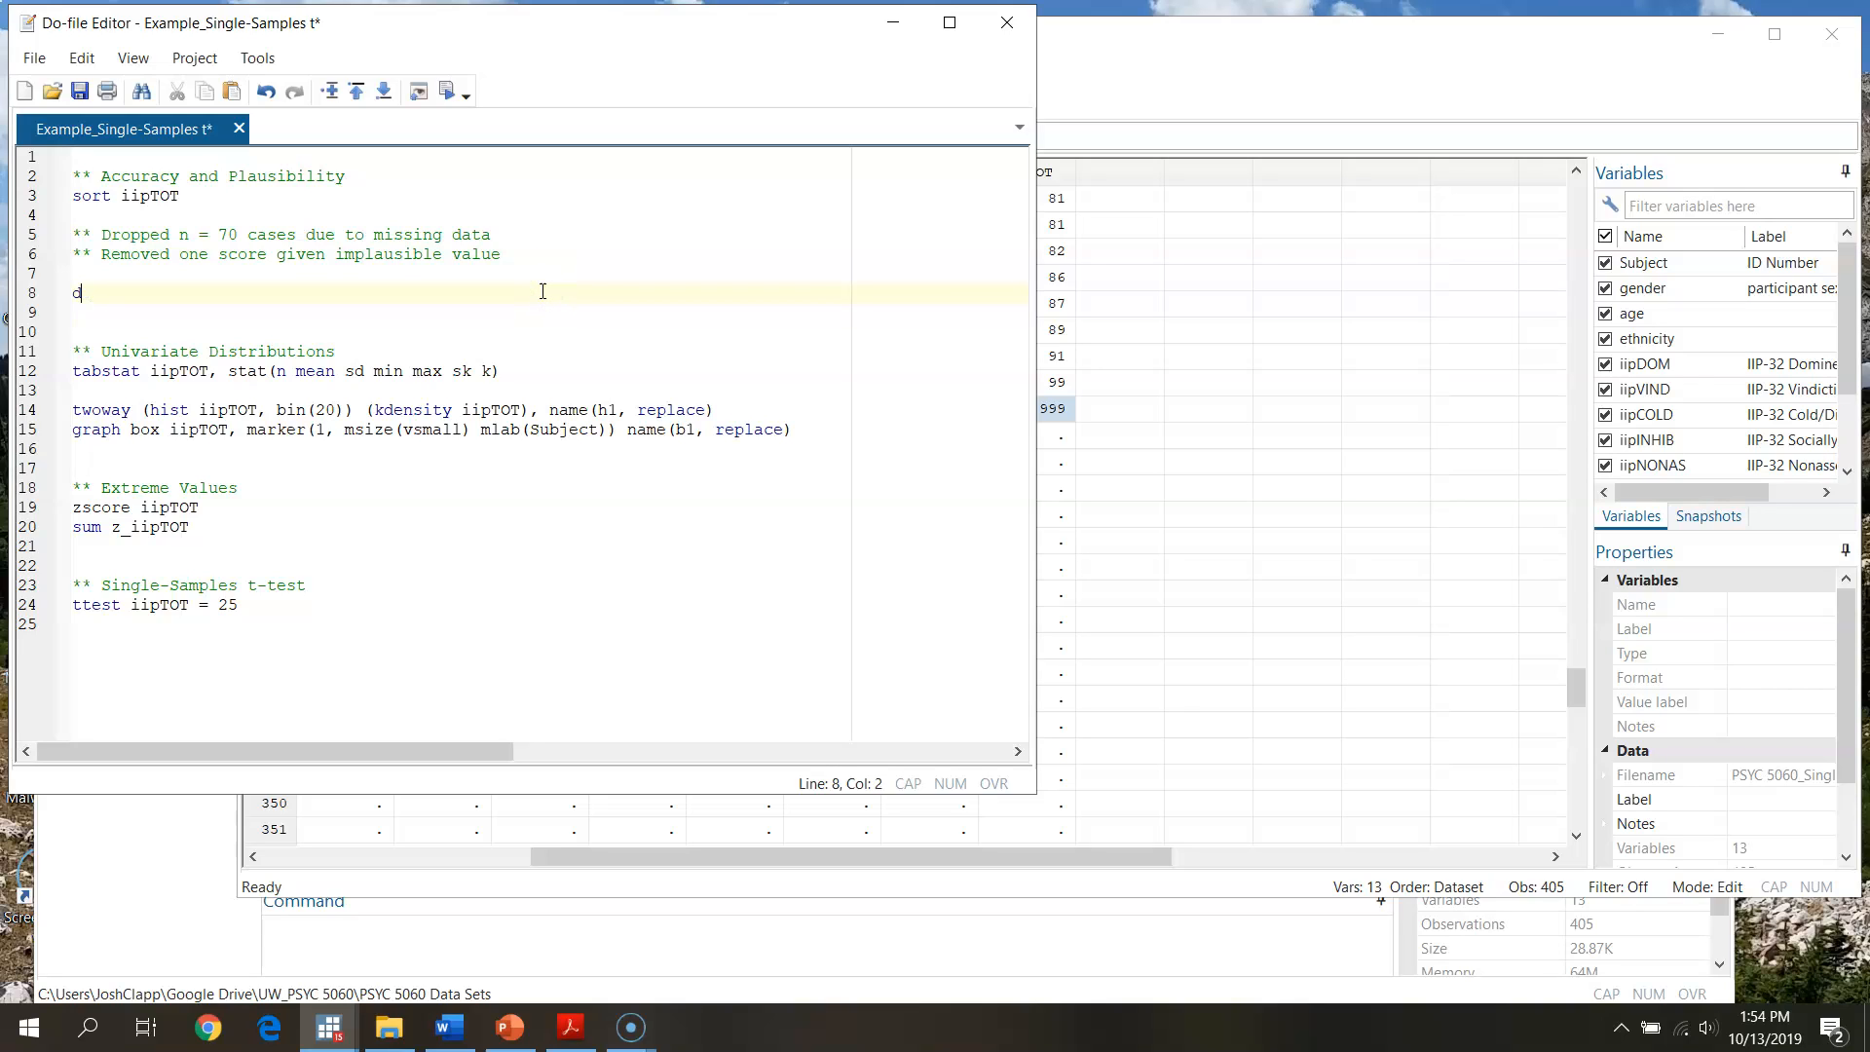
{"action": "type", "text": "rop"}
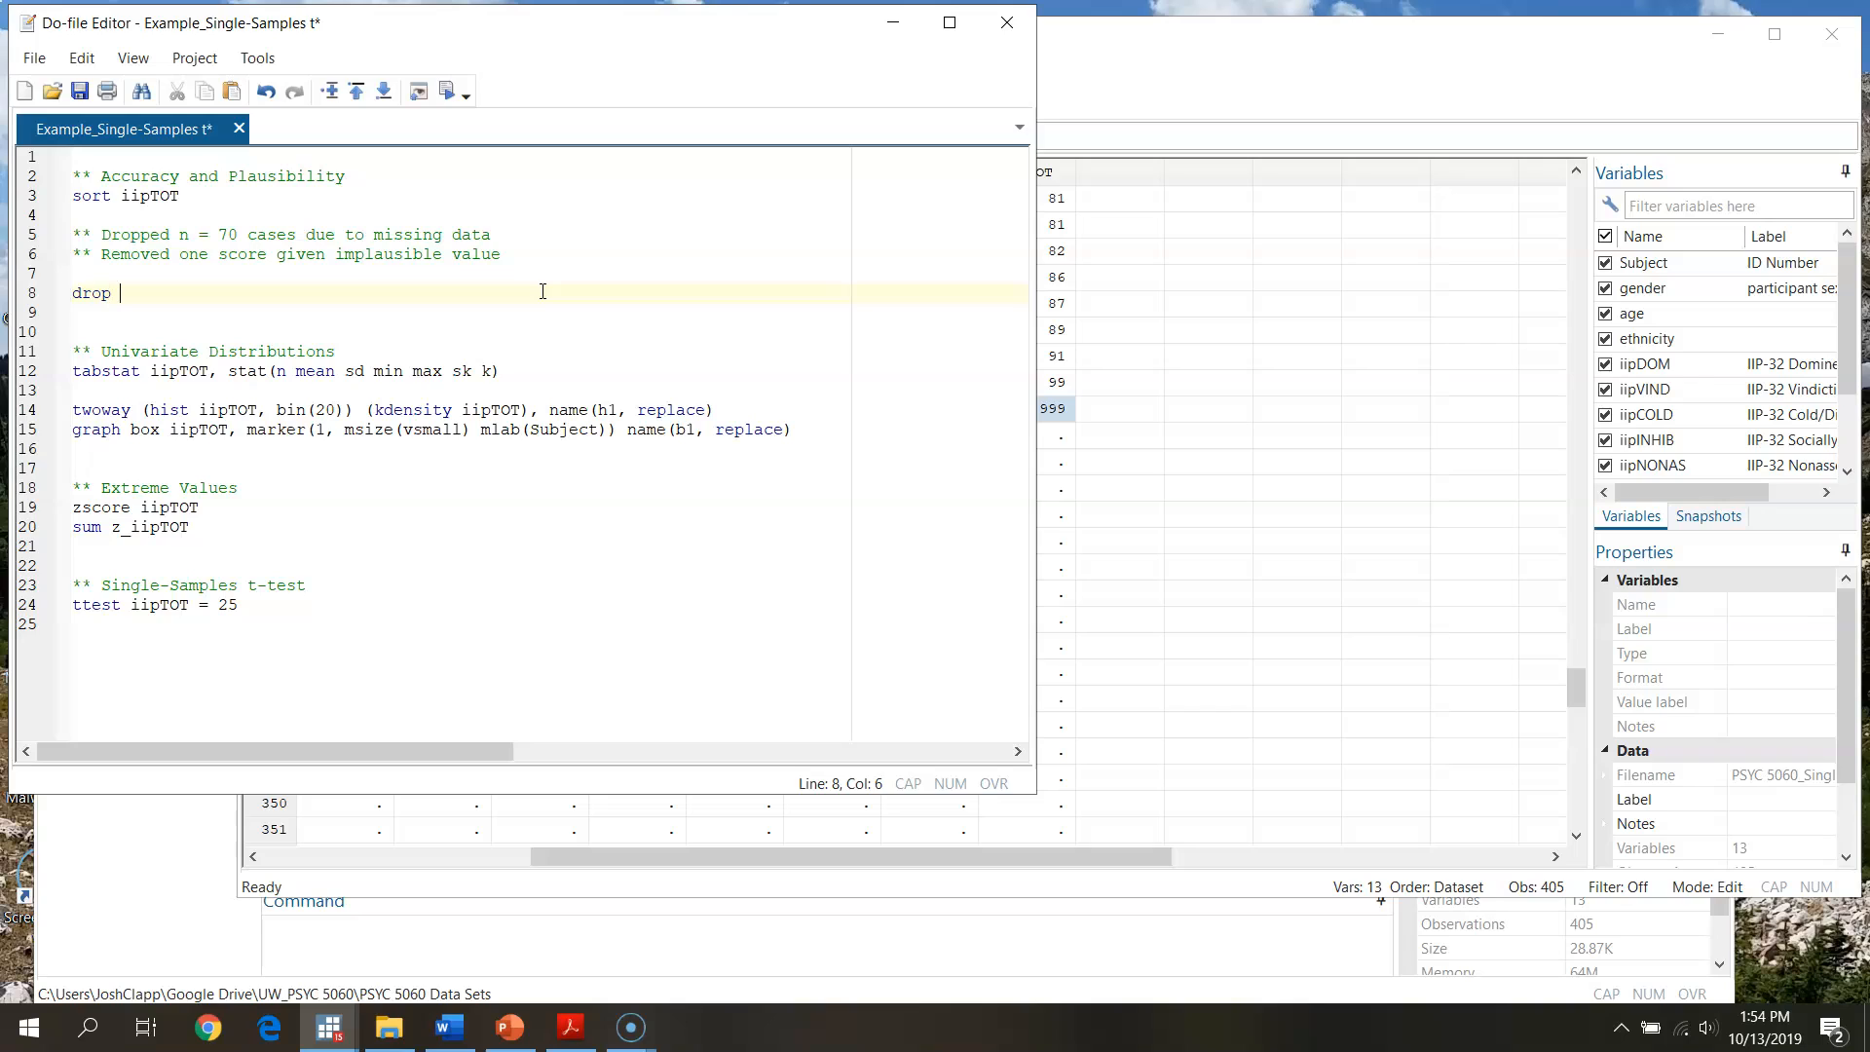
{"action": "type", "text": "if"}
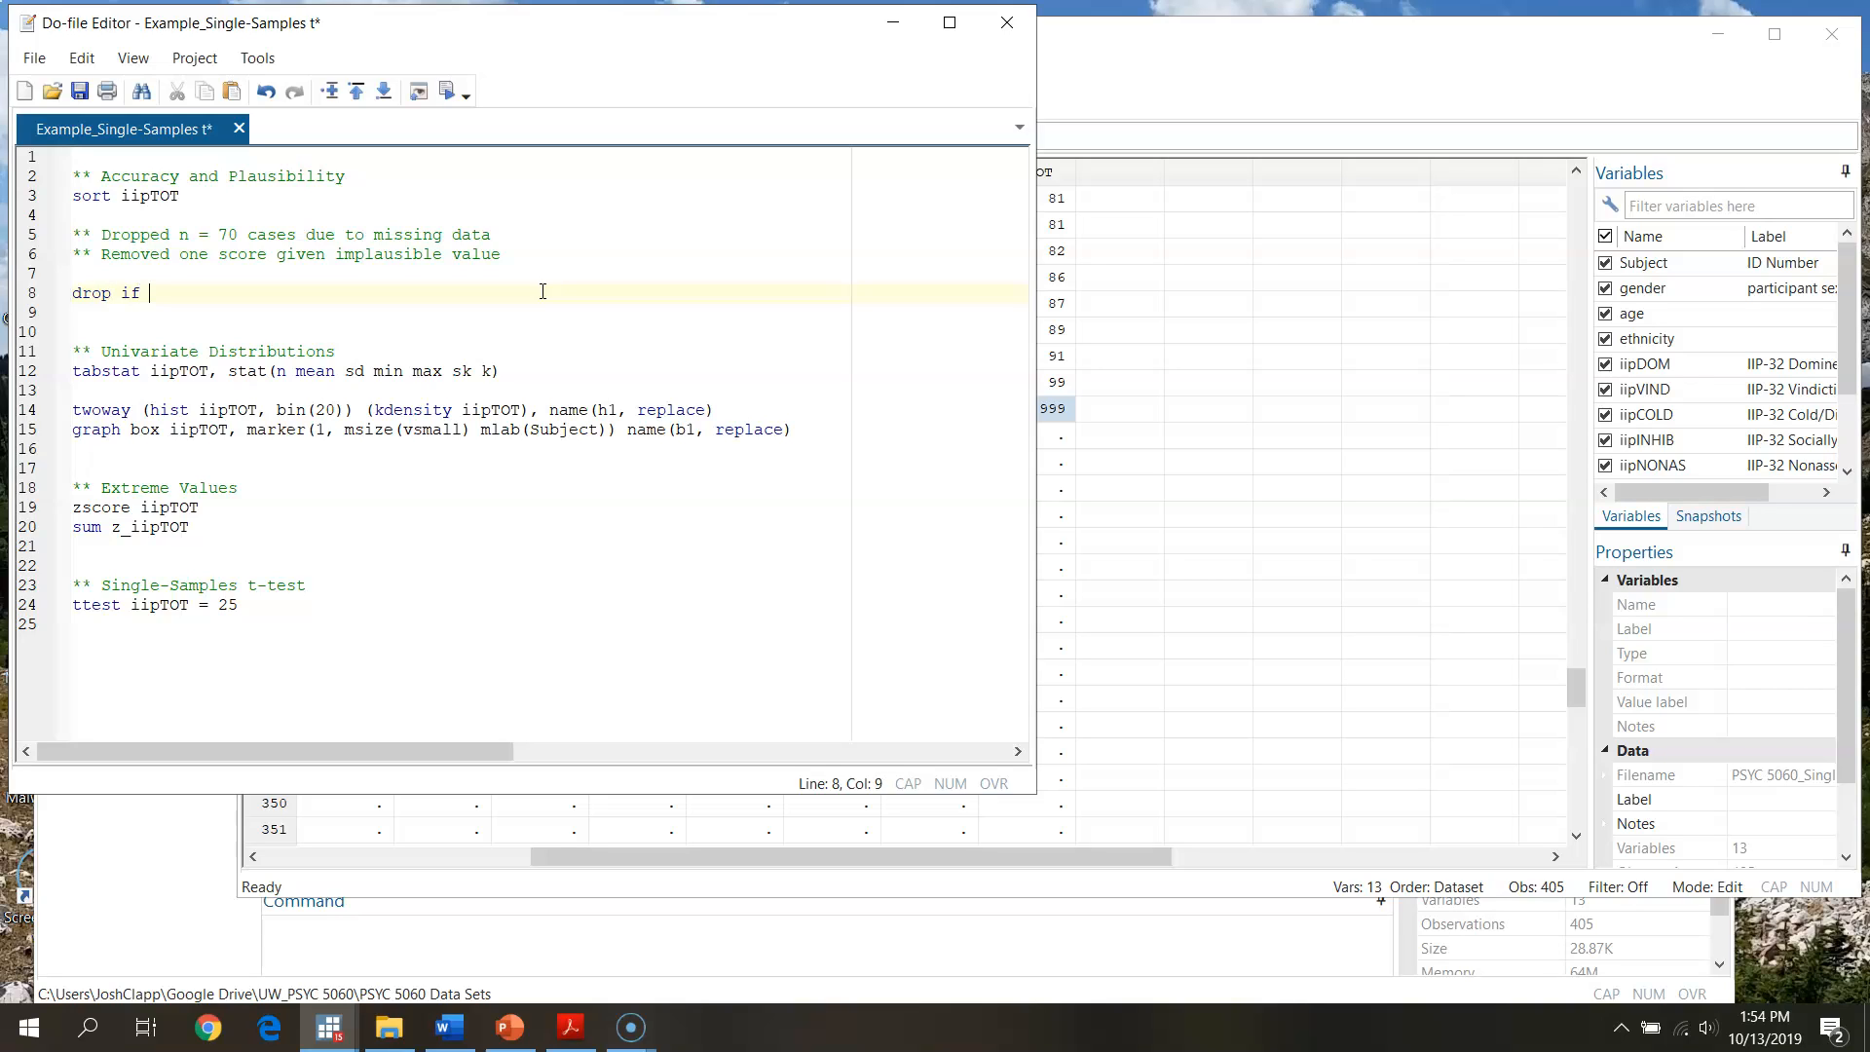
{"action": "type", "text": "iipTOT"}
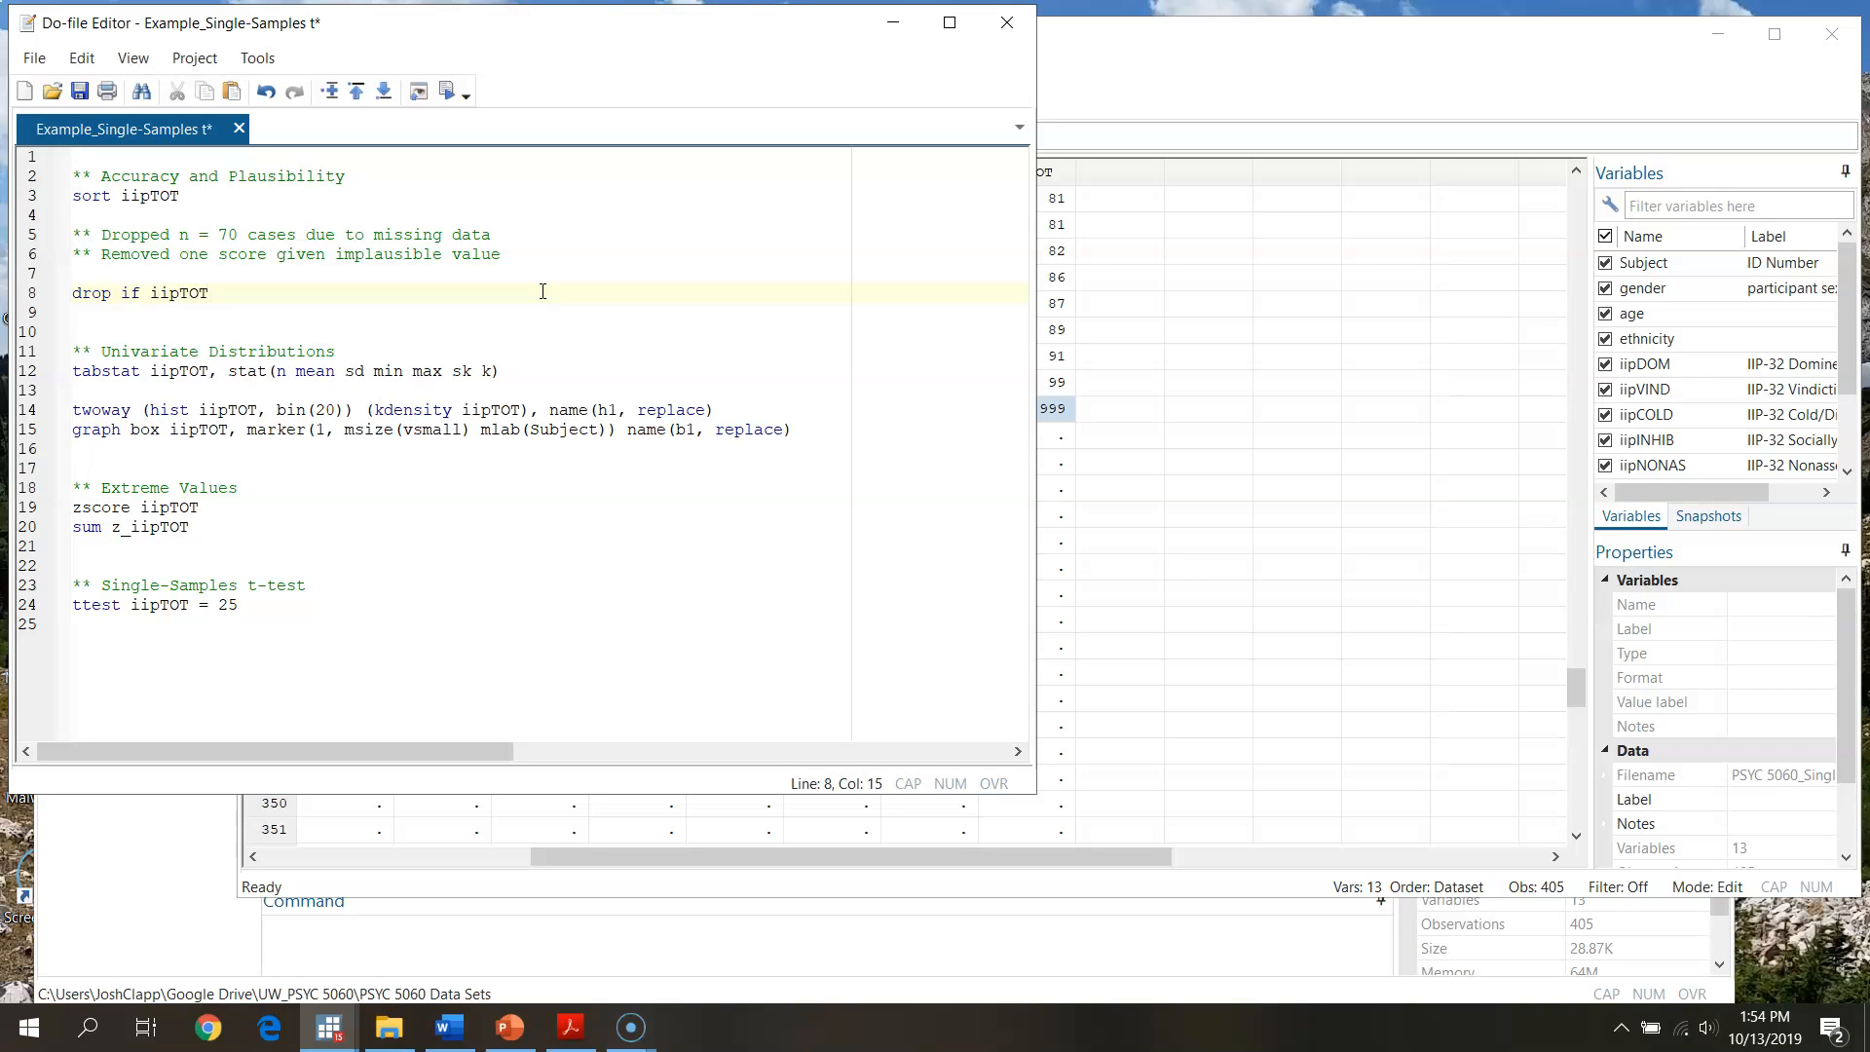
{"action": "type", "text": ">"}
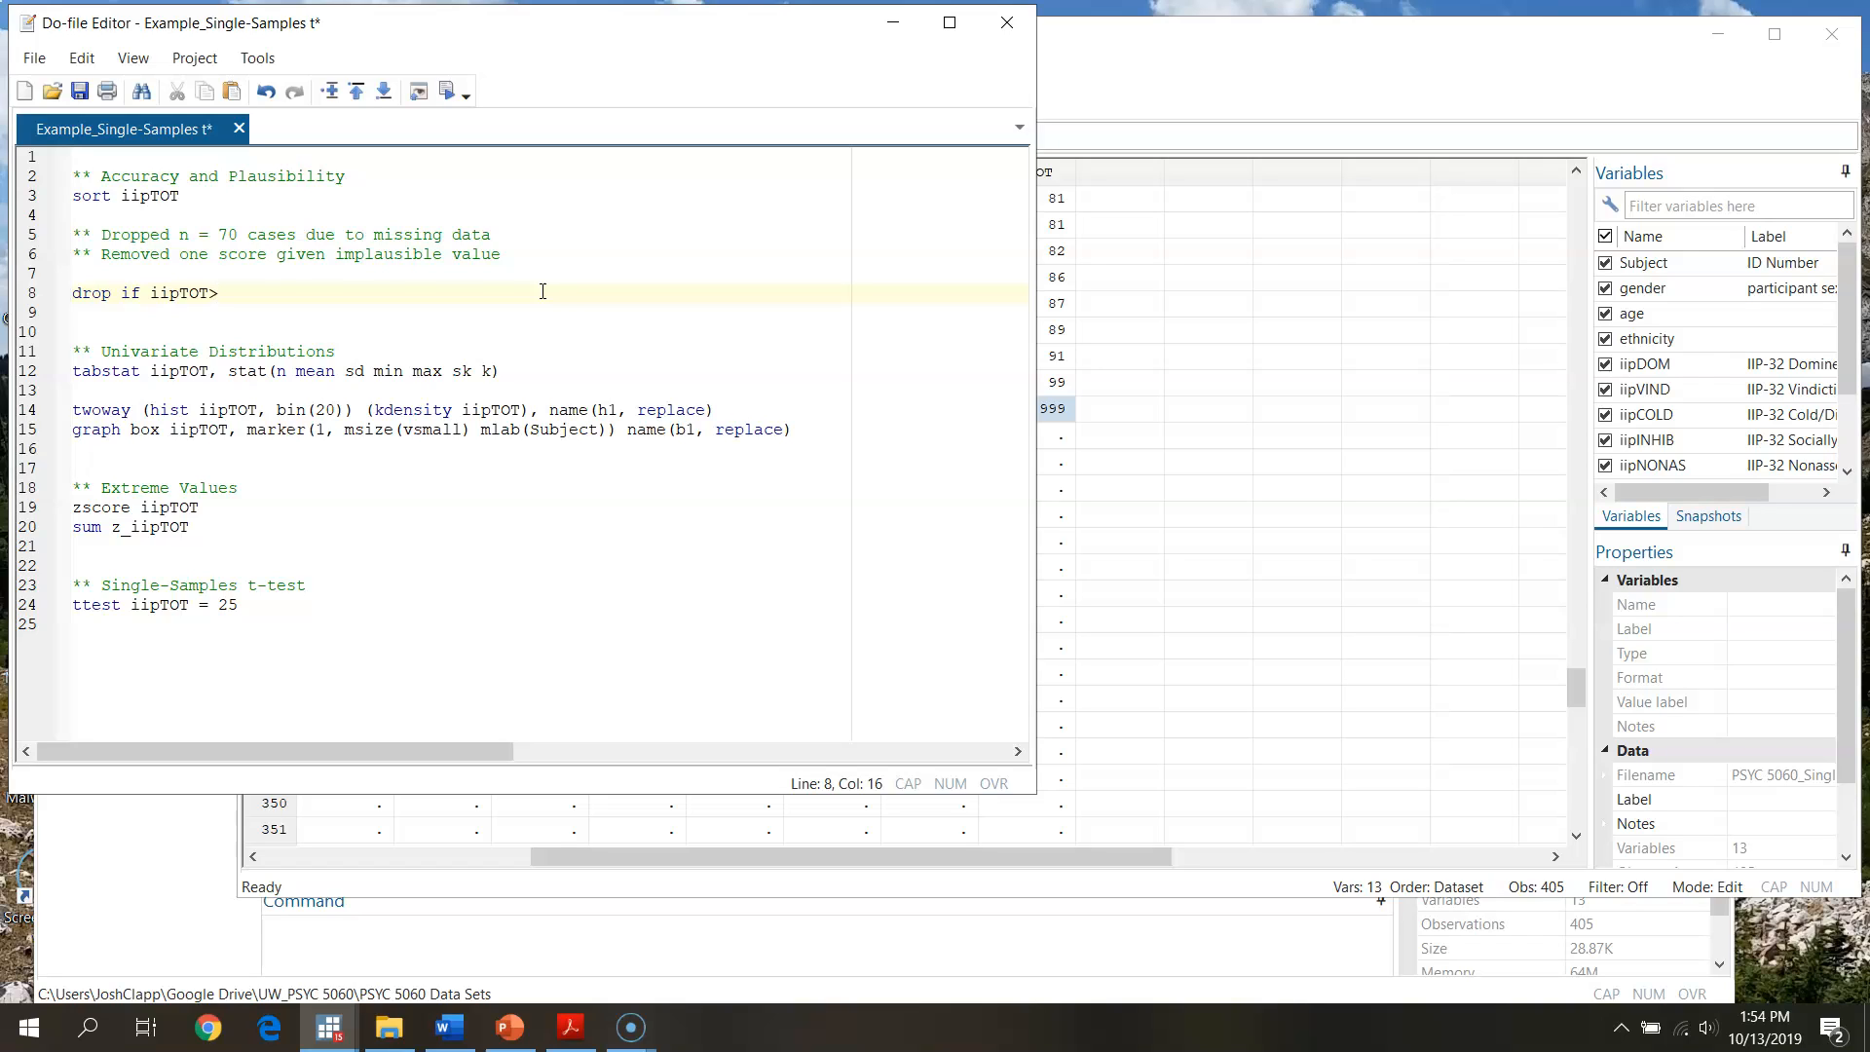
{"action": "type", "text": "=99"}
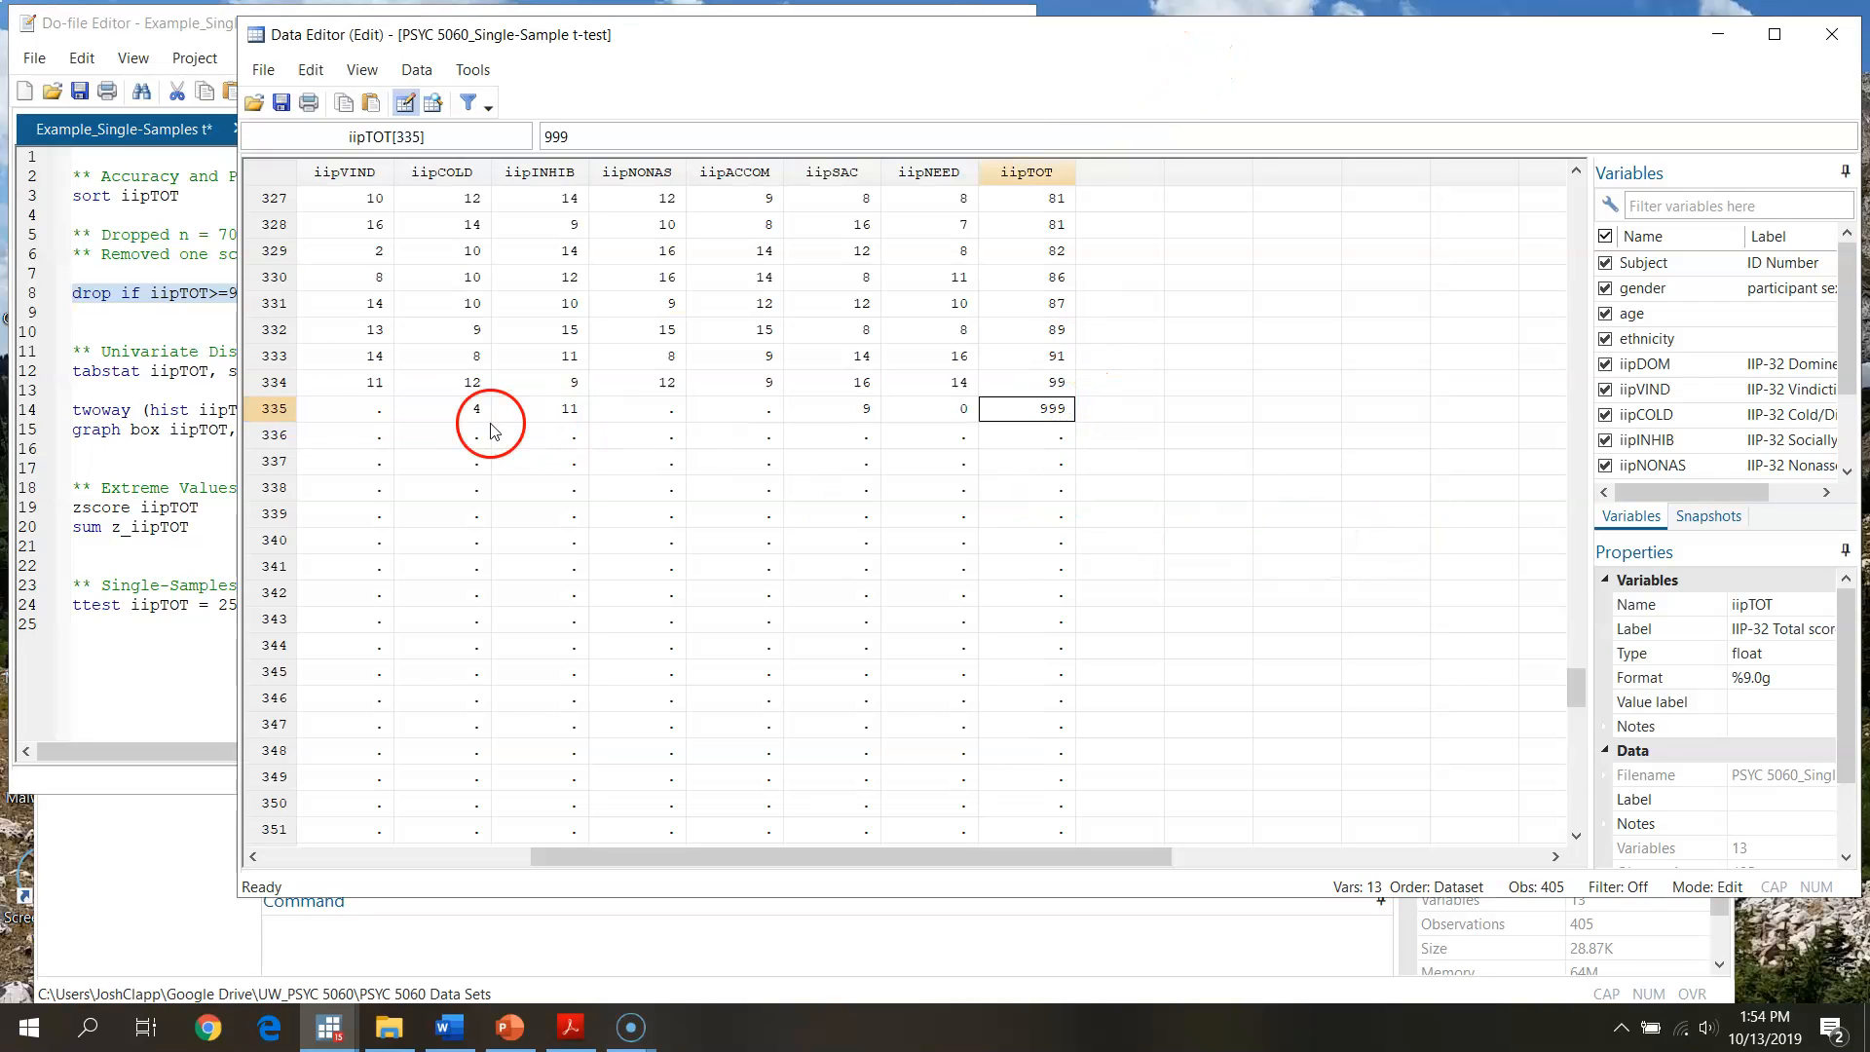
Delete the empty rows 336–405 so the dataset holds 334 observations.
{"action": "left_click_drag", "start_coordinate": [344, 435], "coordinate": [307, 666]}
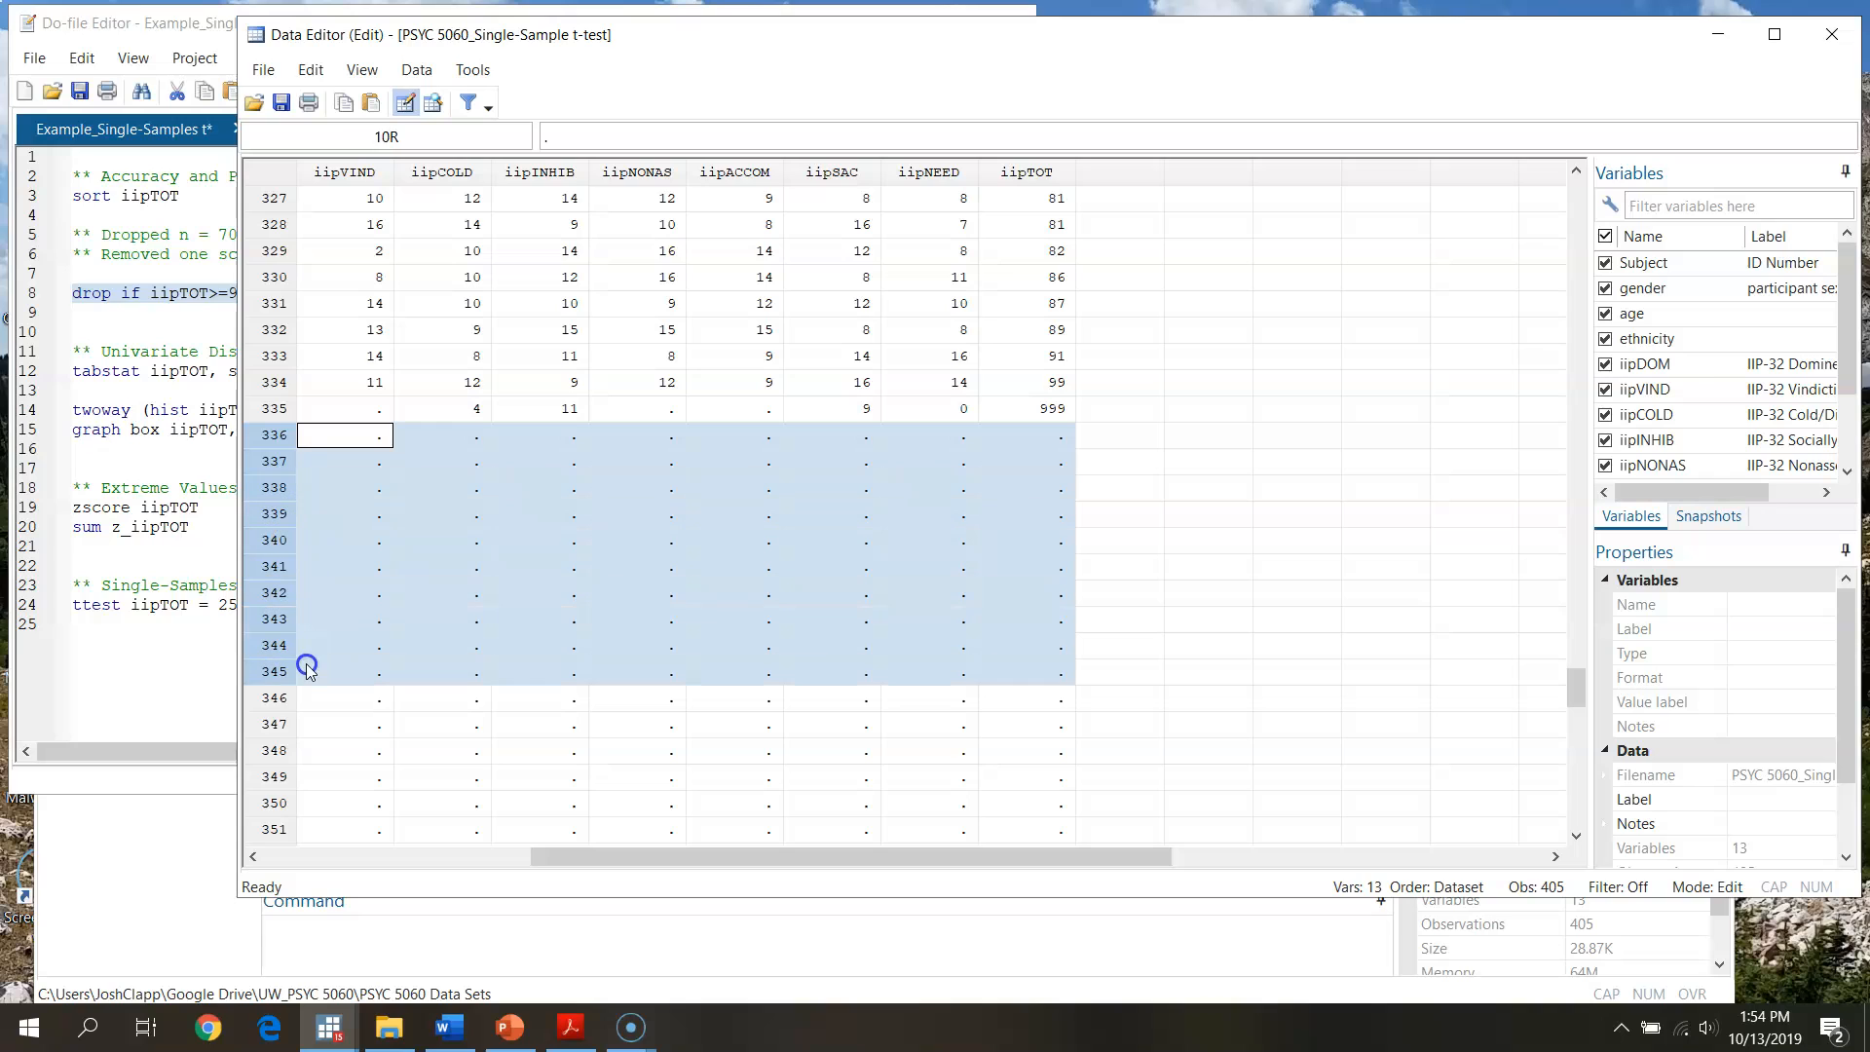
{"action": "scroll", "scroll_direction": "down", "scroll_amount": 3}
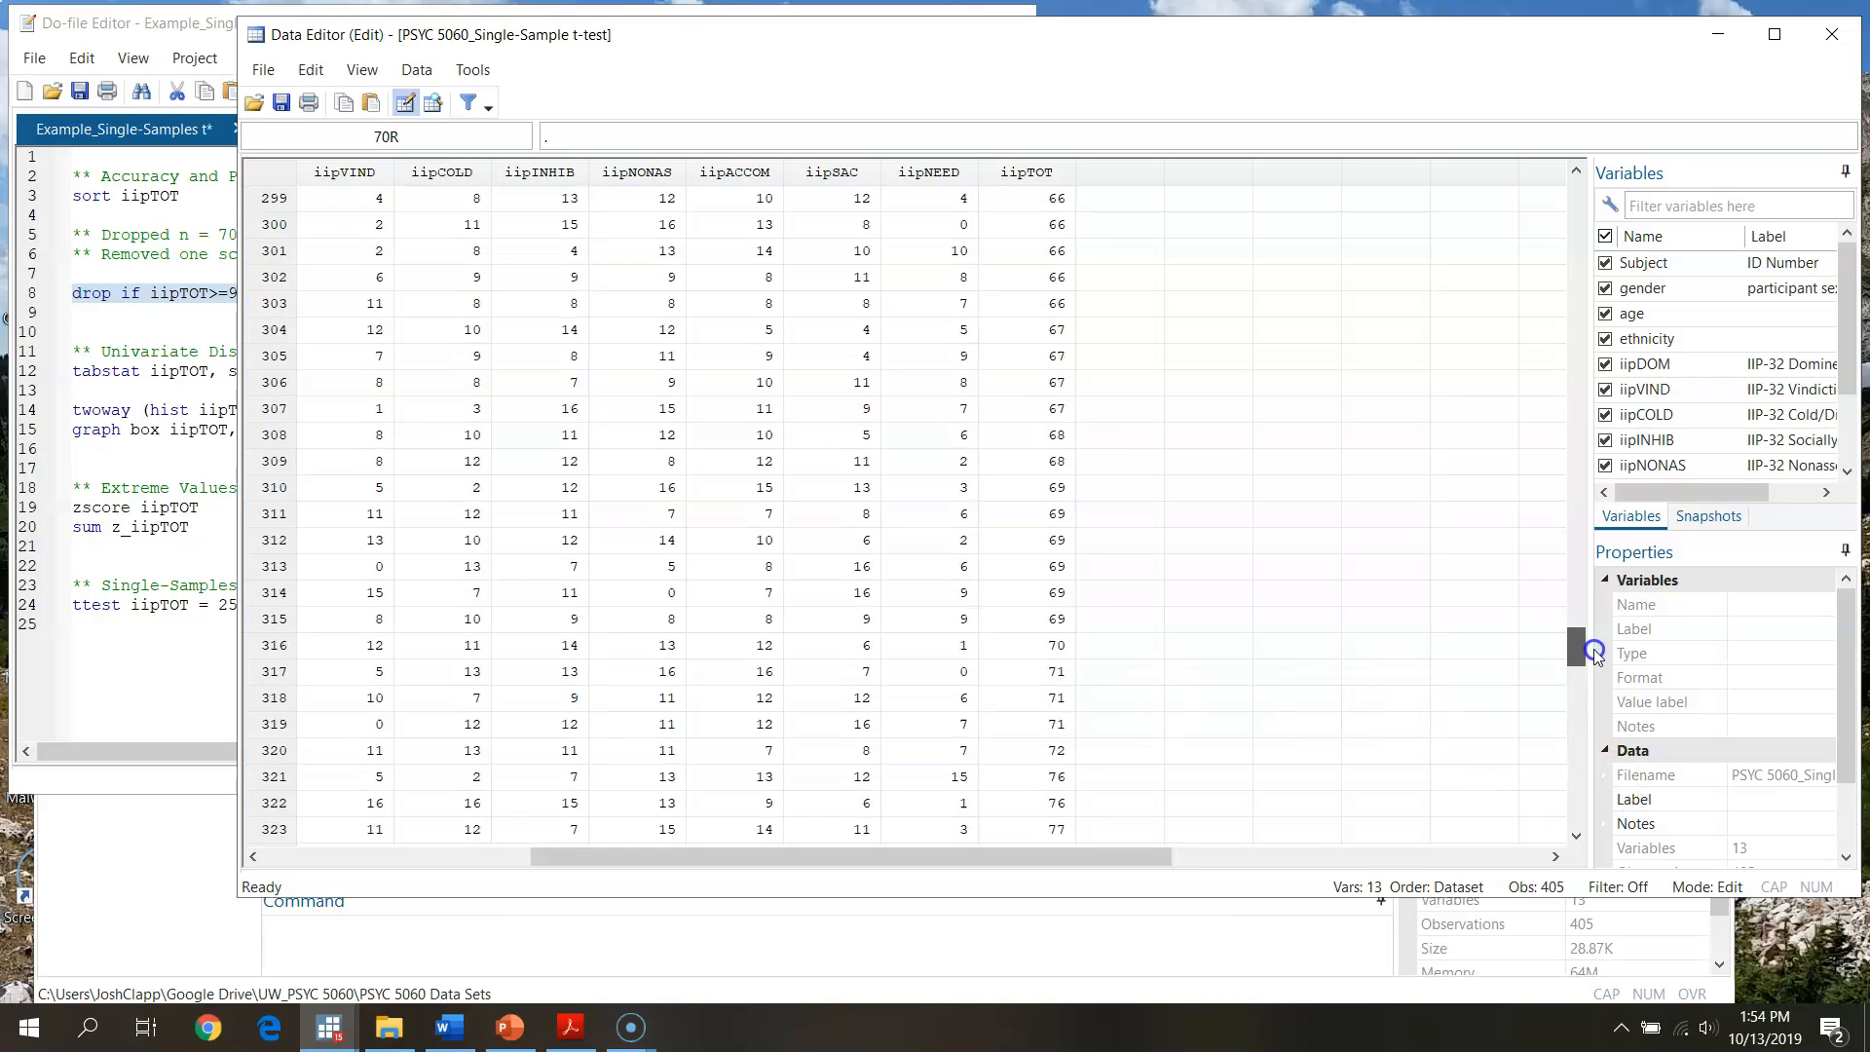
{"action": "scroll", "scroll_direction": "down", "scroll_amount": 3}
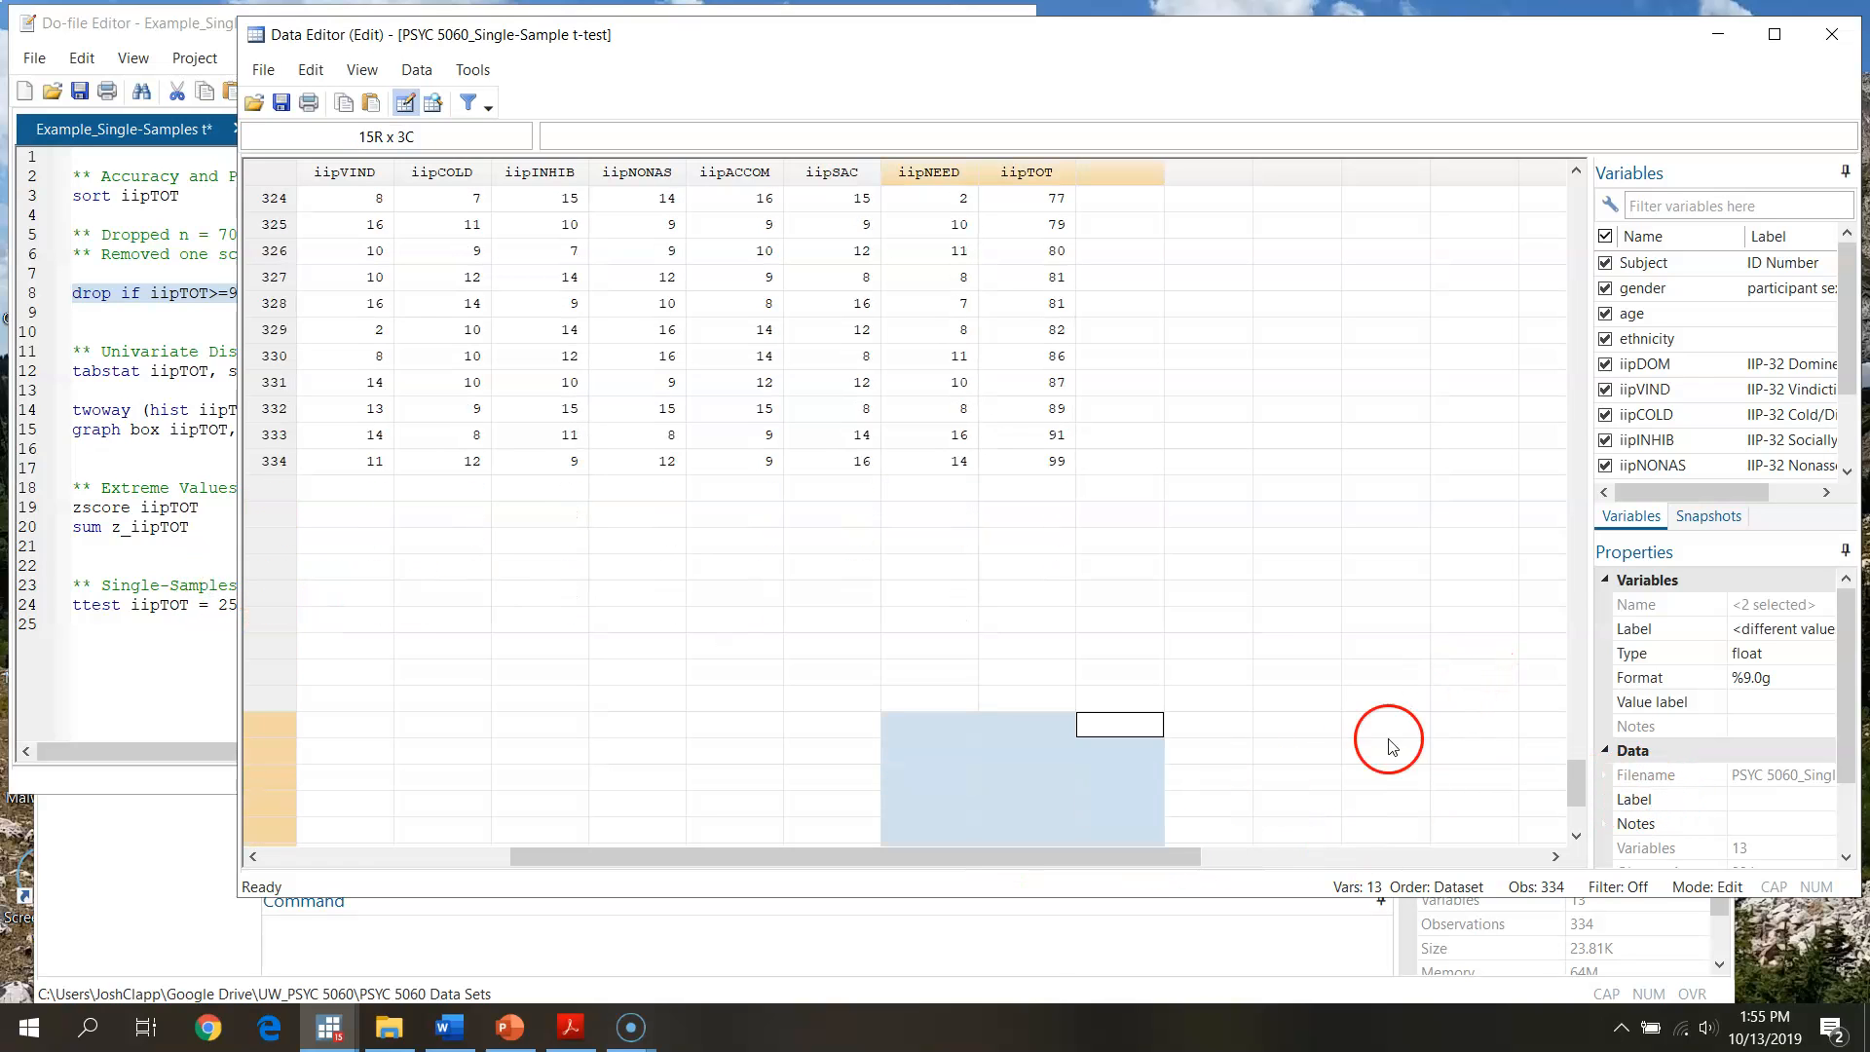
{"action": "scroll", "scroll_direction": "left", "scroll_amount": 3}
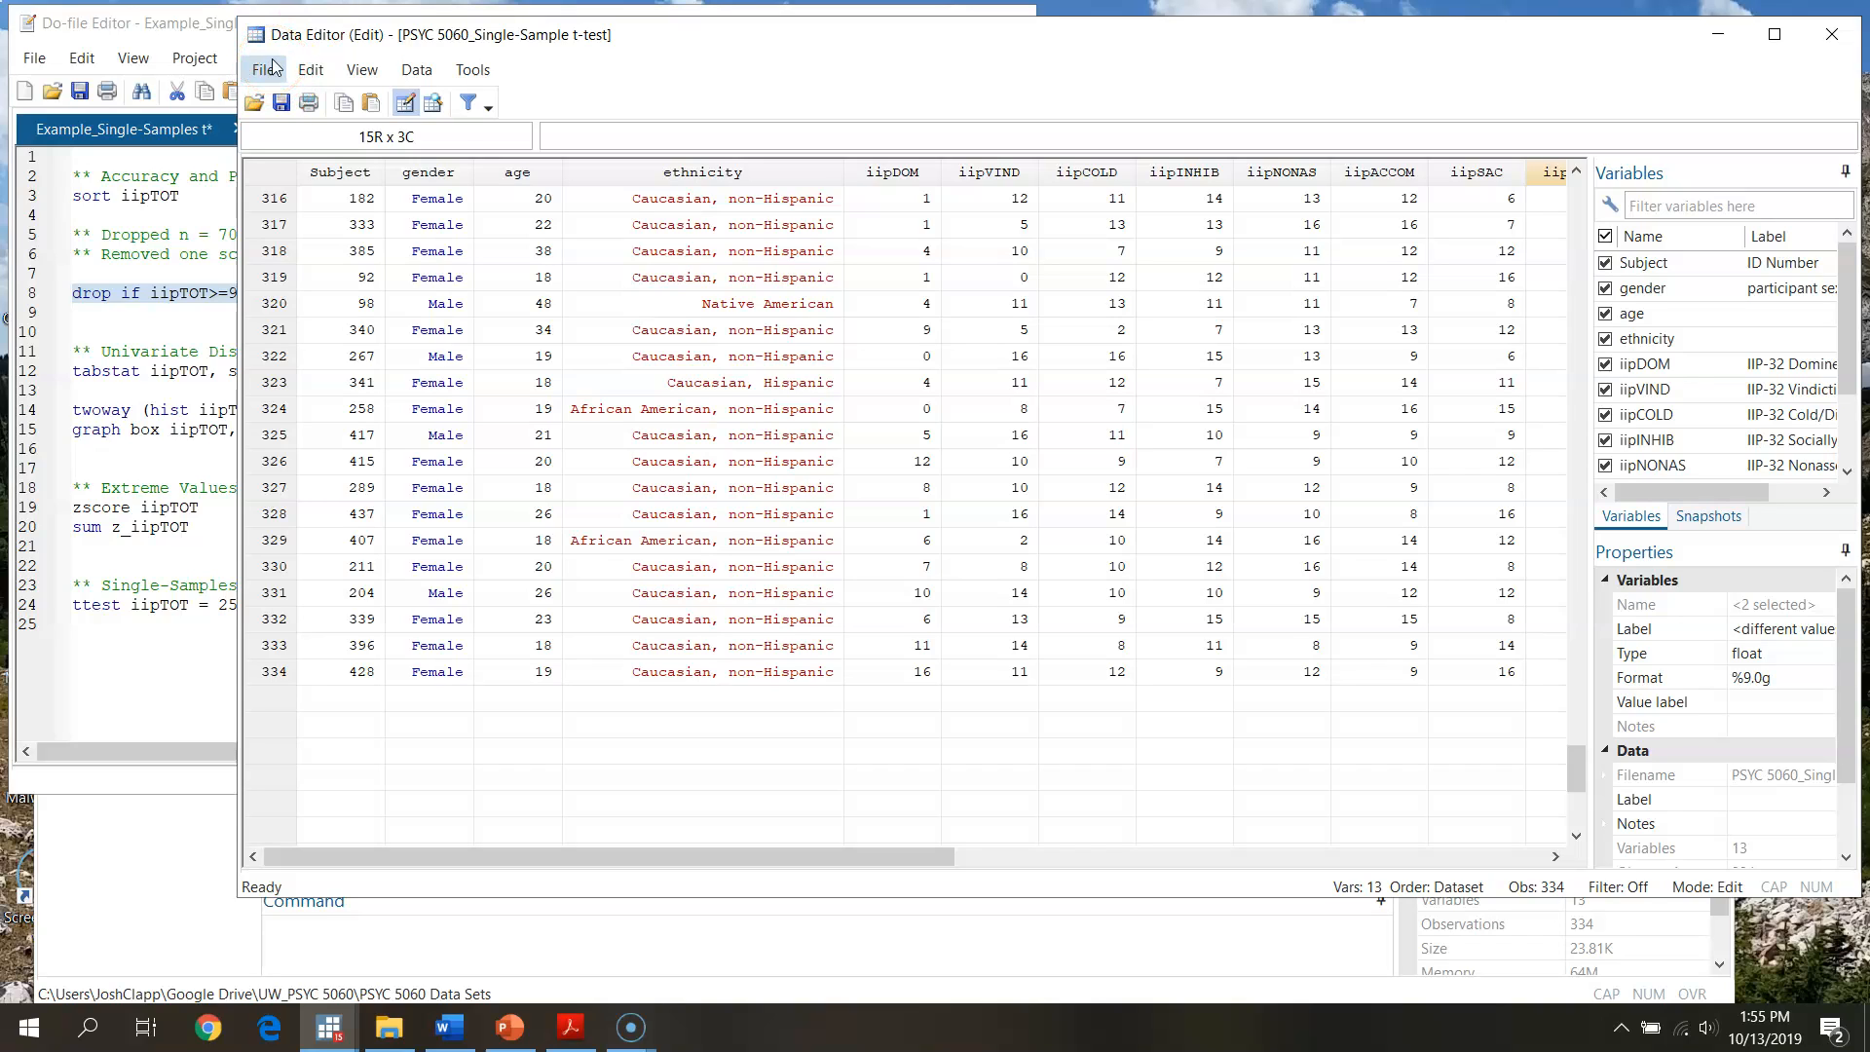
Save the trimmed dataset as 'Independent samples t (working file).dta'.
{"action": "left_click", "coordinate": [262, 69]}
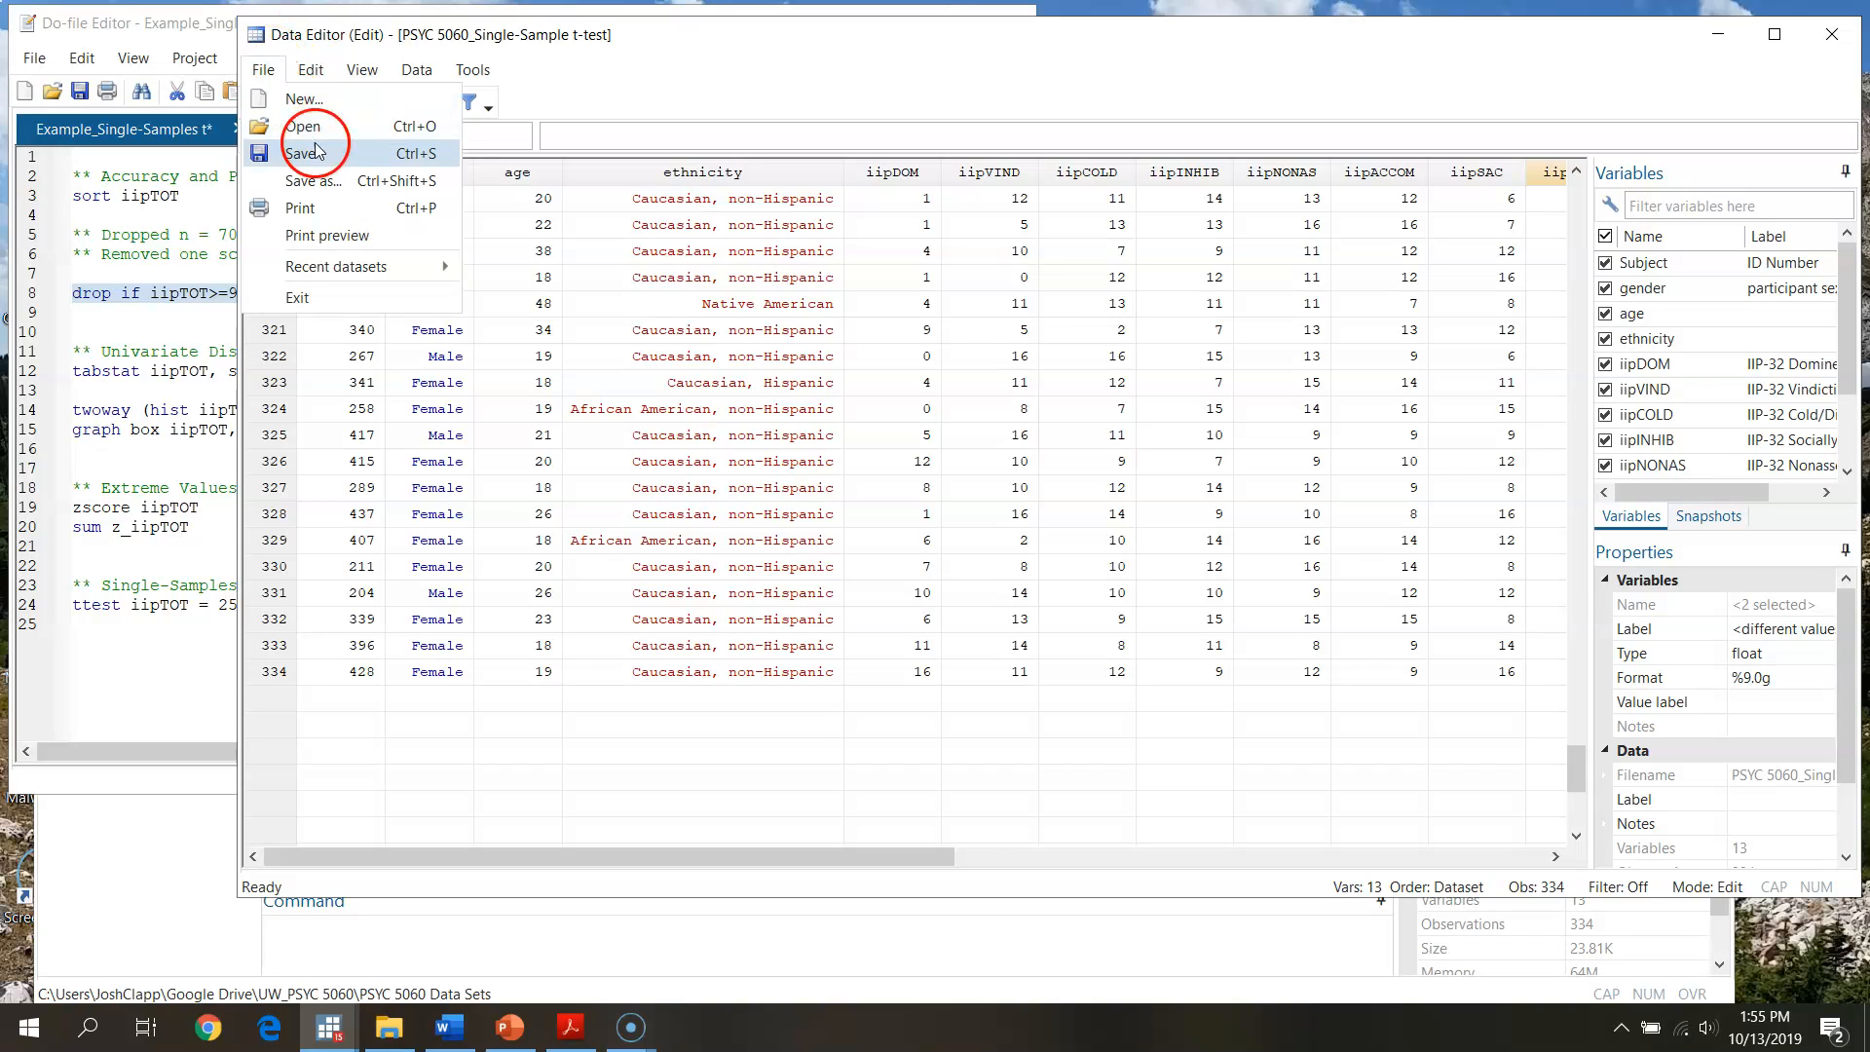
{"action": "left_click", "coordinate": [305, 153]}
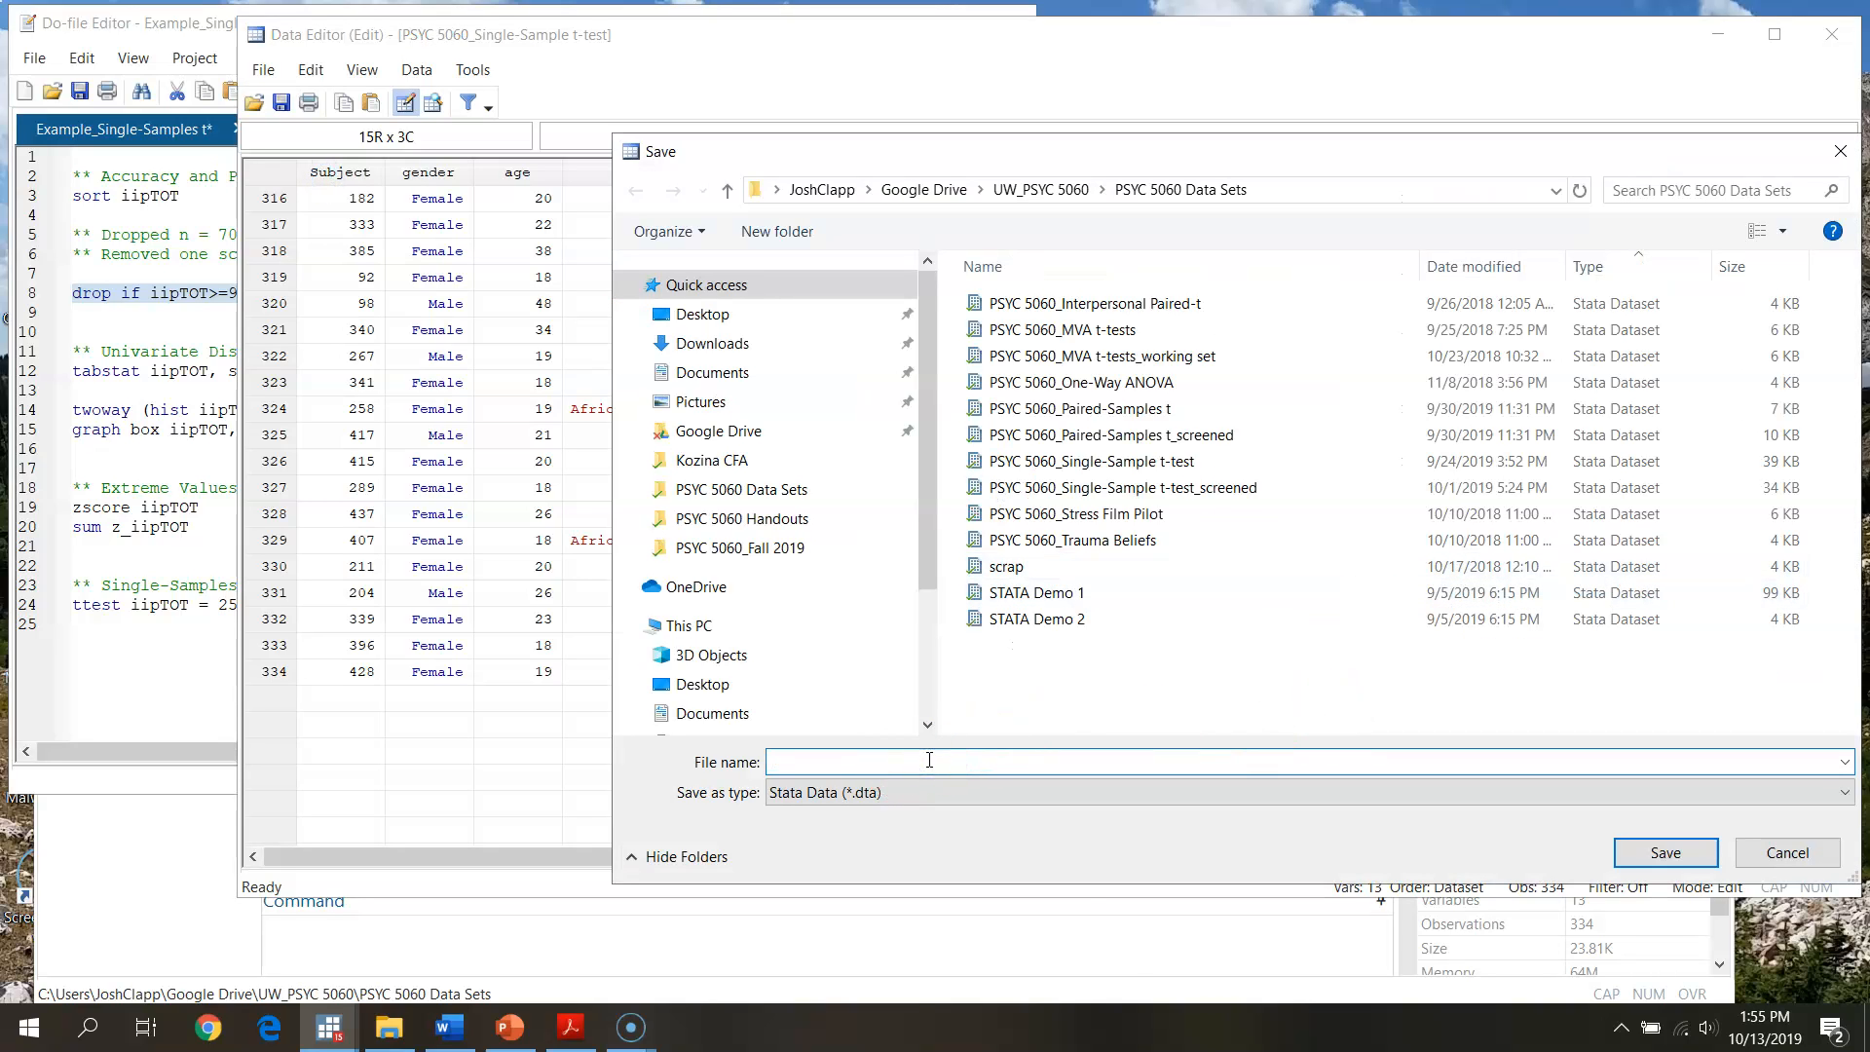
{"action": "type", "text": "Independent samples"}
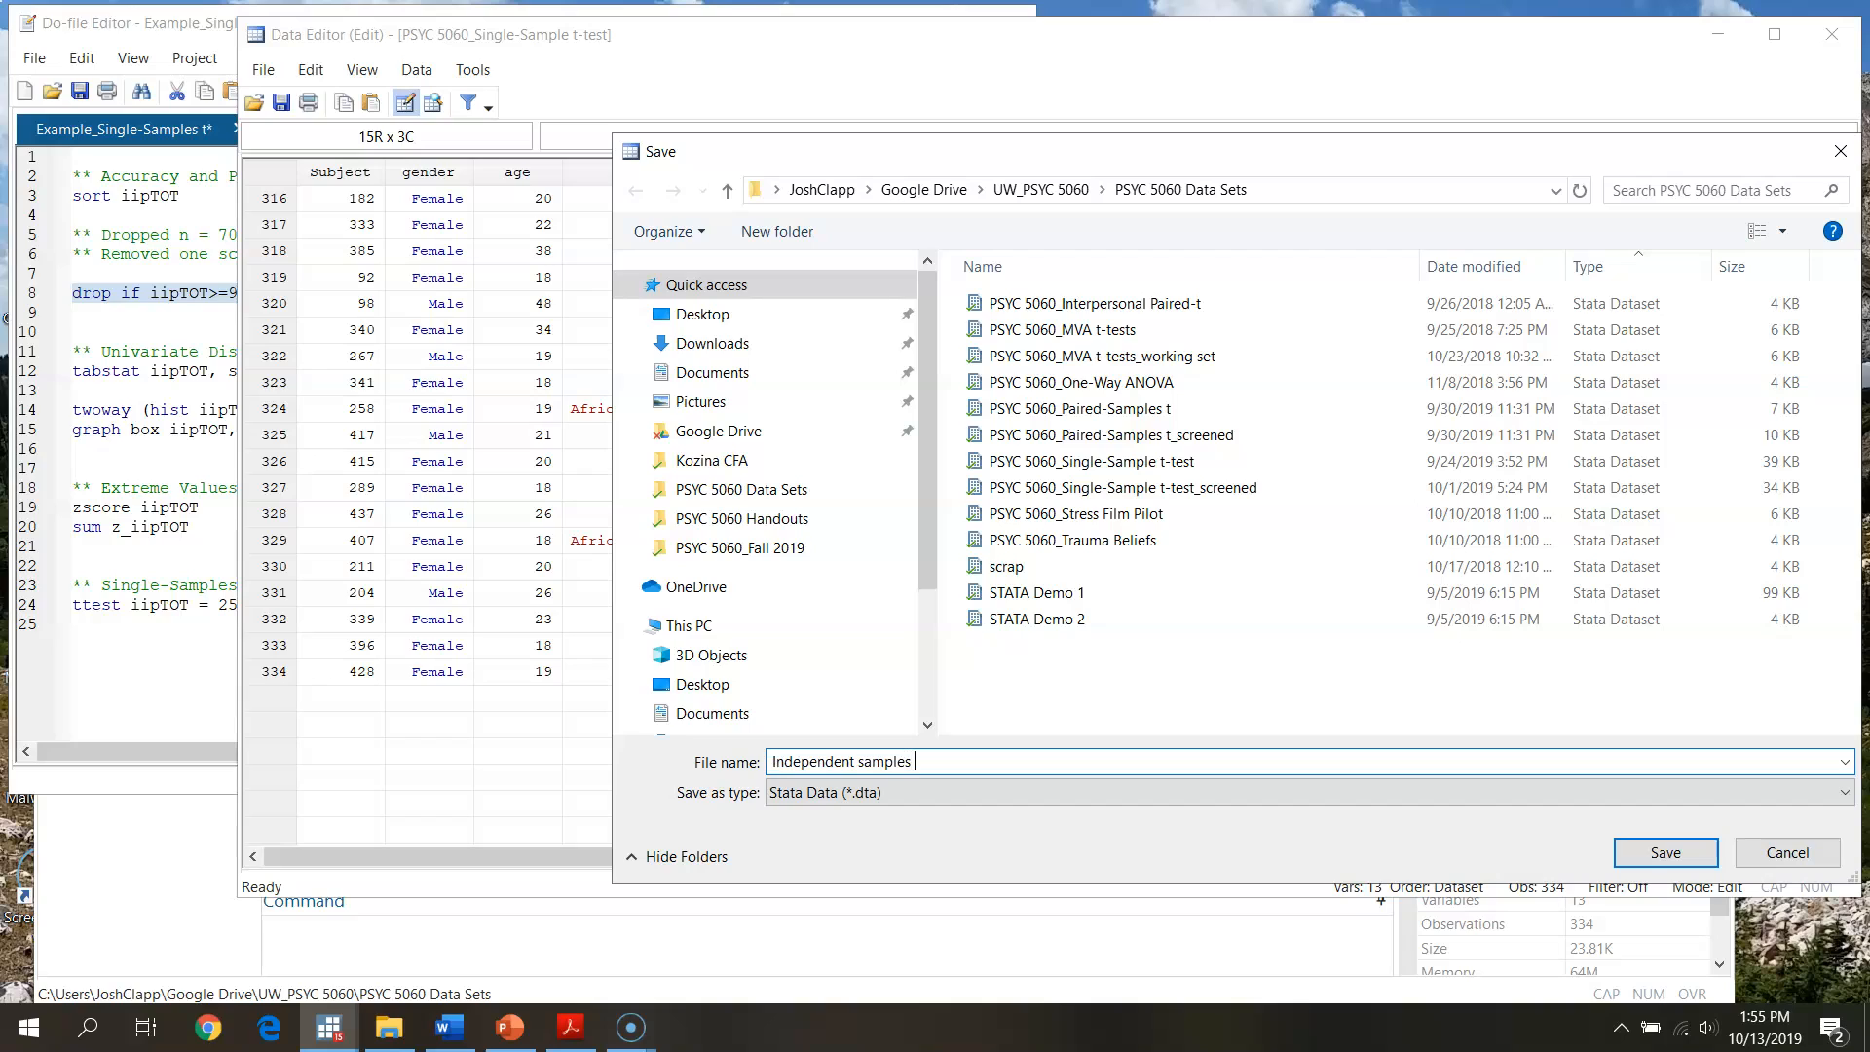
{"action": "type", "text": "t (working file"}
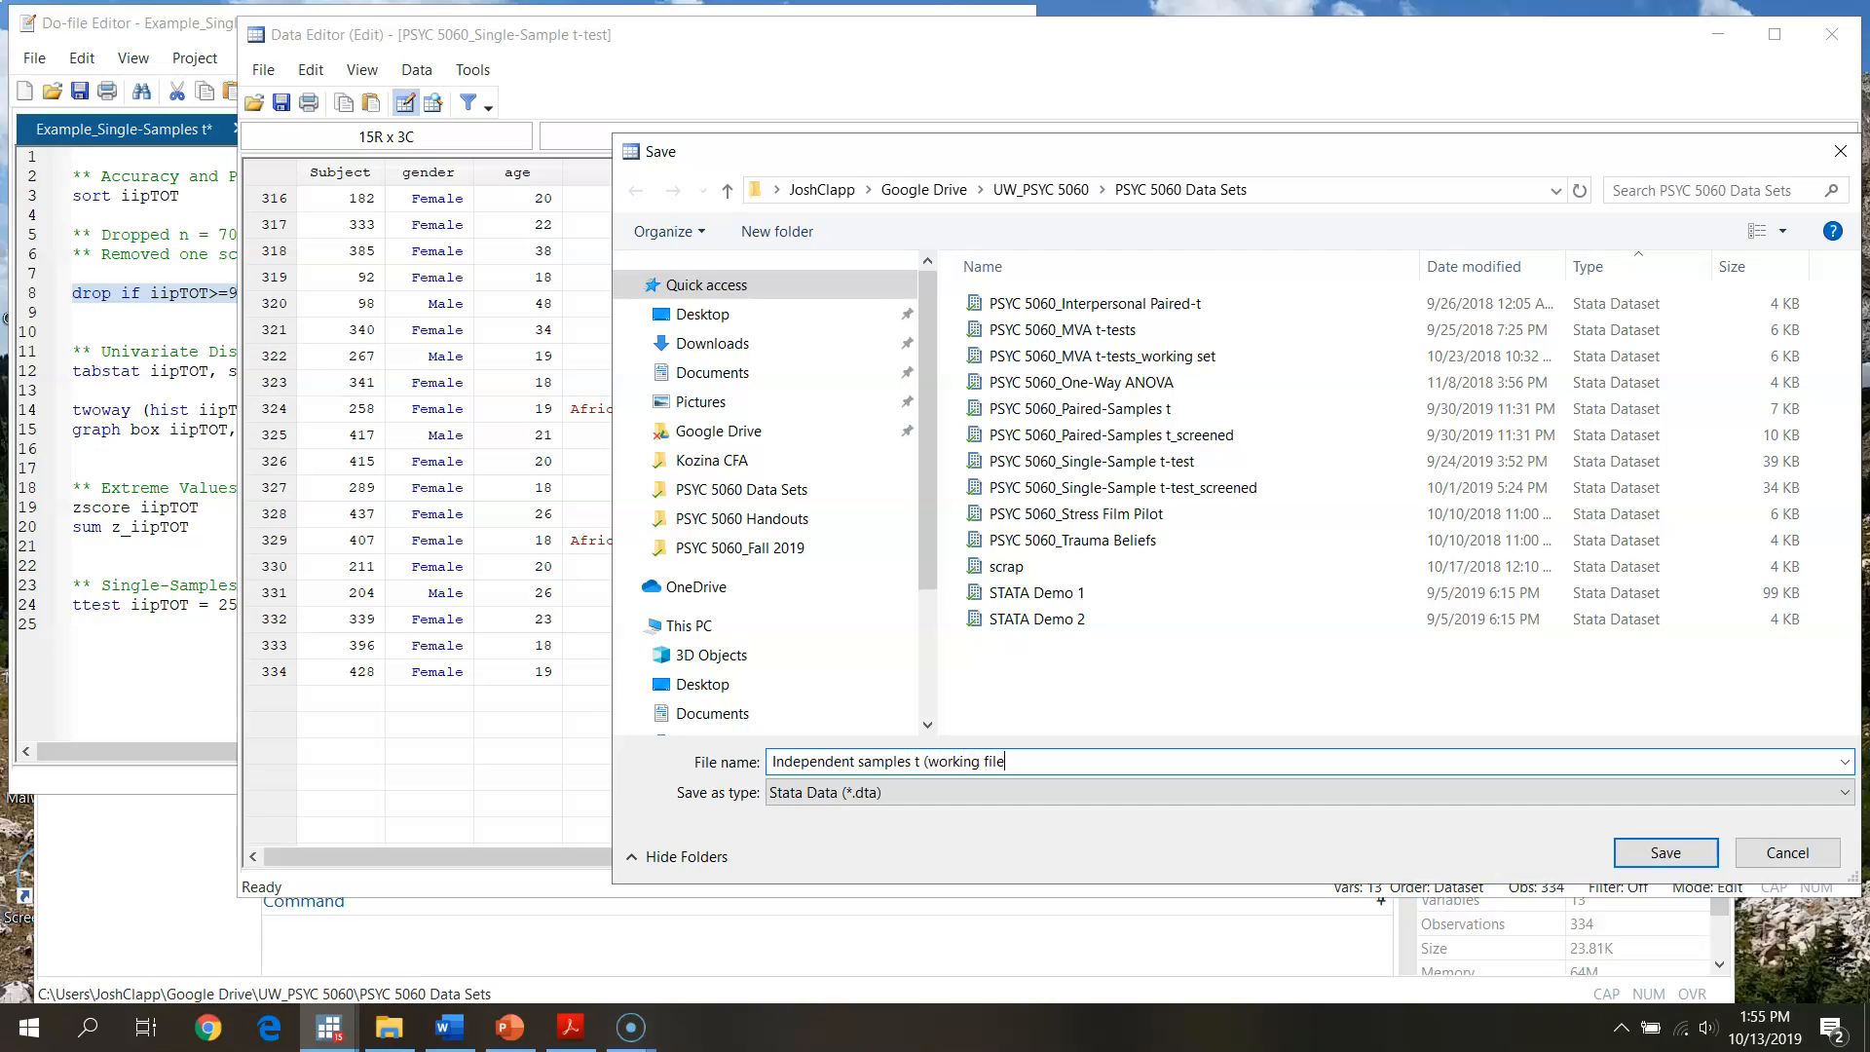
{"action": "left_click", "coordinate": [1664, 854]}
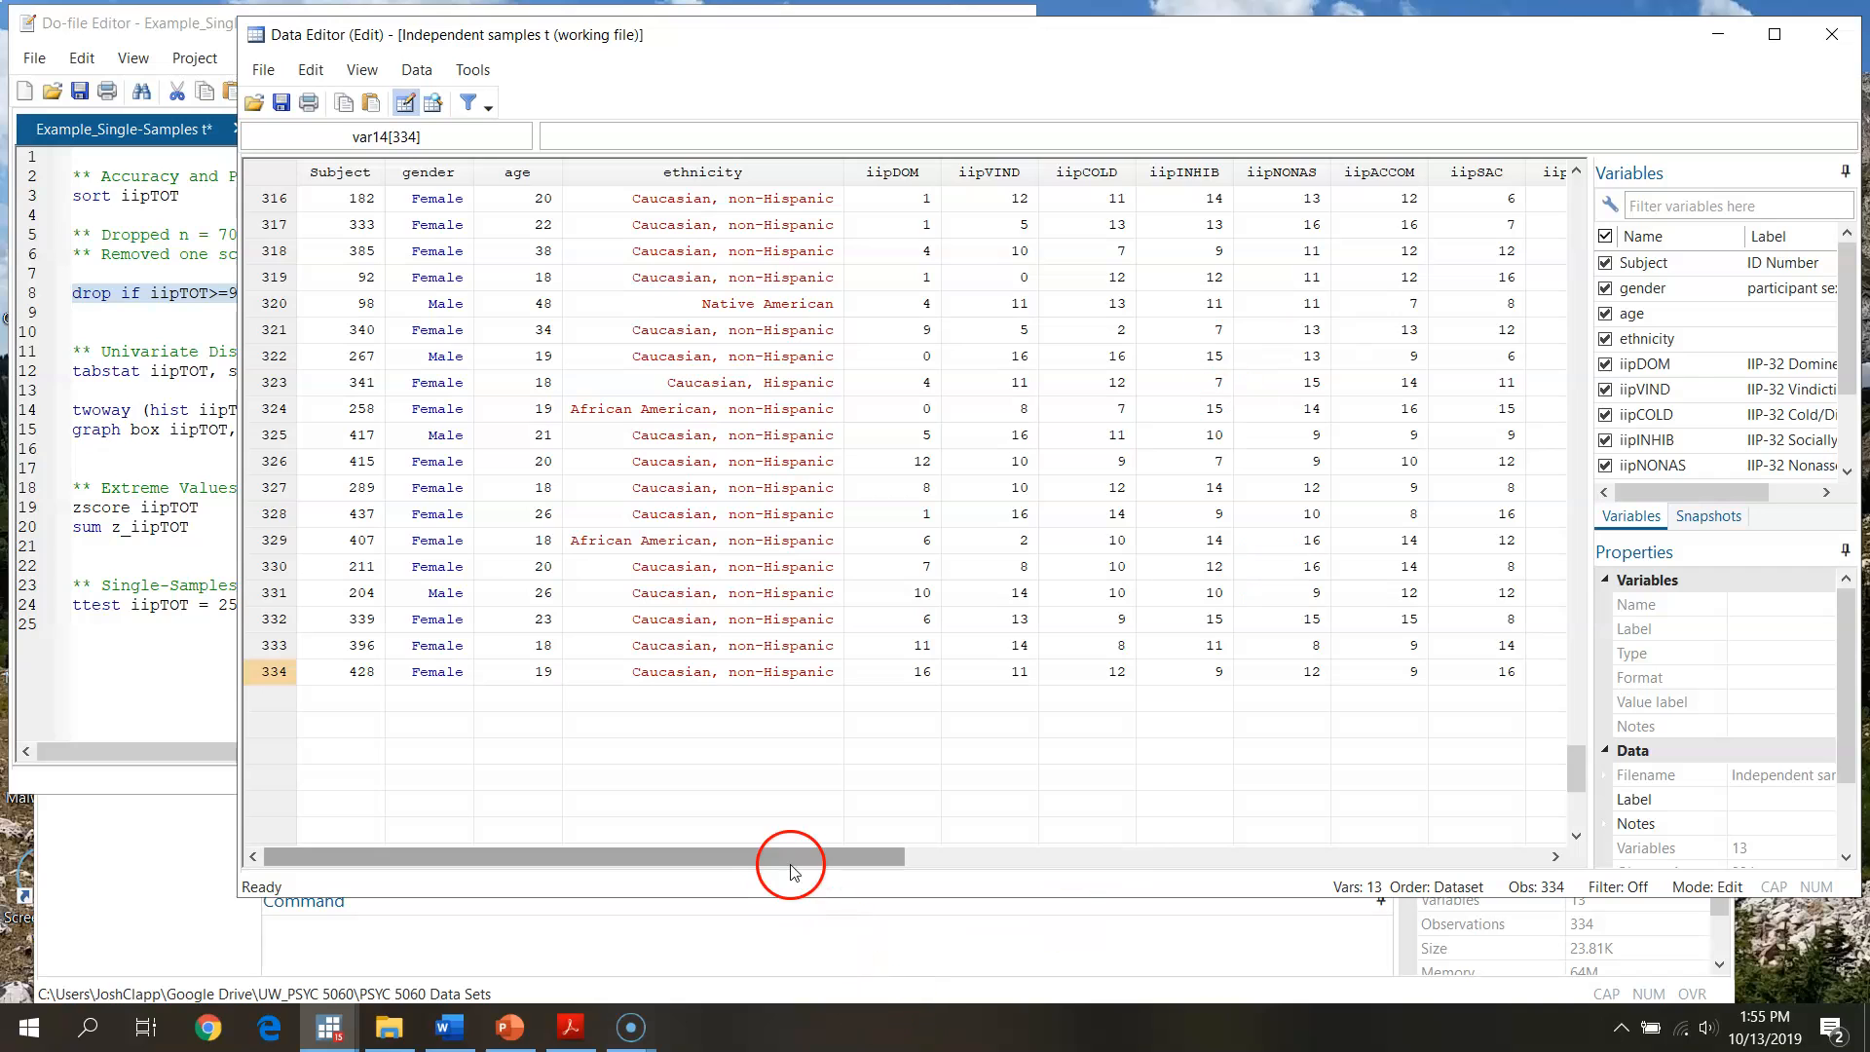
{"action": "left_click_drag", "start_coordinate": [793, 855], "coordinate": [940, 856]}
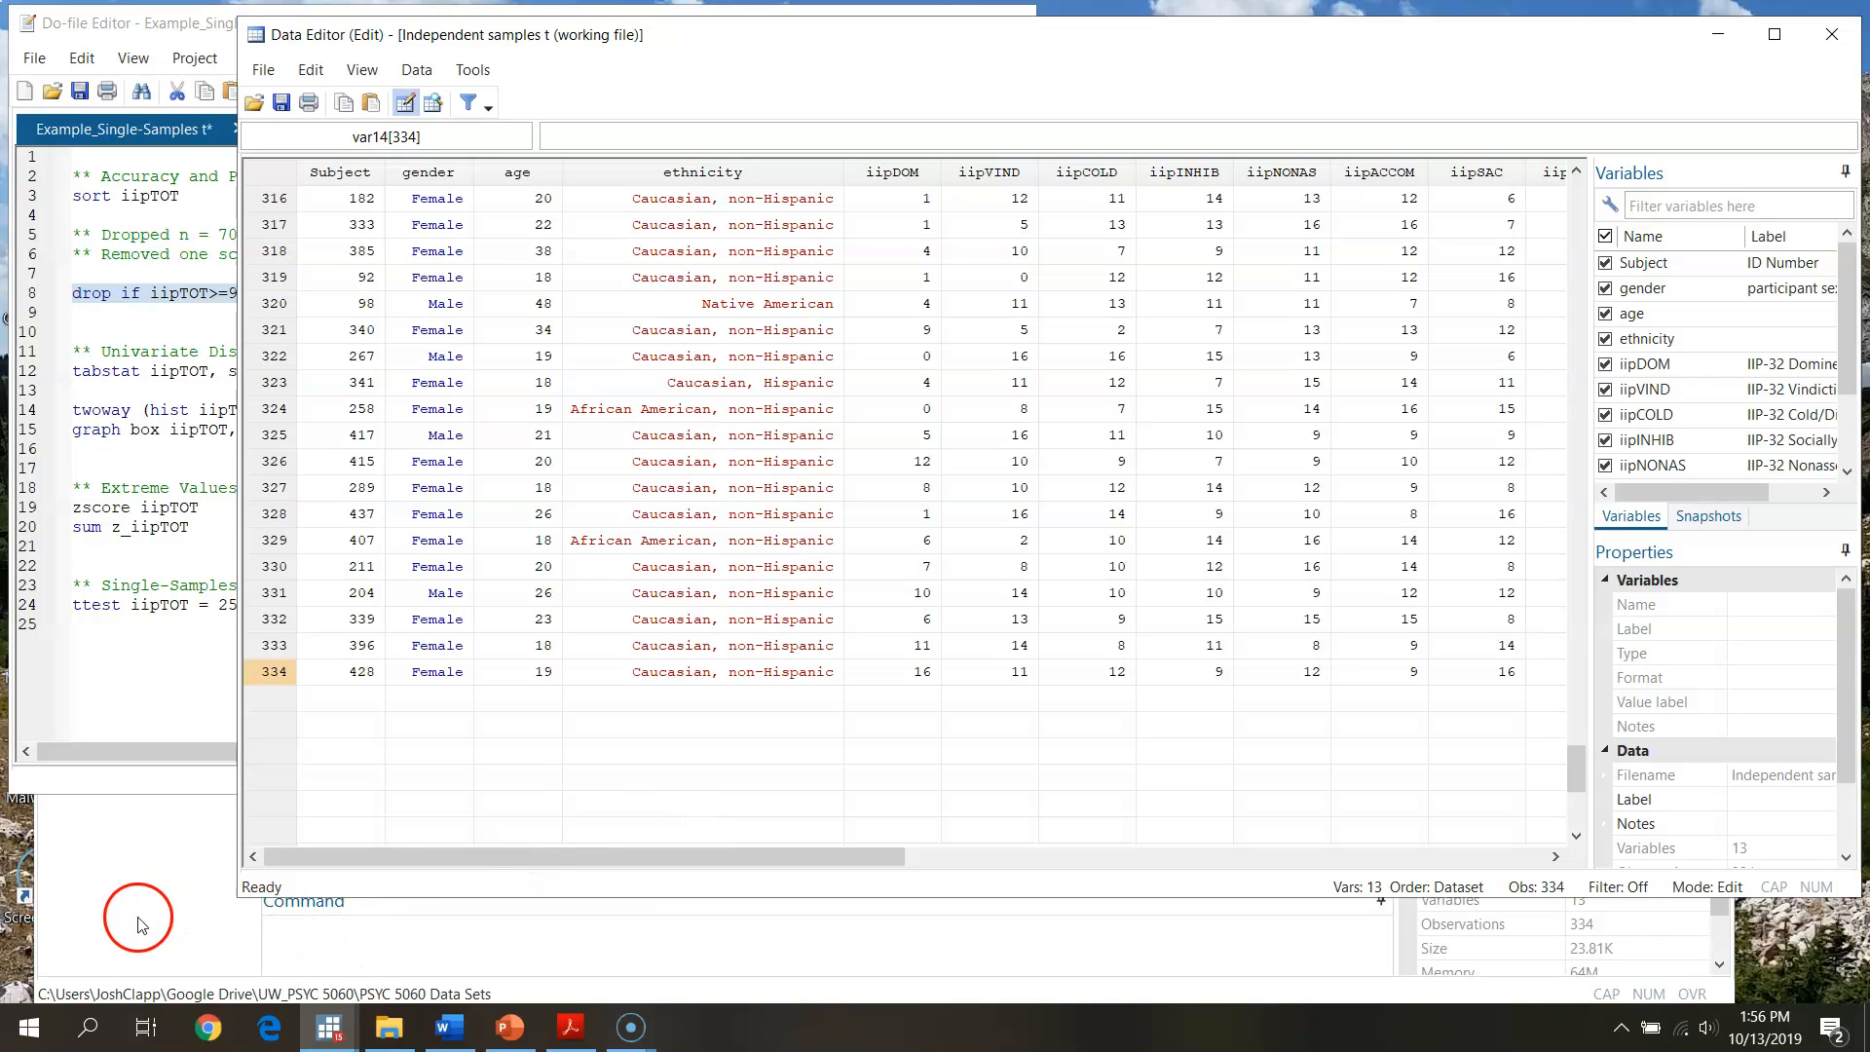
{"action": "left_click", "coordinate": [125, 22]}
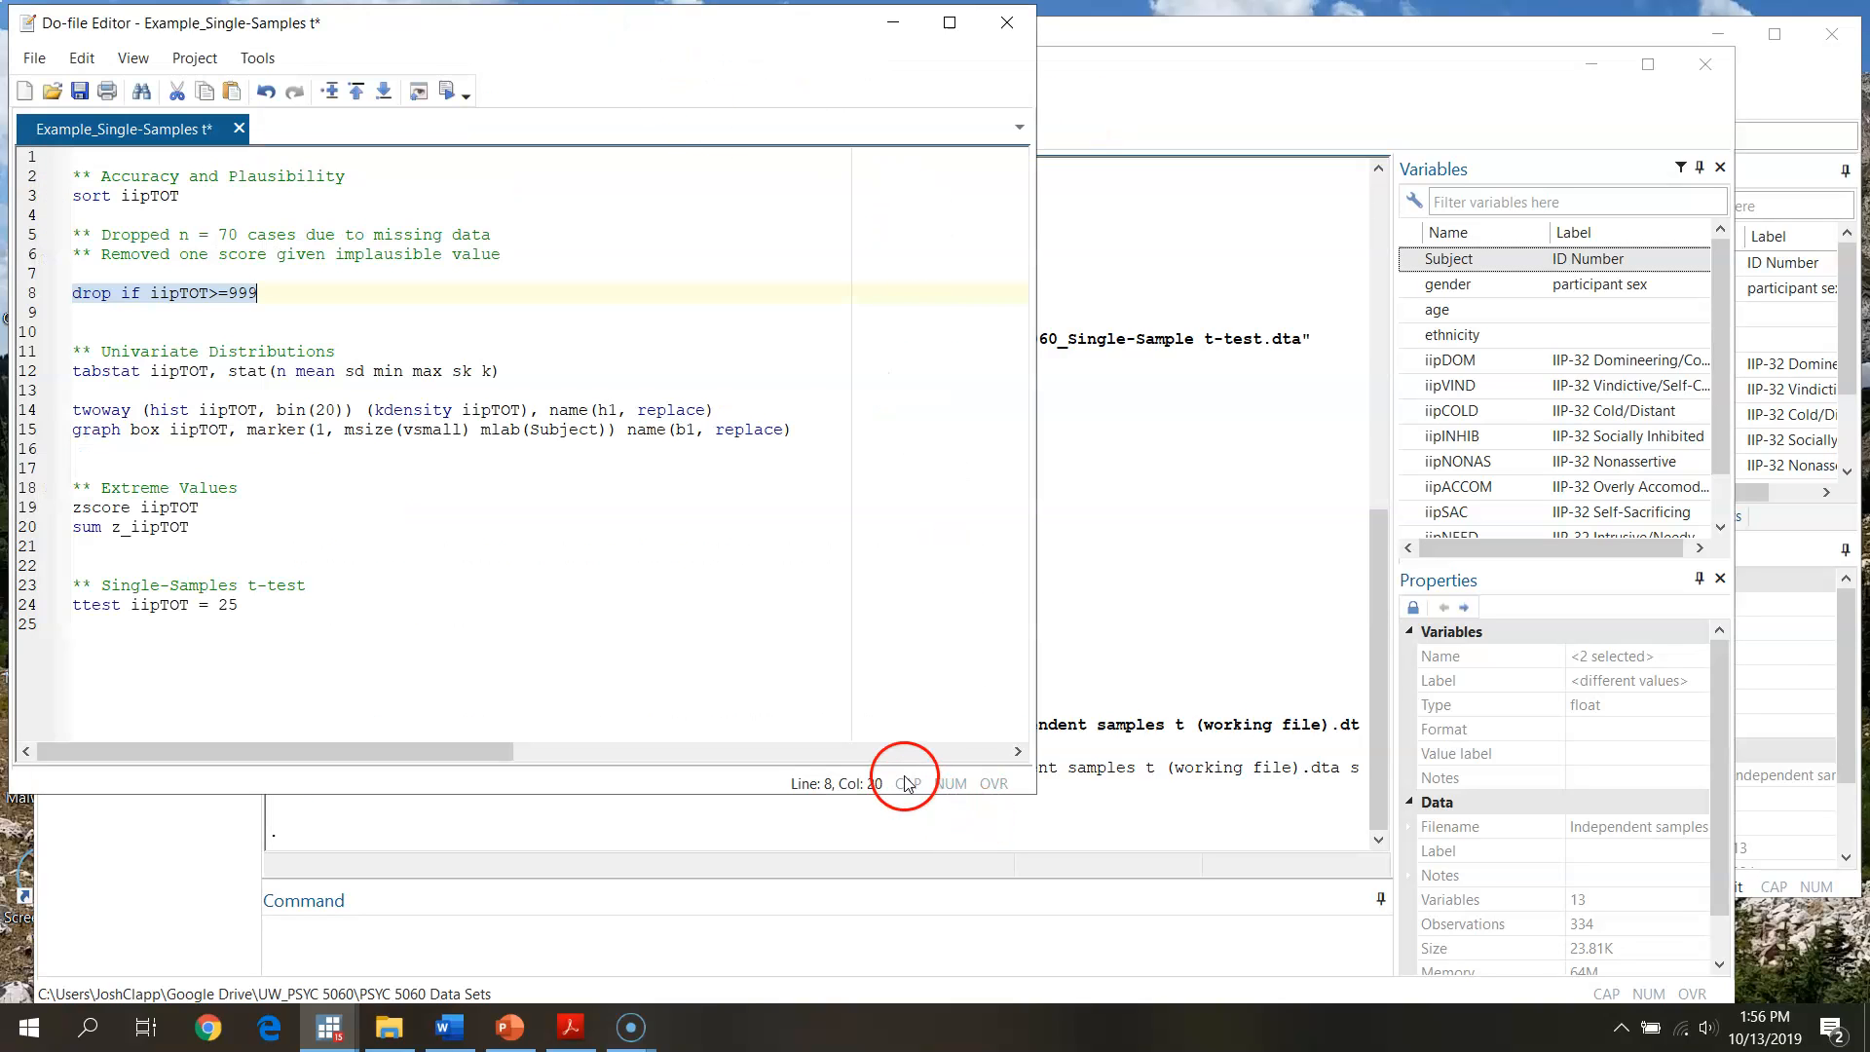
{"action": "mouse_move", "coordinate": [469, 536]}
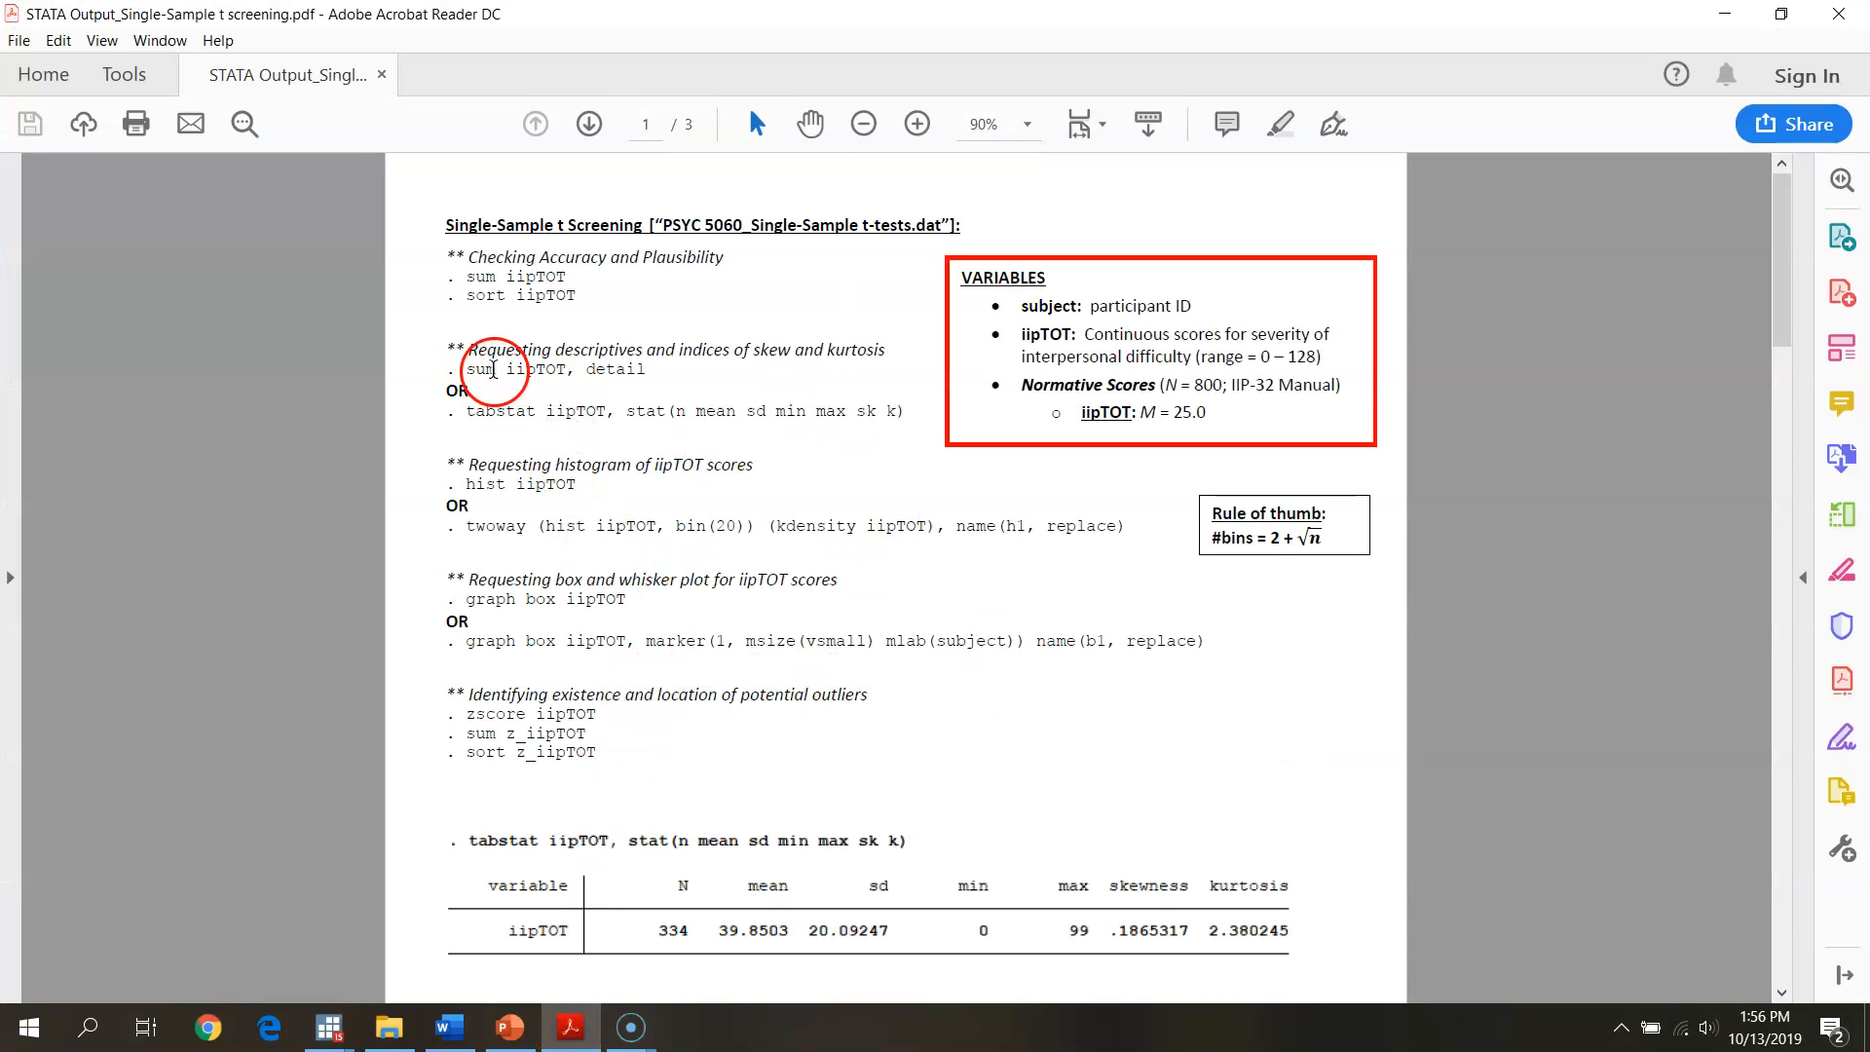
{"action": "left_click_drag", "start_coordinate": [465, 368], "coordinate": [644, 368]}
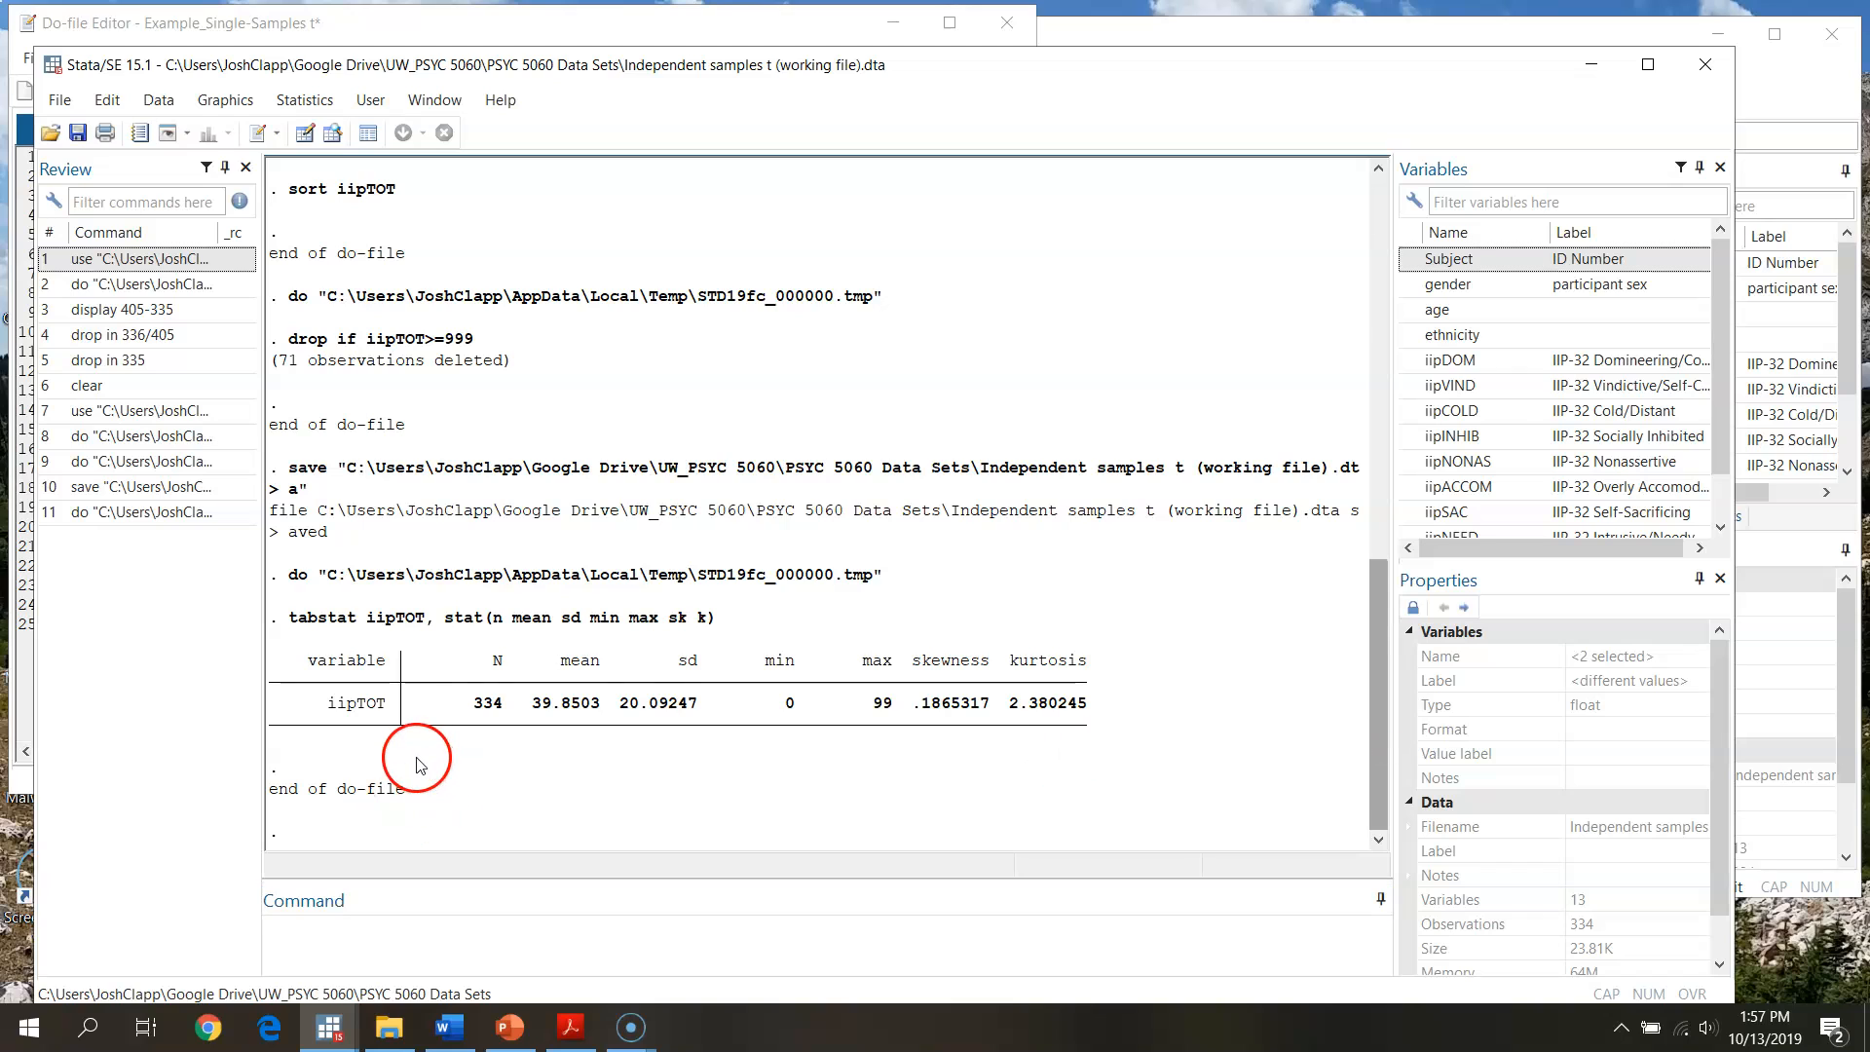
{"action": "mouse_move", "coordinate": [1599, 143]}
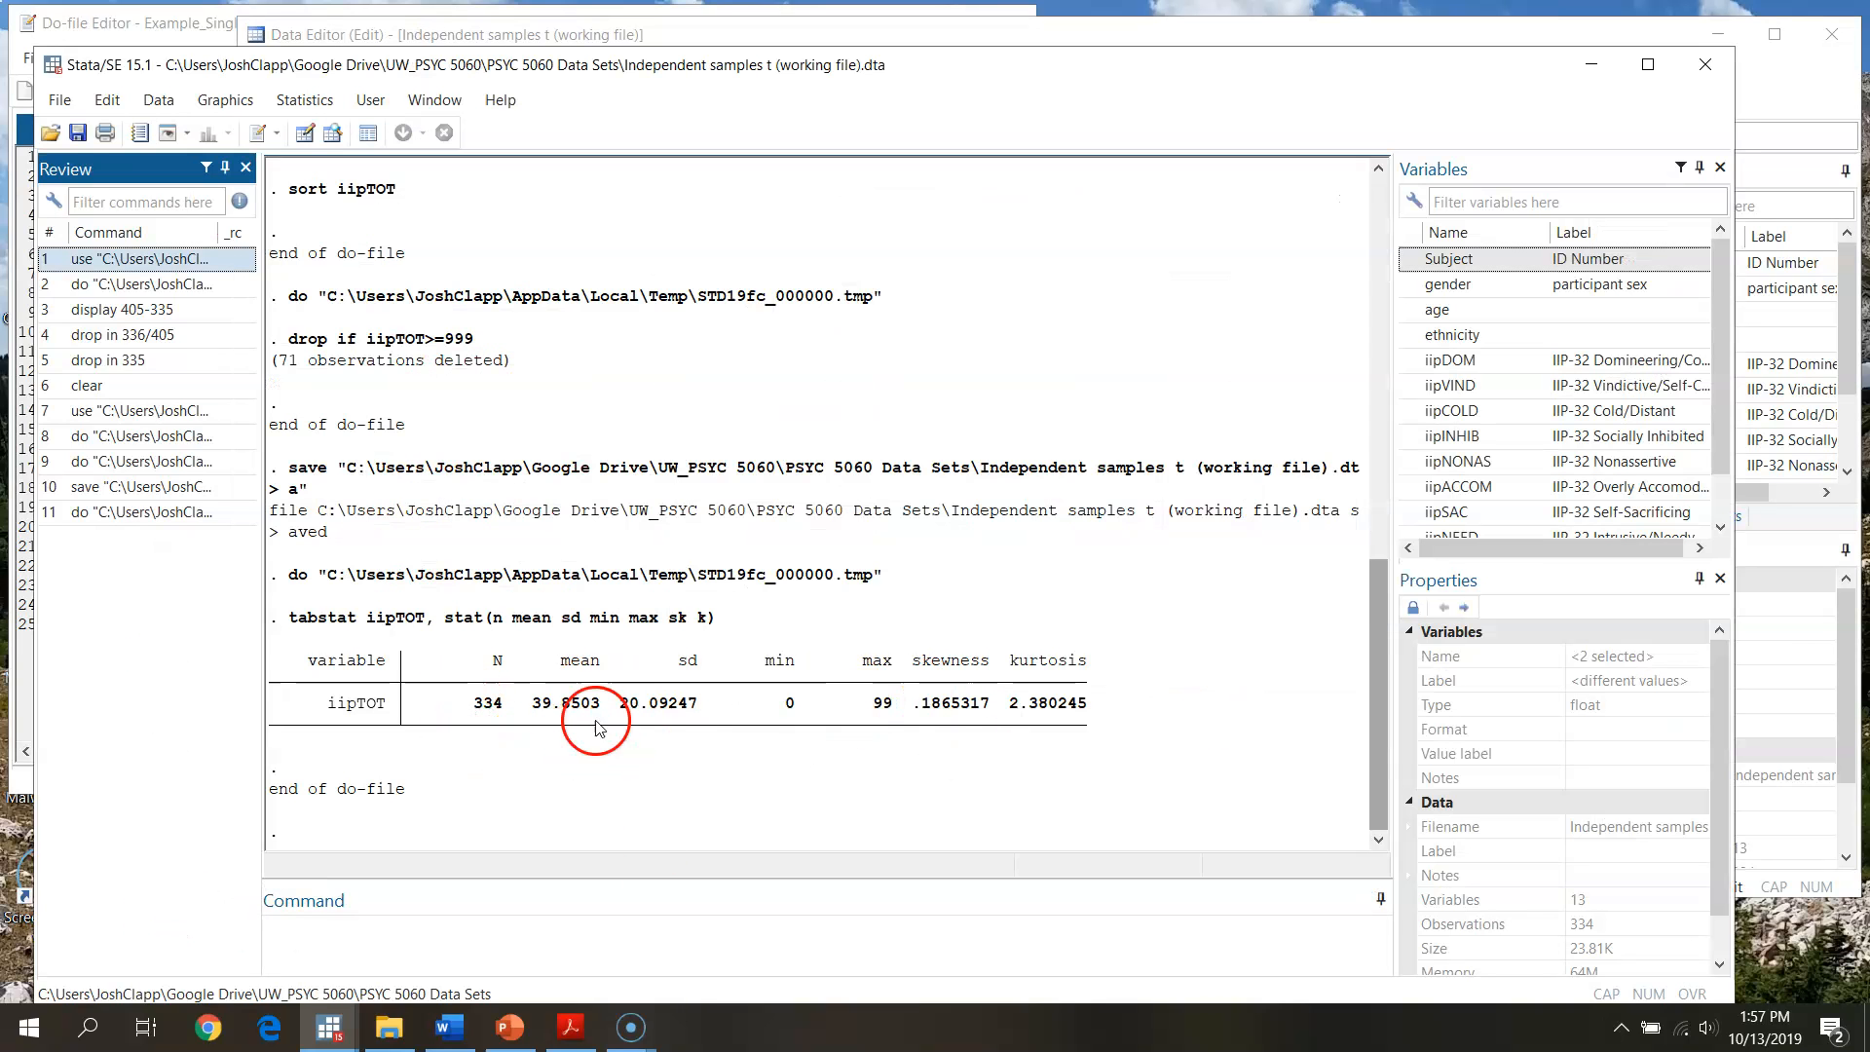
{"action": "mouse_move", "coordinate": [712, 712]}
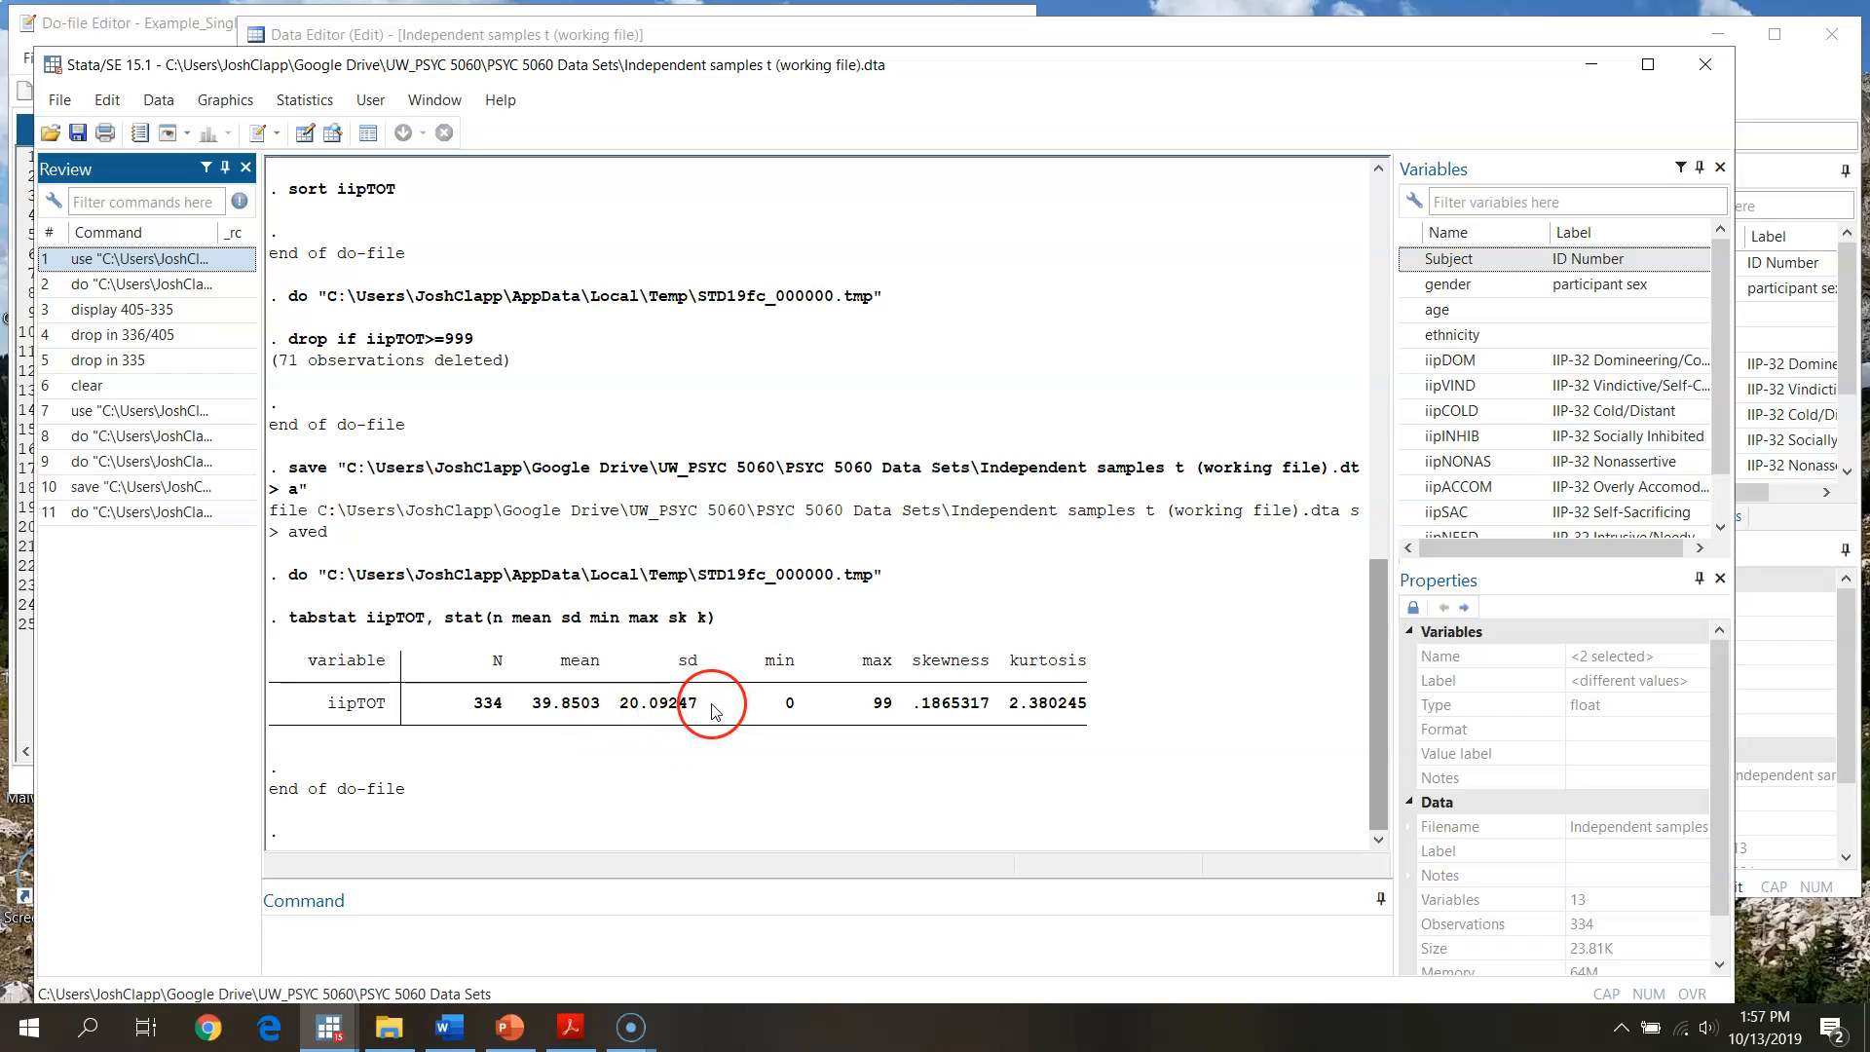
{"action": "mouse_move", "coordinate": [776, 739]}
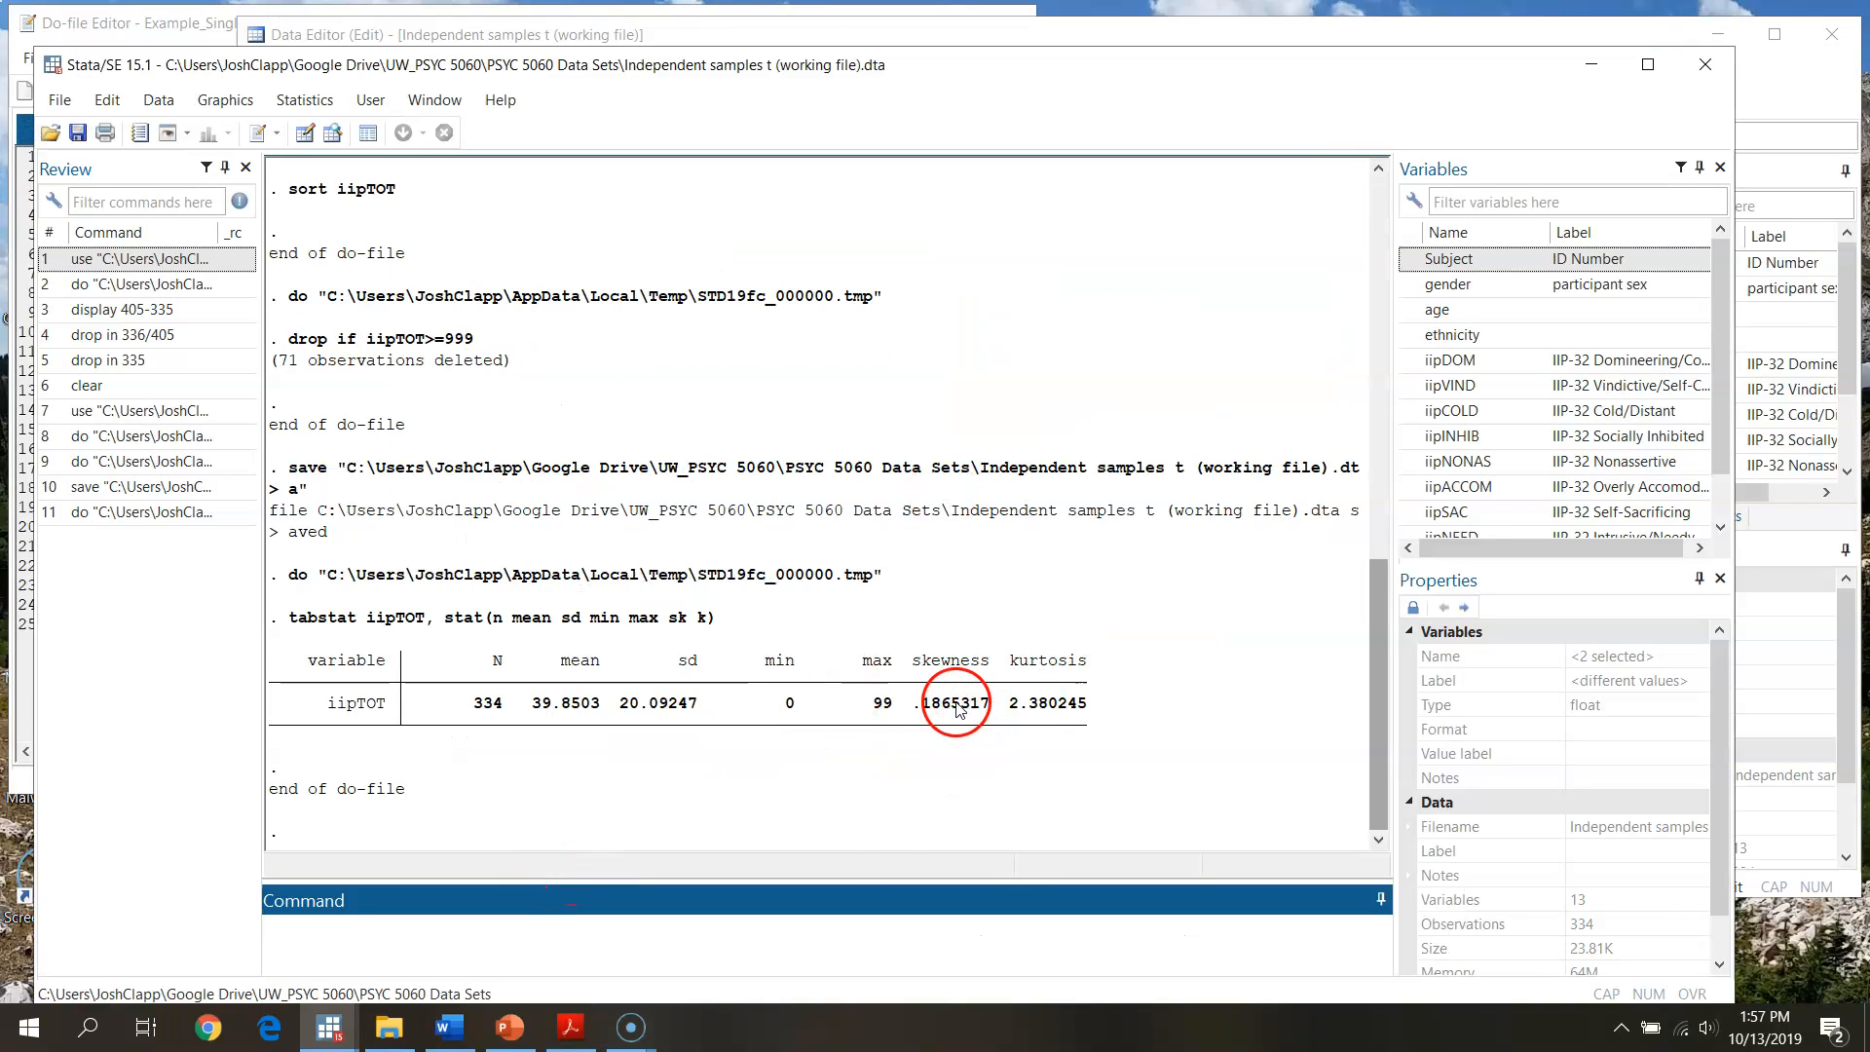
{"action": "mouse_move", "coordinate": [1041, 725]}
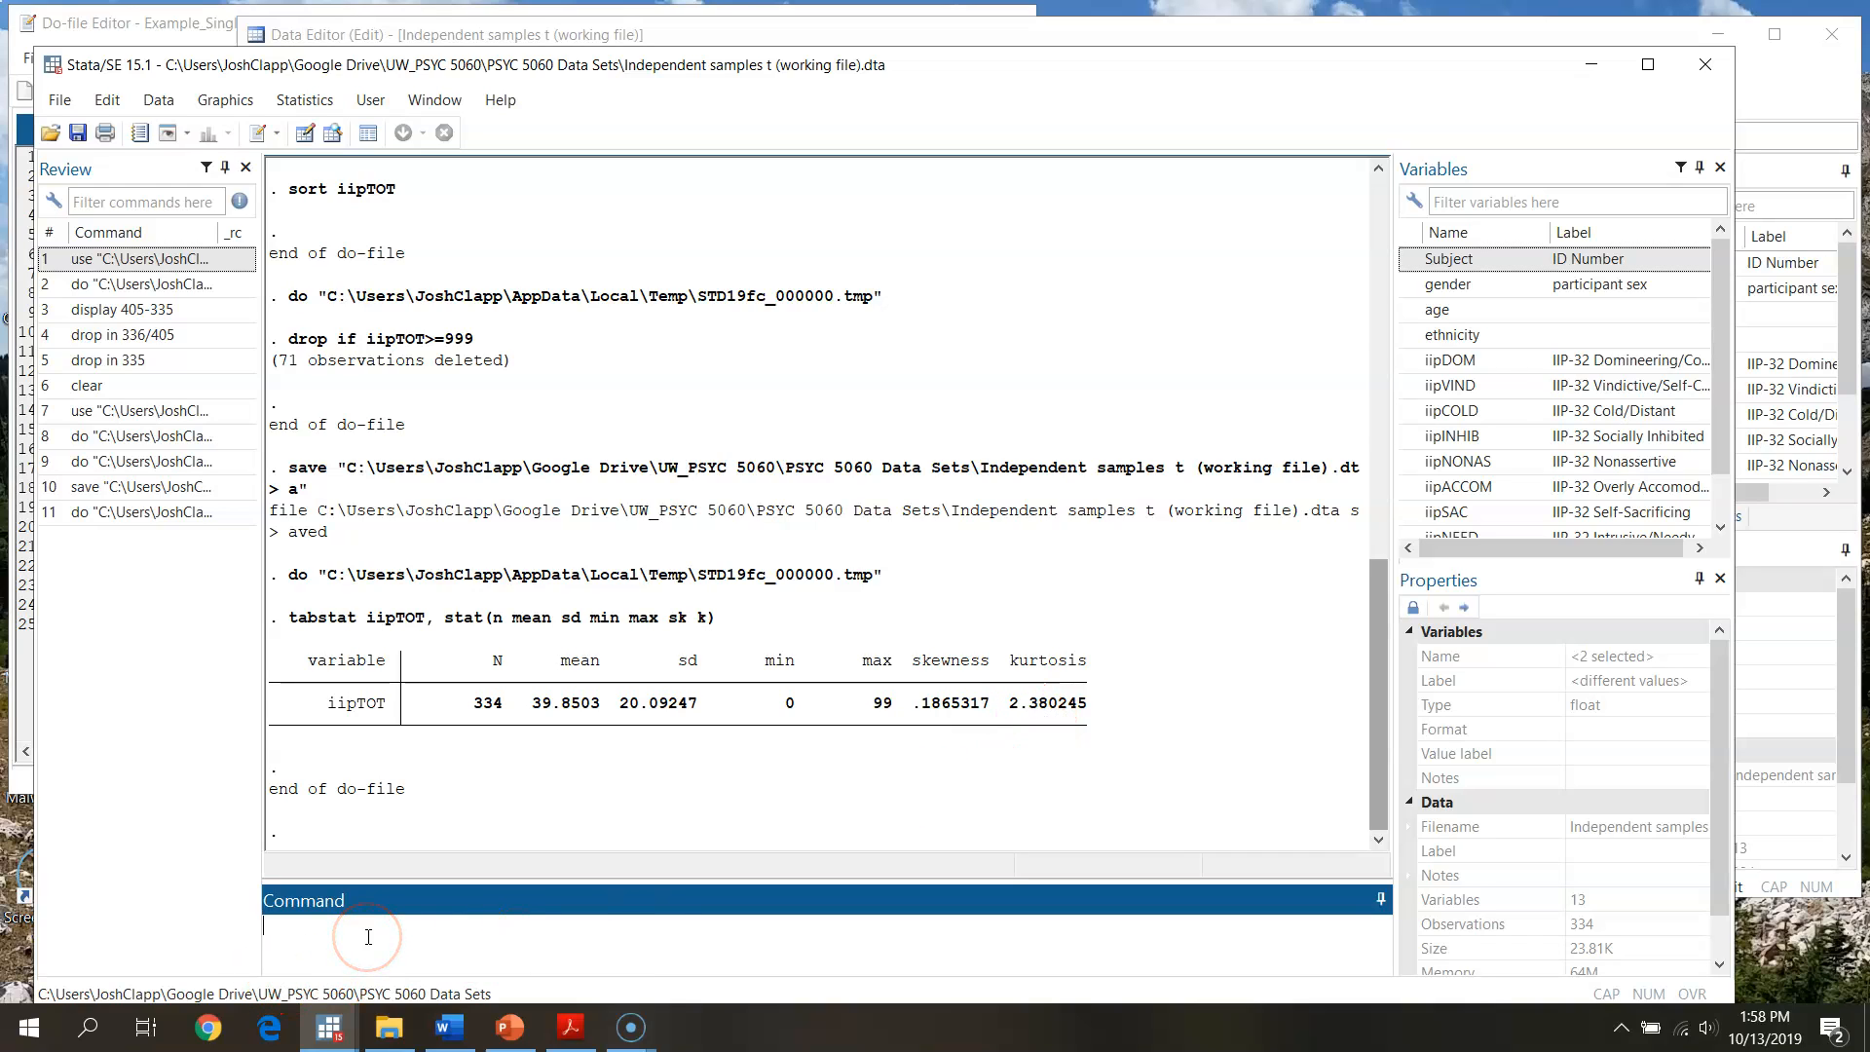
Compute iipTOT's excess kurtosis with display 2.380245-3, giving -.619755.
{"action": "type", "text": "d"}
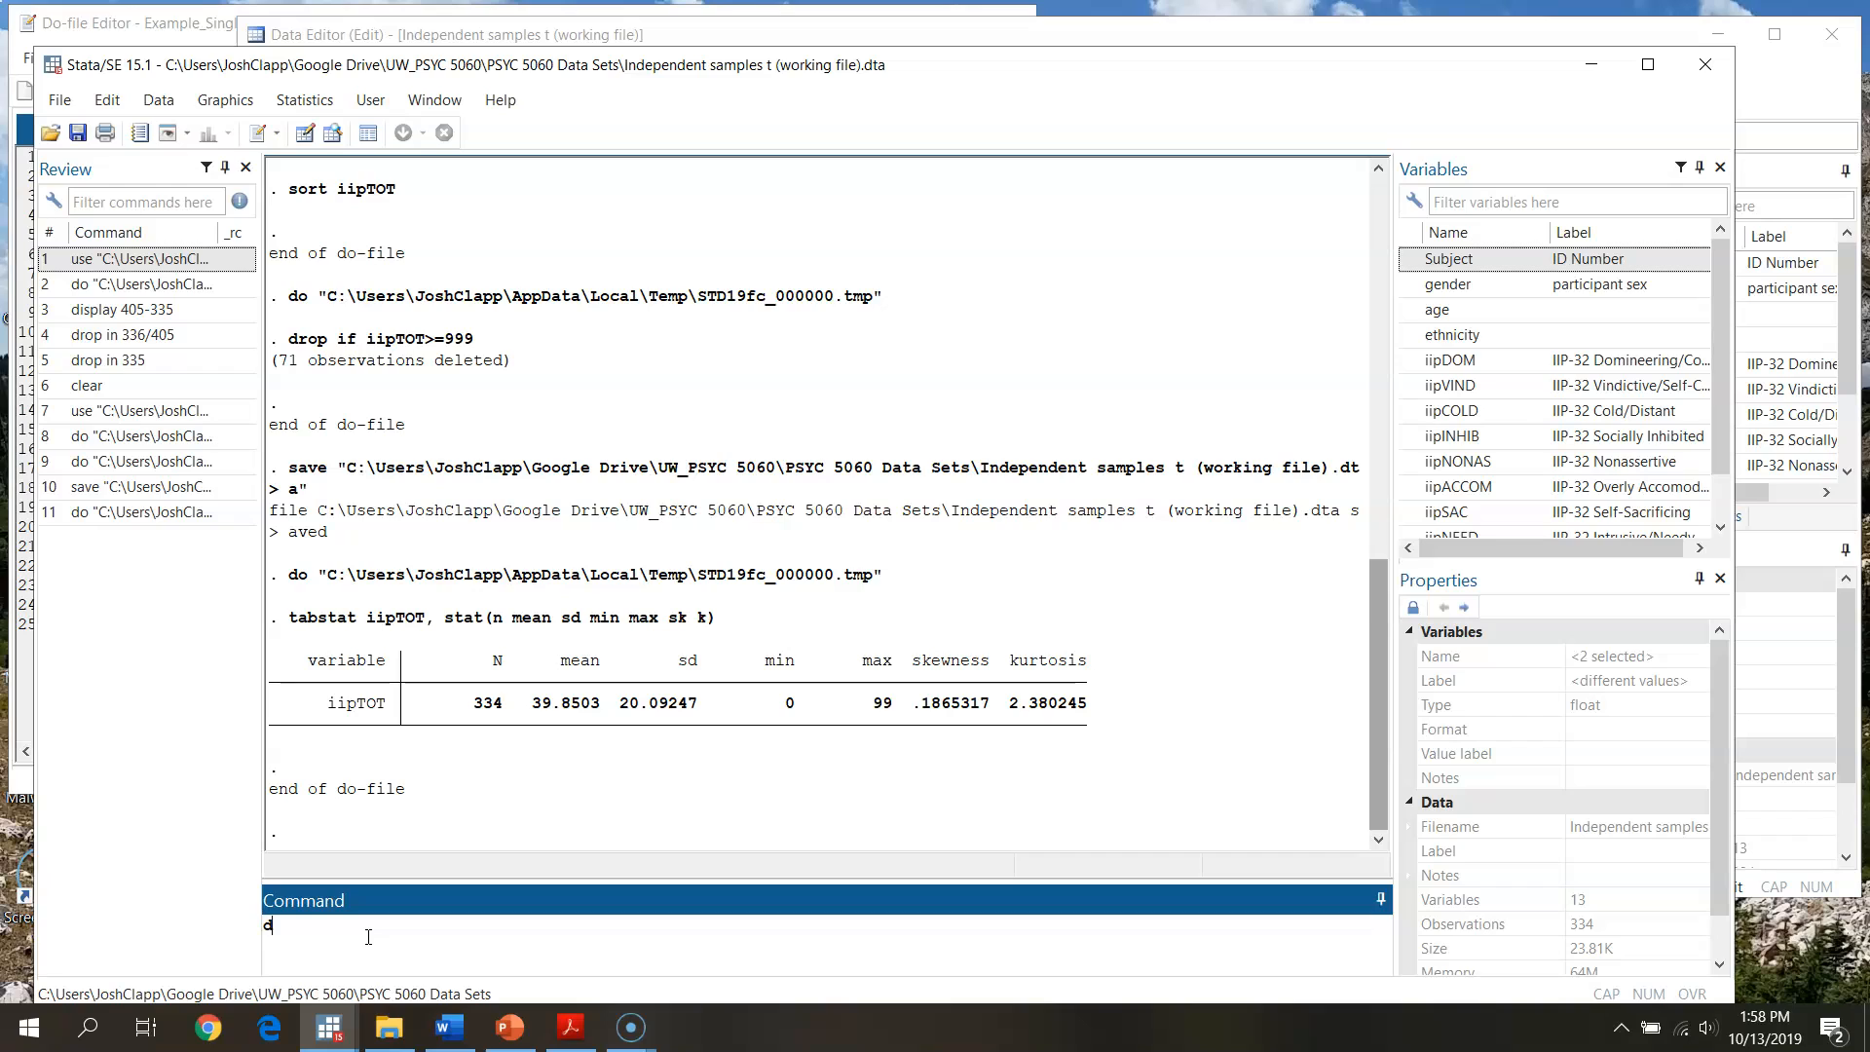
{"action": "type", "text": "isplay"}
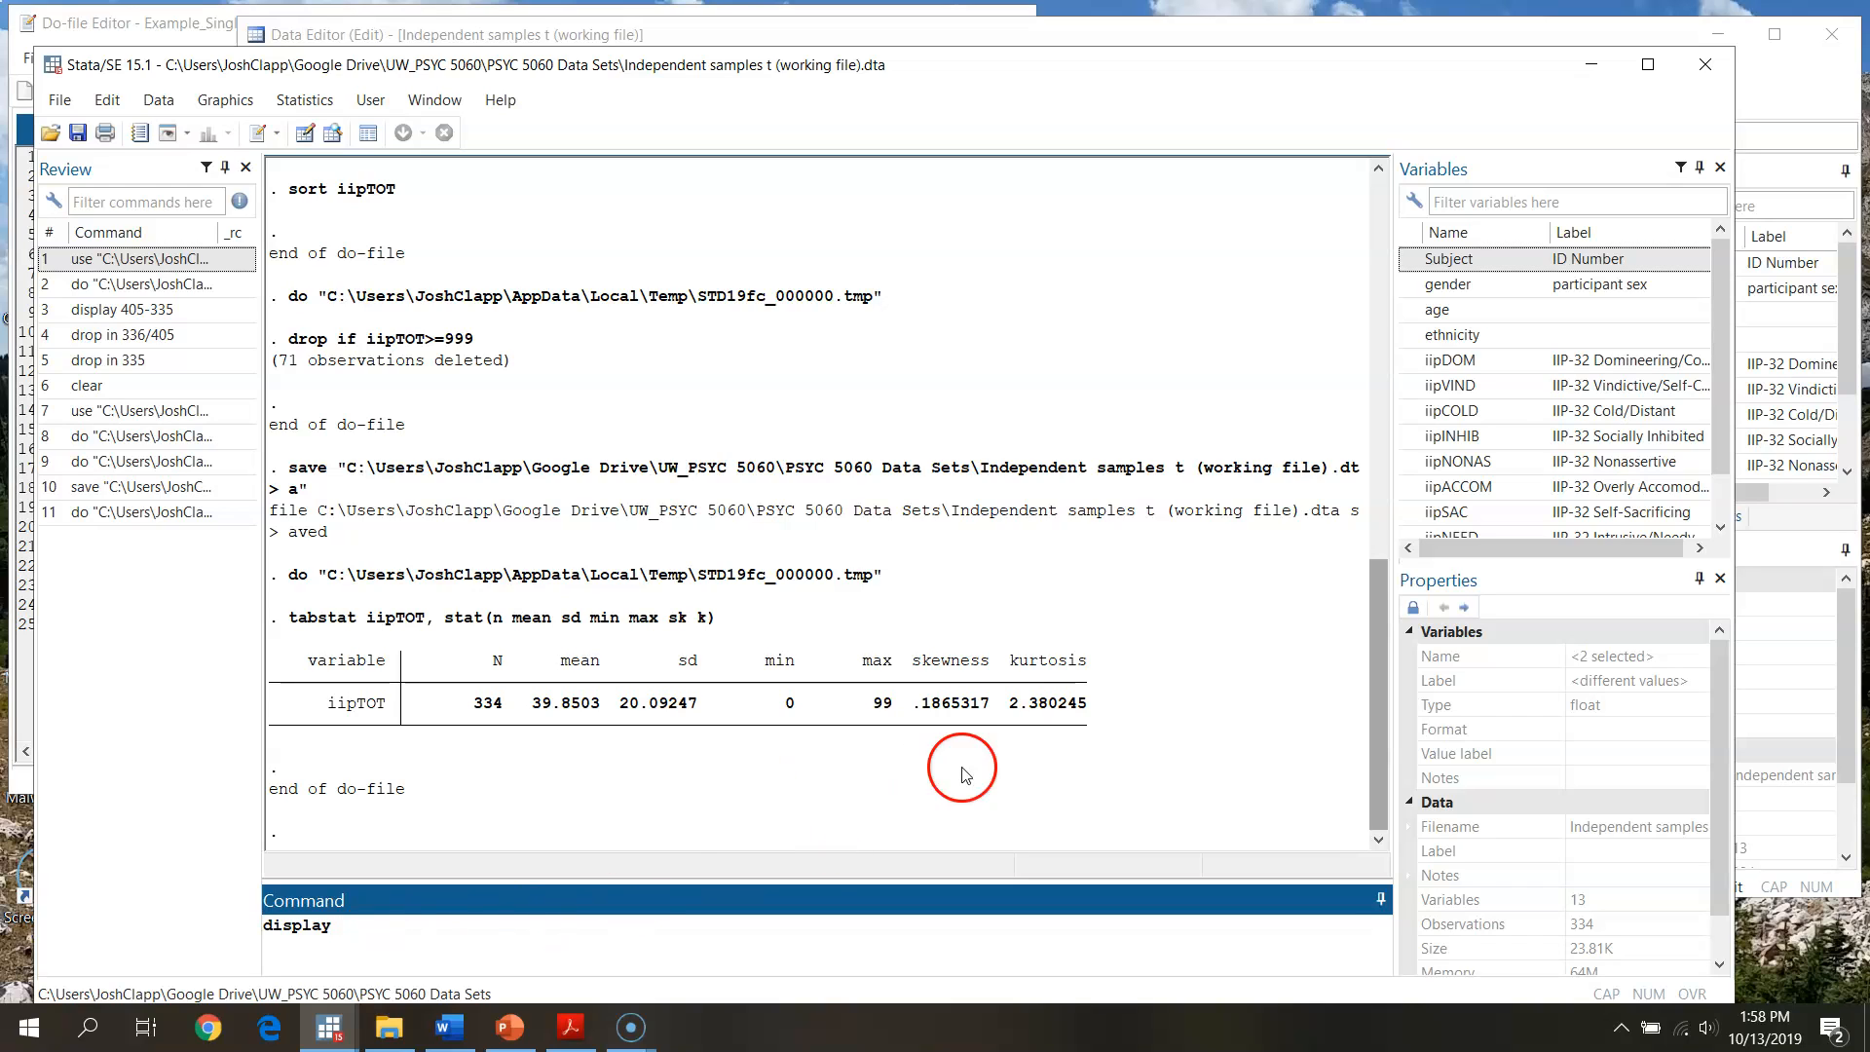
{"action": "double_click", "coordinate": [1047, 702]}
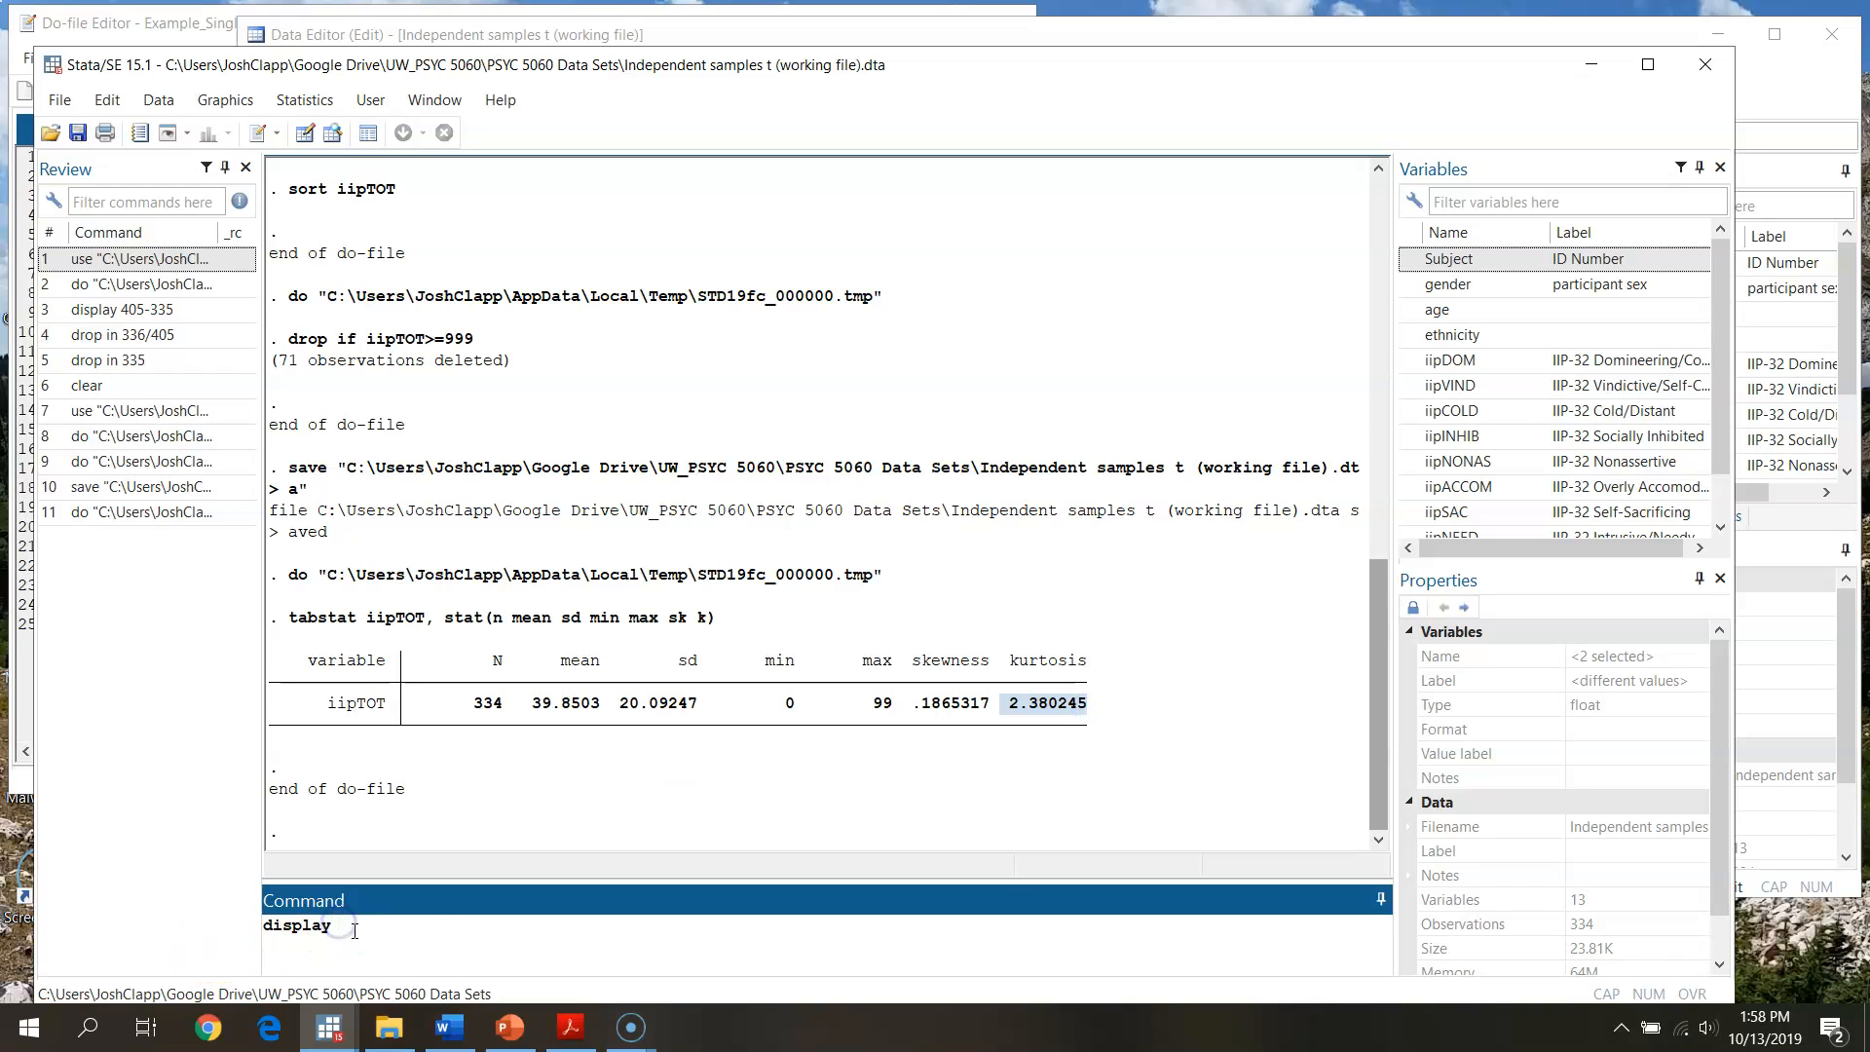
{"action": "type", "text": "2.380245"}
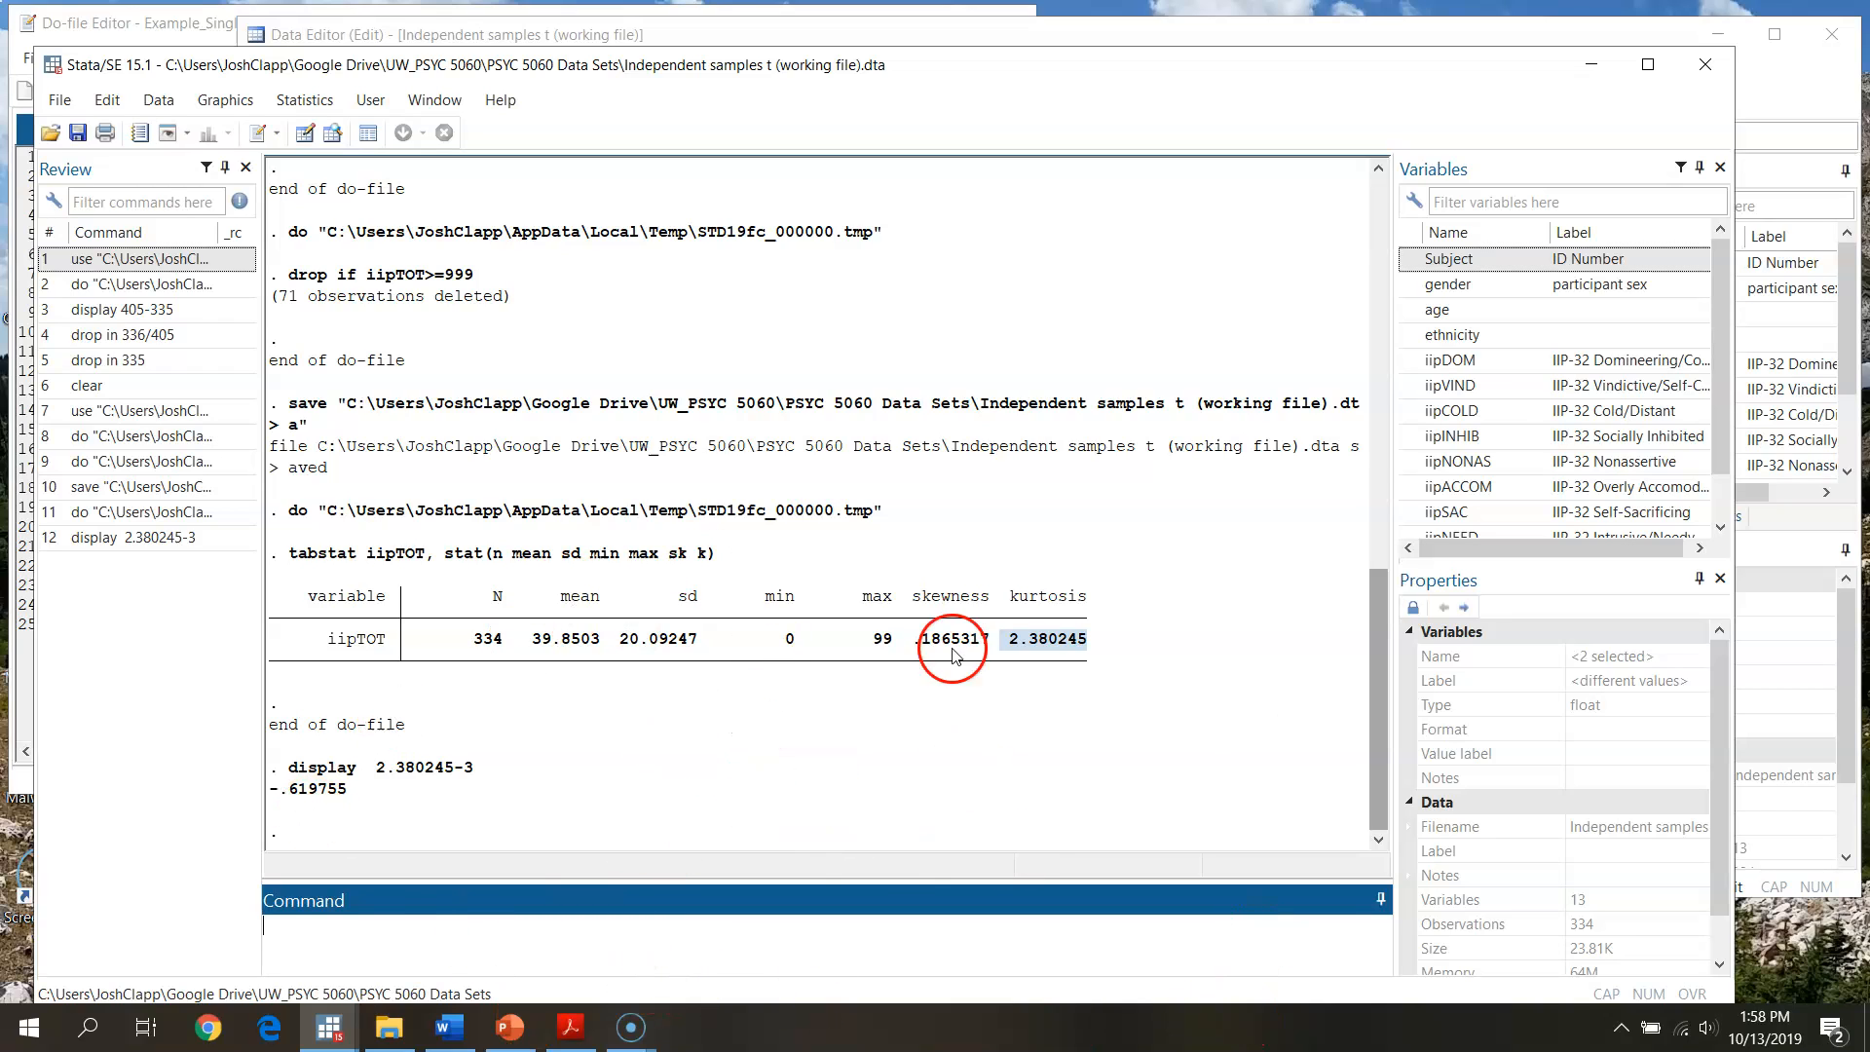
{"action": "mouse_move", "coordinate": [164, 23]}
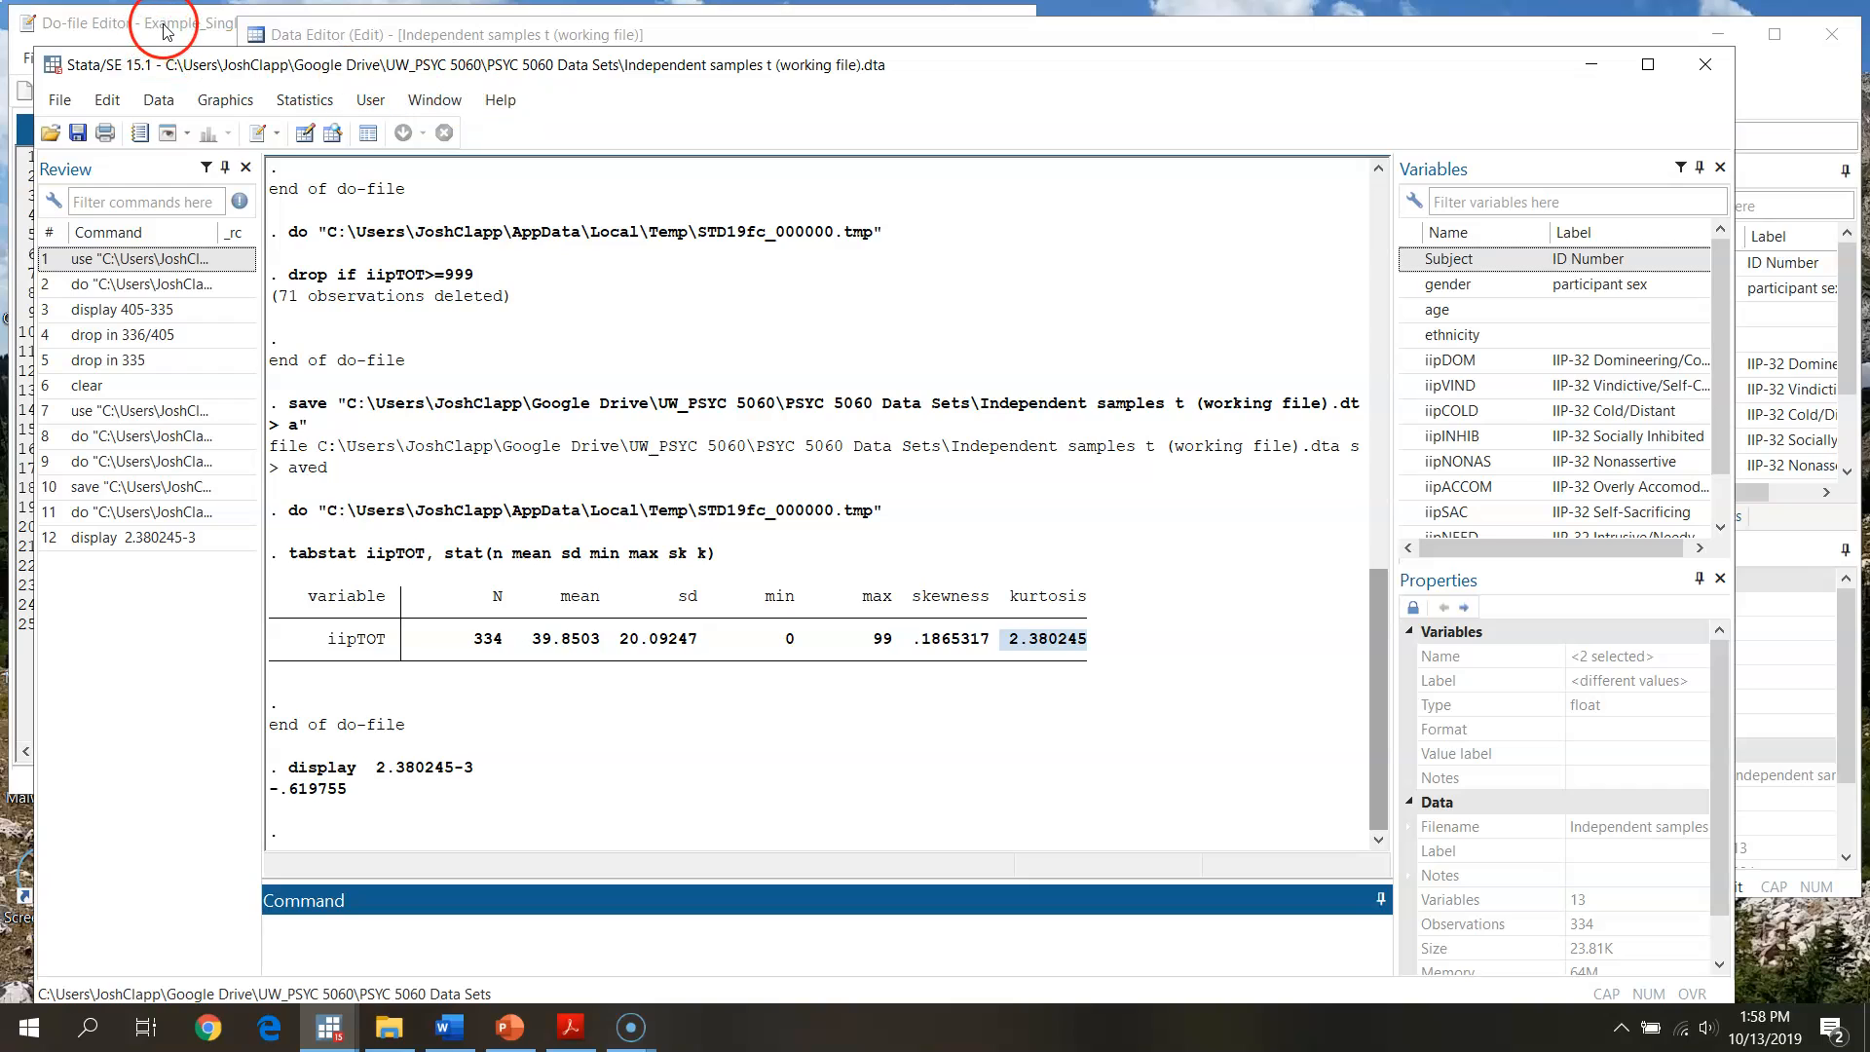
{"action": "left_click", "coordinate": [166, 23]}
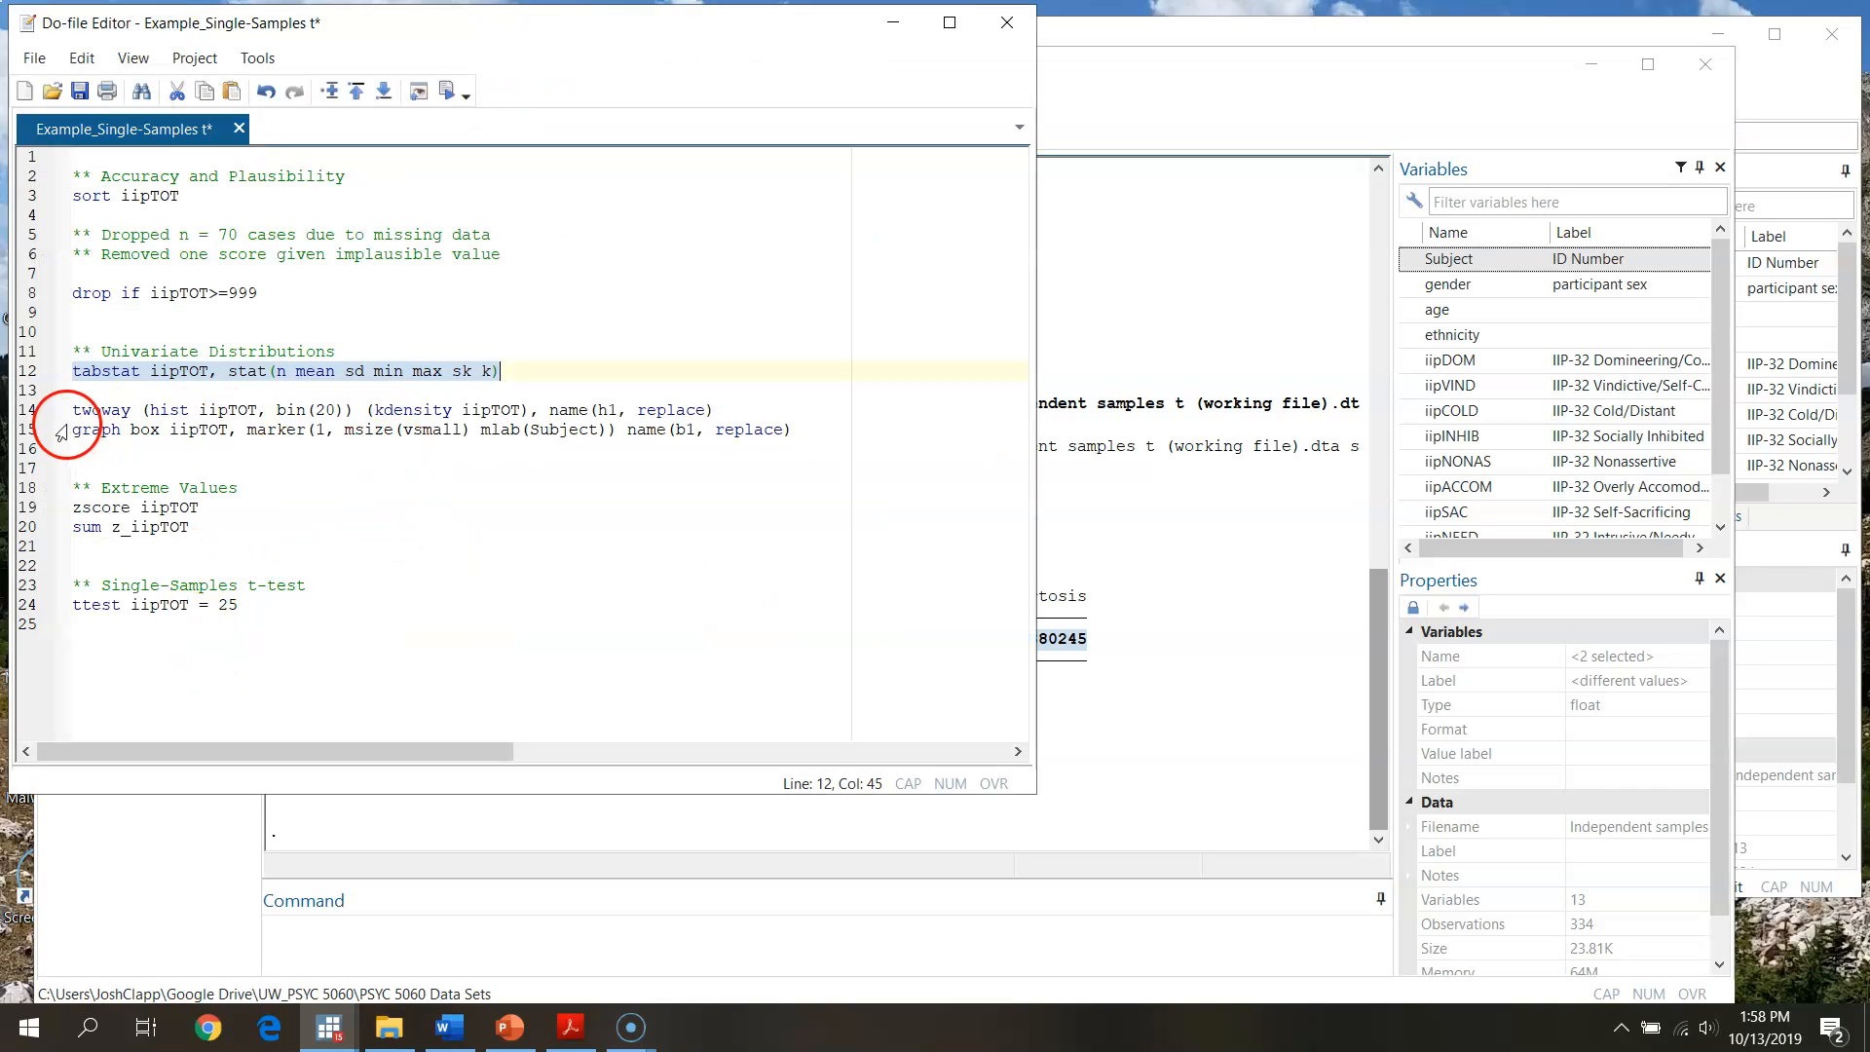
{"action": "mouse_move", "coordinate": [1143, 97]}
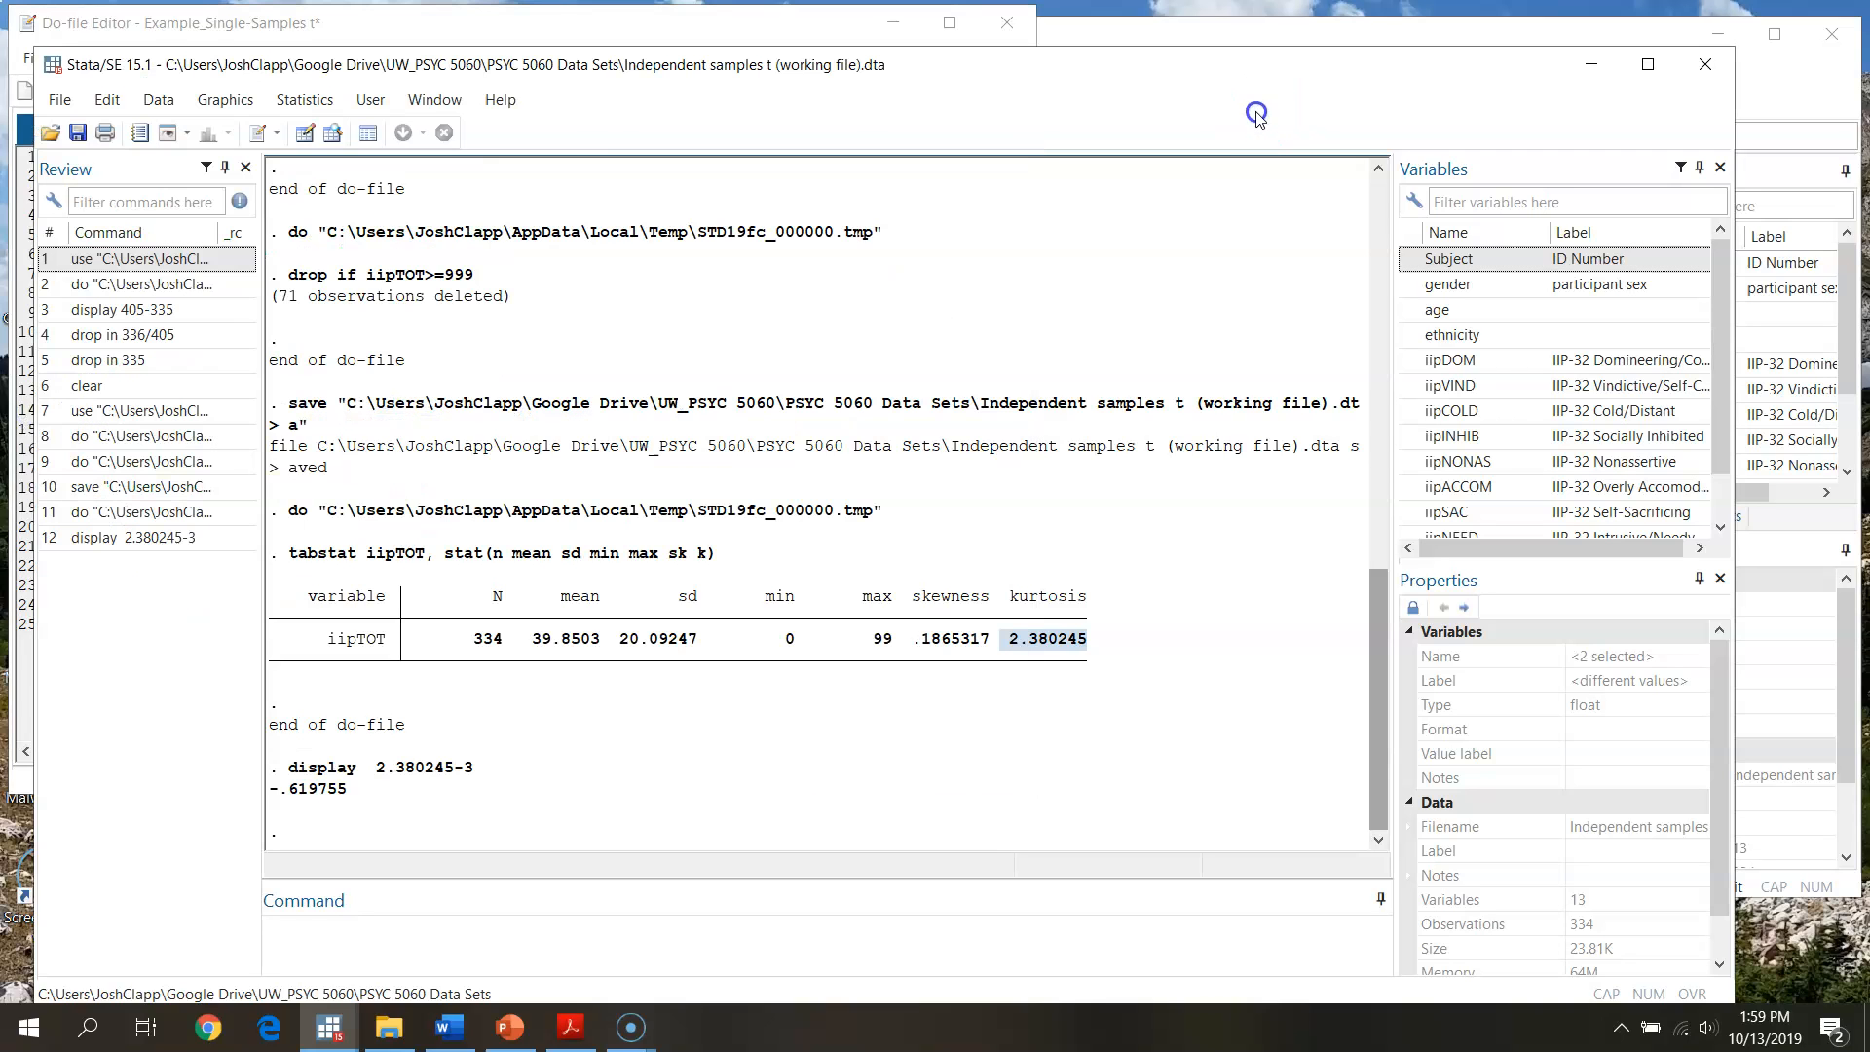
{"action": "left_click", "coordinate": [224, 100]}
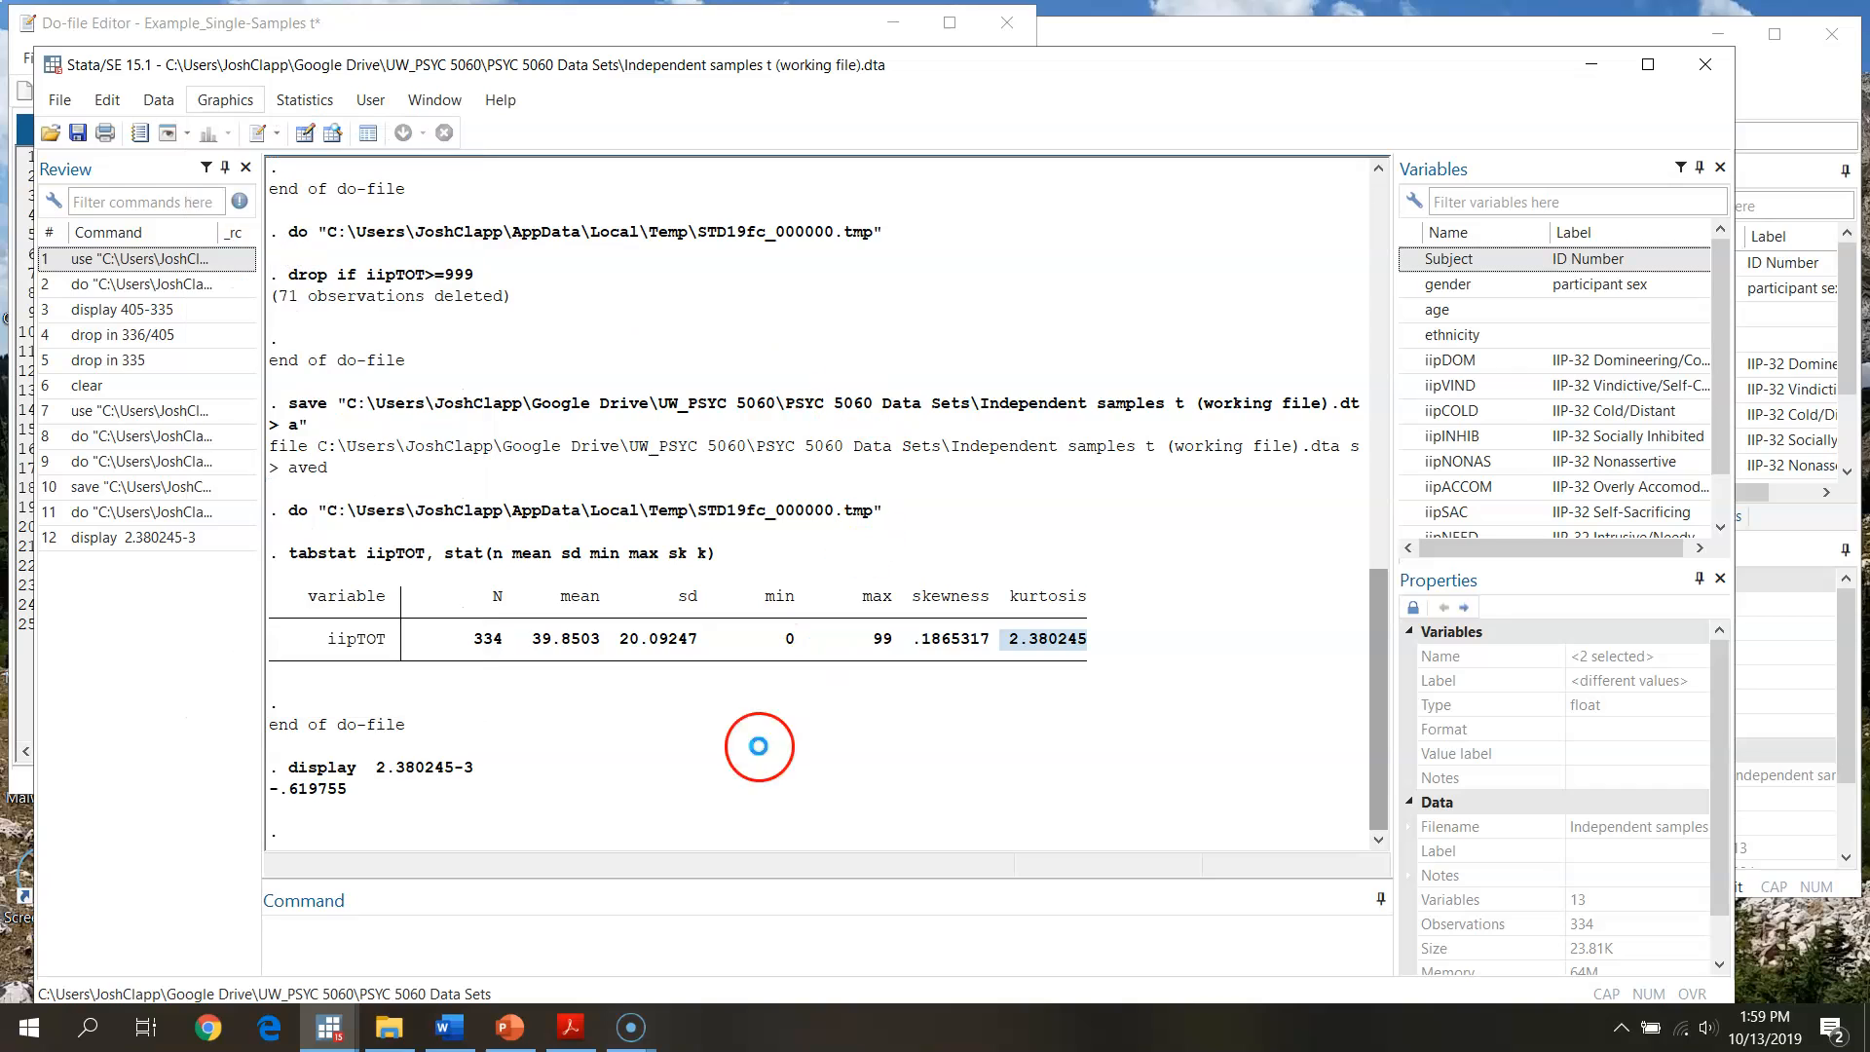
Draw a frequency histogram of iipTOT, then close the graph window.
{"action": "left_click", "coordinate": [224, 99]}
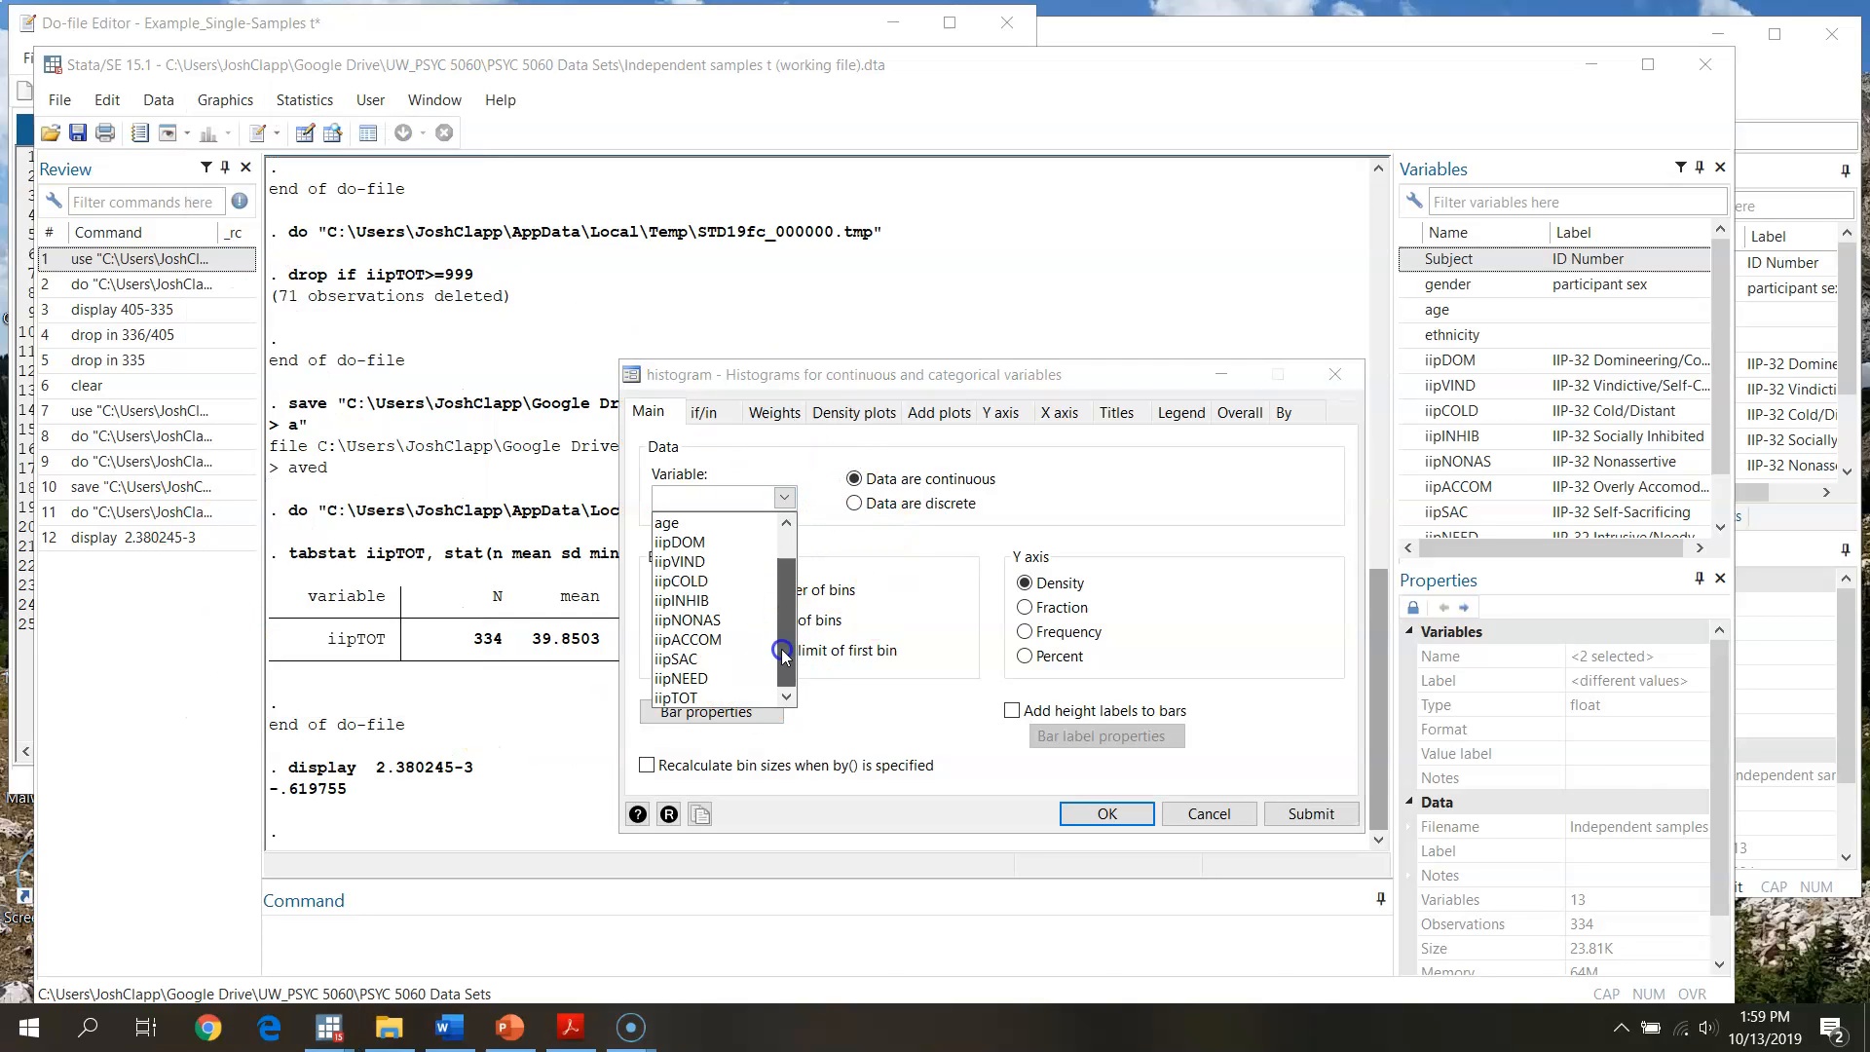
{"action": "left_click", "coordinate": [674, 698]}
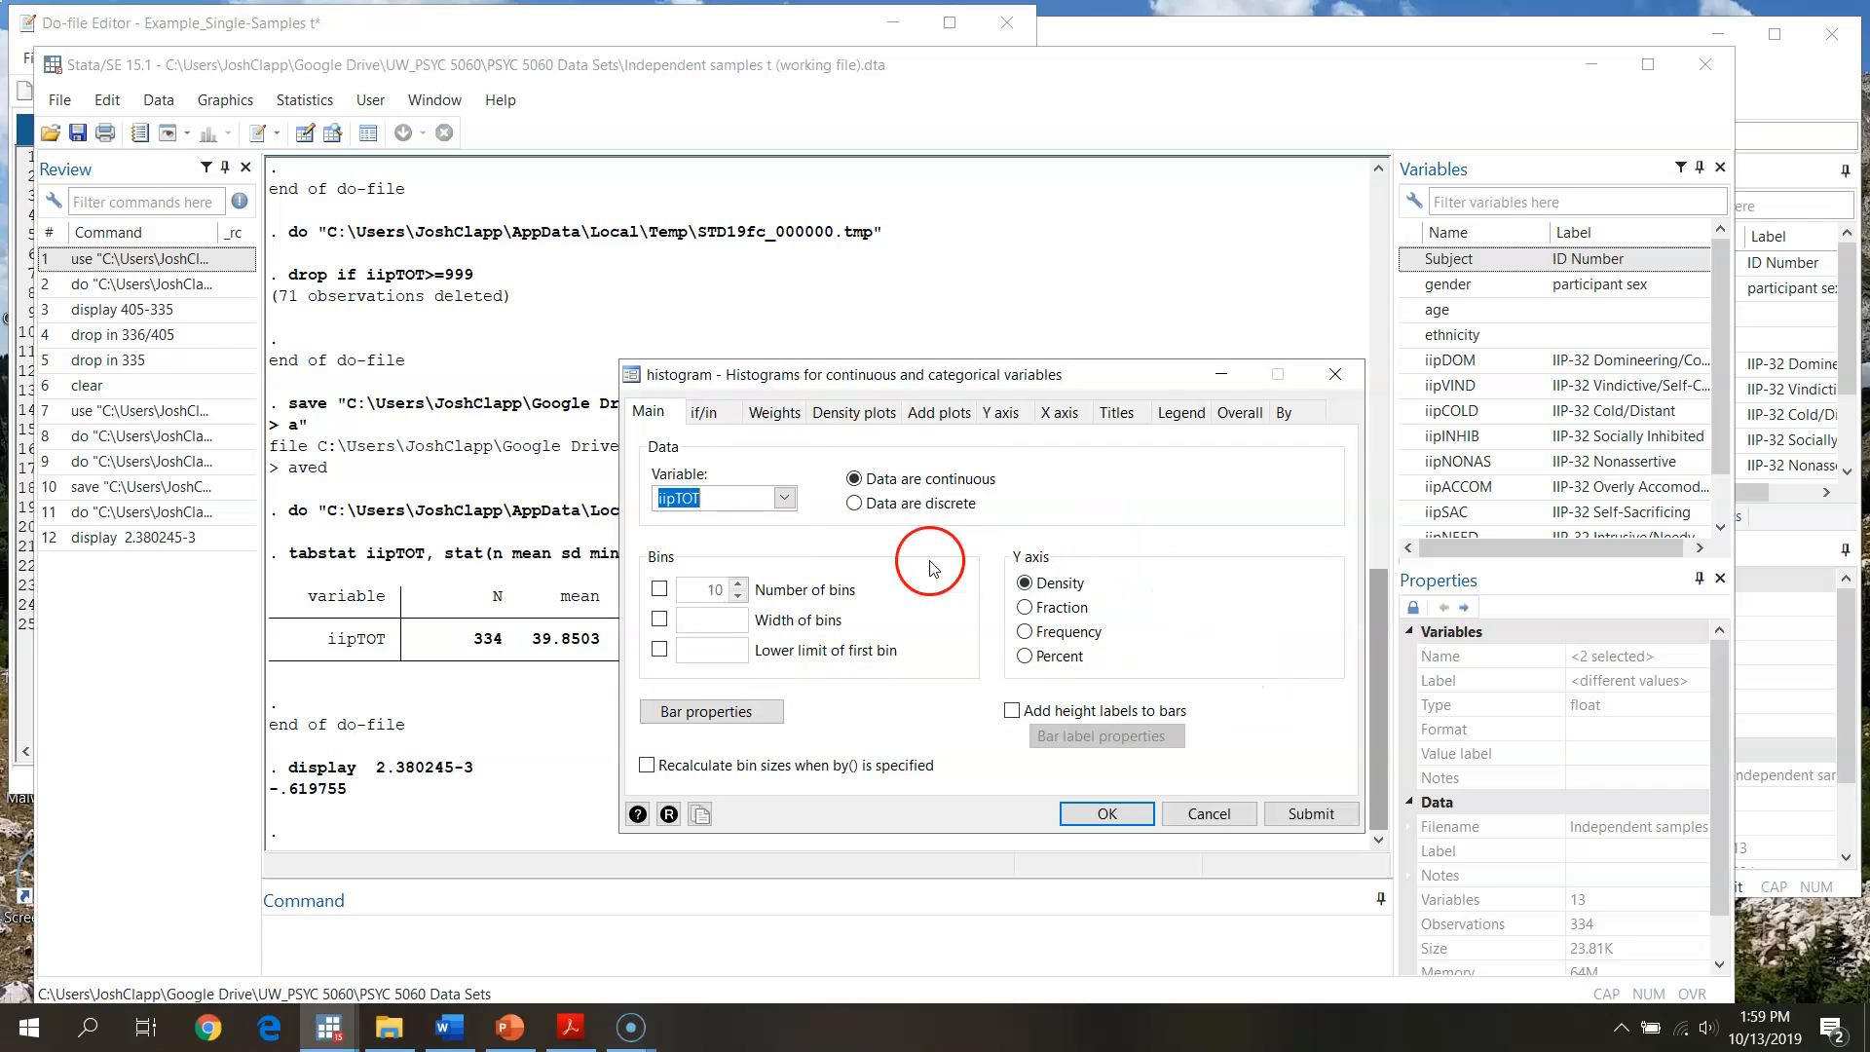
{"action": "left_click", "coordinate": [1024, 631]}
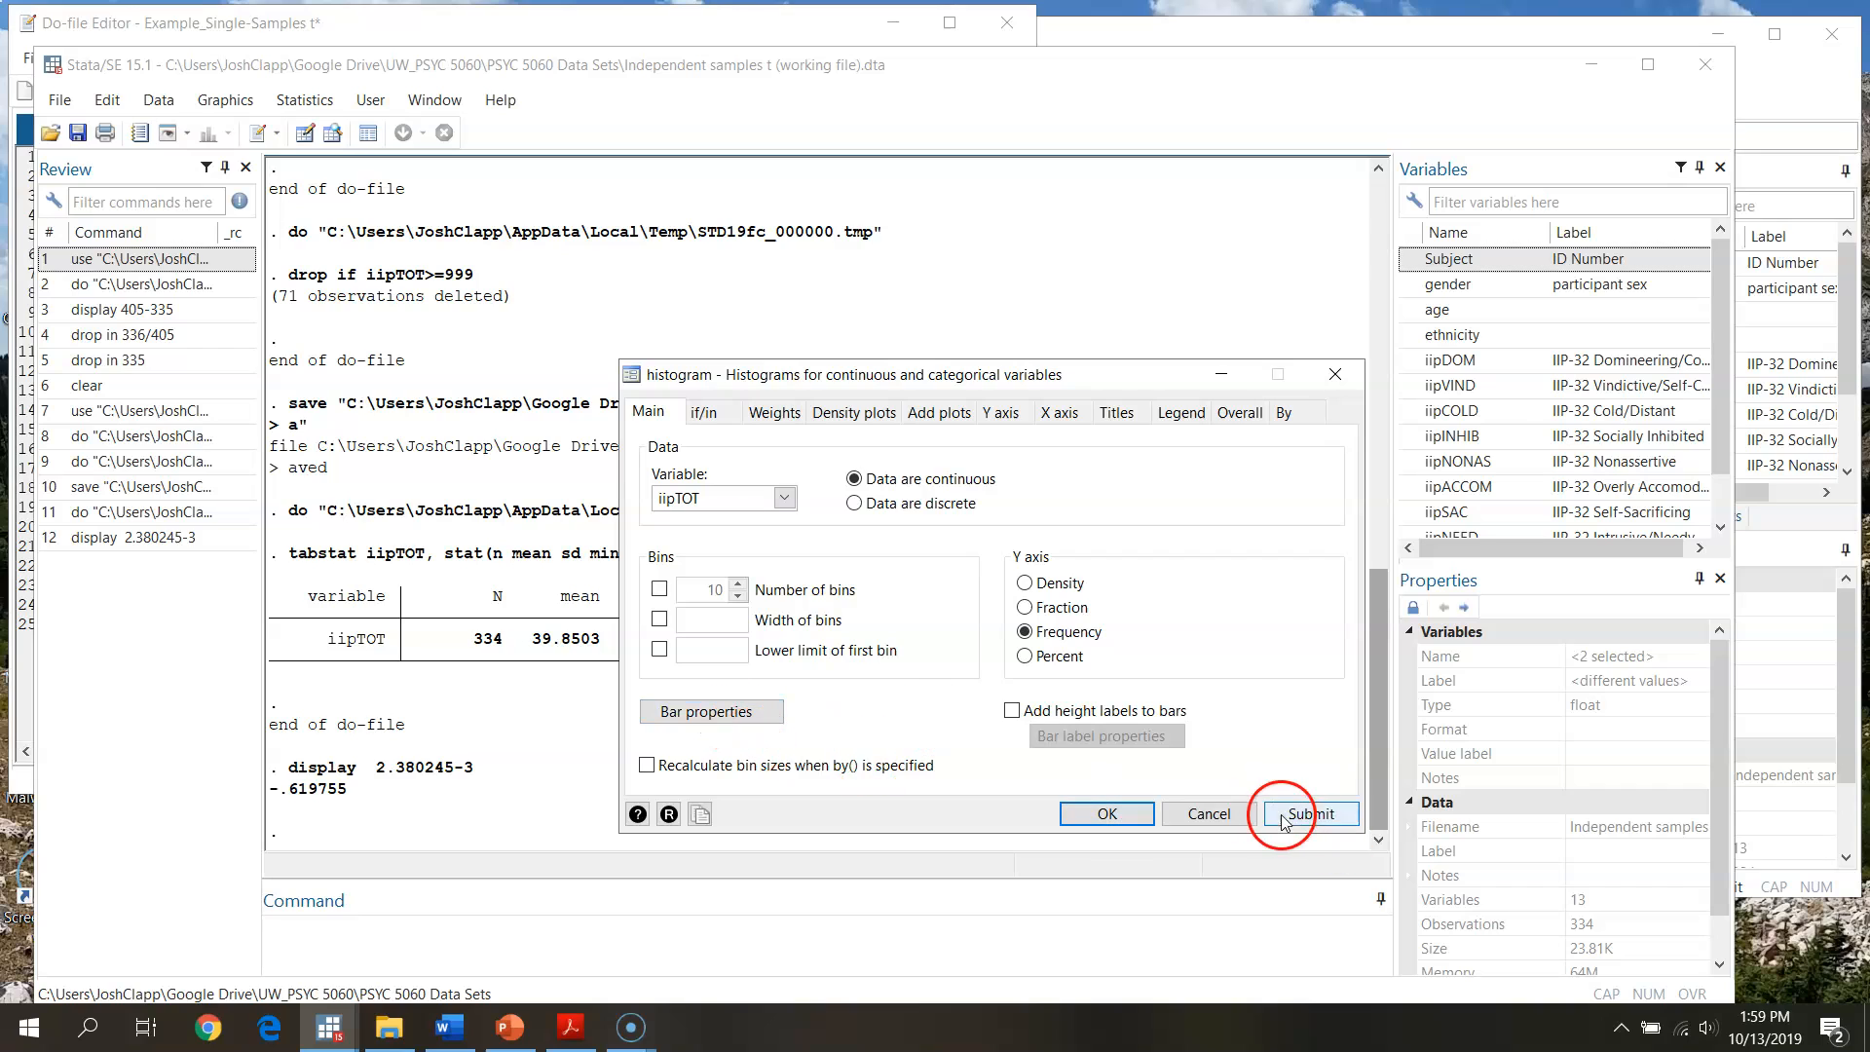
{"action": "left_click", "coordinate": [1309, 814]}
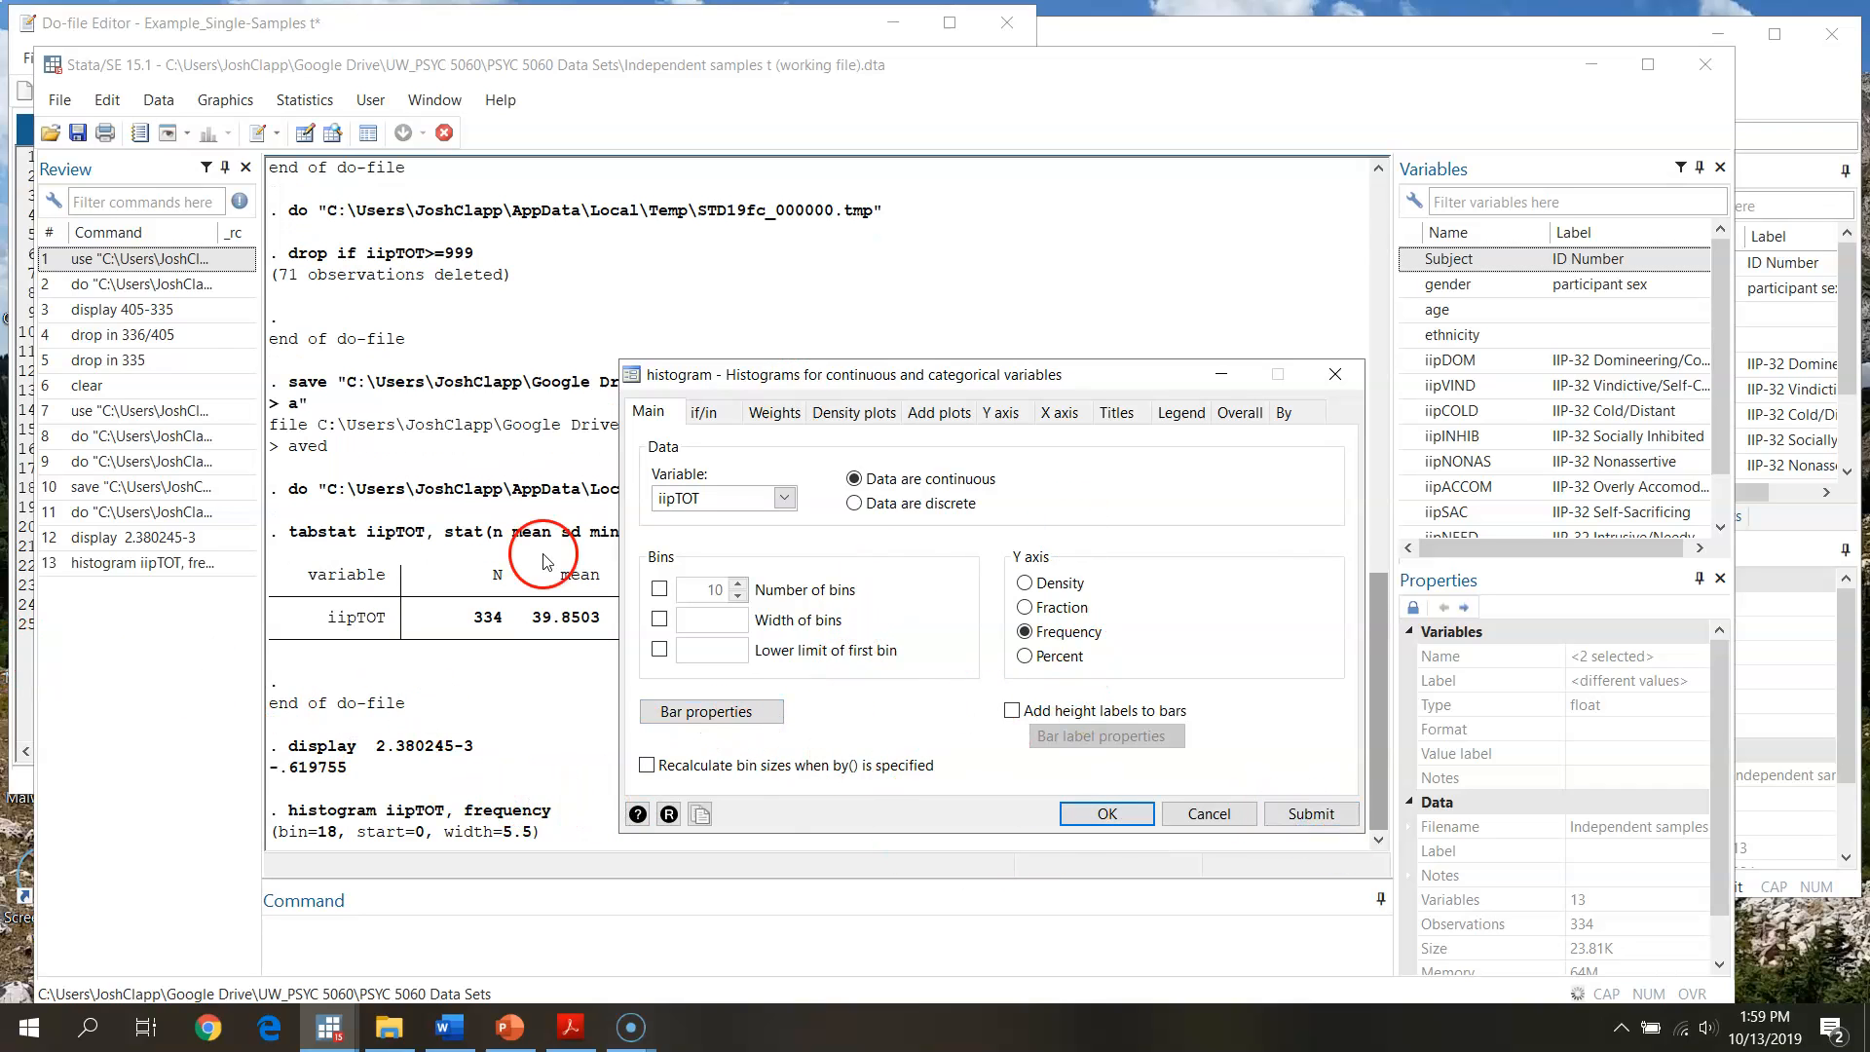
{"action": "mouse_move", "coordinate": [1170, 893]}
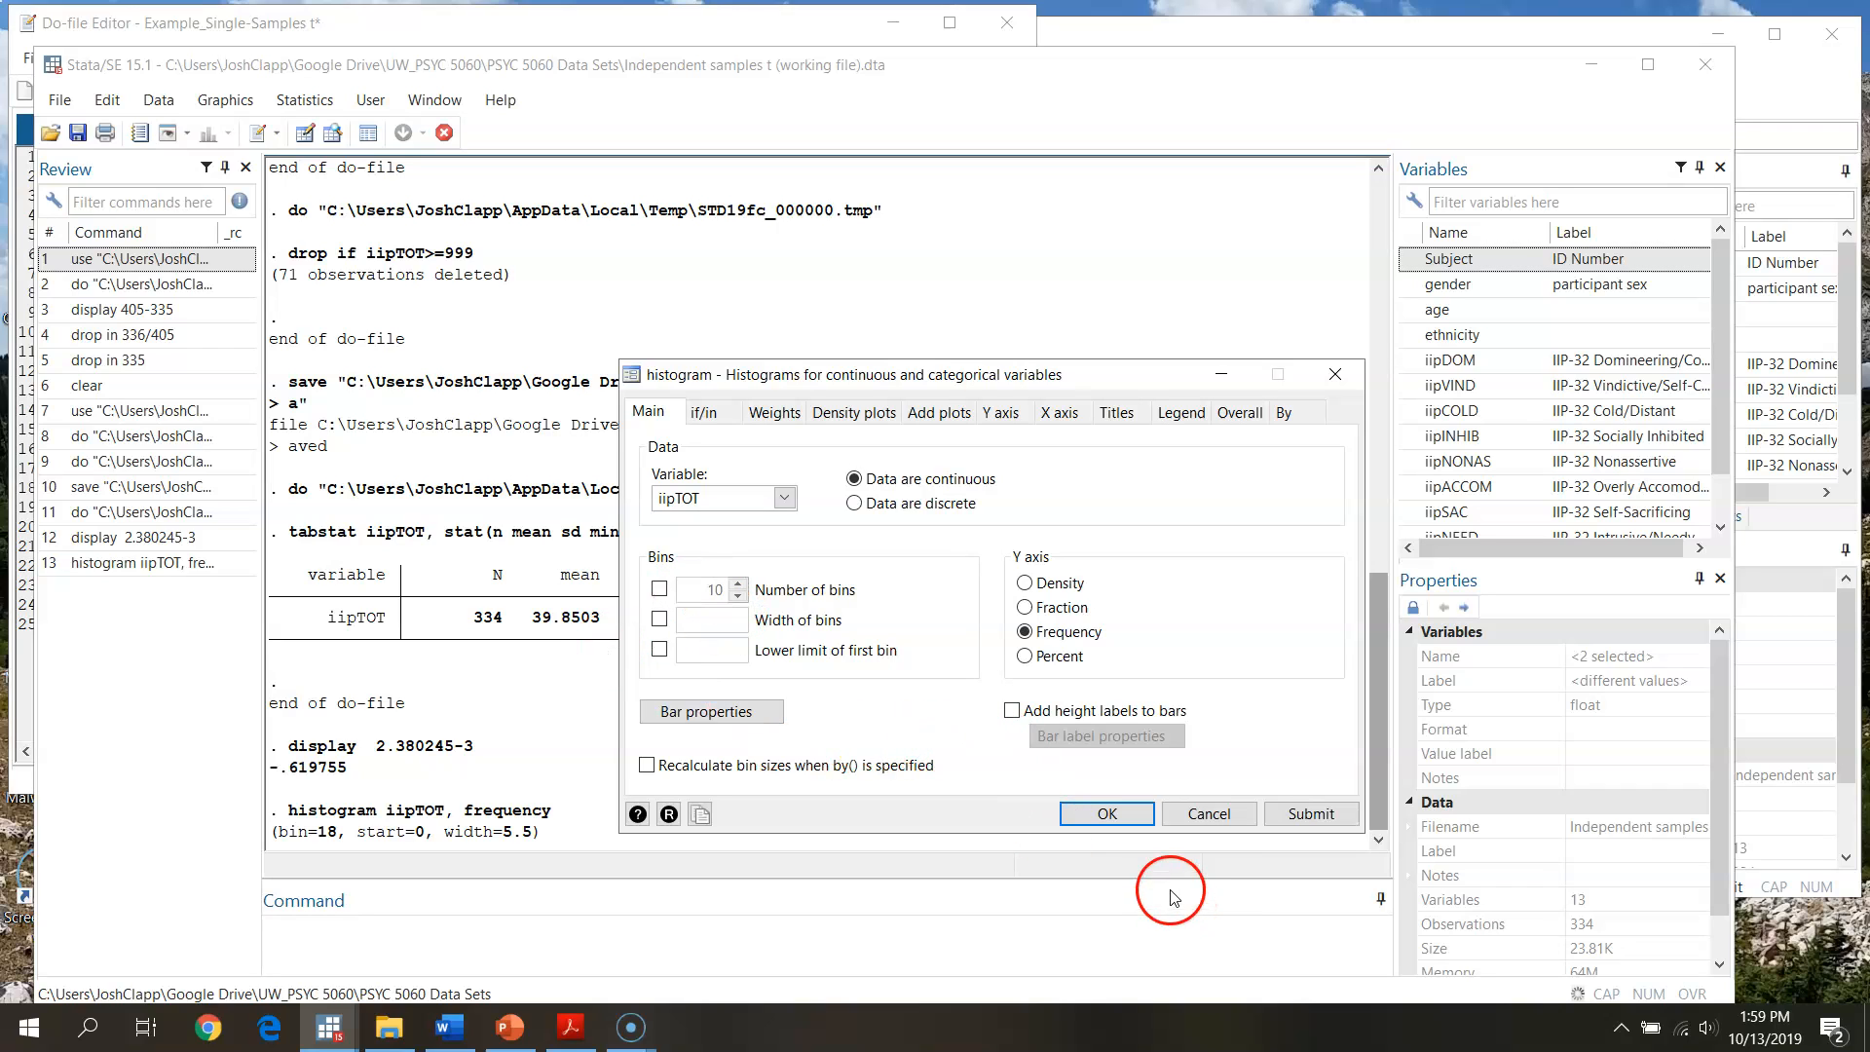
{"action": "left_click", "coordinate": [1105, 813]}
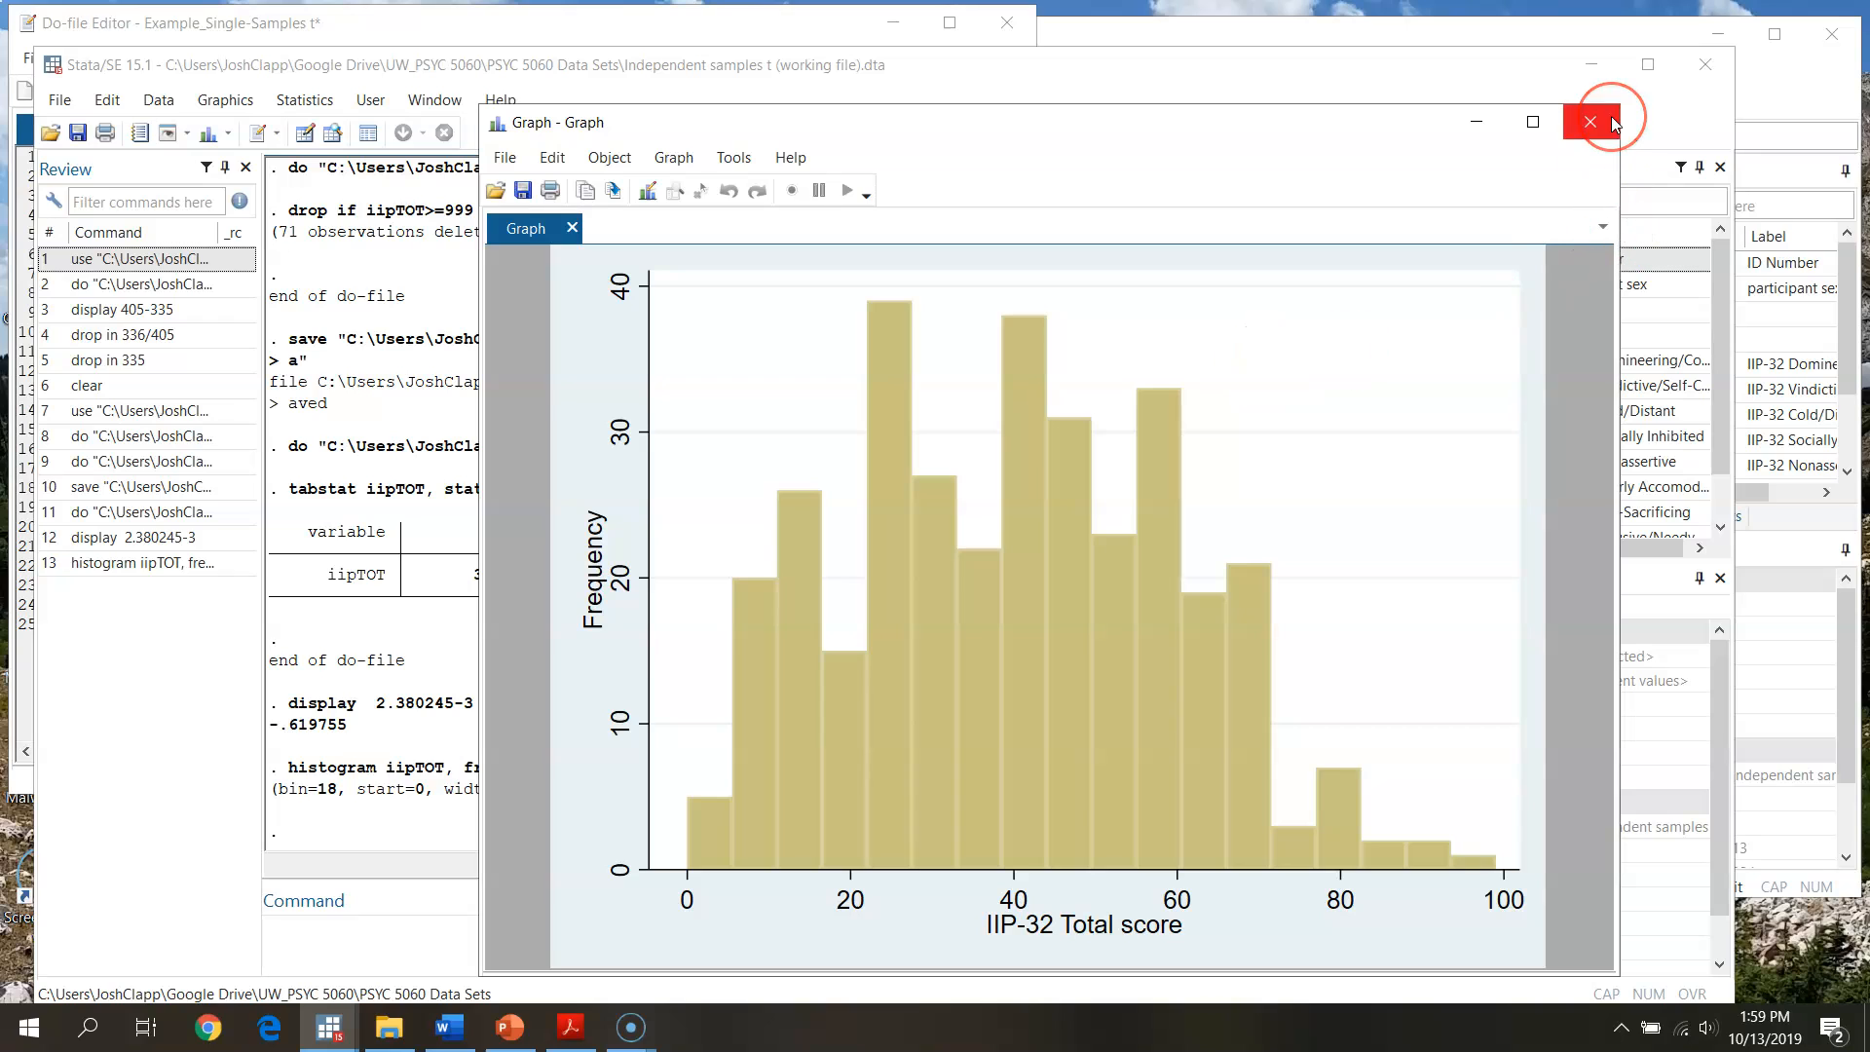
{"action": "left_click", "coordinate": [1588, 121]}
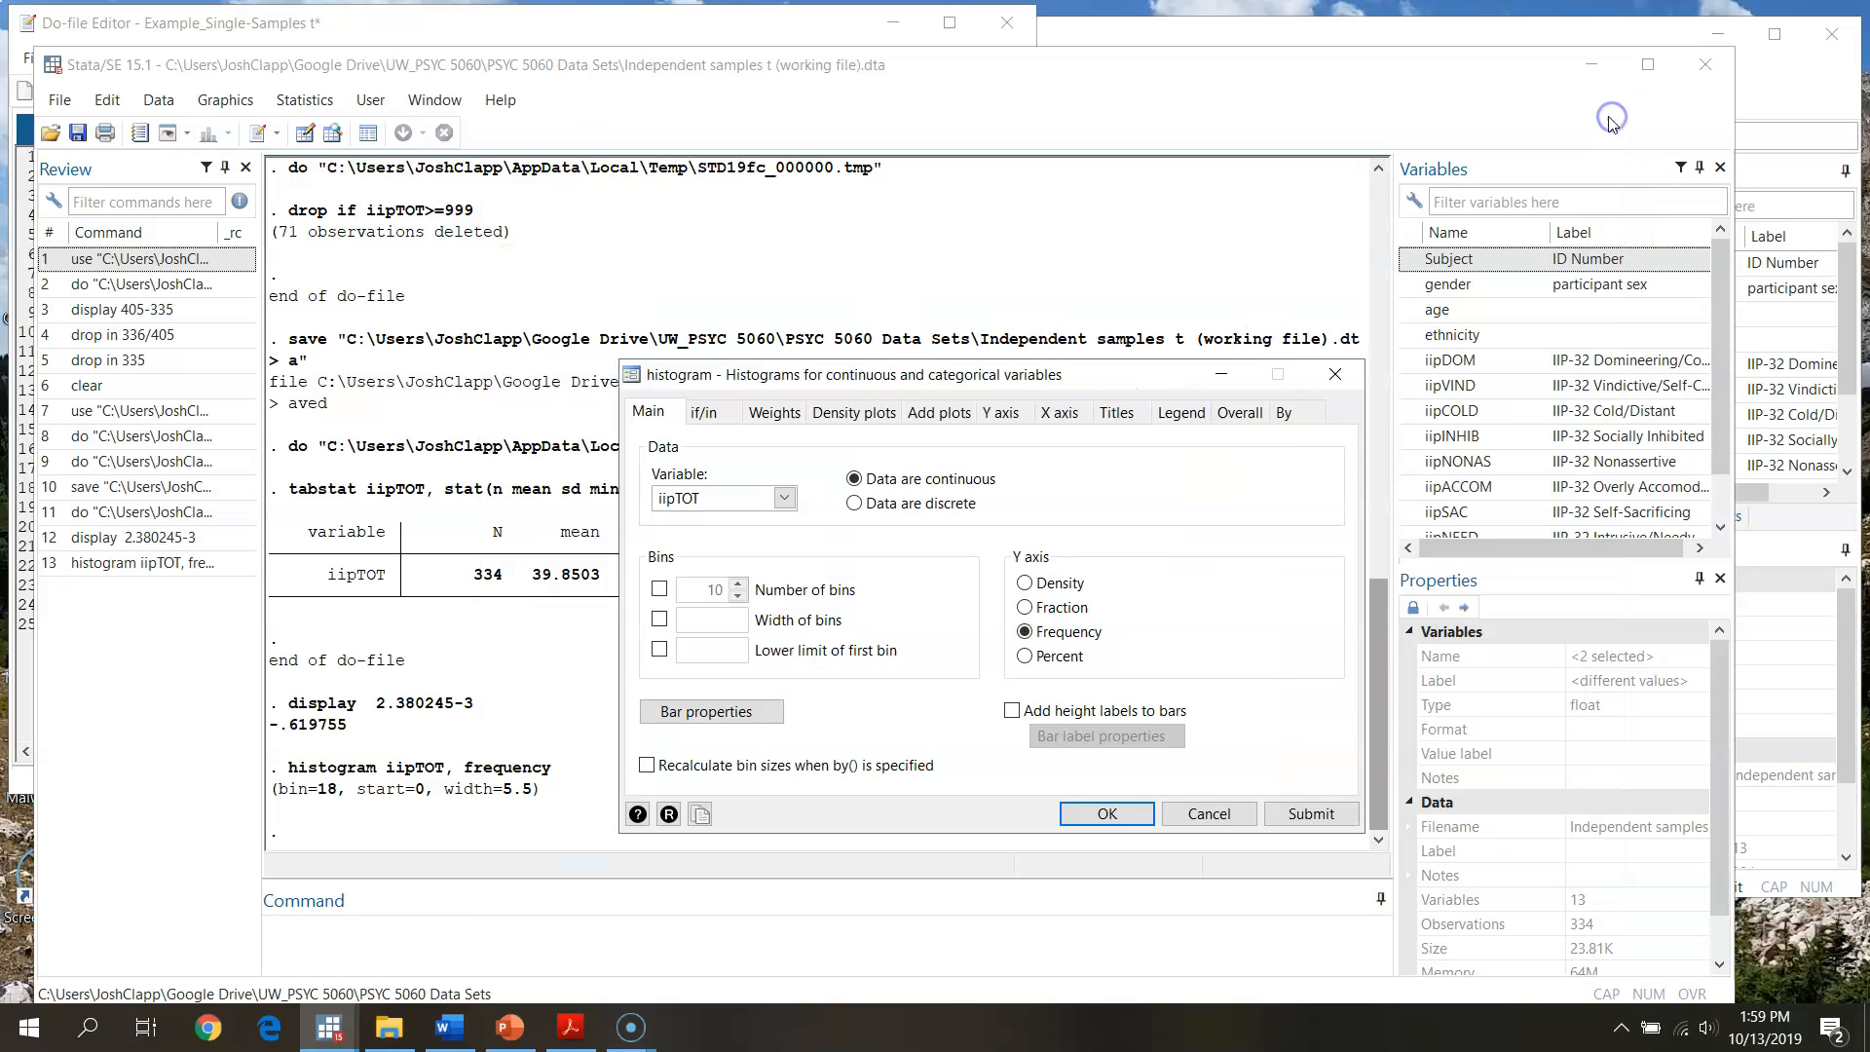
Close the histogram settings and enter display sqrt(334) at the Stata command line.
{"action": "left_click", "coordinate": [1206, 813]}
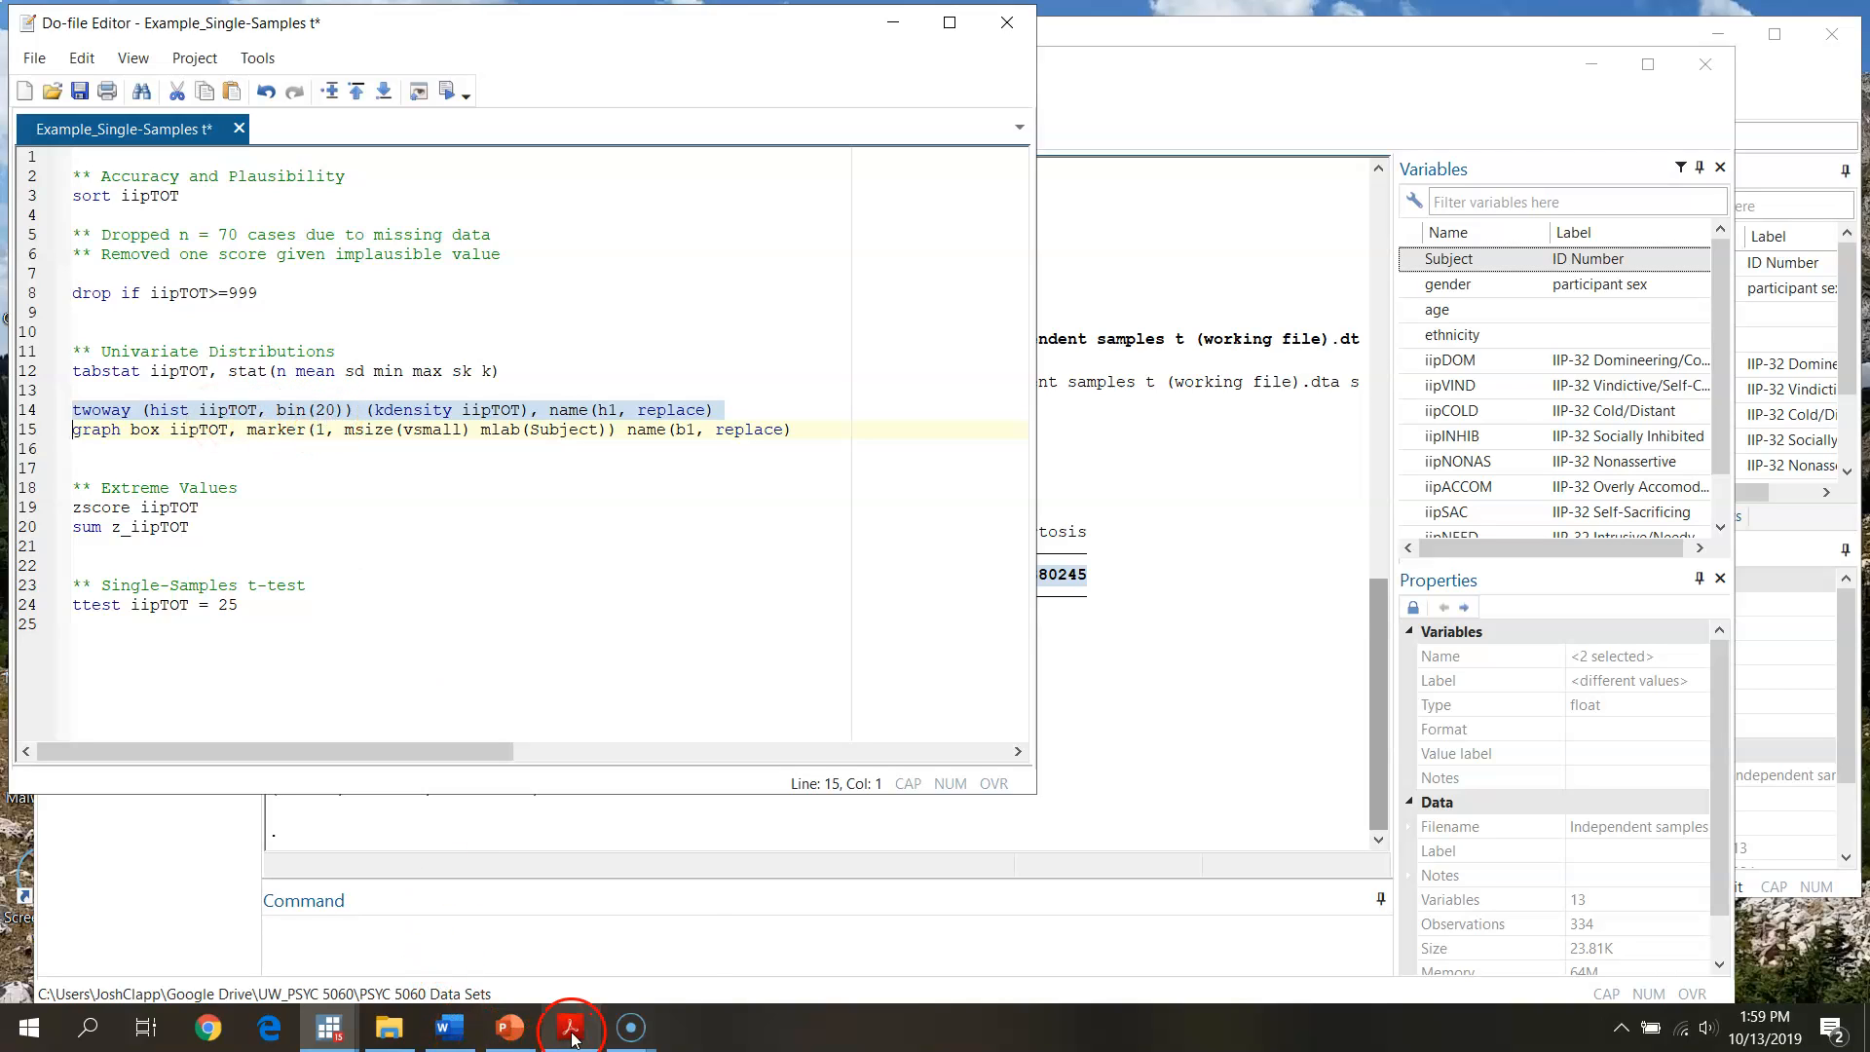
{"action": "left_click", "coordinate": [570, 1026]}
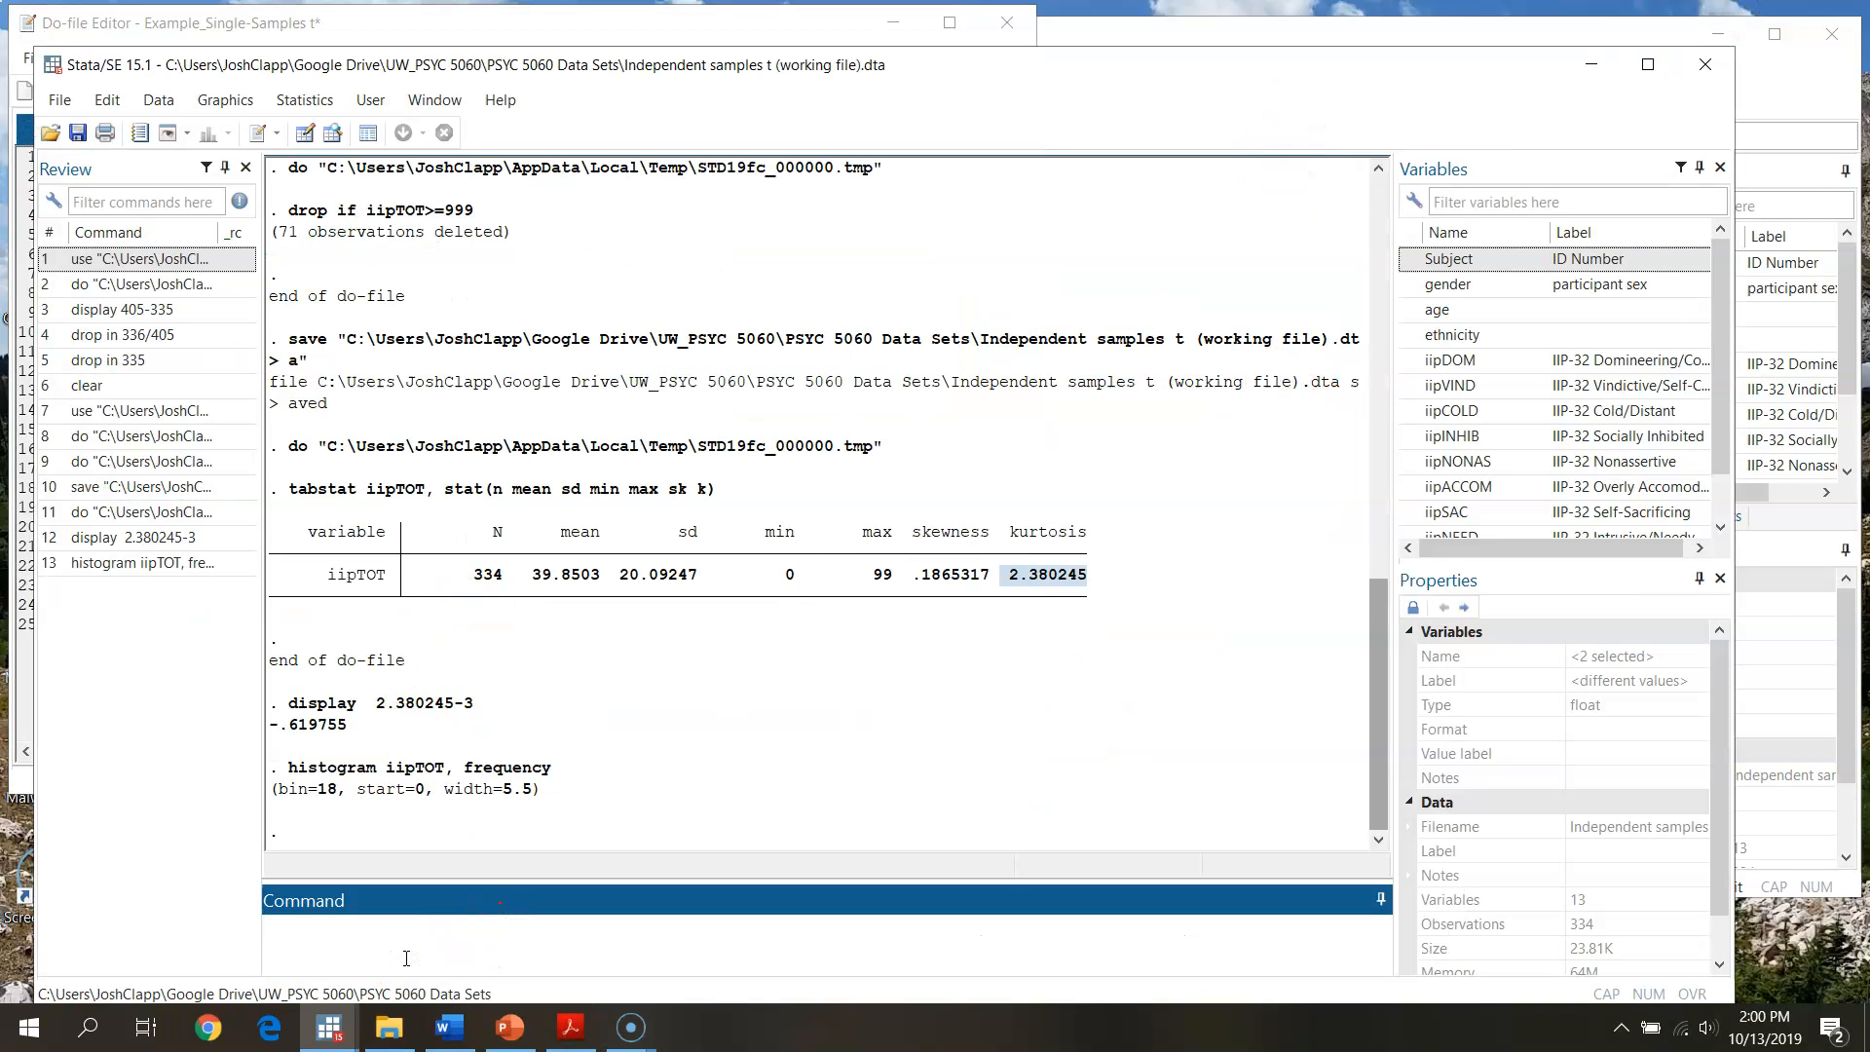
{"action": "type", "text": "display"}
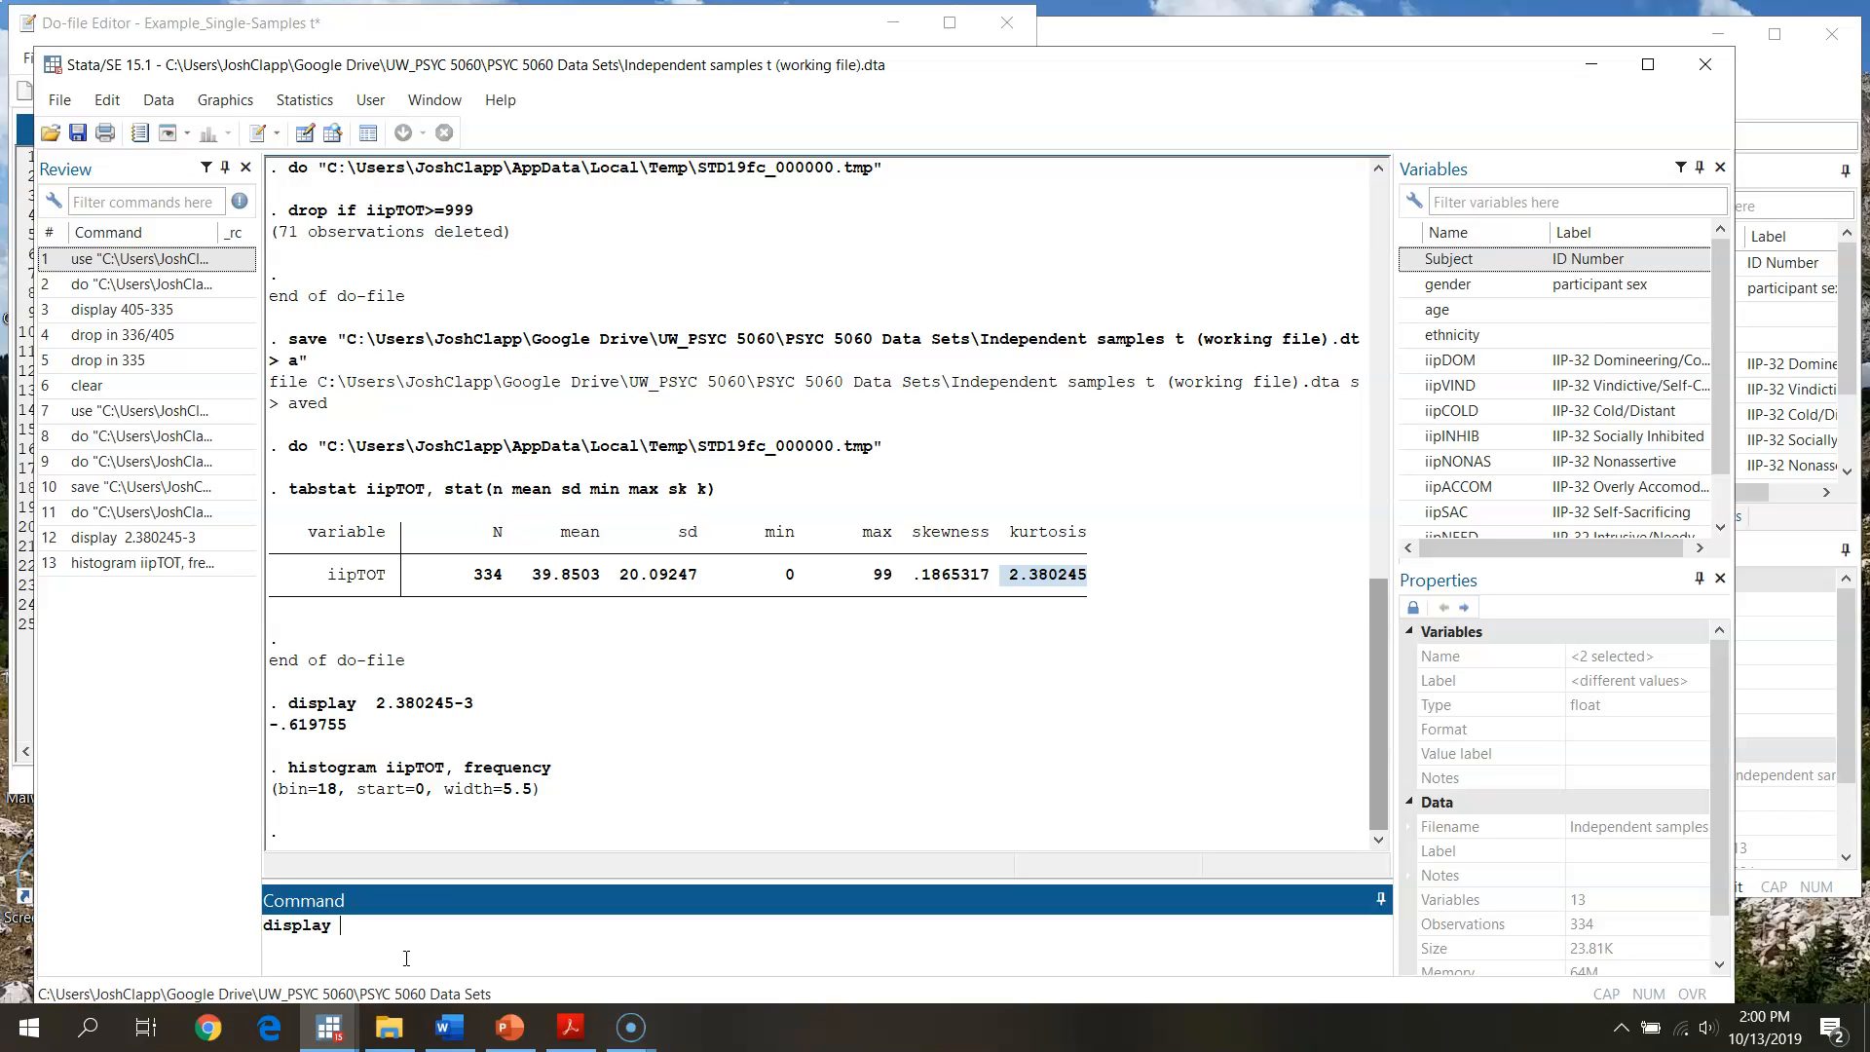
{"action": "type", "text": "sqrt"}
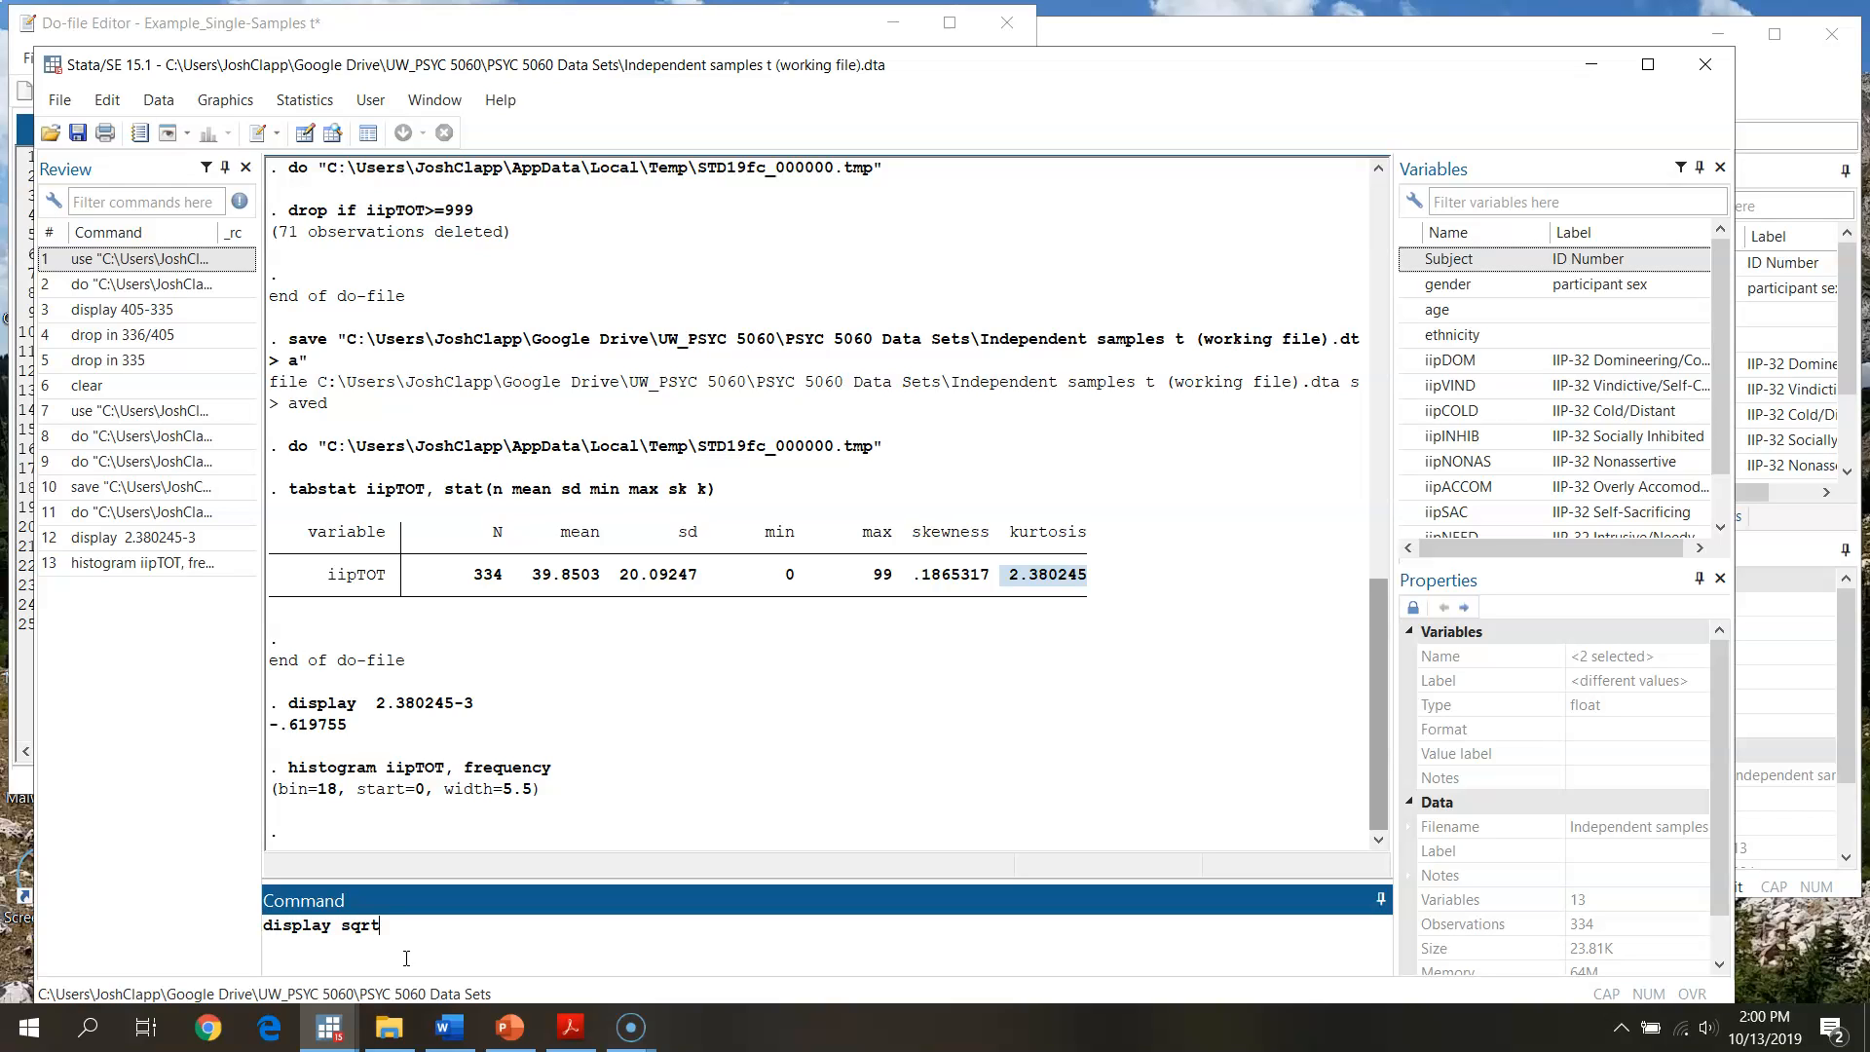
{"action": "type", "text": "("}
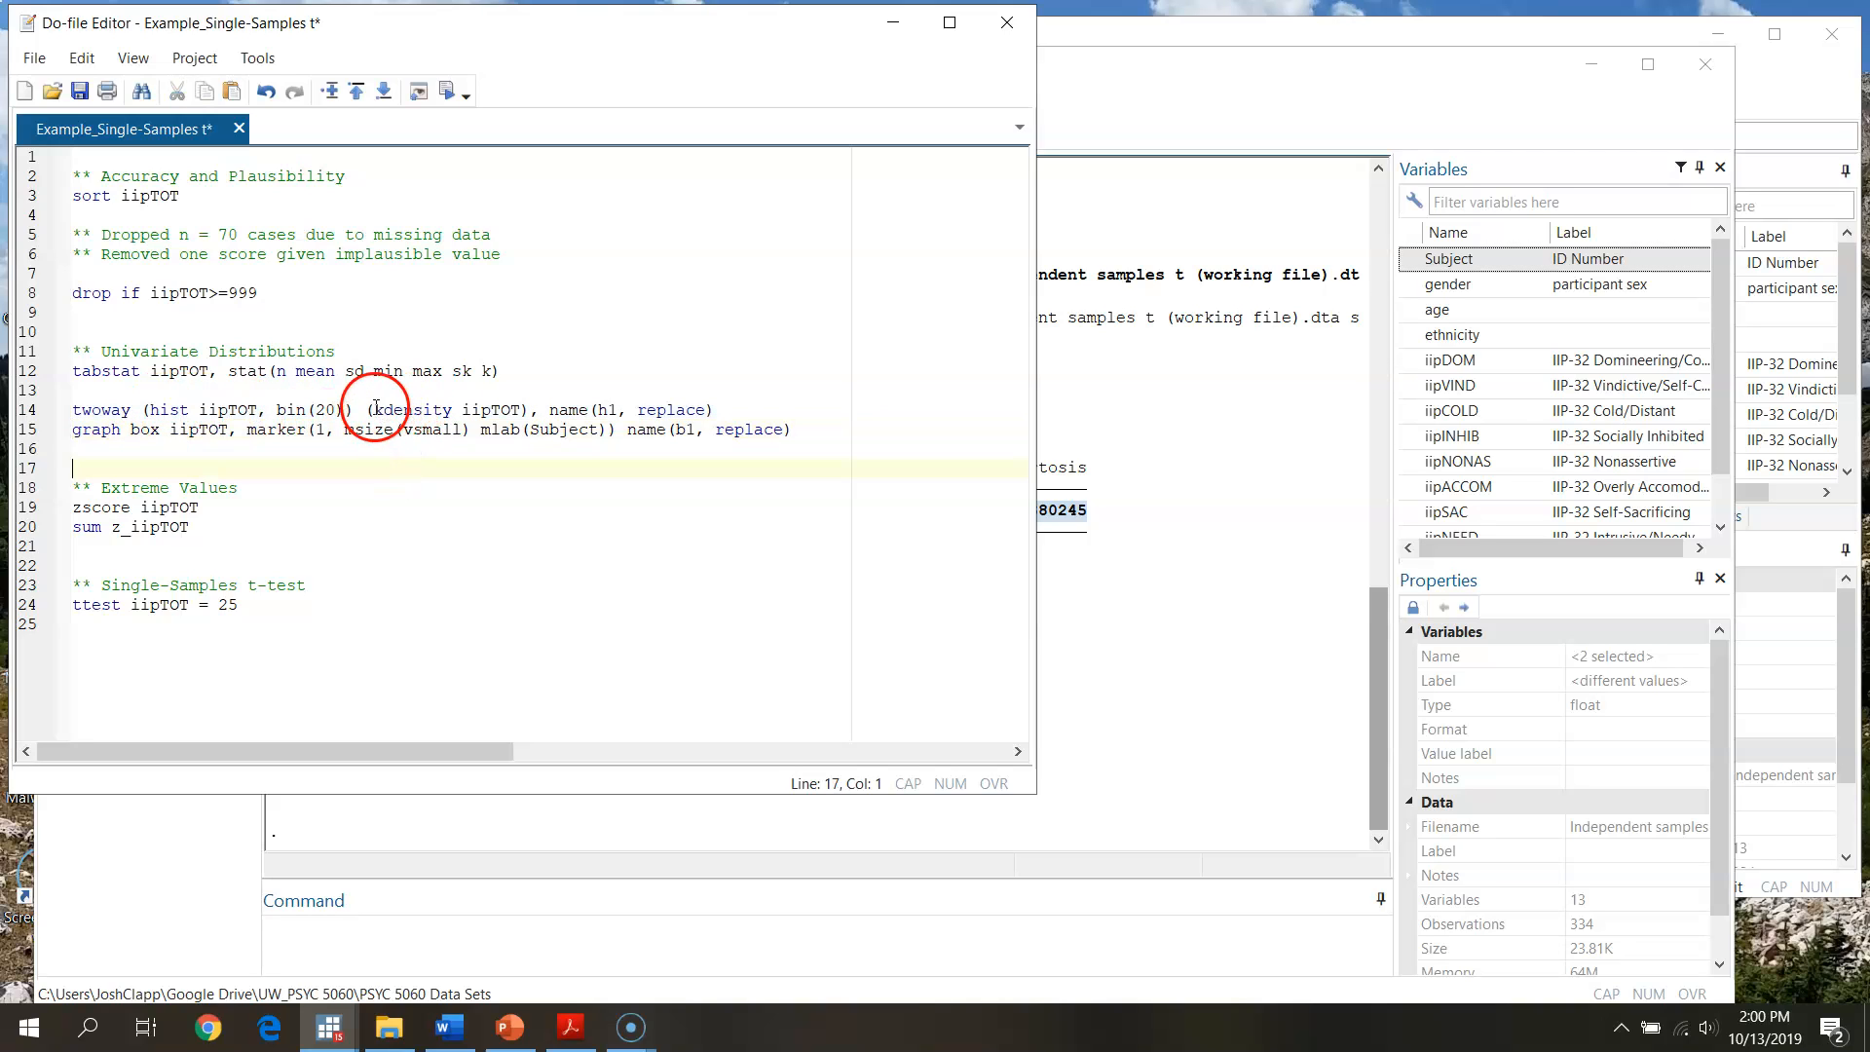
Select the twoway (hist iipTOT) (kdensity iipTOT) command on do-file line 14.
{"action": "left_click", "coordinate": [479, 409]}
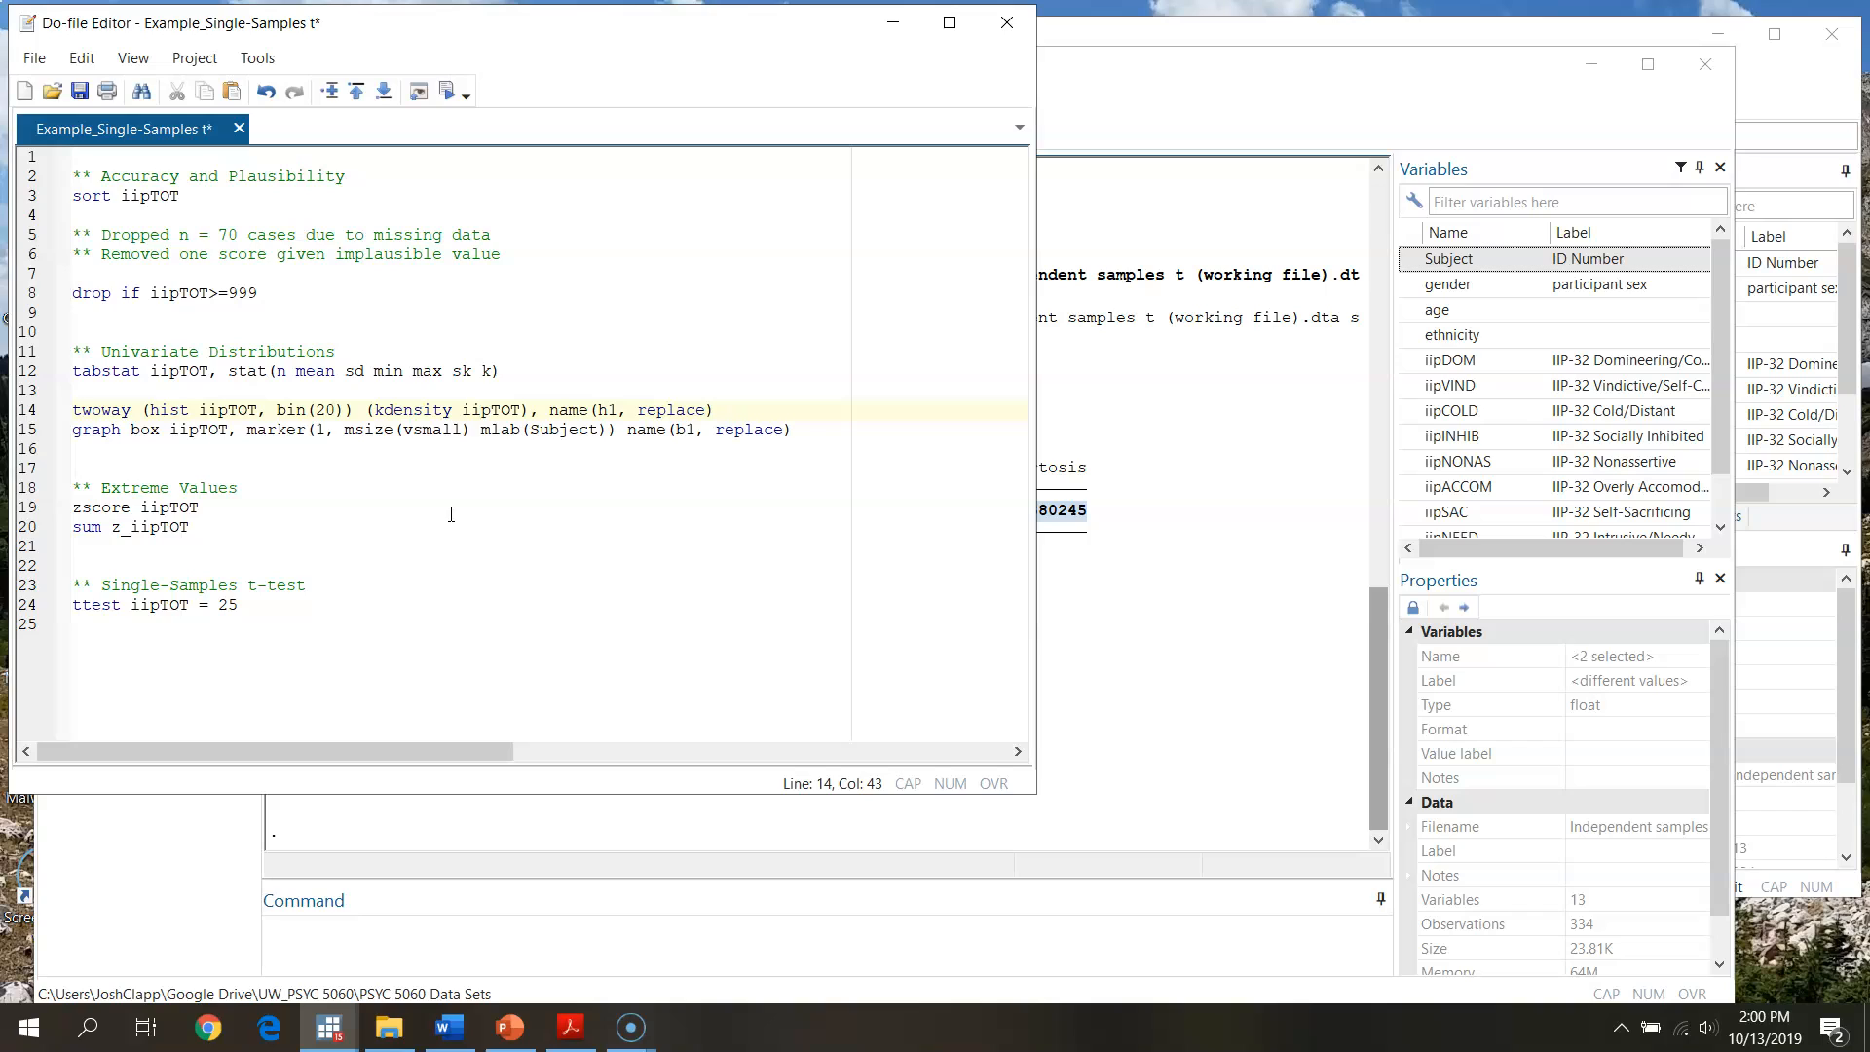
{"action": "left_click", "coordinate": [493, 410]}
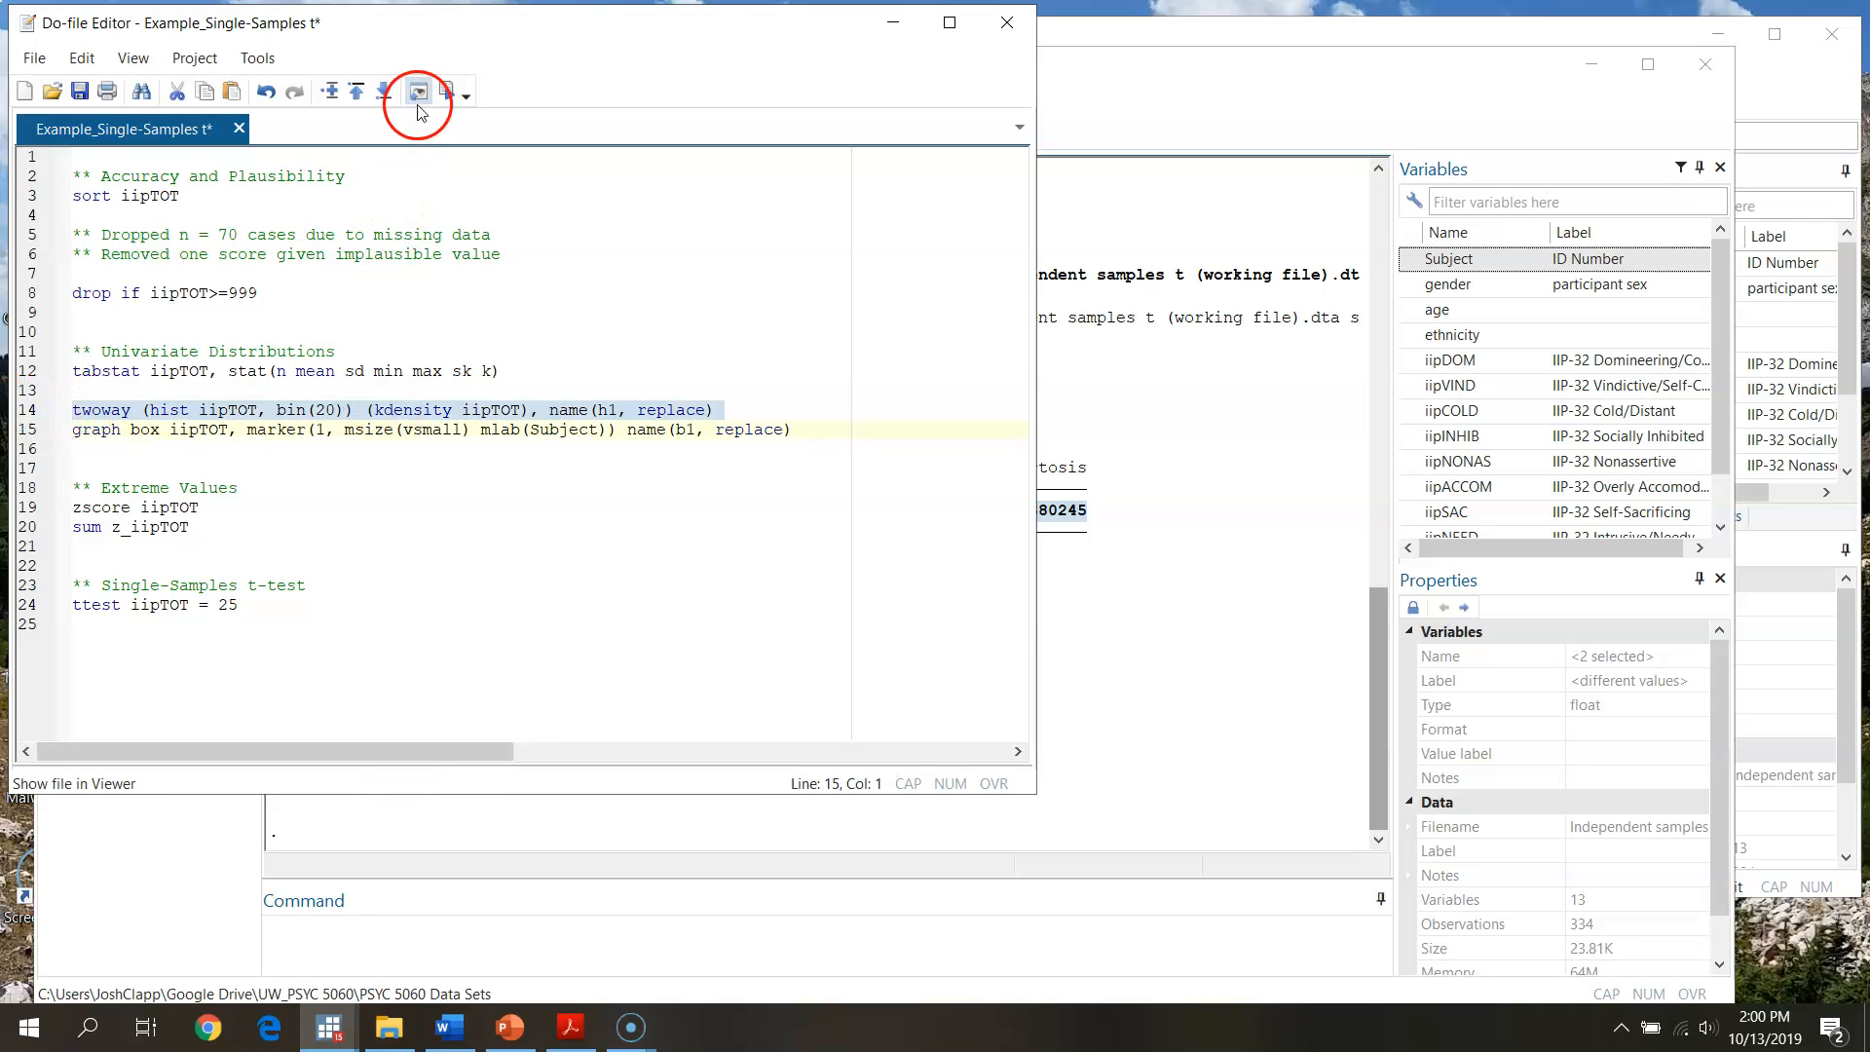
Run line 14 to draw h1, a 20-bin iipTOT density histogram with kdensity overlay.
{"action": "left_click", "coordinate": [415, 91]}
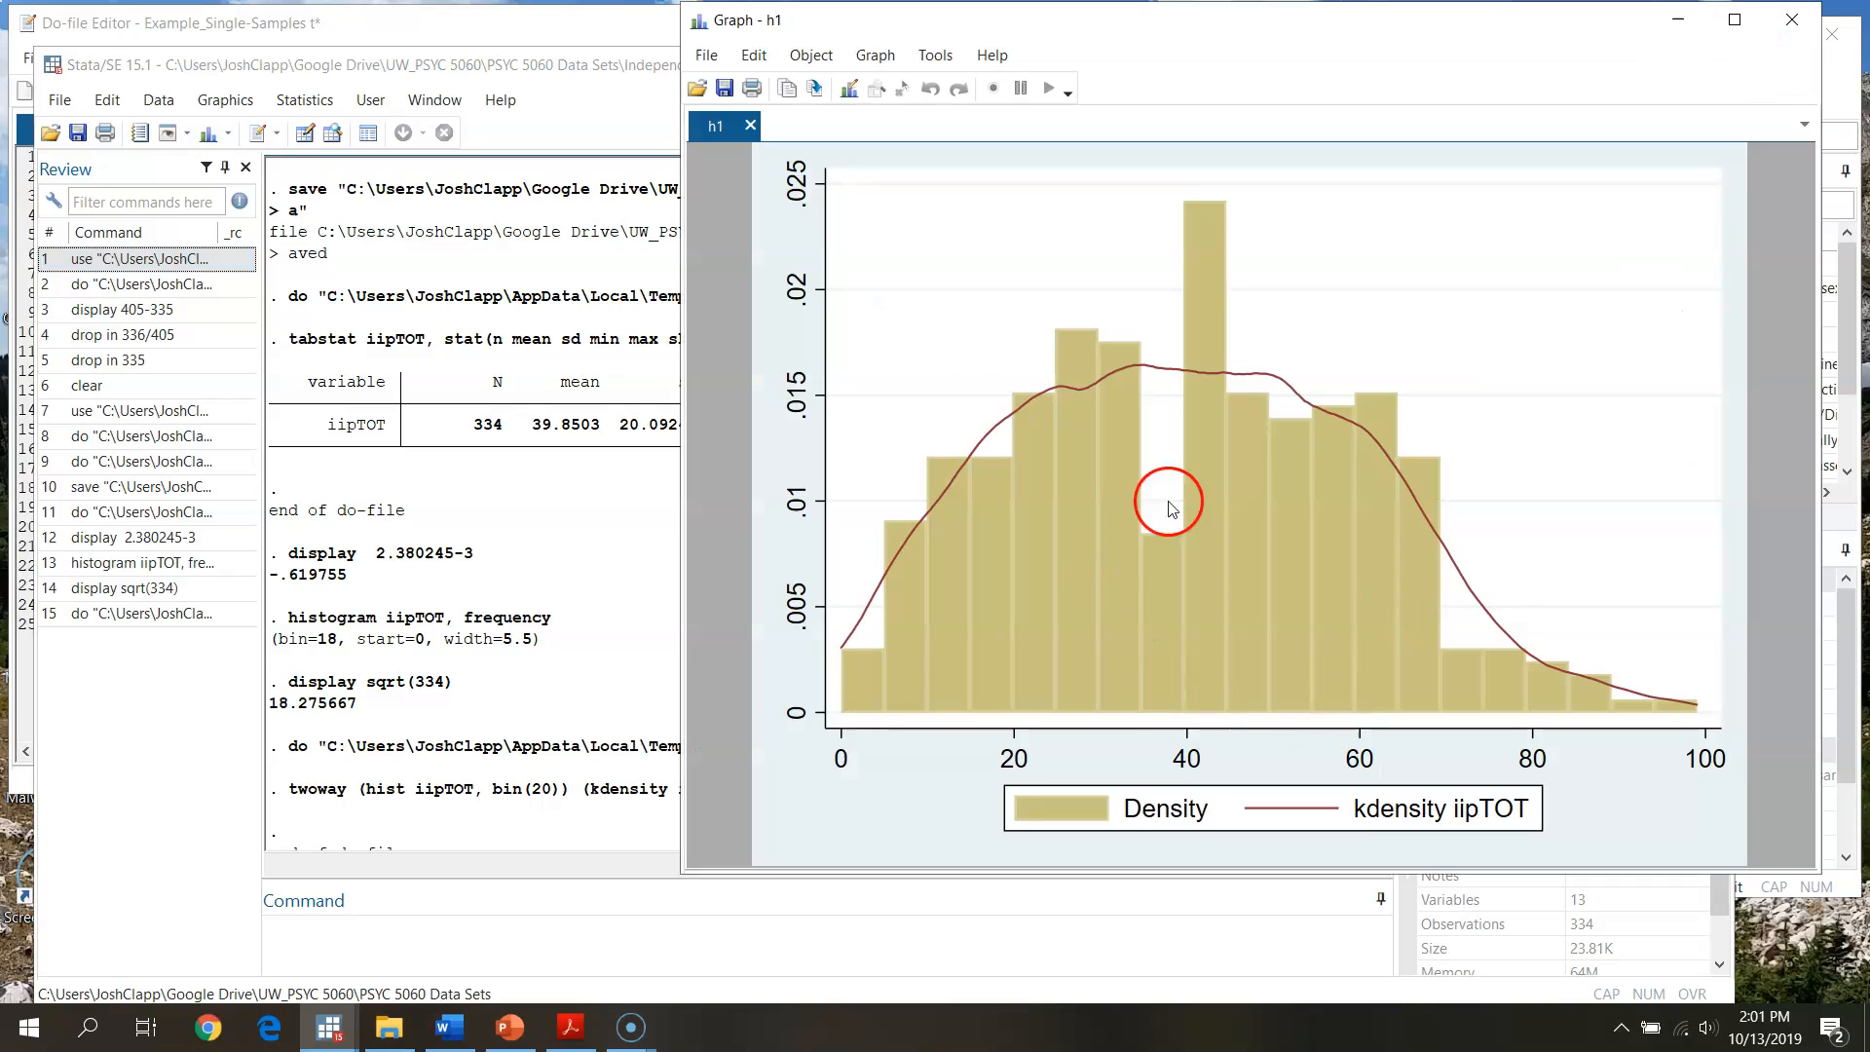
{"action": "mouse_move", "coordinate": [797, 823]}
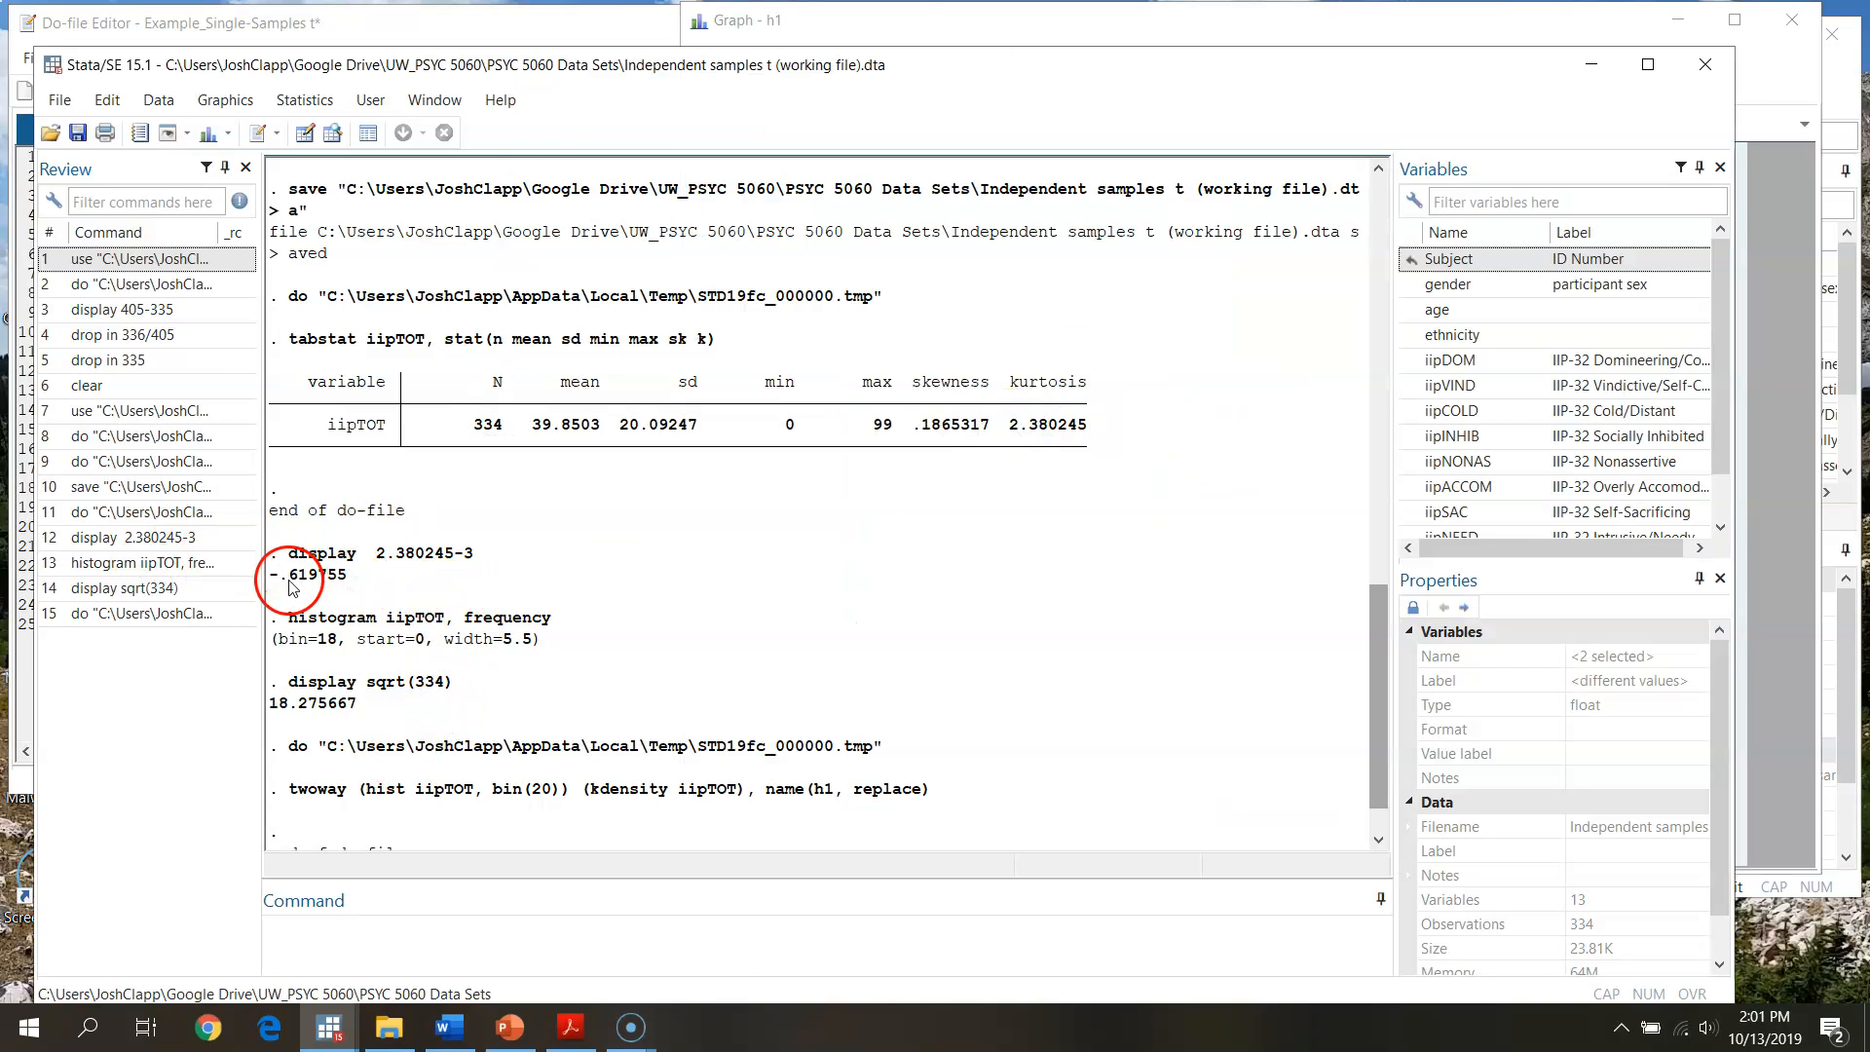
{"action": "left_click", "coordinate": [745, 21]}
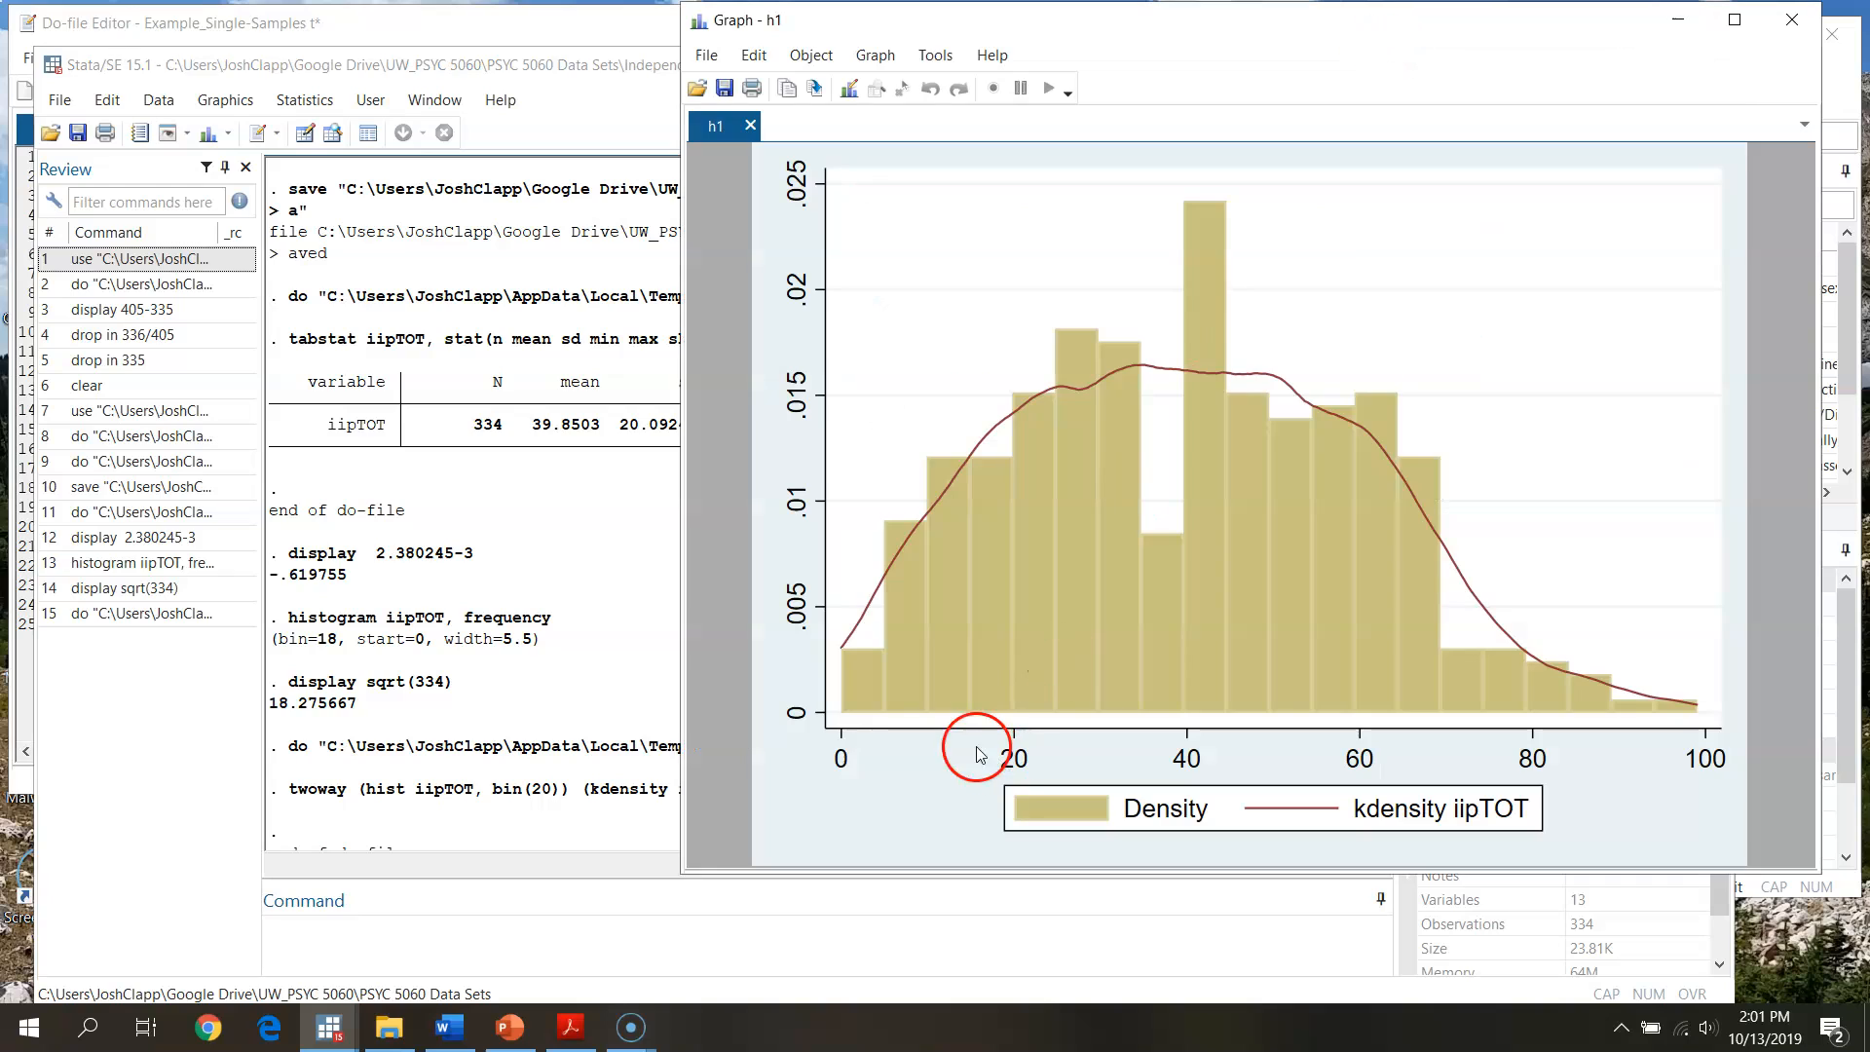
{"action": "mouse_move", "coordinate": [1363, 513]}
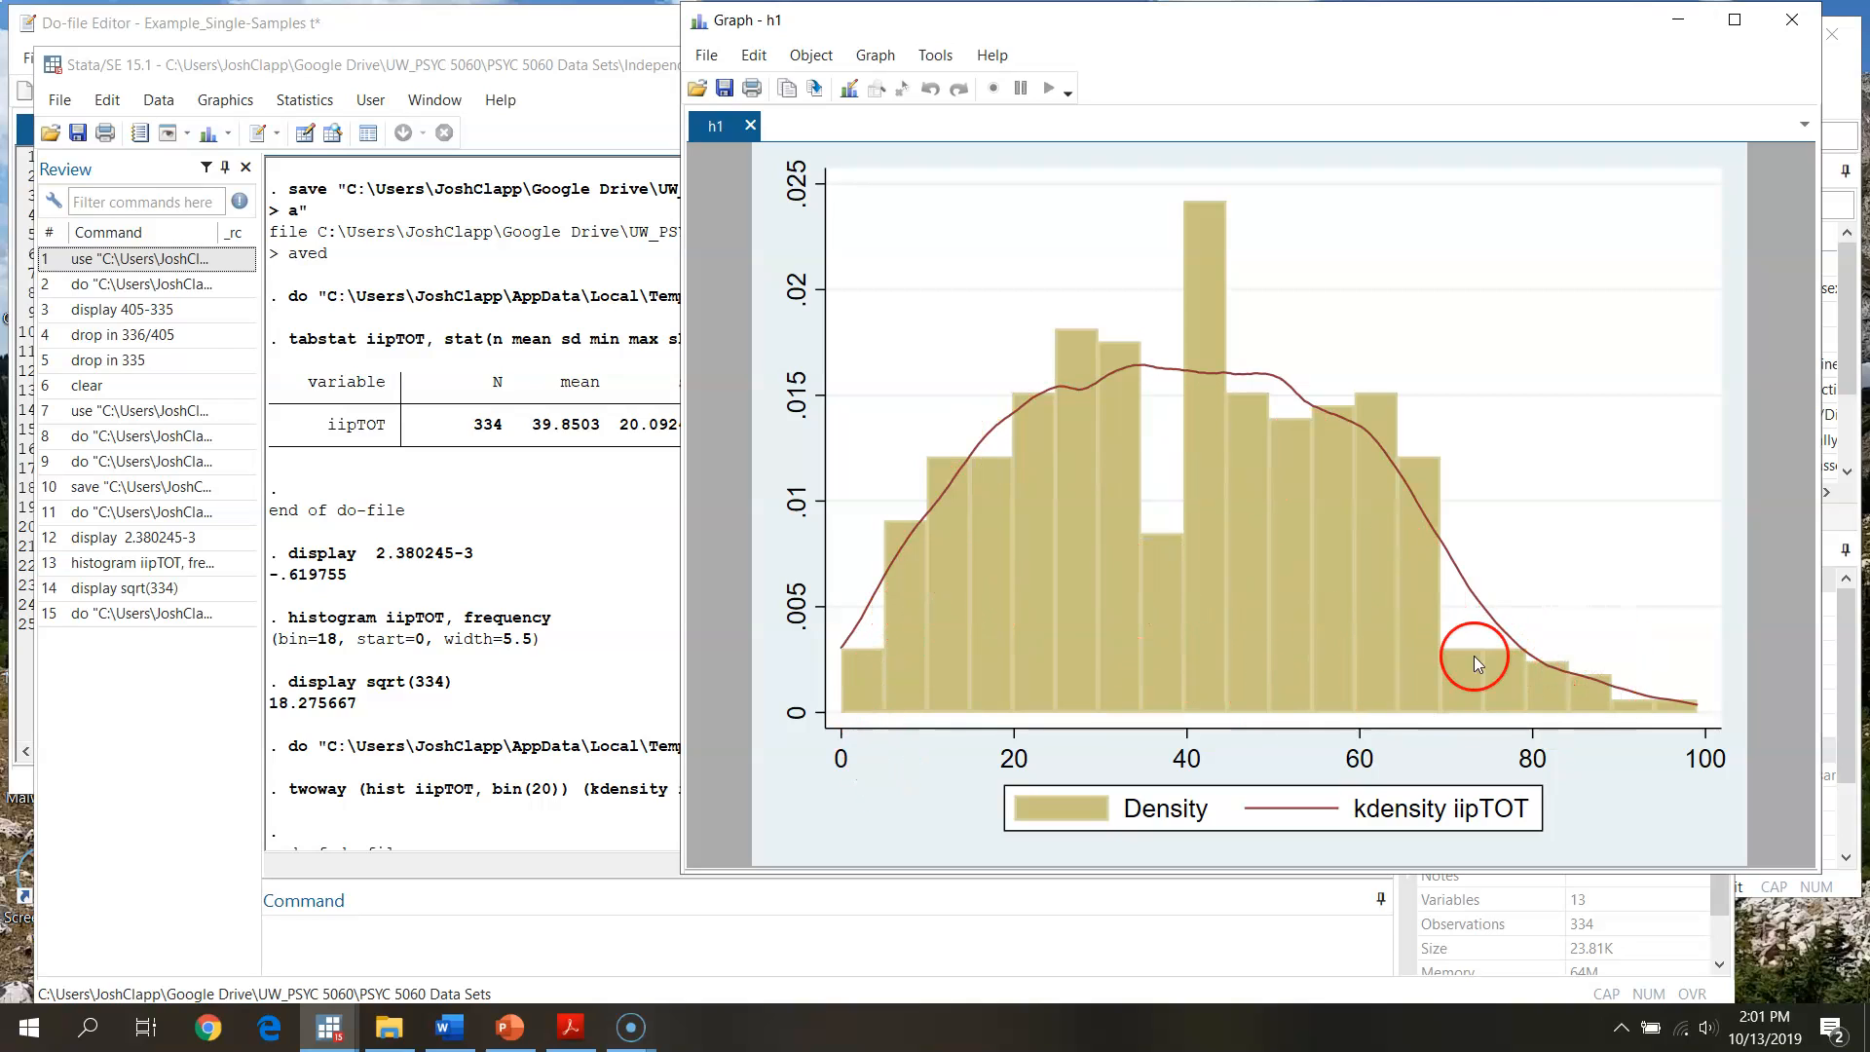
{"action": "mouse_move", "coordinate": [1640, 763]}
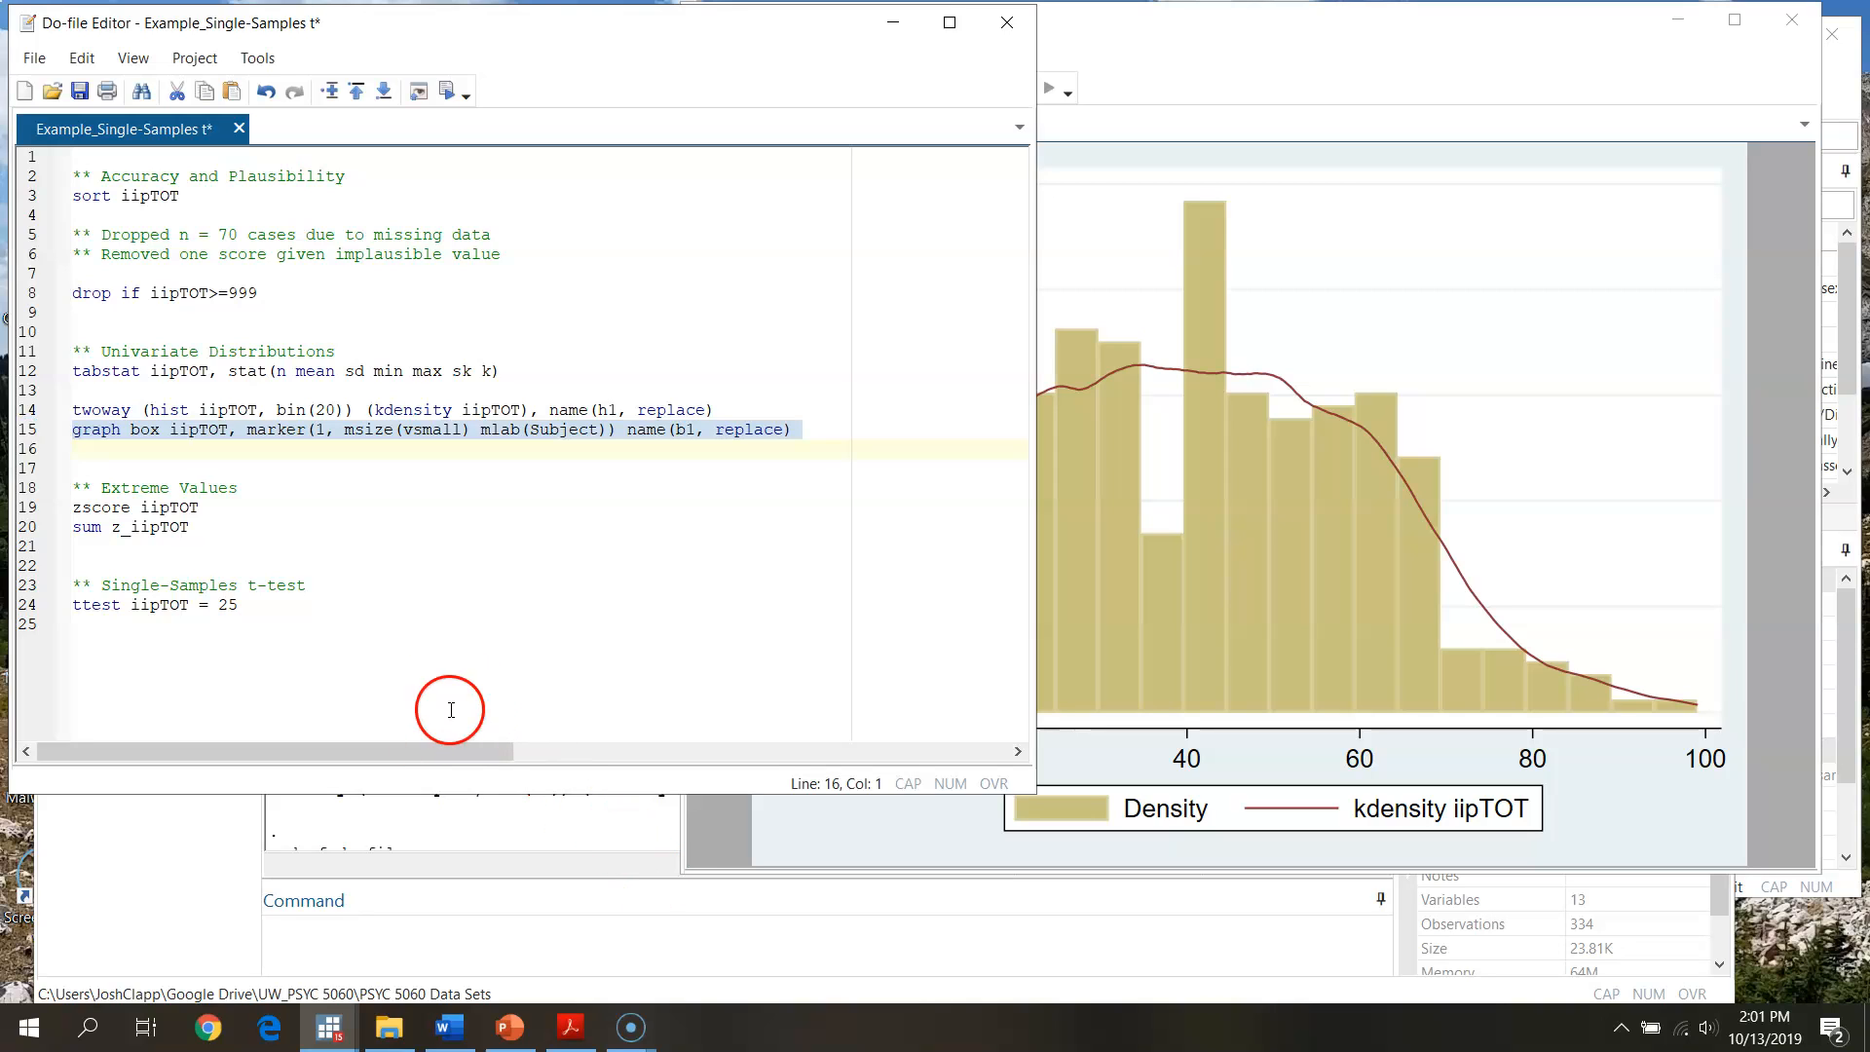
{"action": "left_click", "coordinate": [161, 430]}
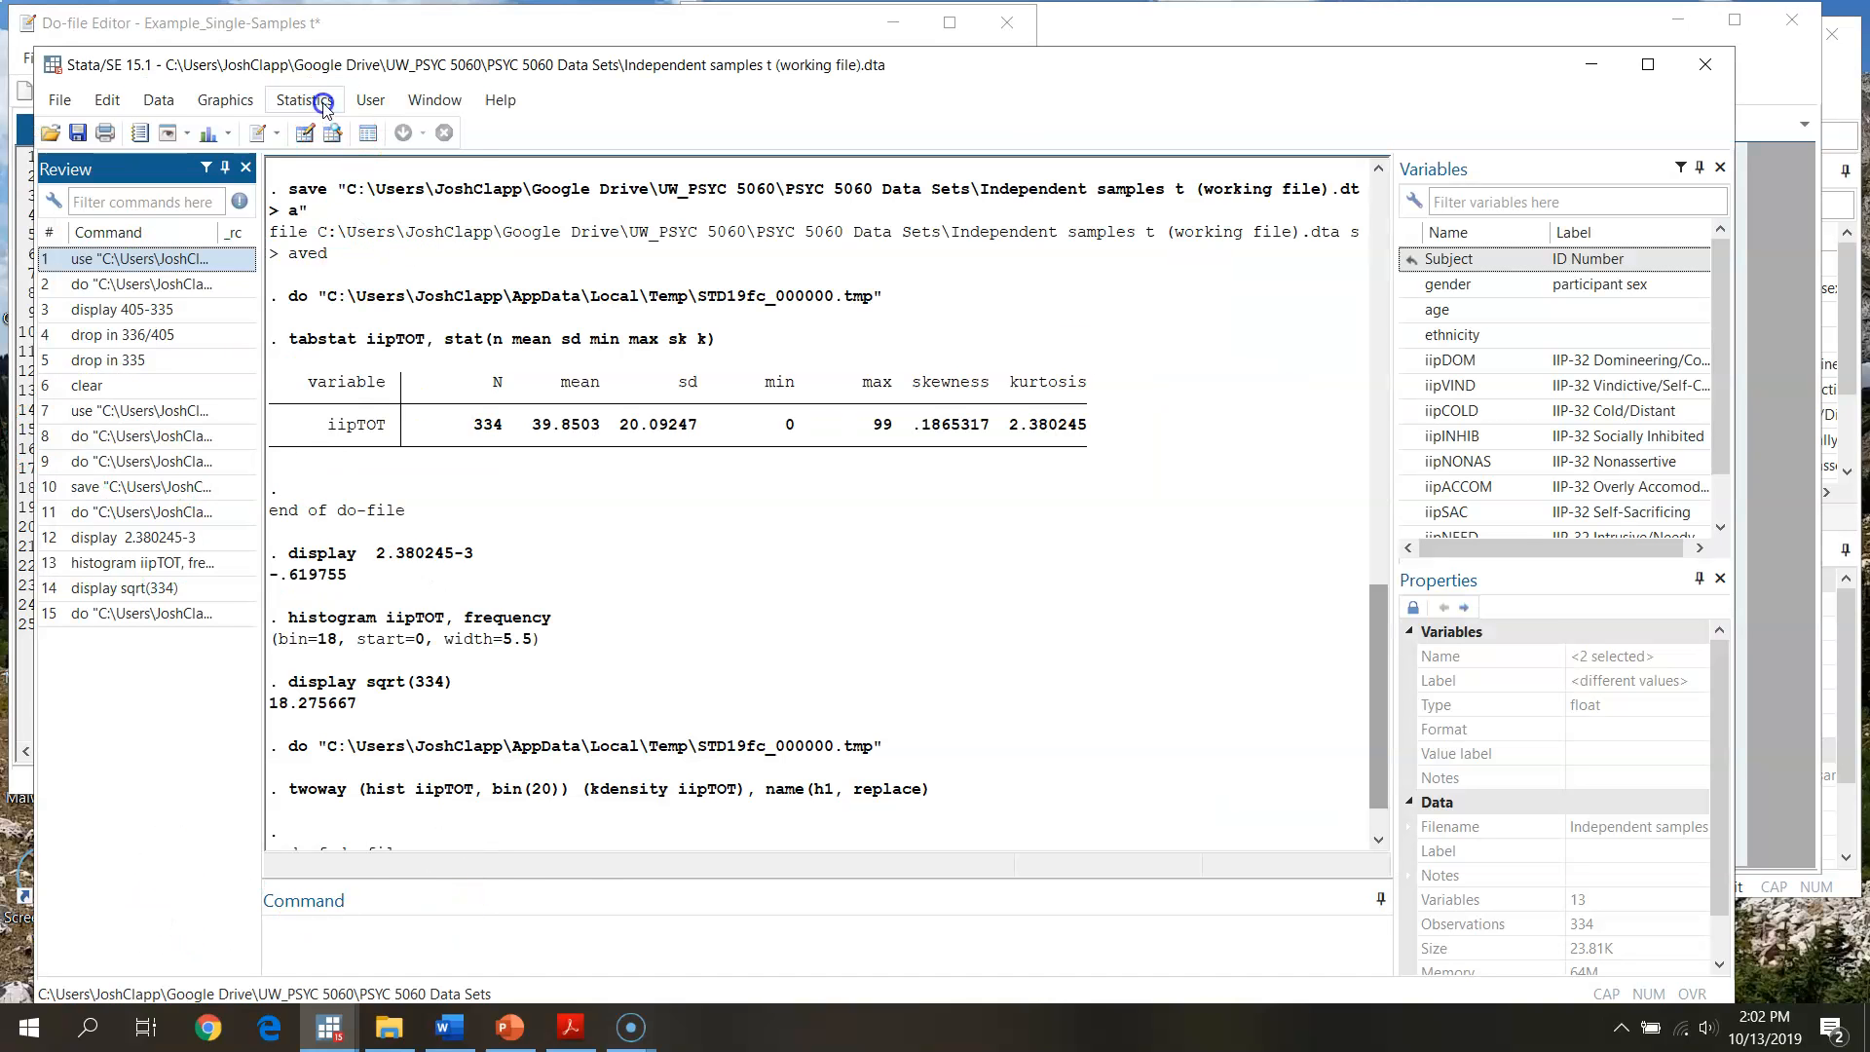
{"action": "left_click", "coordinate": [224, 99]}
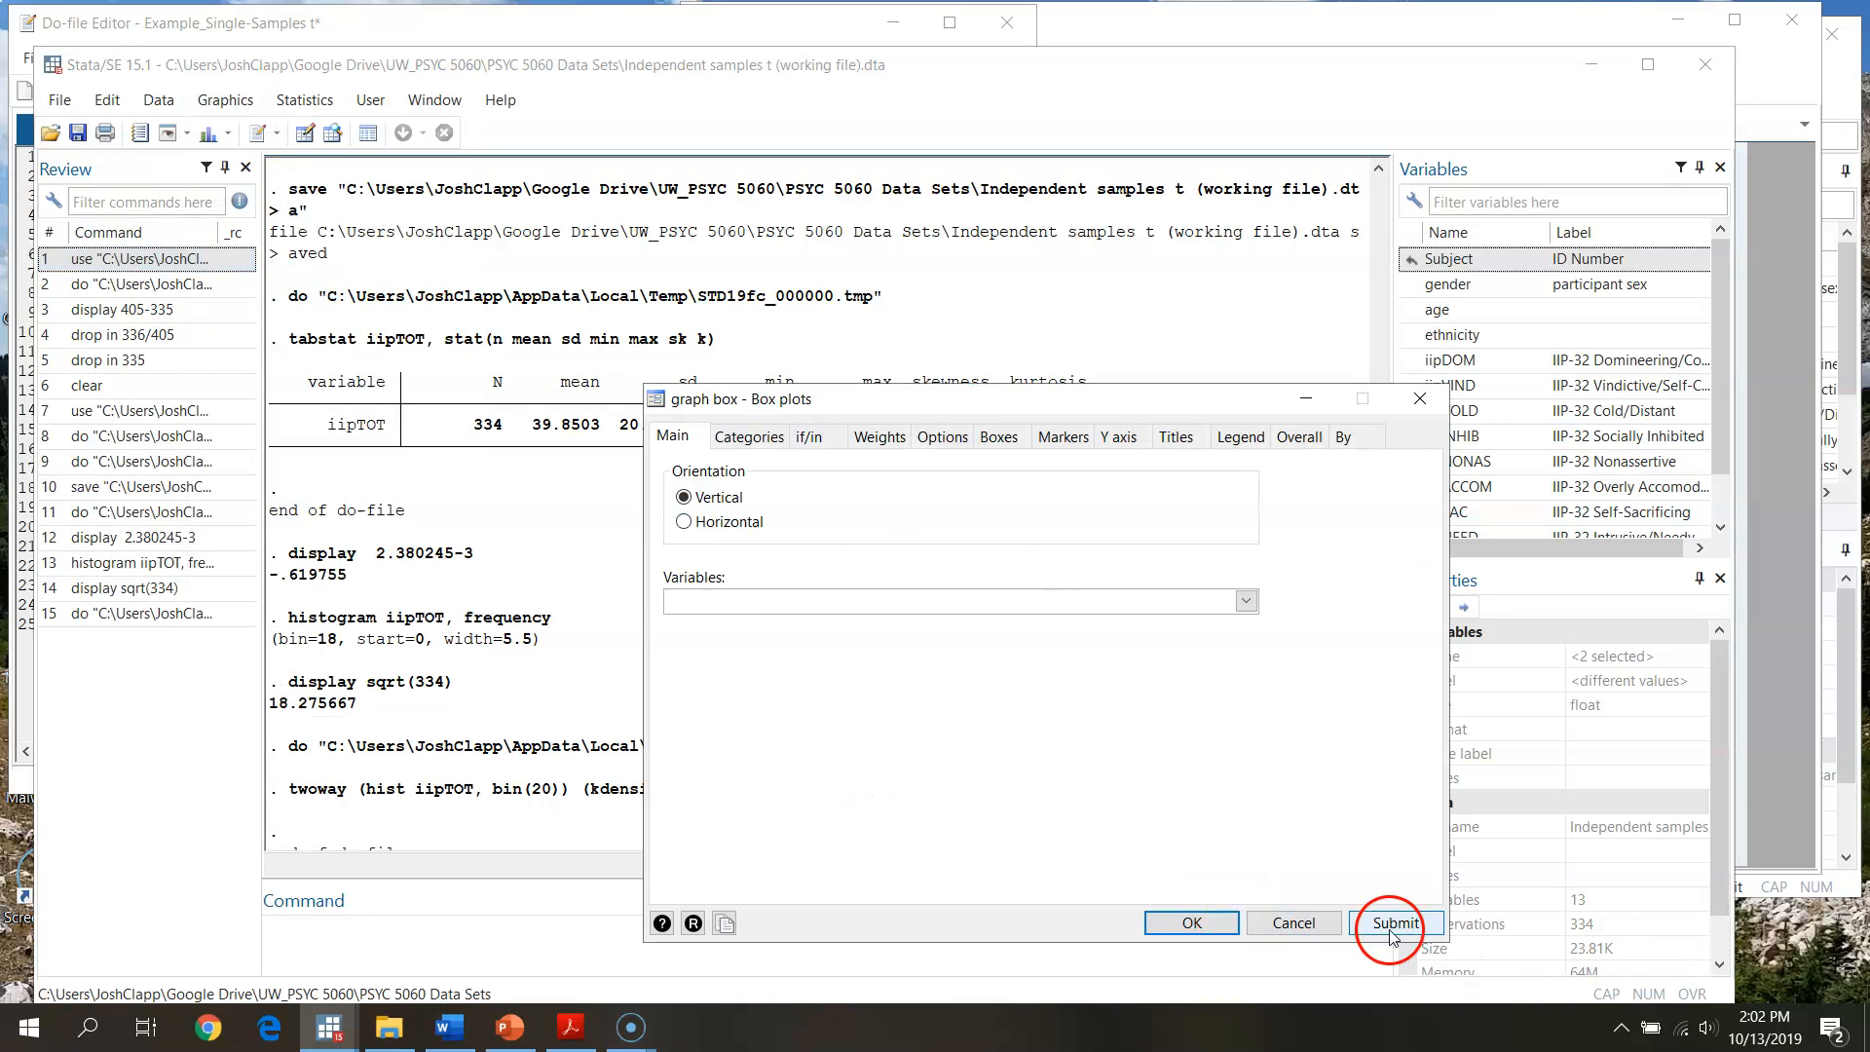
{"action": "left_click", "coordinate": [1393, 923]}
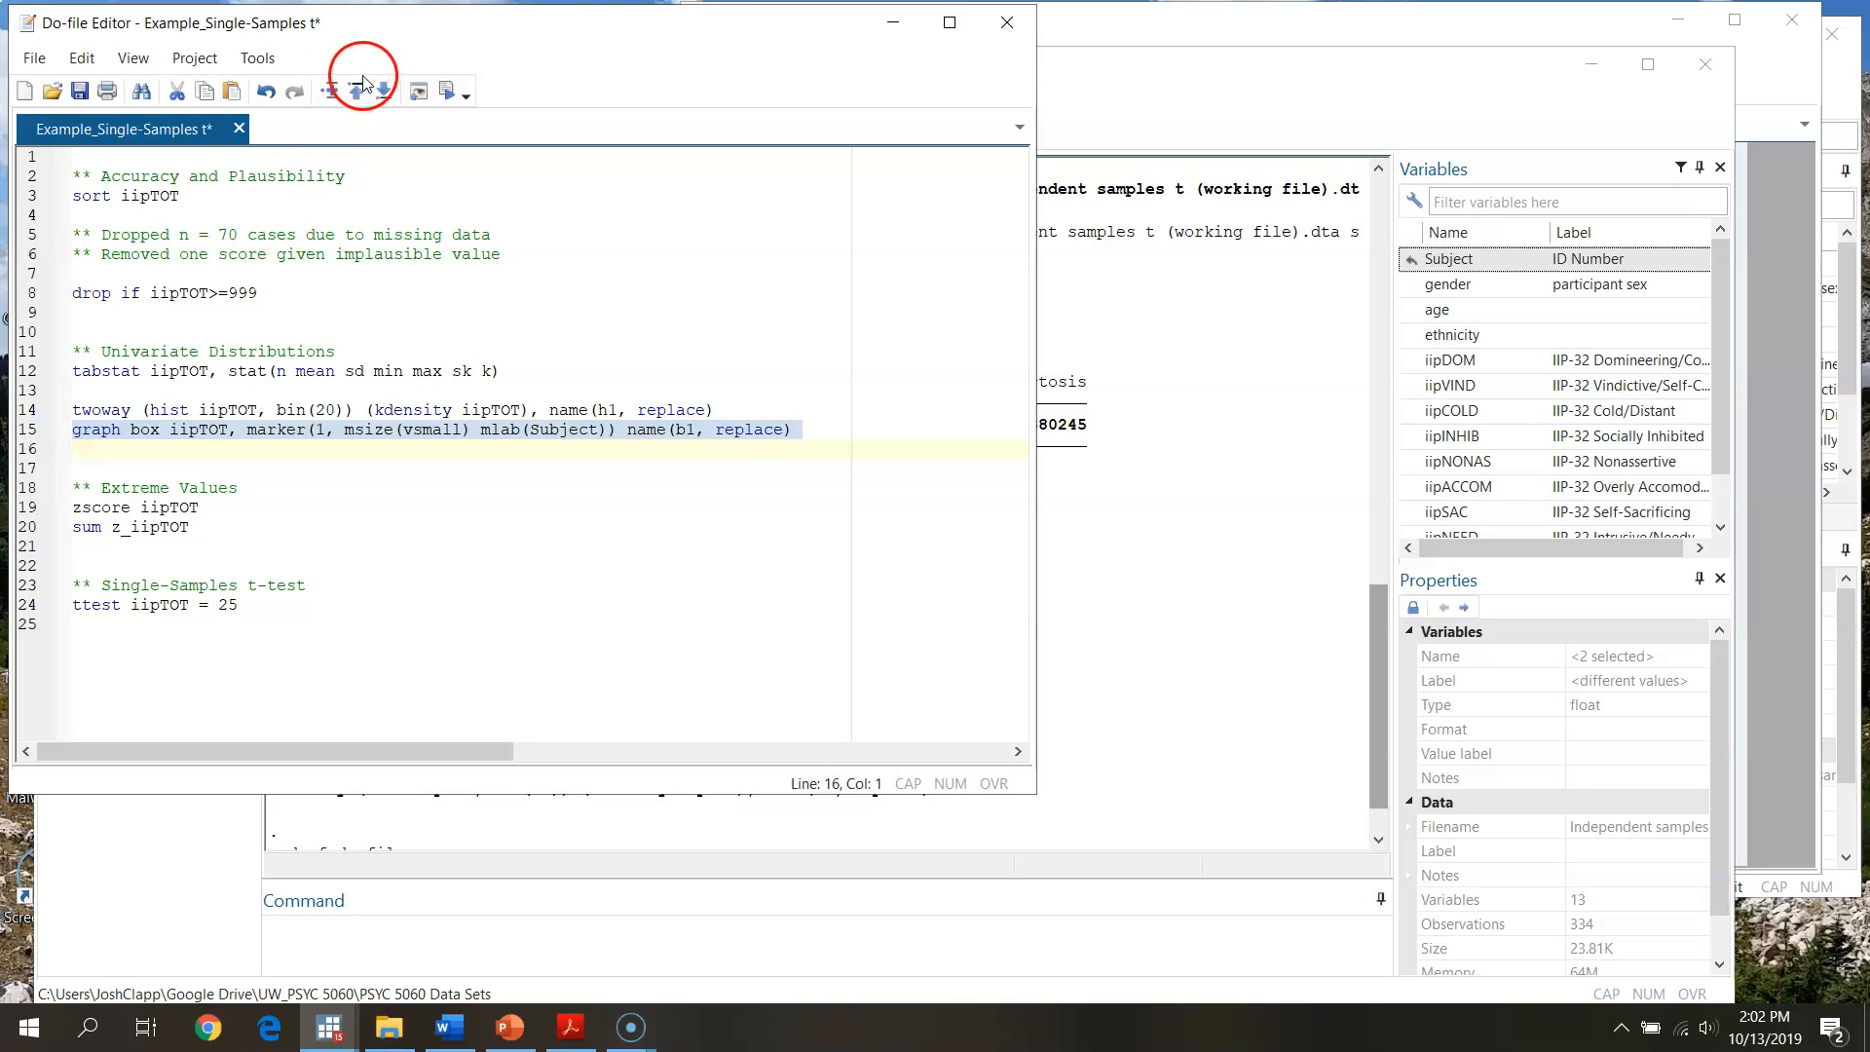
Run the box plot command to draw b1 of iipTOT, then close its window.
{"action": "left_click", "coordinate": [363, 90]}
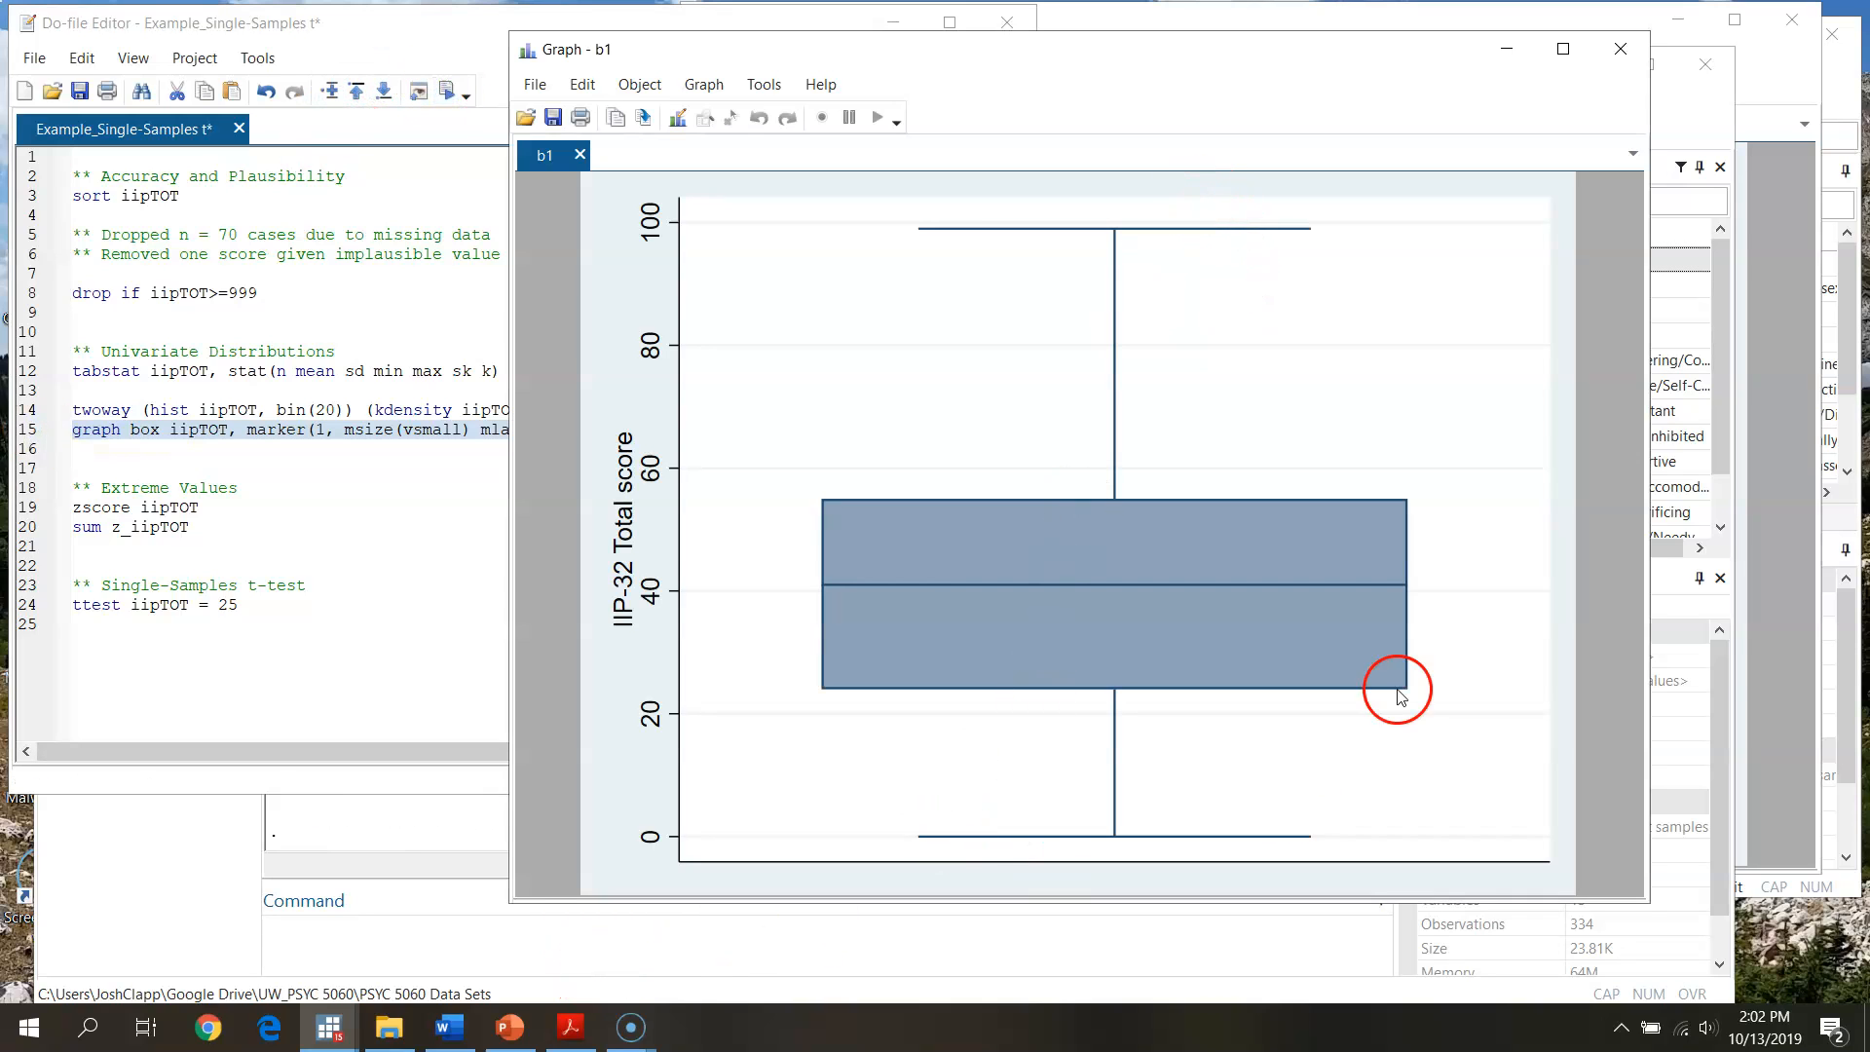
{"action": "mouse_move", "coordinate": [848, 616]}
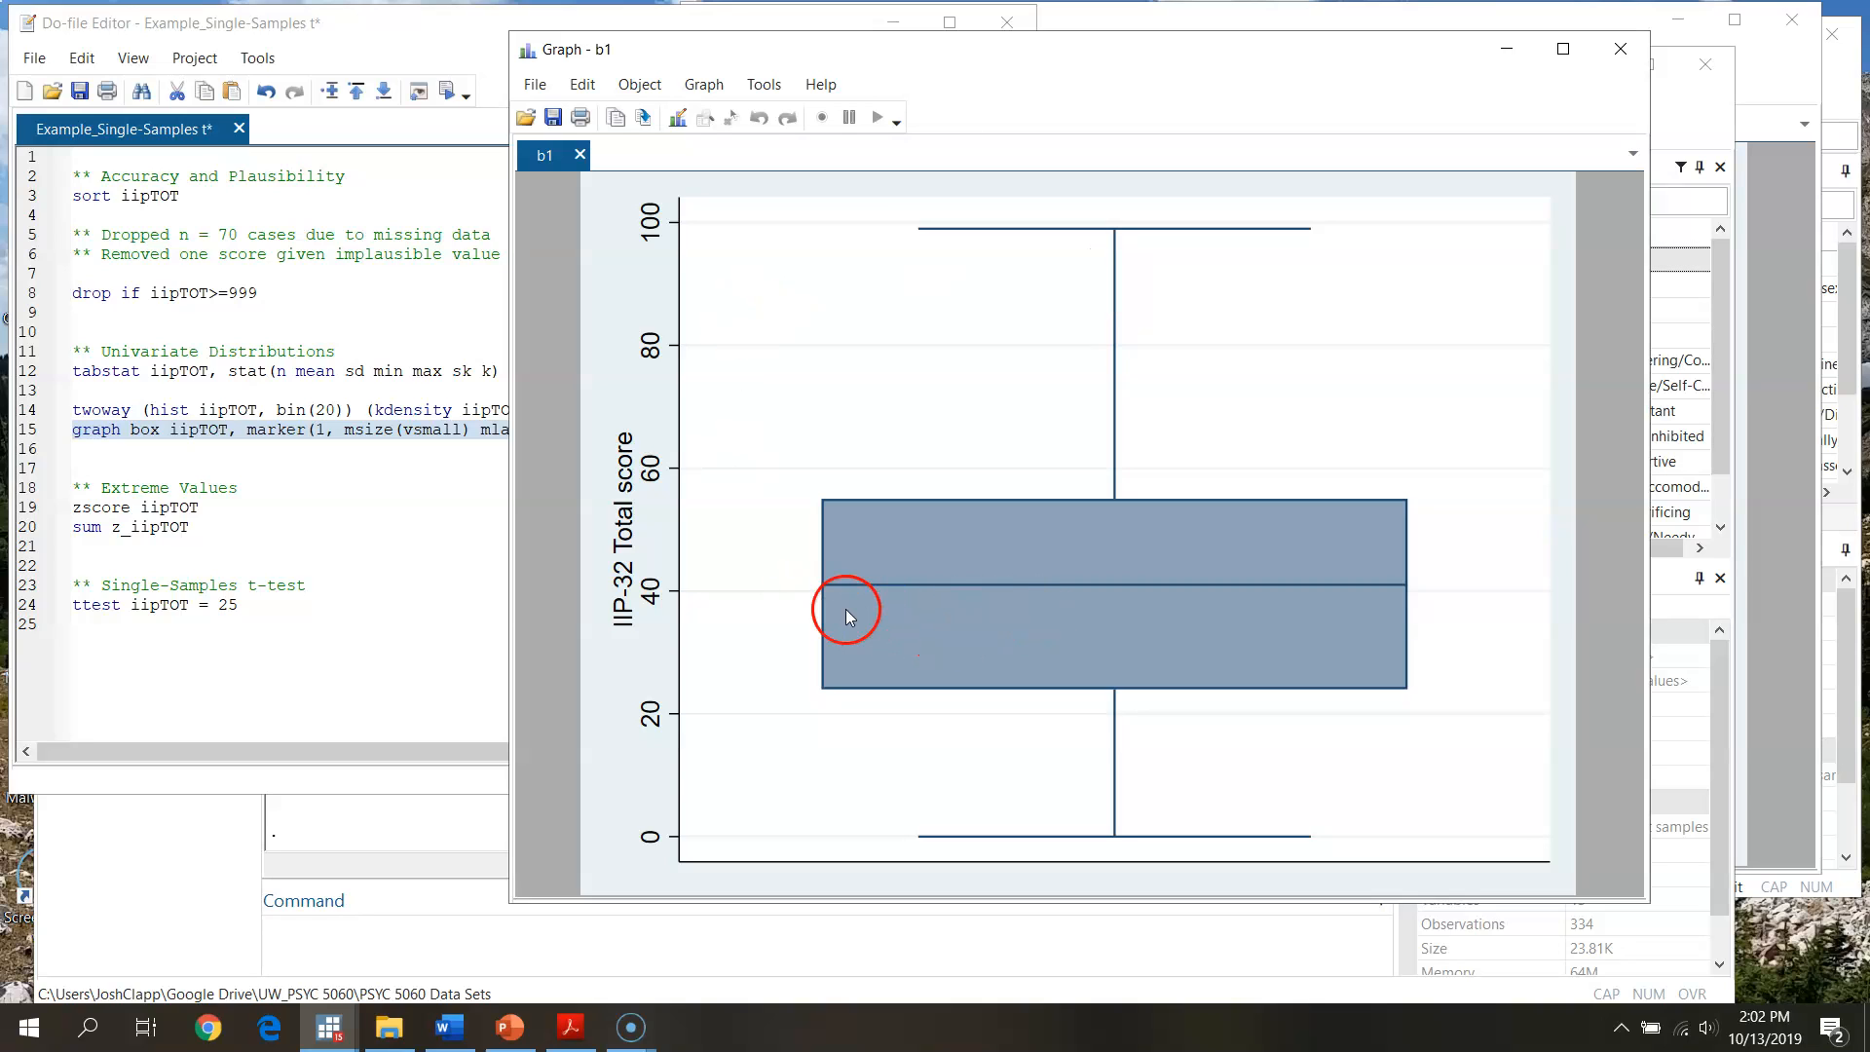
{"action": "mouse_move", "coordinate": [1000, 598]}
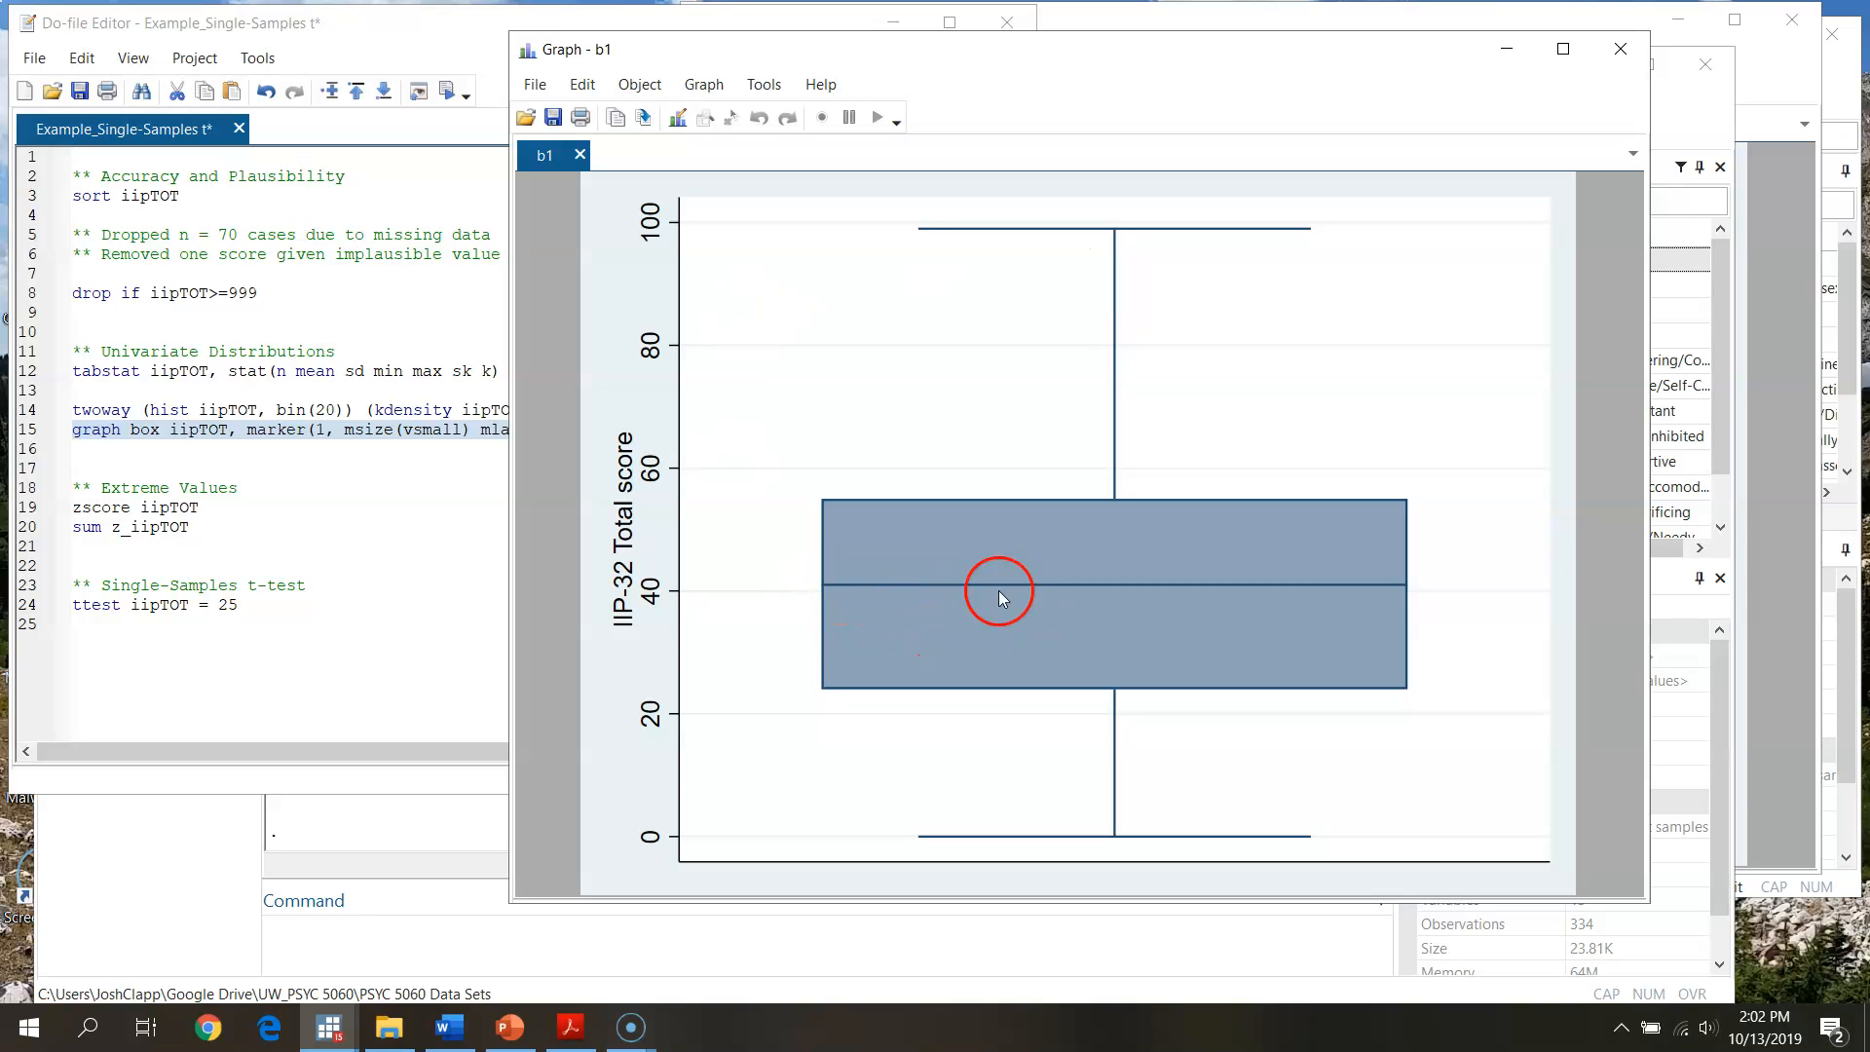
{"action": "mouse_move", "coordinate": [1119, 235]}
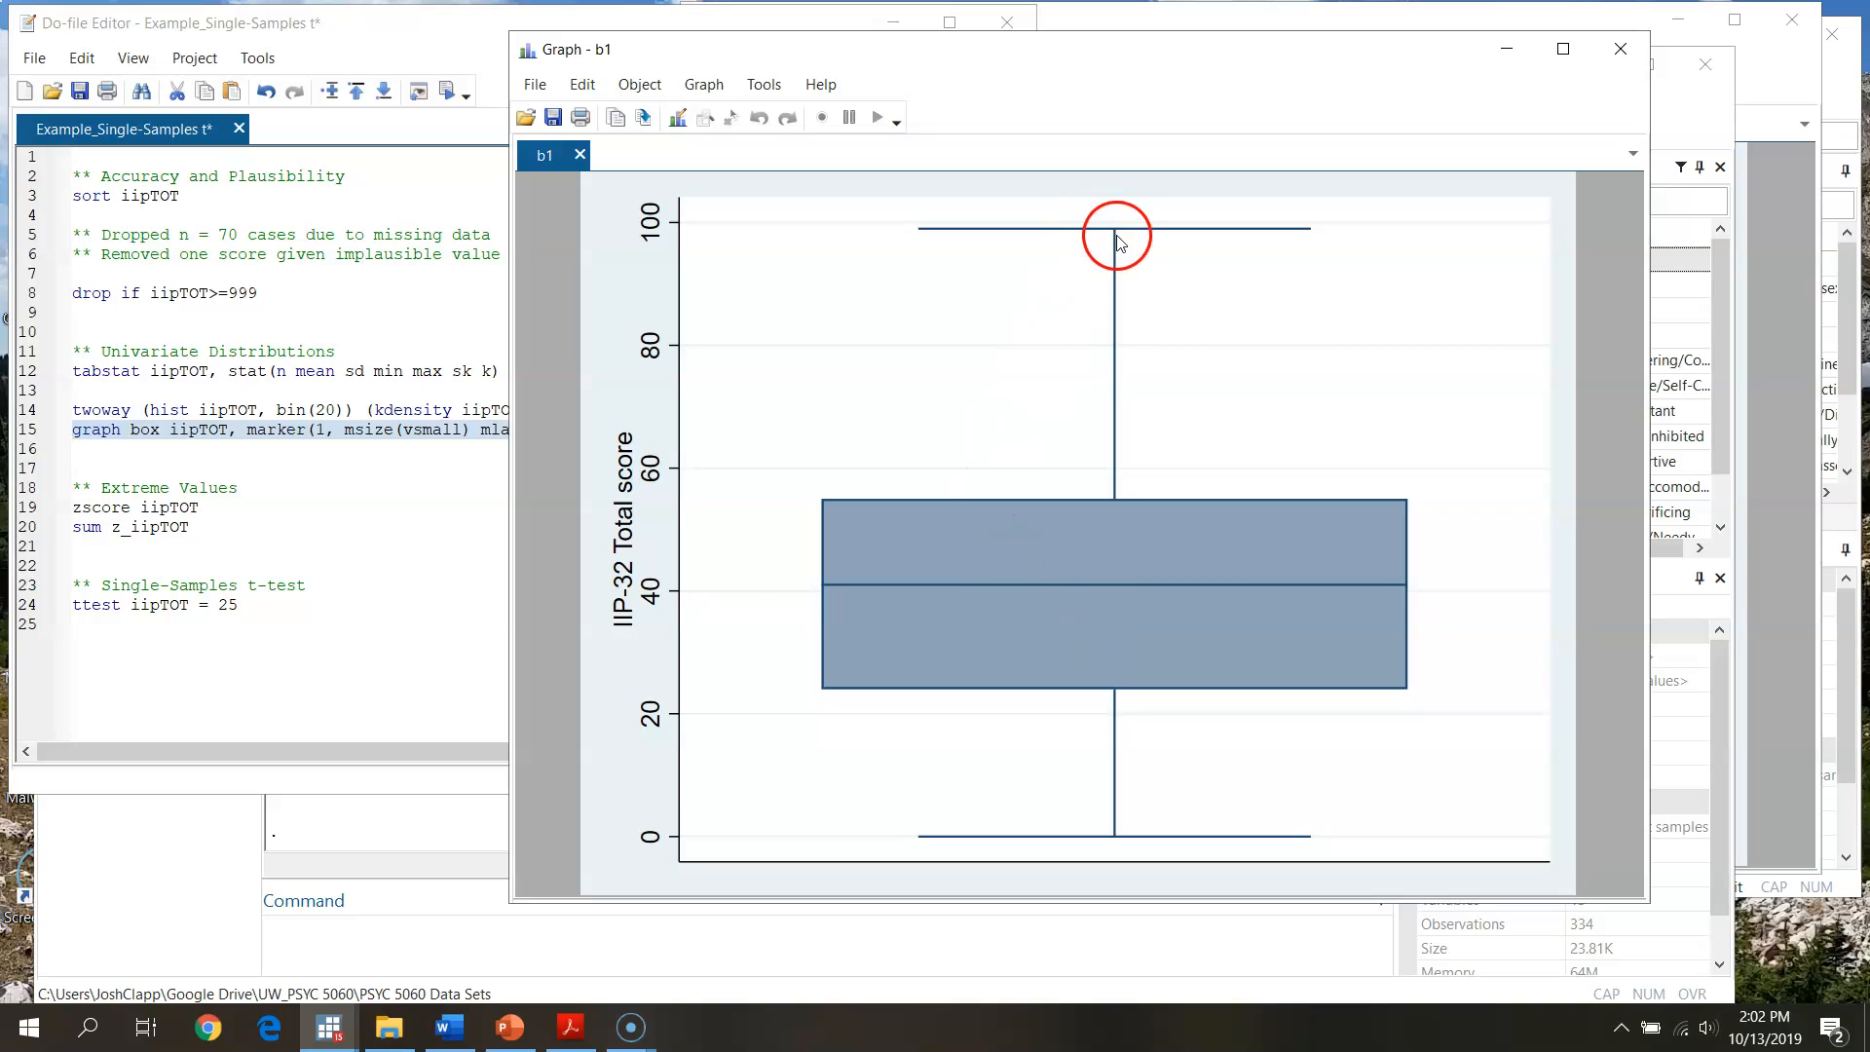
{"action": "mouse_move", "coordinate": [1106, 831]}
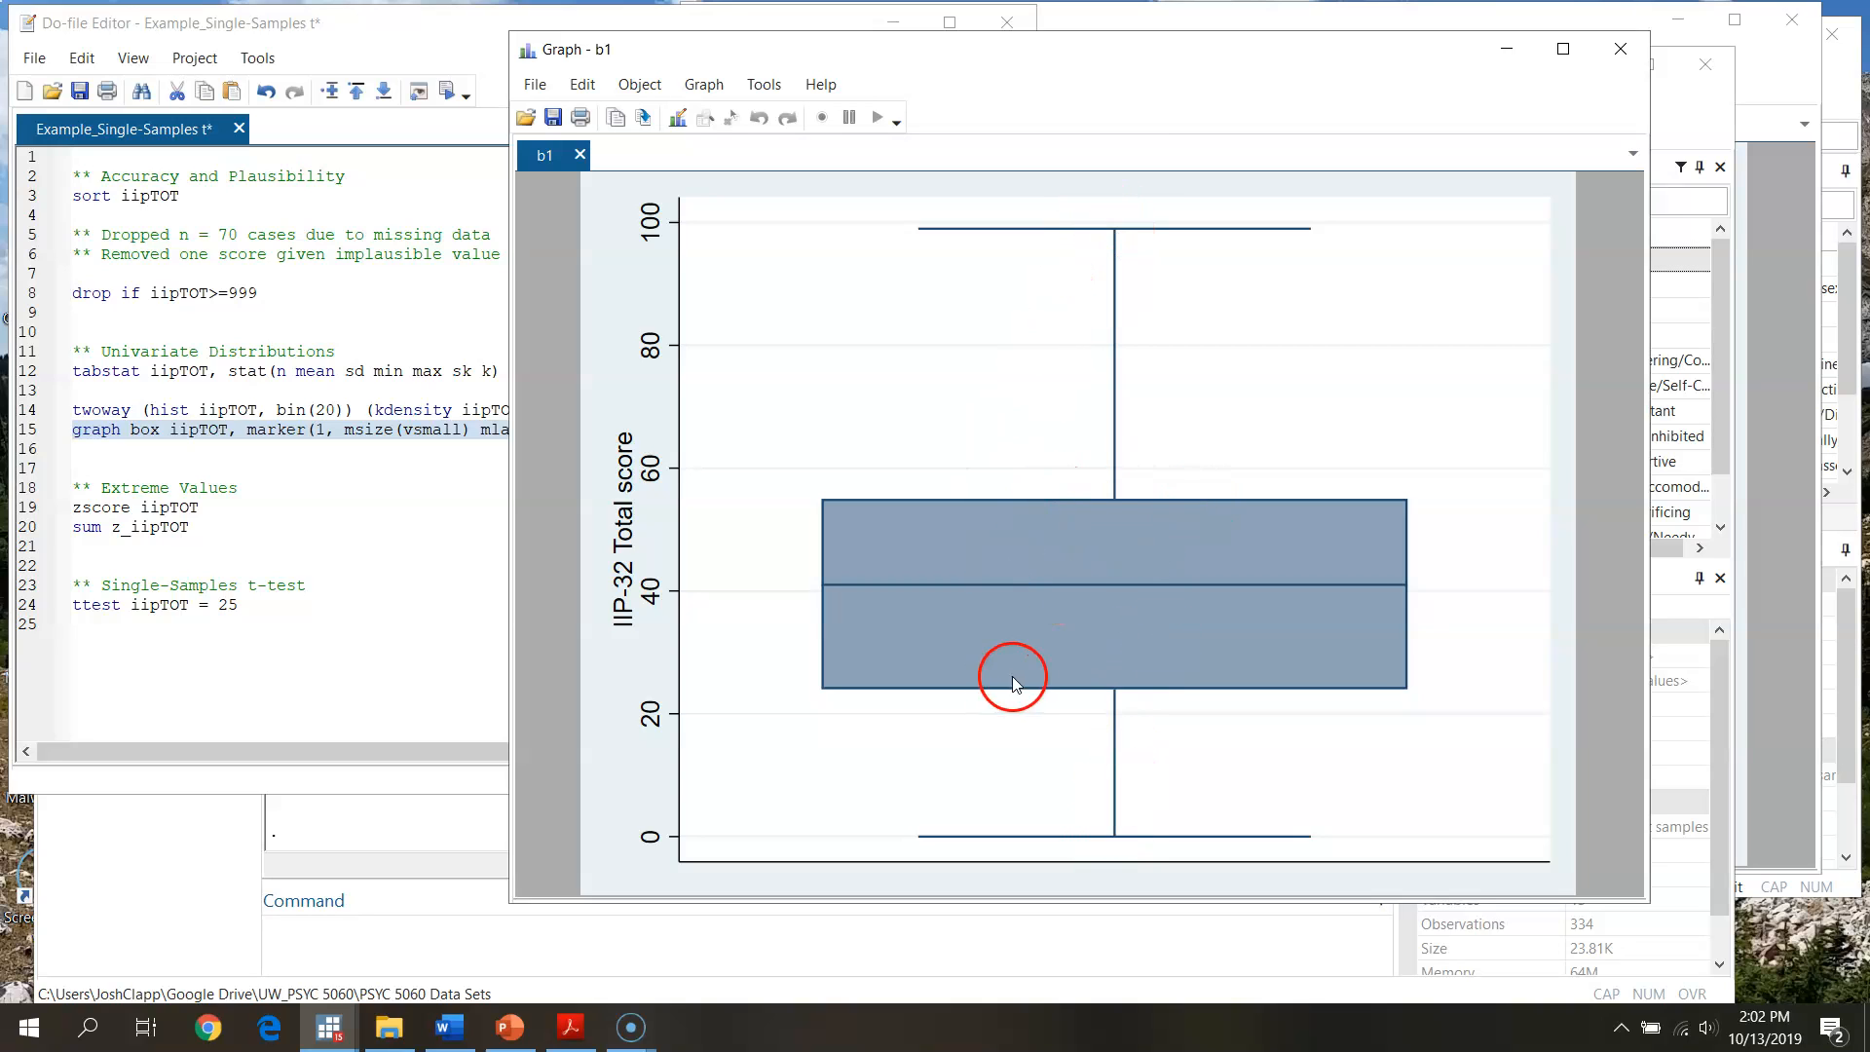
{"action": "mouse_move", "coordinate": [1316, 564]}
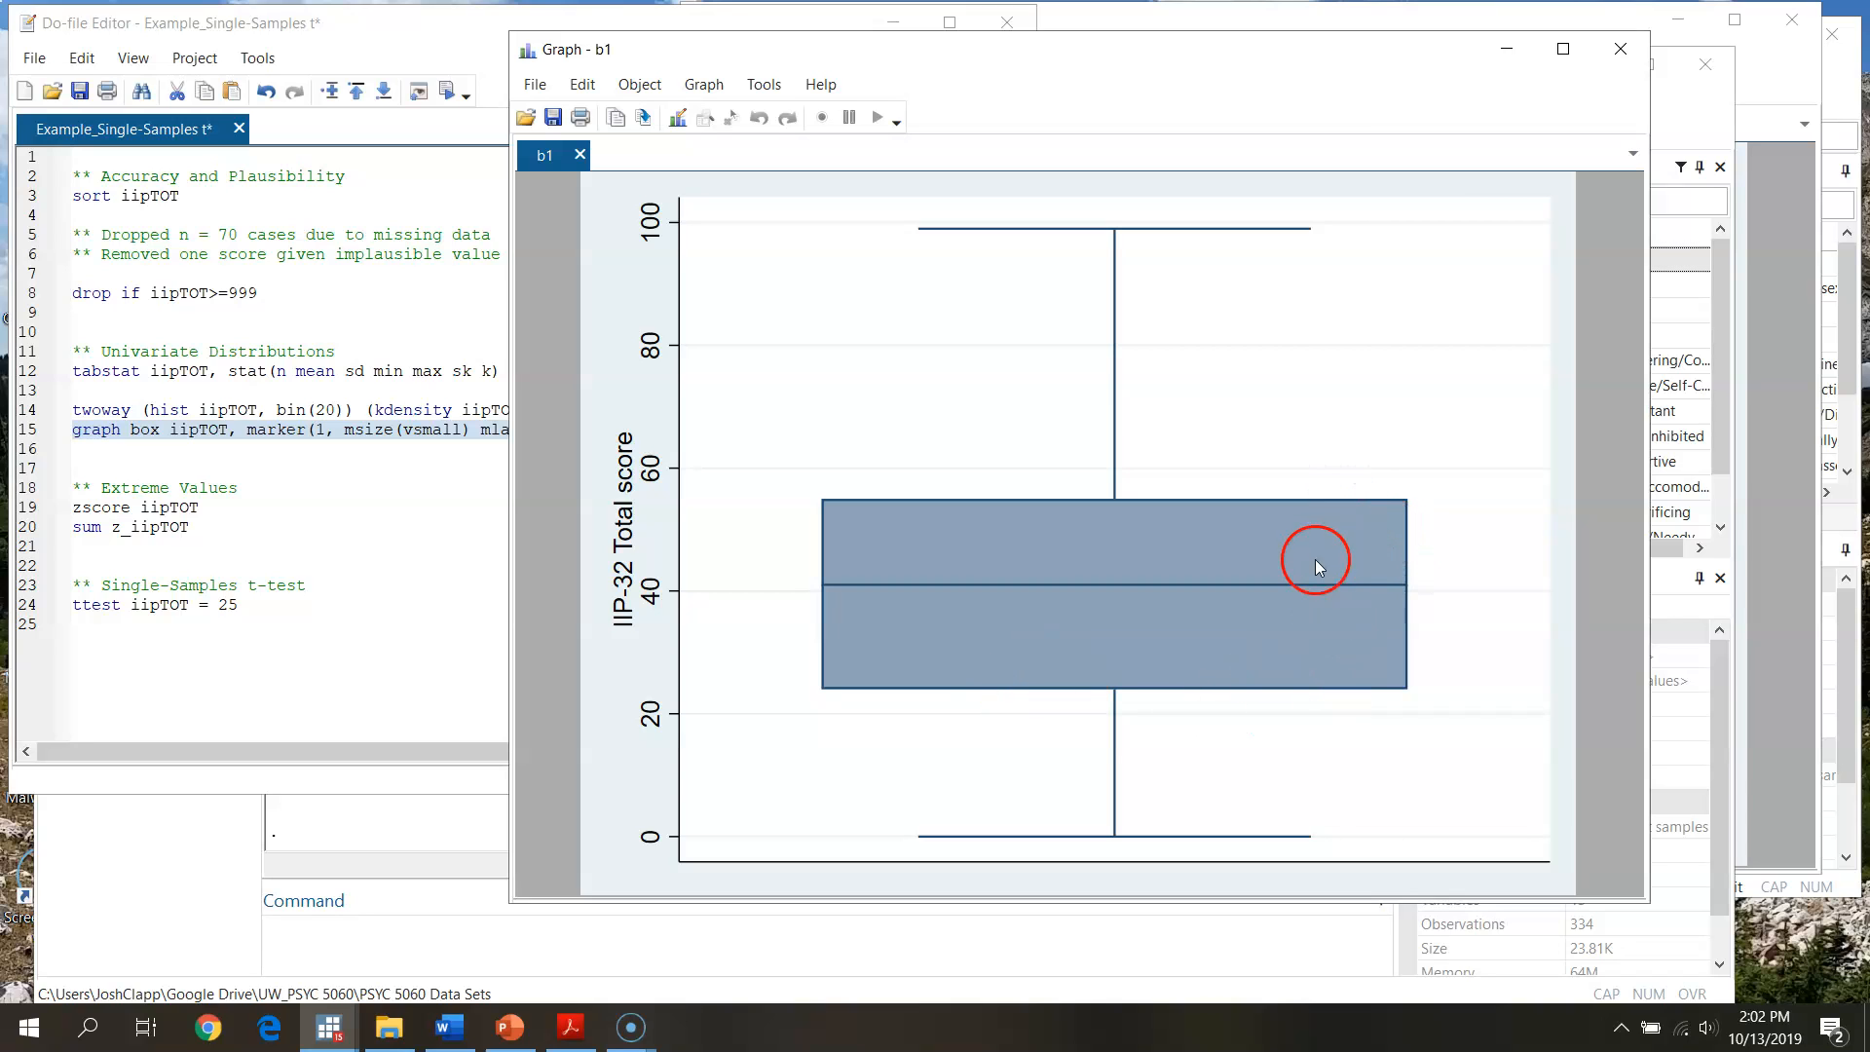
{"action": "mouse_move", "coordinate": [1402, 578]}
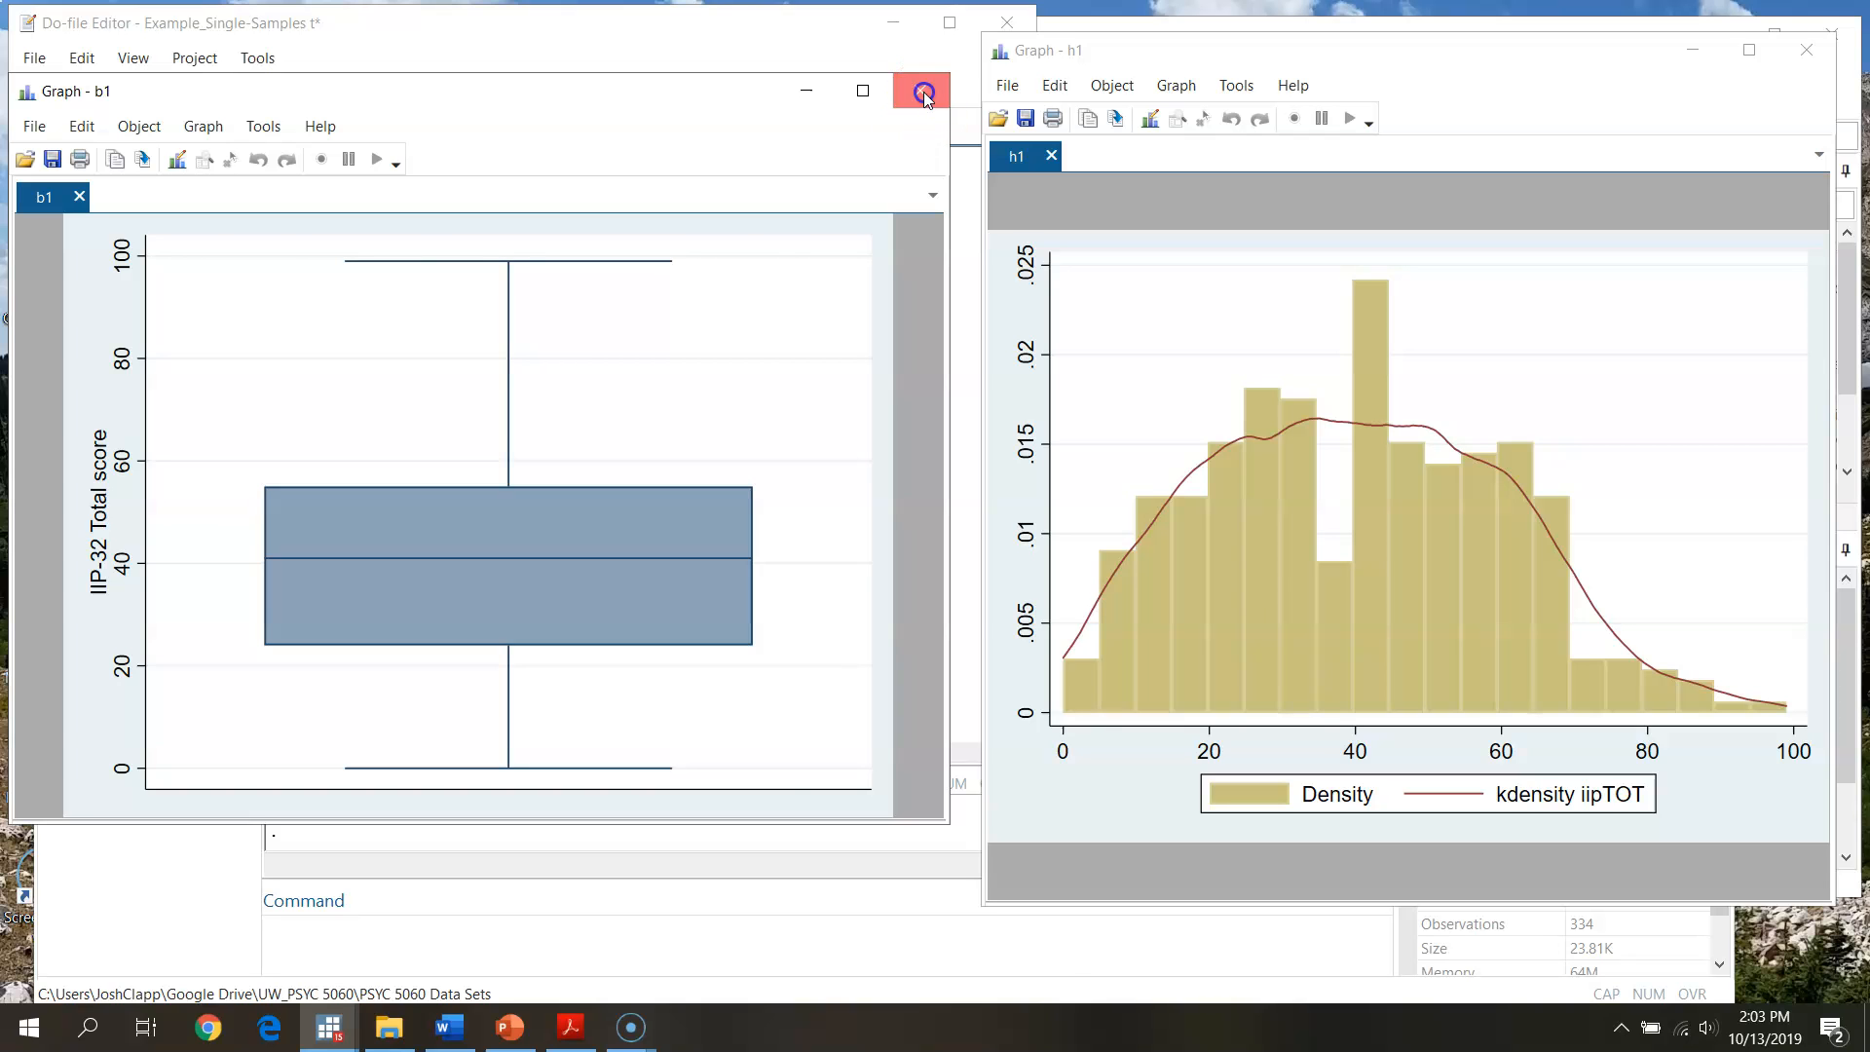
{"action": "left_click", "coordinate": [922, 93]}
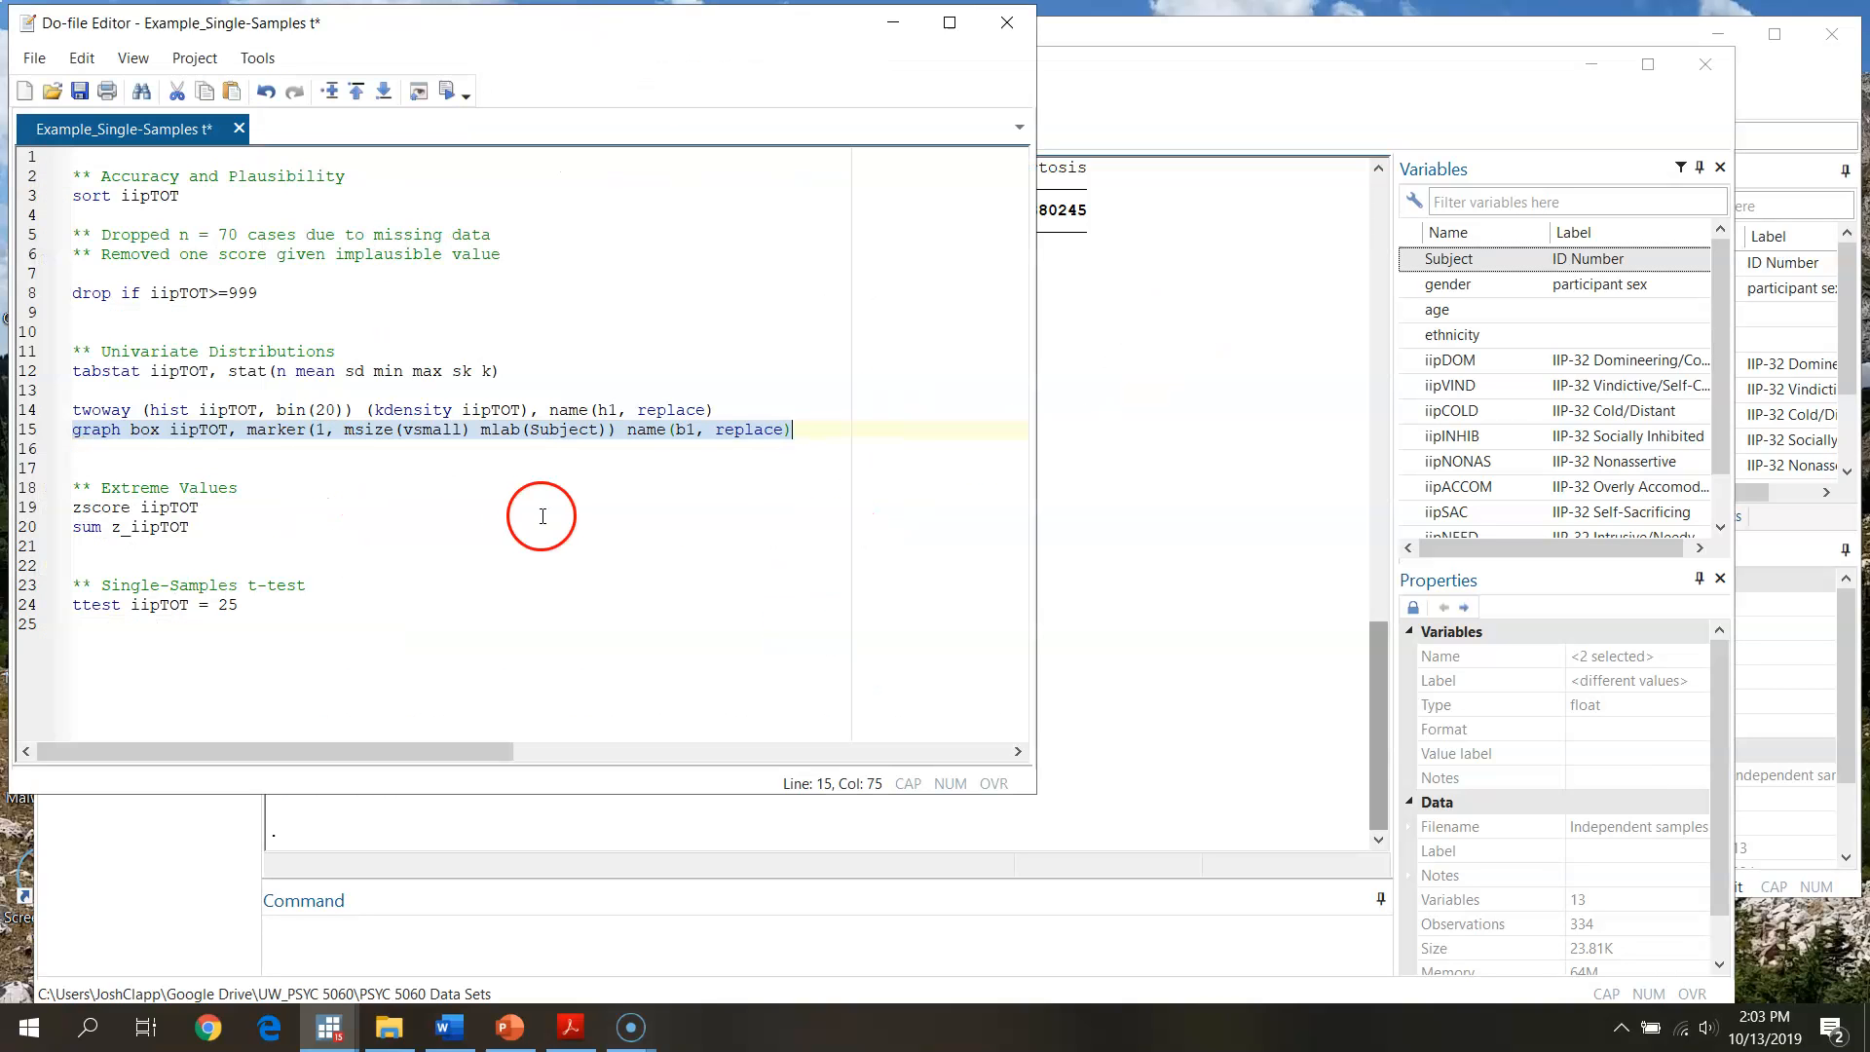
{"action": "mouse_move", "coordinate": [1771, 330]}
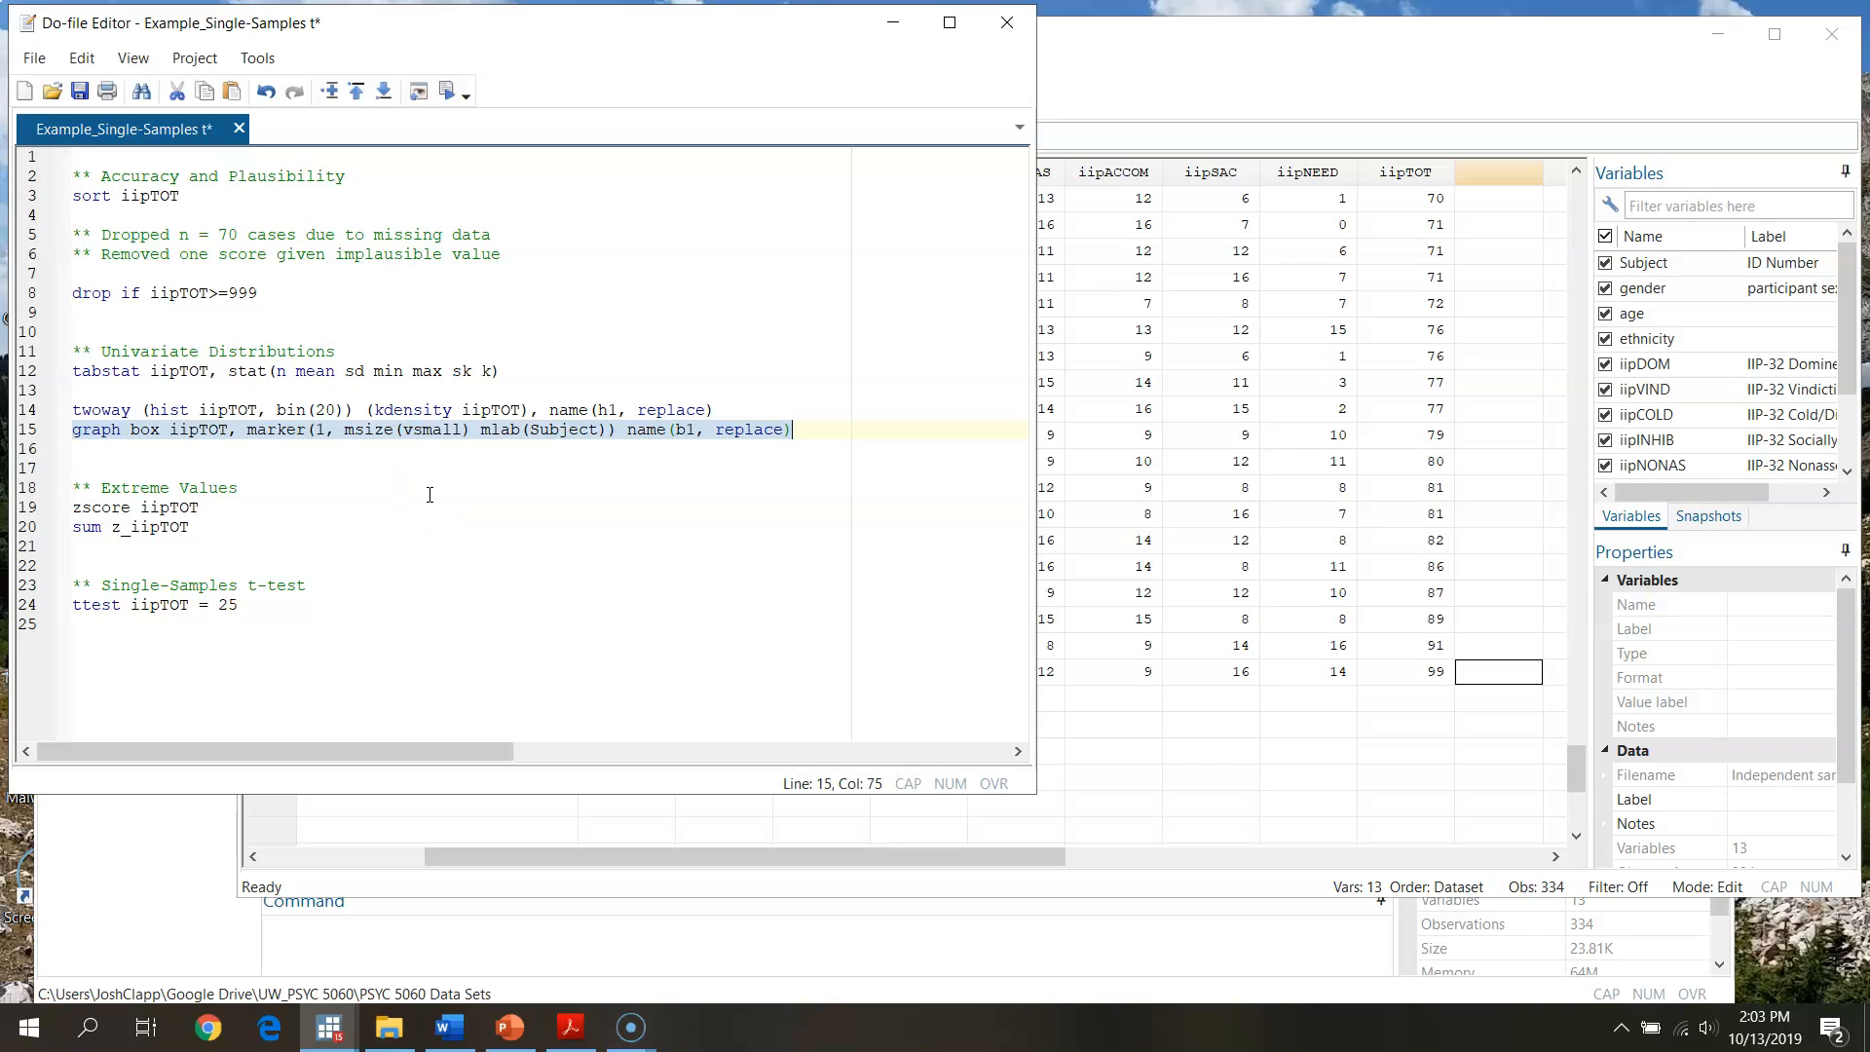
{"action": "mouse_move", "coordinate": [240, 547]}
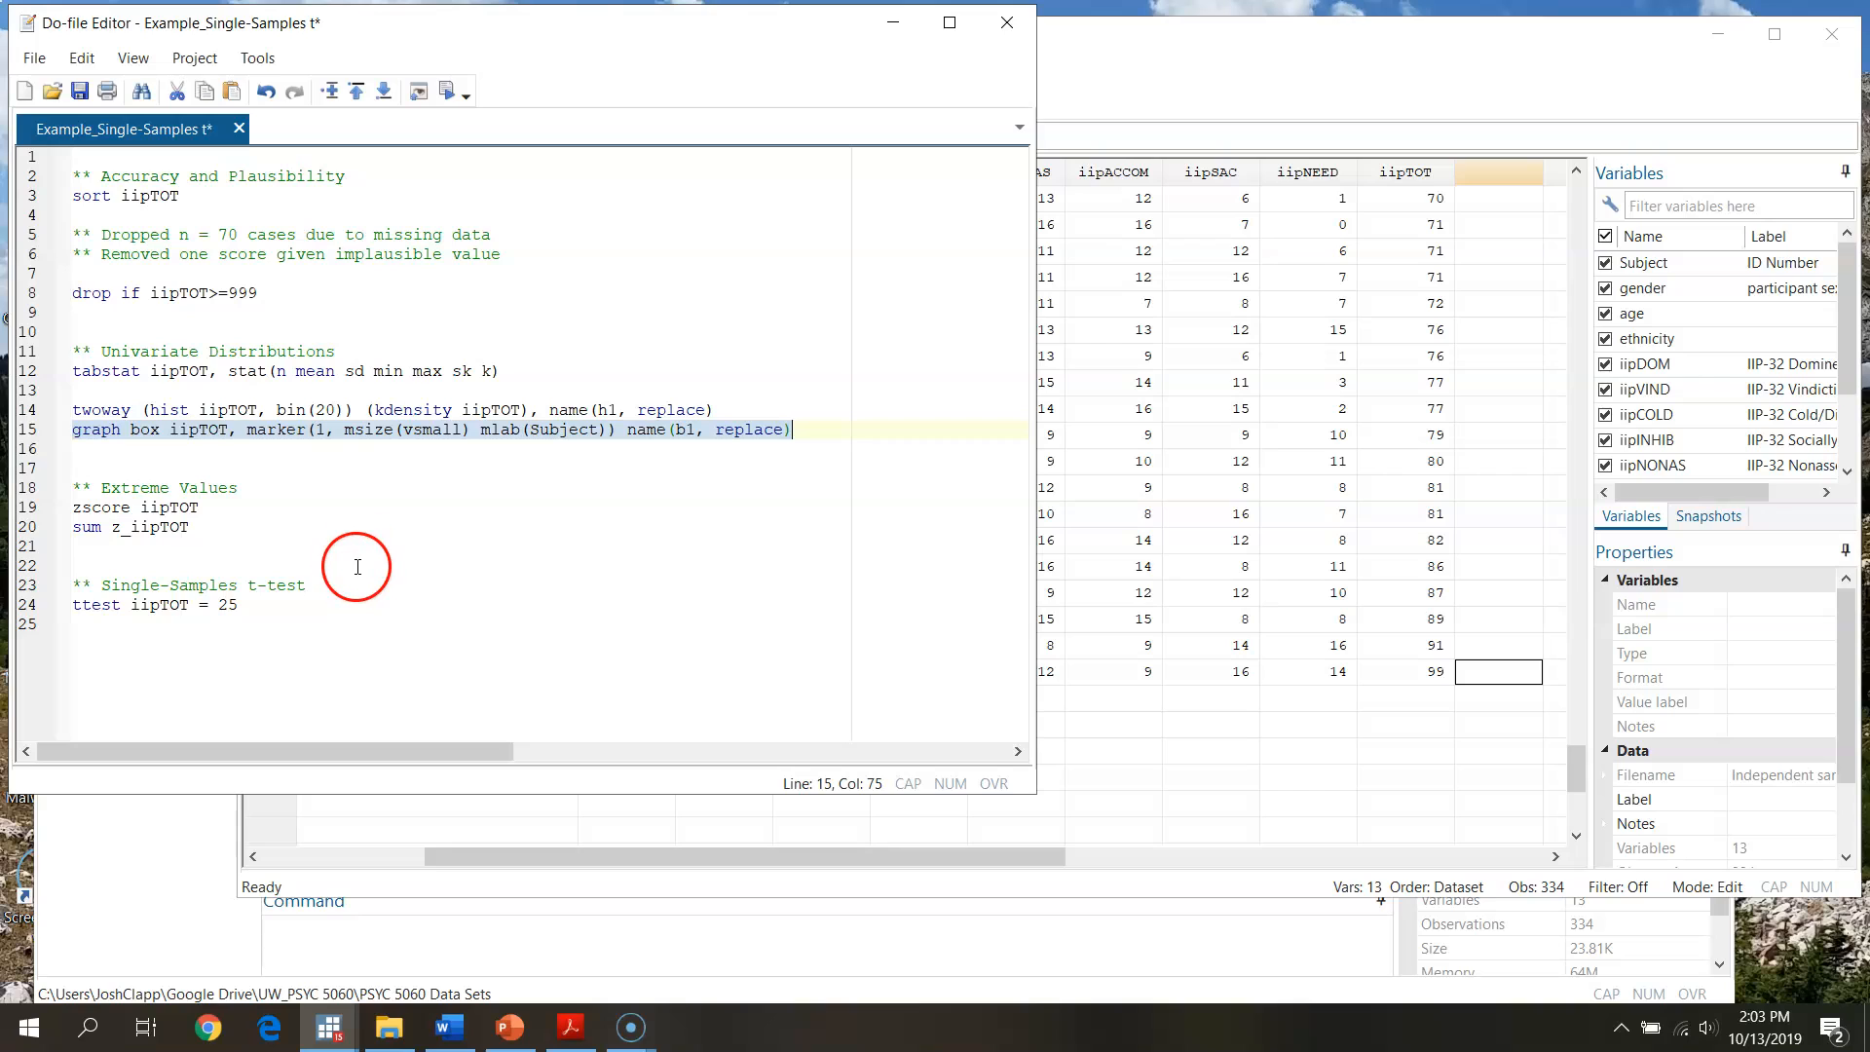
{"action": "mouse_move", "coordinate": [883, 386]}
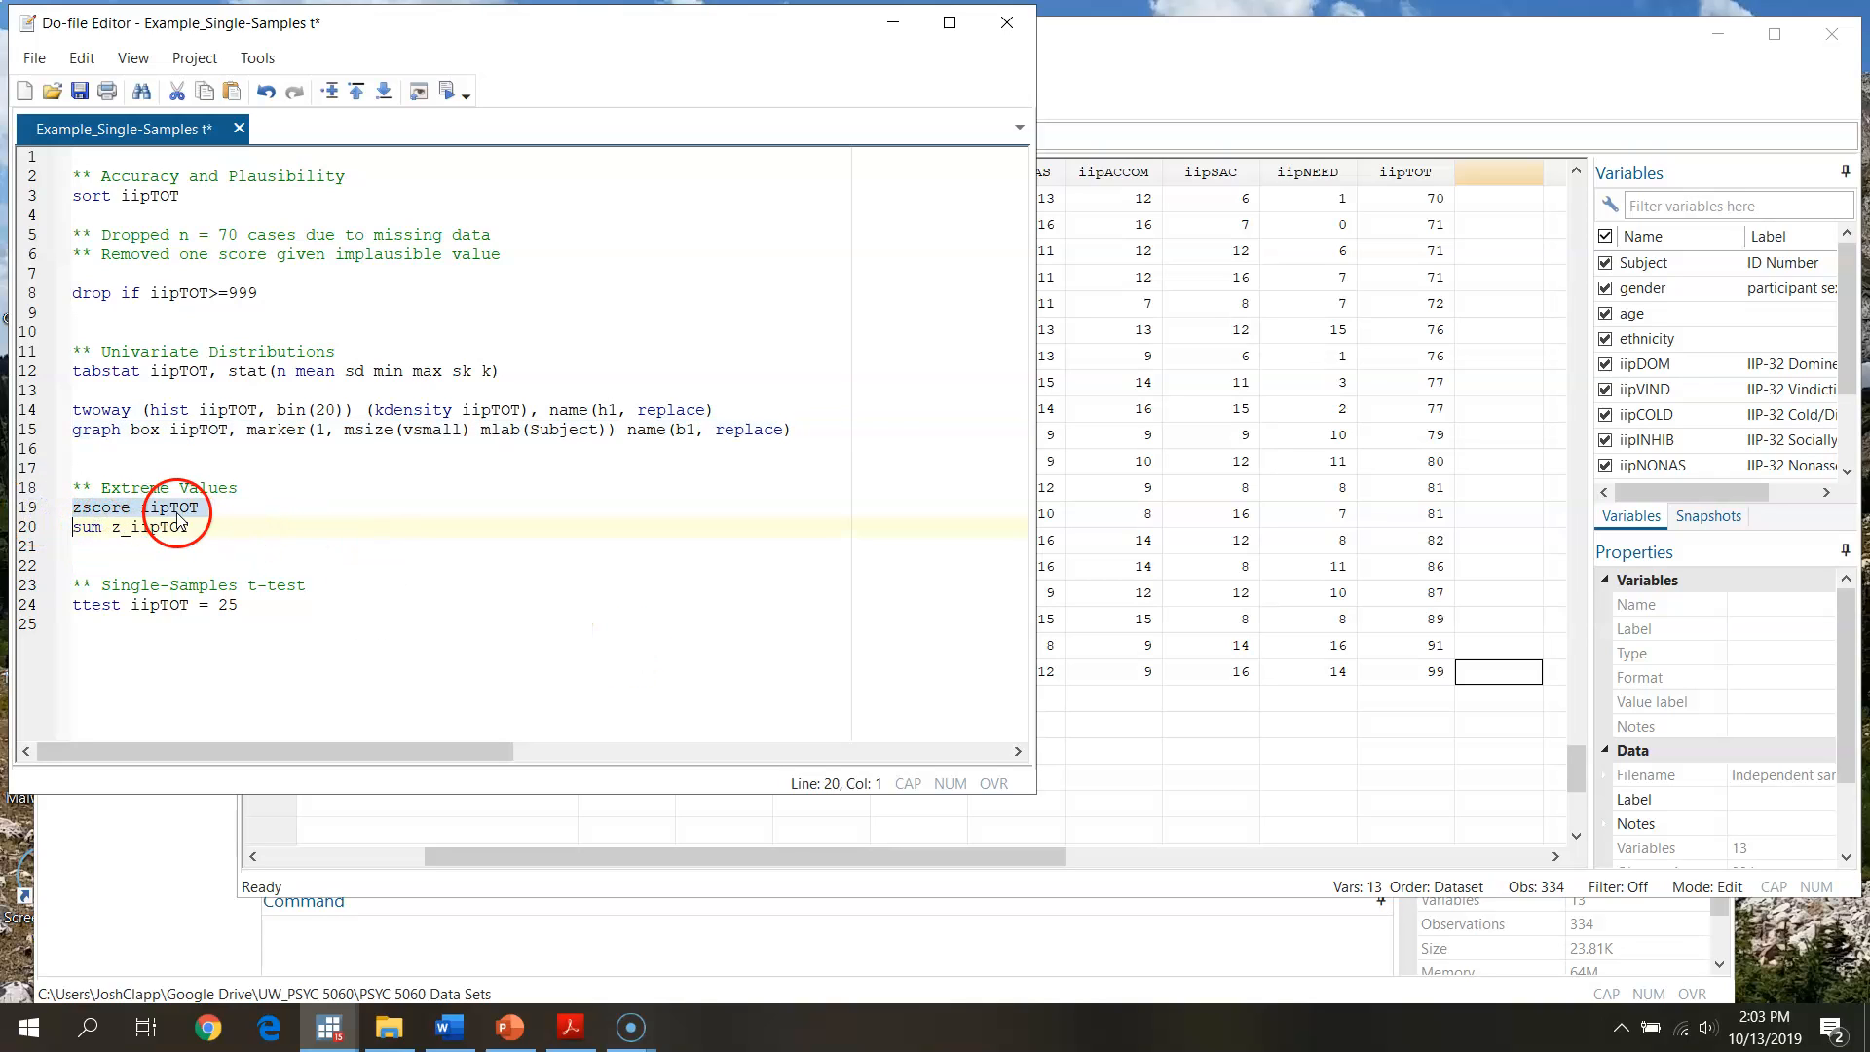
Select the zscore command line, then bring the main Stata results window forward.
{"action": "left_click", "coordinate": [100, 506]}
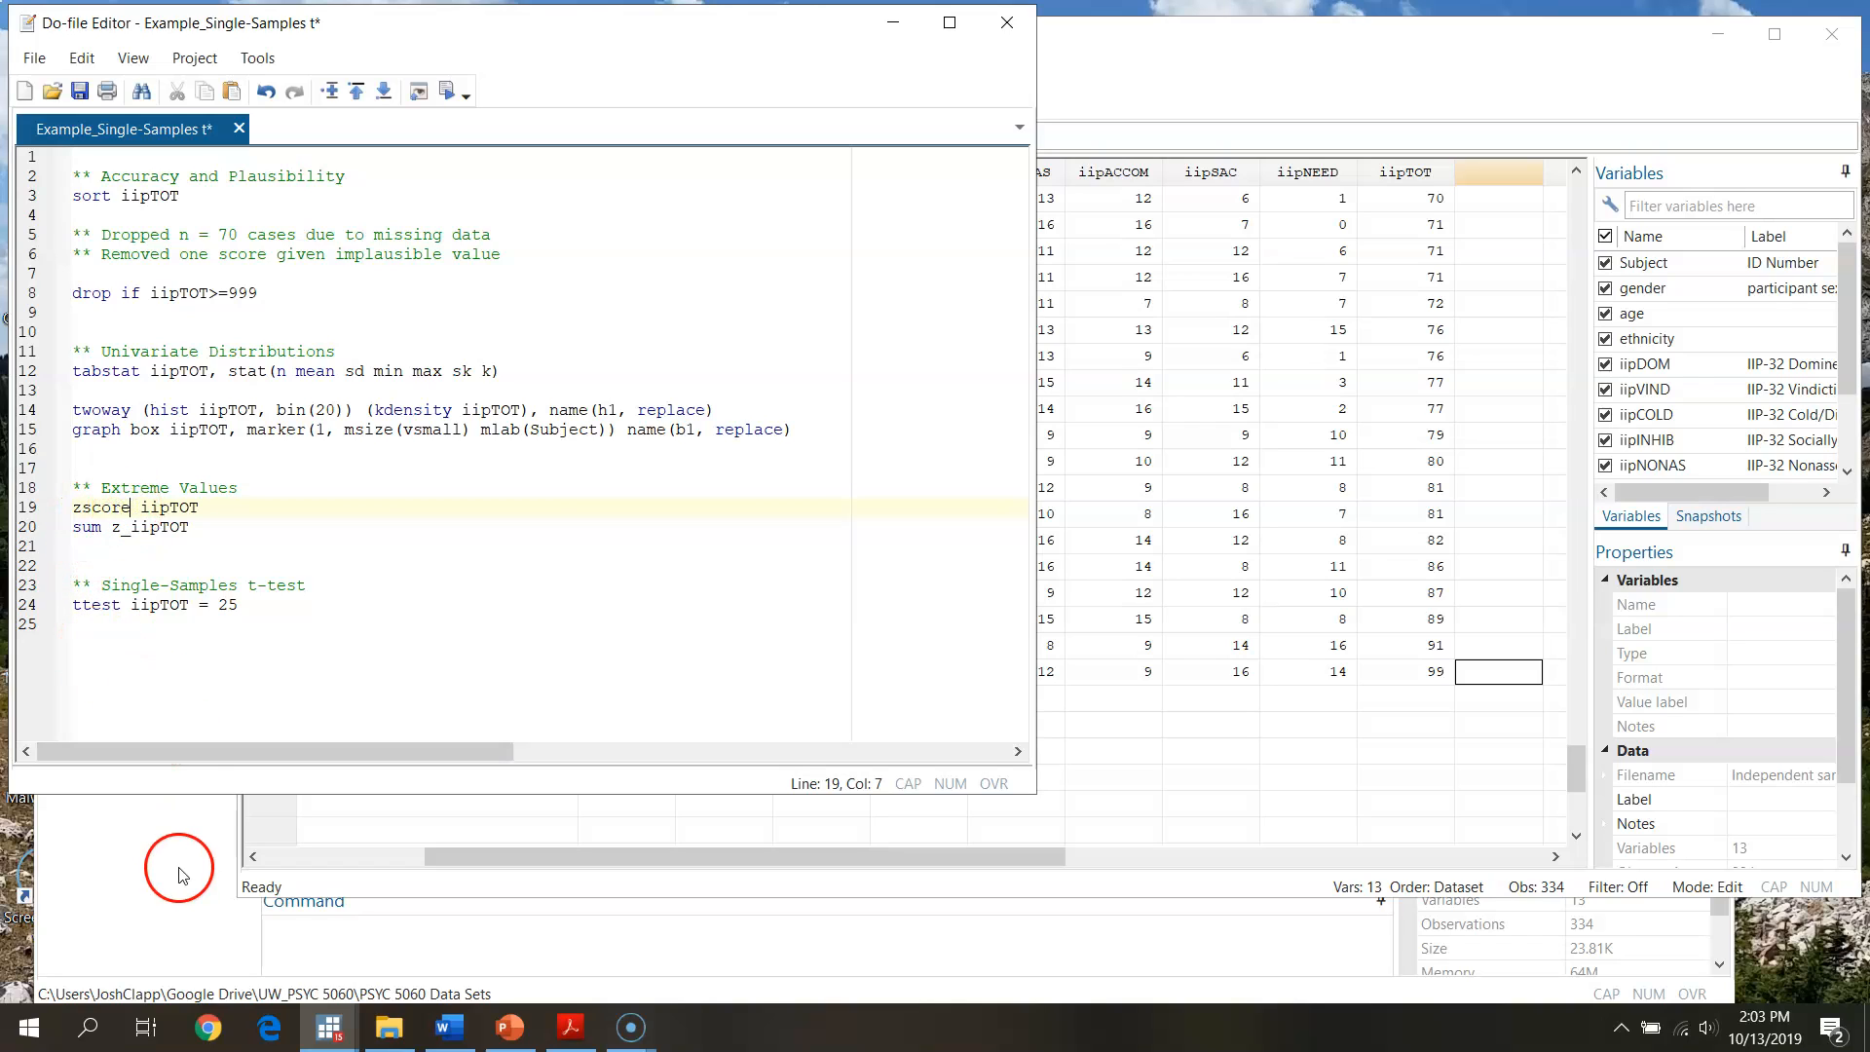
{"action": "mouse_move", "coordinate": [107, 889]}
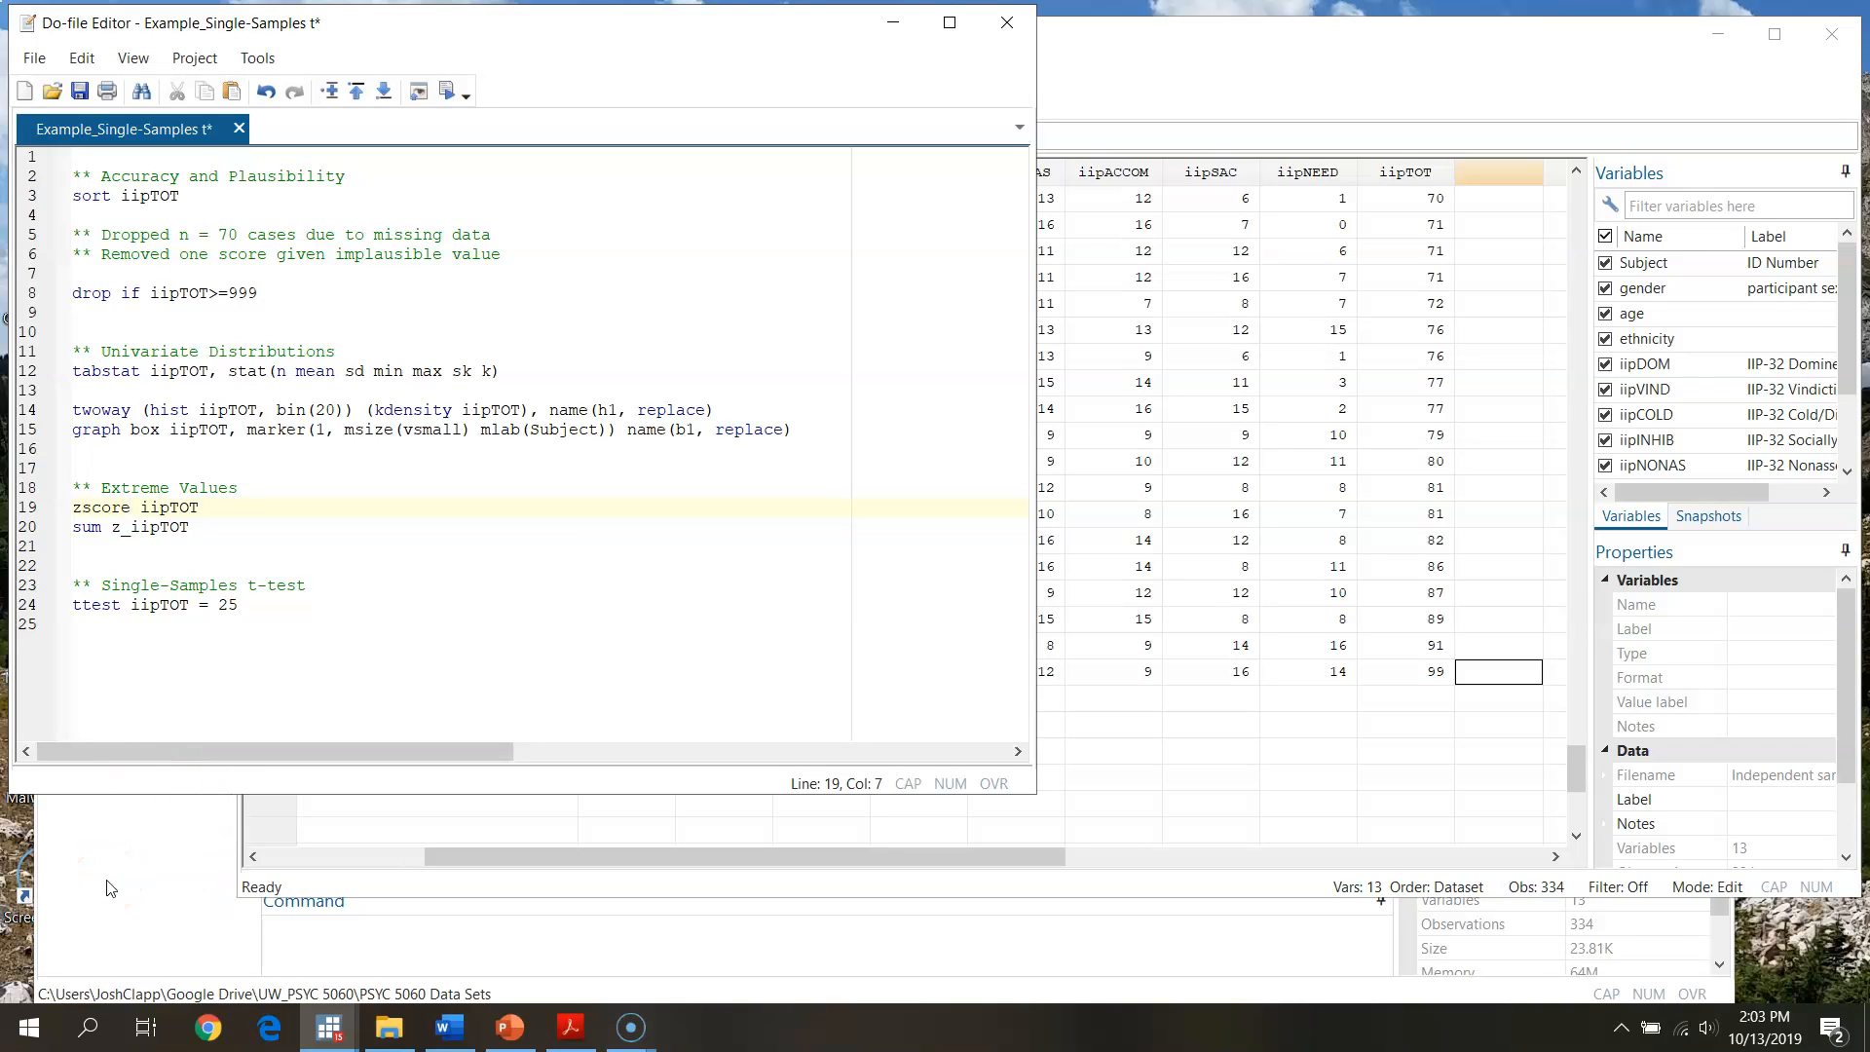
{"action": "left_click", "coordinate": [128, 505]}
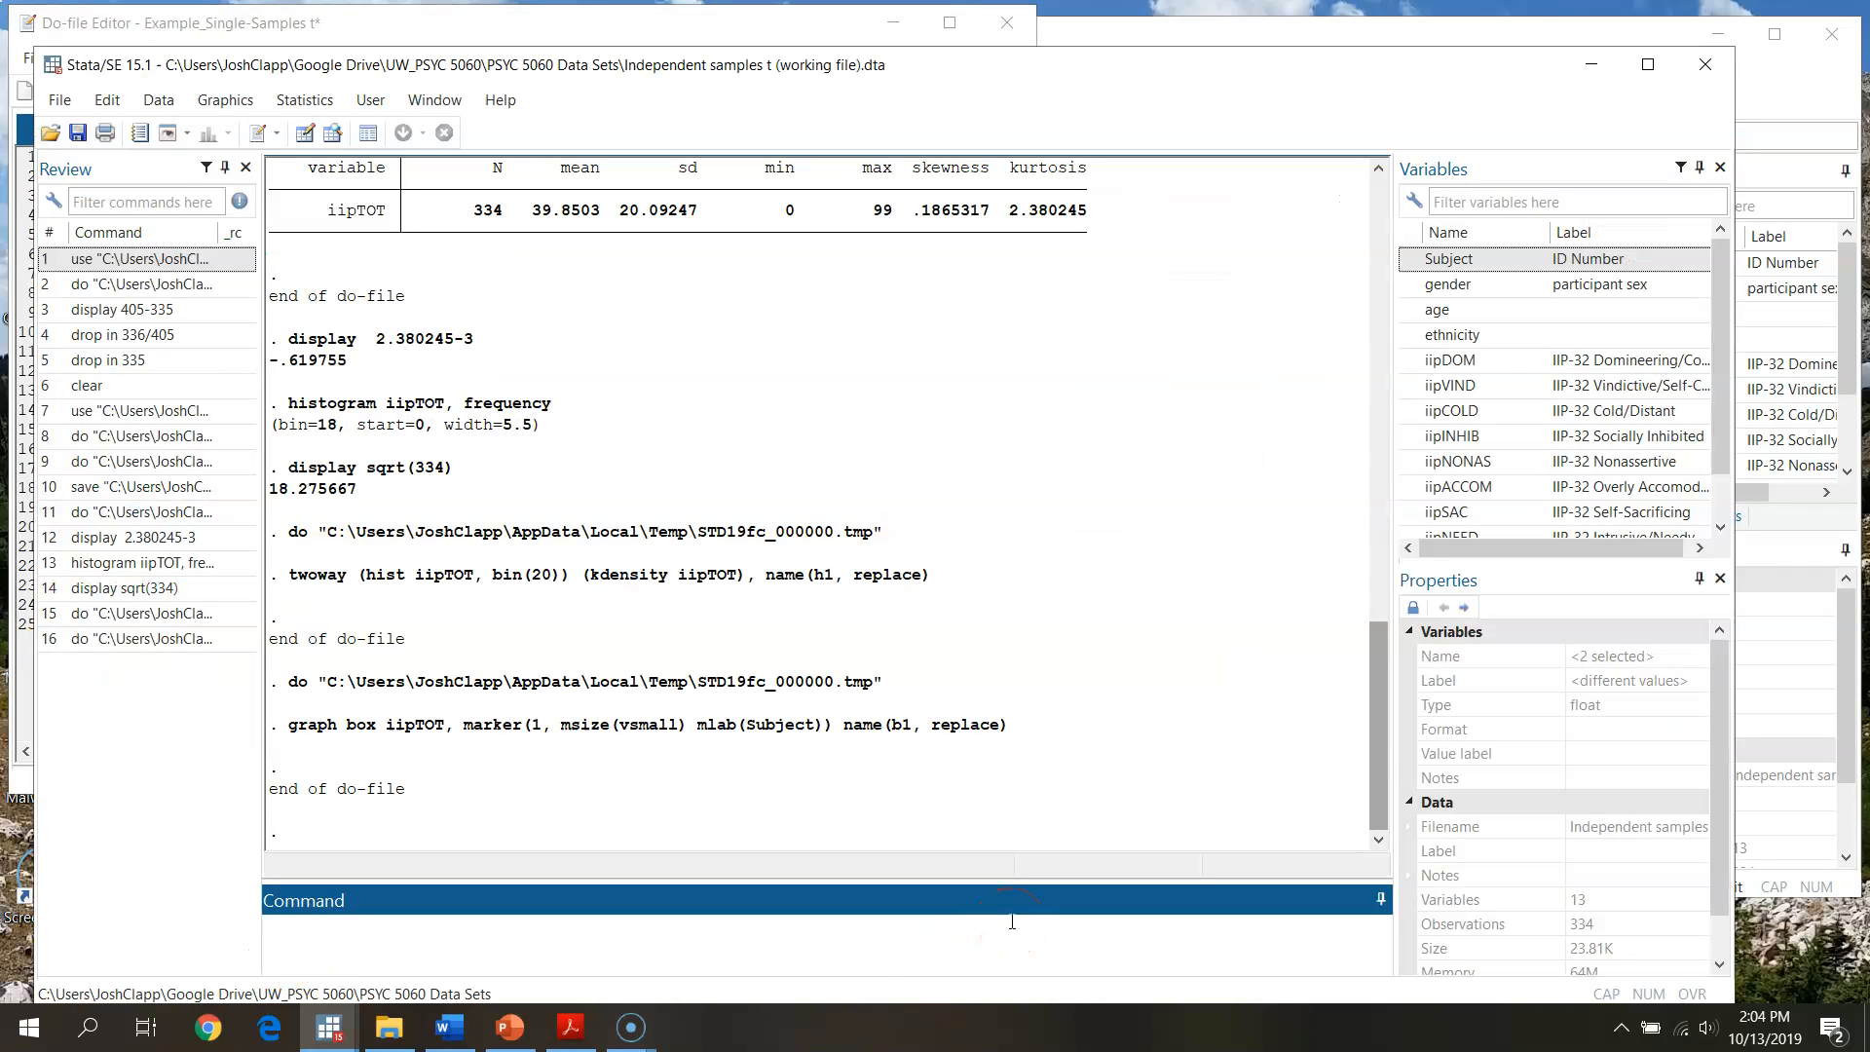
Search Stata resources for the zscore command with findit zscore.
{"action": "type", "text": "findit"}
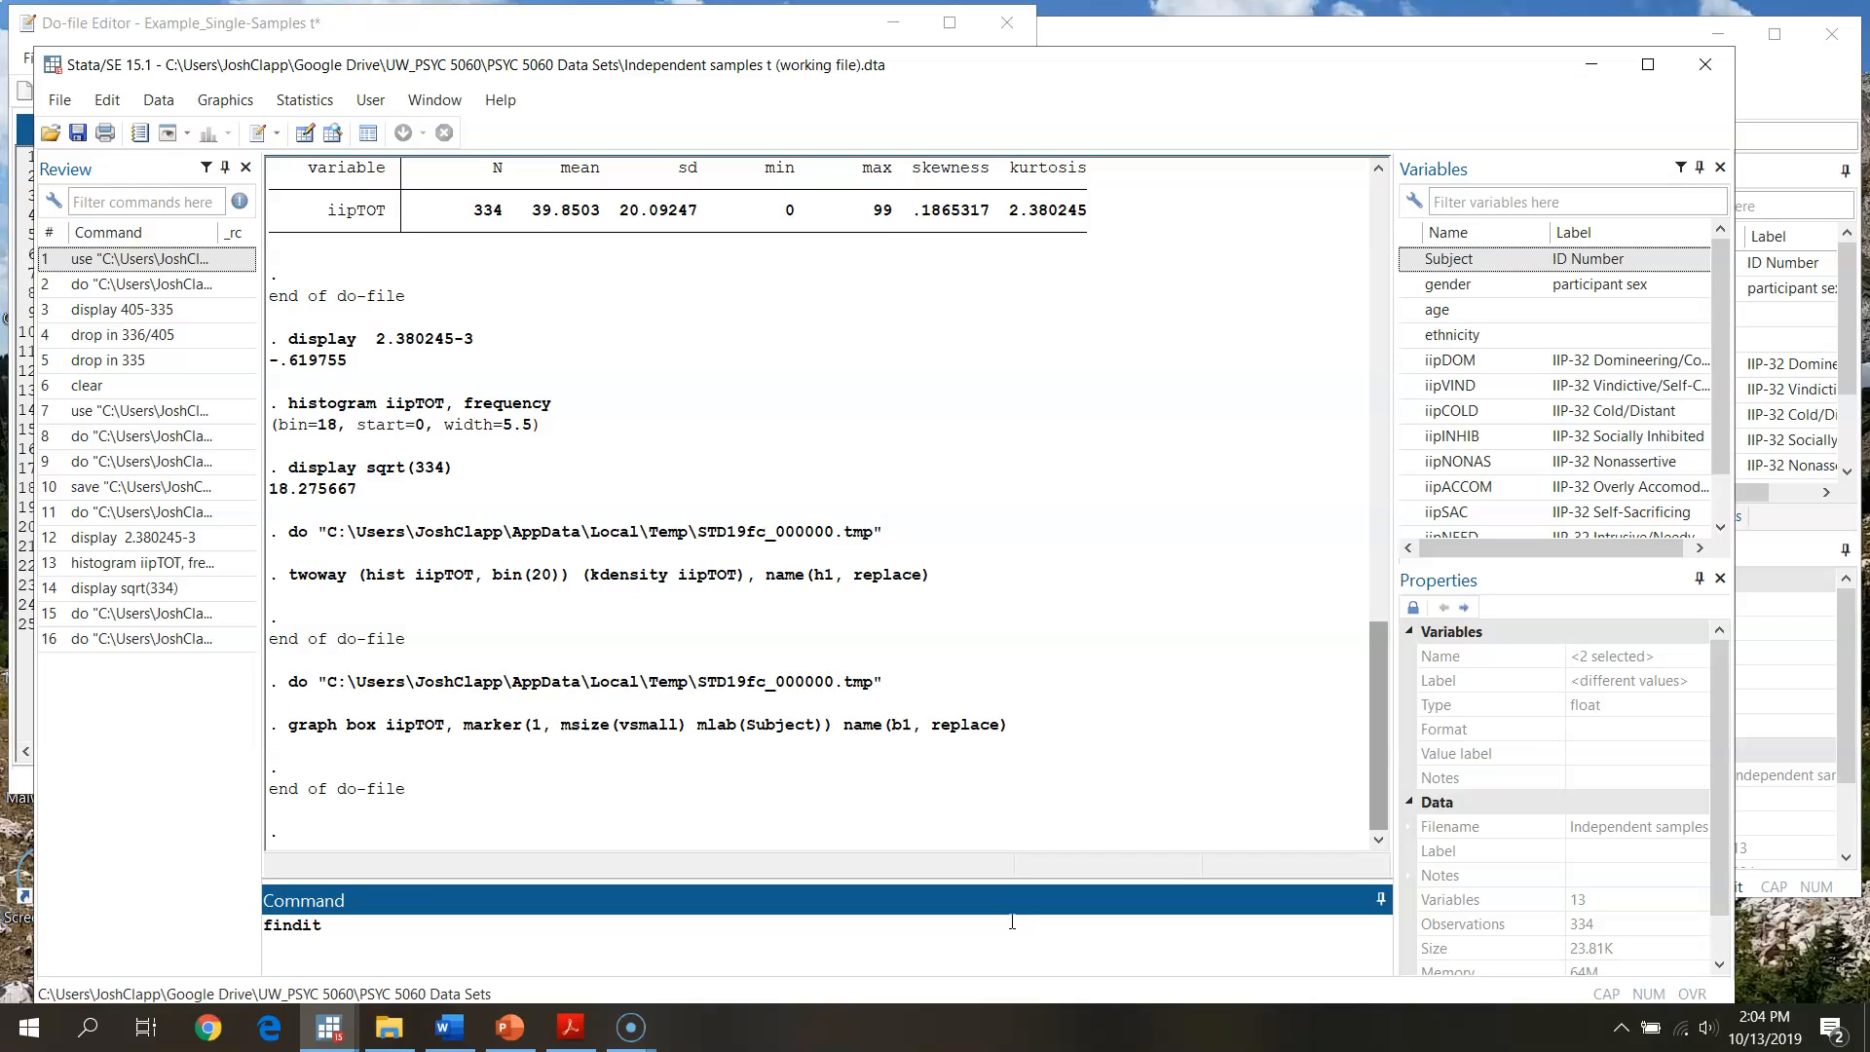
{"action": "type", "text": "z"}
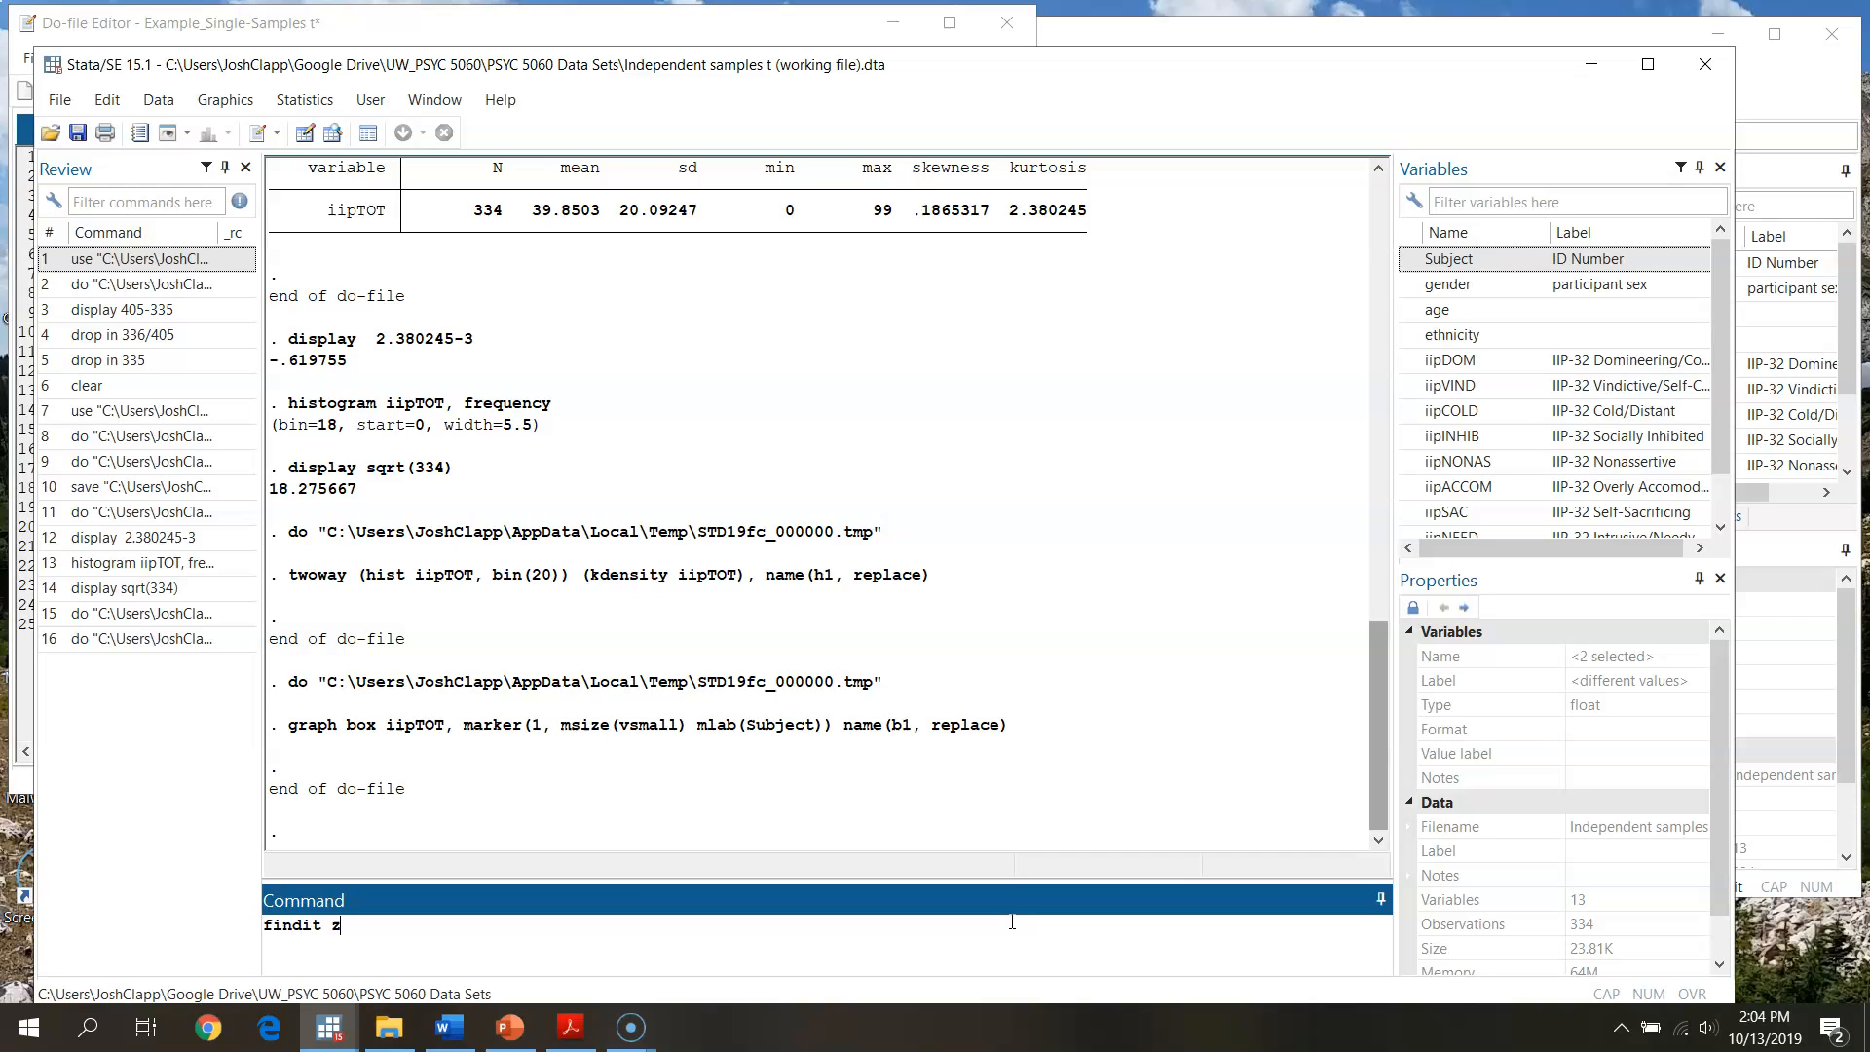
{"action": "type", "text": "score"}
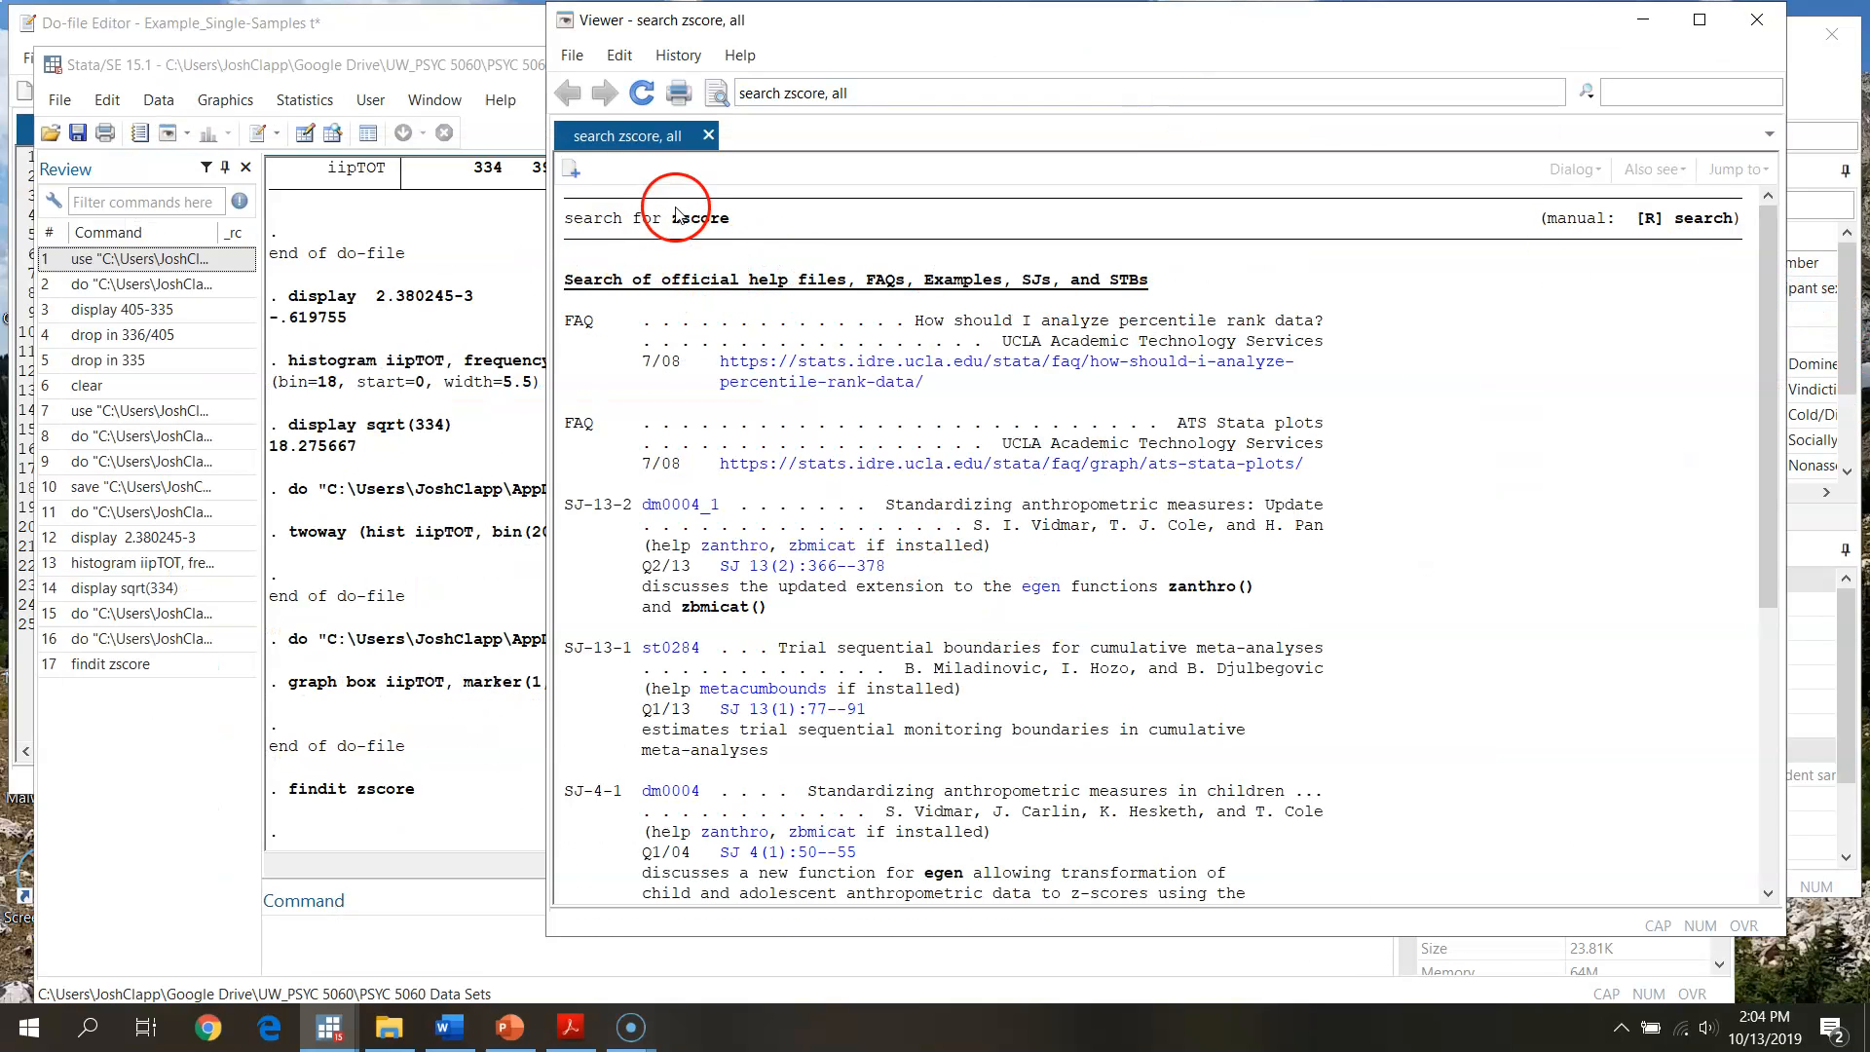
Scroll the findit results, open the zscore package description and install it.
{"action": "scroll", "scroll_direction": "down", "scroll_amount": 3}
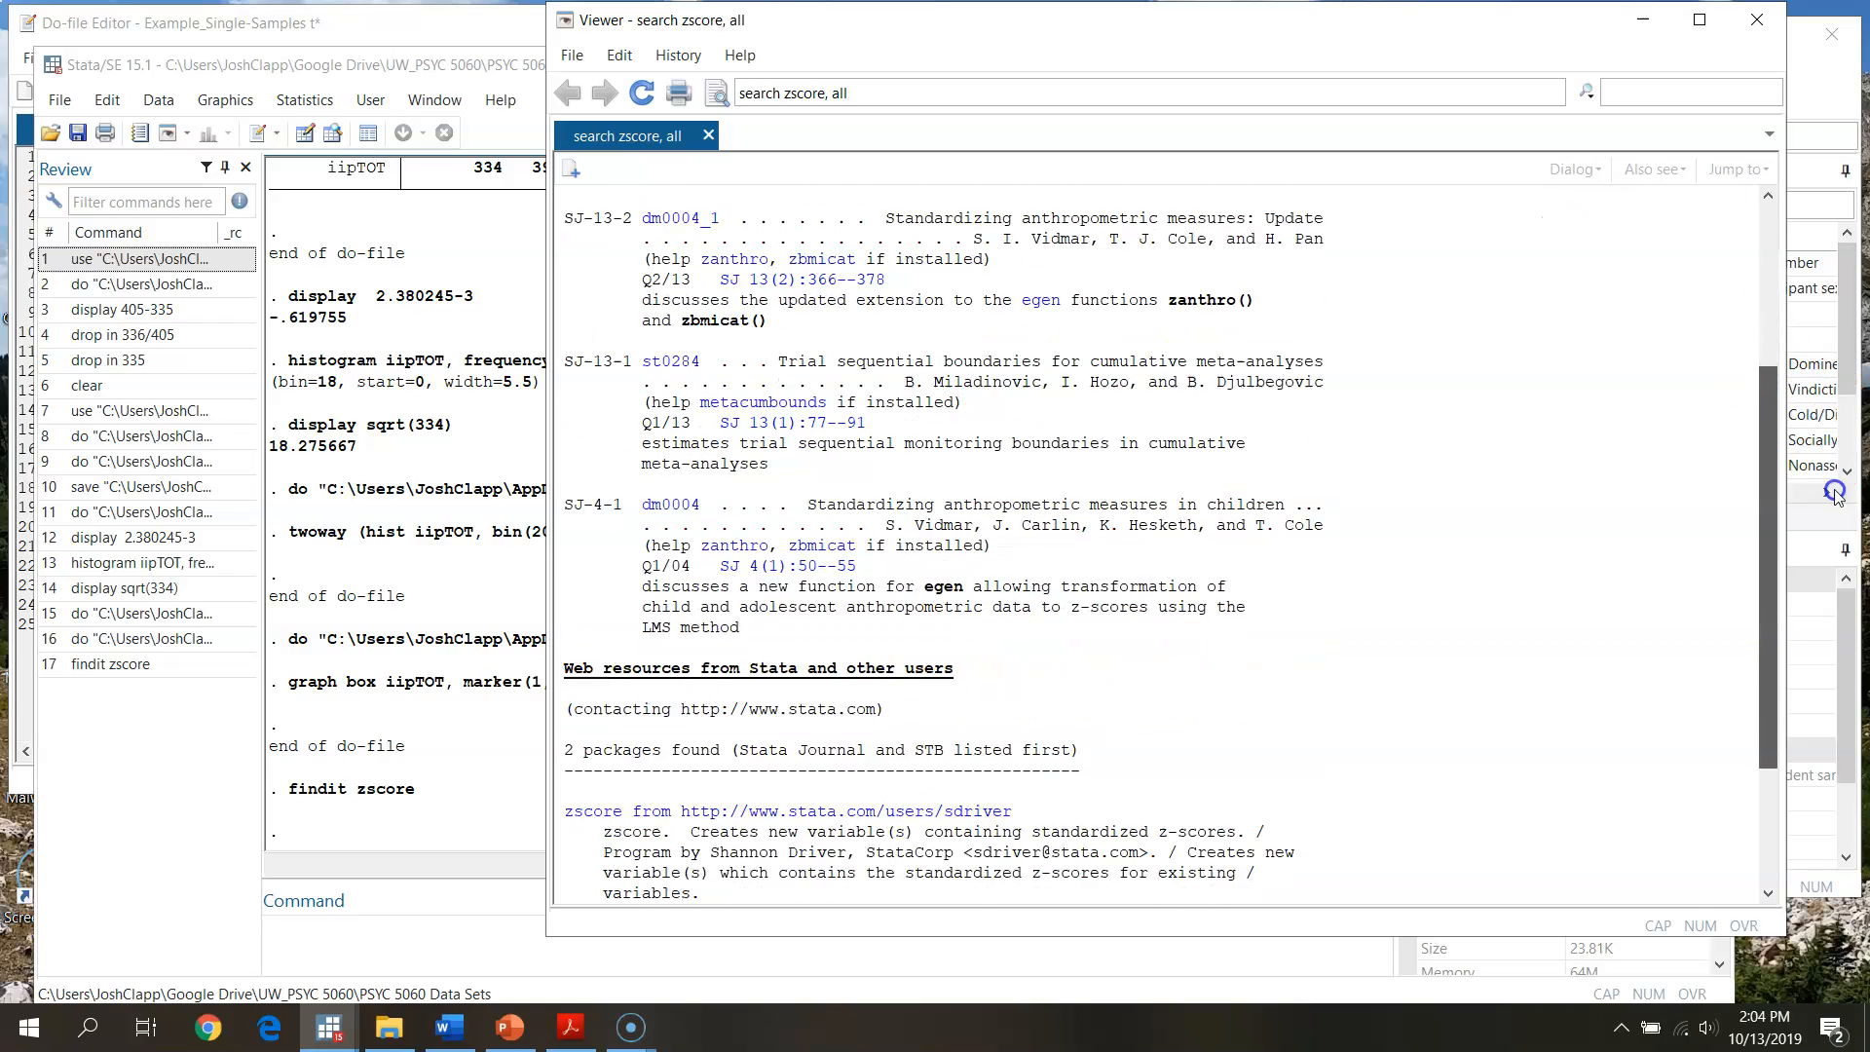
{"action": "scroll", "scroll_direction": "down", "scroll_amount": 3}
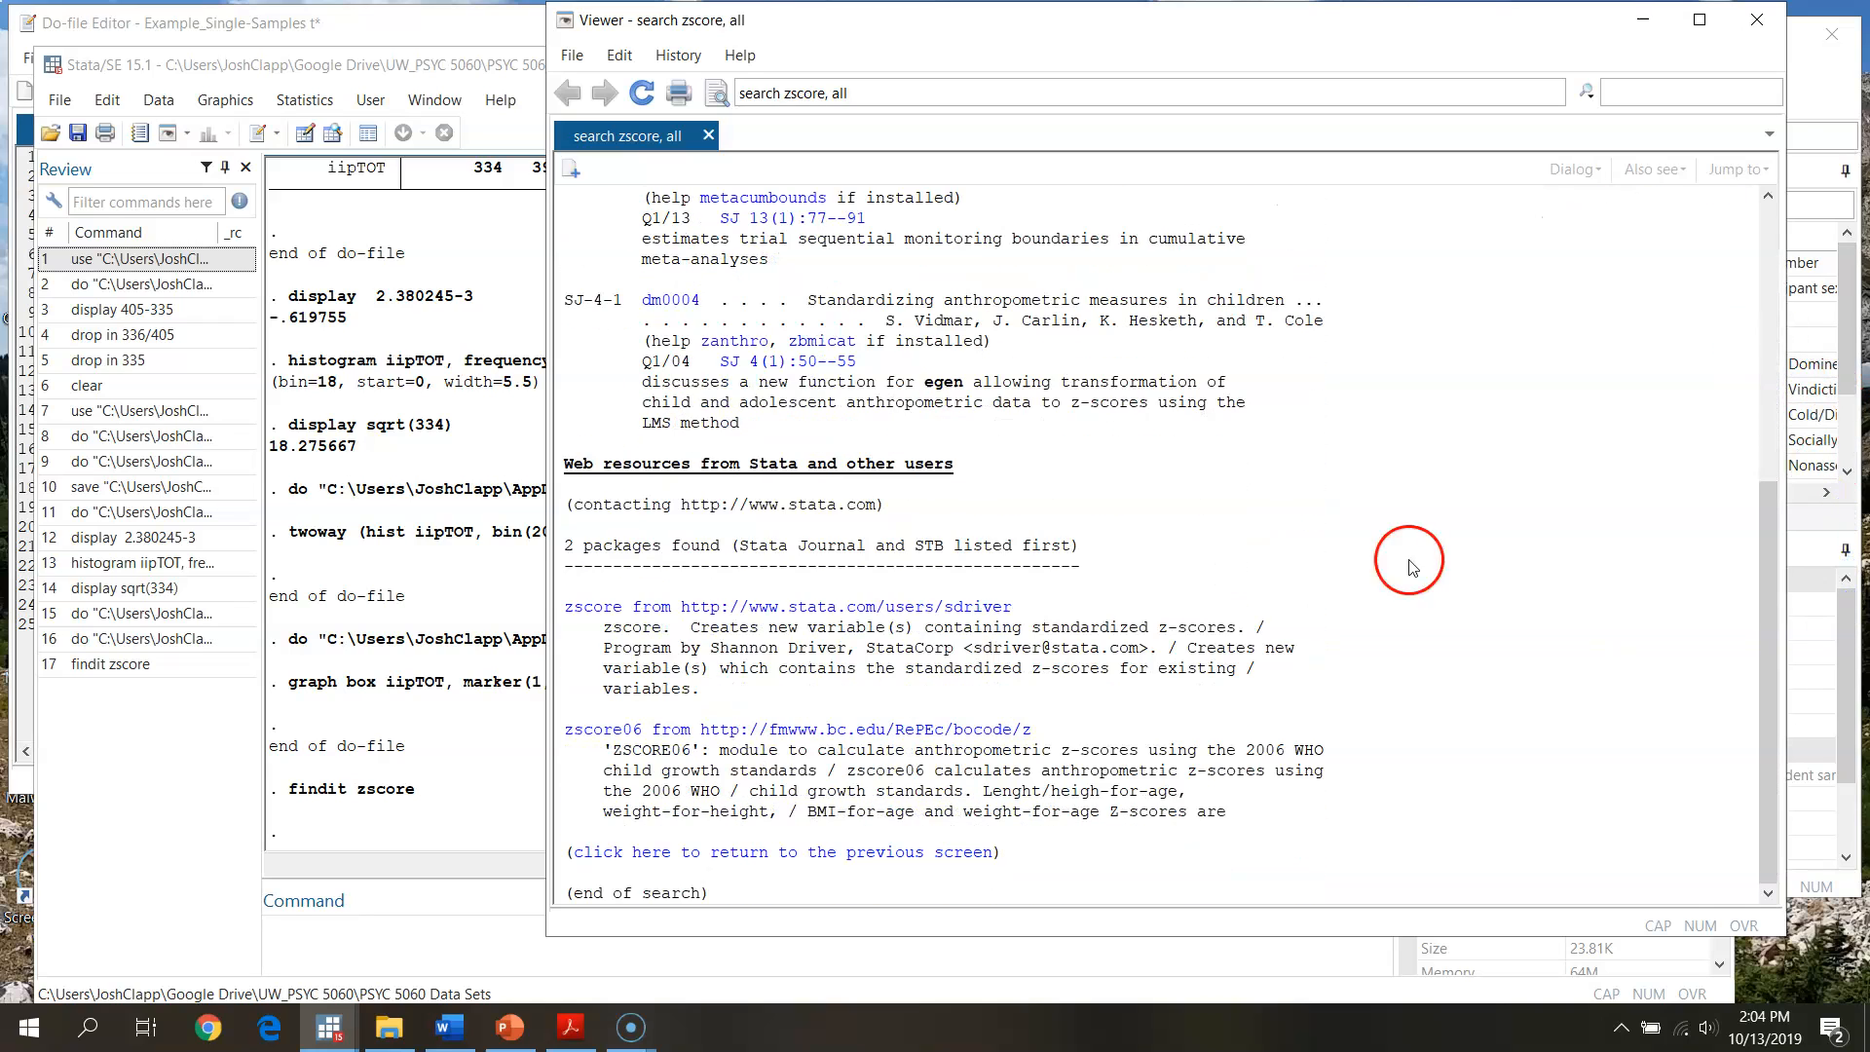
{"action": "mouse_move", "coordinate": [785, 525]}
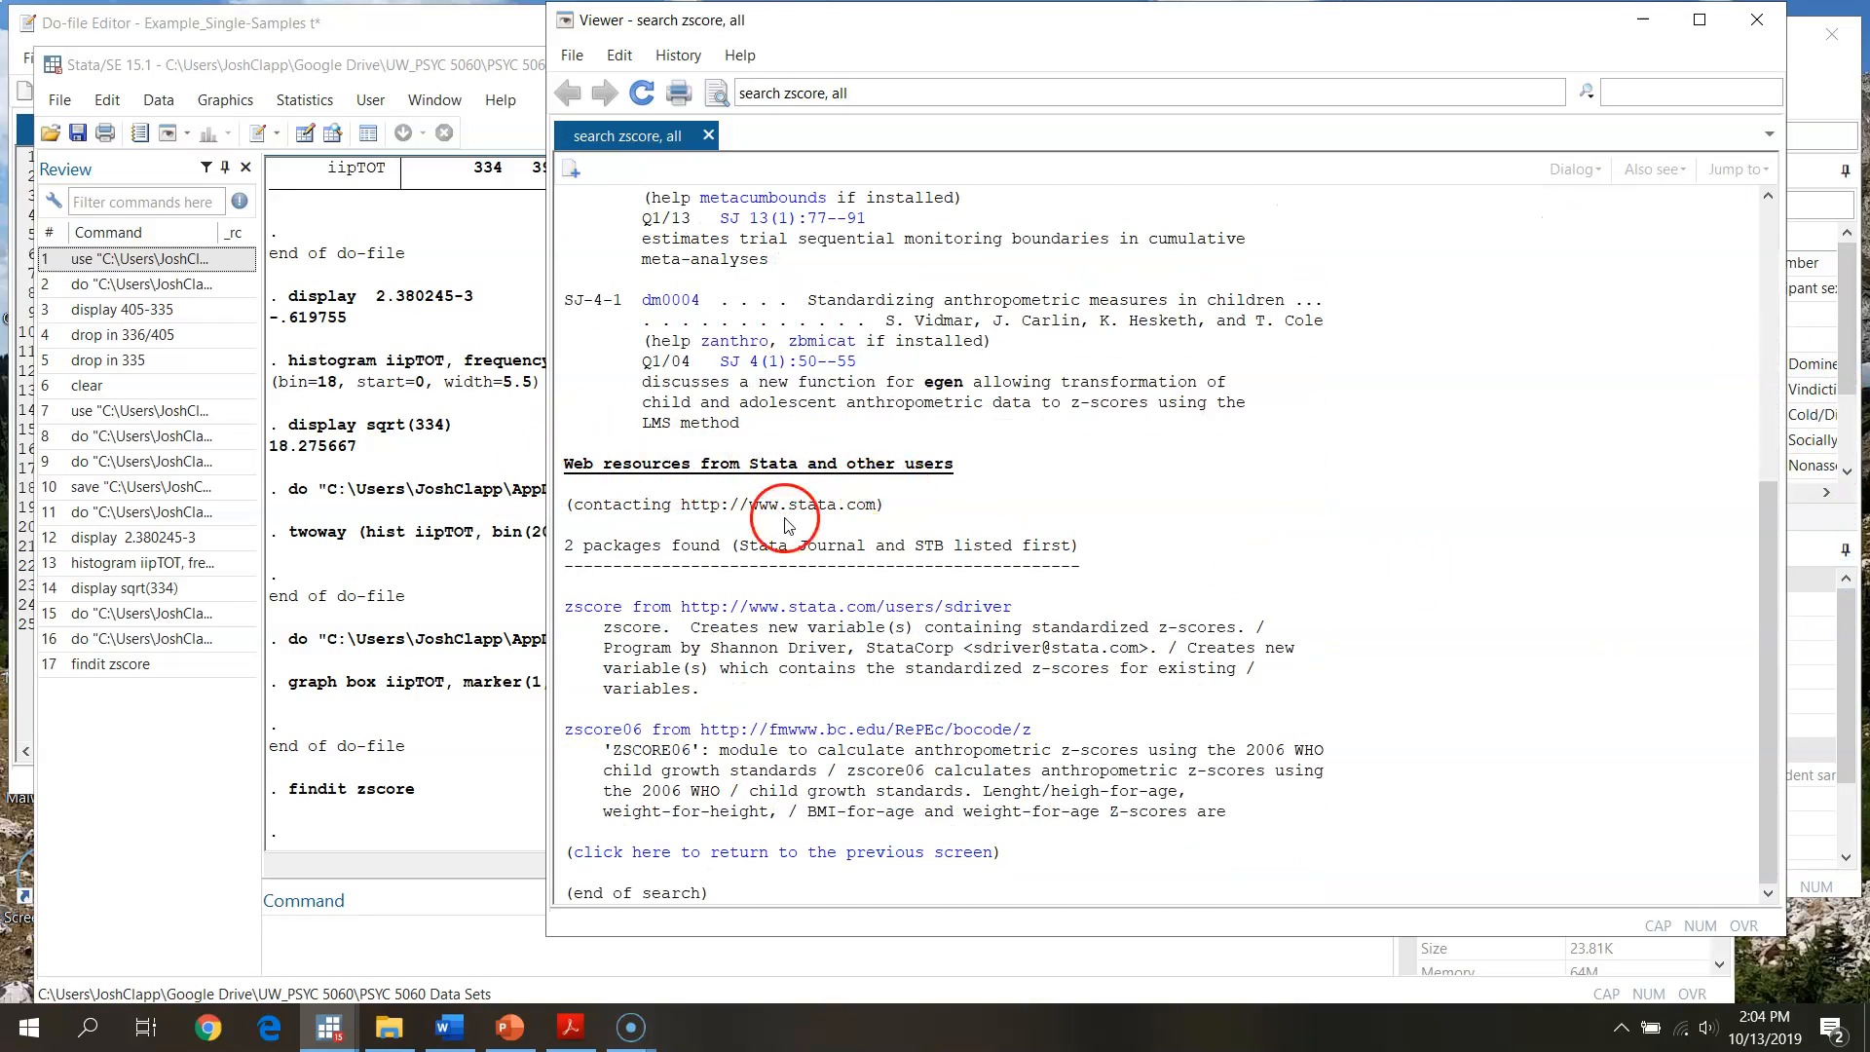
{"action": "mouse_move", "coordinate": [727, 581]}
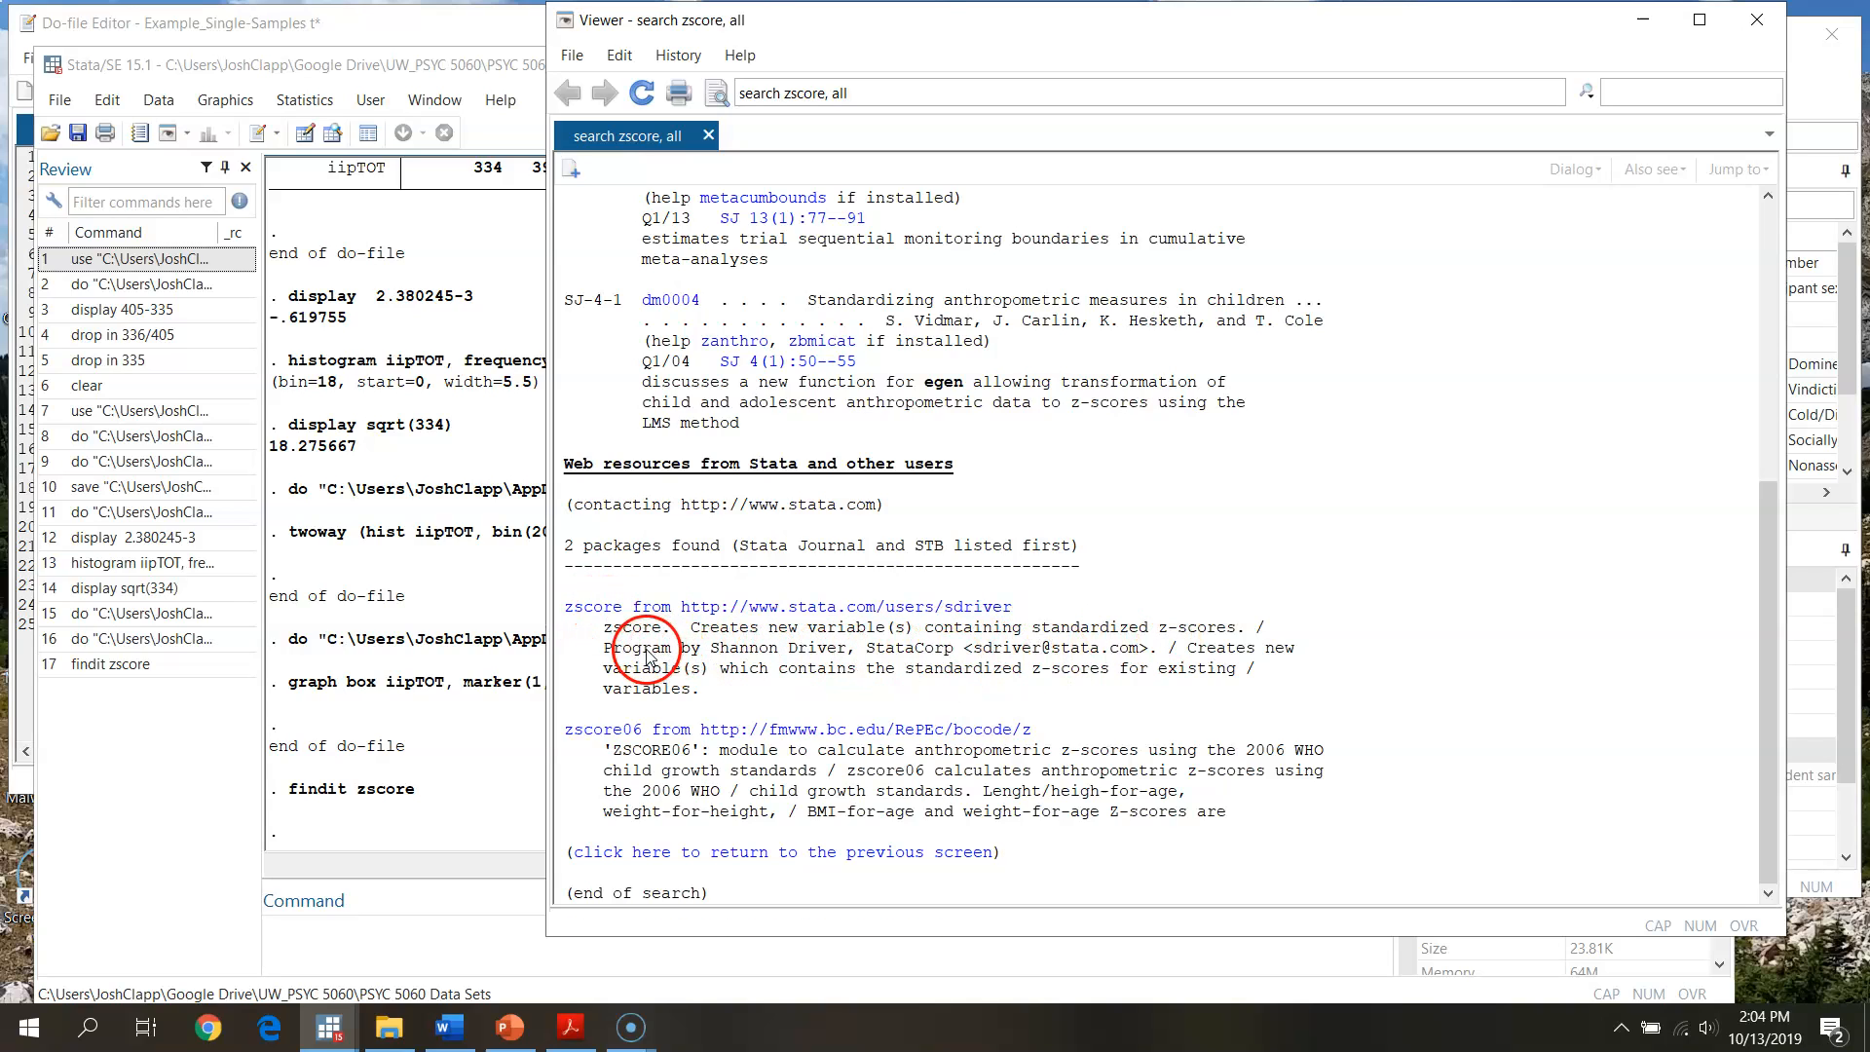
{"action": "left_click_drag", "start_coordinate": [608, 648], "coordinate": [1098, 648]}
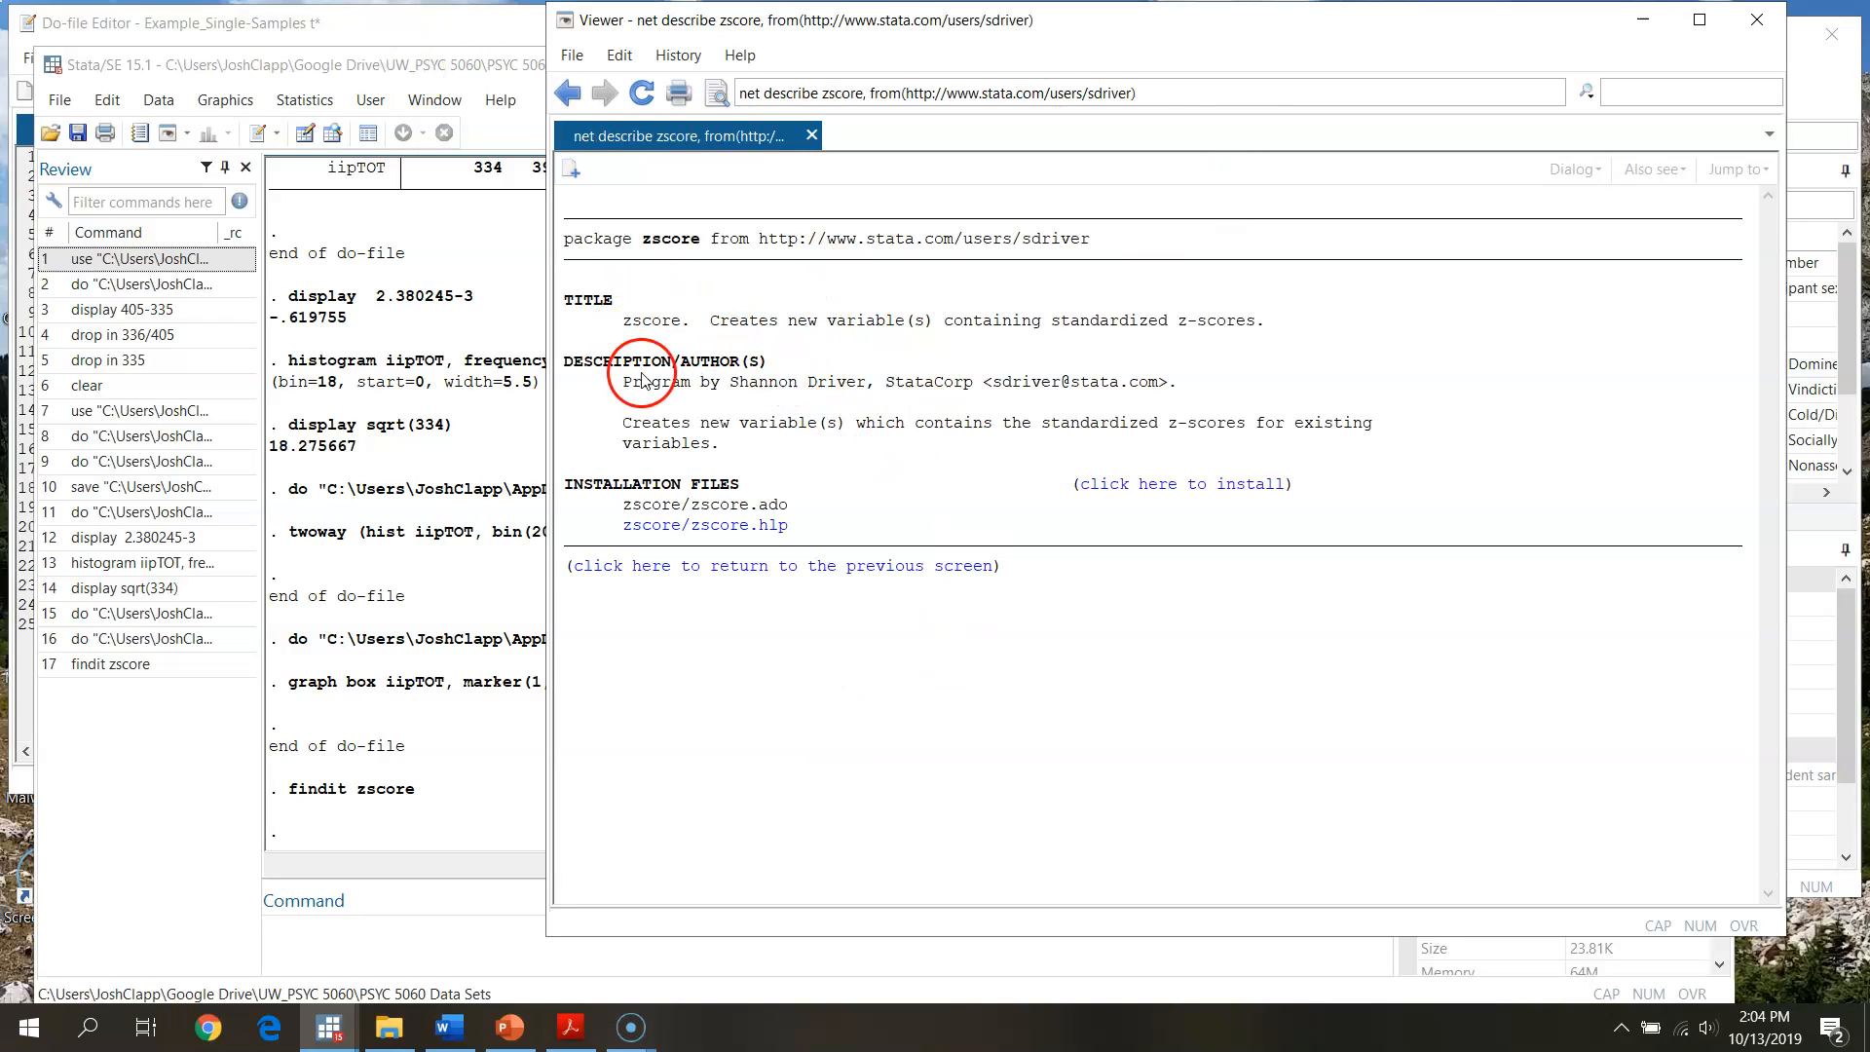
{"action": "mouse_move", "coordinate": [1402, 567]}
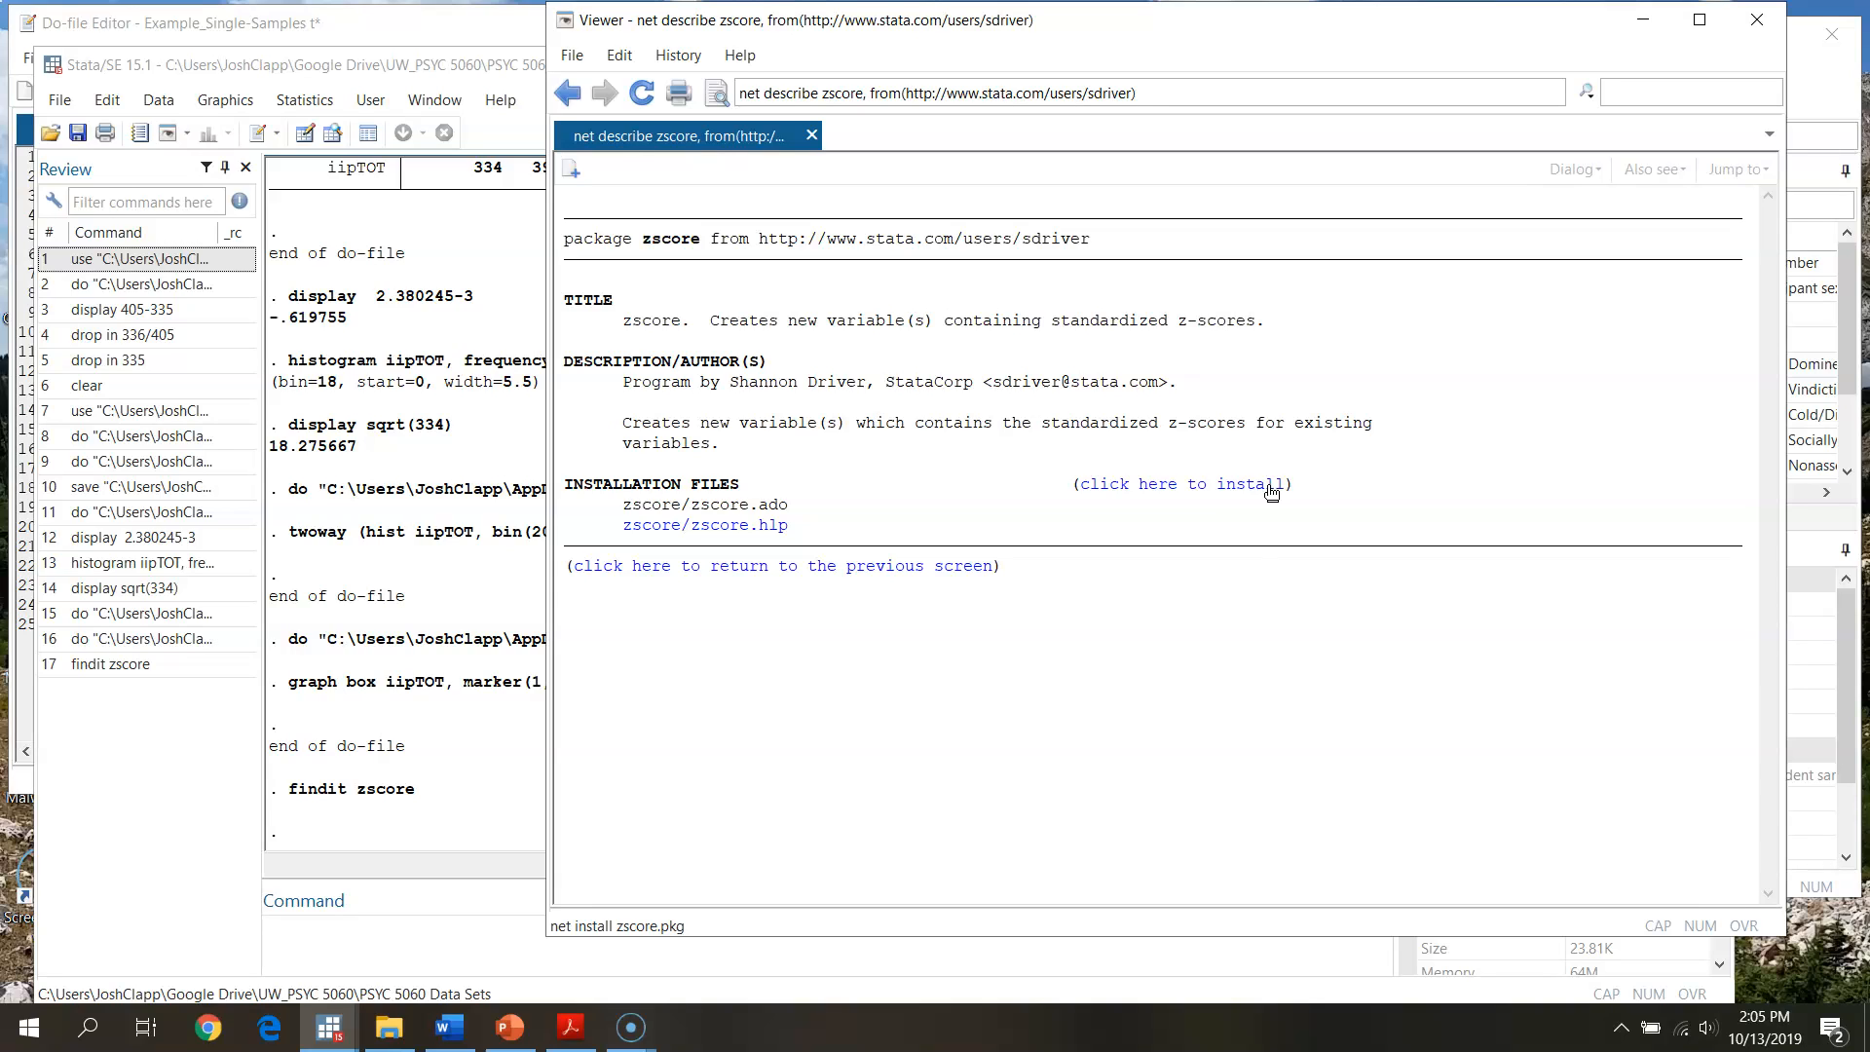
{"action": "left_click", "coordinate": [1184, 484]}
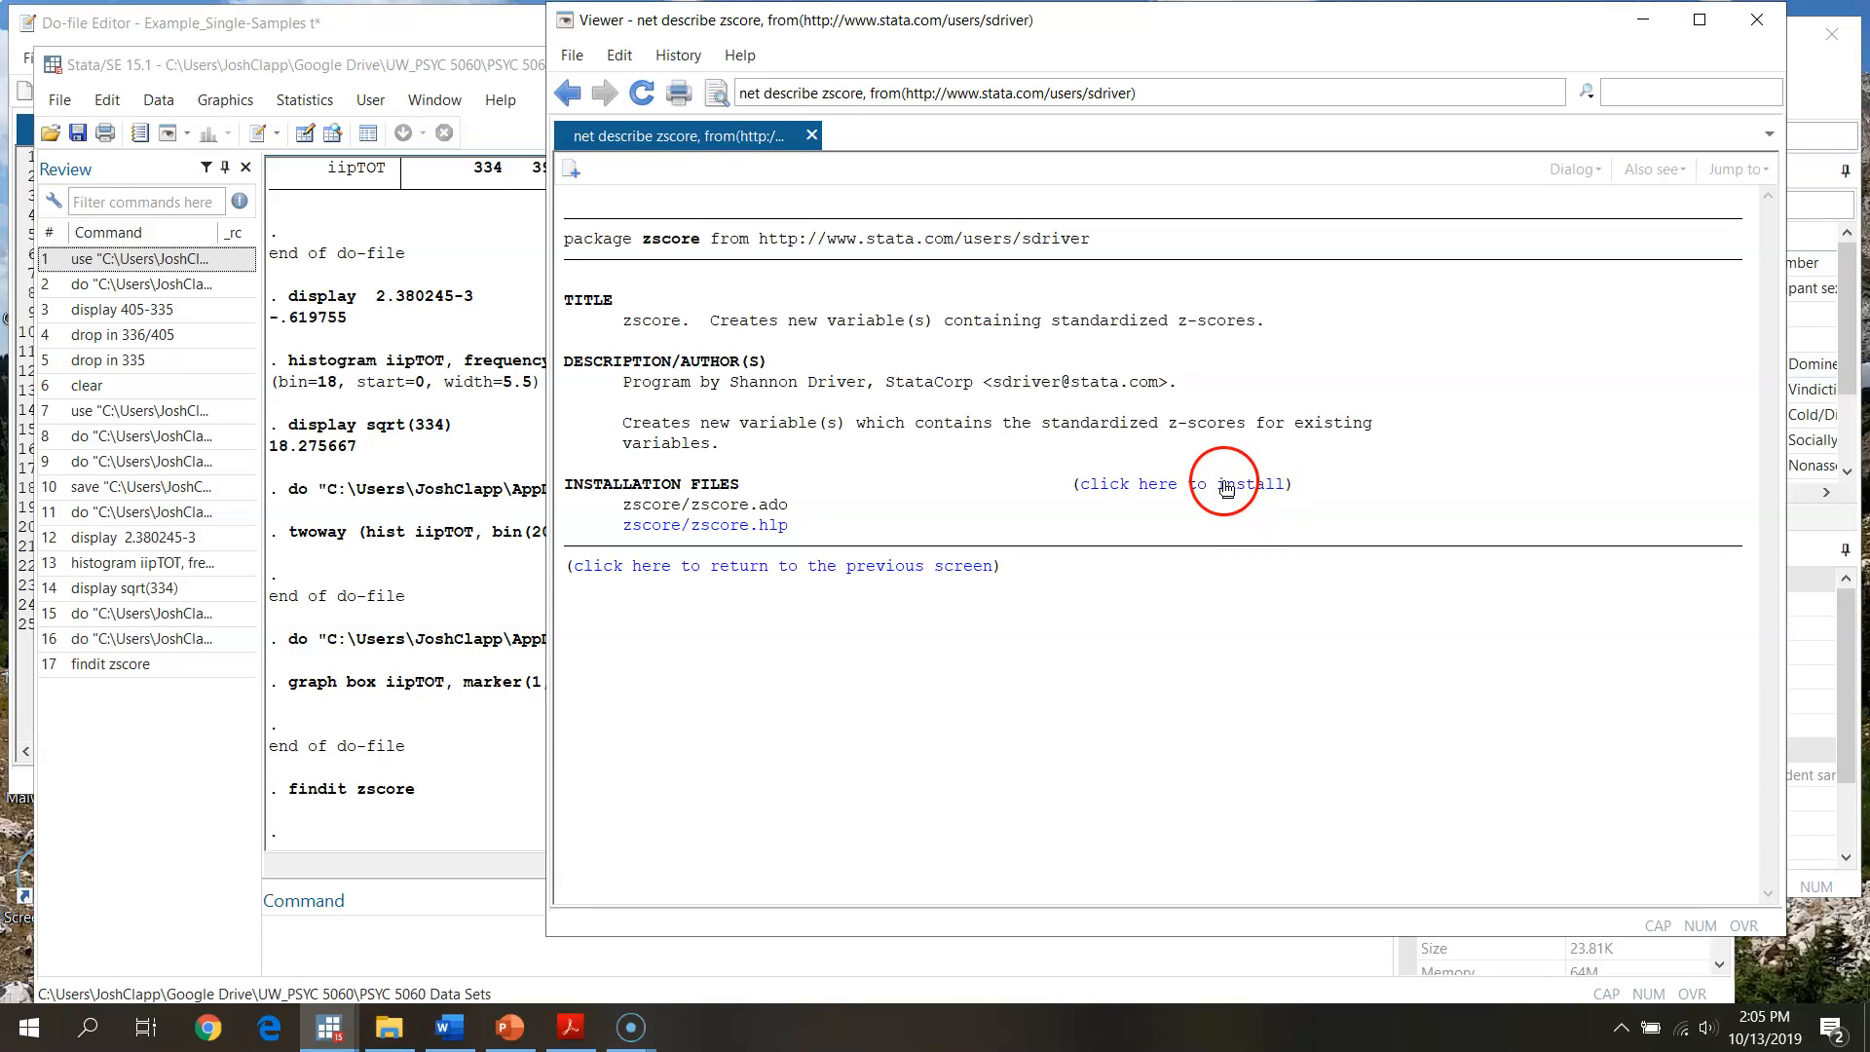
{"action": "mouse_move", "coordinate": [748, 536]}
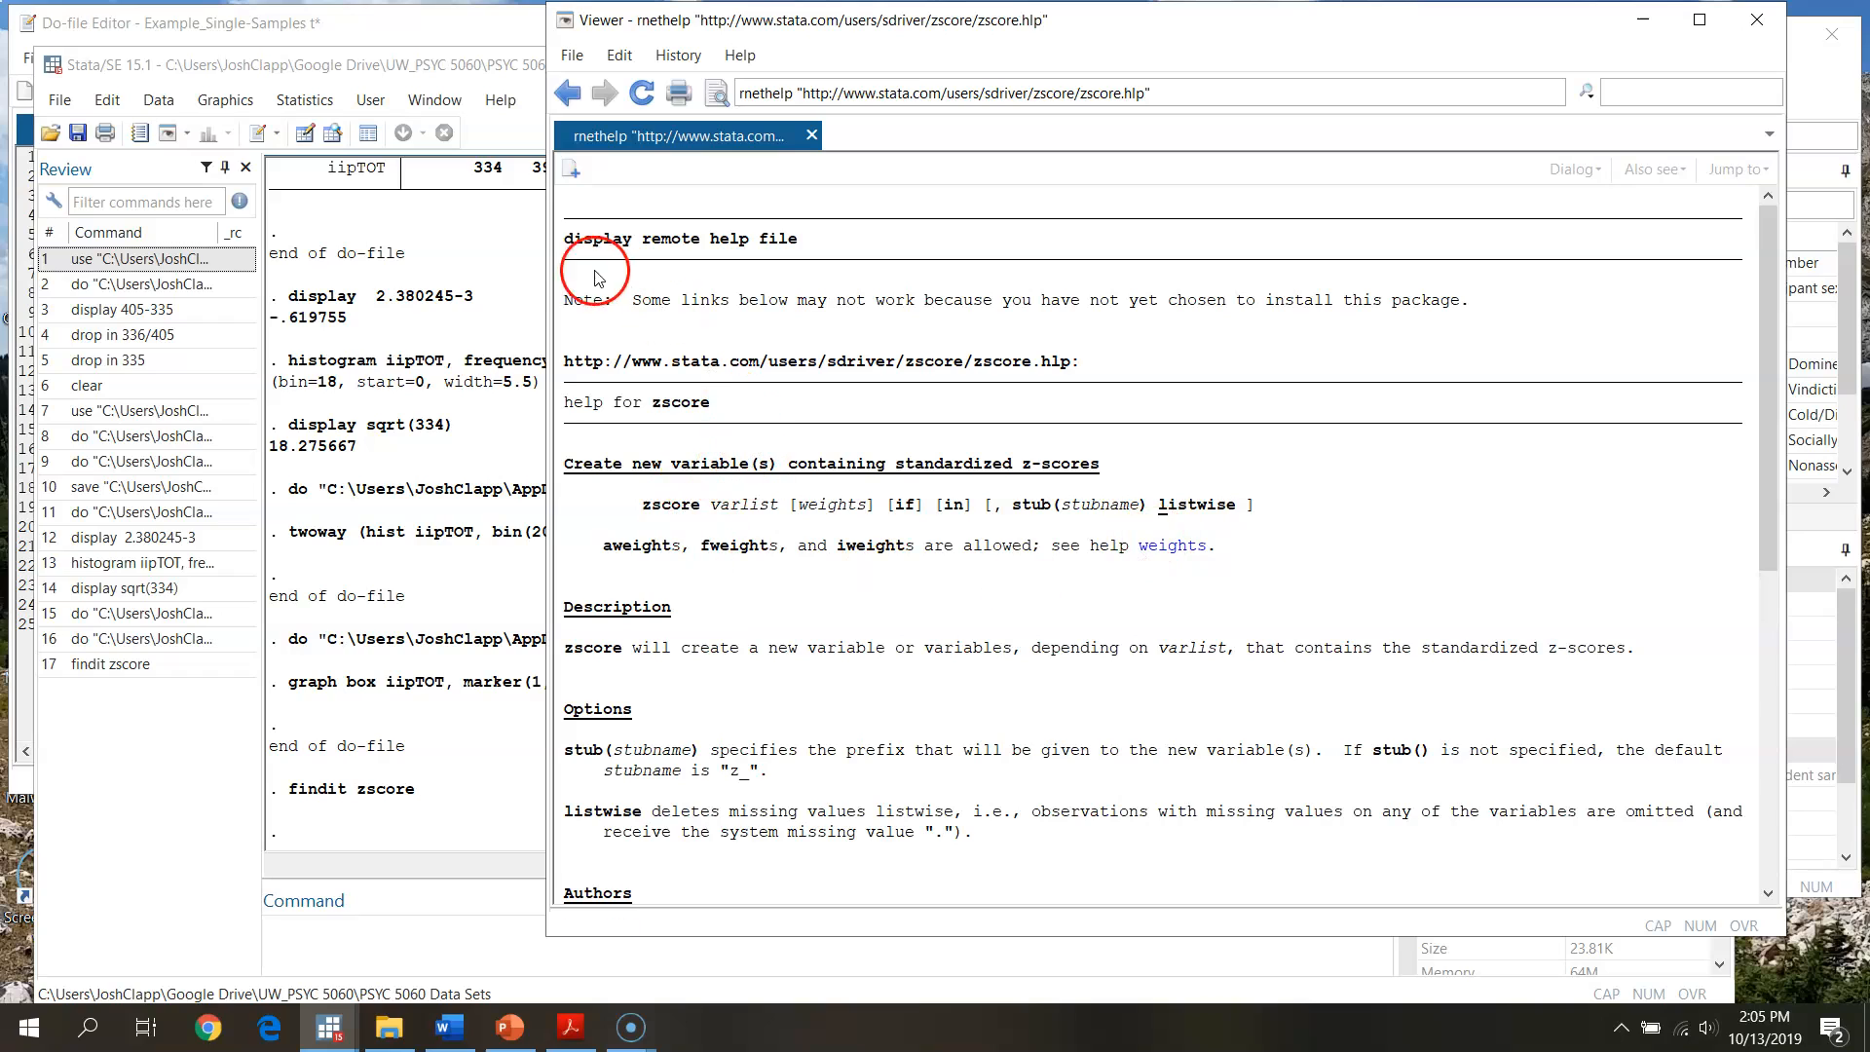
Scroll through the zscore help file, then close the help window.
{"action": "scroll", "scroll_direction": "down", "scroll_amount": 3}
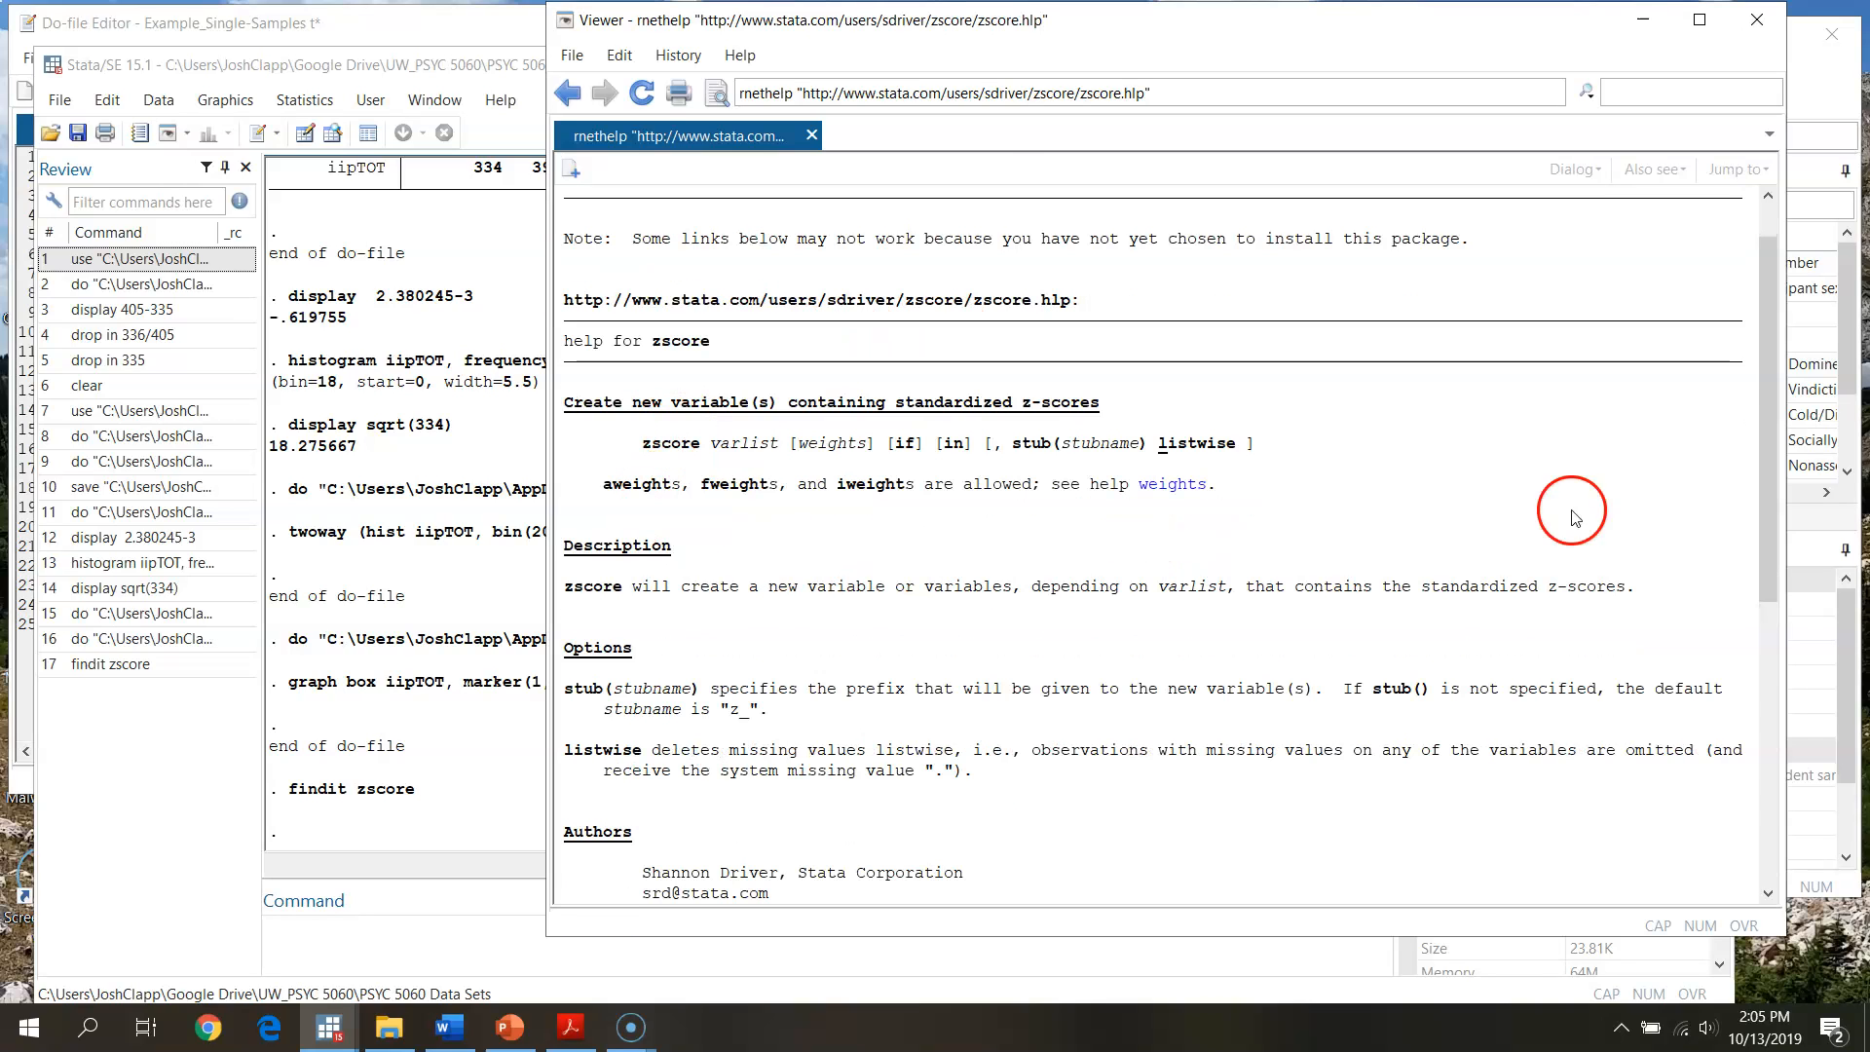
{"action": "scroll", "scroll_direction": "down", "scroll_amount": 3}
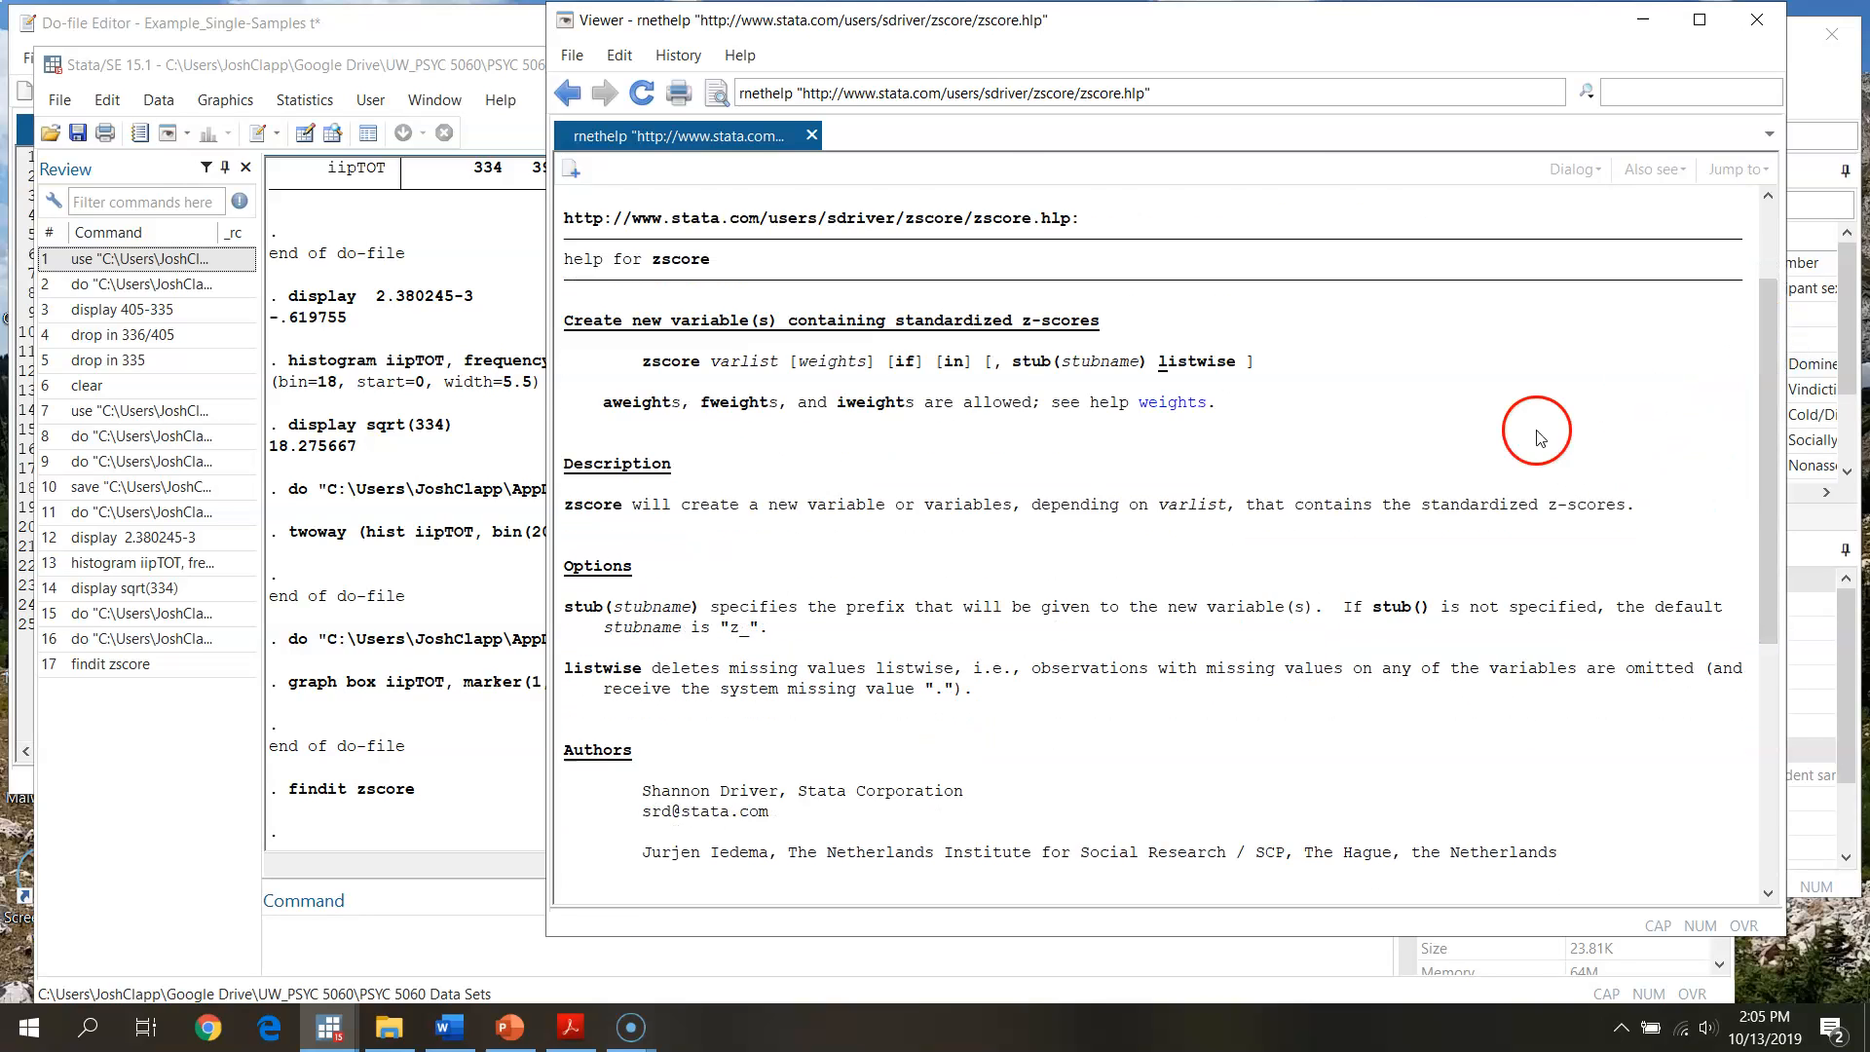
{"action": "mouse_move", "coordinate": [828, 701]}
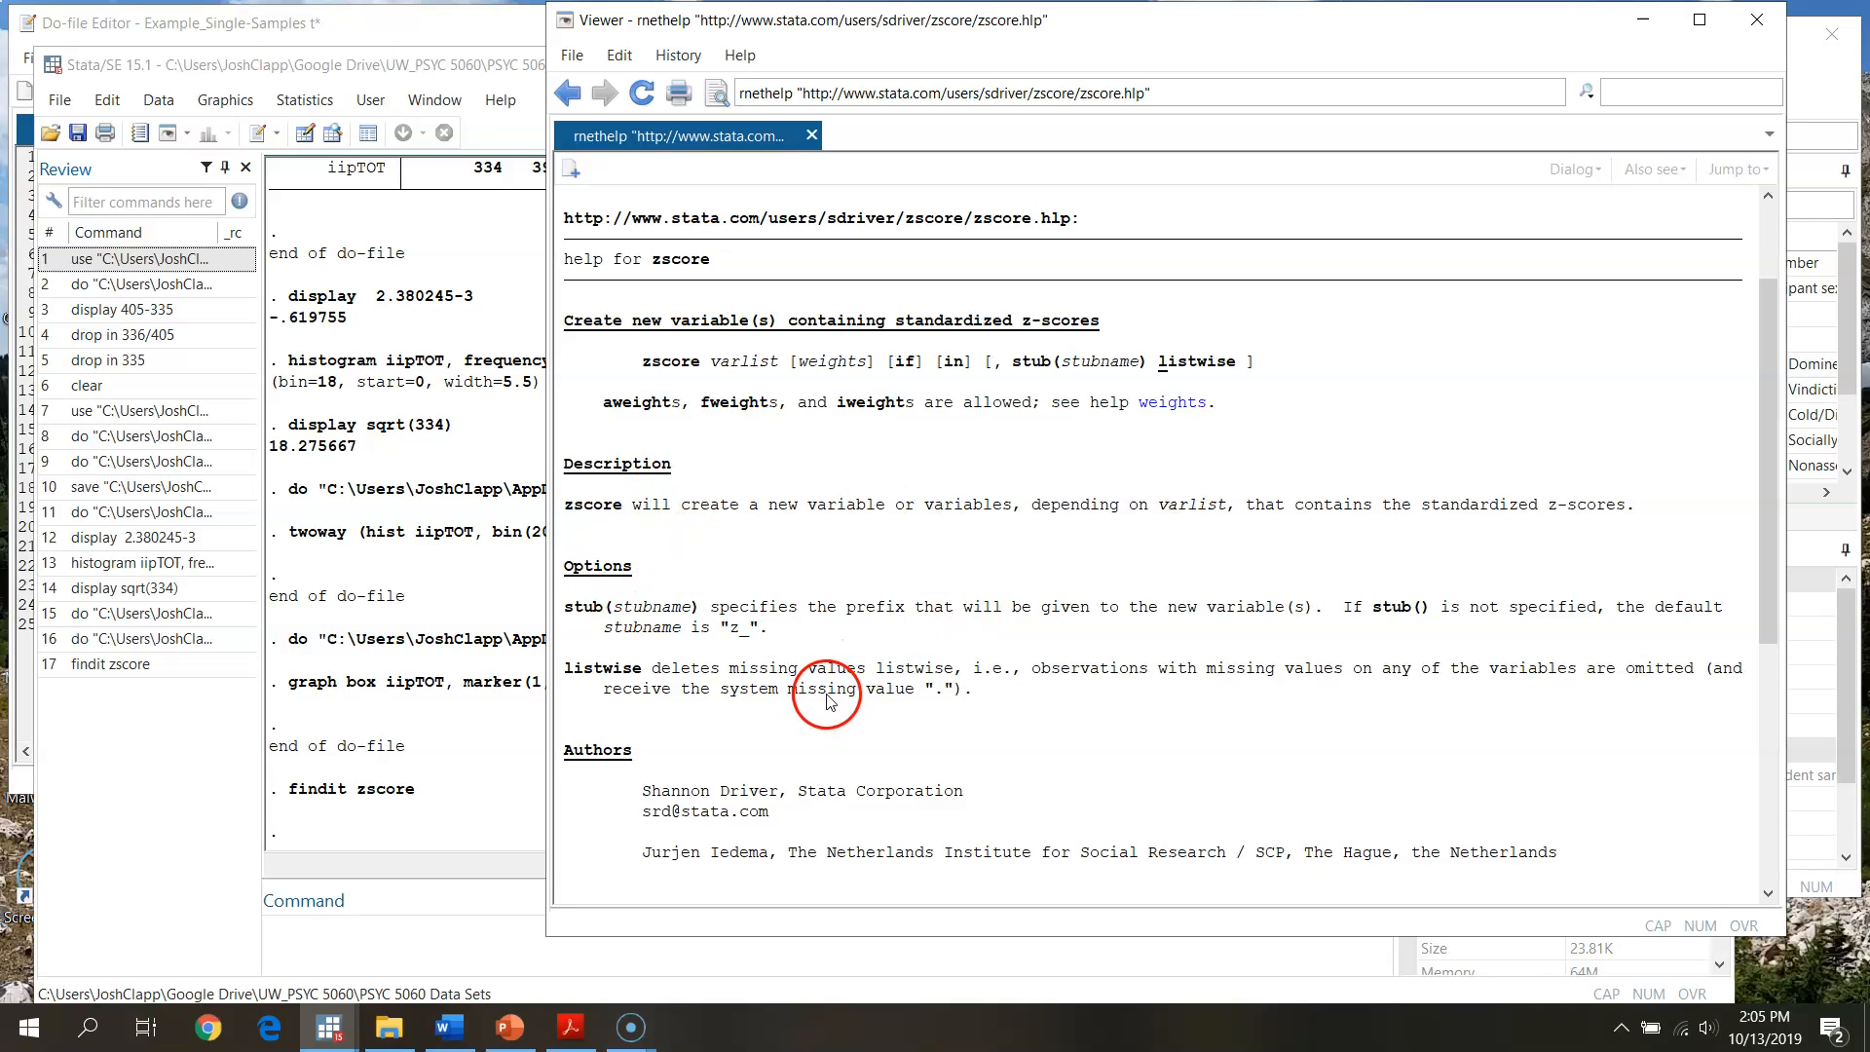
{"action": "scroll", "scroll_direction": "down", "scroll_amount": 3}
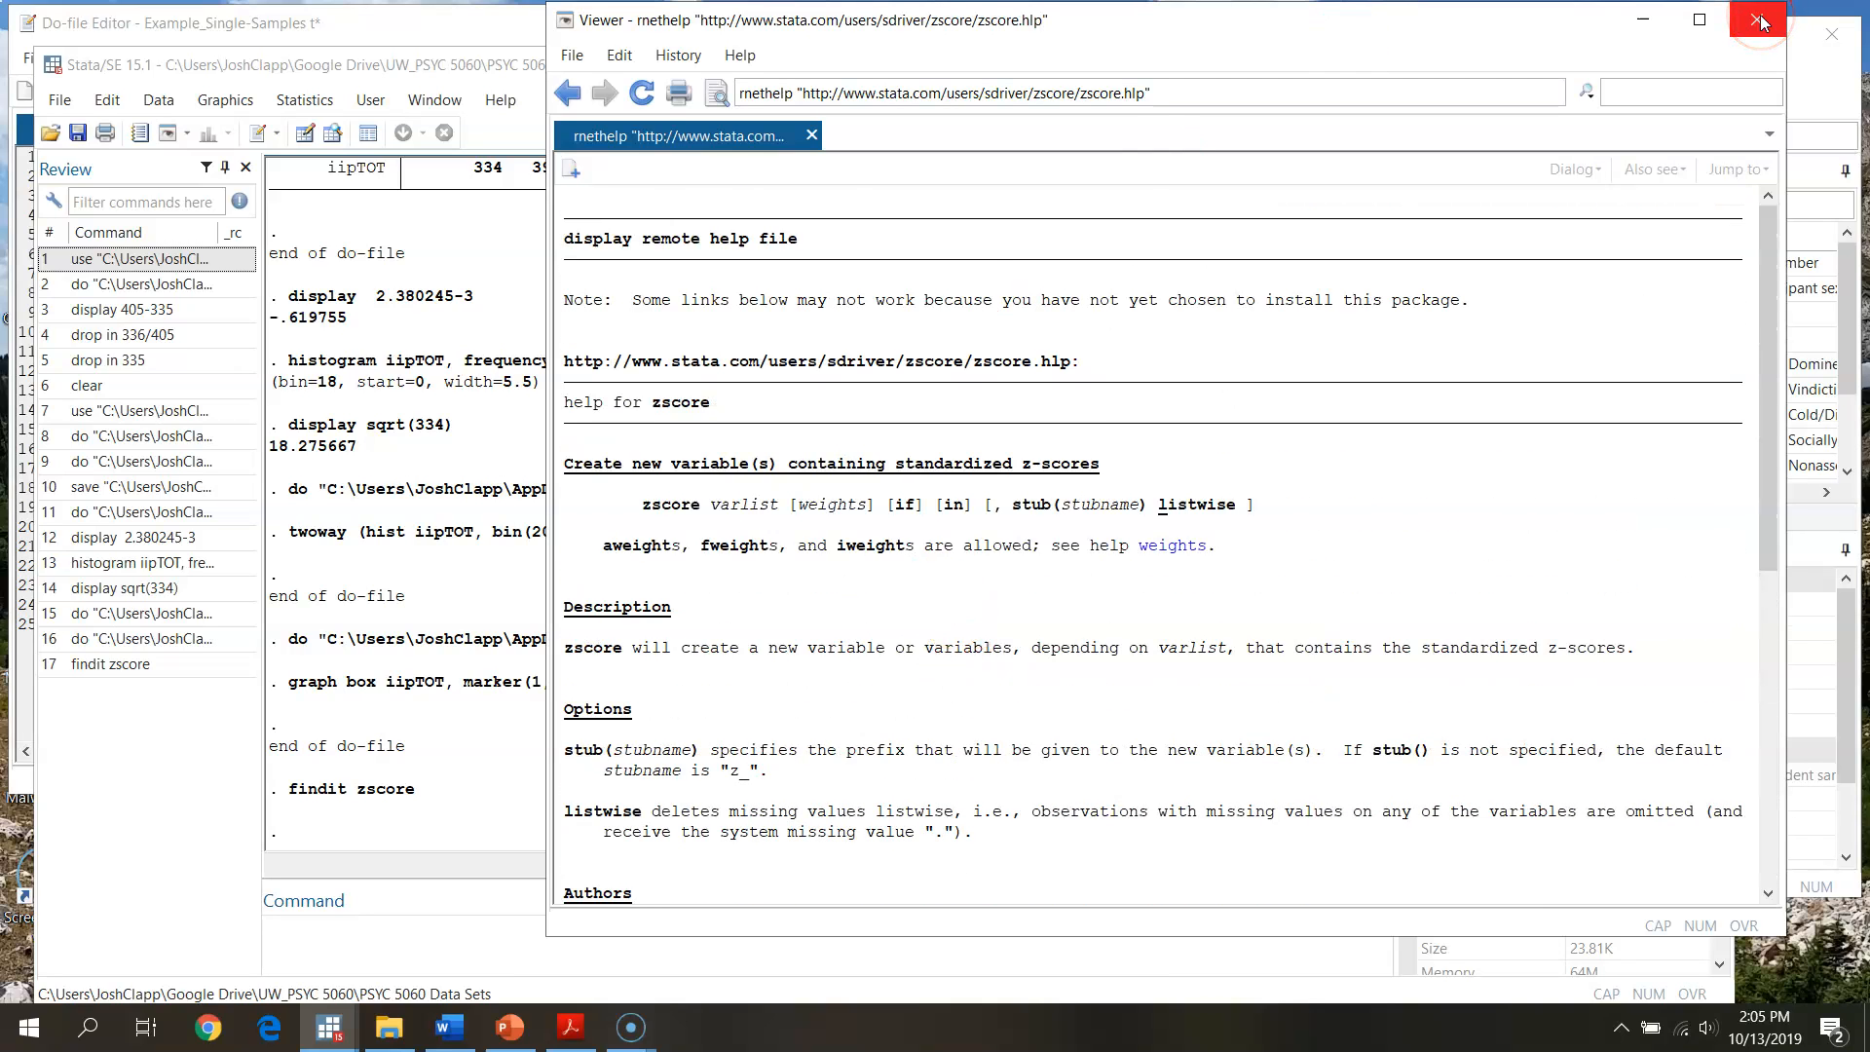
{"action": "mouse_move", "coordinate": [1760, 22]}
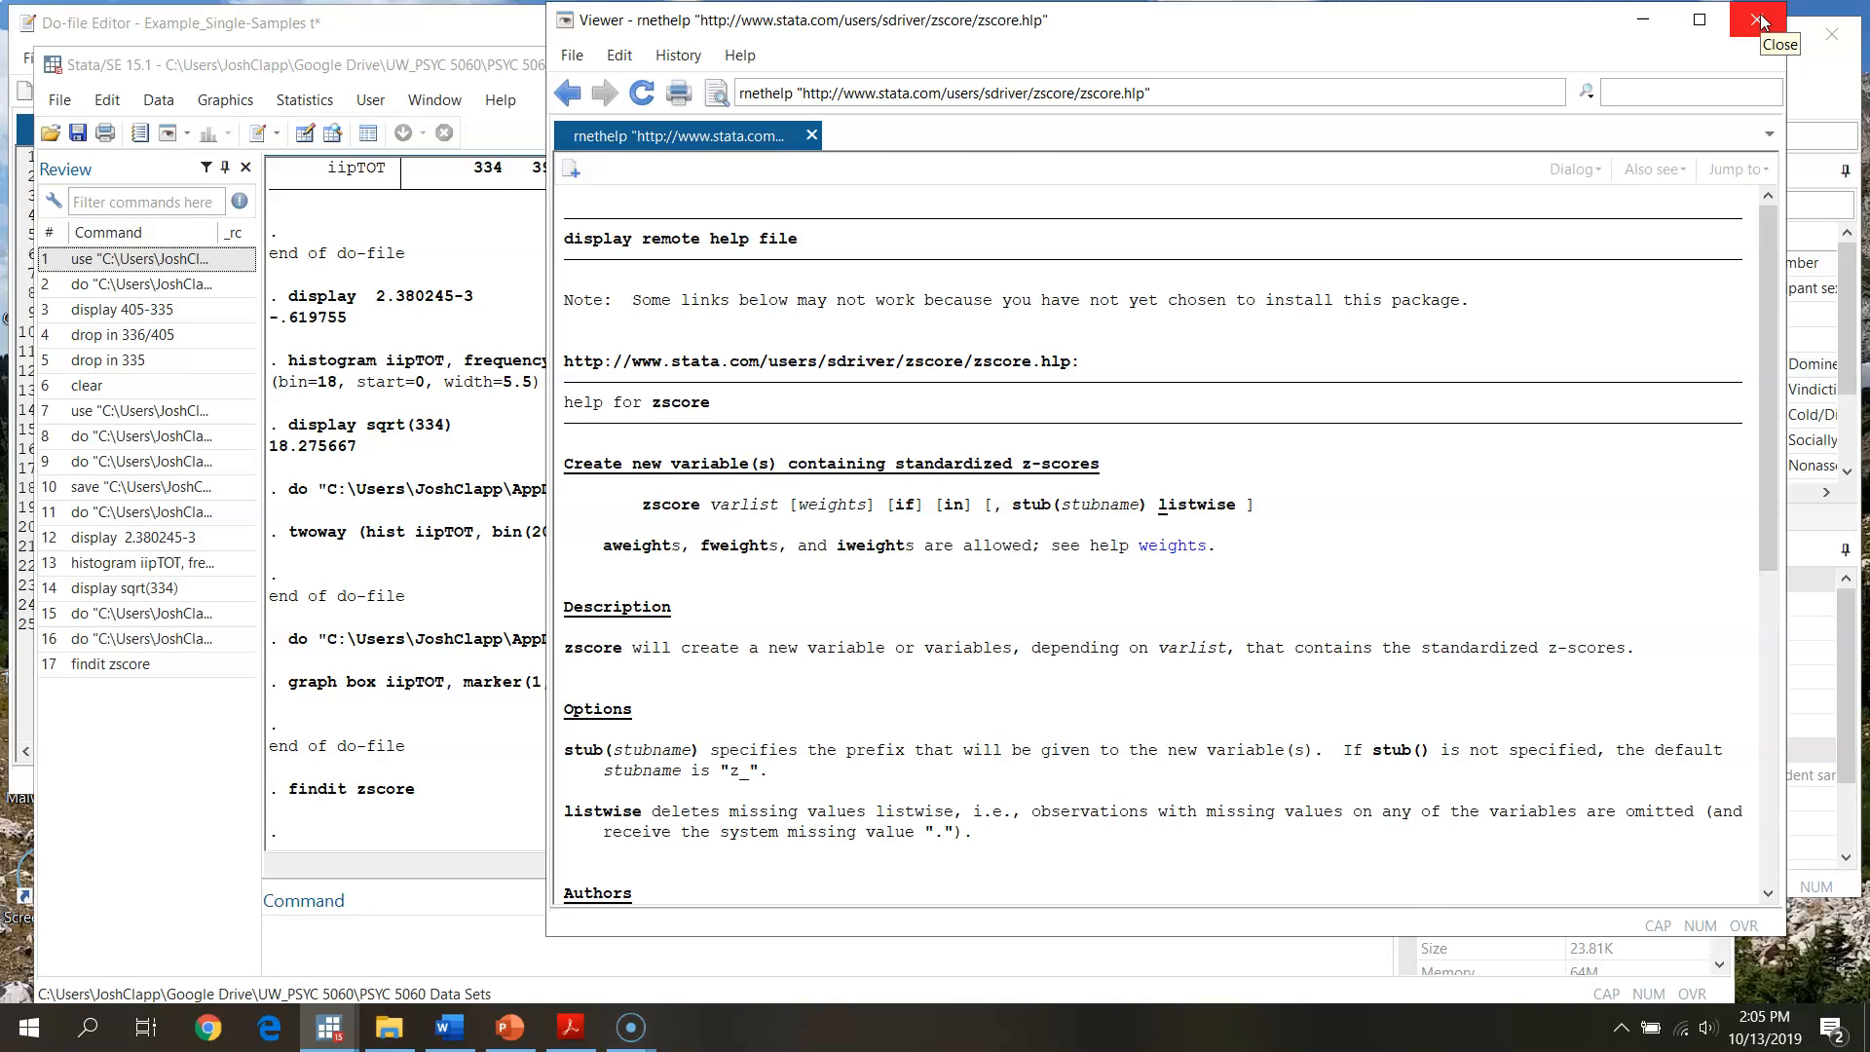
{"action": "left_click", "coordinate": [1759, 20]}
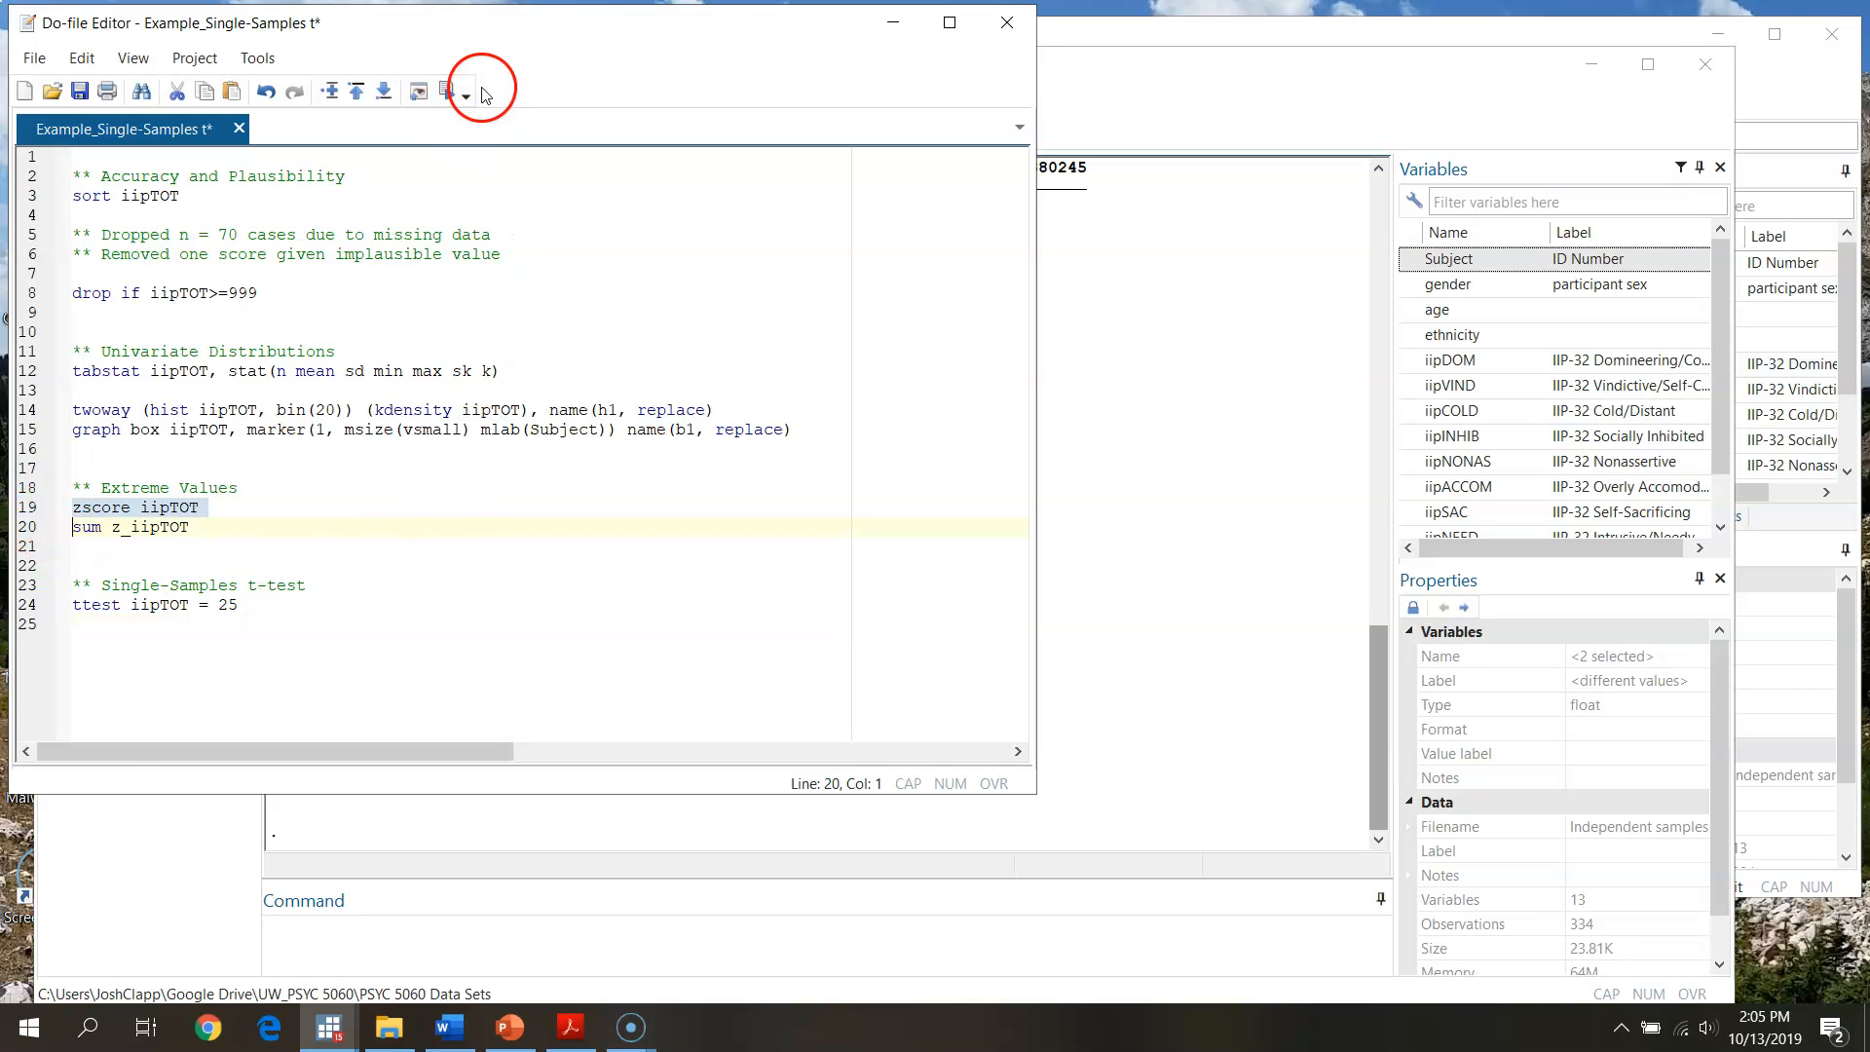
Run zscore to create z_iipTOT and scroll to the top values near 2.94.
{"action": "left_click", "coordinate": [441, 90]}
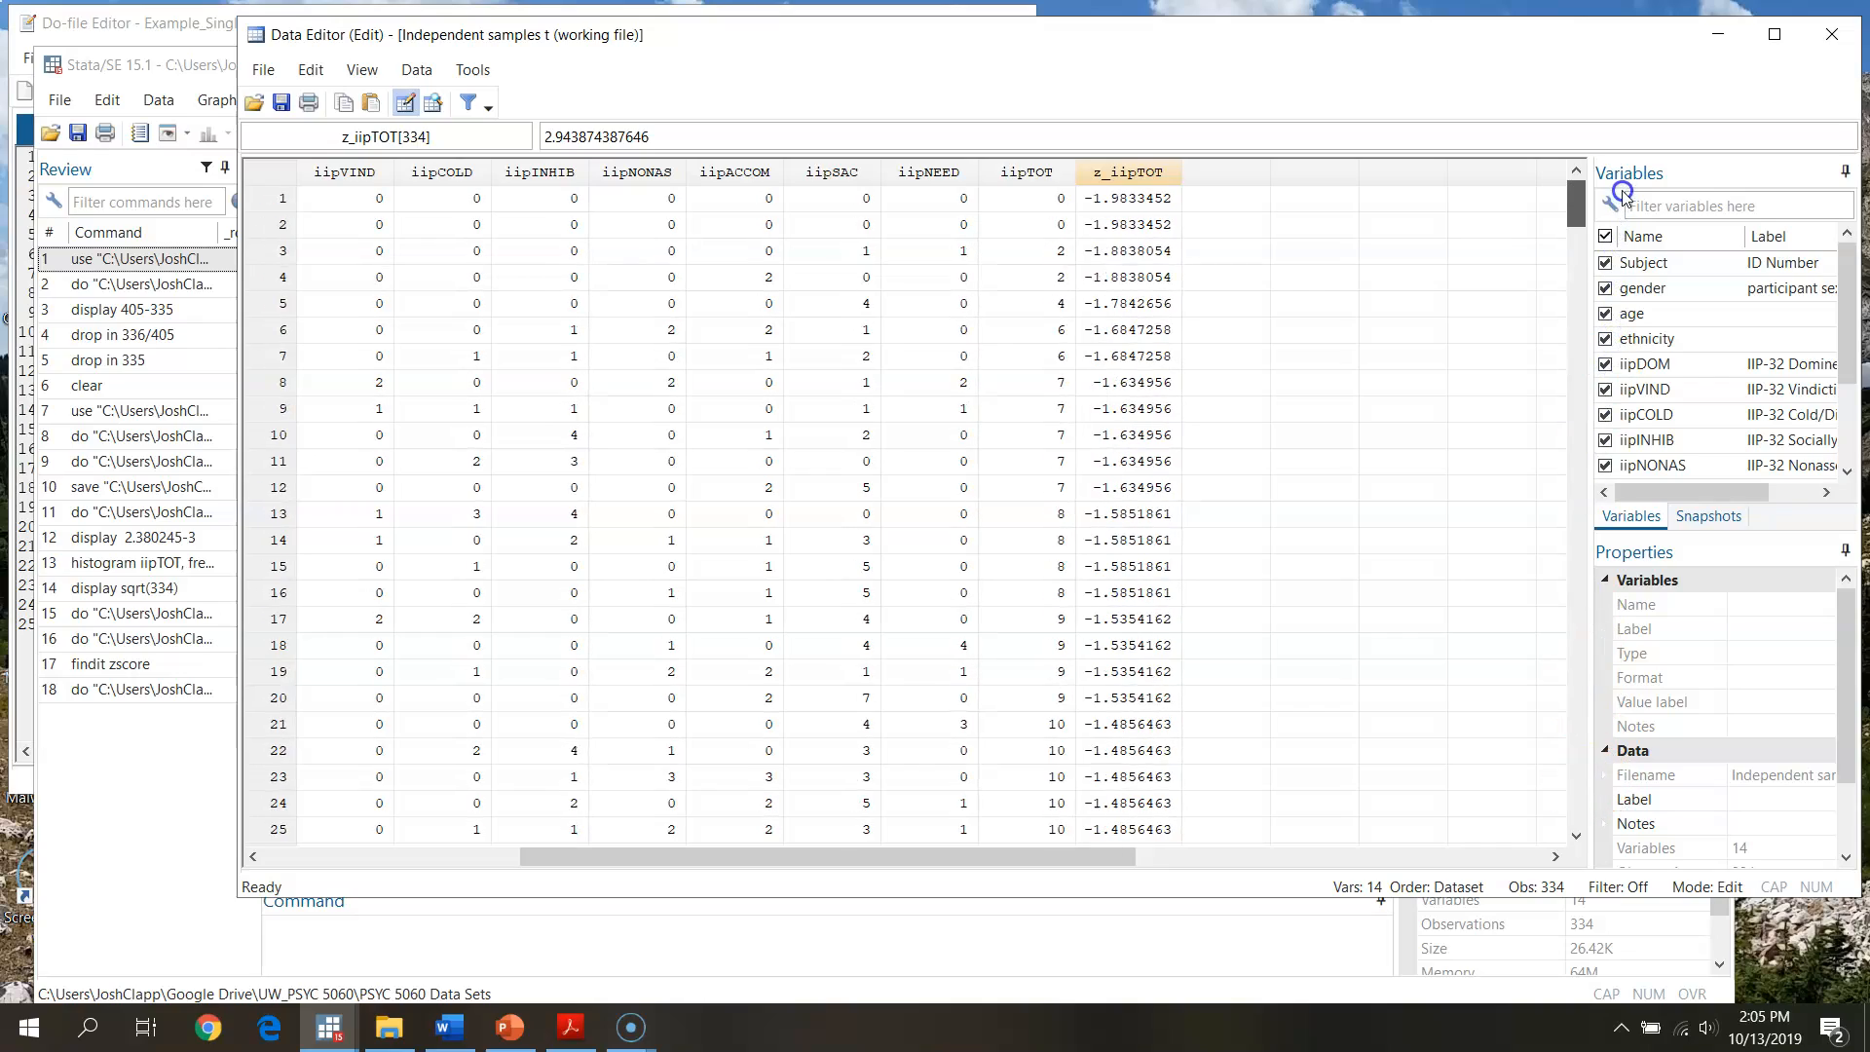
{"action": "scroll", "scroll_direction": "down", "scroll_amount": 3}
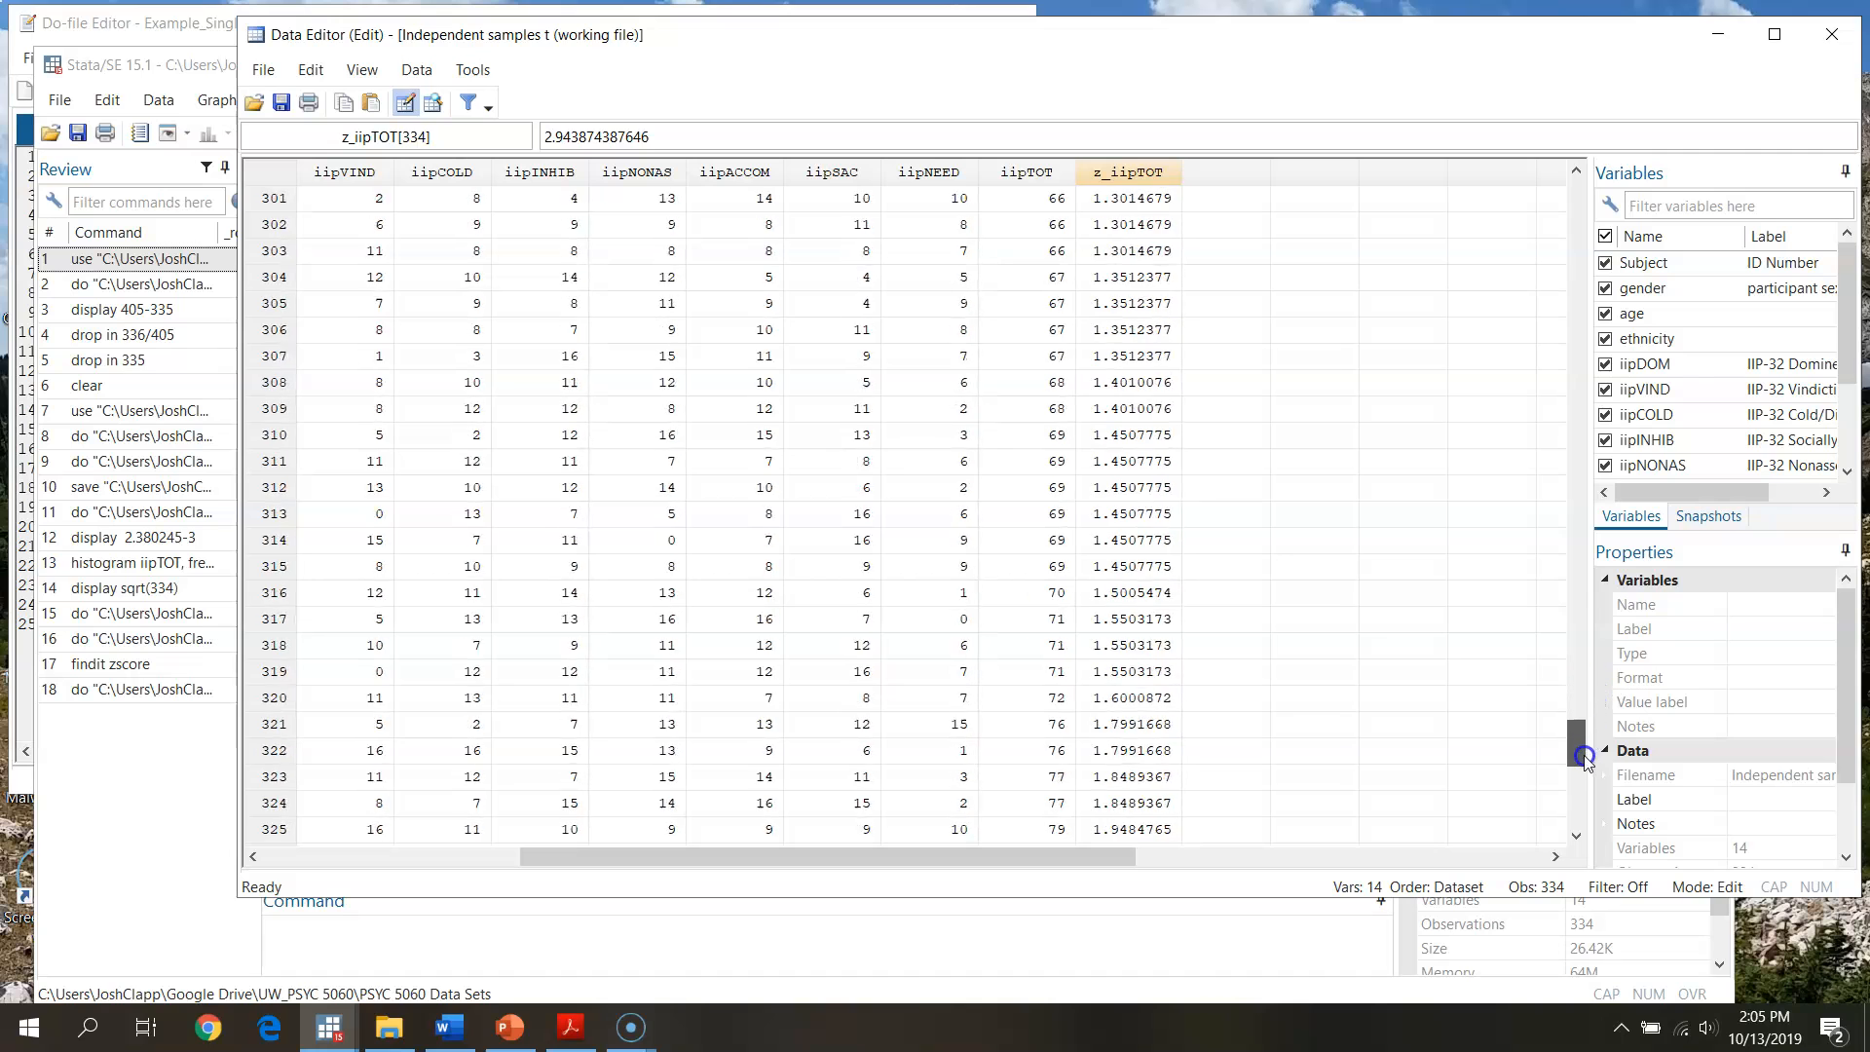
{"action": "scroll", "scroll_direction": "down", "scroll_amount": 3}
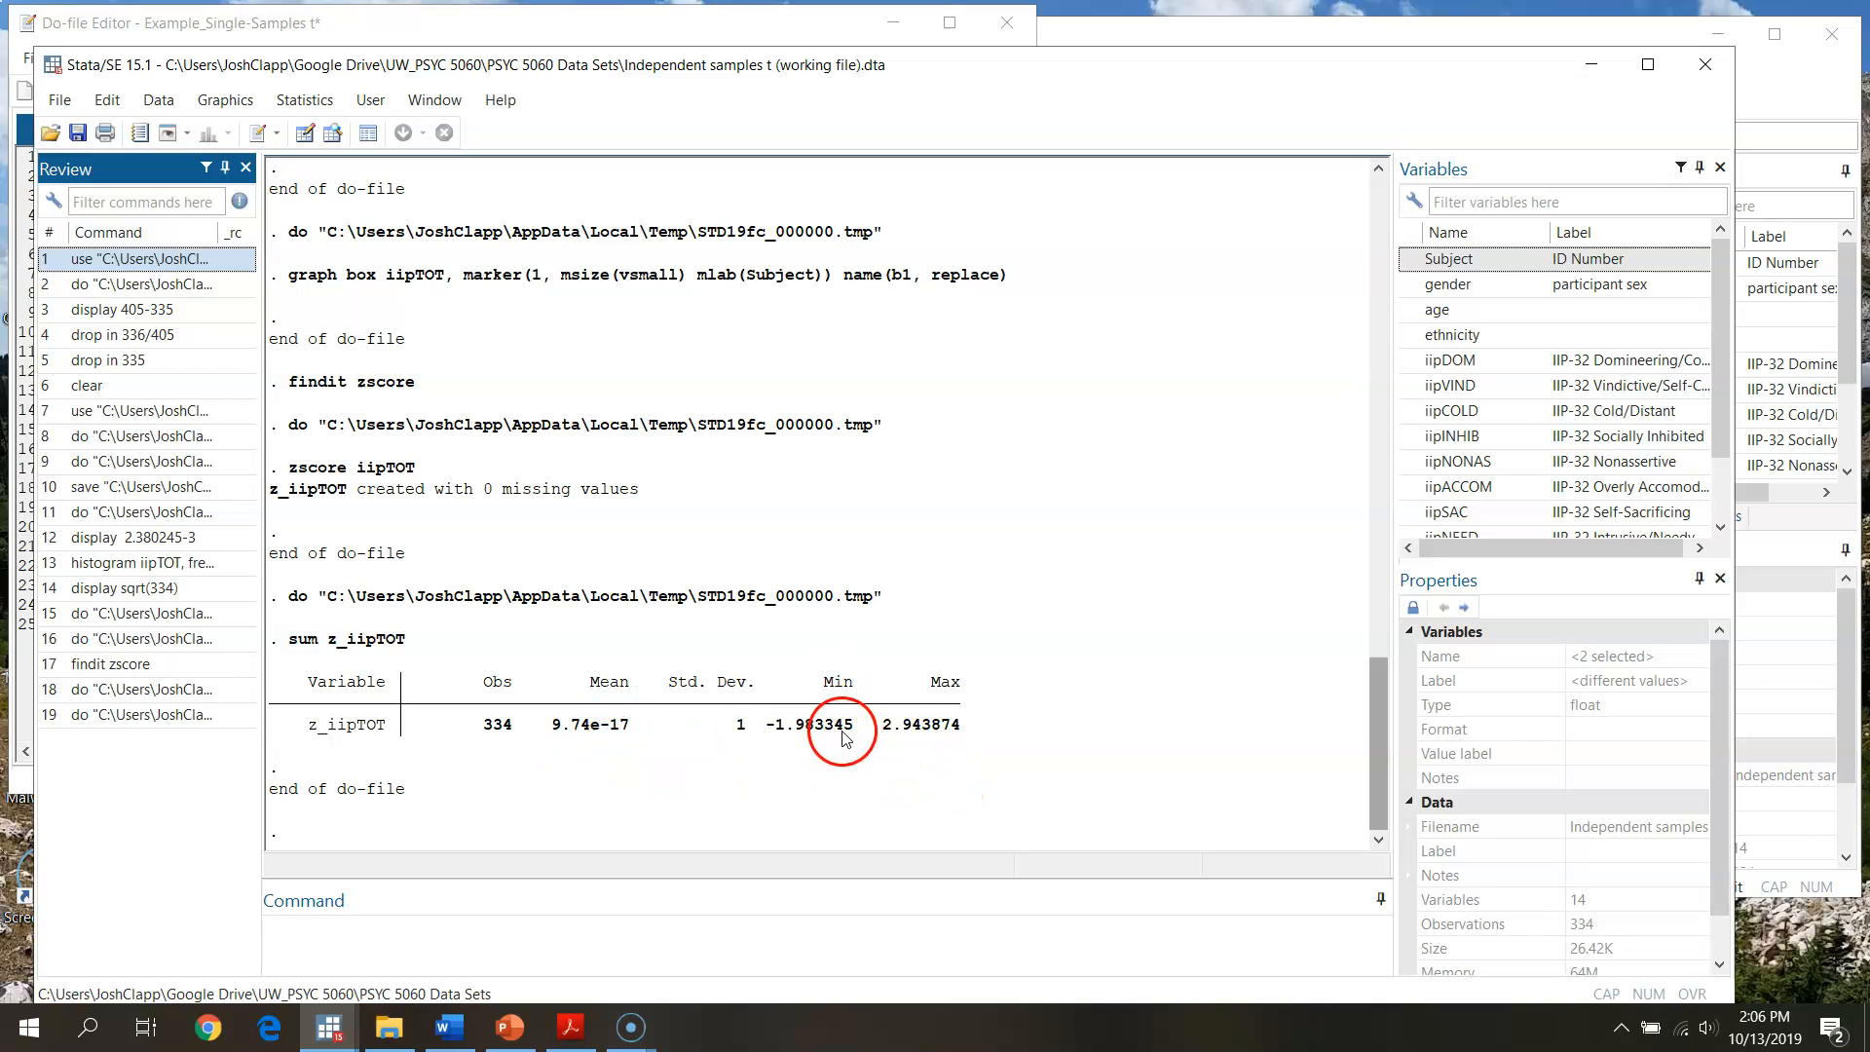
{"action": "mouse_move", "coordinate": [790, 749]}
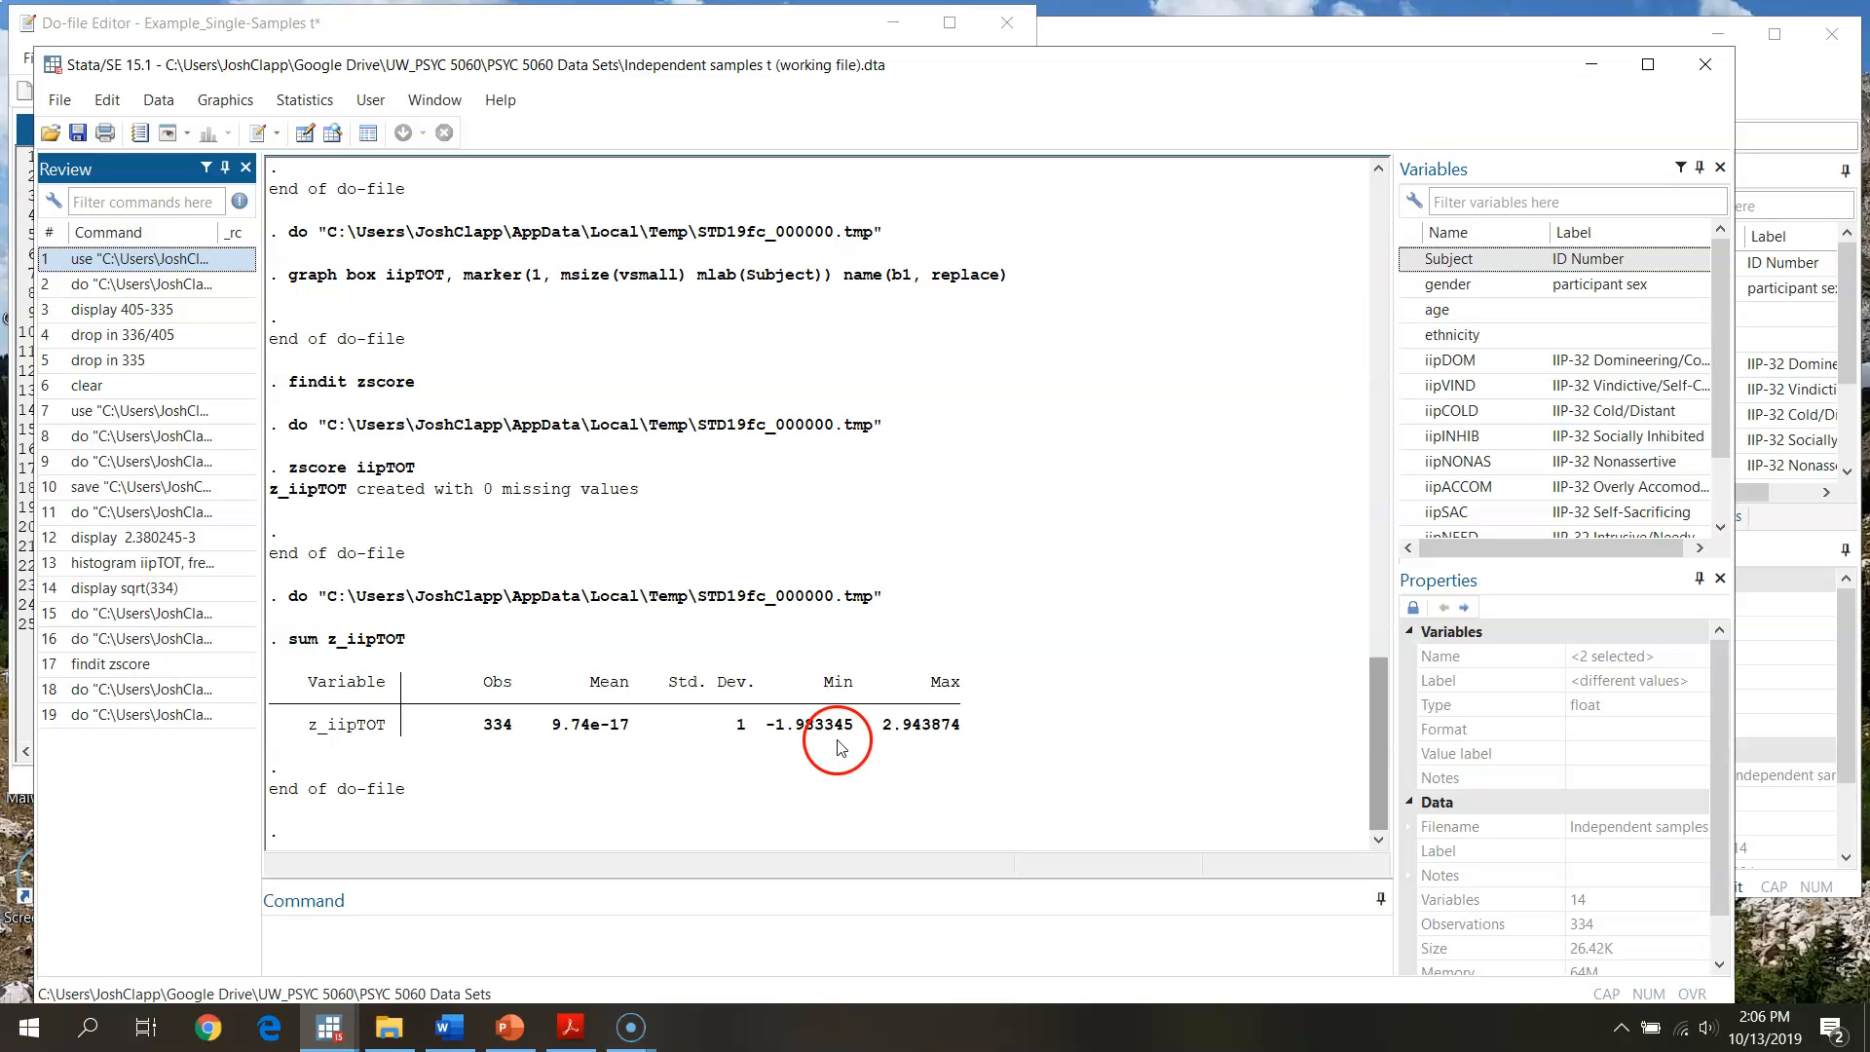
{"action": "mouse_move", "coordinate": [896, 744]}
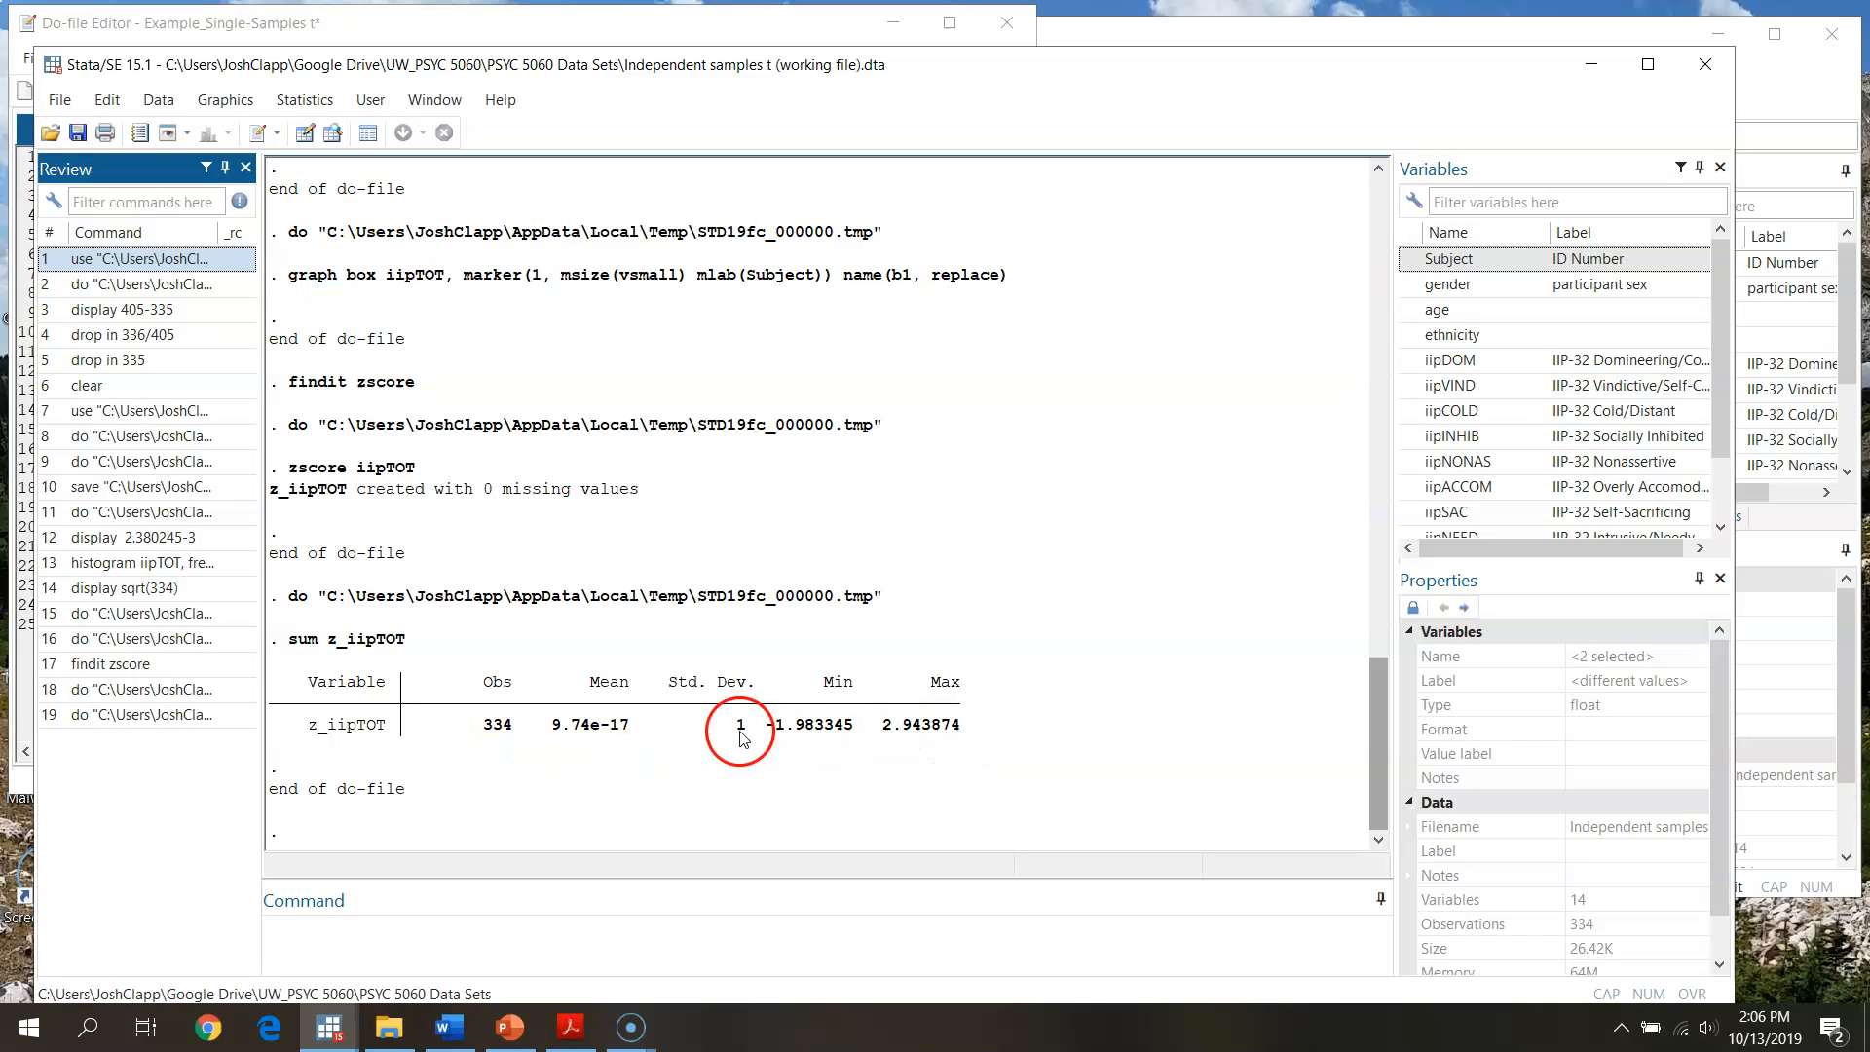
{"action": "mouse_move", "coordinate": [925, 751]}
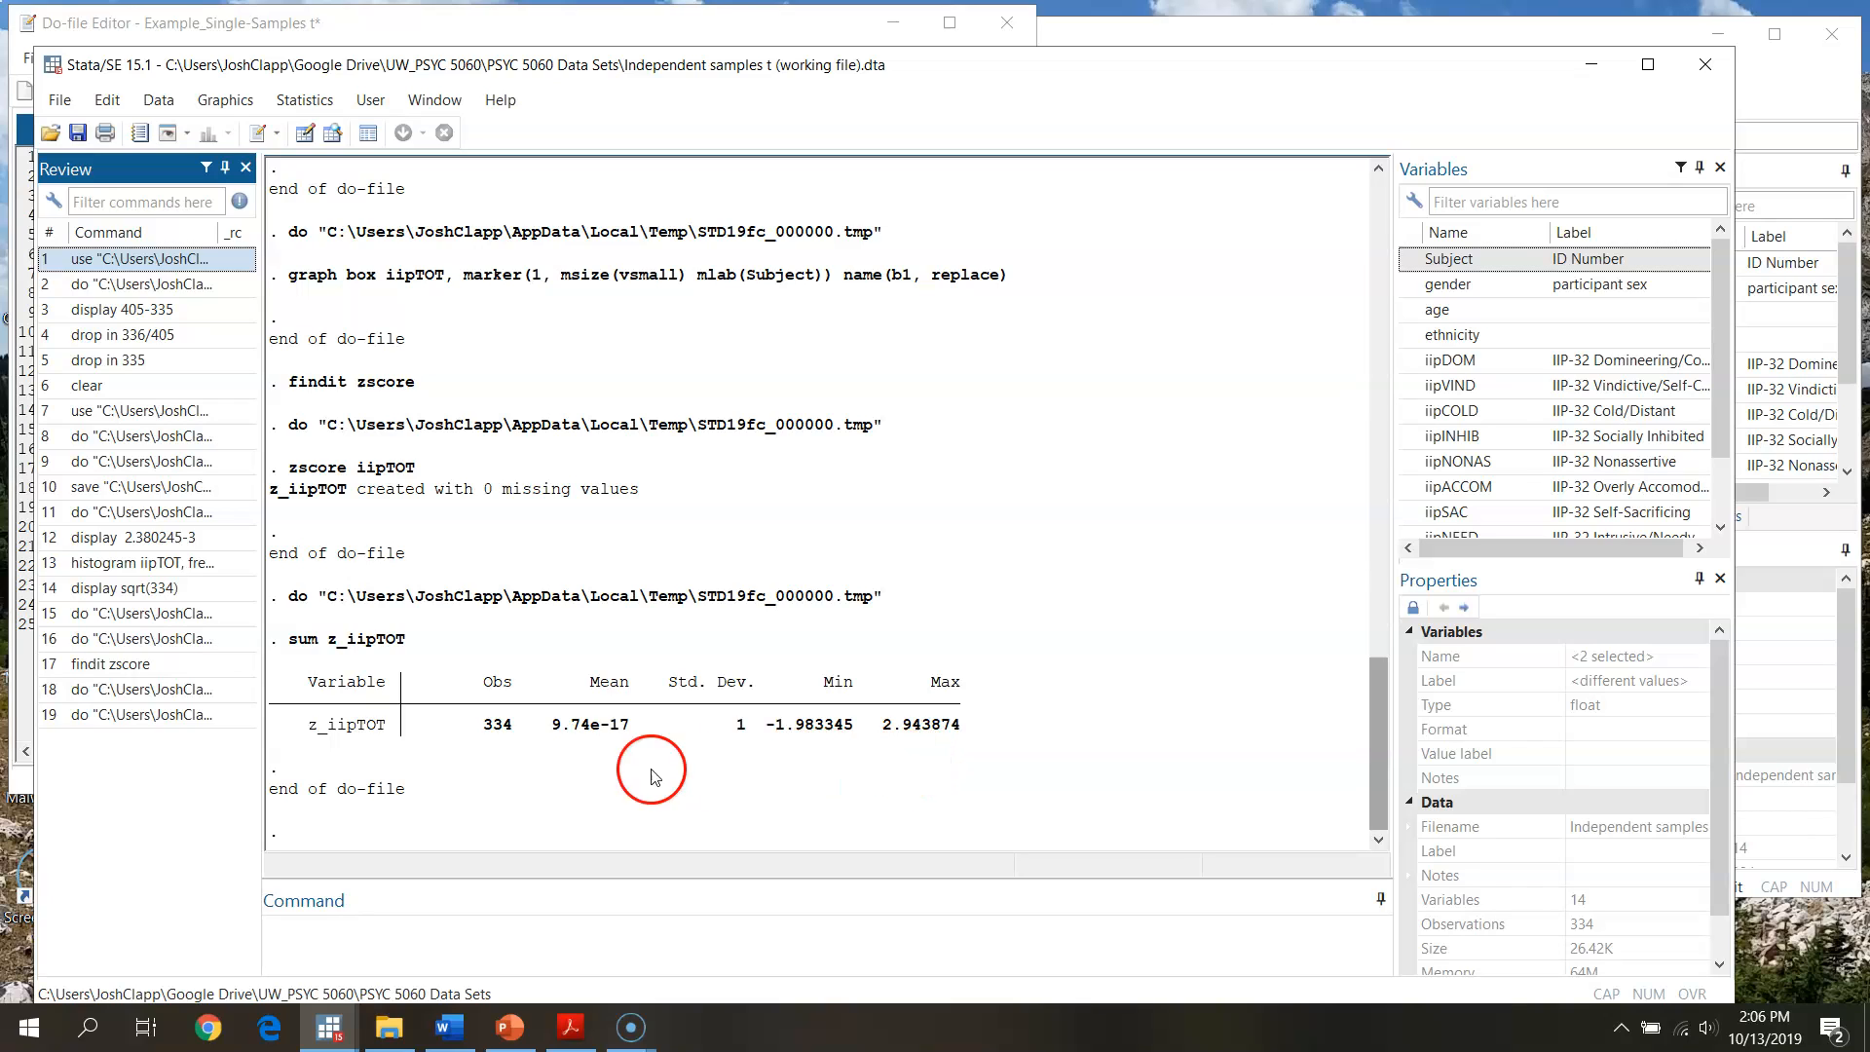
{"action": "mouse_move", "coordinate": [498, 729]}
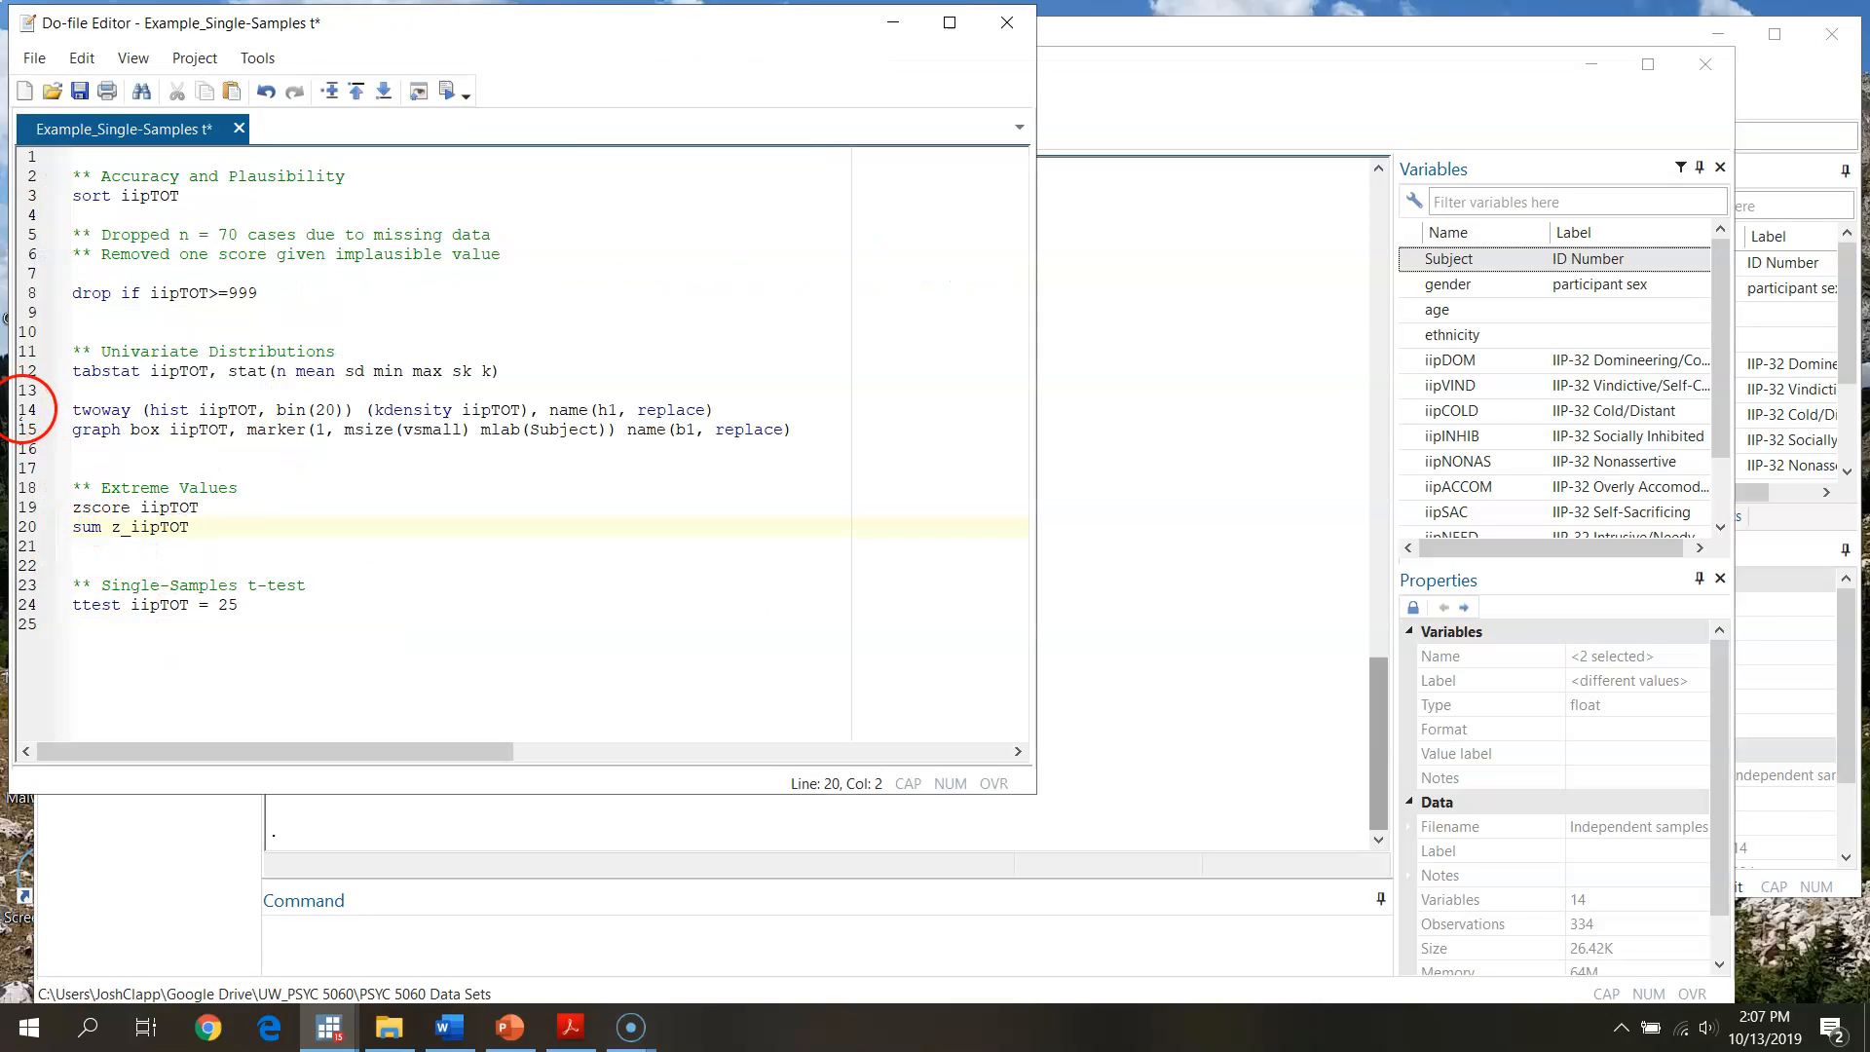
Rerun line 14's twoway command to redraw h1, the iipTOT histogram with kdensity curve.
{"action": "left_click", "coordinate": [443, 91]}
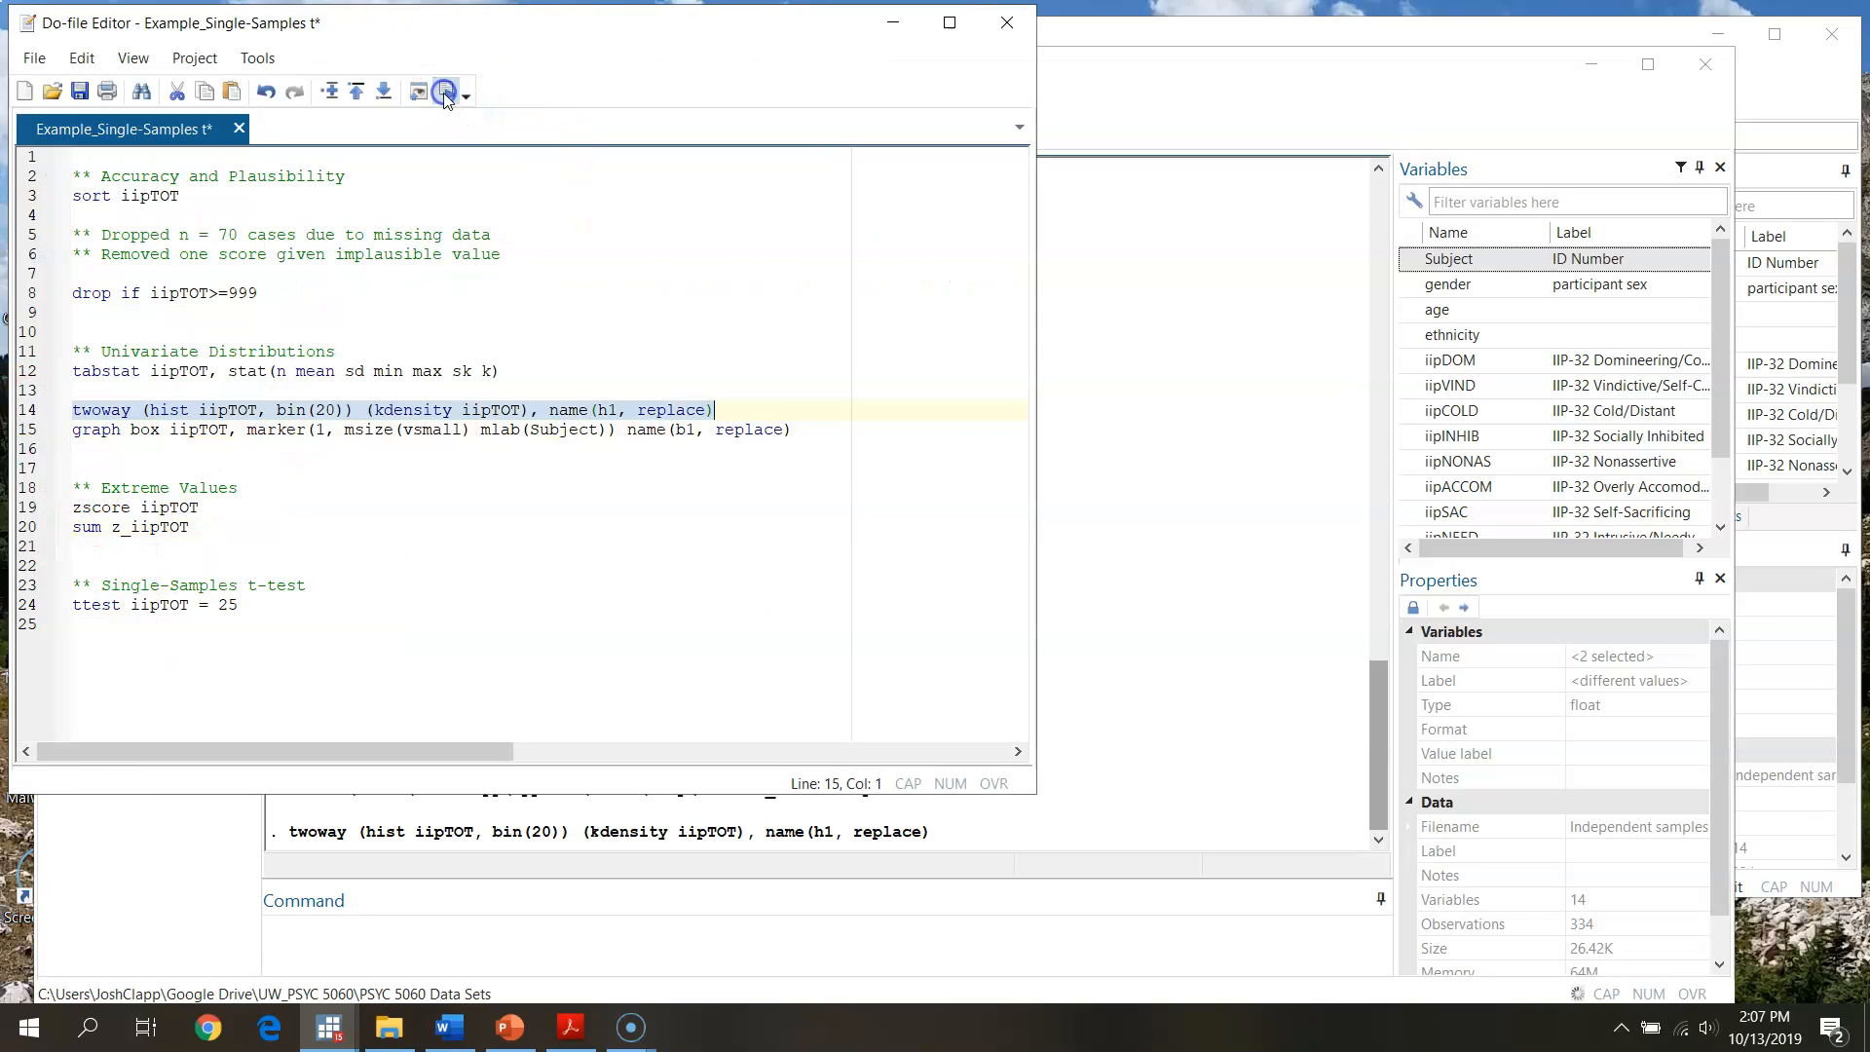
{"action": "left_click", "coordinate": [444, 92]}
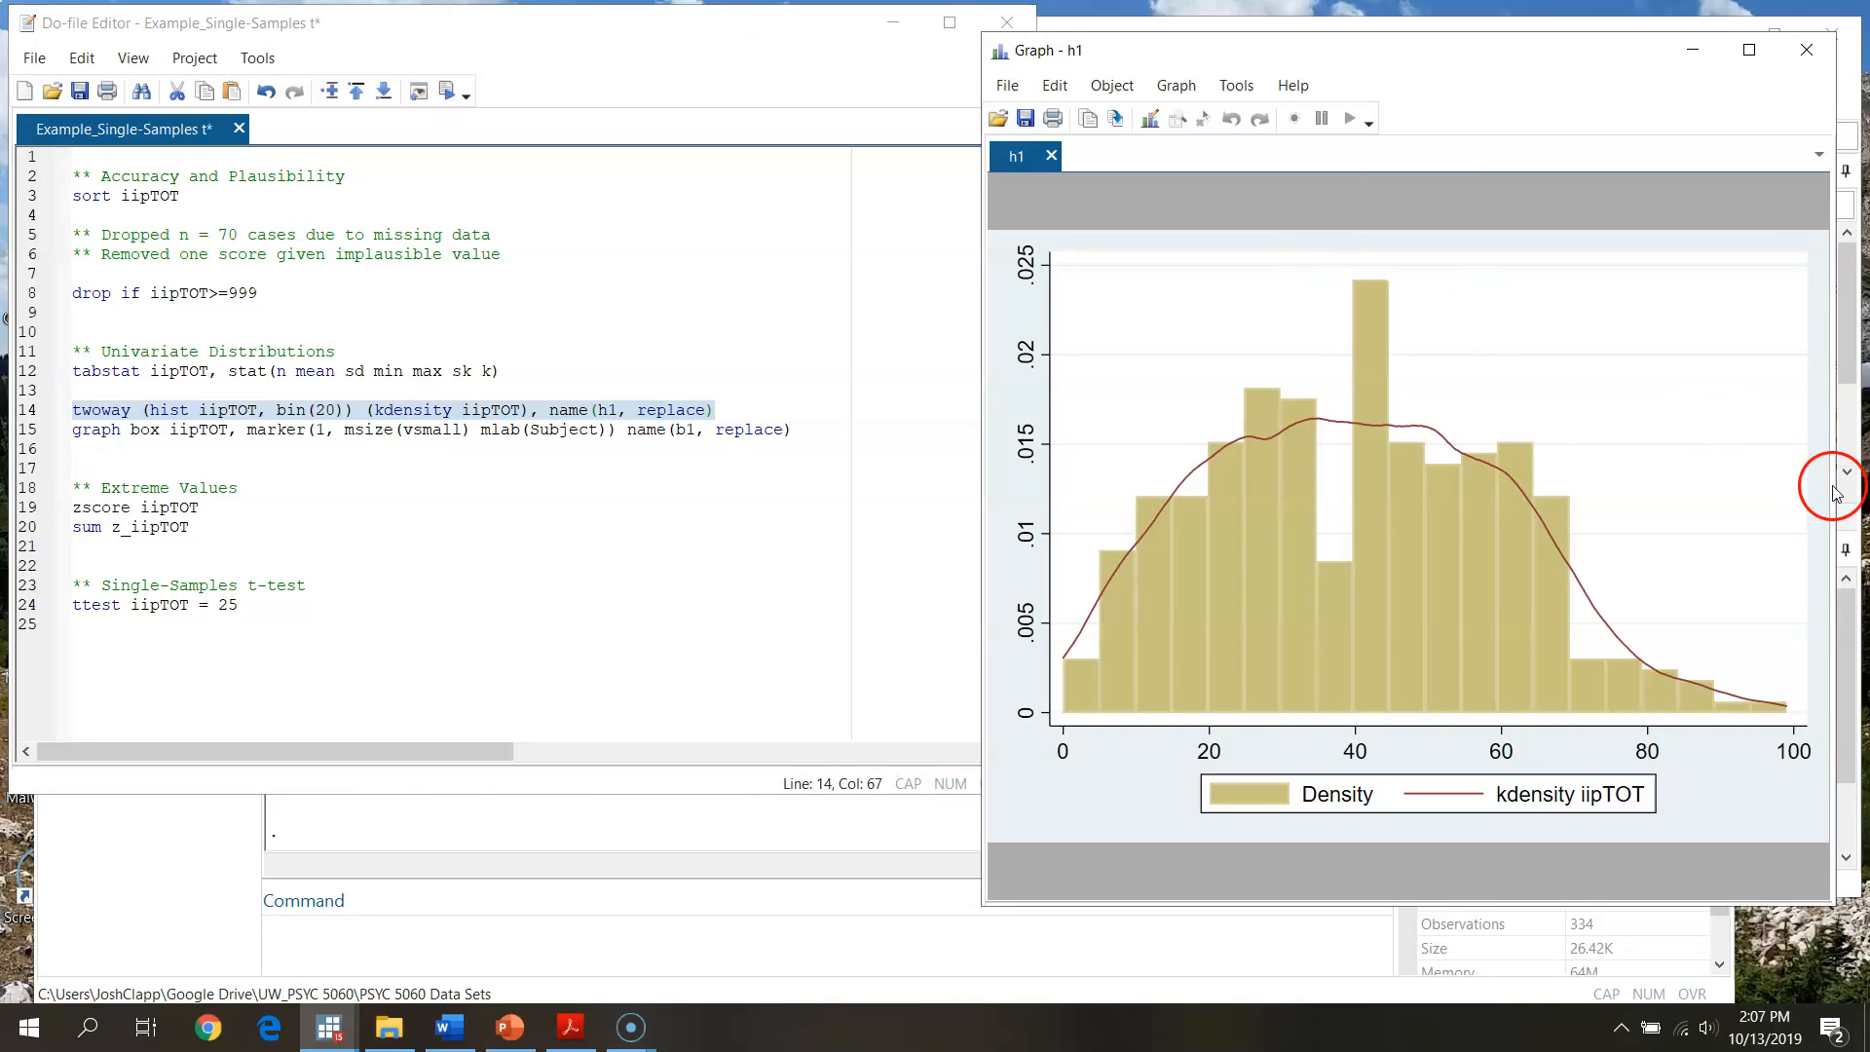
{"action": "mouse_move", "coordinate": [1046, 692]}
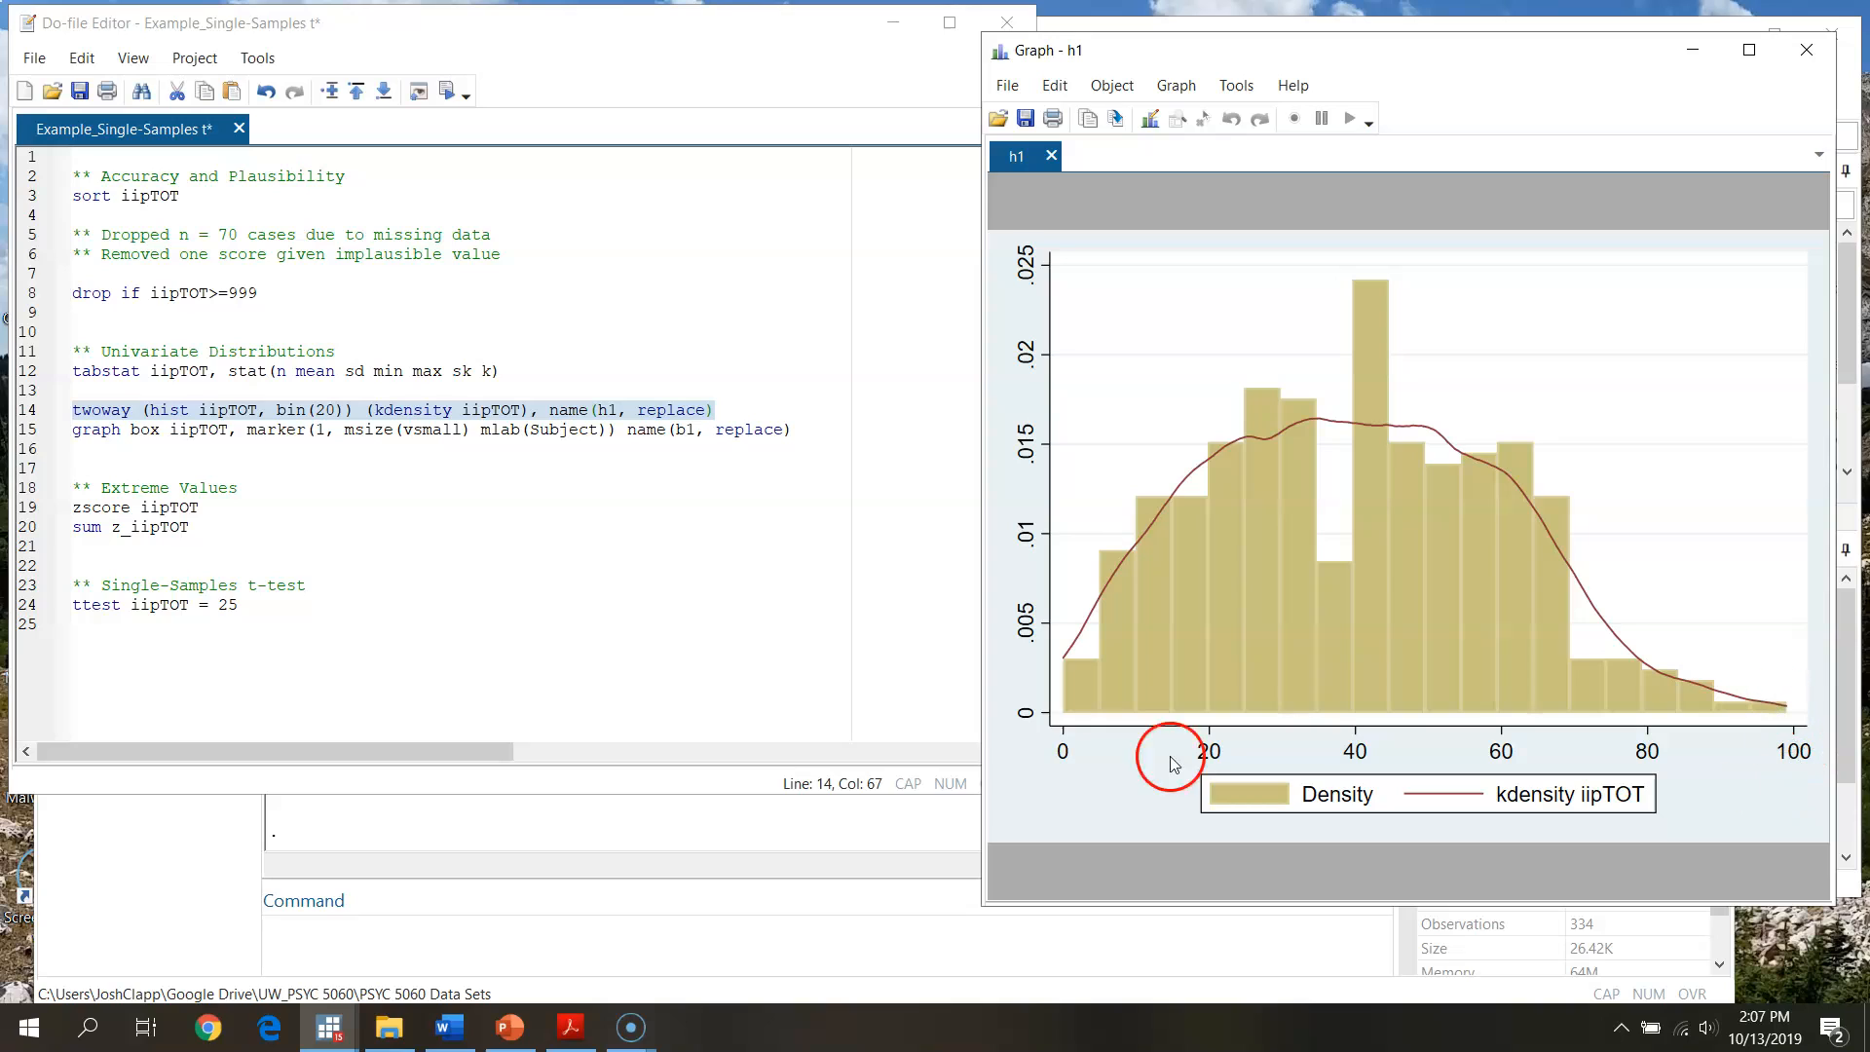
{"action": "mouse_move", "coordinate": [1799, 724]}
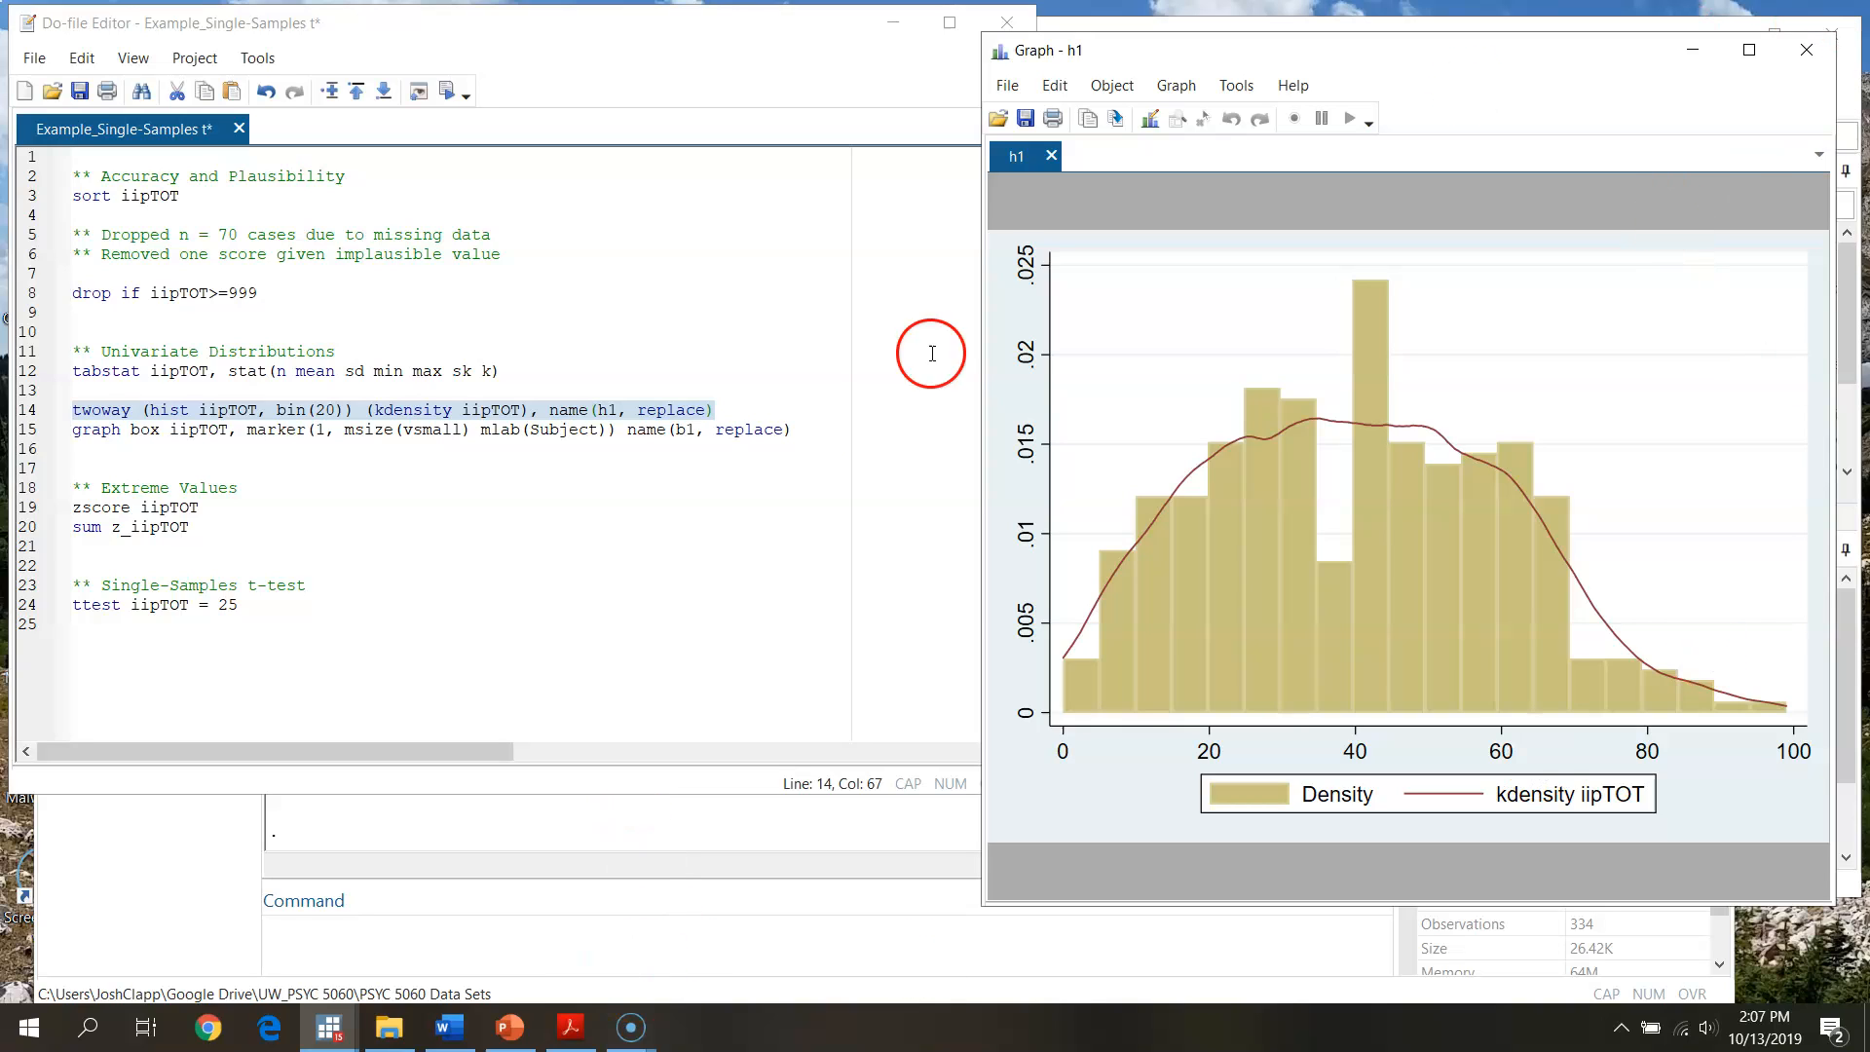
{"action": "mouse_move", "coordinate": [475, 546]}
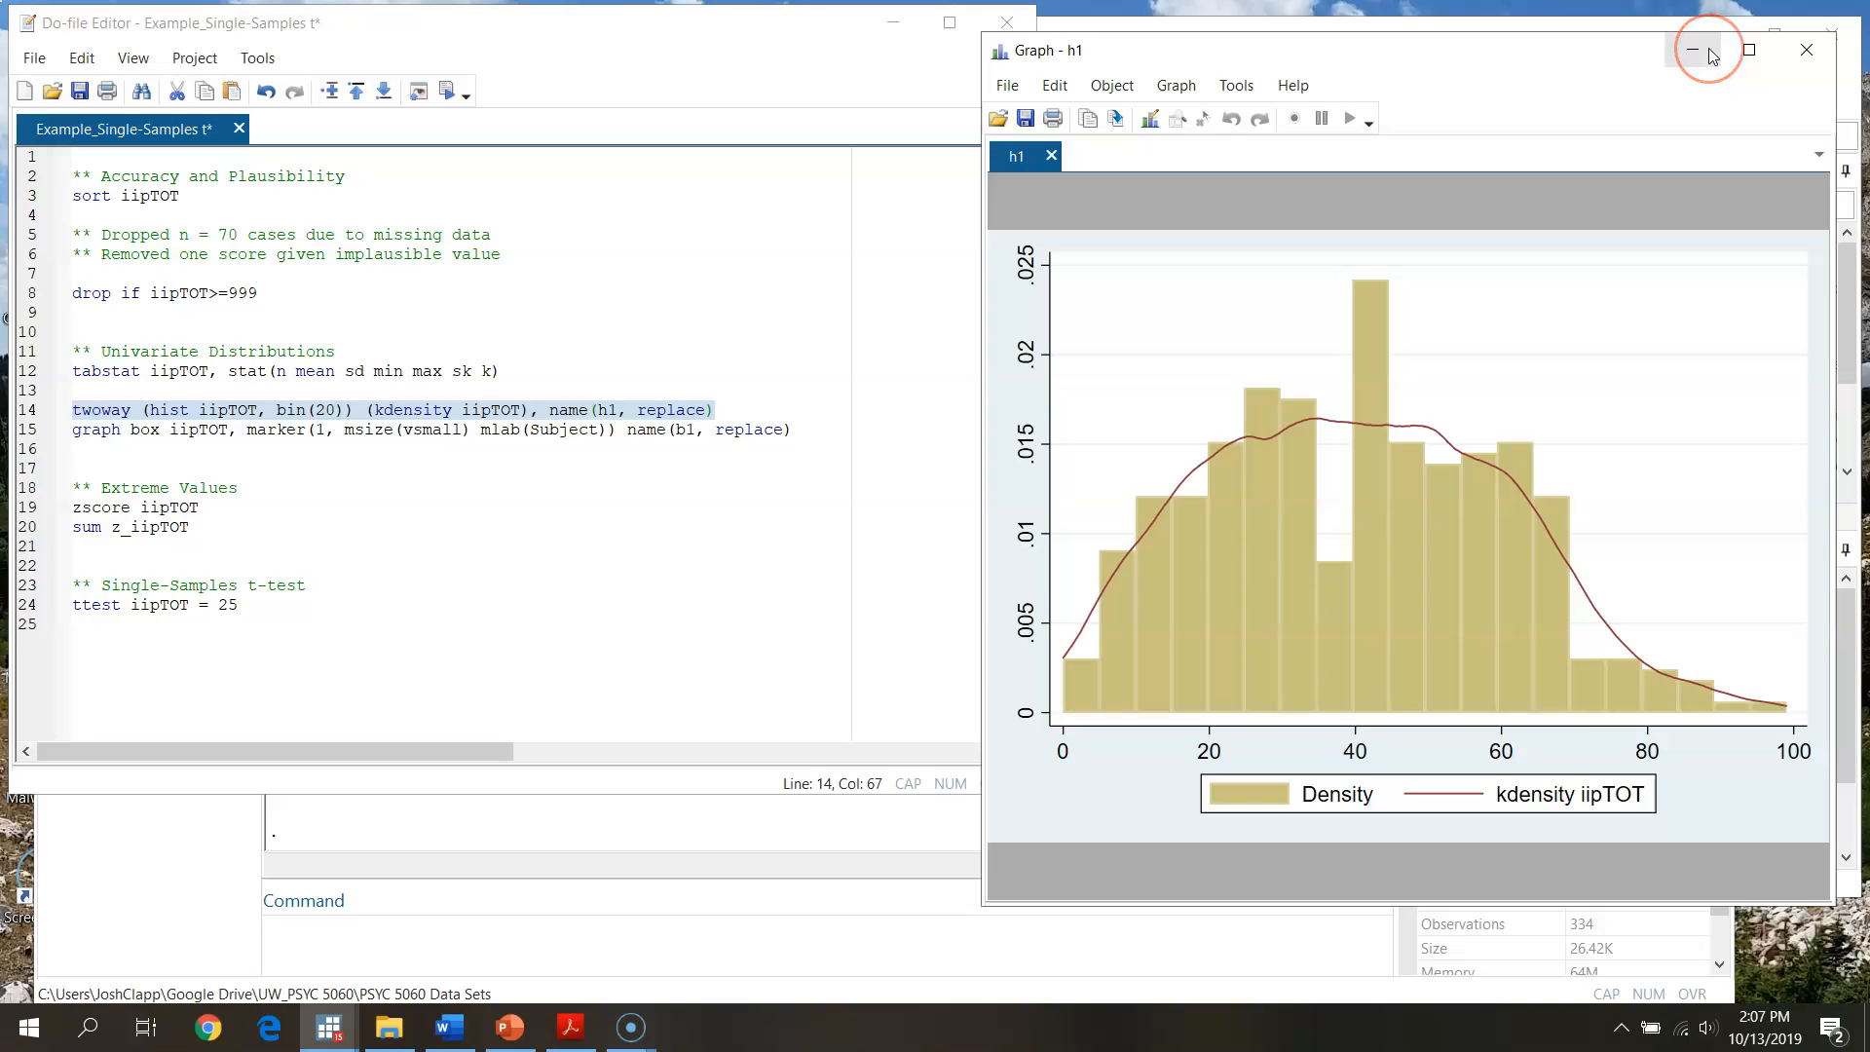
{"action": "mouse_move", "coordinate": [665, 973]}
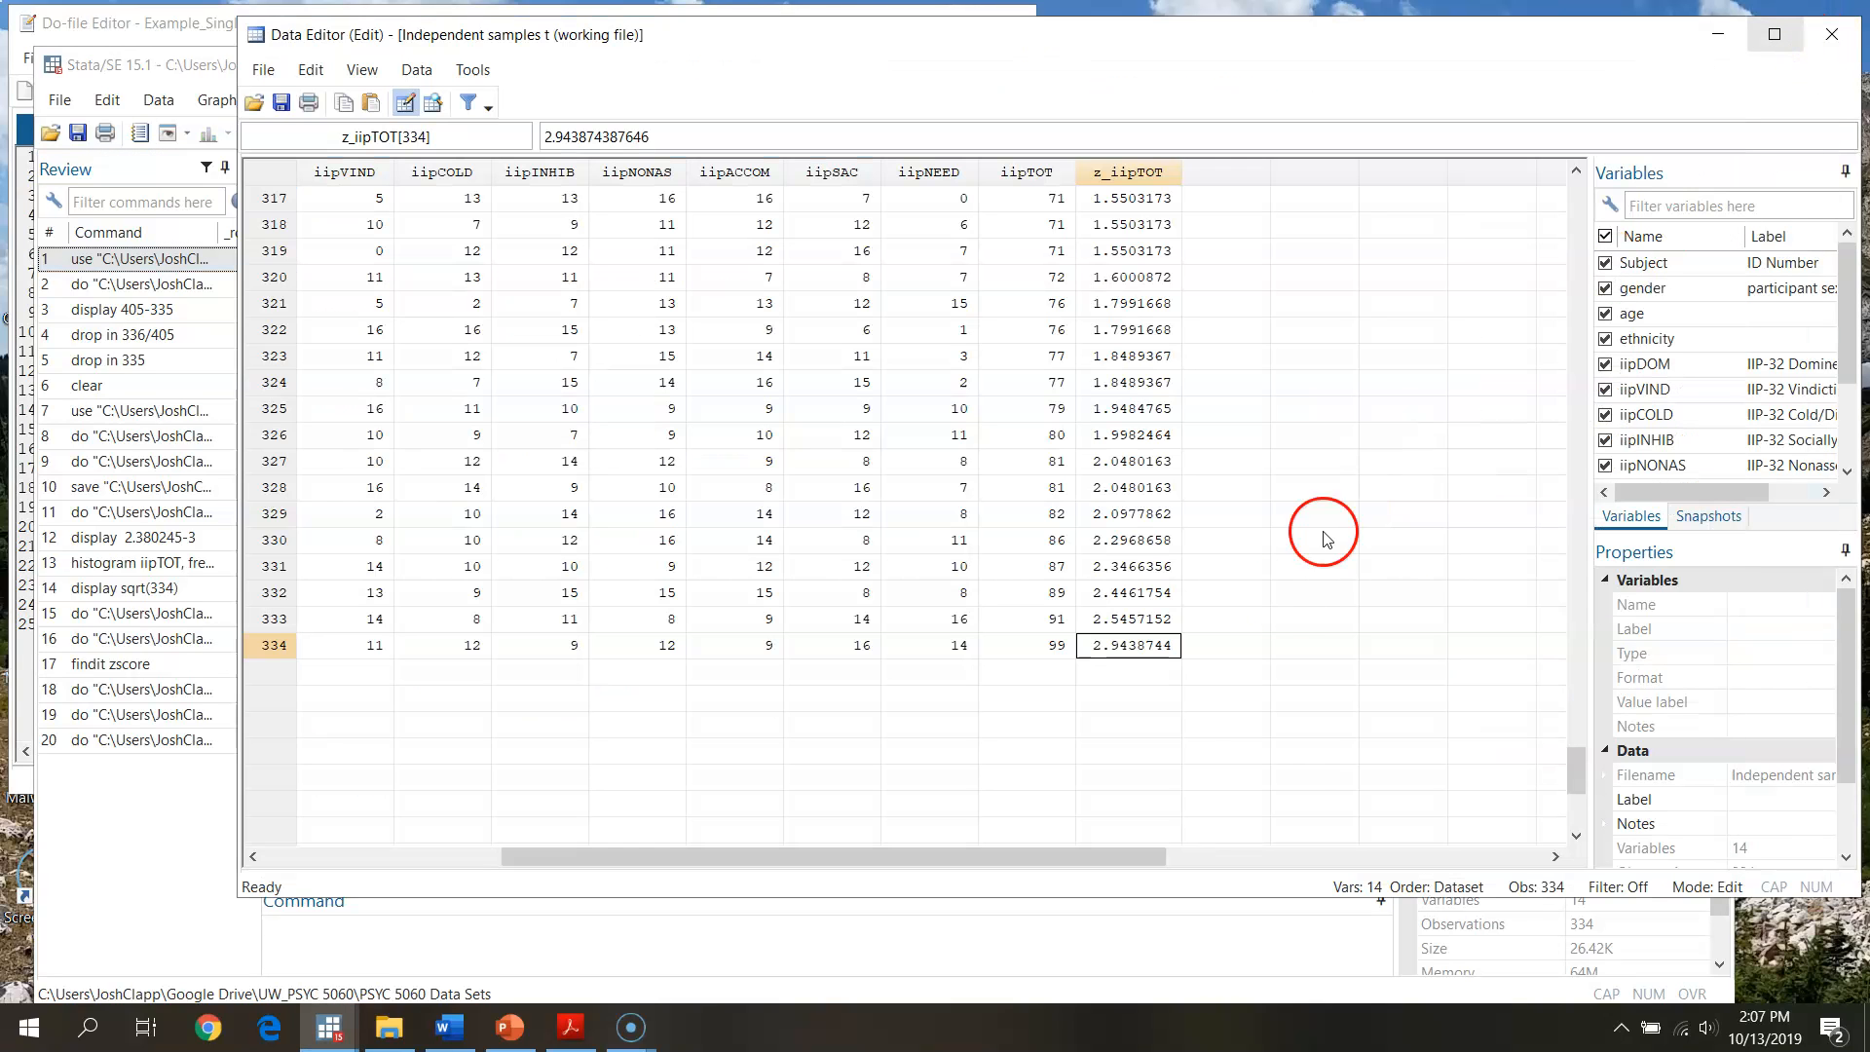
{"action": "scroll", "scroll_direction": "down", "scroll_amount": 3}
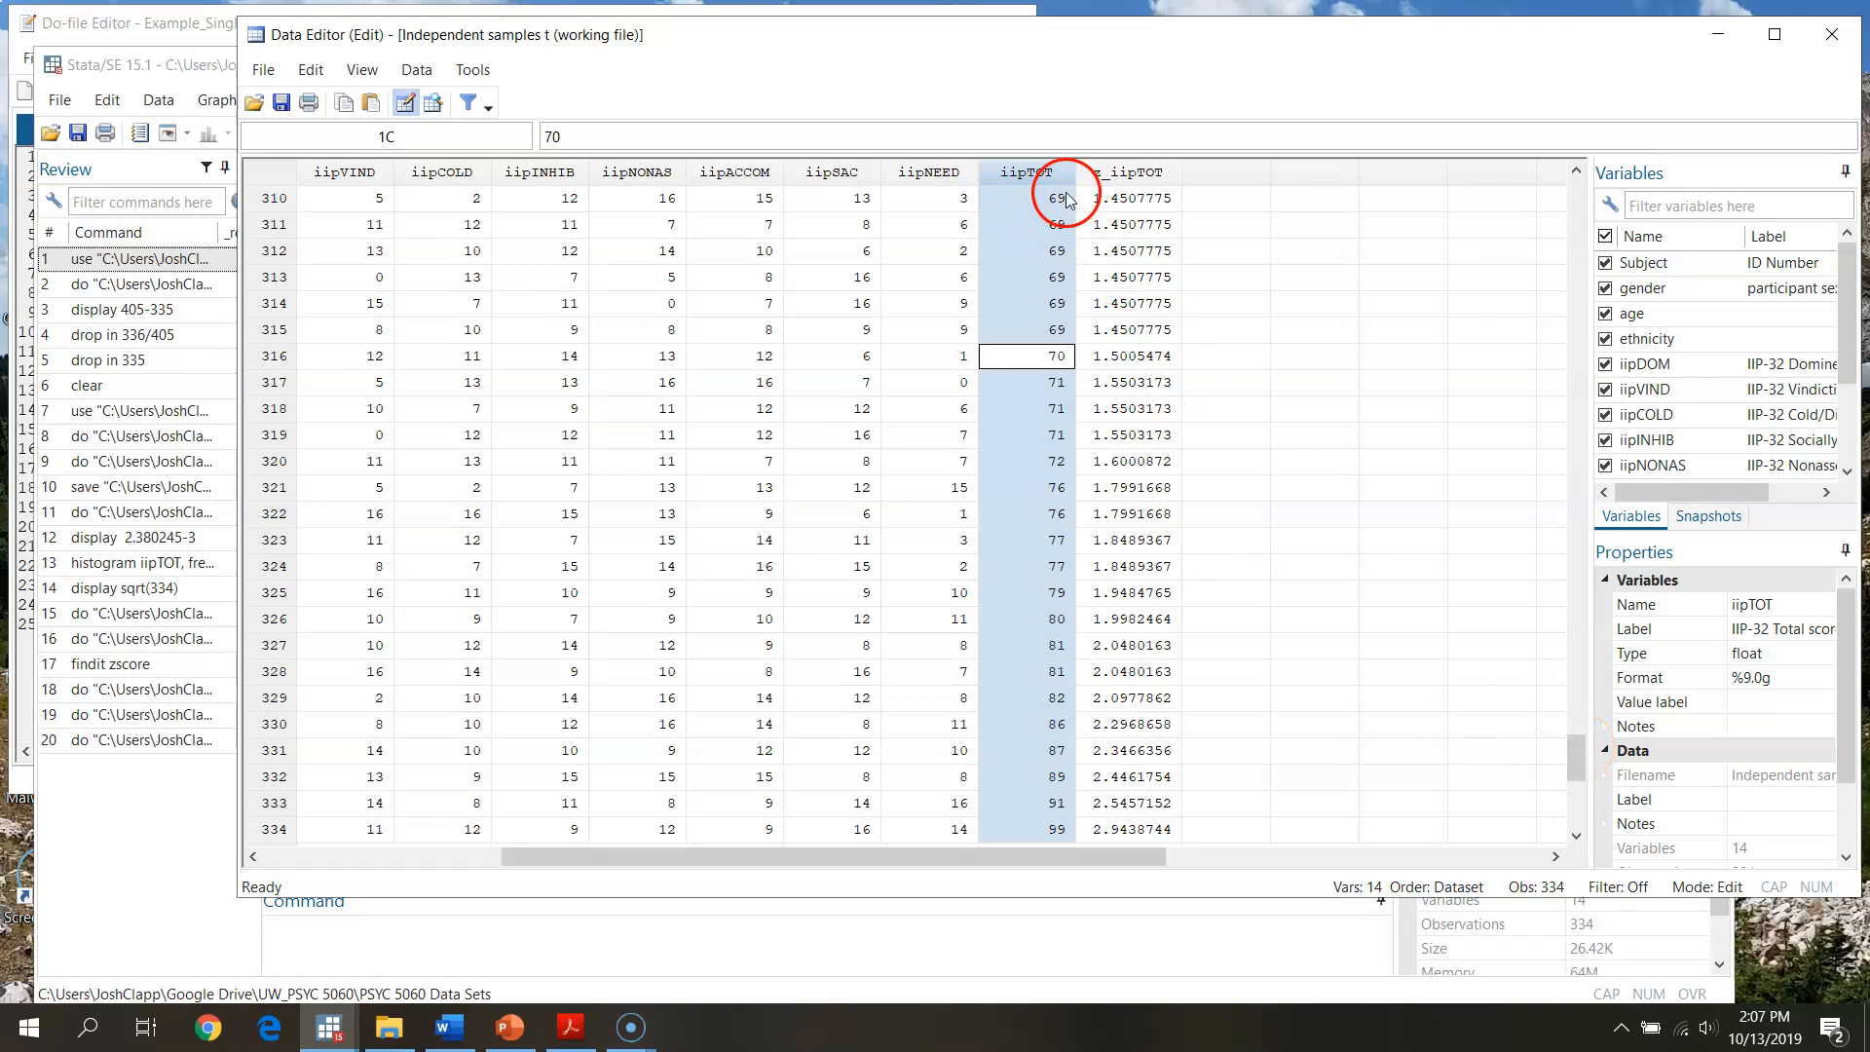
{"action": "mouse_move", "coordinate": [1040, 514]}
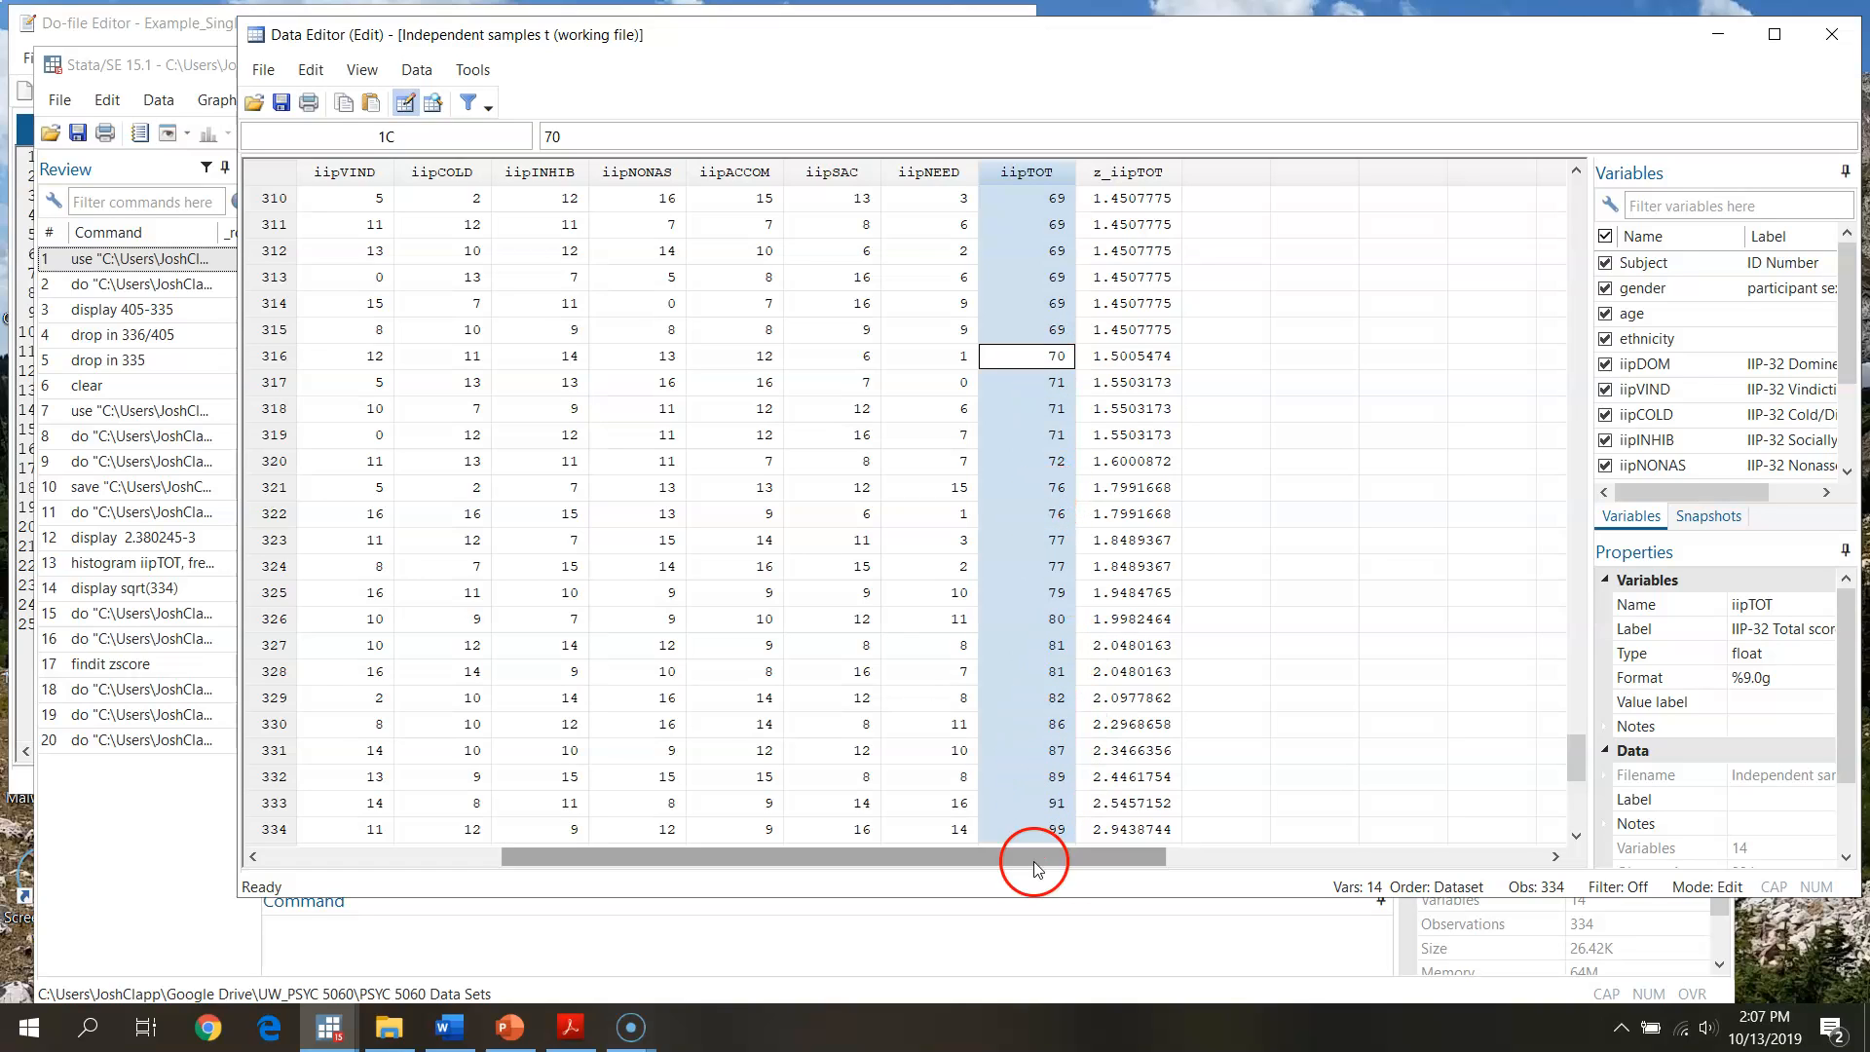
{"action": "left_click", "coordinate": [1025, 803]}
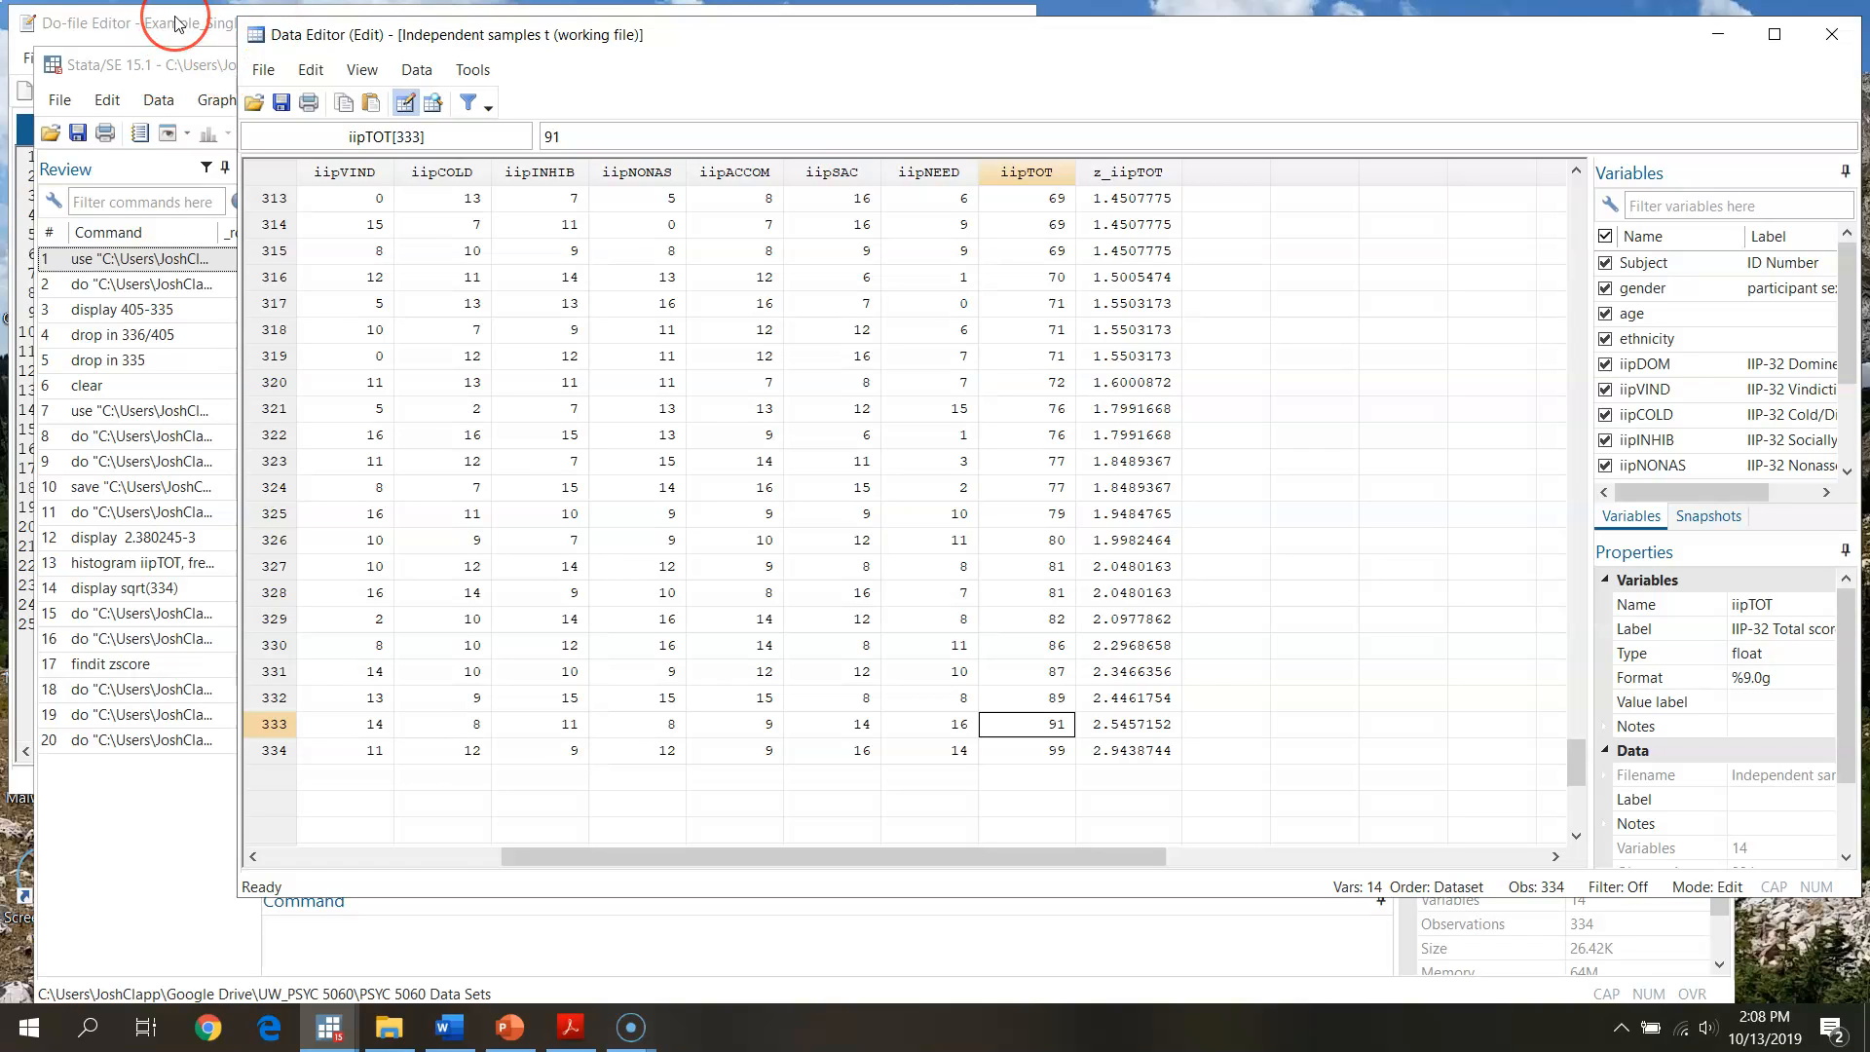
{"action": "mouse_move", "coordinate": [188, 51]}
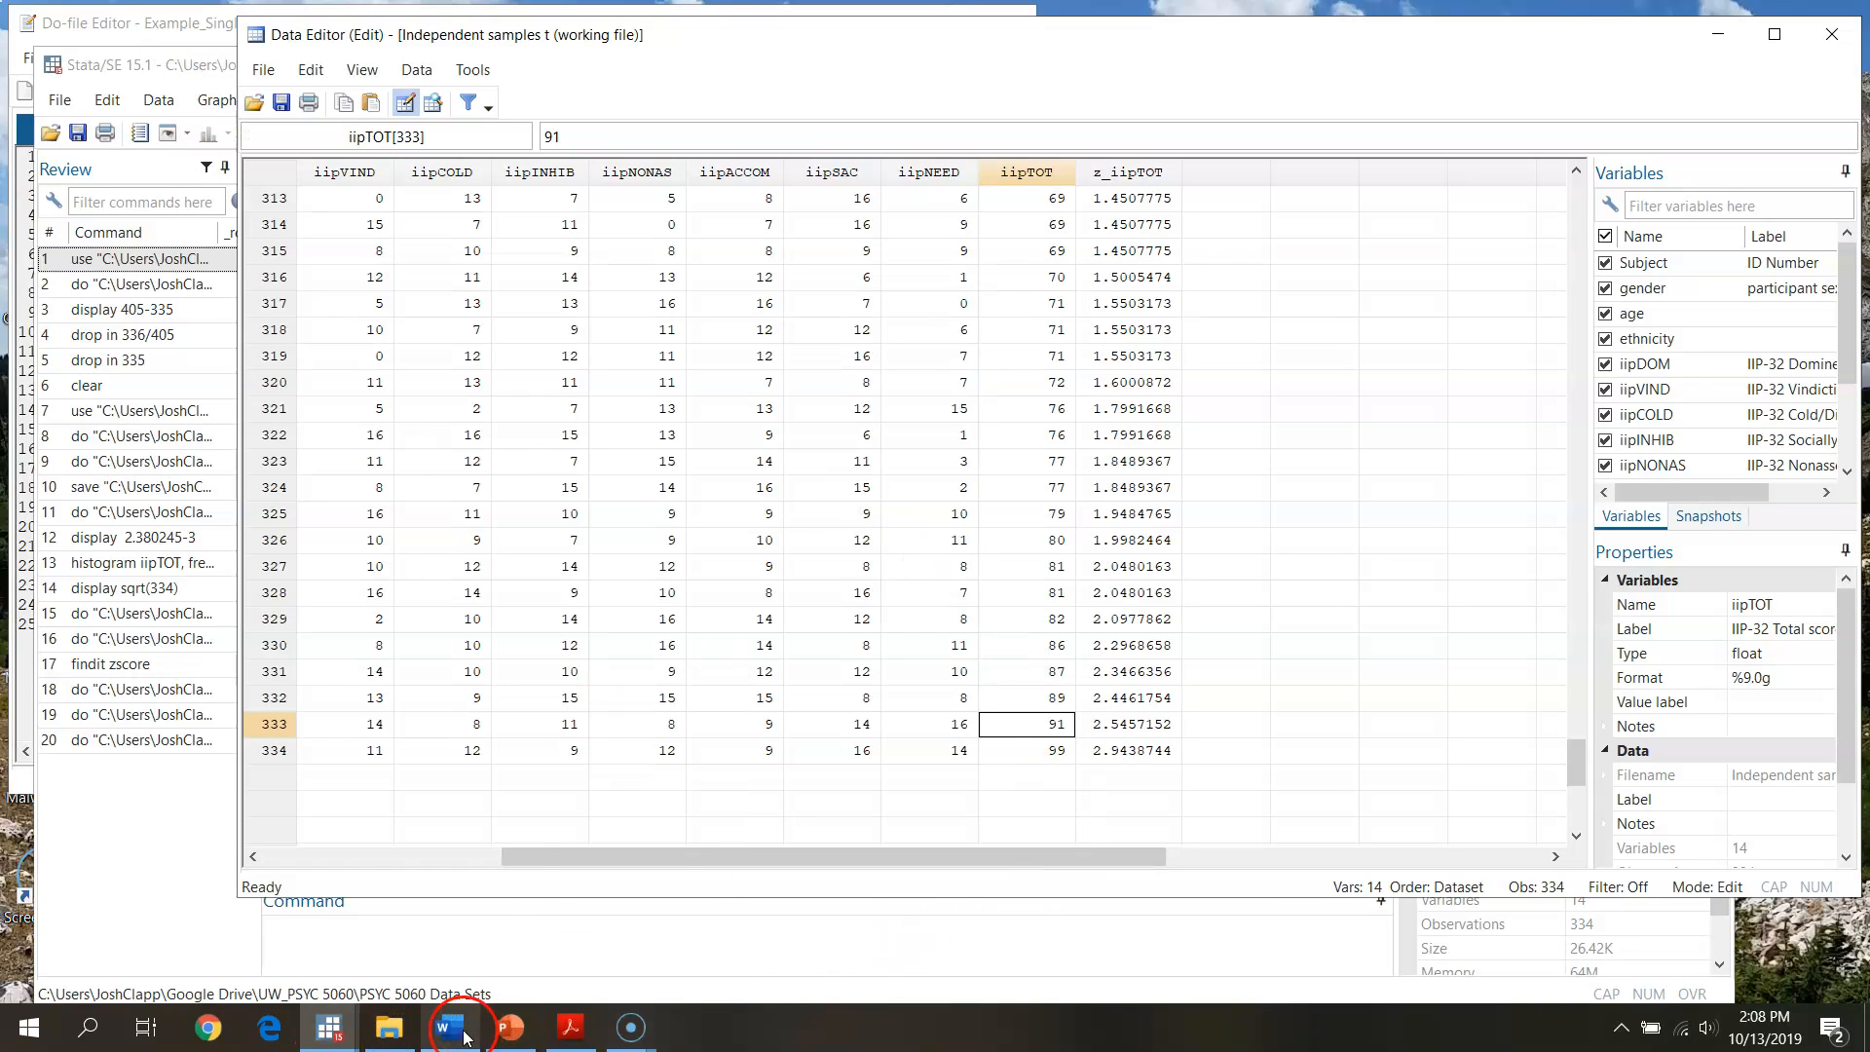
{"action": "mouse_move", "coordinate": [450, 1024]}
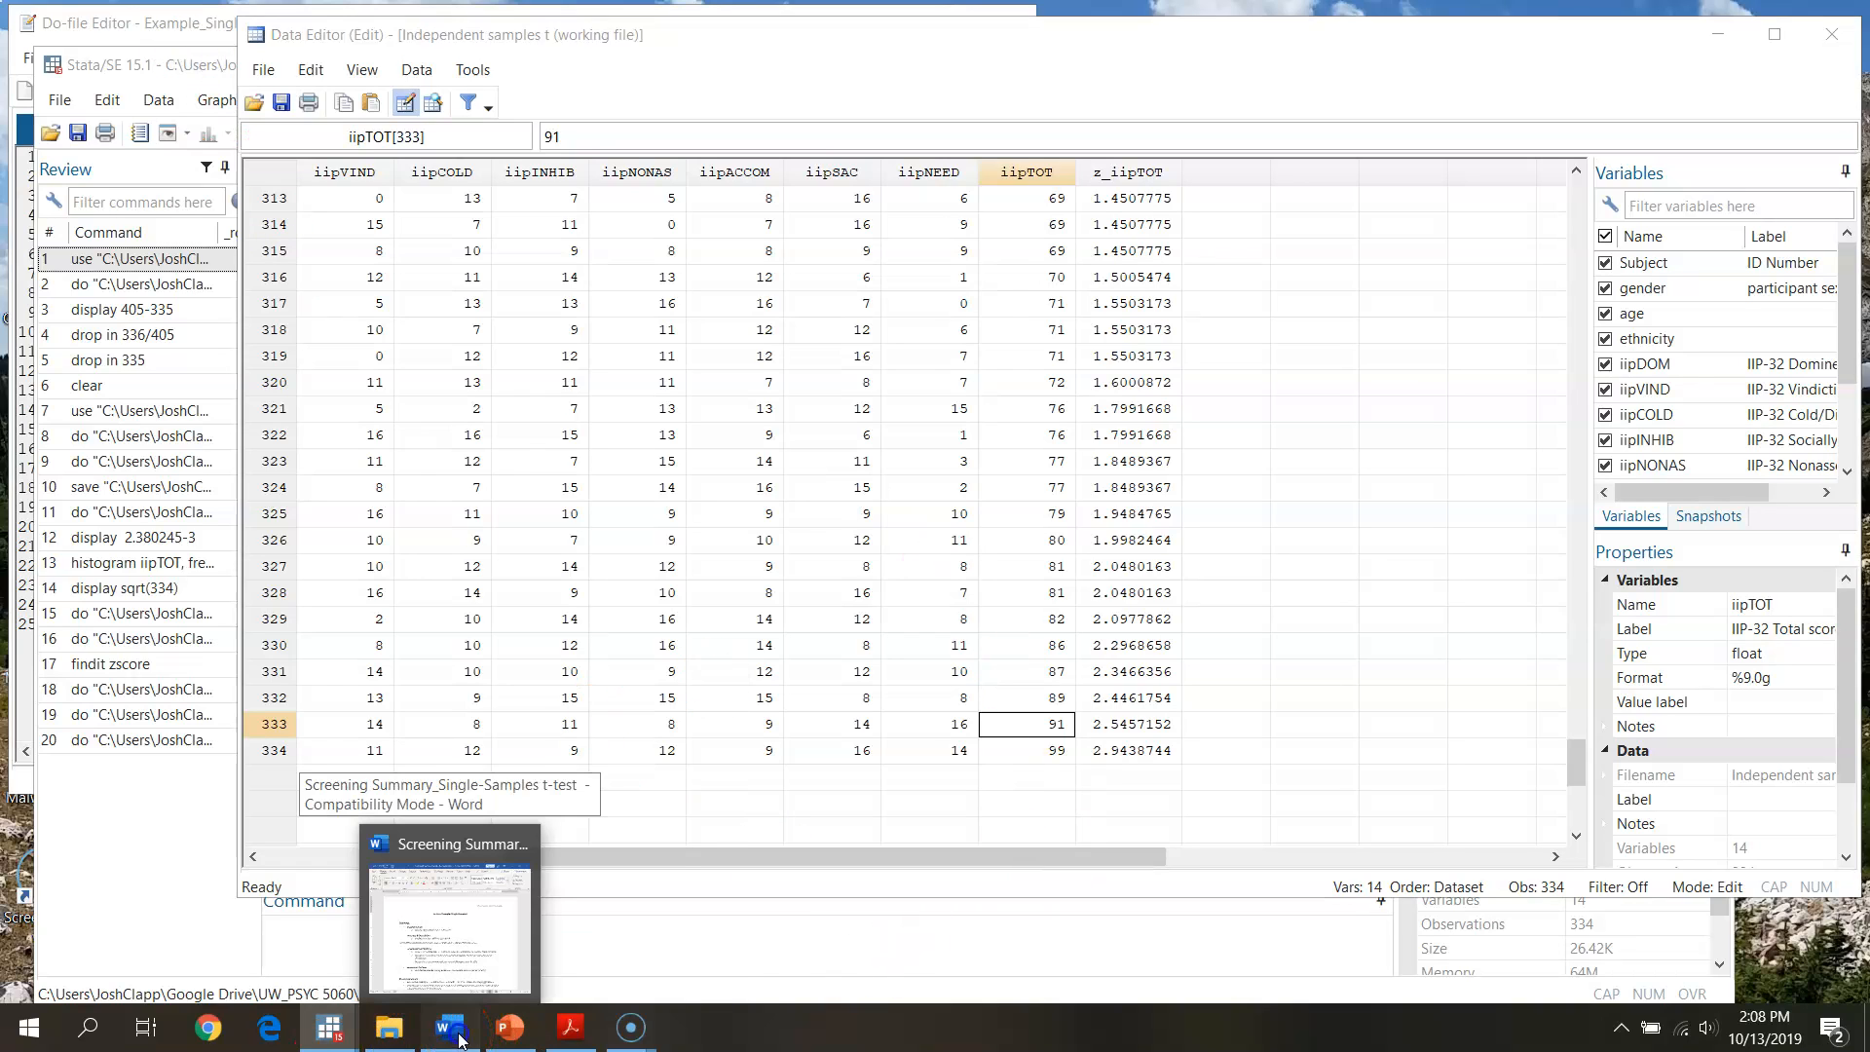
Open Screening Summary_Single-Samples t-test in Word and scroll to the outliers and Recommendations.
{"action": "left_click", "coordinate": [450, 1026]}
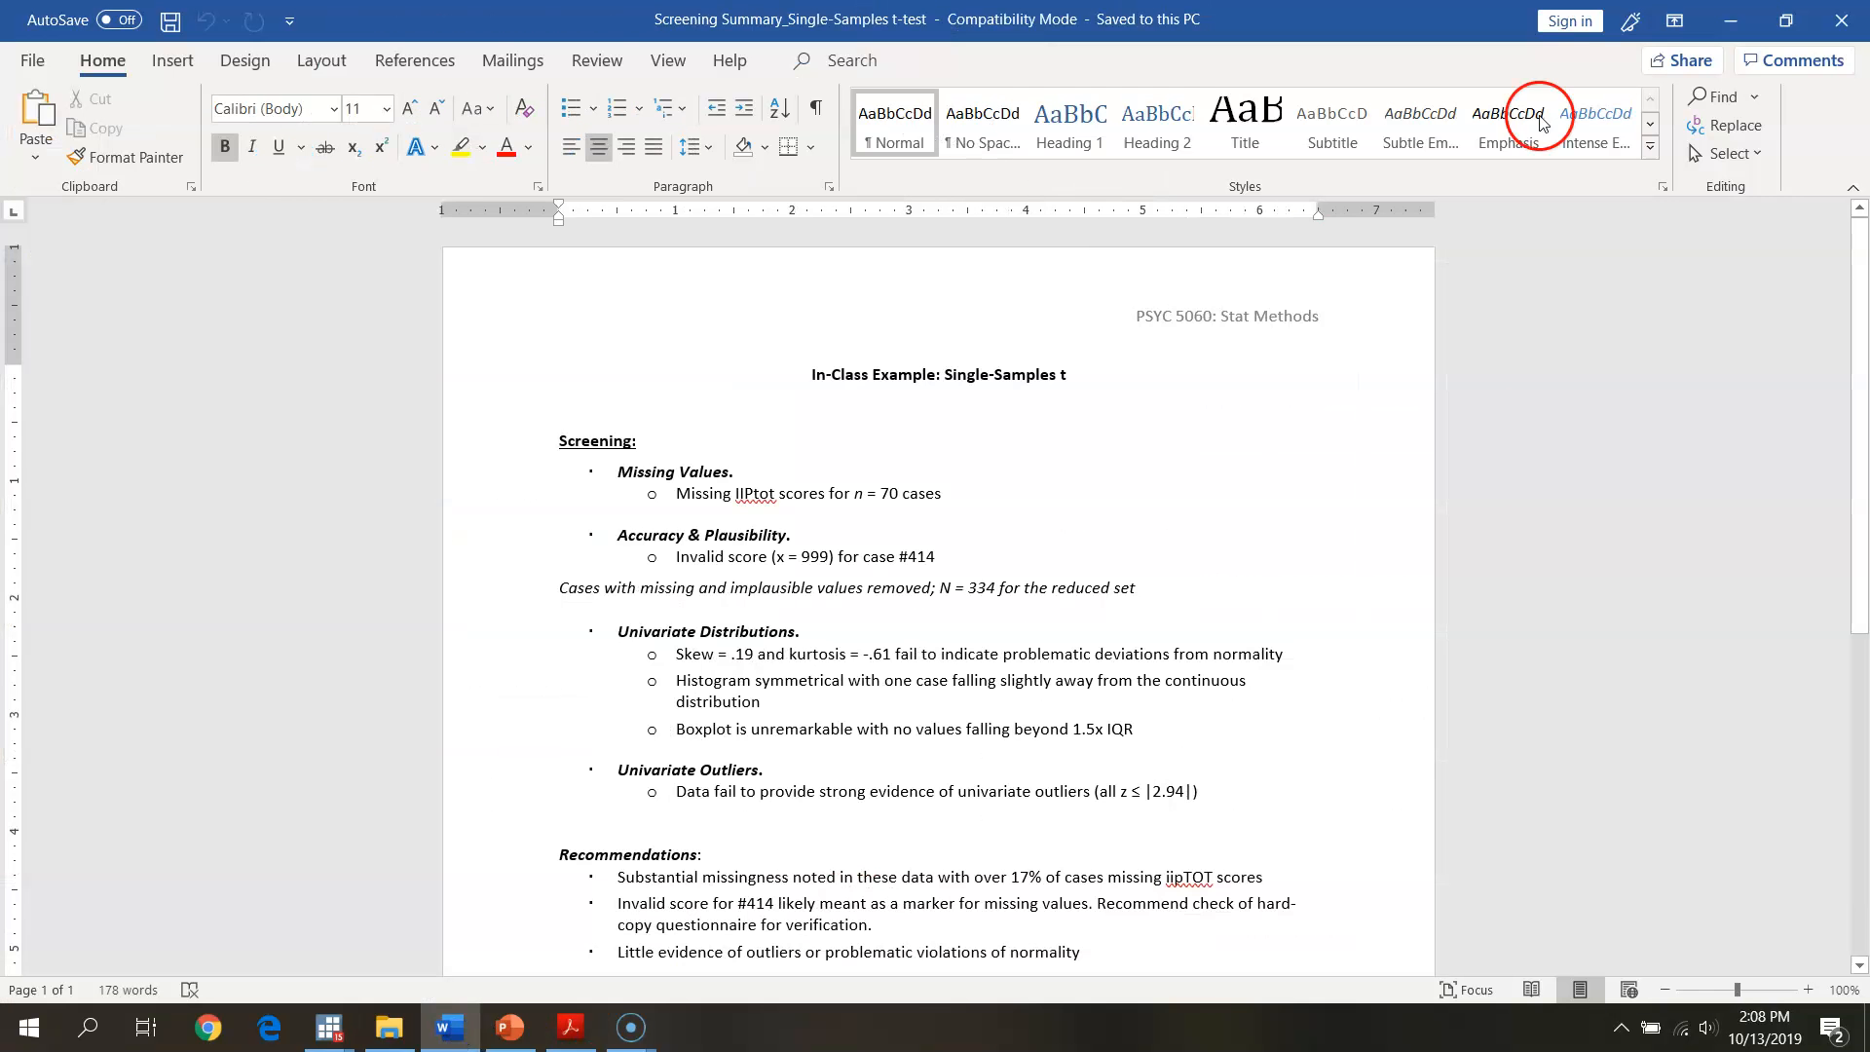
{"action": "scroll", "scroll_direction": "down", "scroll_amount": 3}
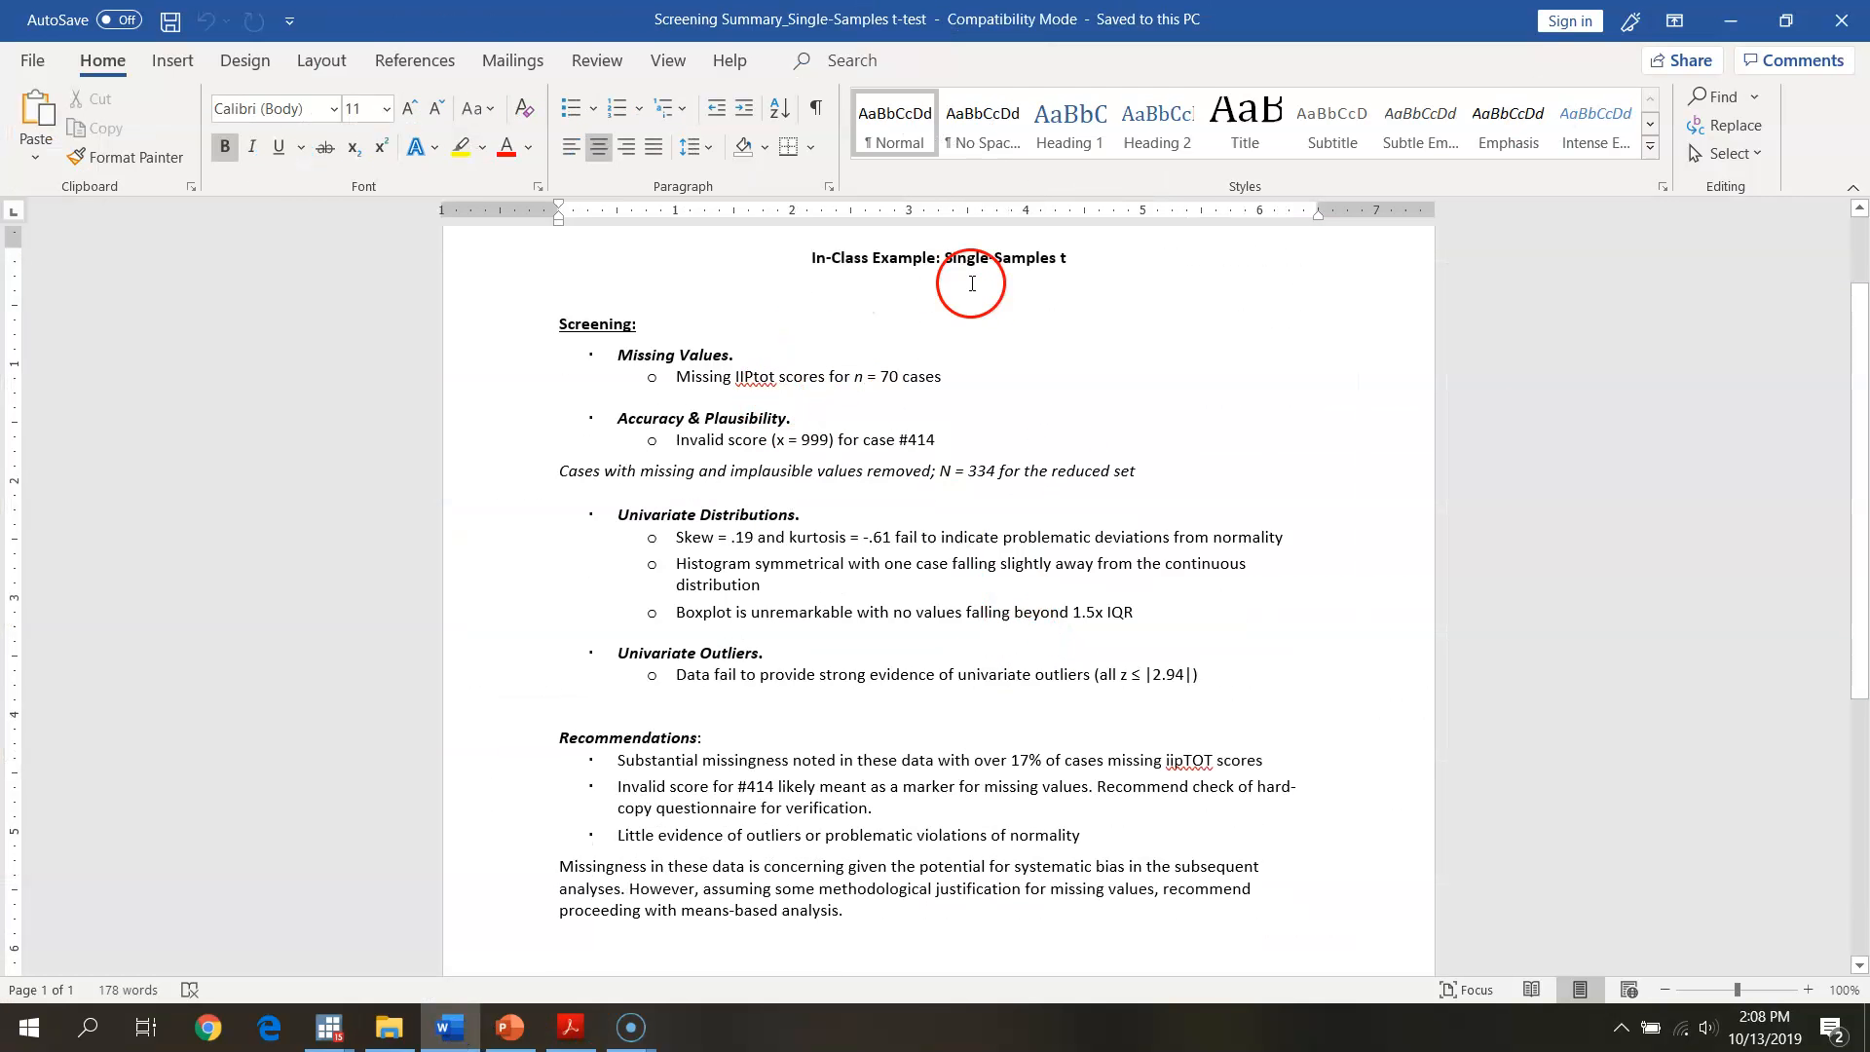
{"action": "mouse_move", "coordinate": [611, 355]}
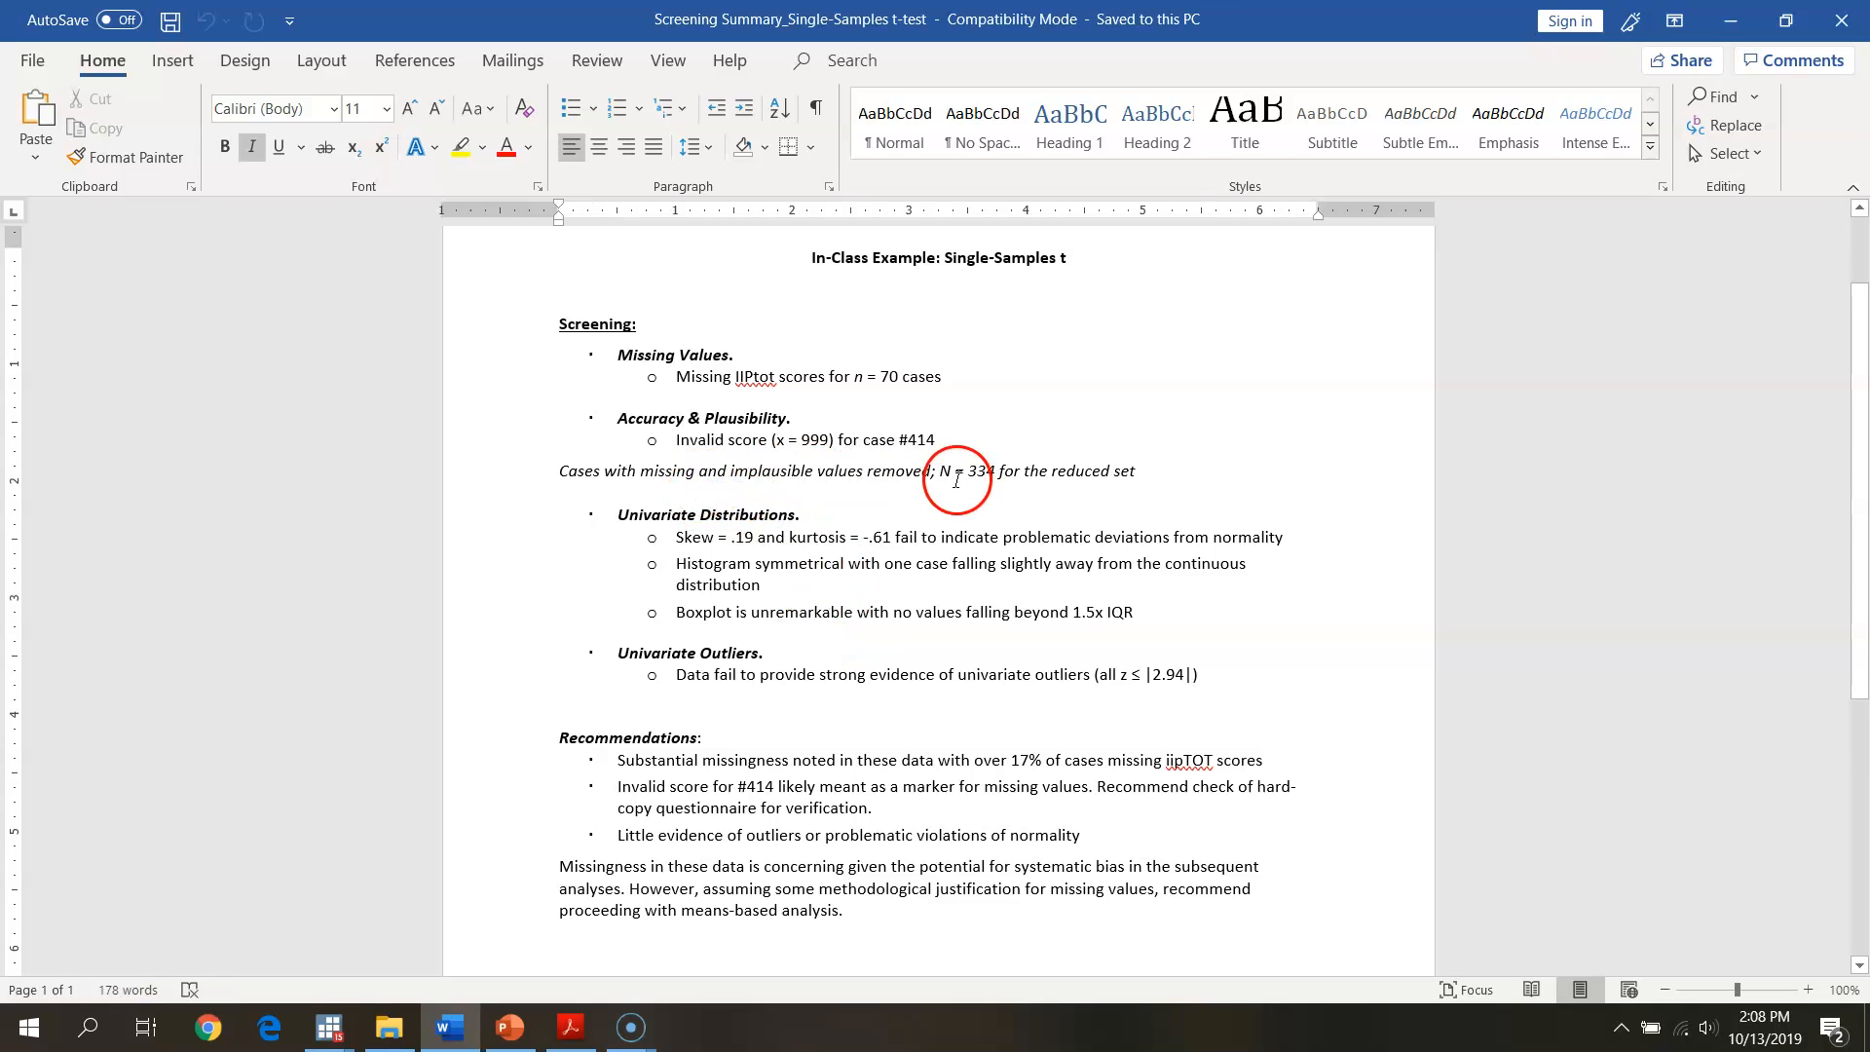
{"action": "mouse_move", "coordinate": [758, 483]}
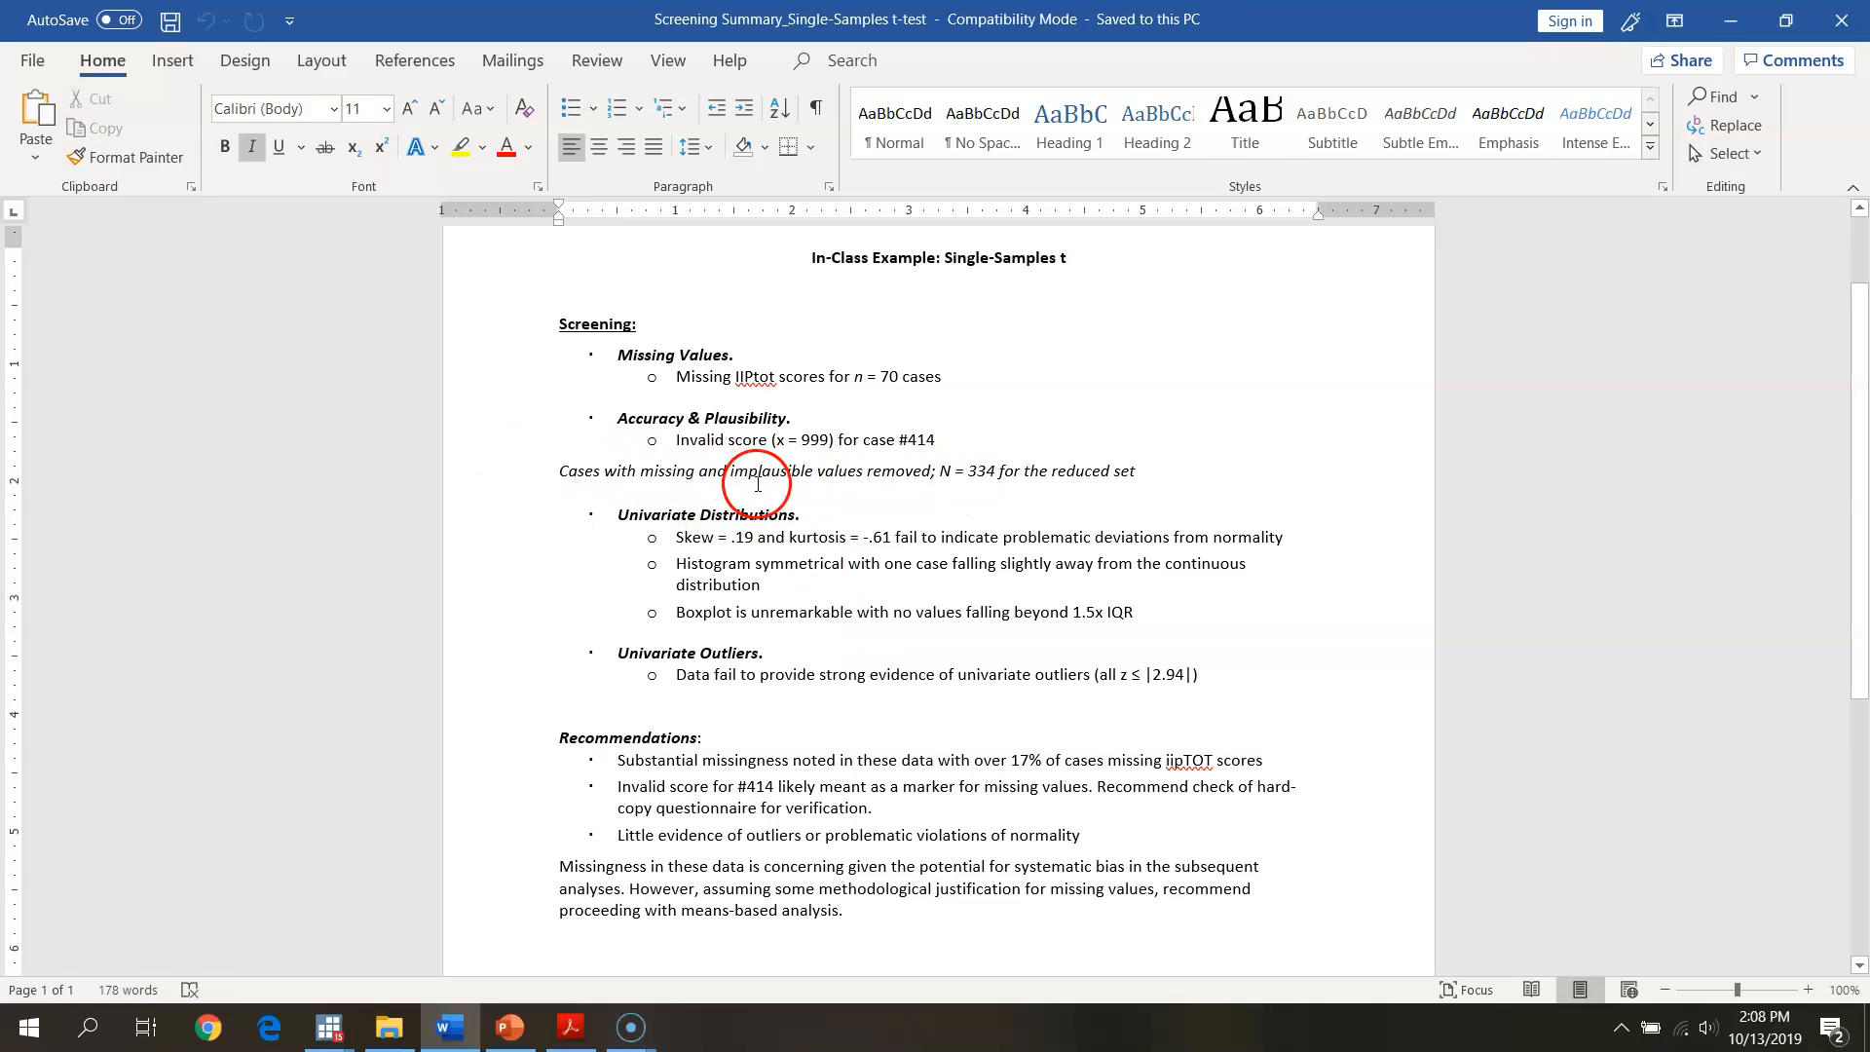
{"action": "mouse_move", "coordinate": [880, 457]}
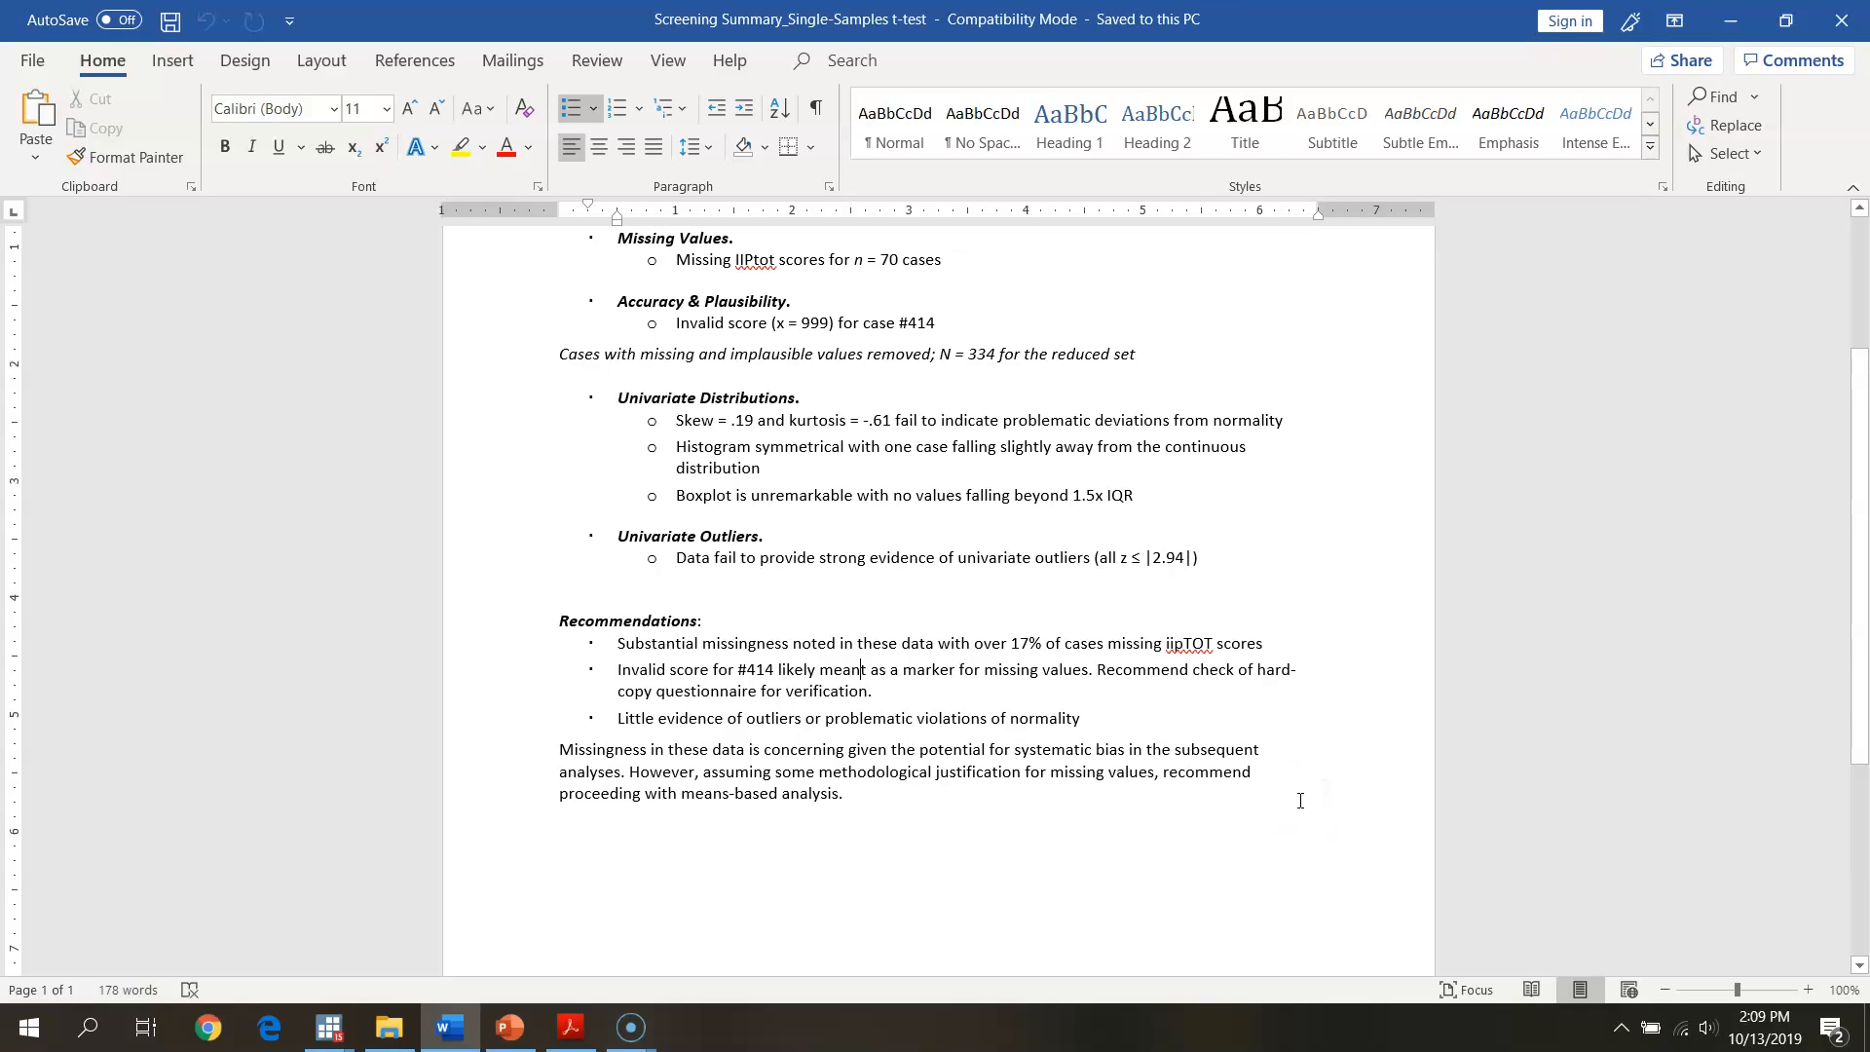
{"action": "left_click", "coordinate": [773, 672]}
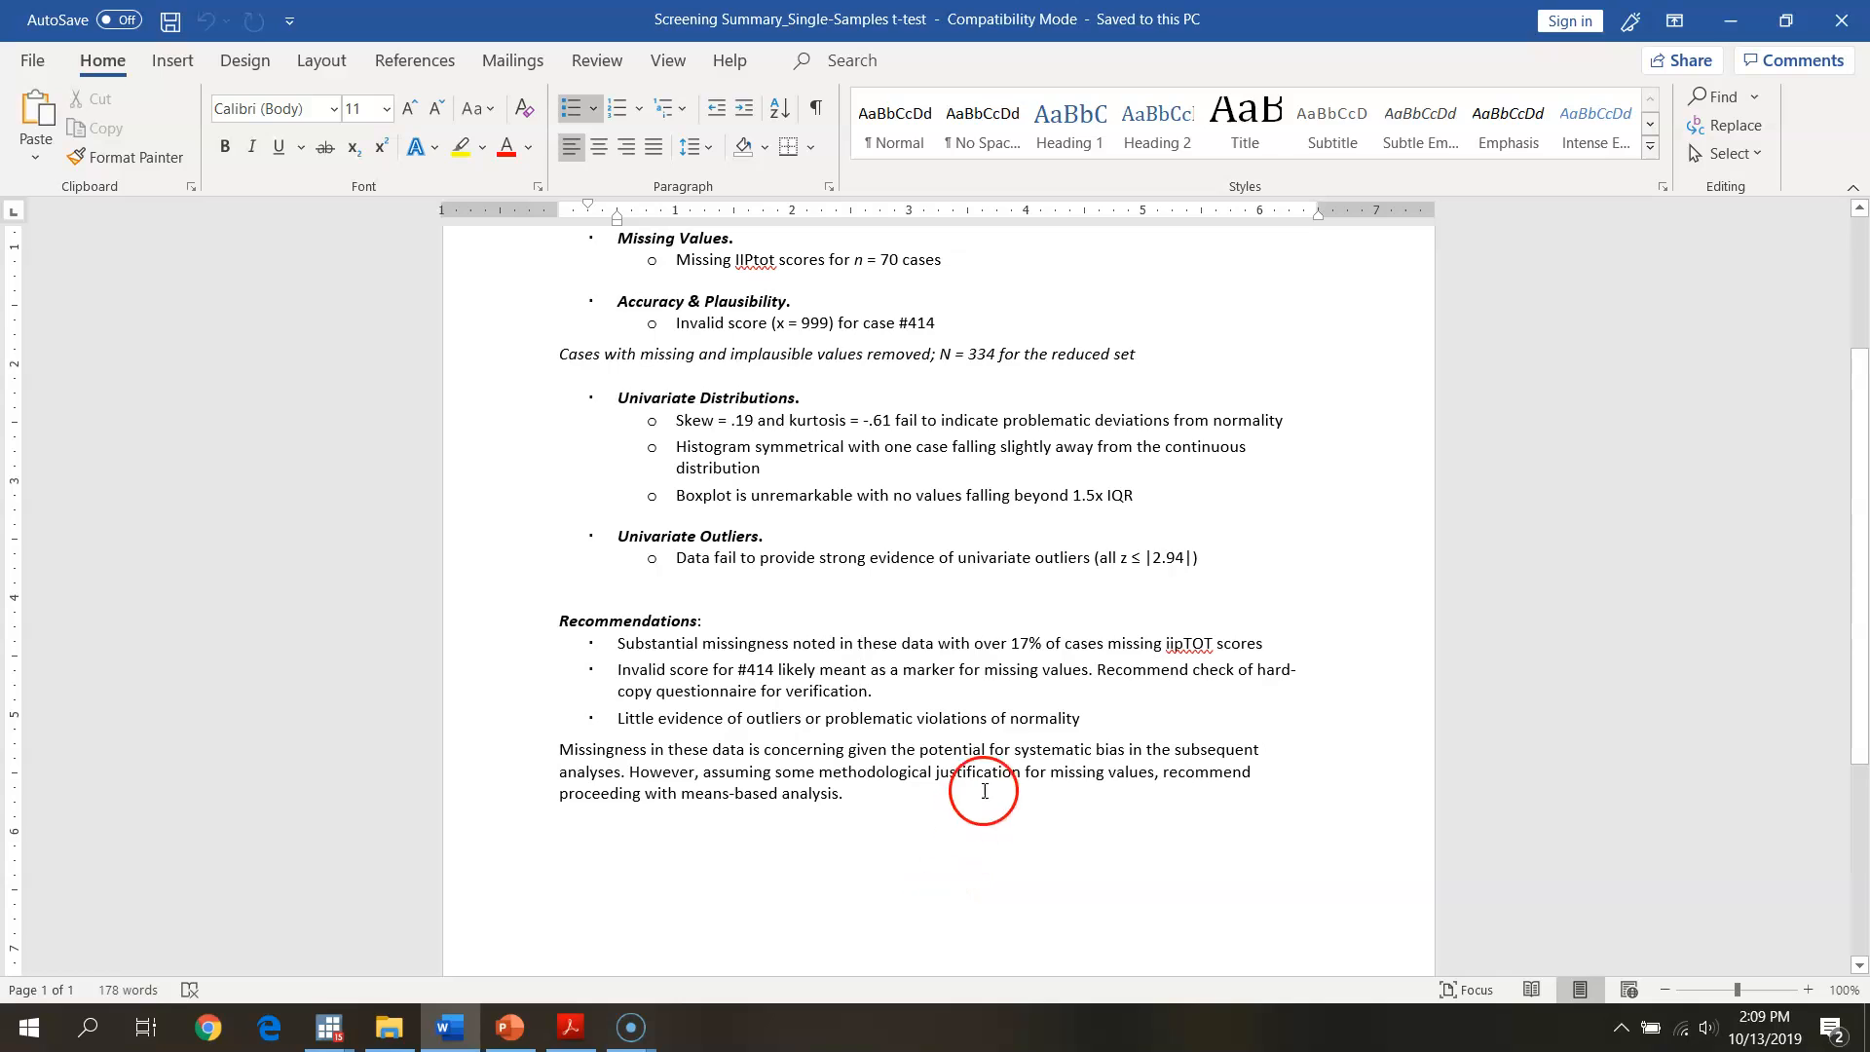
{"action": "mouse_move", "coordinate": [753, 701]}
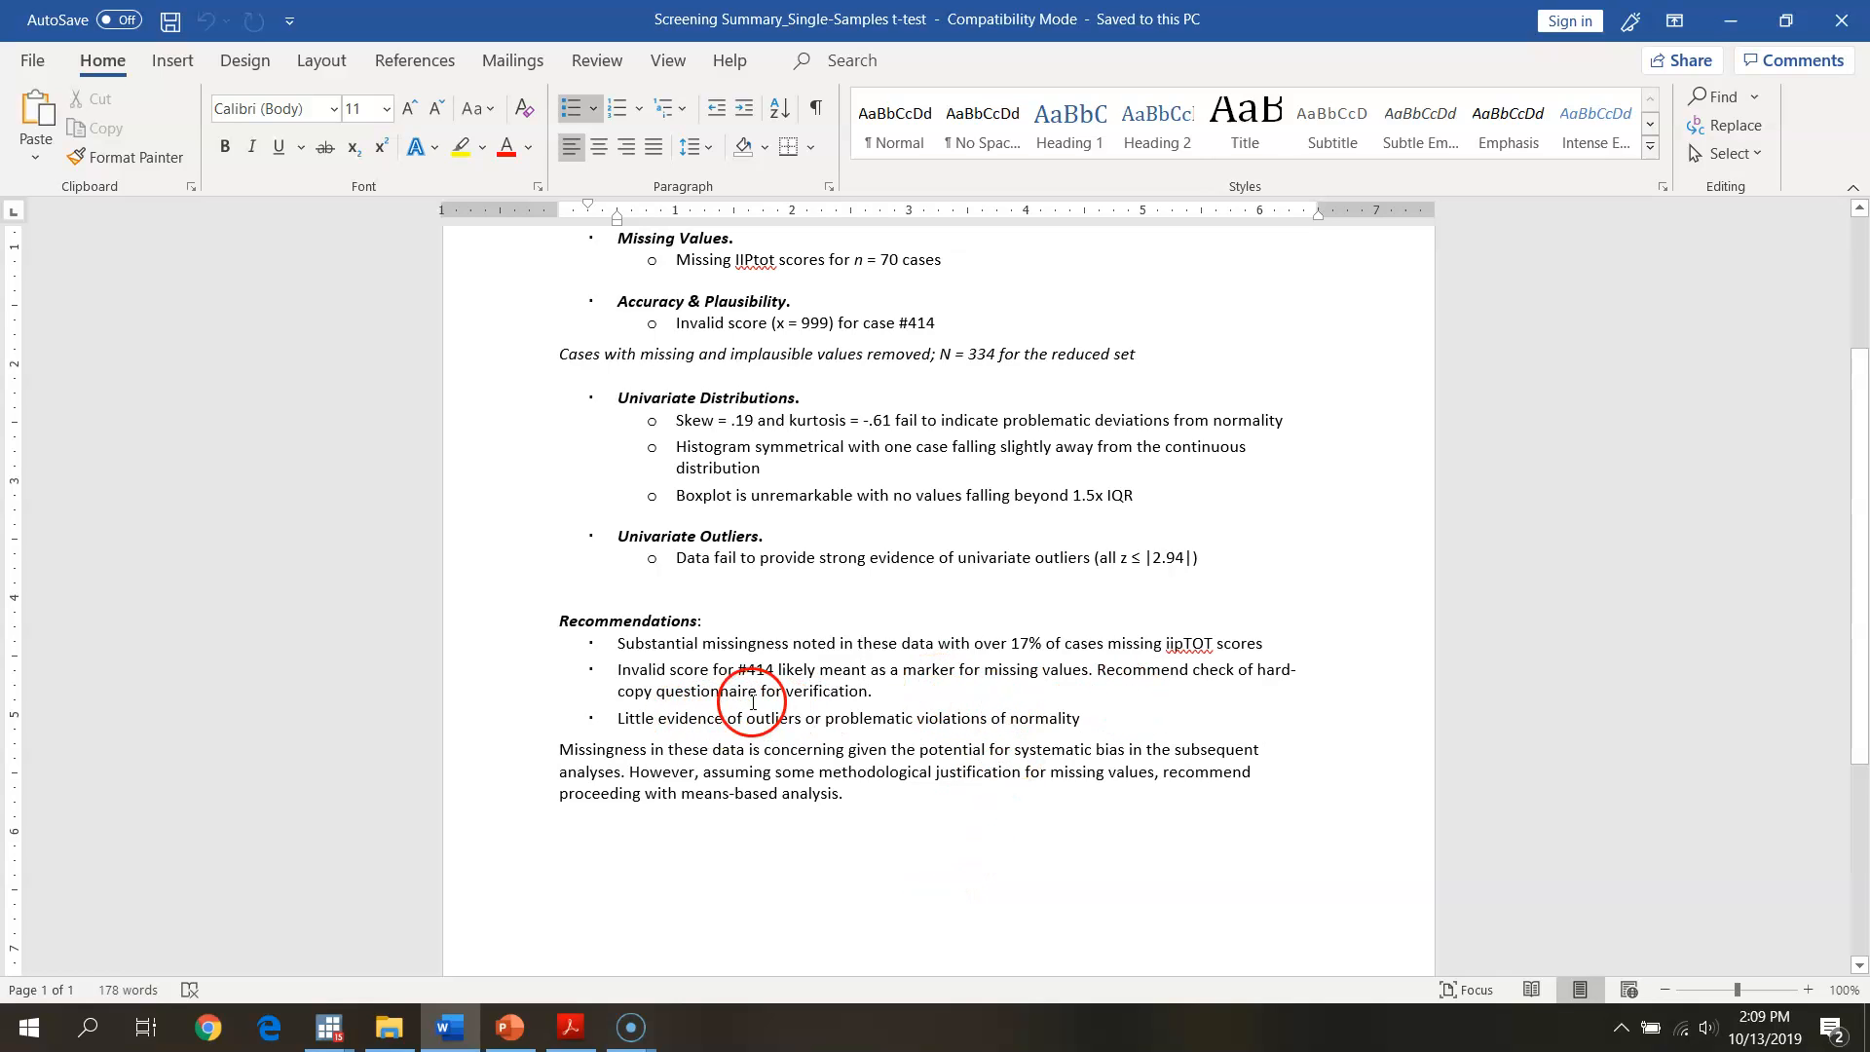
{"action": "mouse_move", "coordinate": [837, 680]}
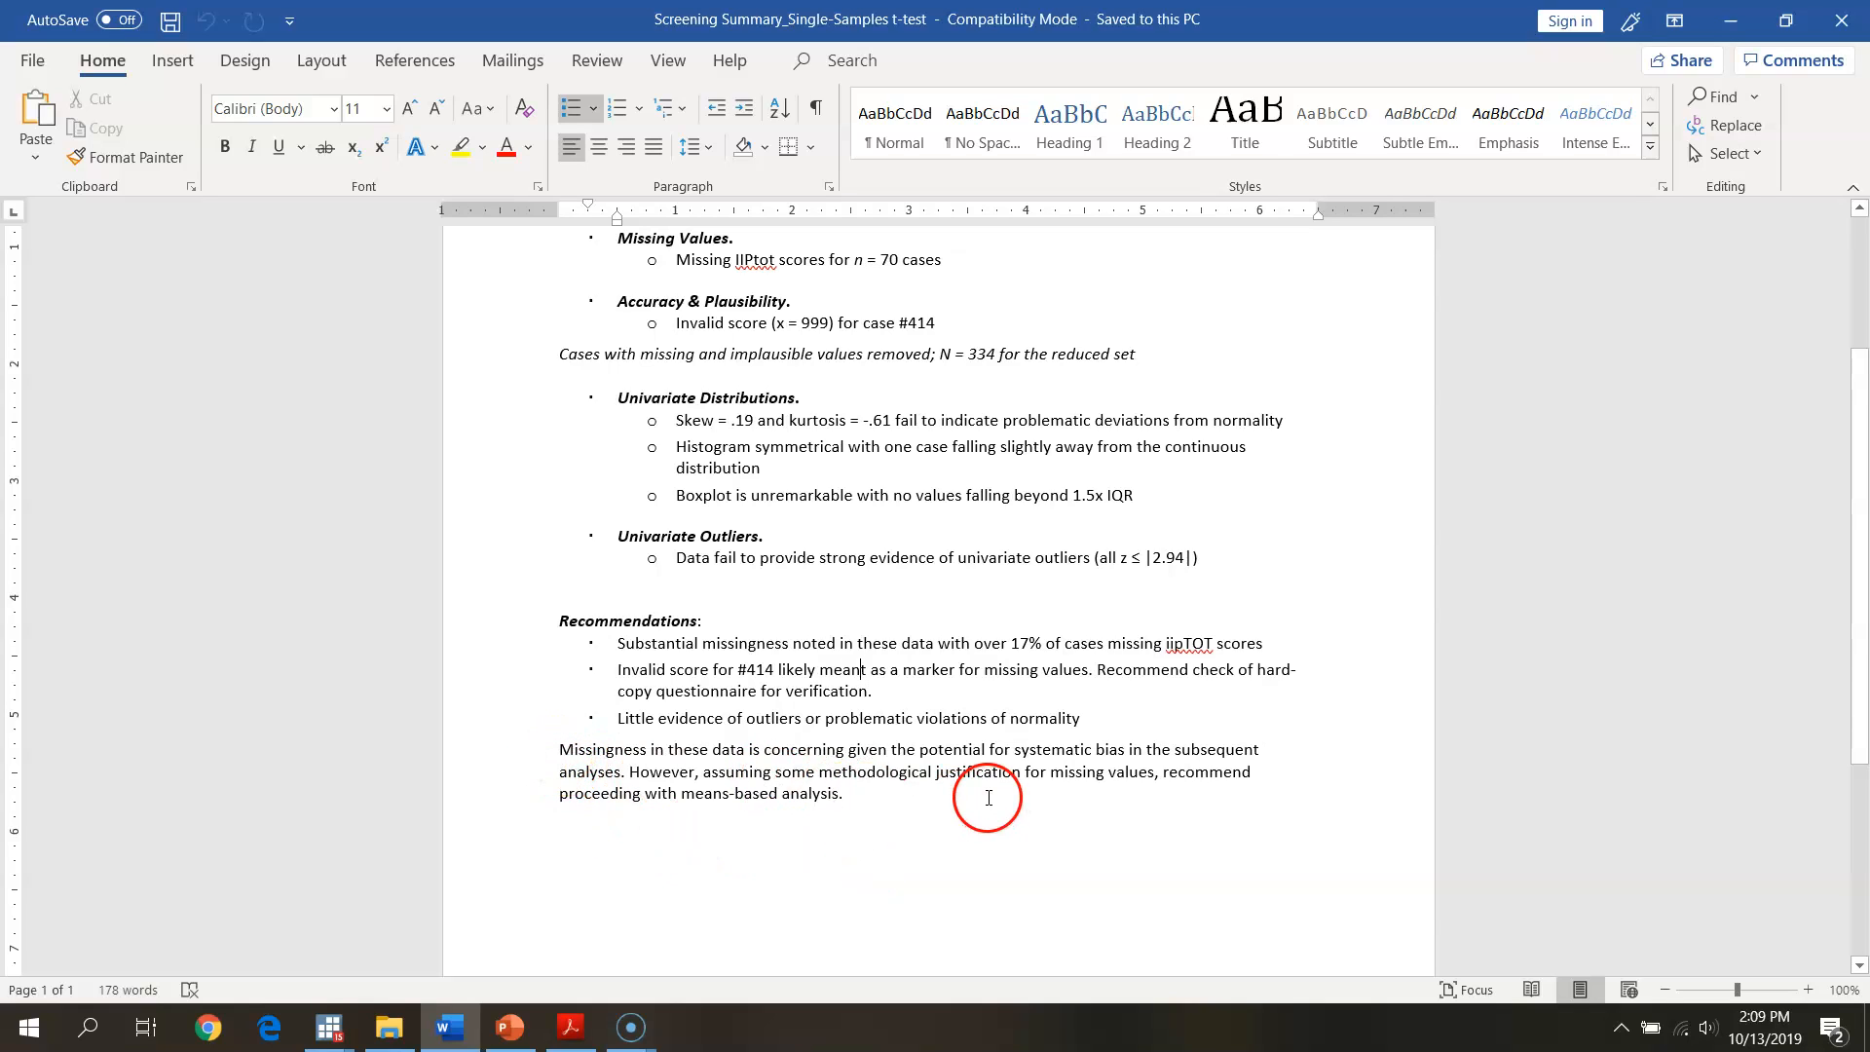
{"action": "mouse_move", "coordinate": [933, 848]}
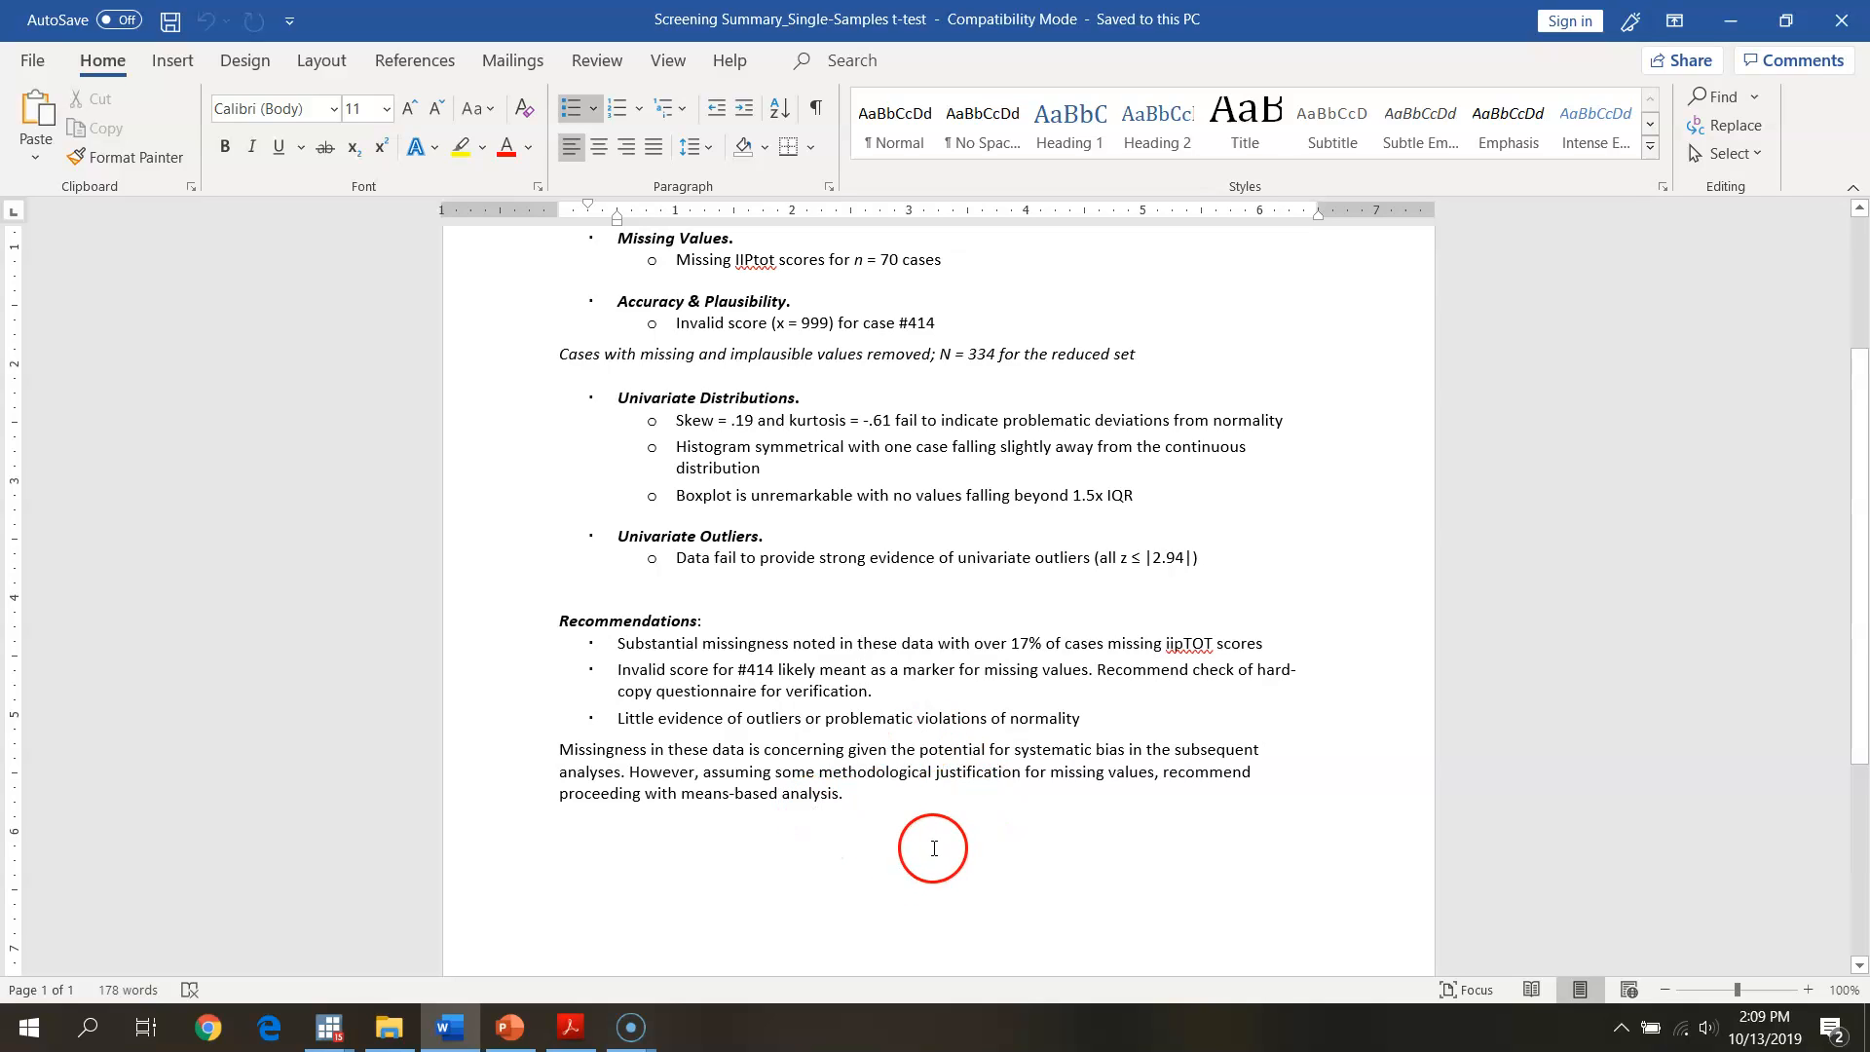
{"action": "mouse_move", "coordinate": [922, 847]}
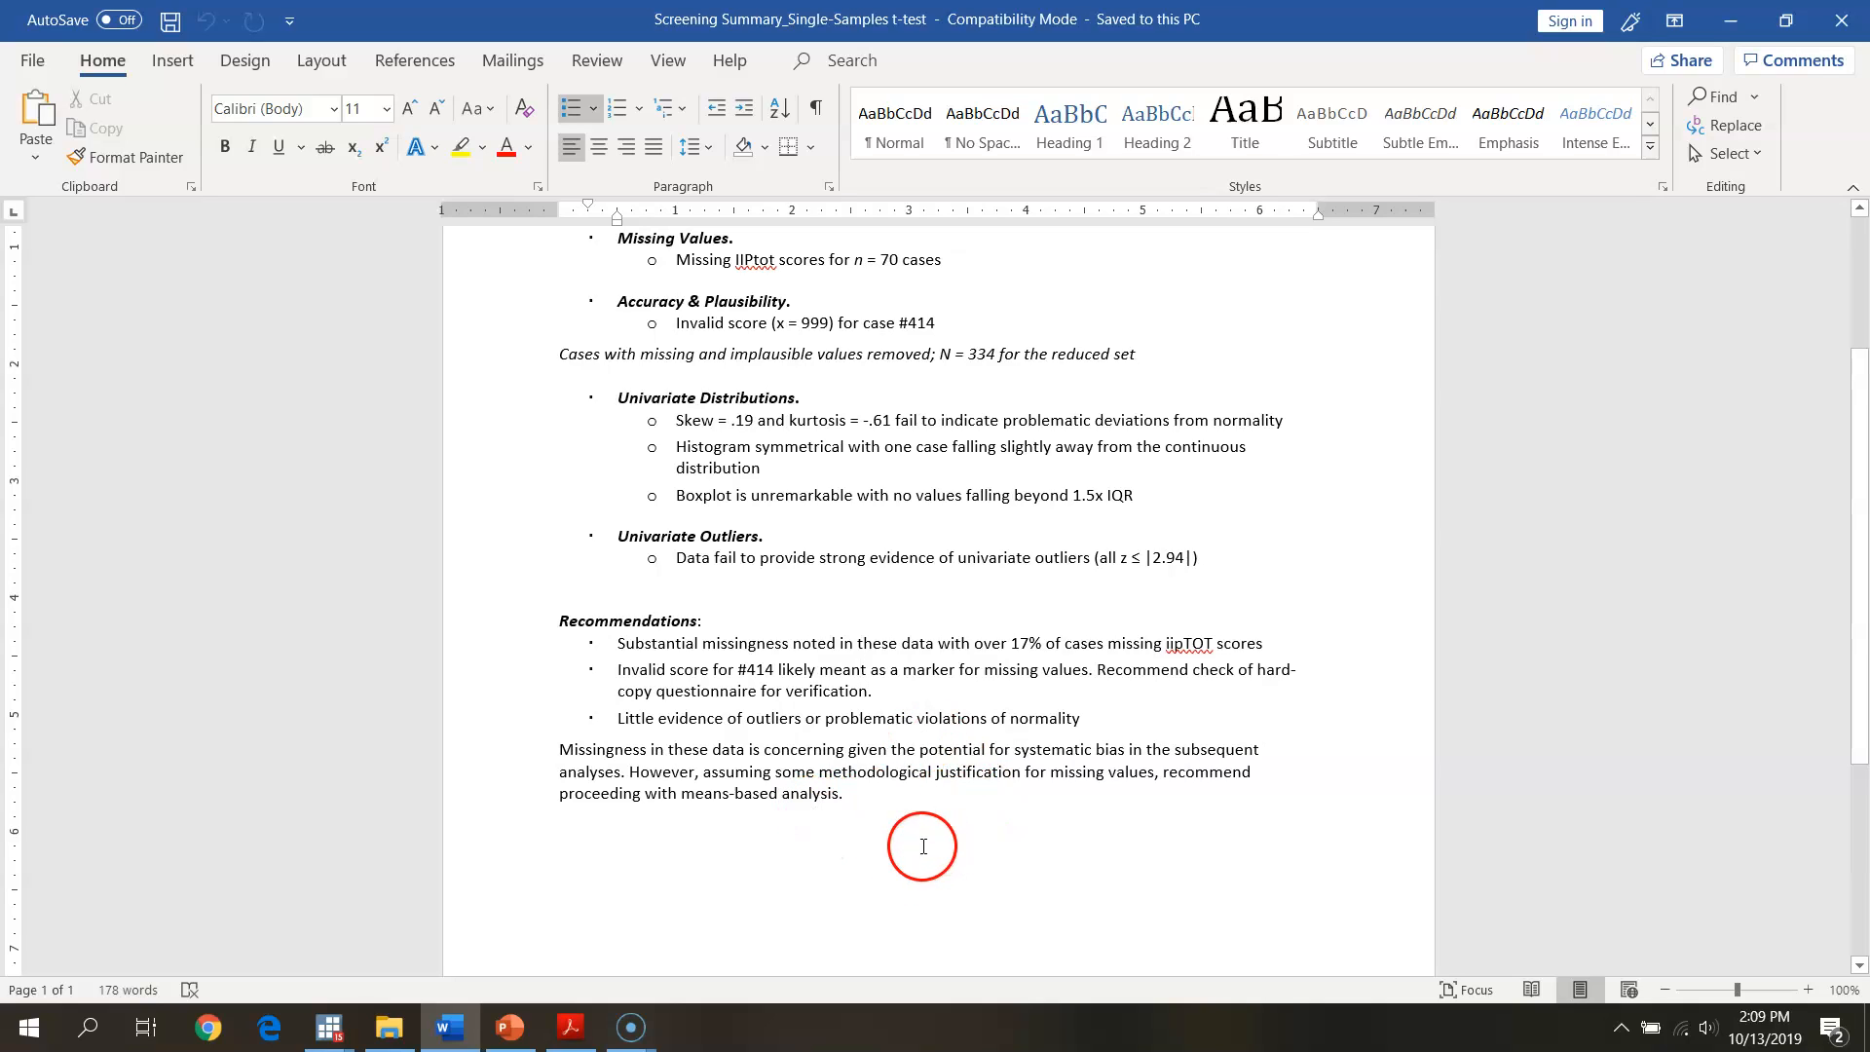
{"action": "mouse_move", "coordinate": [1098, 868]}
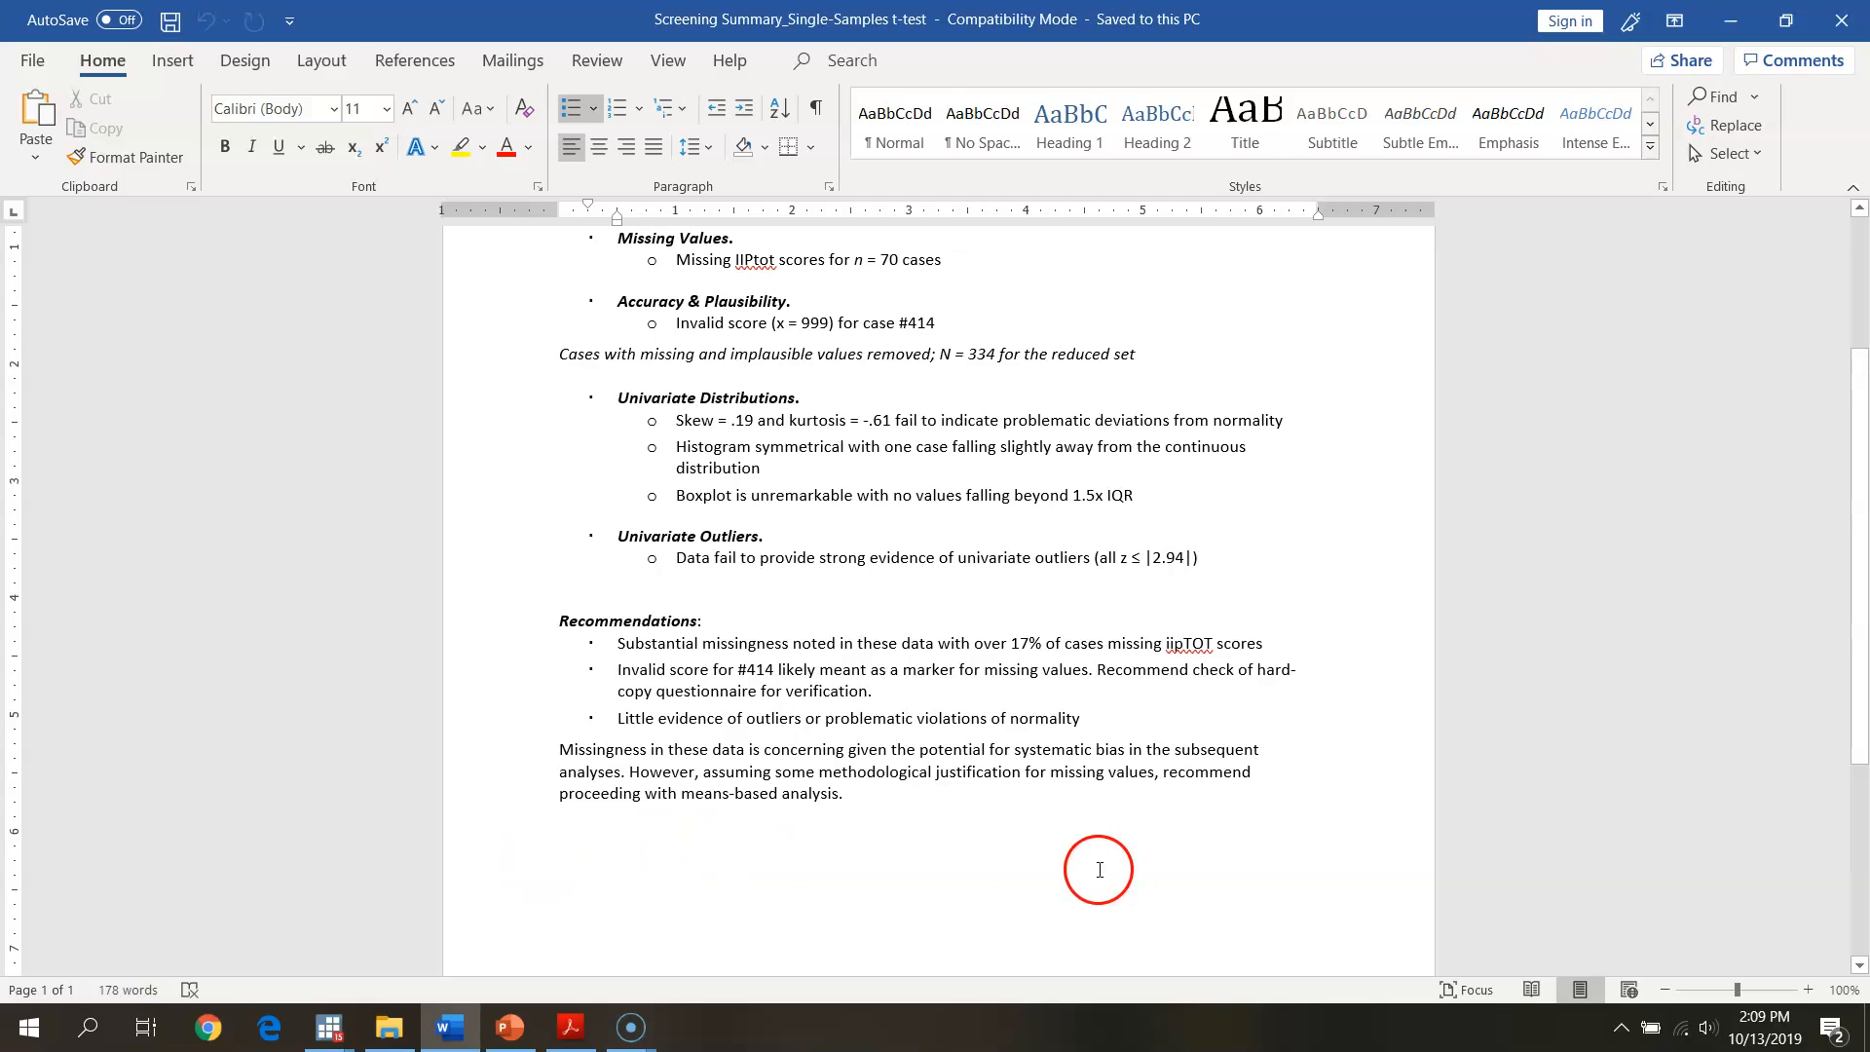
{"action": "mouse_move", "coordinate": [1738, 763]}
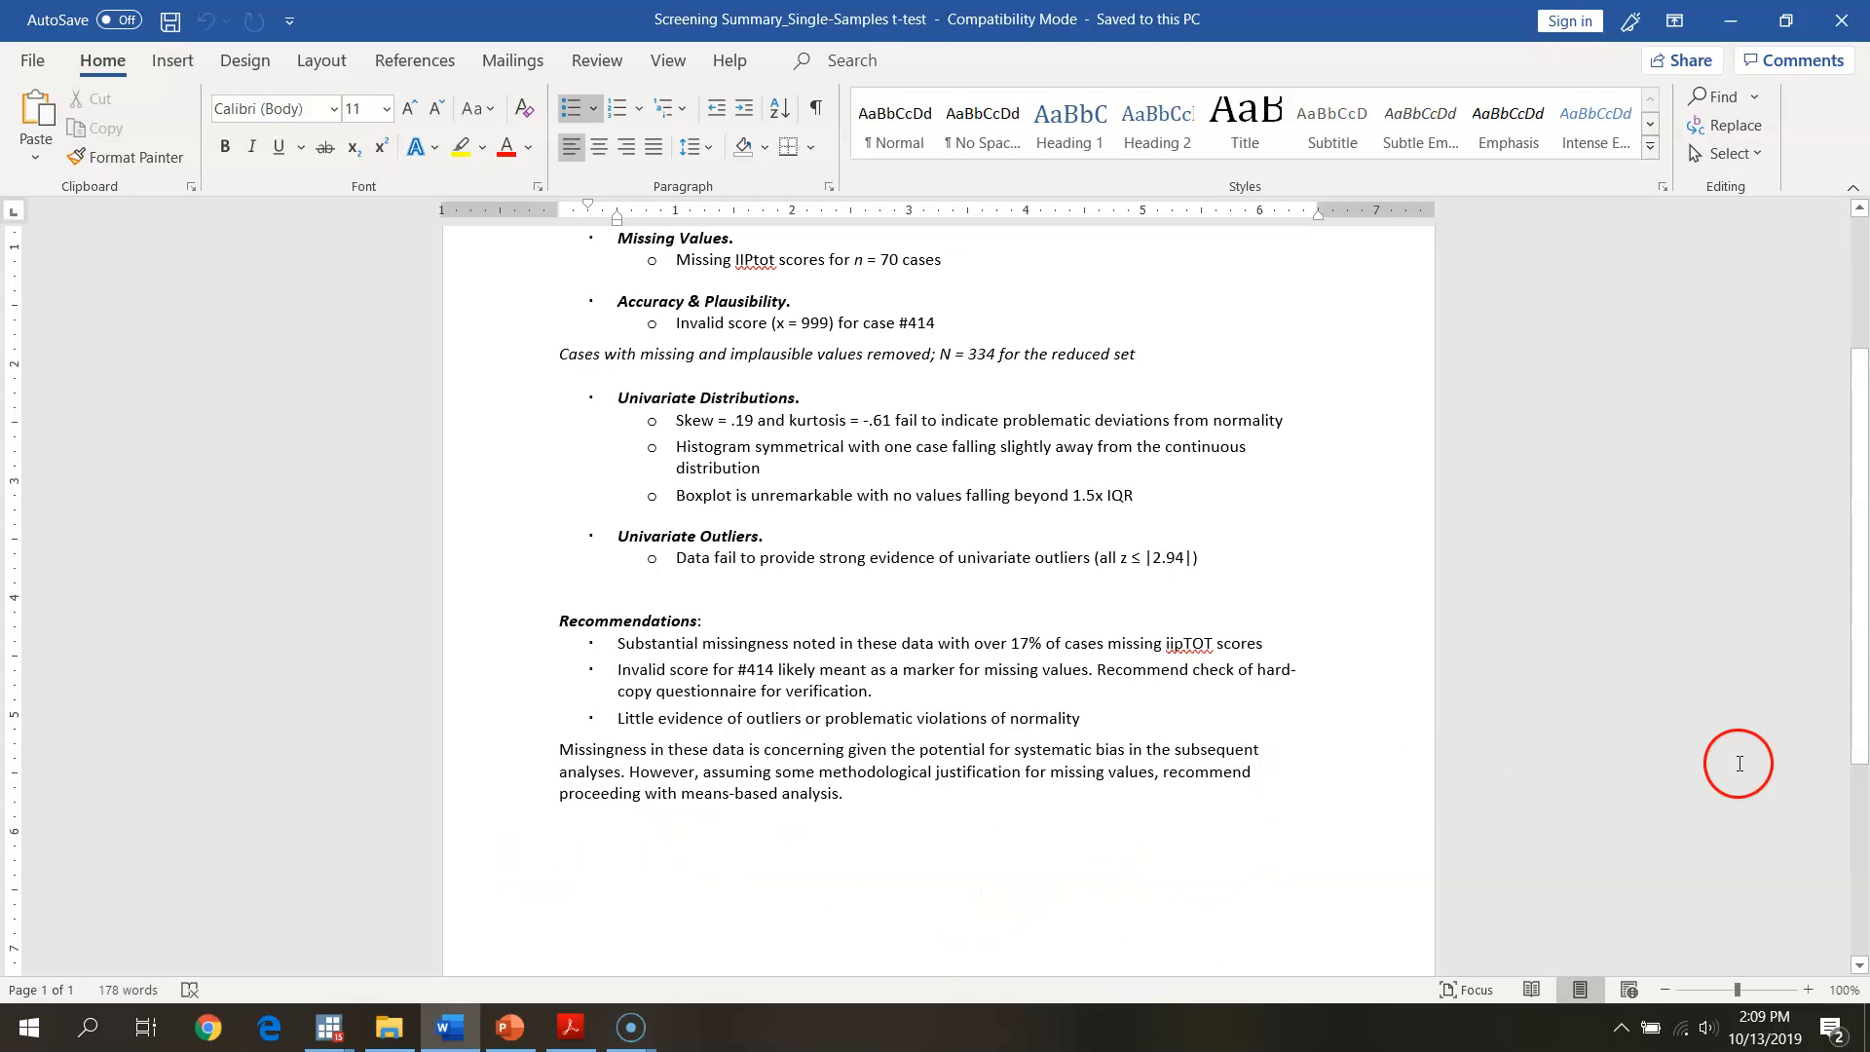